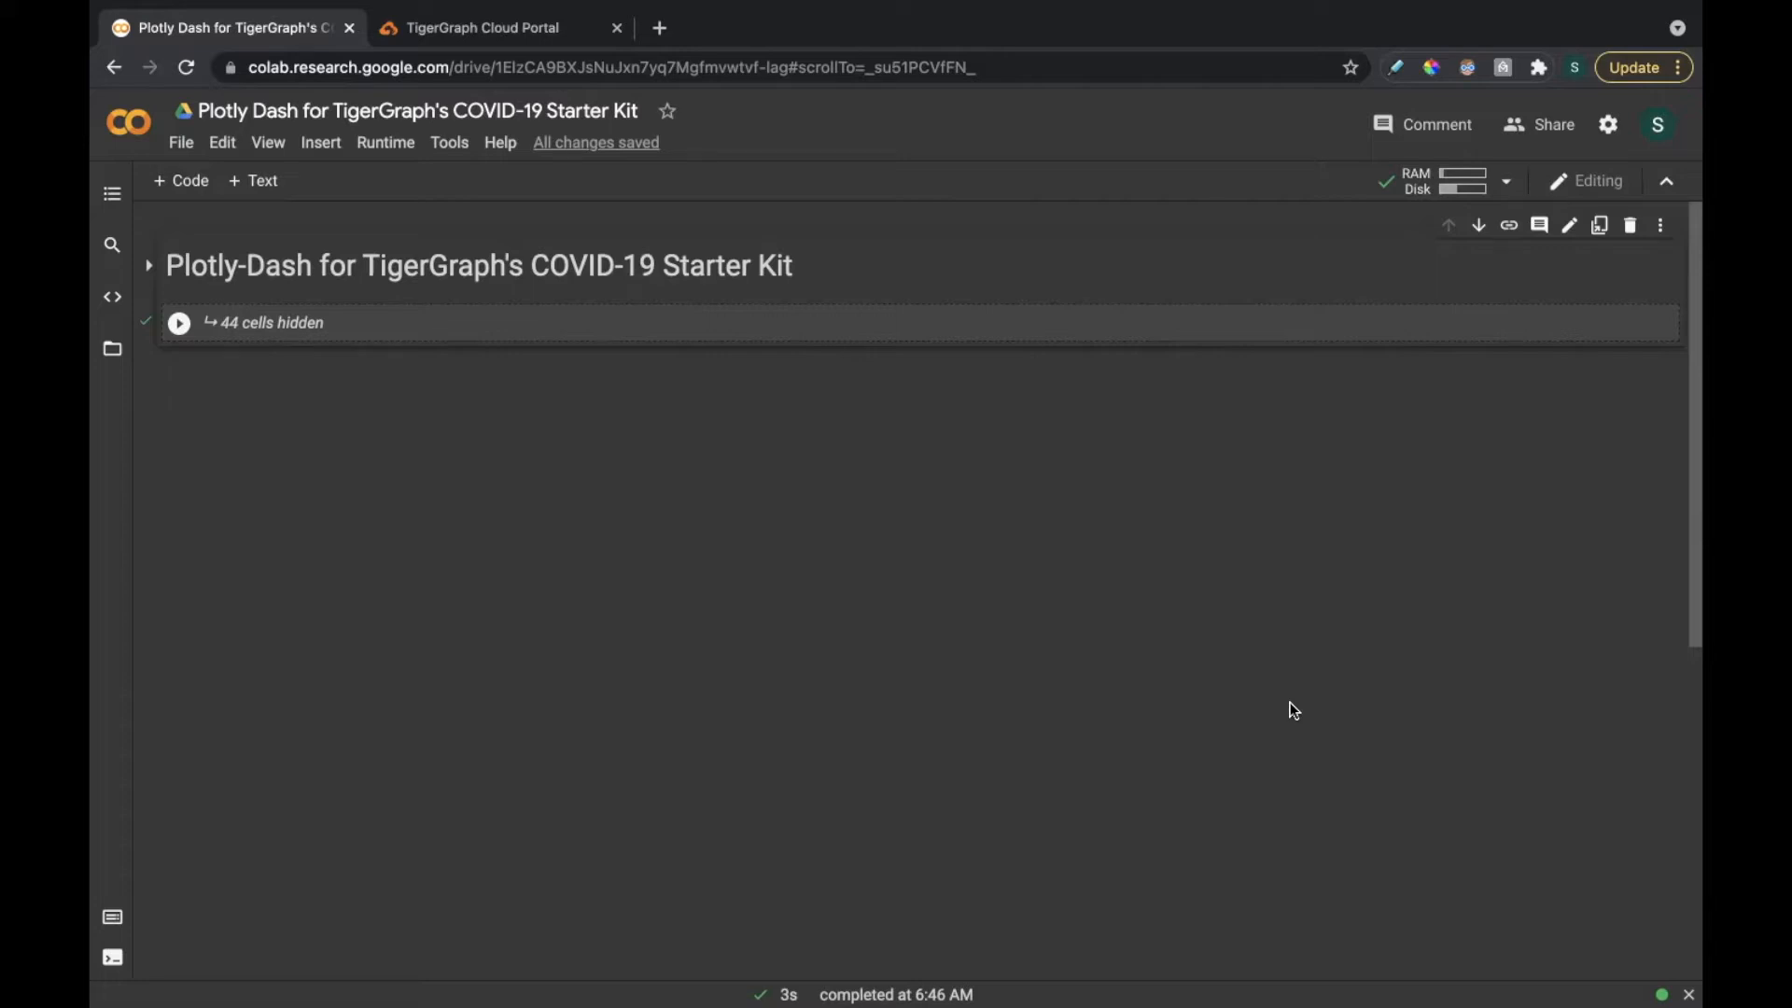
{"action": "mouse_move", "coordinate": [855, 638]}
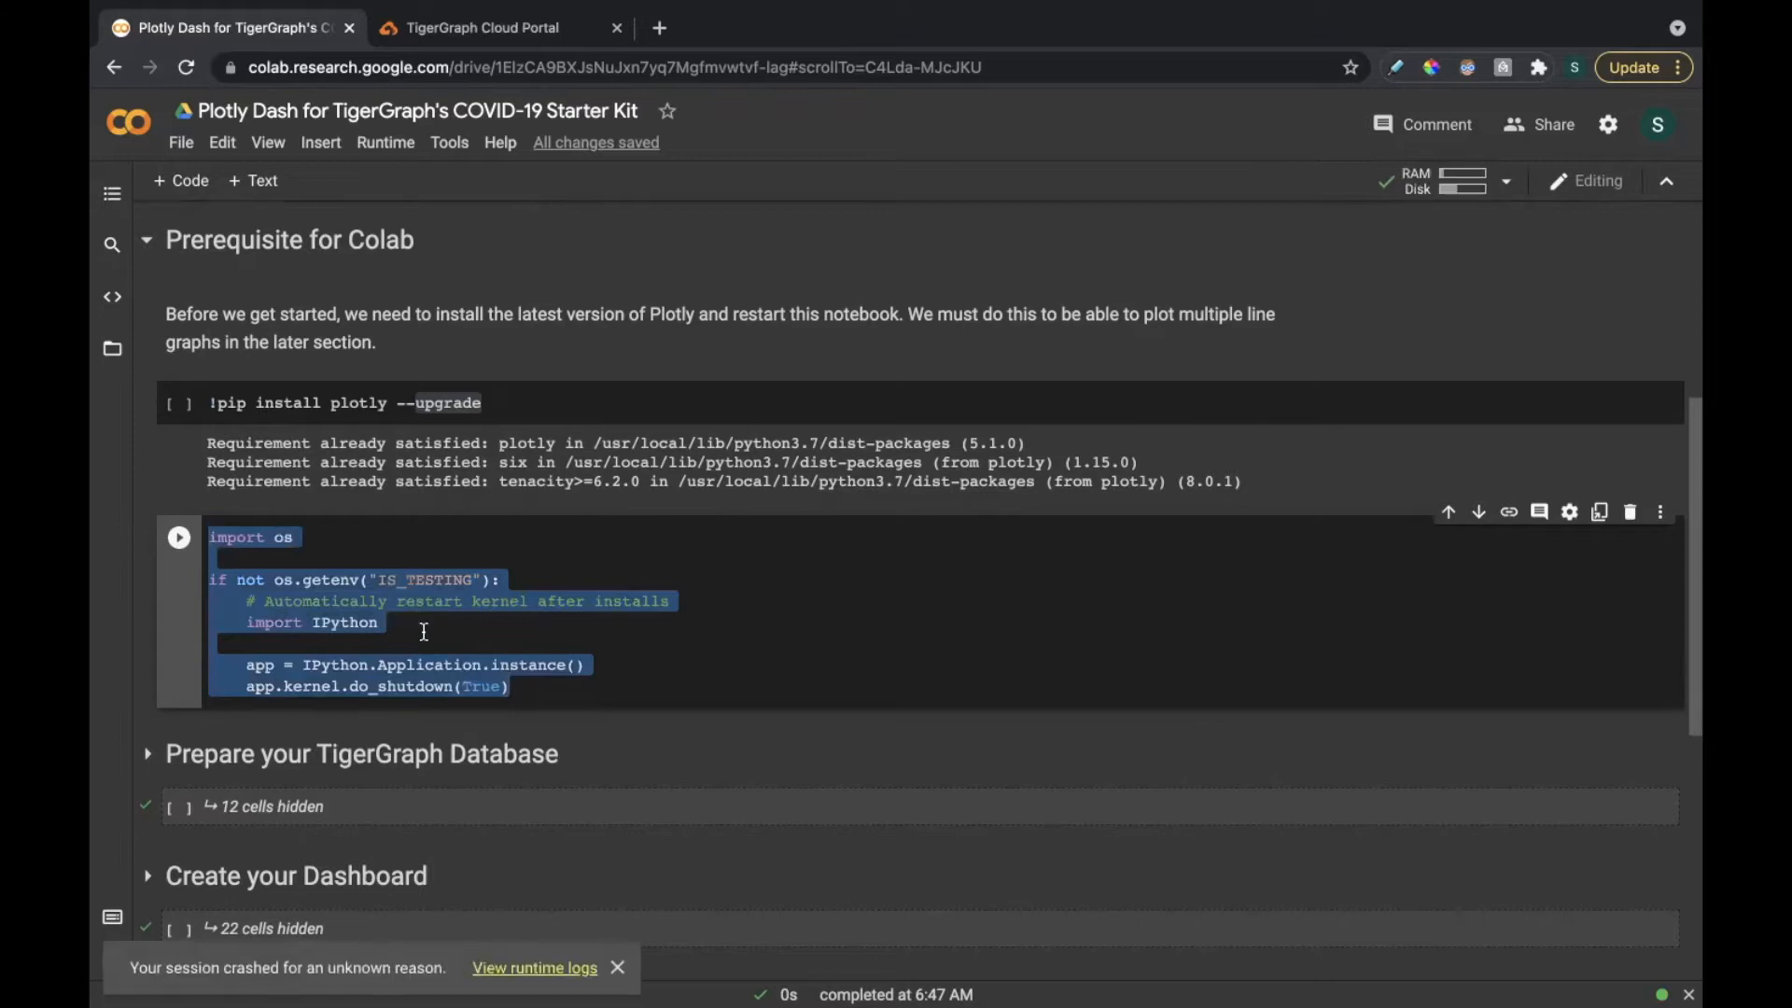
- Collapse 'Prerequisite for Colab' and expand 'Prepare your TigerGraph Database'
{"action": "left_click", "coordinate": [332, 644]}
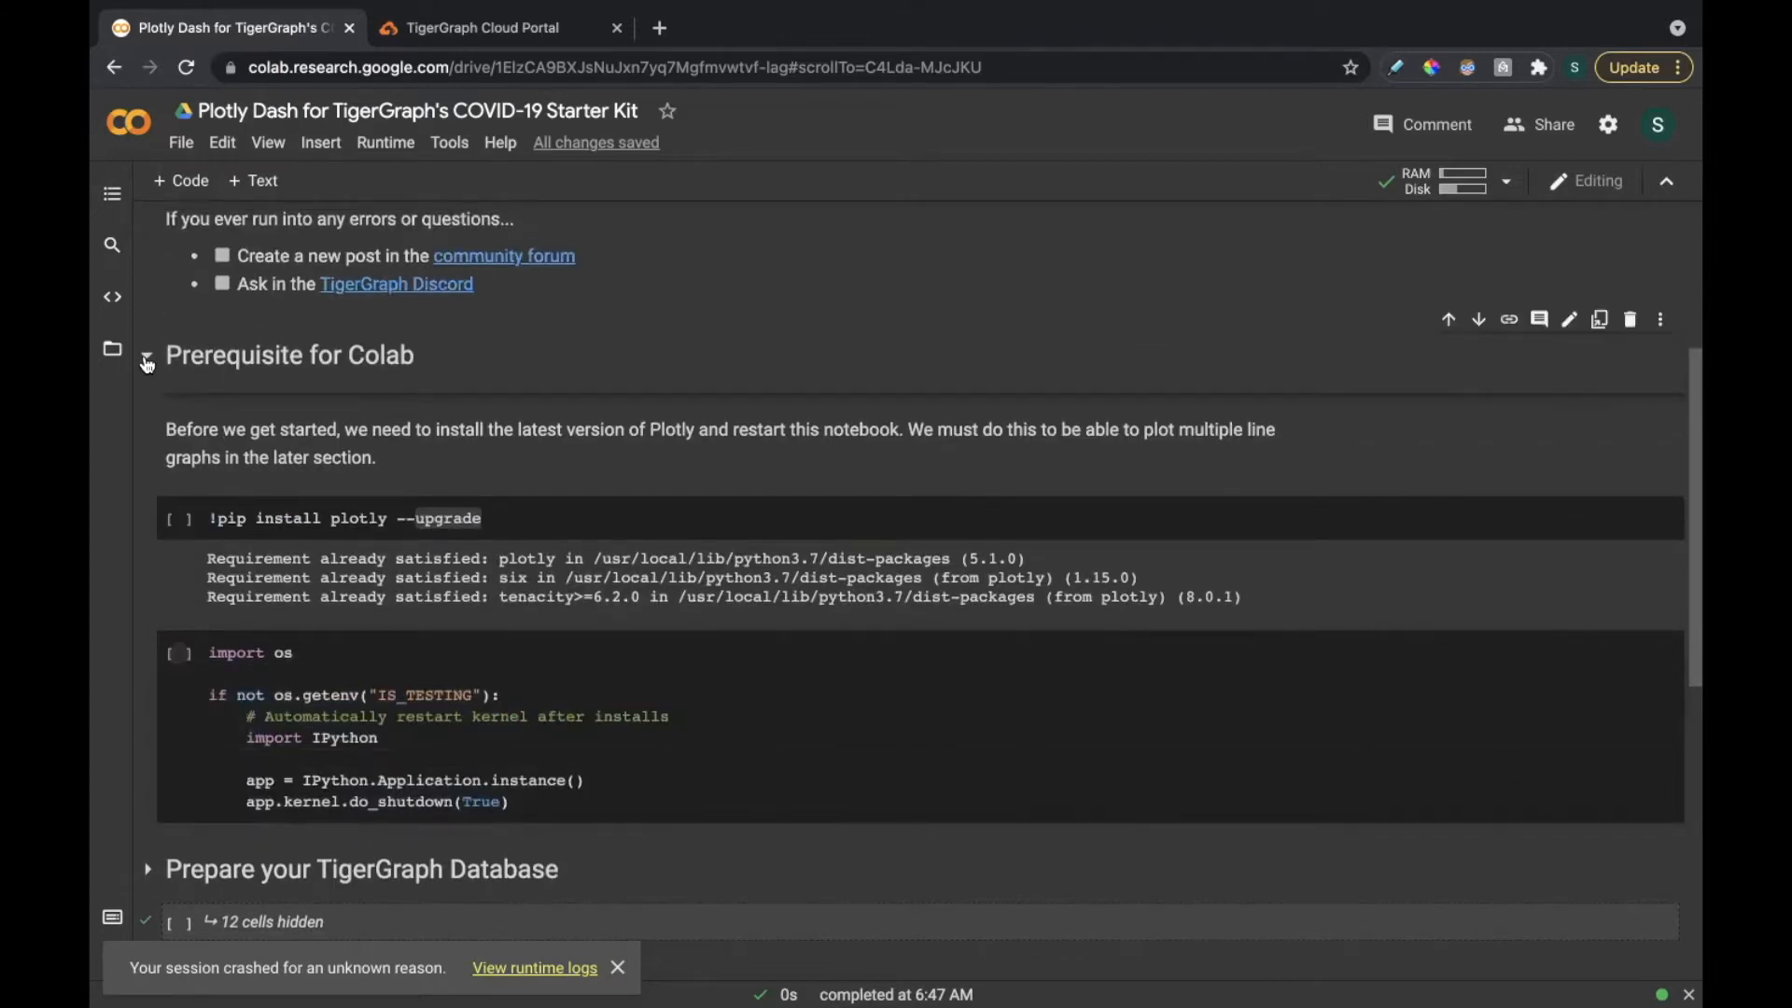
{"action": "left_click", "coordinate": [146, 355]}
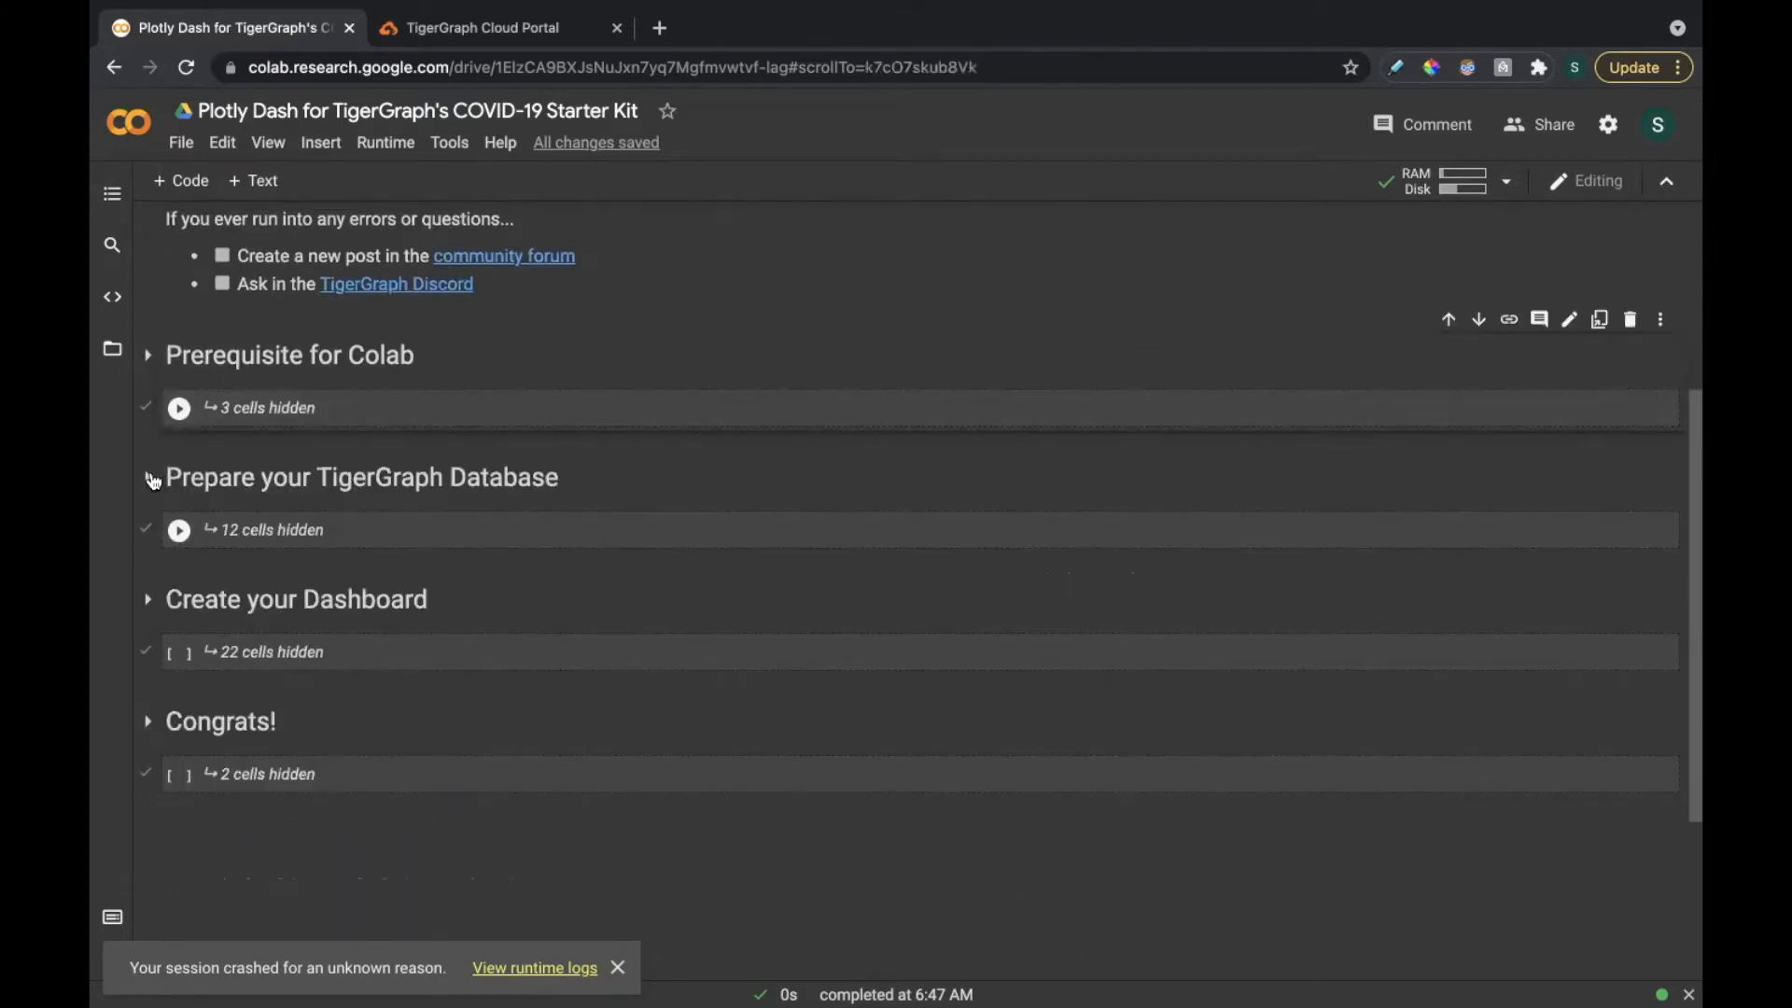
{"action": "left_click", "coordinate": [148, 478]}
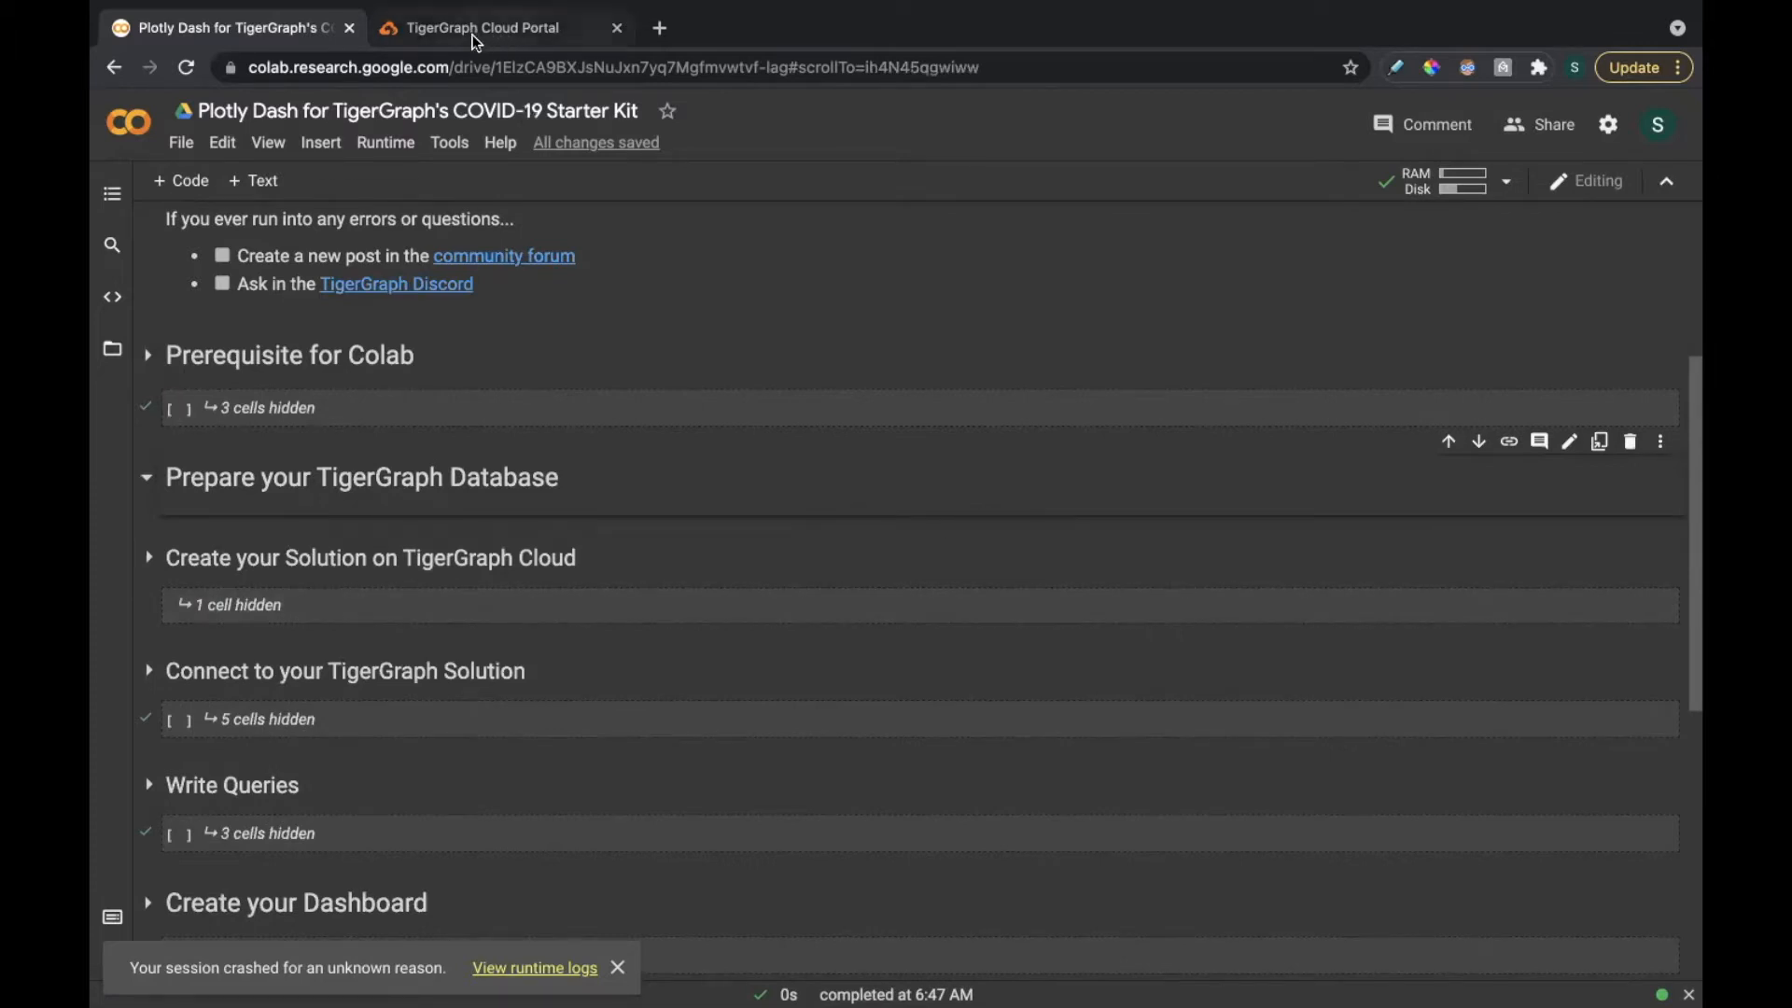
- Log in to TigerGraph Cloud and go to My Solutions
{"action": "left_click", "coordinate": [480, 26]}
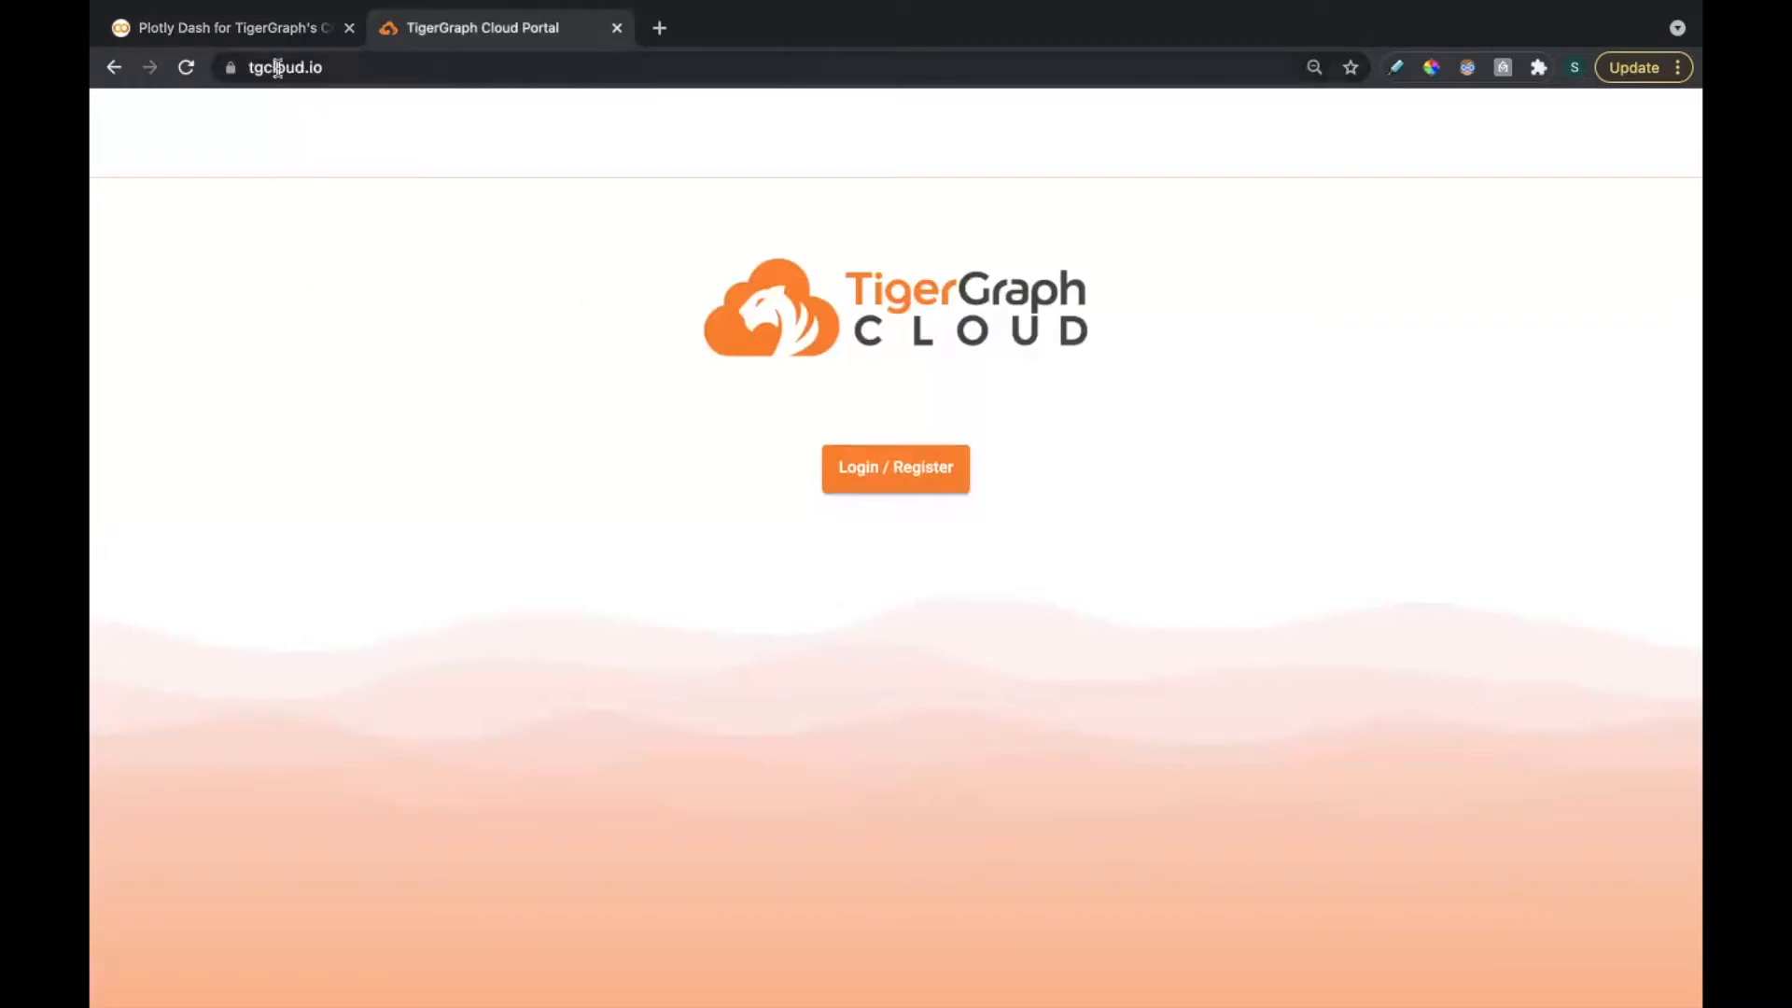
{"action": "left_click", "coordinate": [896, 467]}
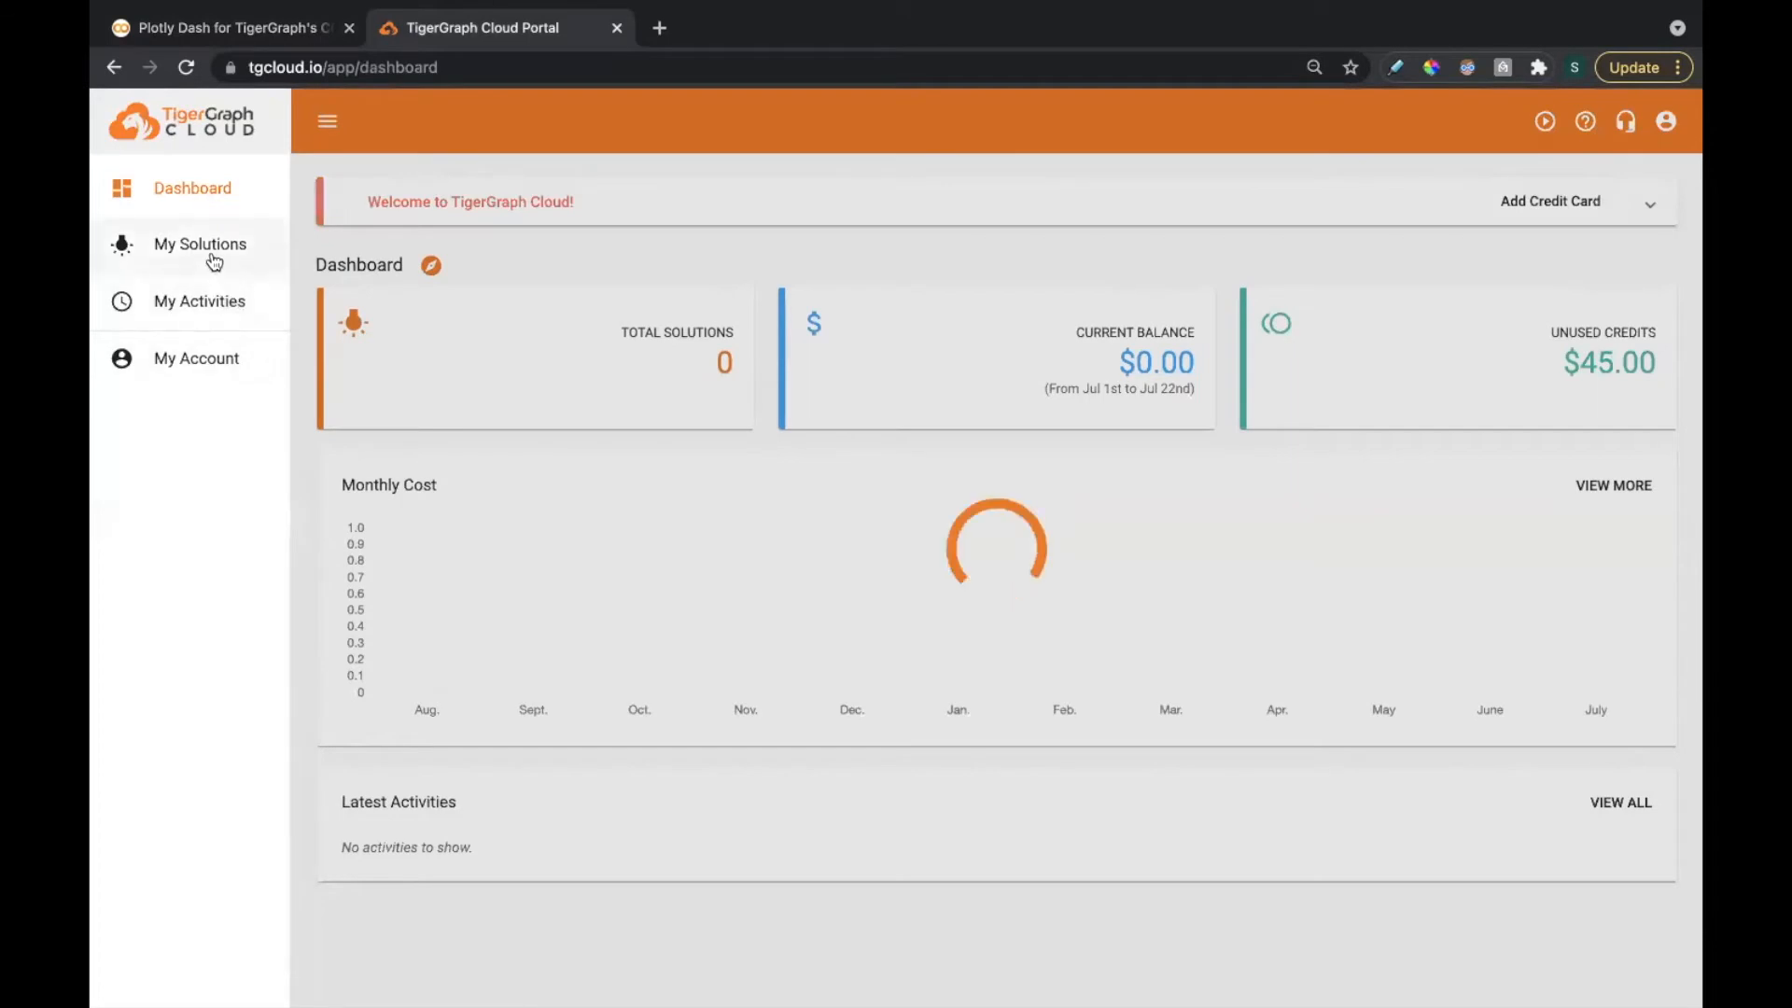
{"action": "left_click", "coordinate": [198, 244]}
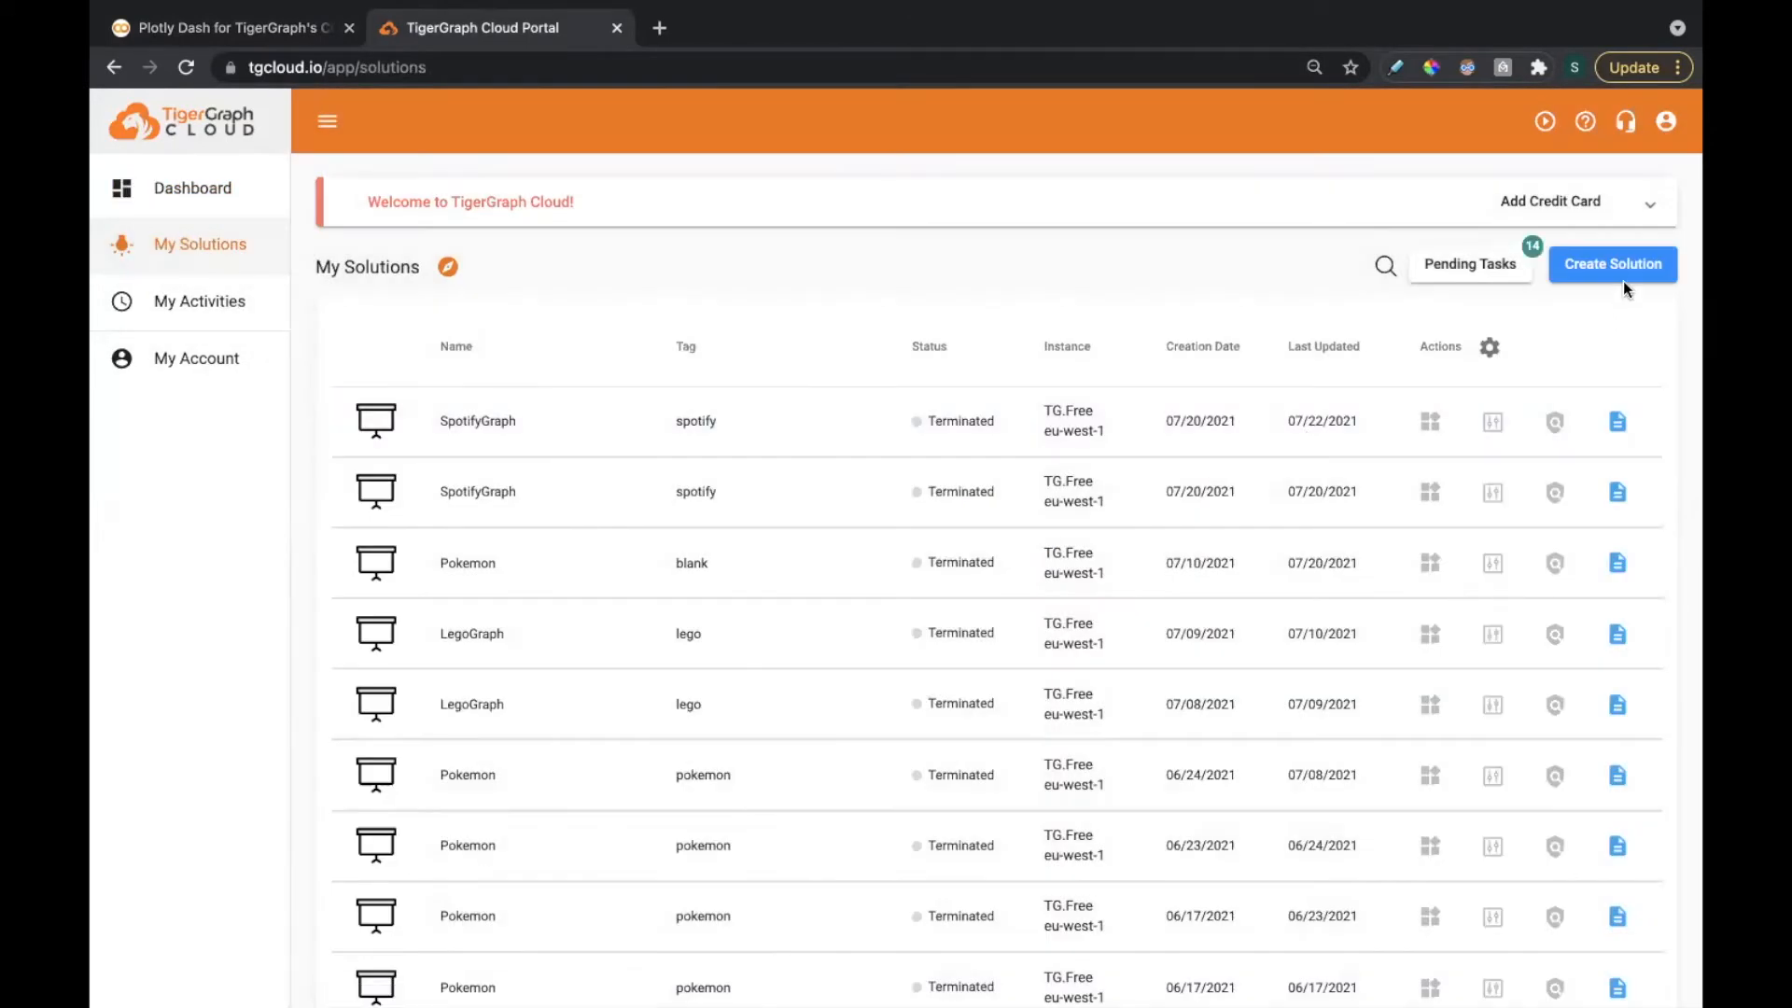
- Start a new solution and choose the COVID-19 Analysis v3.1.1 starter kit
{"action": "left_click", "coordinate": [1614, 265]}
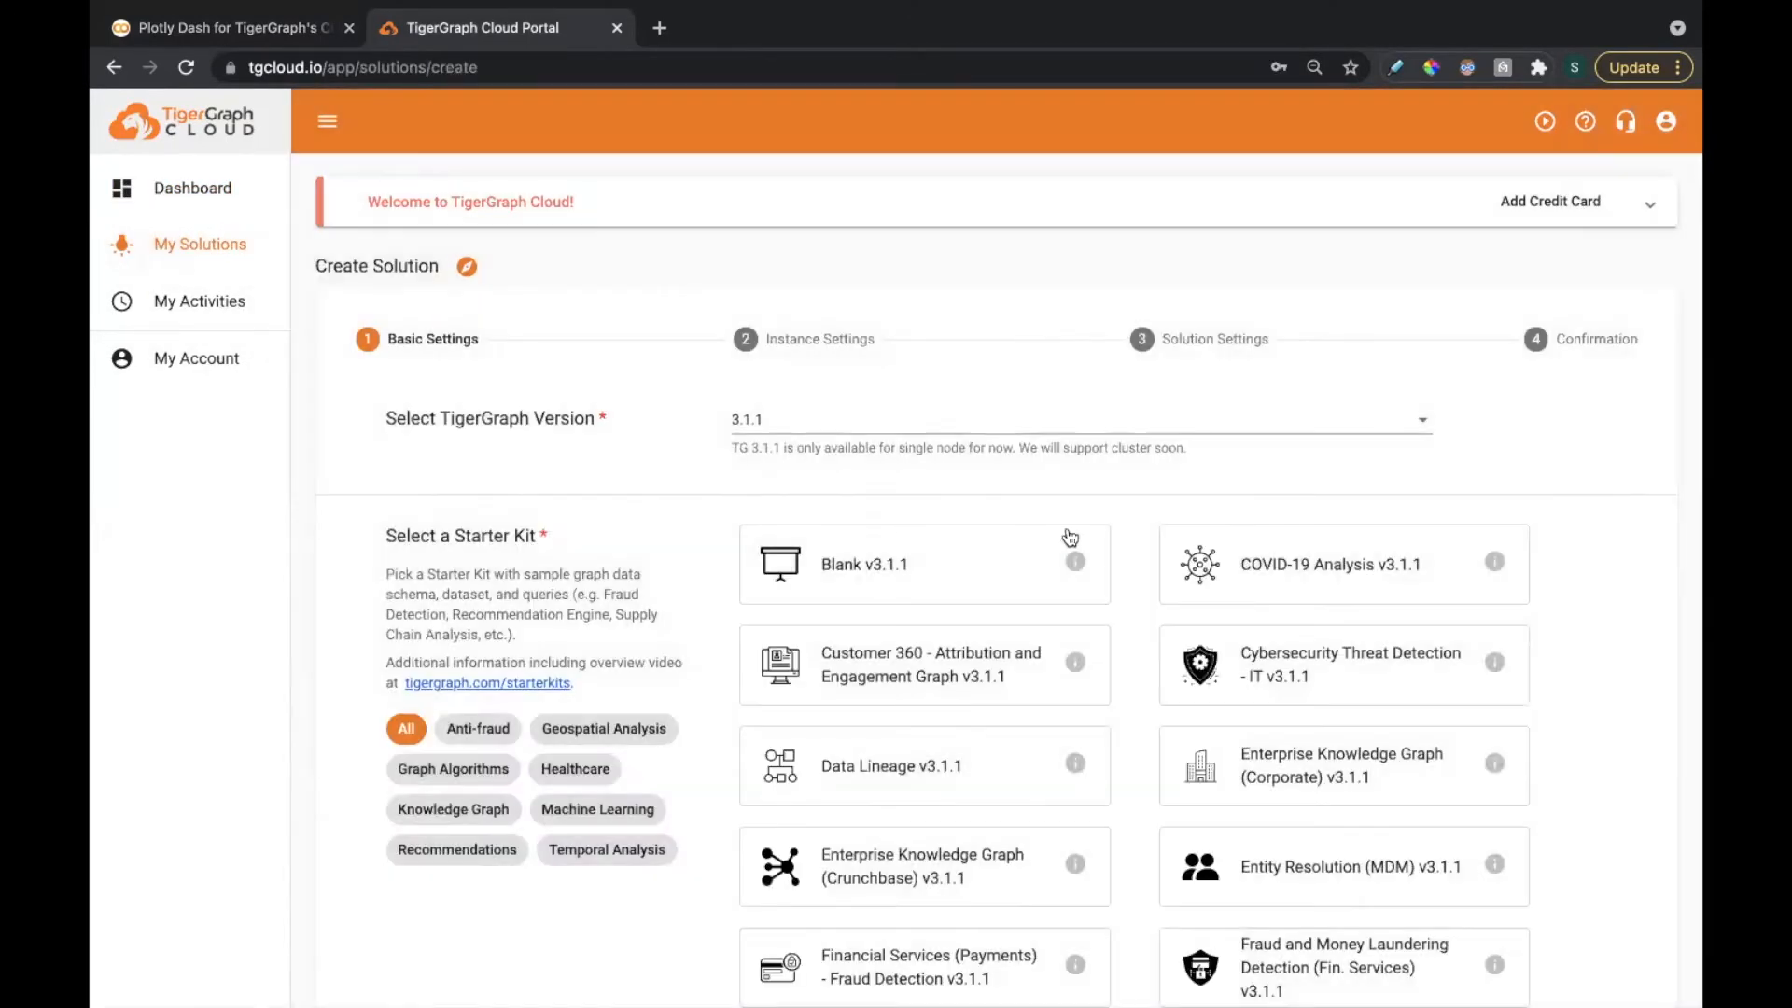
{"action": "left_click", "coordinate": [1343, 564]}
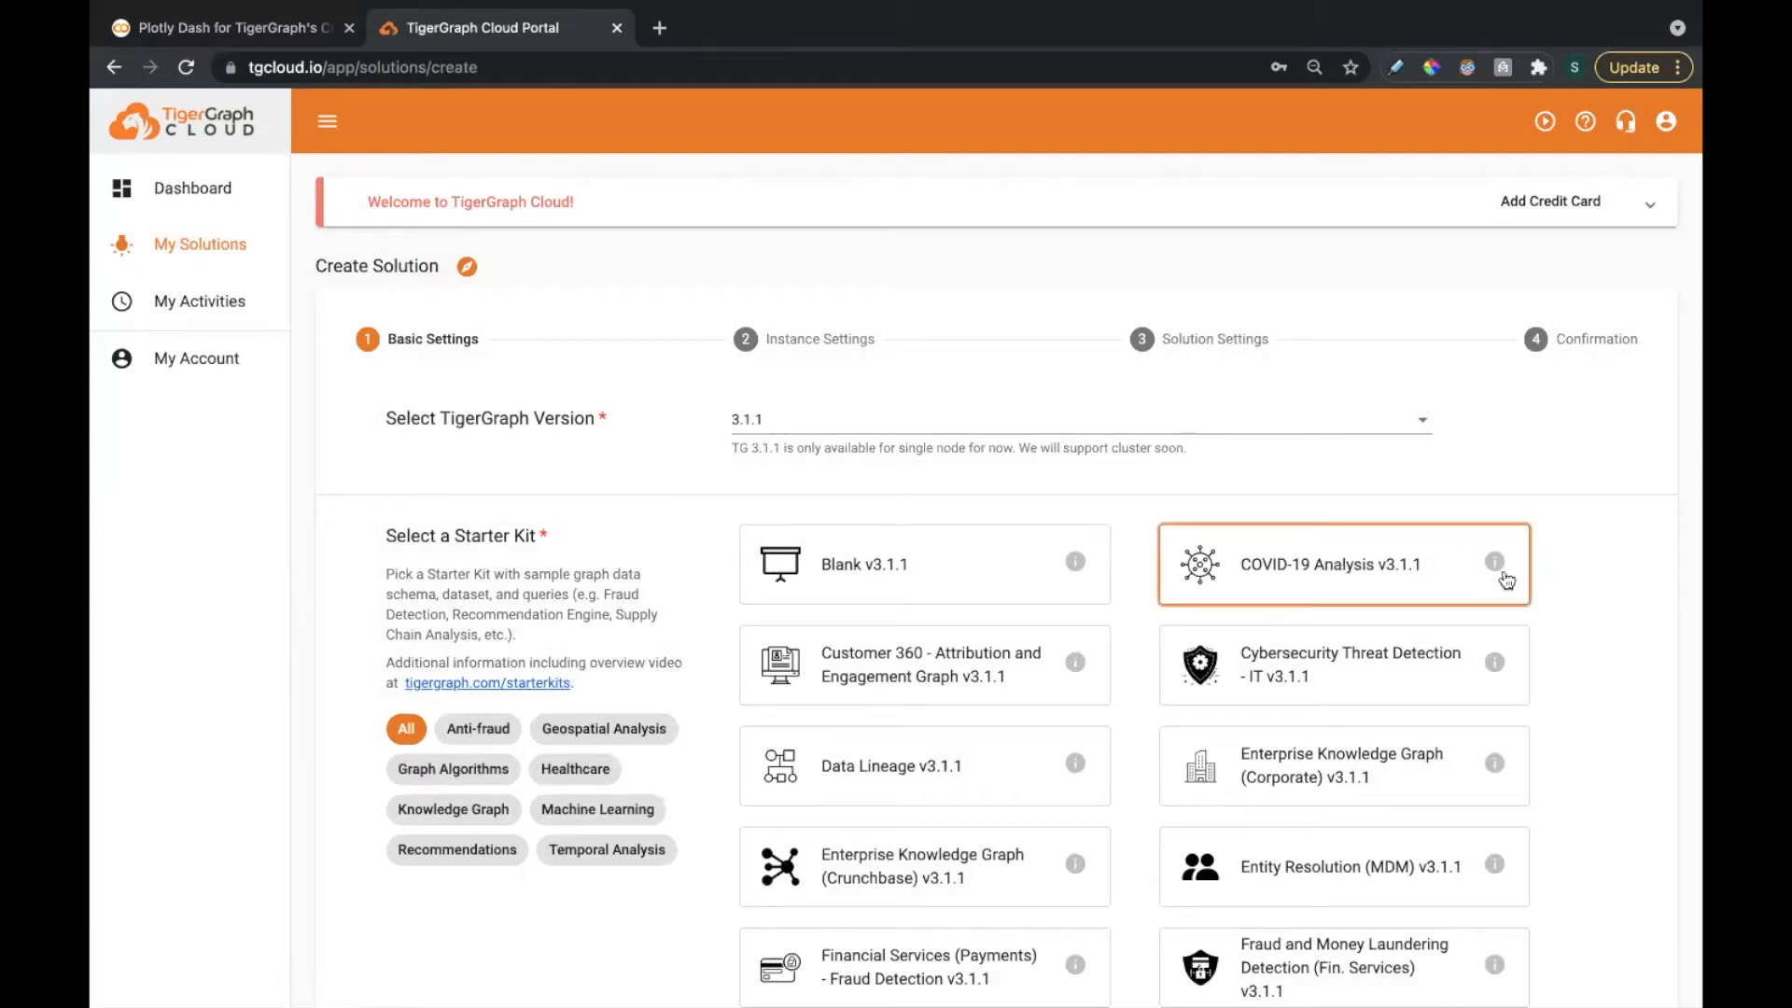
{"action": "mouse_move", "coordinate": [1408, 577]}
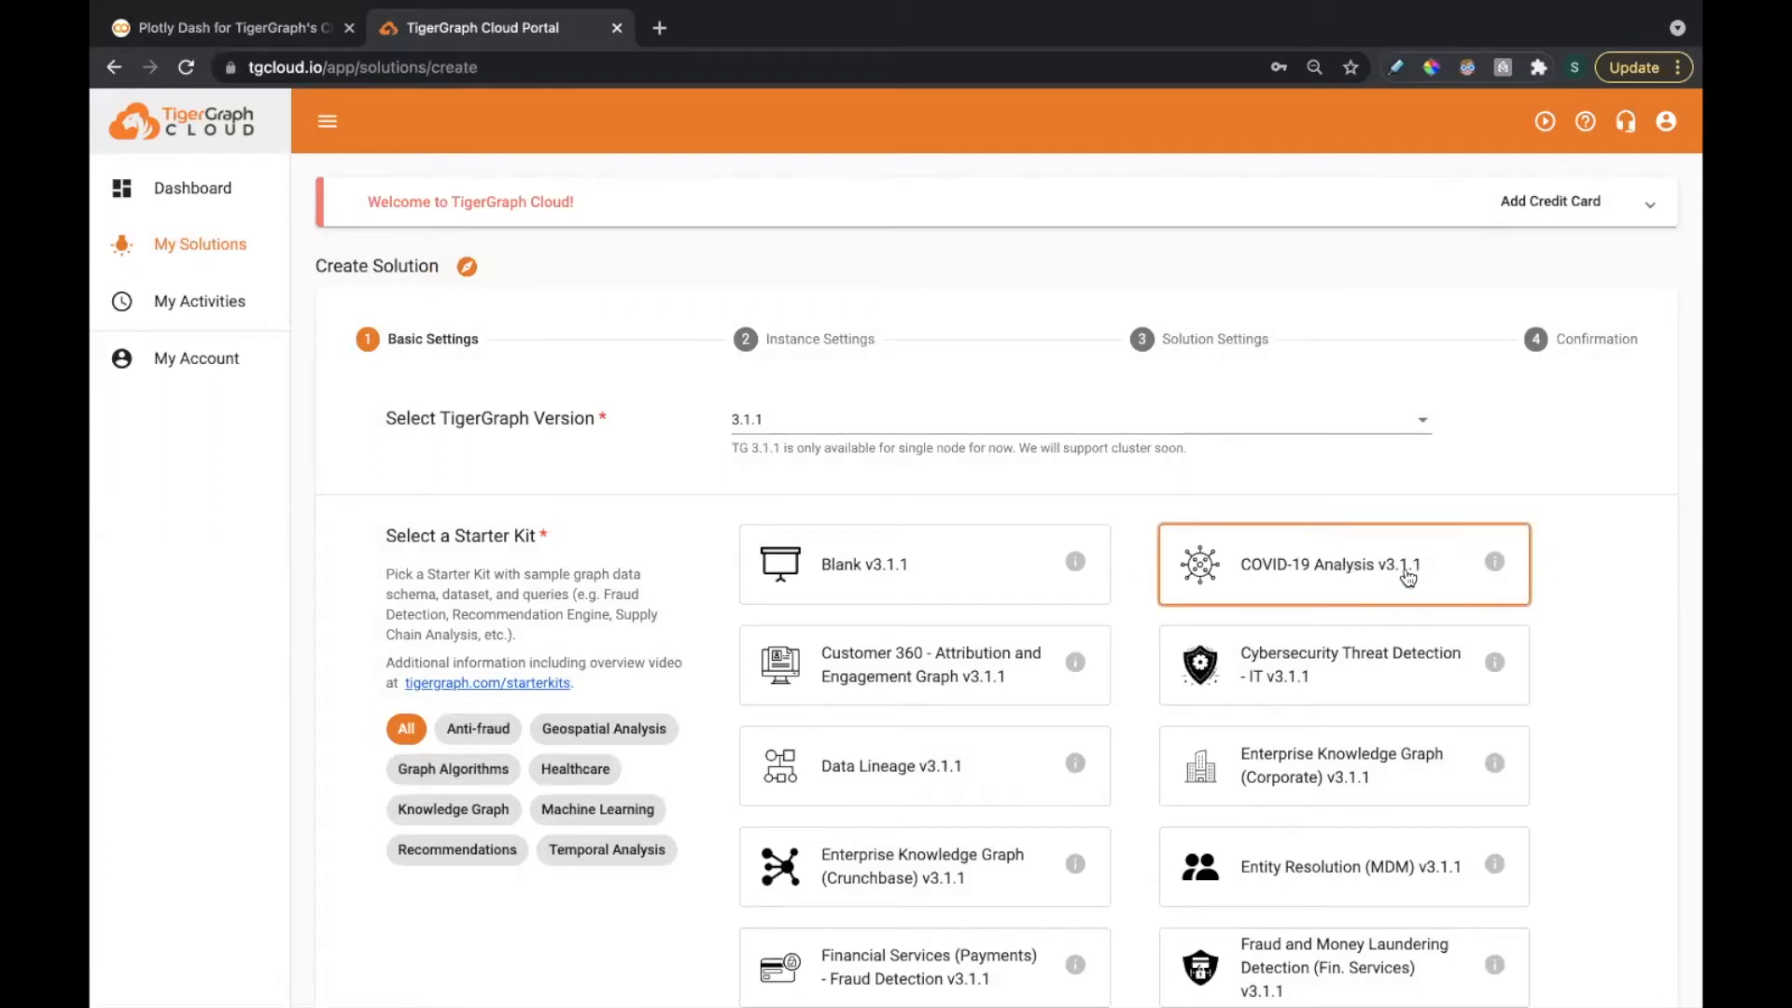
{"action": "scroll", "scroll_direction": "down", "scroll_amount": 3}
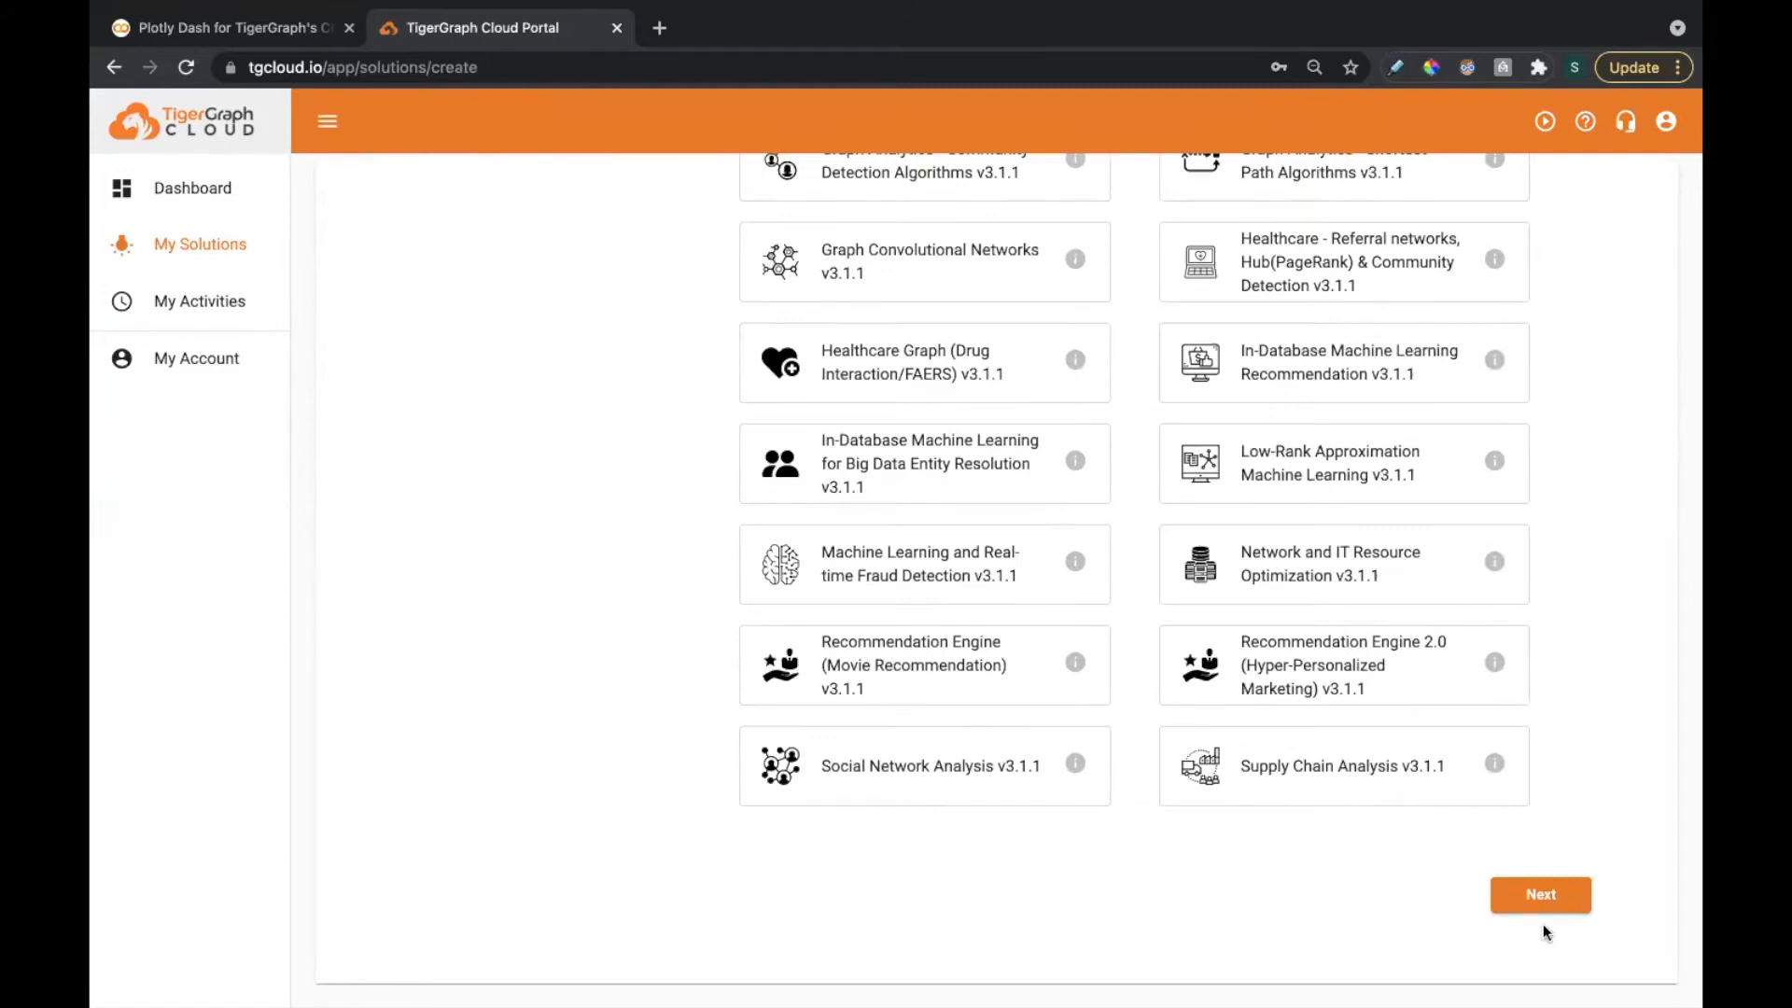
- Keep default instance settings and name the solution COVID-19 with subdomain covid19graph
{"action": "left_click", "coordinate": [1542, 895]}
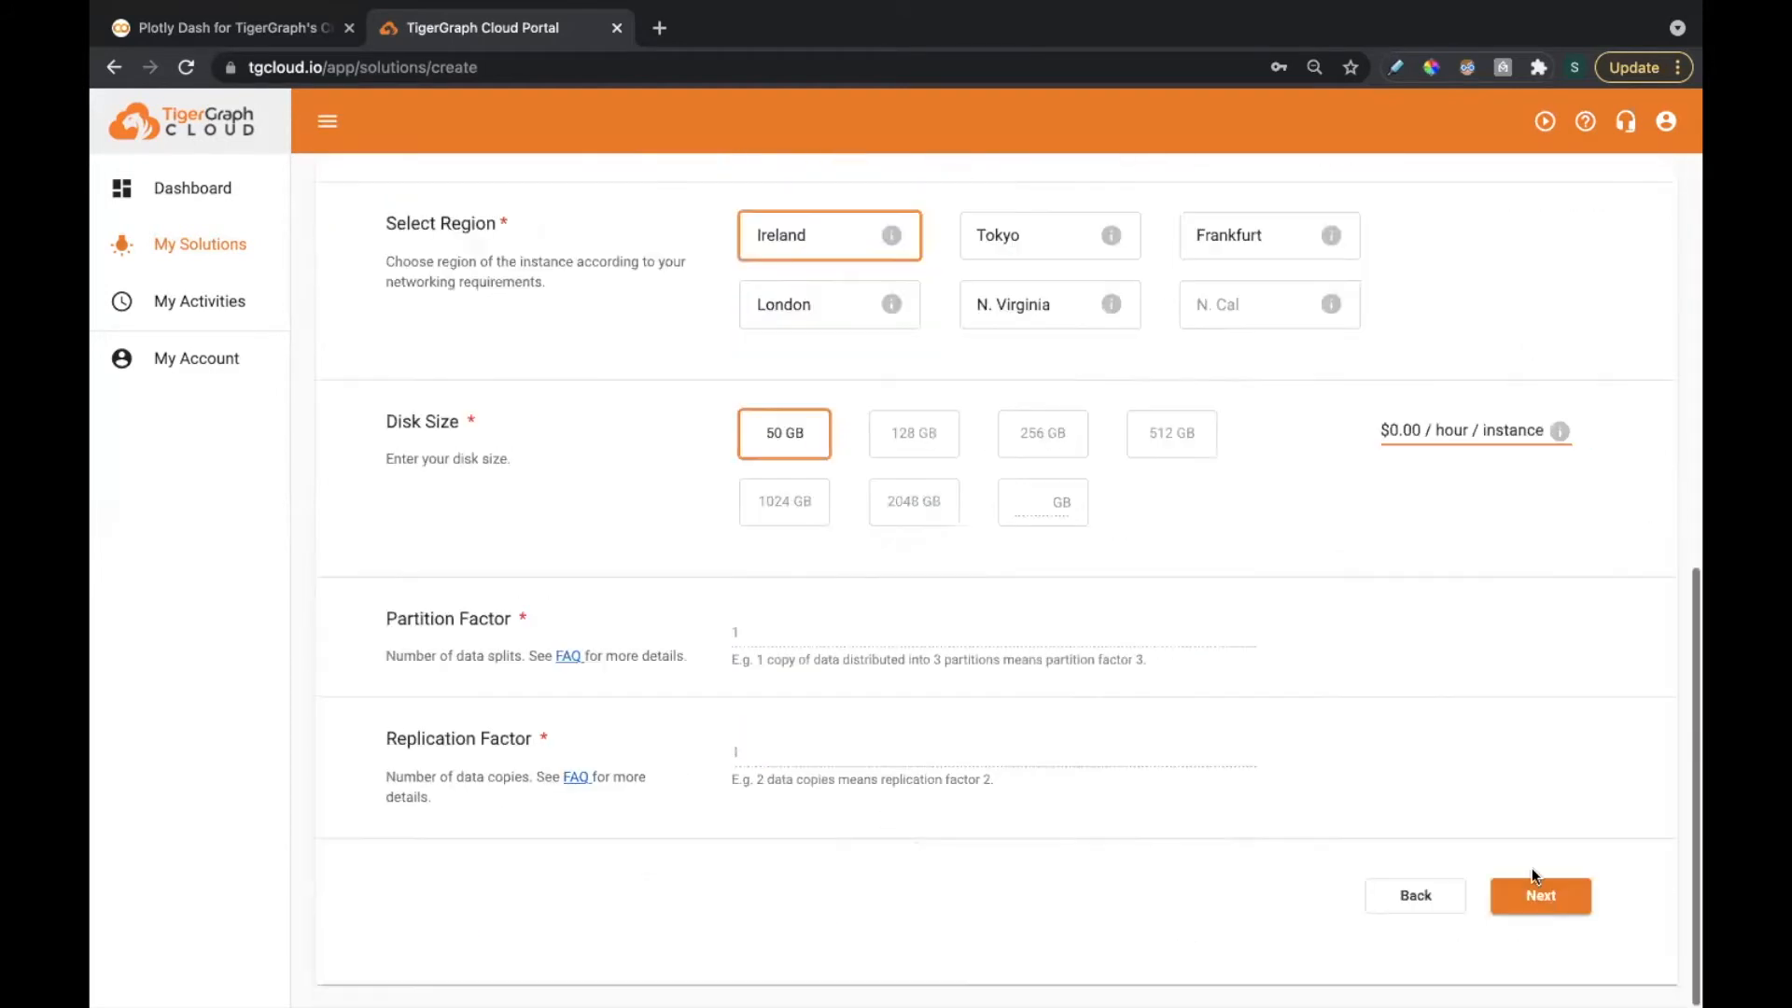
{"action": "left_click", "coordinate": [1541, 896]}
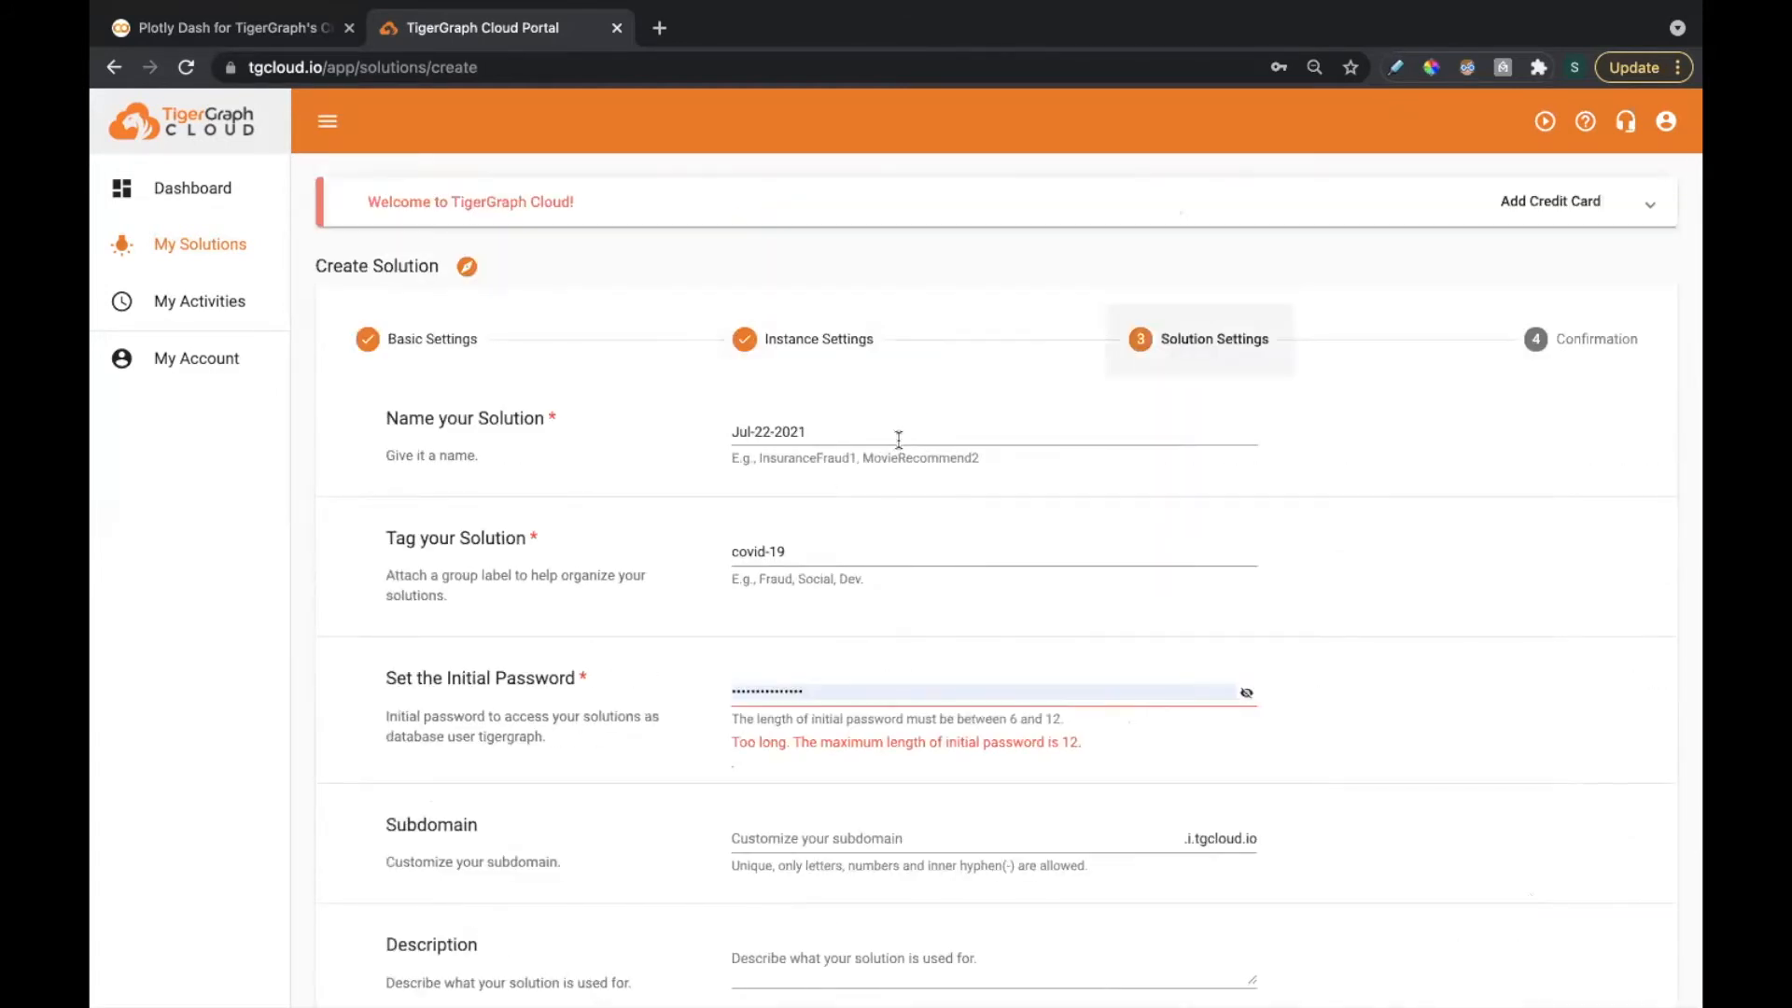
{"action": "double_click", "coordinate": [773, 433]}
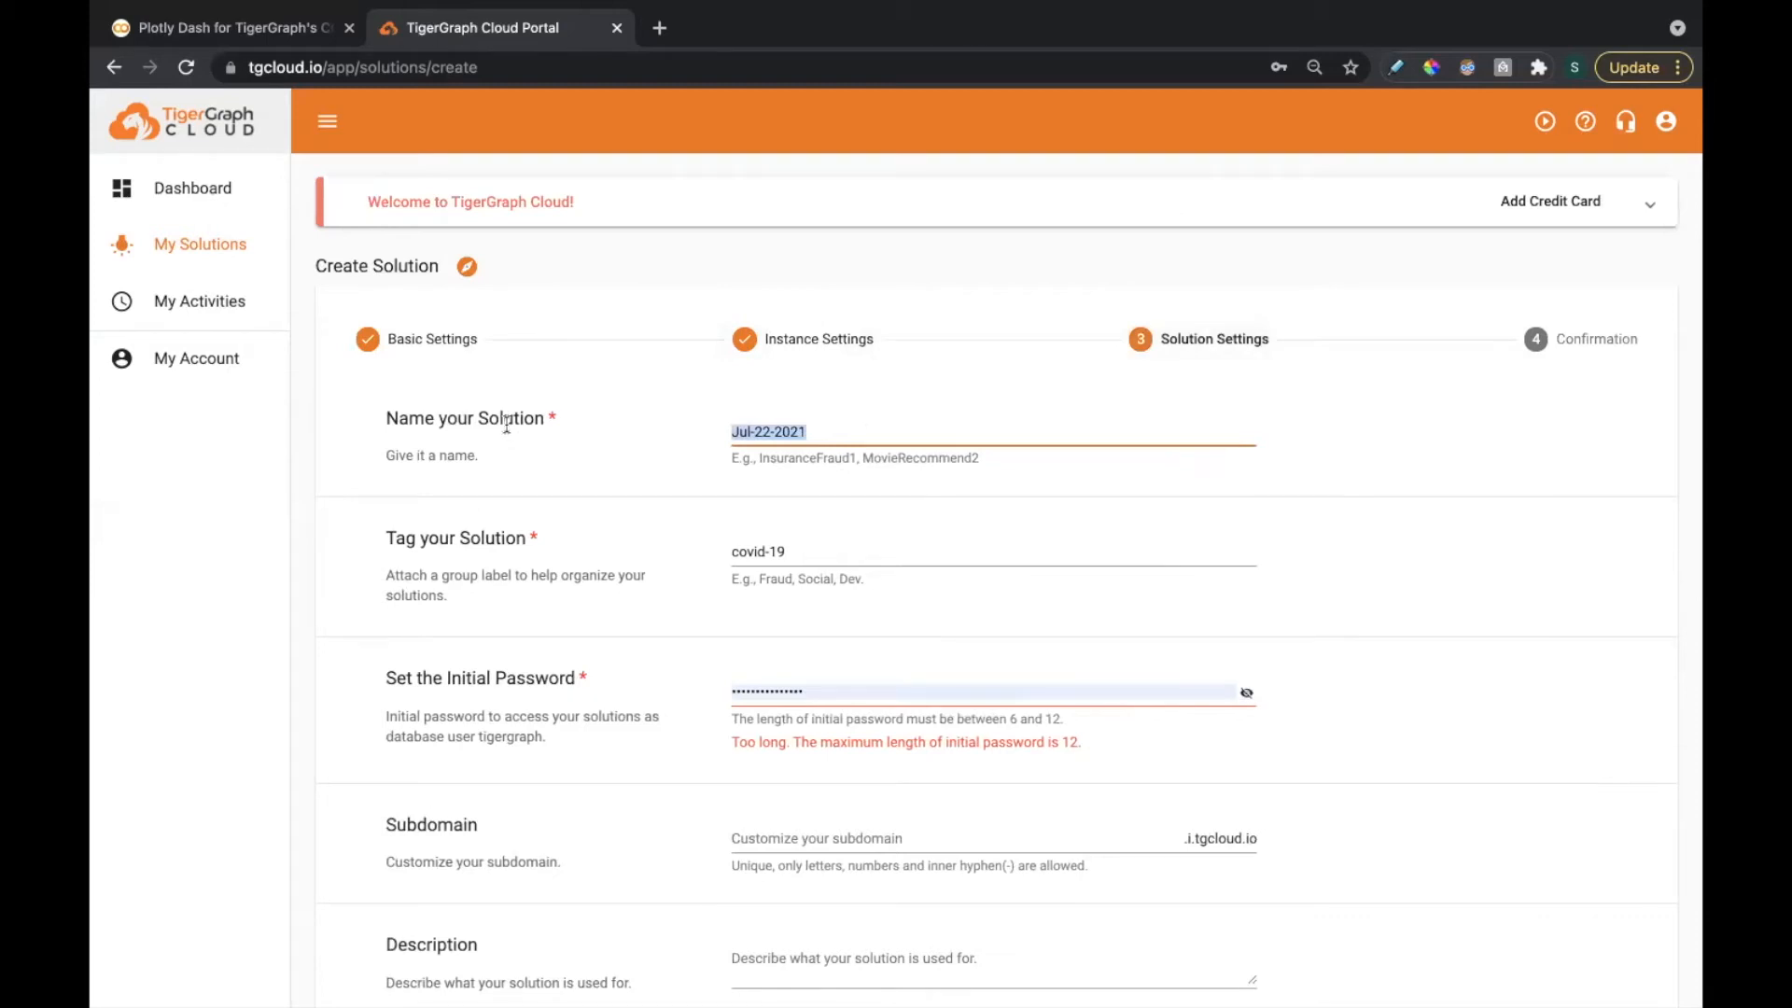
{"action": "type", "text": "COVID-19"}
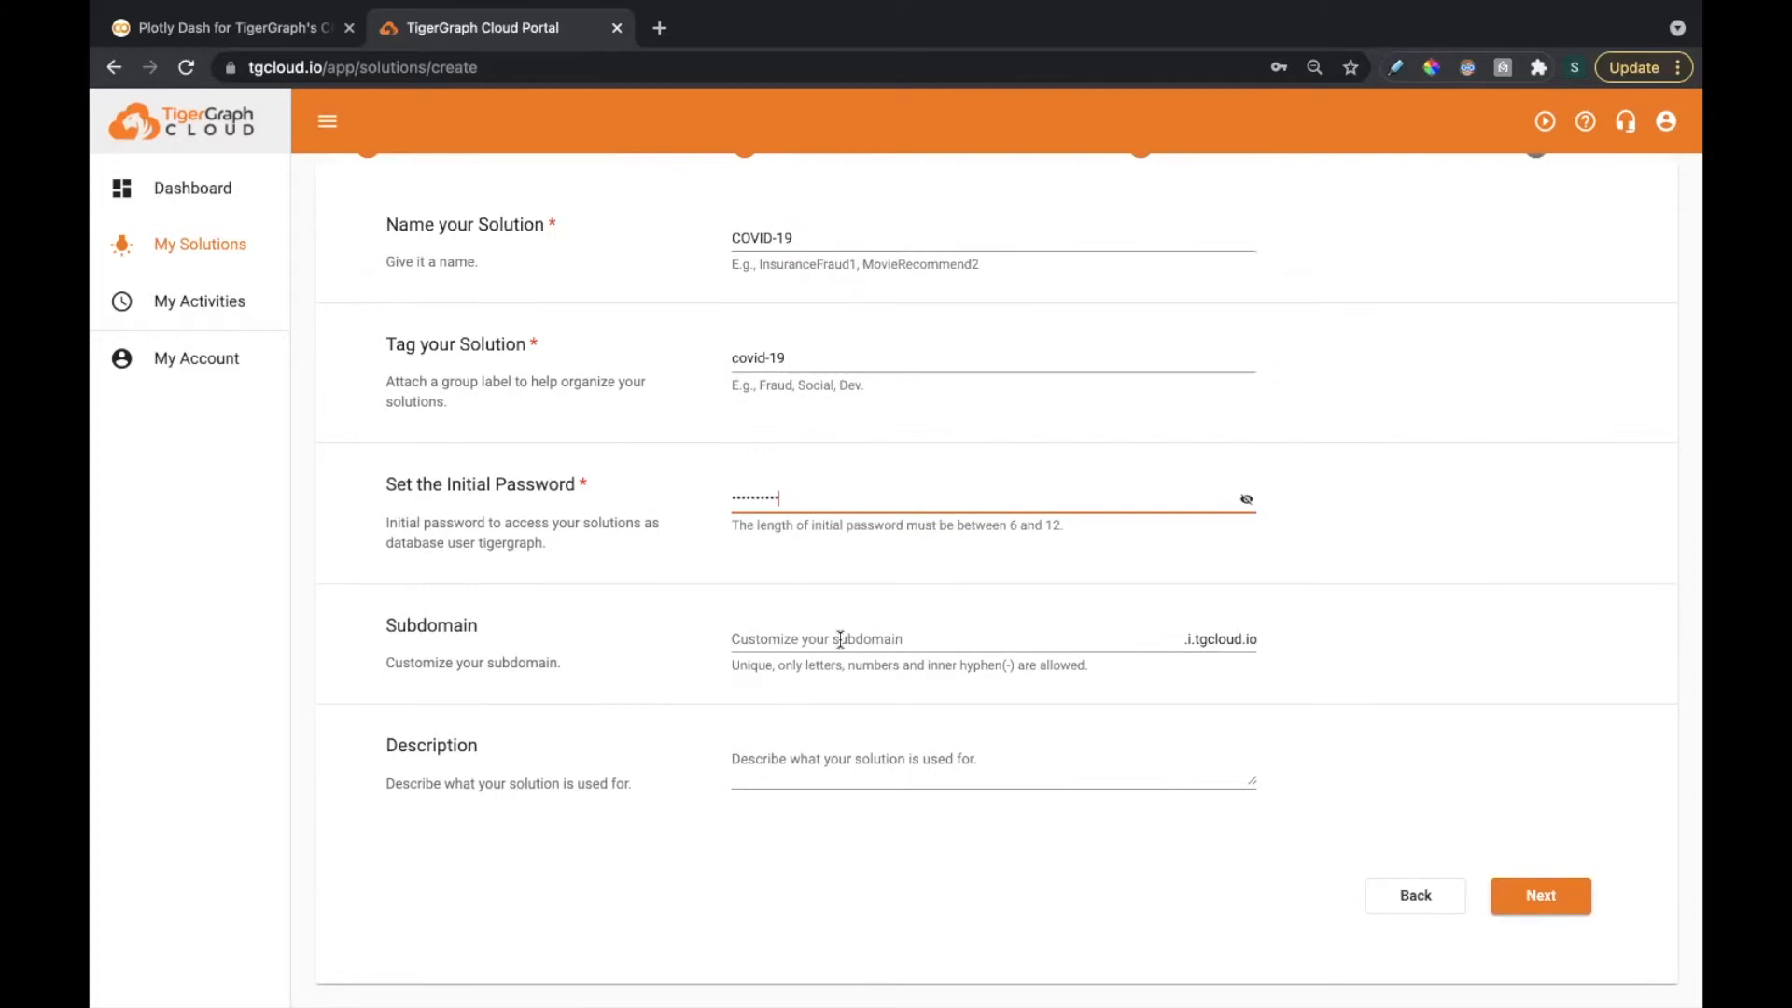
{"action": "type", "text": "covid19graph"}
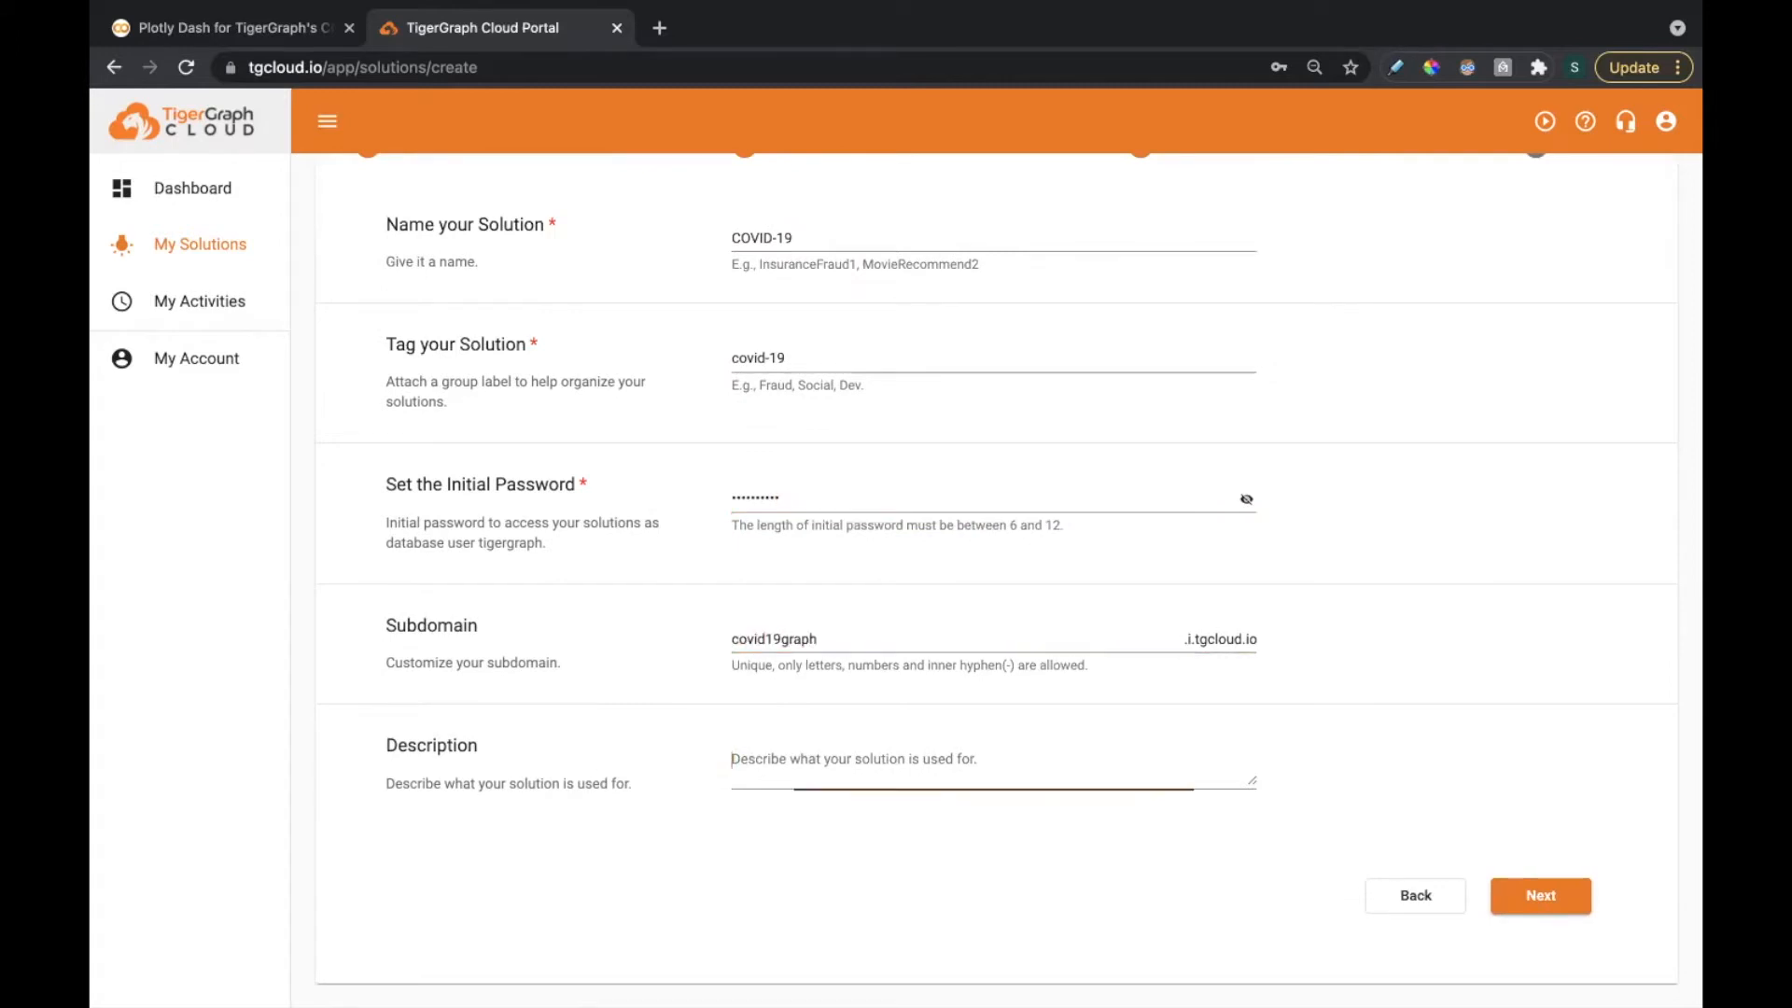
{"action": "left_click", "coordinate": [1540, 897]}
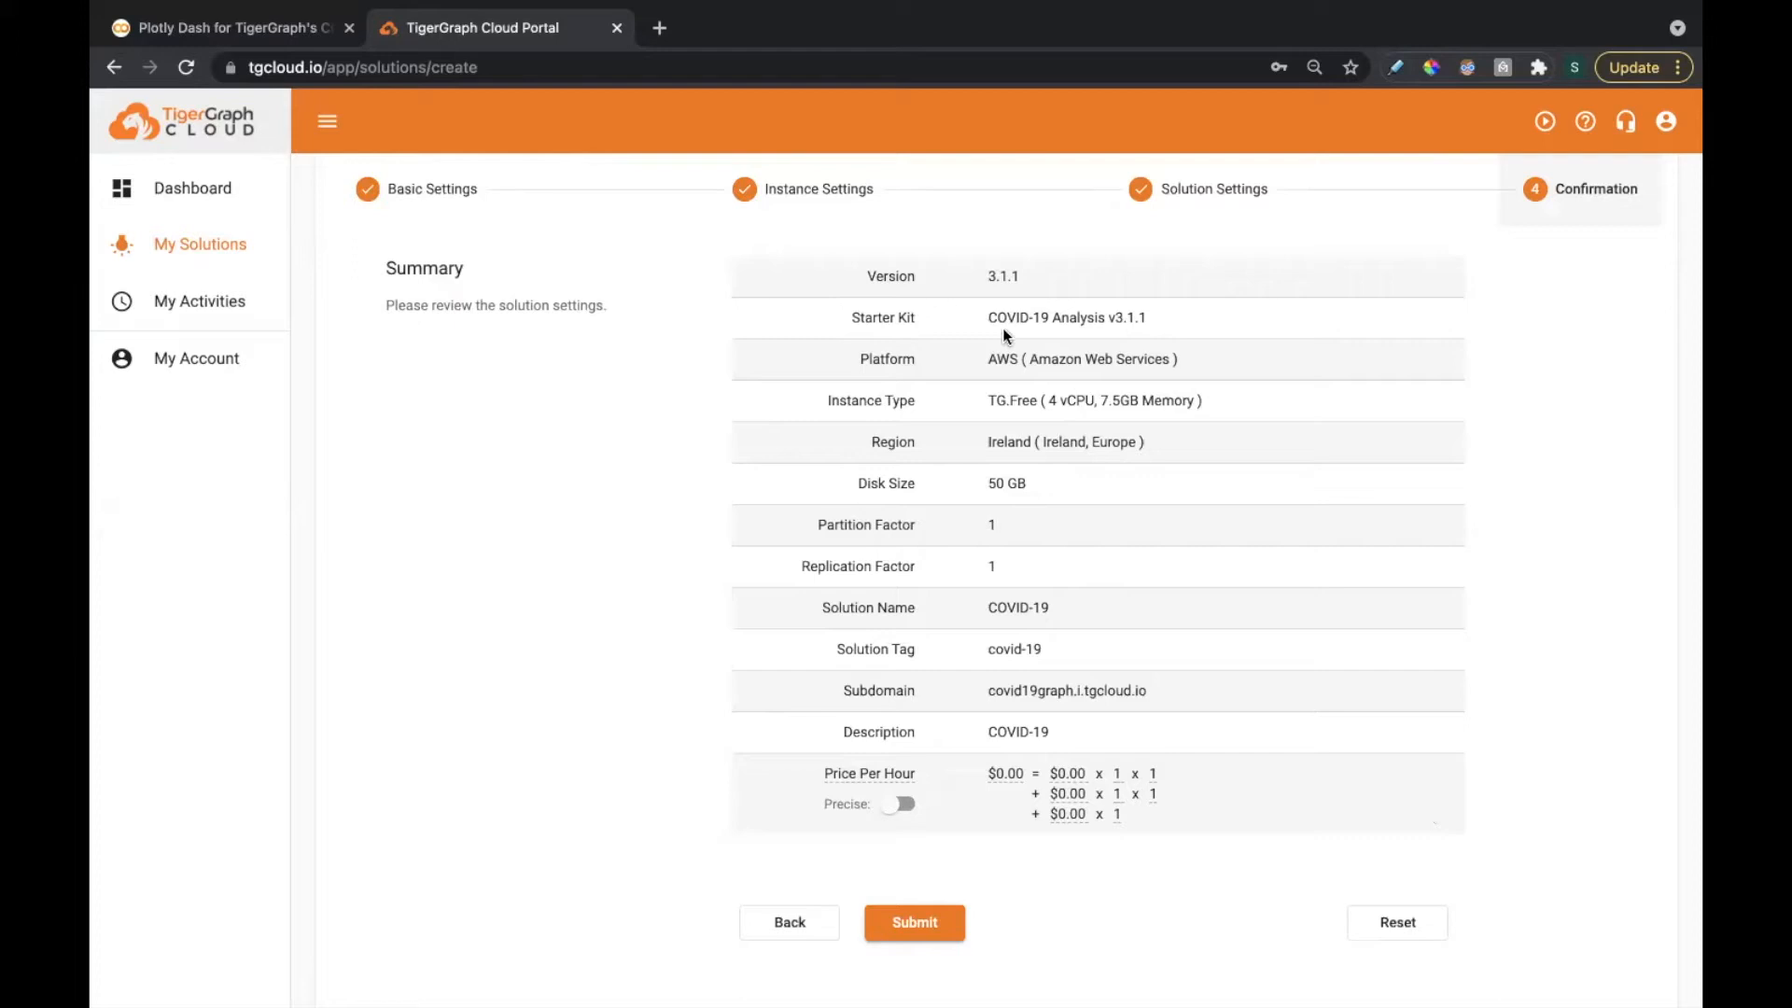
- Review the confirmation summary showing the COVID-19 Analysis kit and covid19graph subdomain
{"action": "double_click", "coordinate": [1066, 318]}
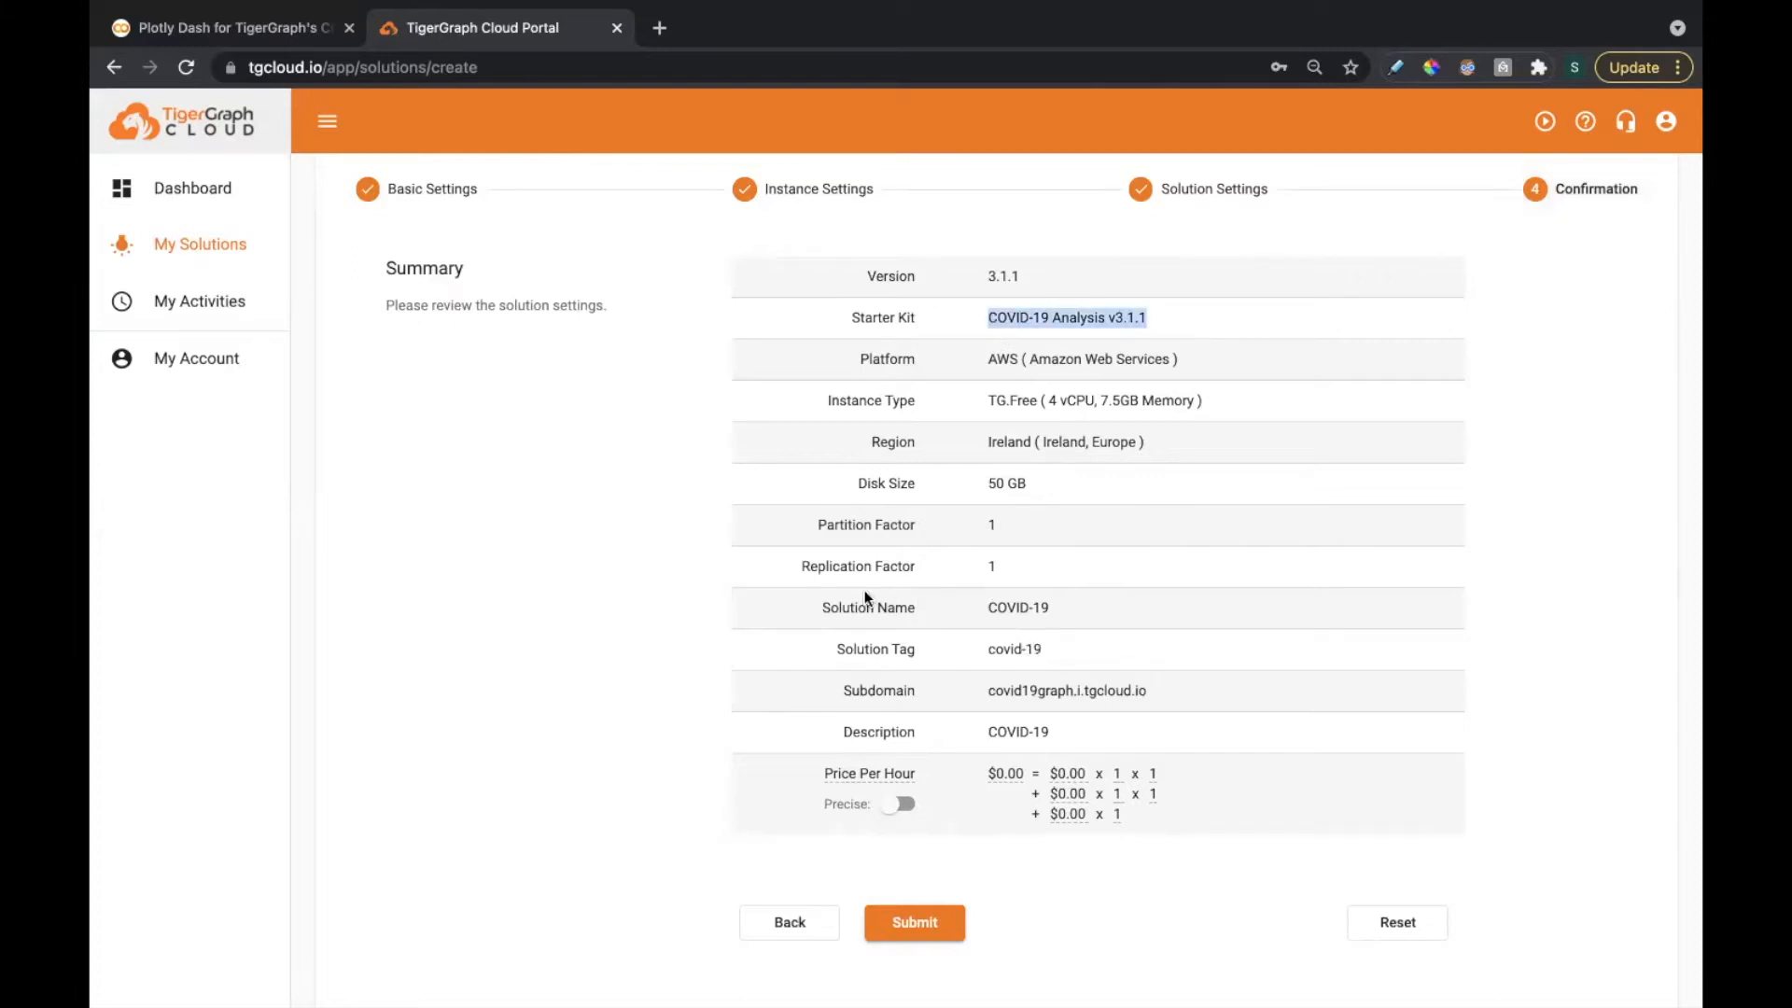
{"action": "double_click", "coordinate": [1025, 691]}
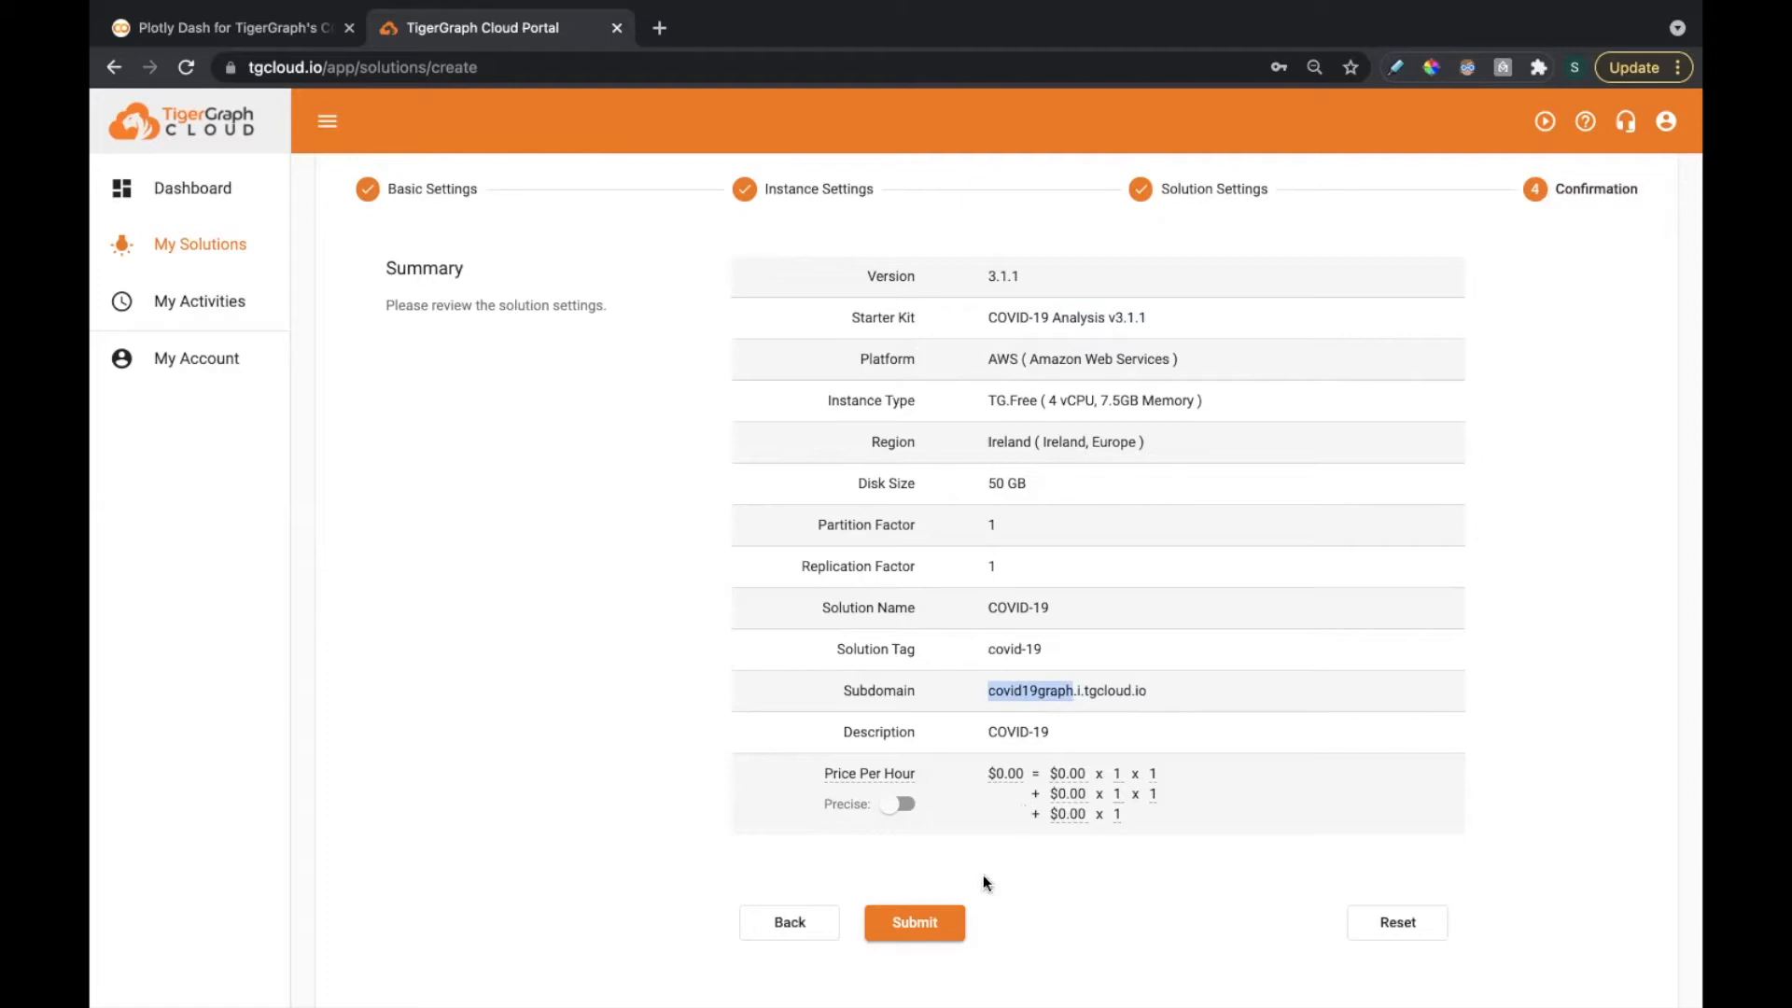
- Submit the COVID-19 solution and, once Ready, show its application tools
{"action": "left_click", "coordinate": [914, 922]}
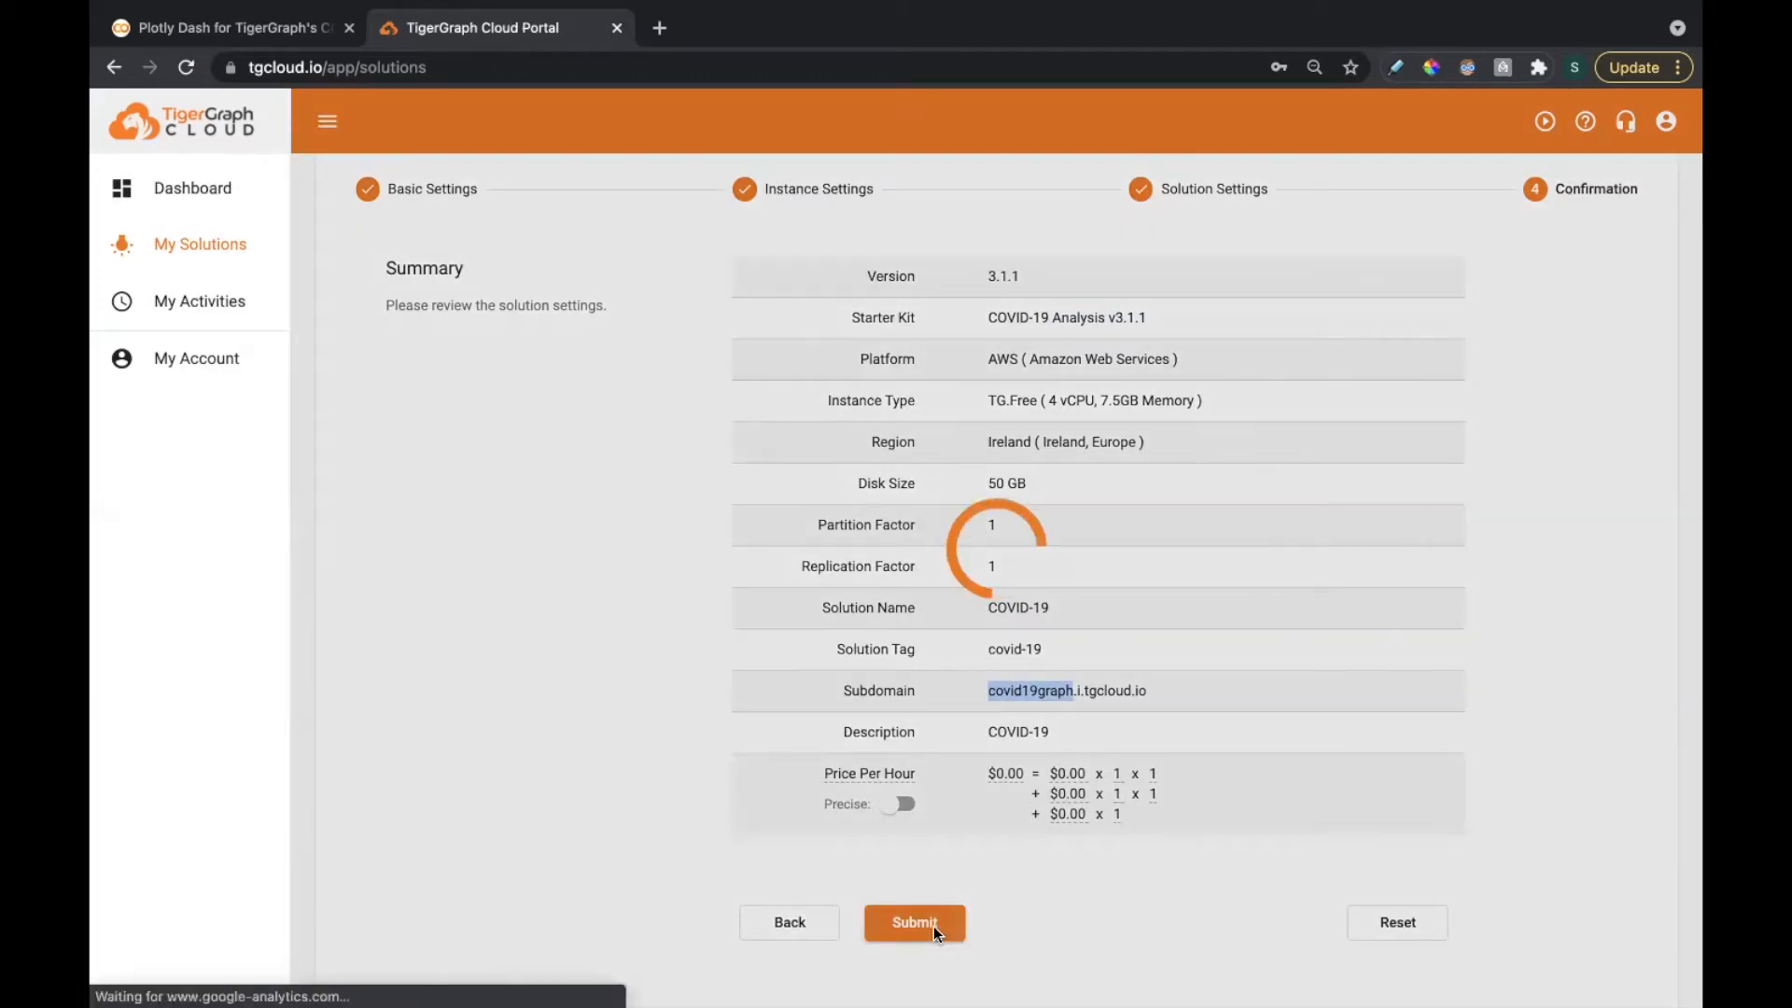
{"action": "left_click", "coordinate": [915, 923]}
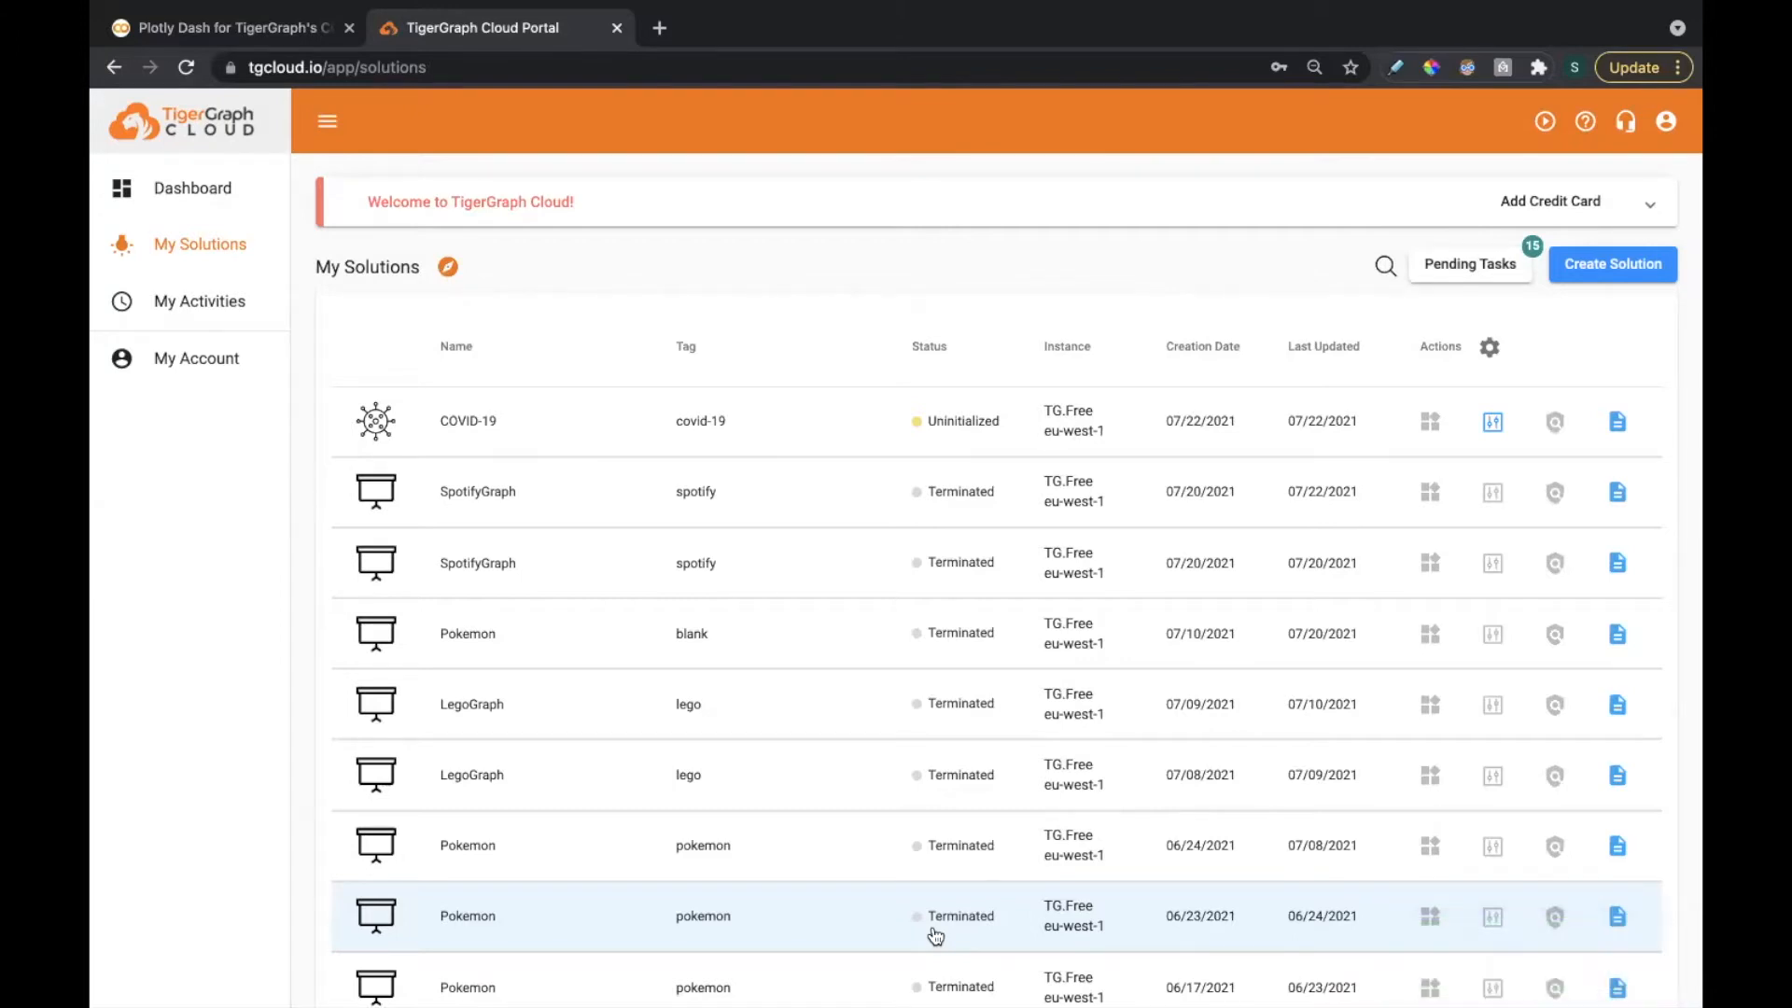
{"action": "mouse_move", "coordinate": [1352, 151]}
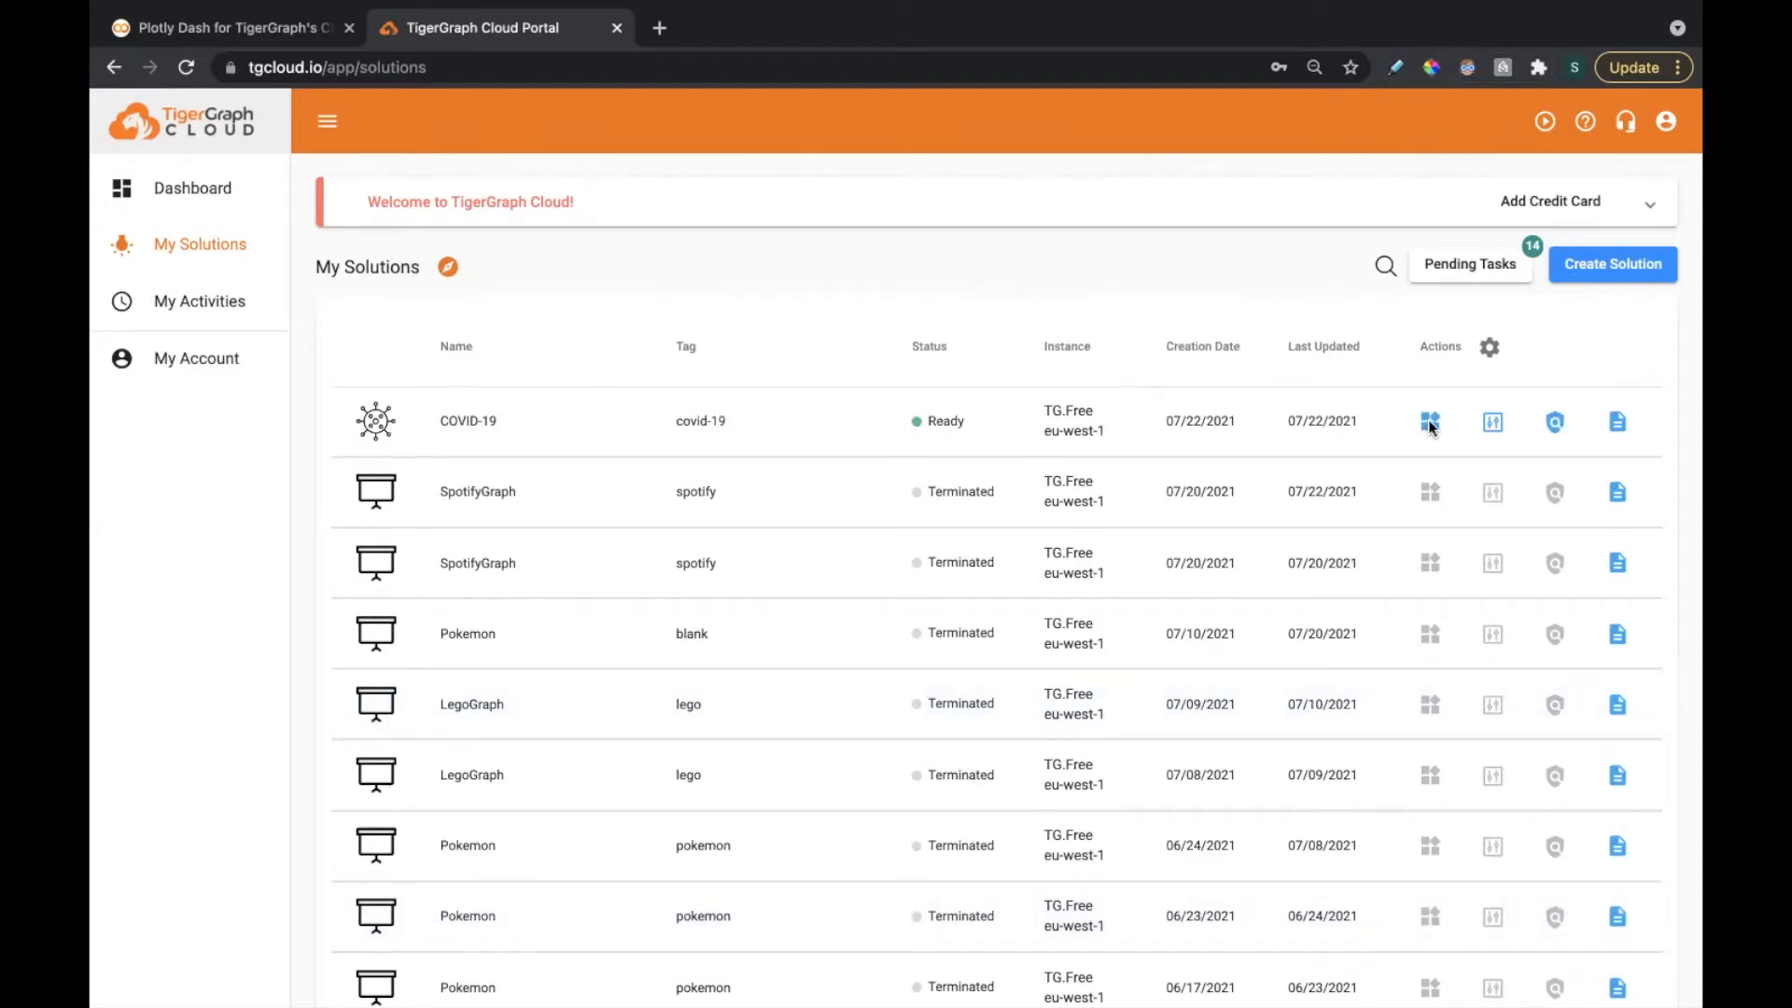
{"action": "left_click", "coordinate": [1430, 422]}
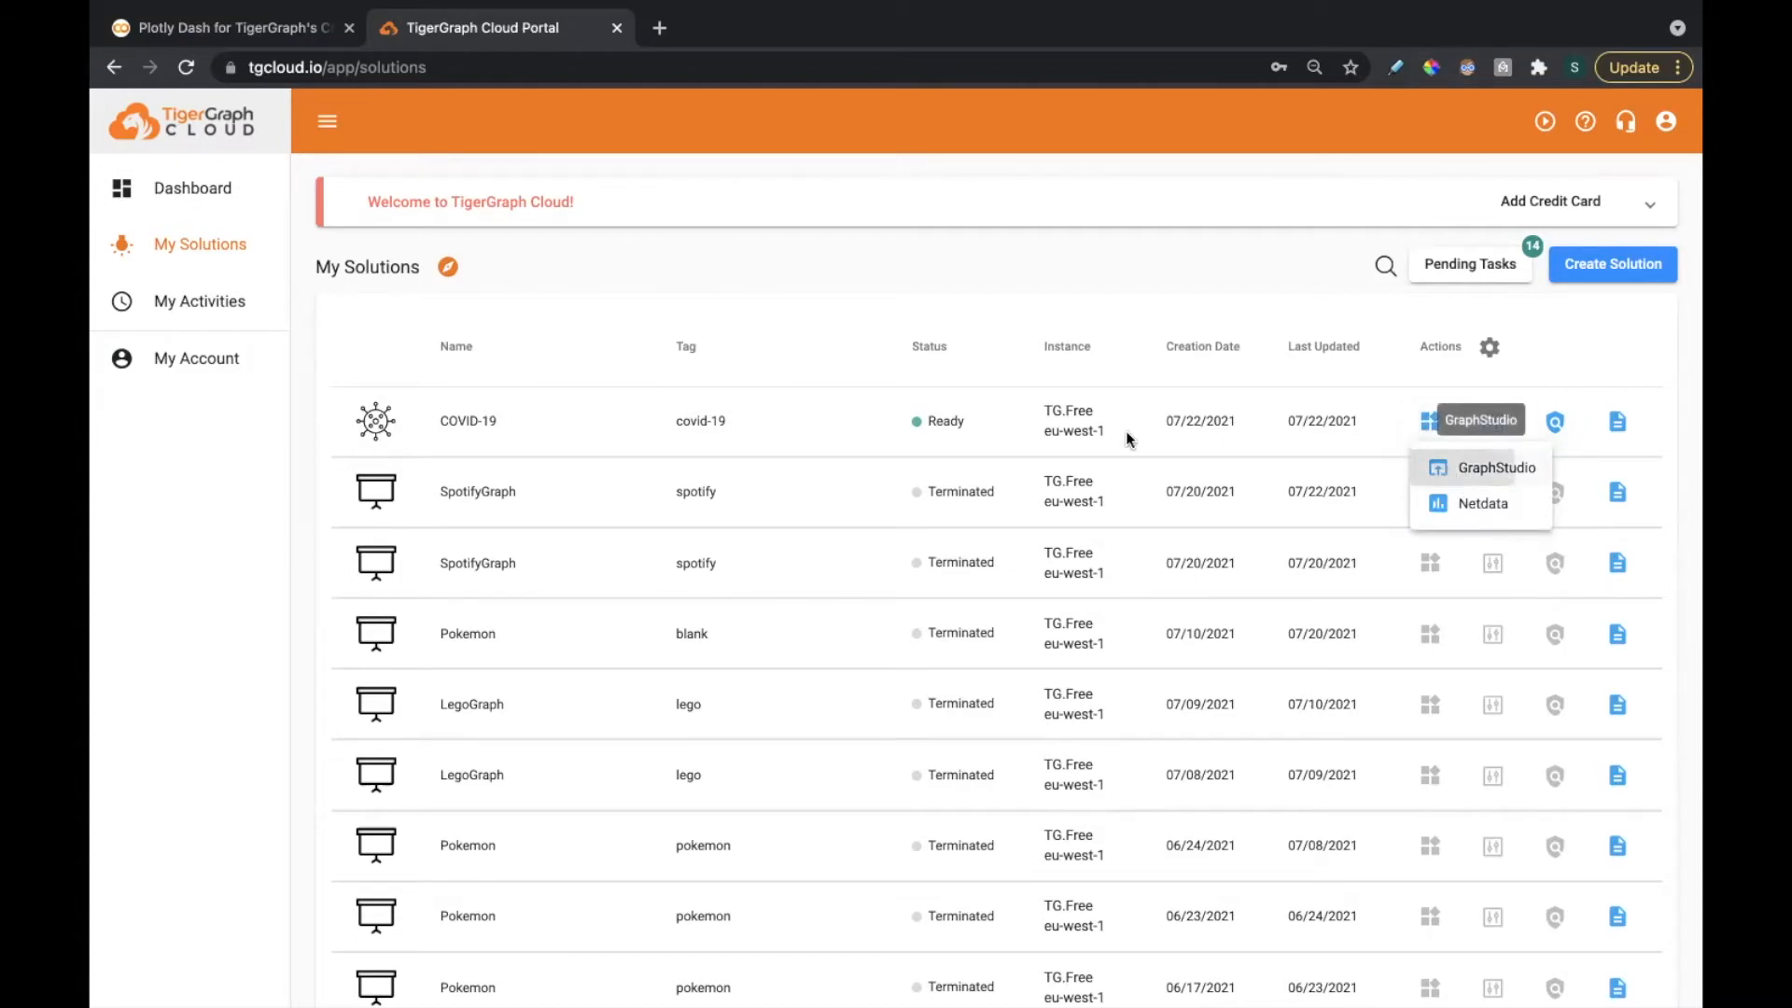
- Sign in to GraphStudio and go to the Load Data page for MyGraph
{"action": "left_click", "coordinate": [1497, 467]}
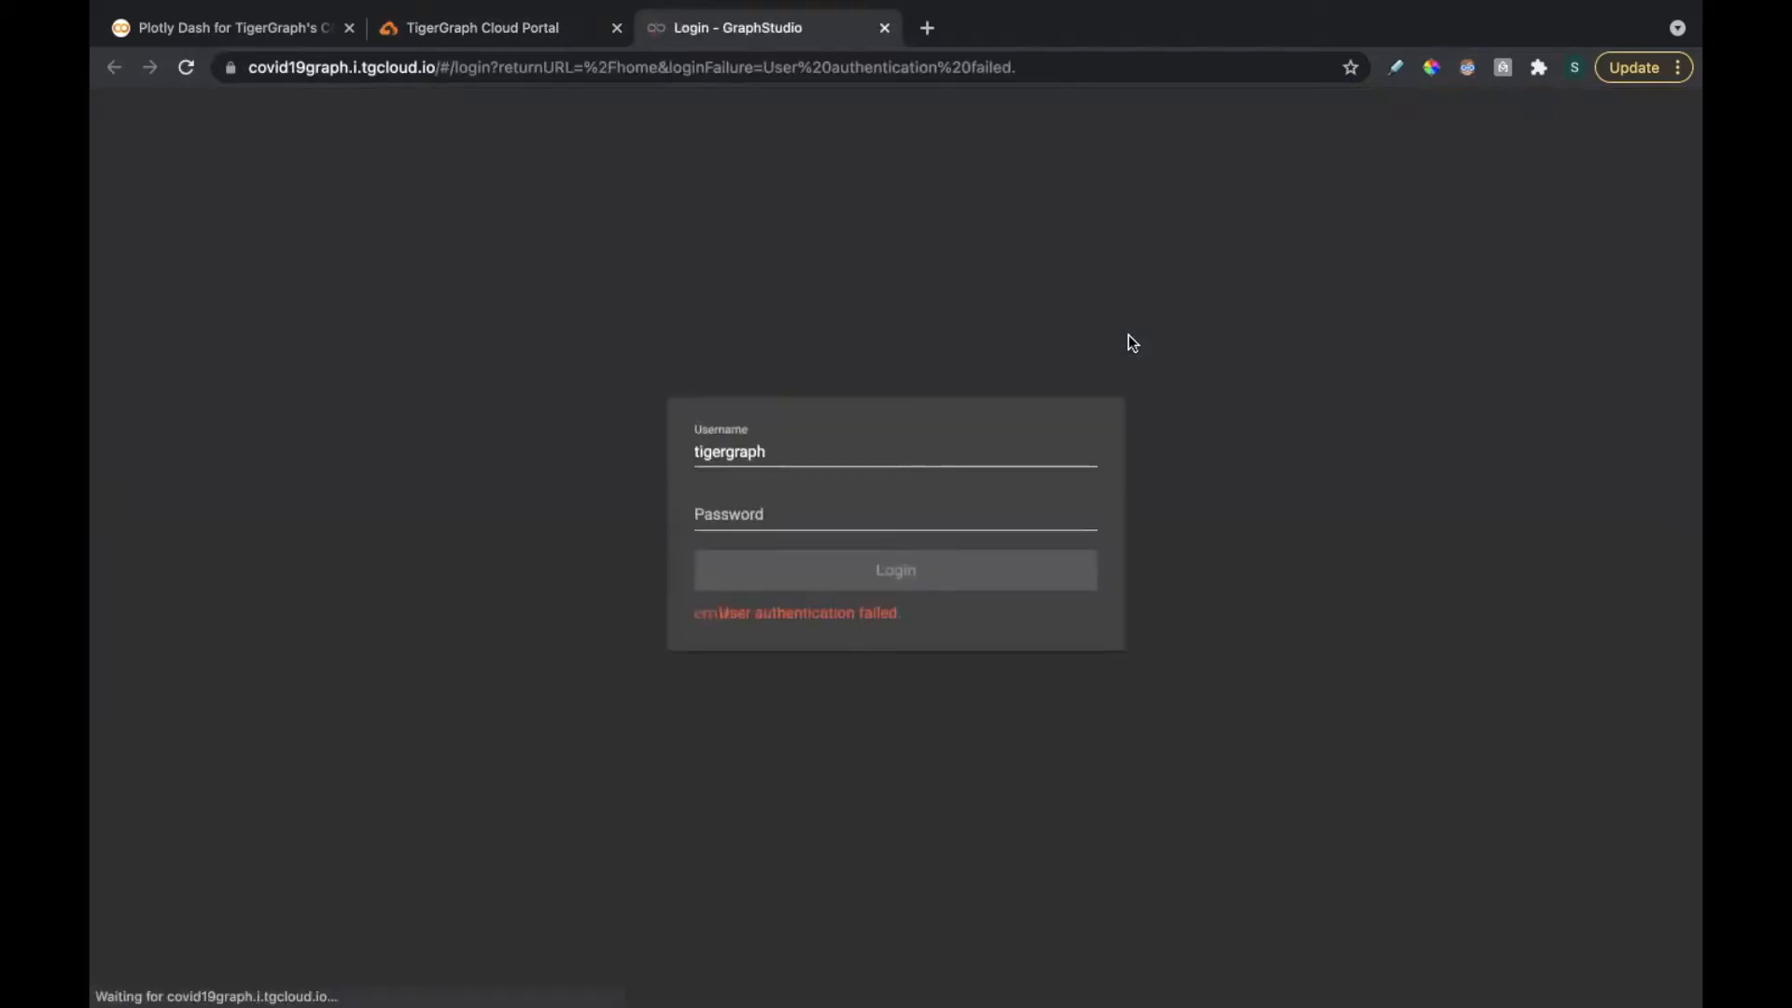
{"action": "left_click", "coordinate": [896, 572]}
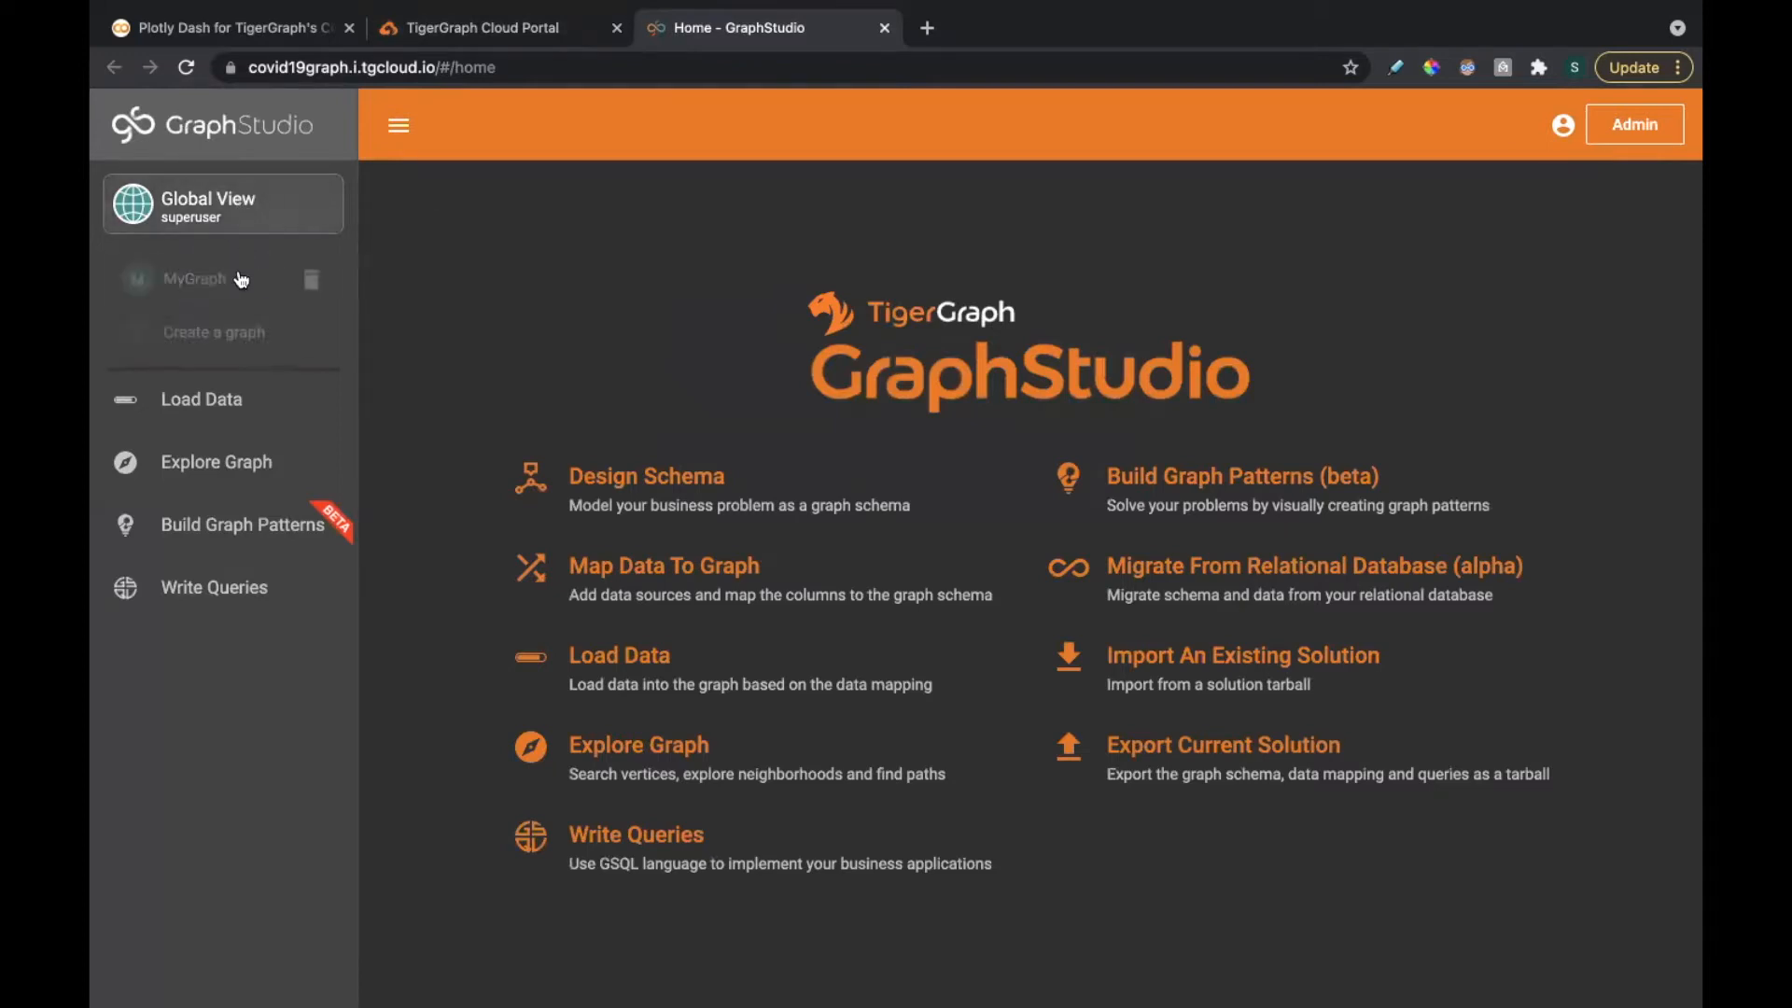
{"action": "left_click", "coordinate": [195, 280]}
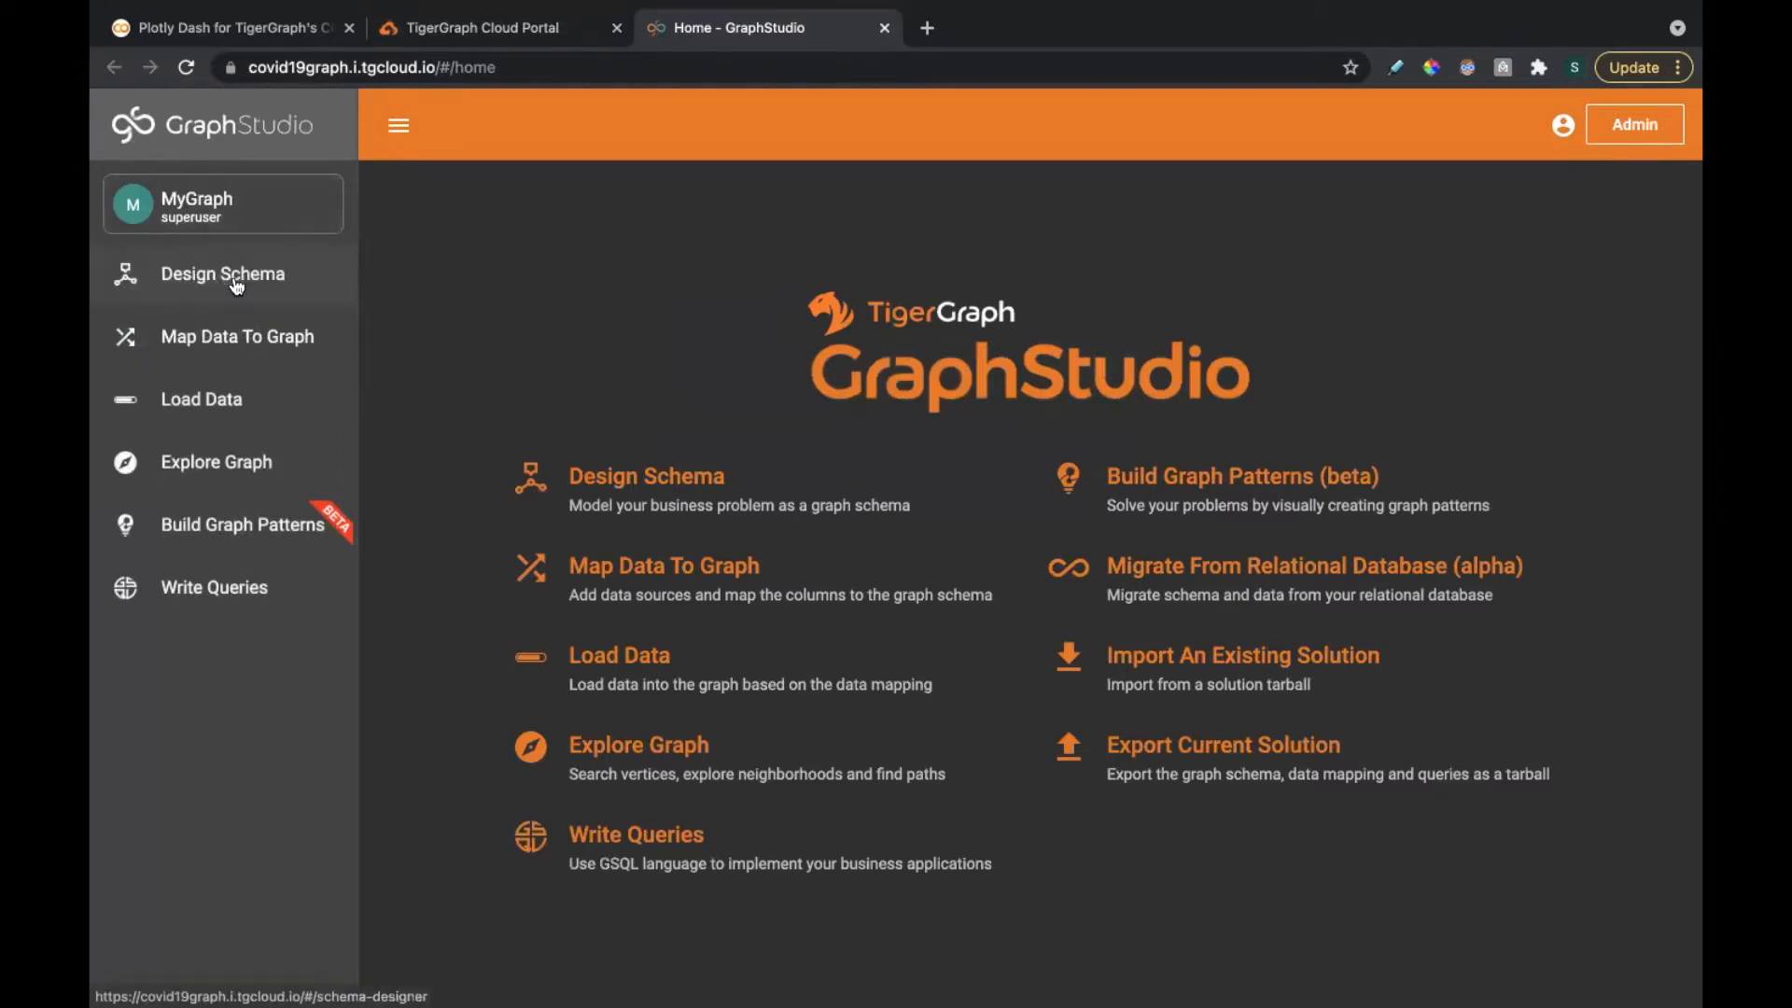
{"action": "left_click", "coordinate": [202, 400]}
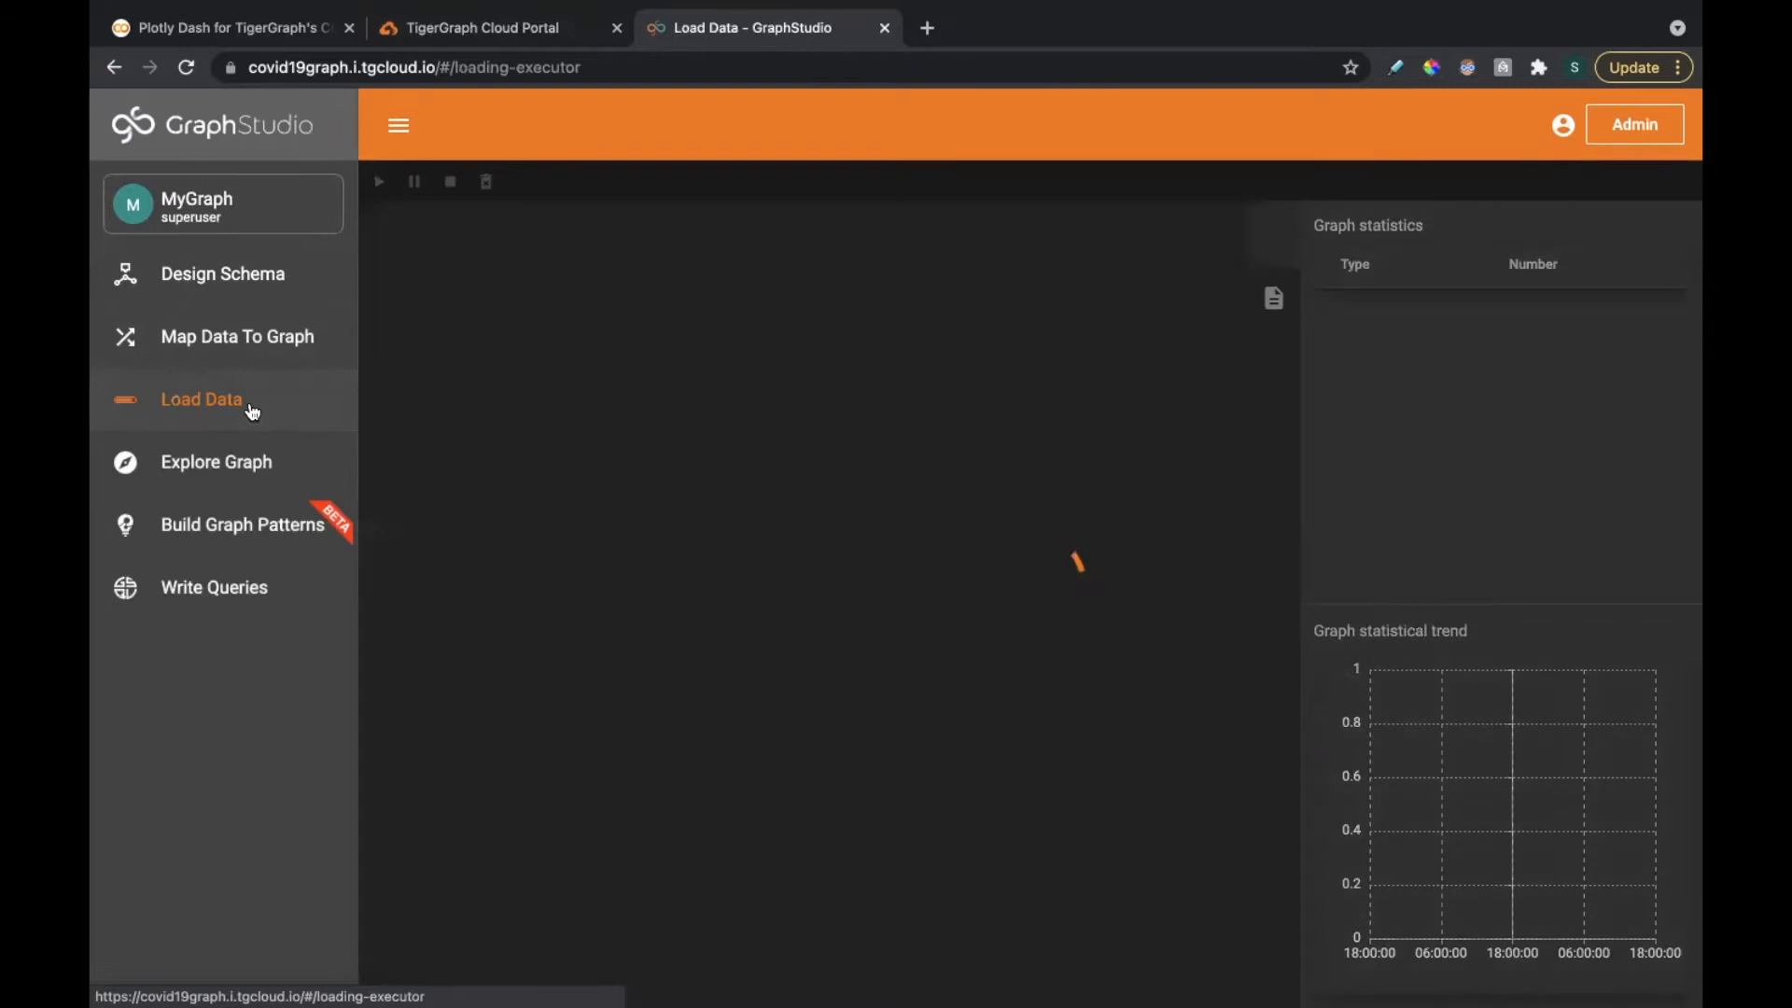
{"action": "left_click", "coordinate": [202, 400]}
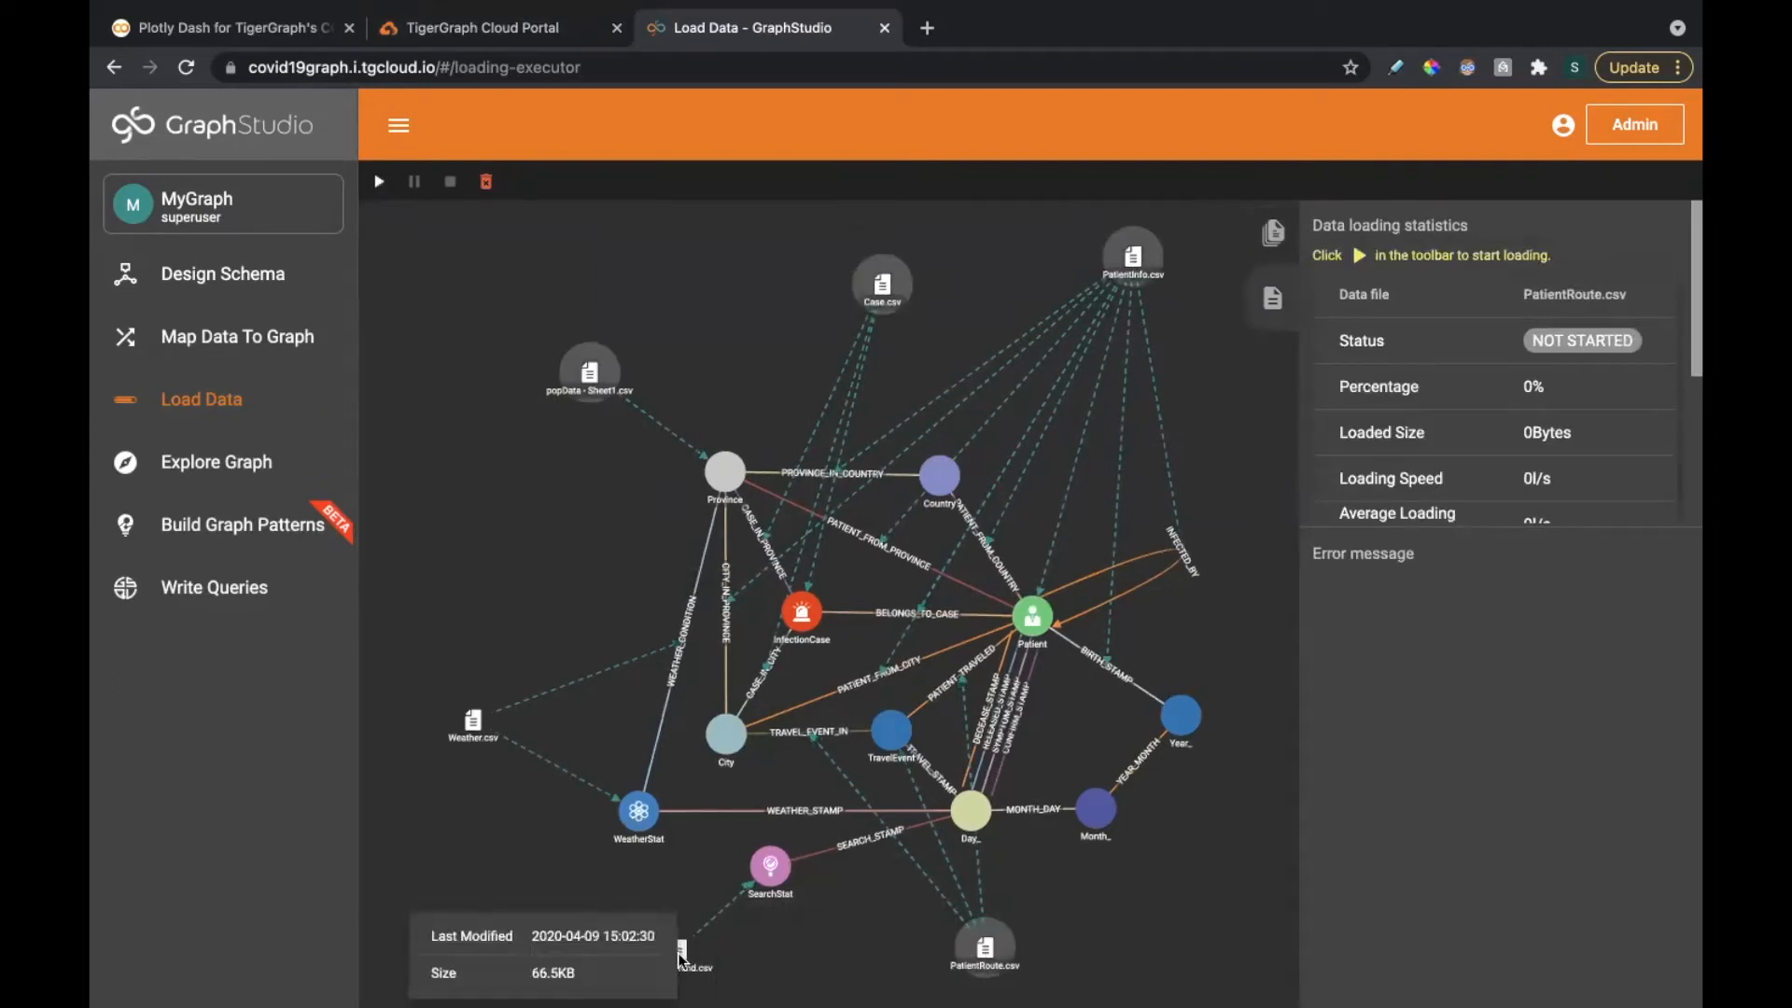
- View Weather.csv statistics and start loading all the COVID-19 data files
{"action": "left_click", "coordinate": [472, 723]}
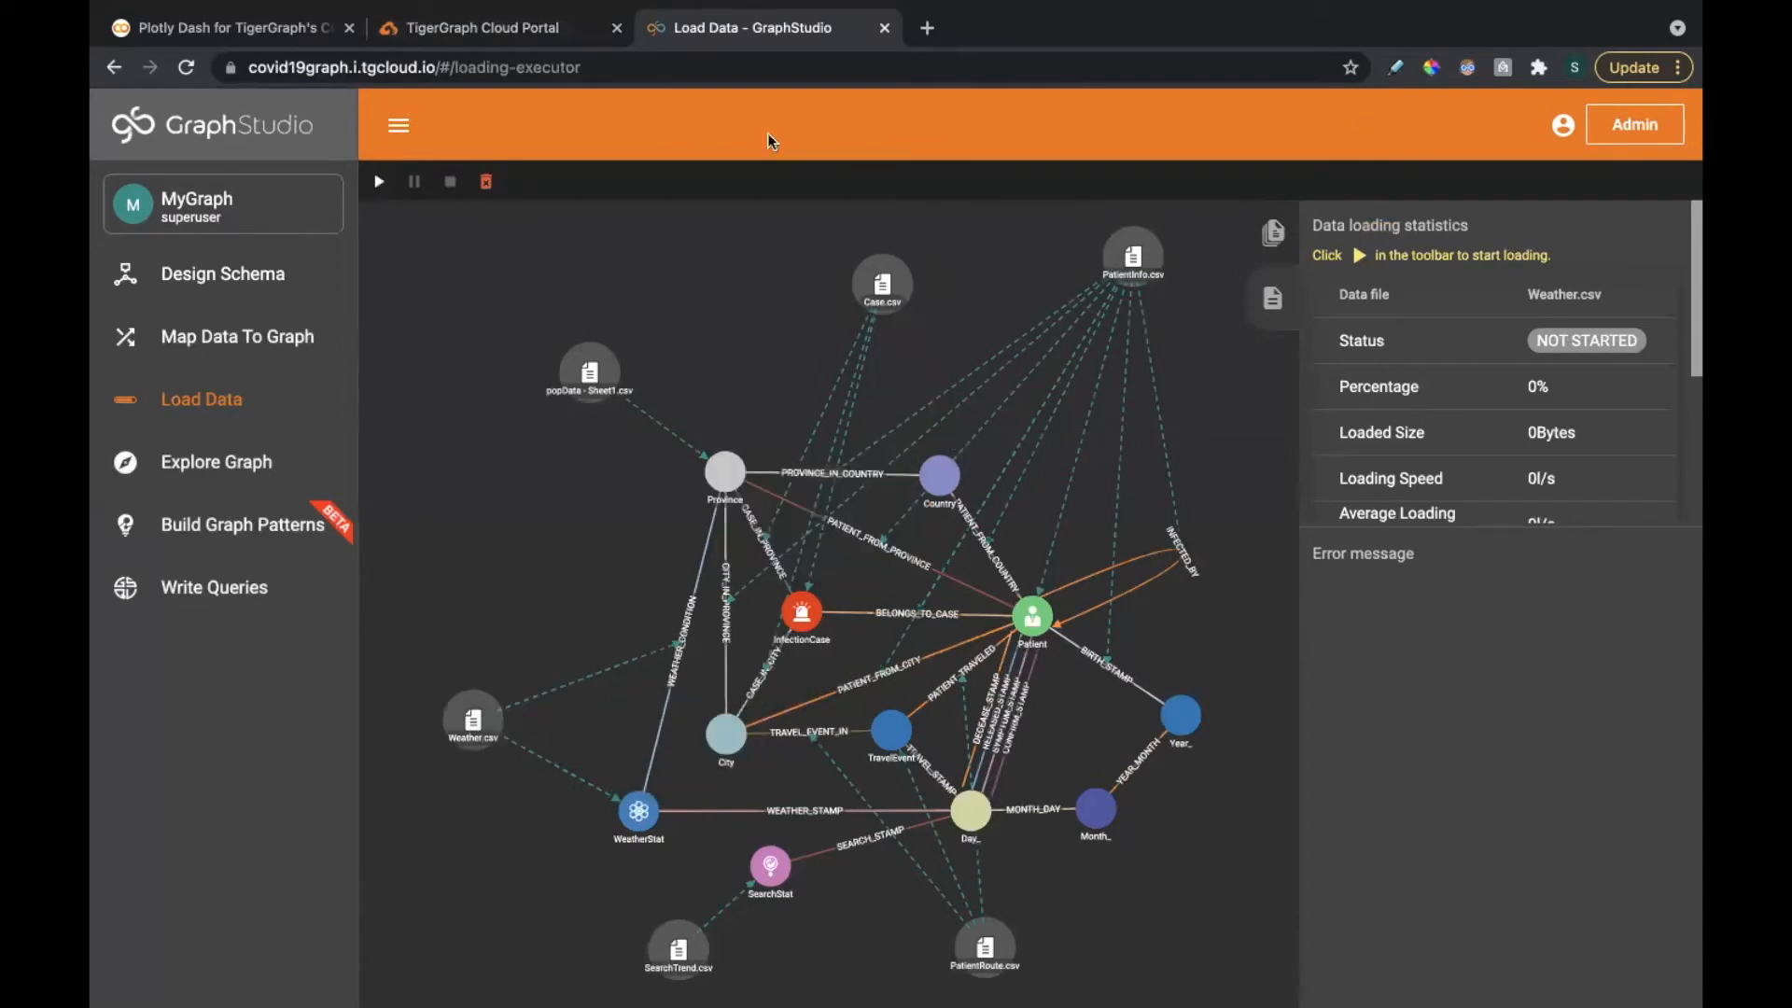
{"action": "left_click", "coordinate": [379, 181]}
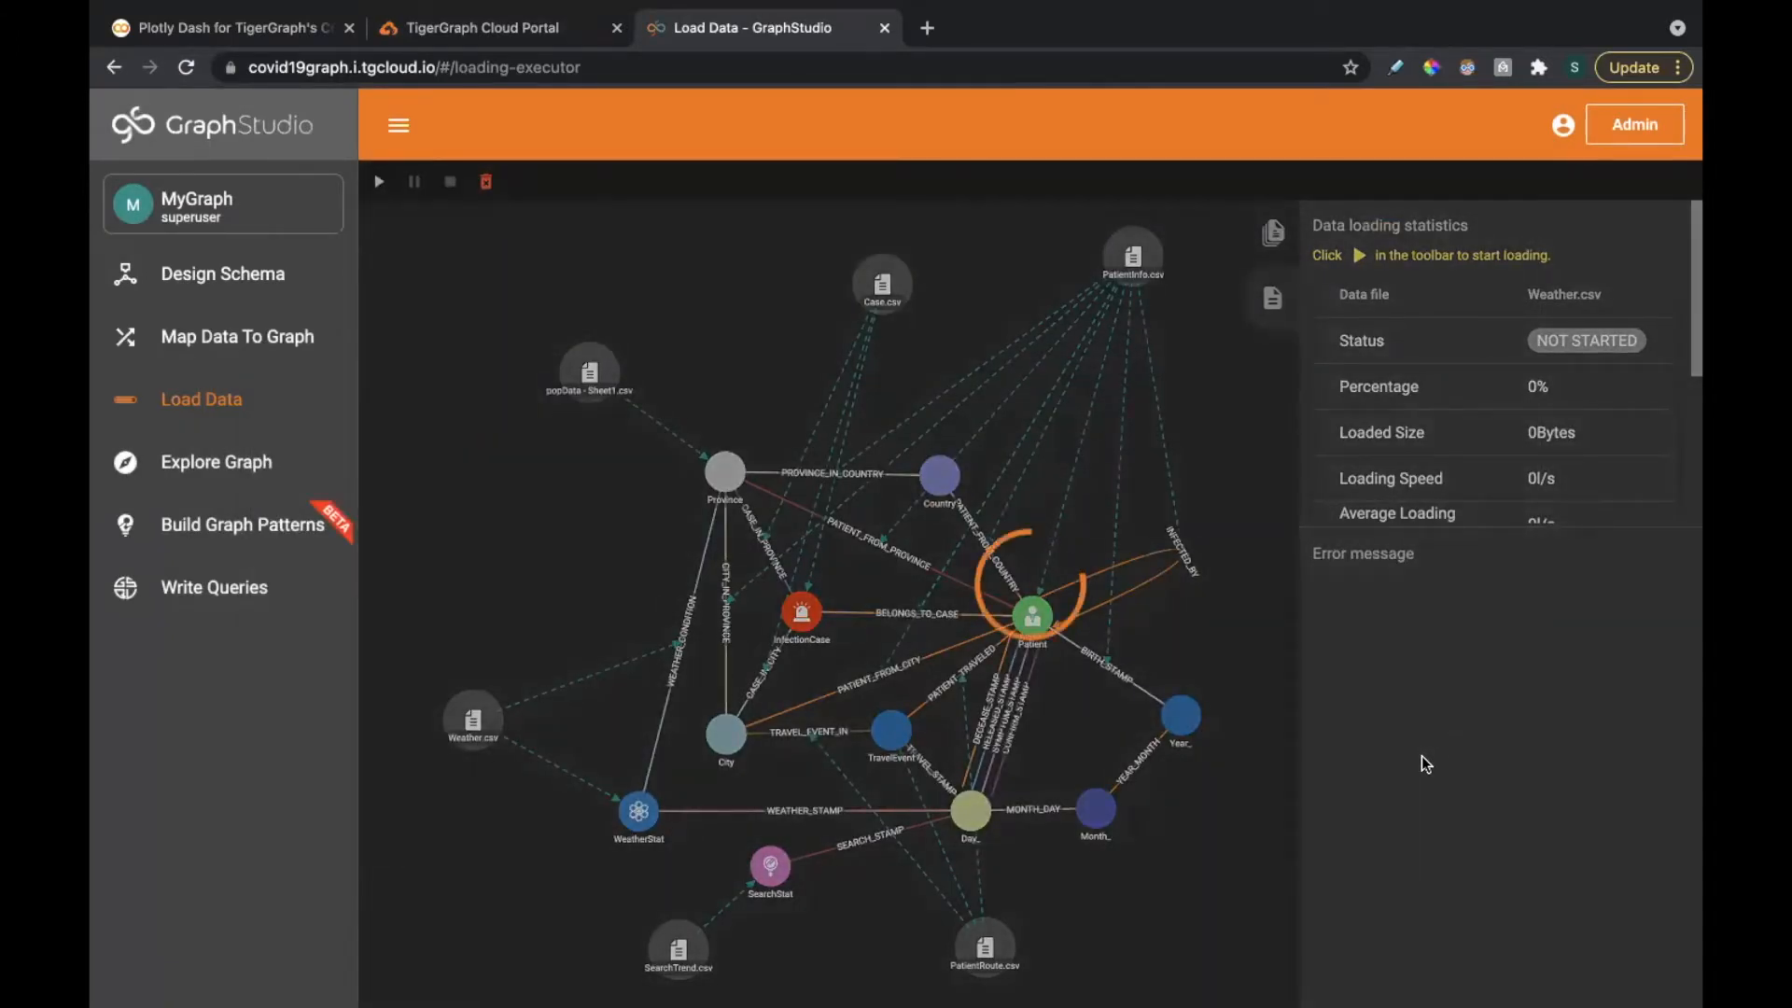
{"action": "left_click", "coordinate": [379, 181]}
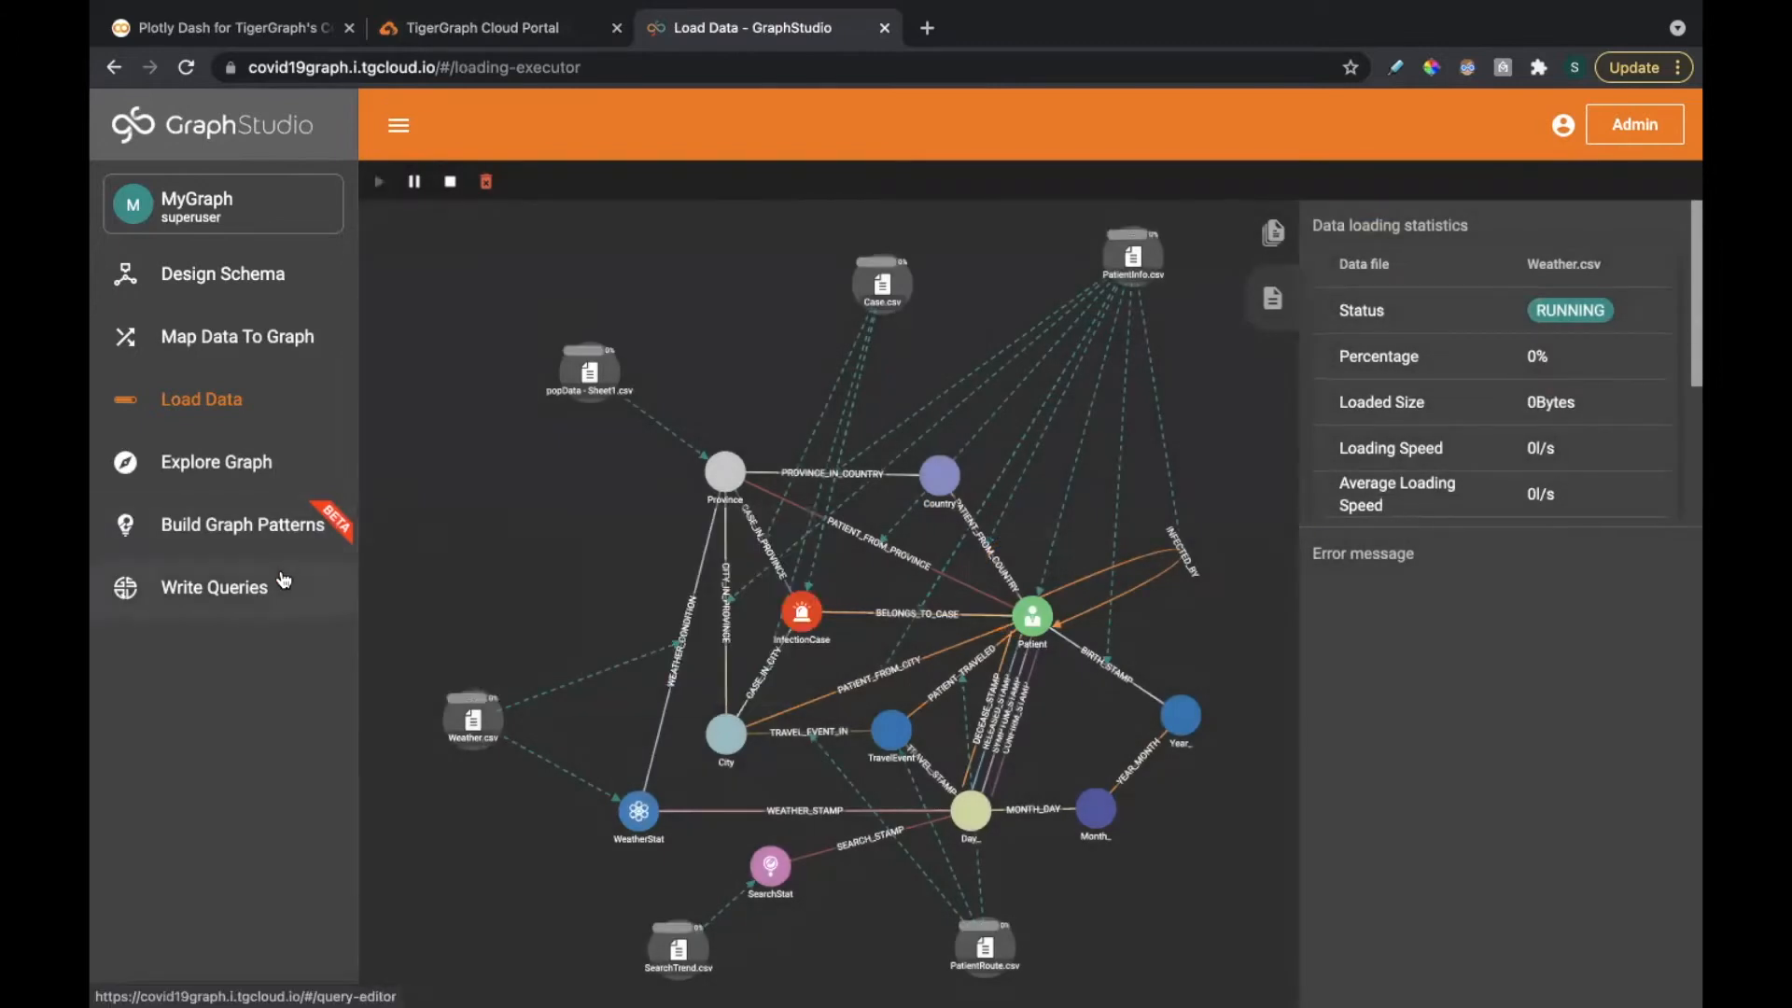
- Install all eight GSQL queries of MyGraph from the Write Queries page
{"action": "left_click", "coordinate": [213, 586]}
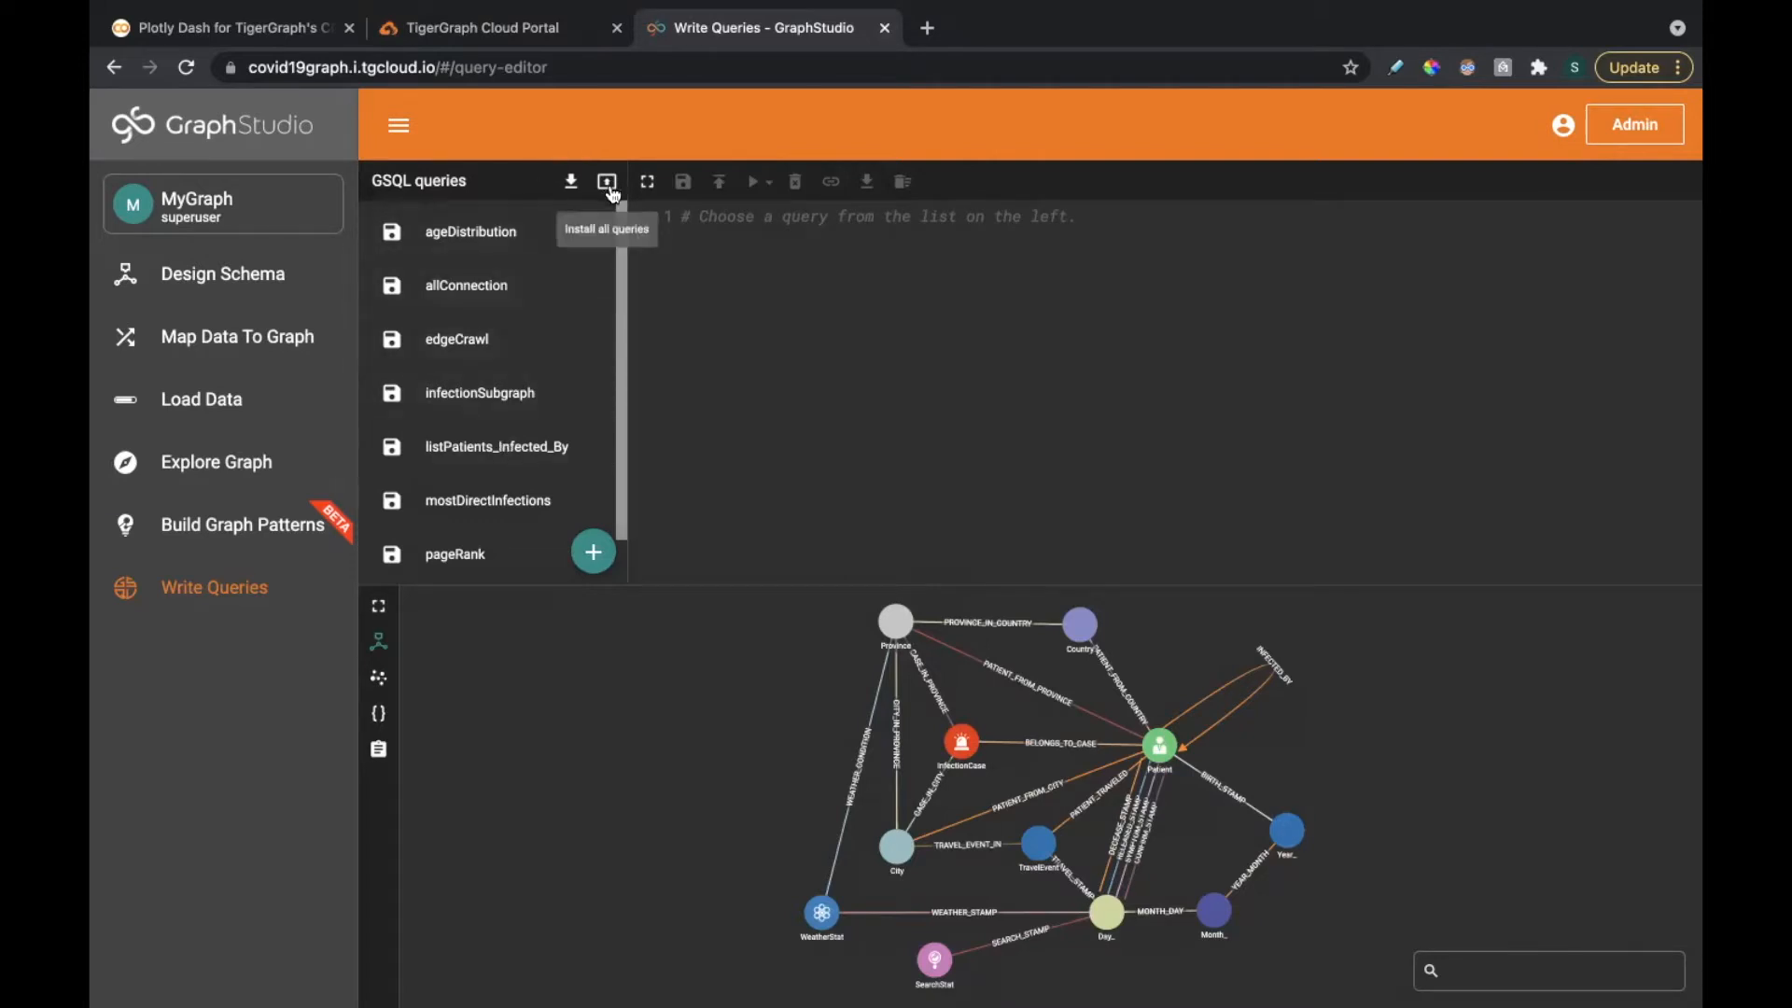
{"action": "left_click", "coordinate": [607, 181]}
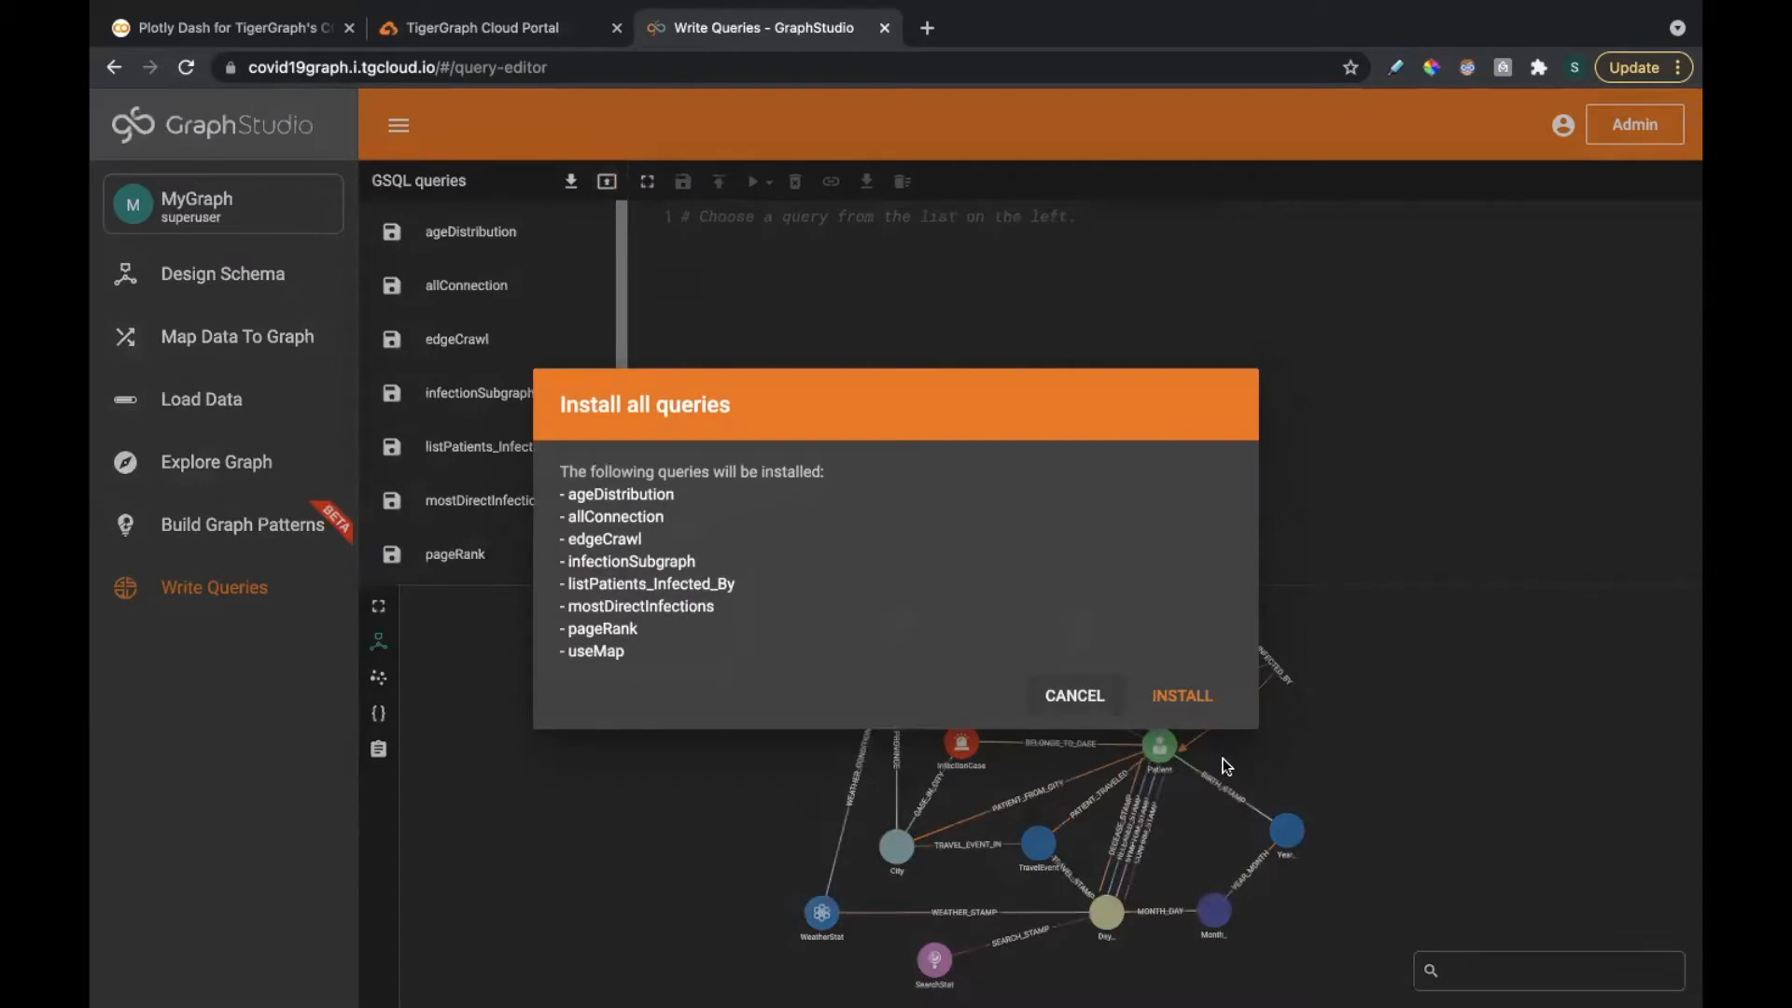
{"action": "left_click", "coordinate": [1179, 694]}
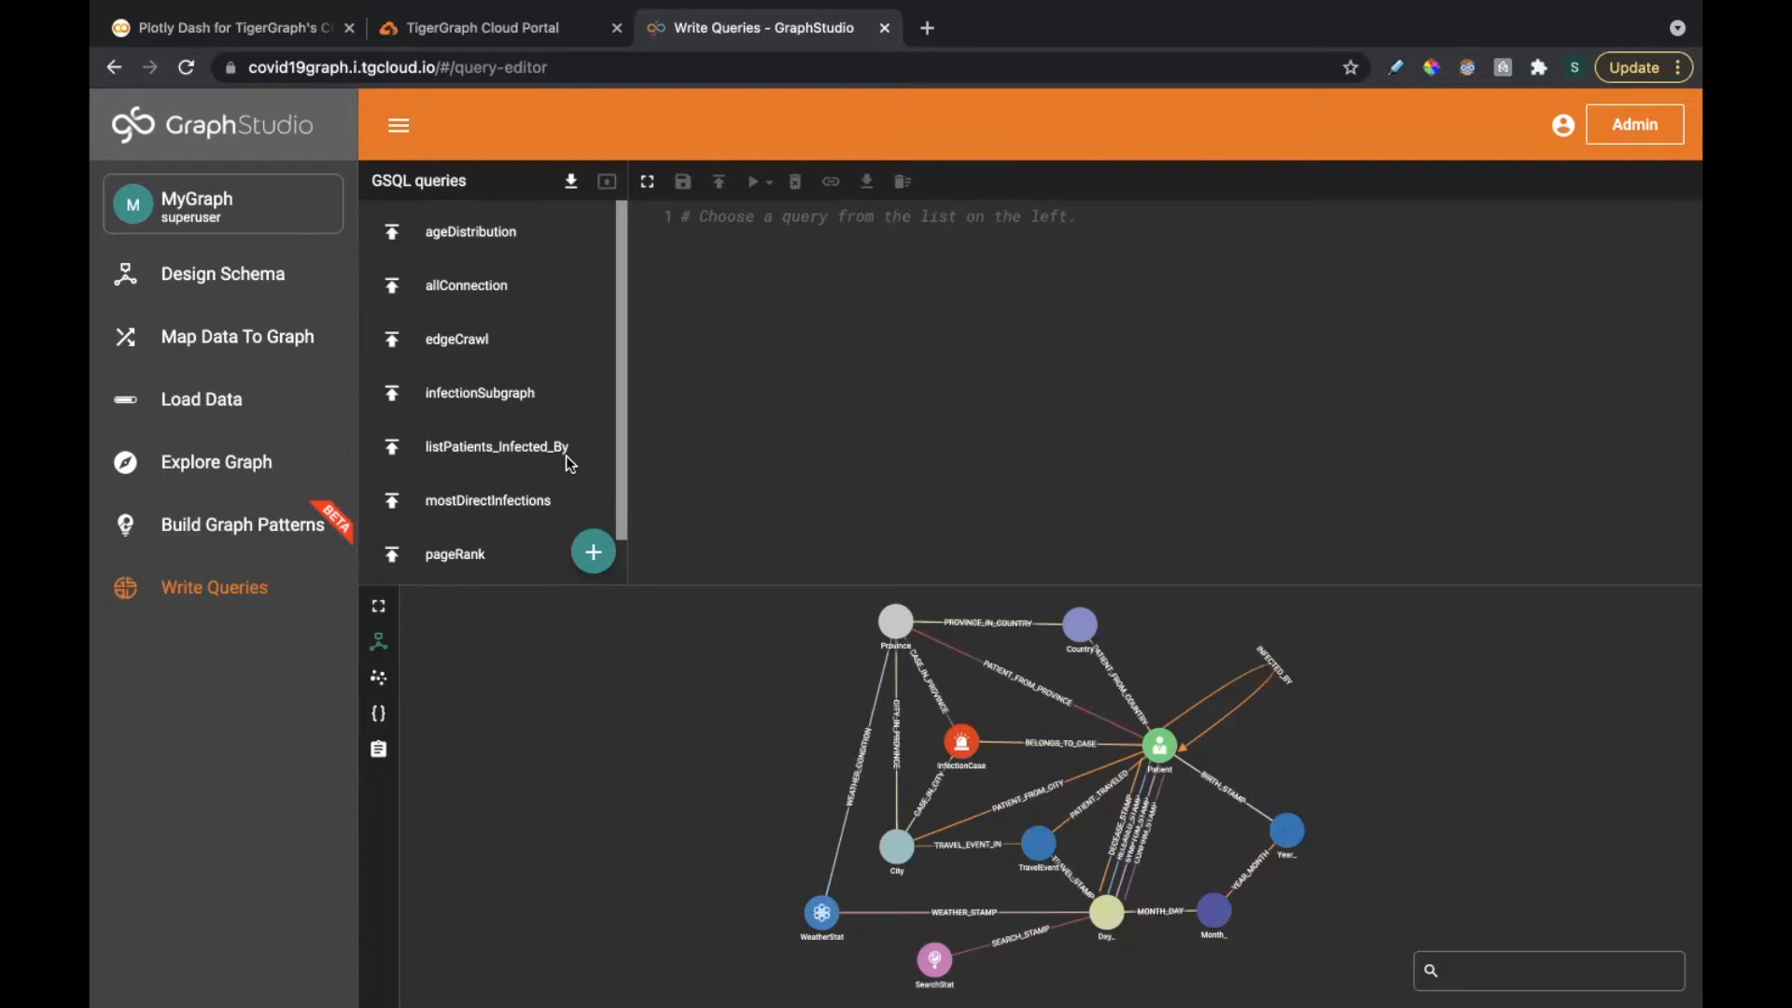
{"action": "mouse_move", "coordinate": [246, 409]}
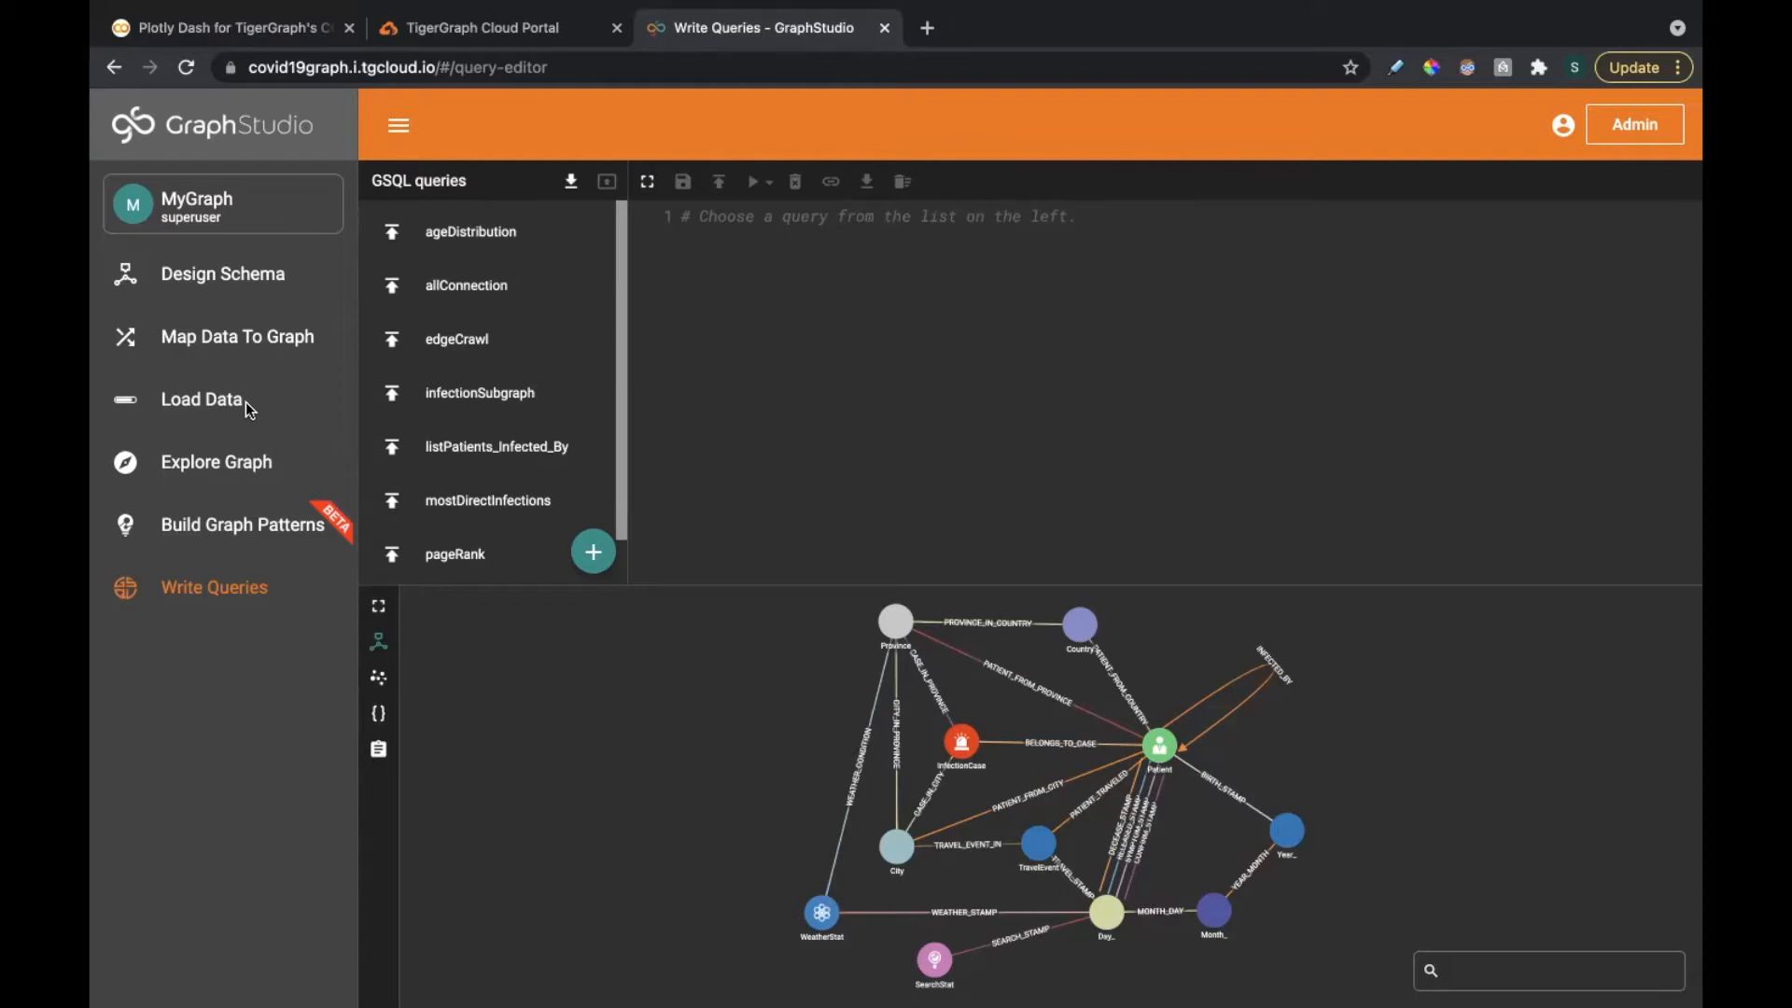
{"action": "mouse_move", "coordinate": [388, 340]}
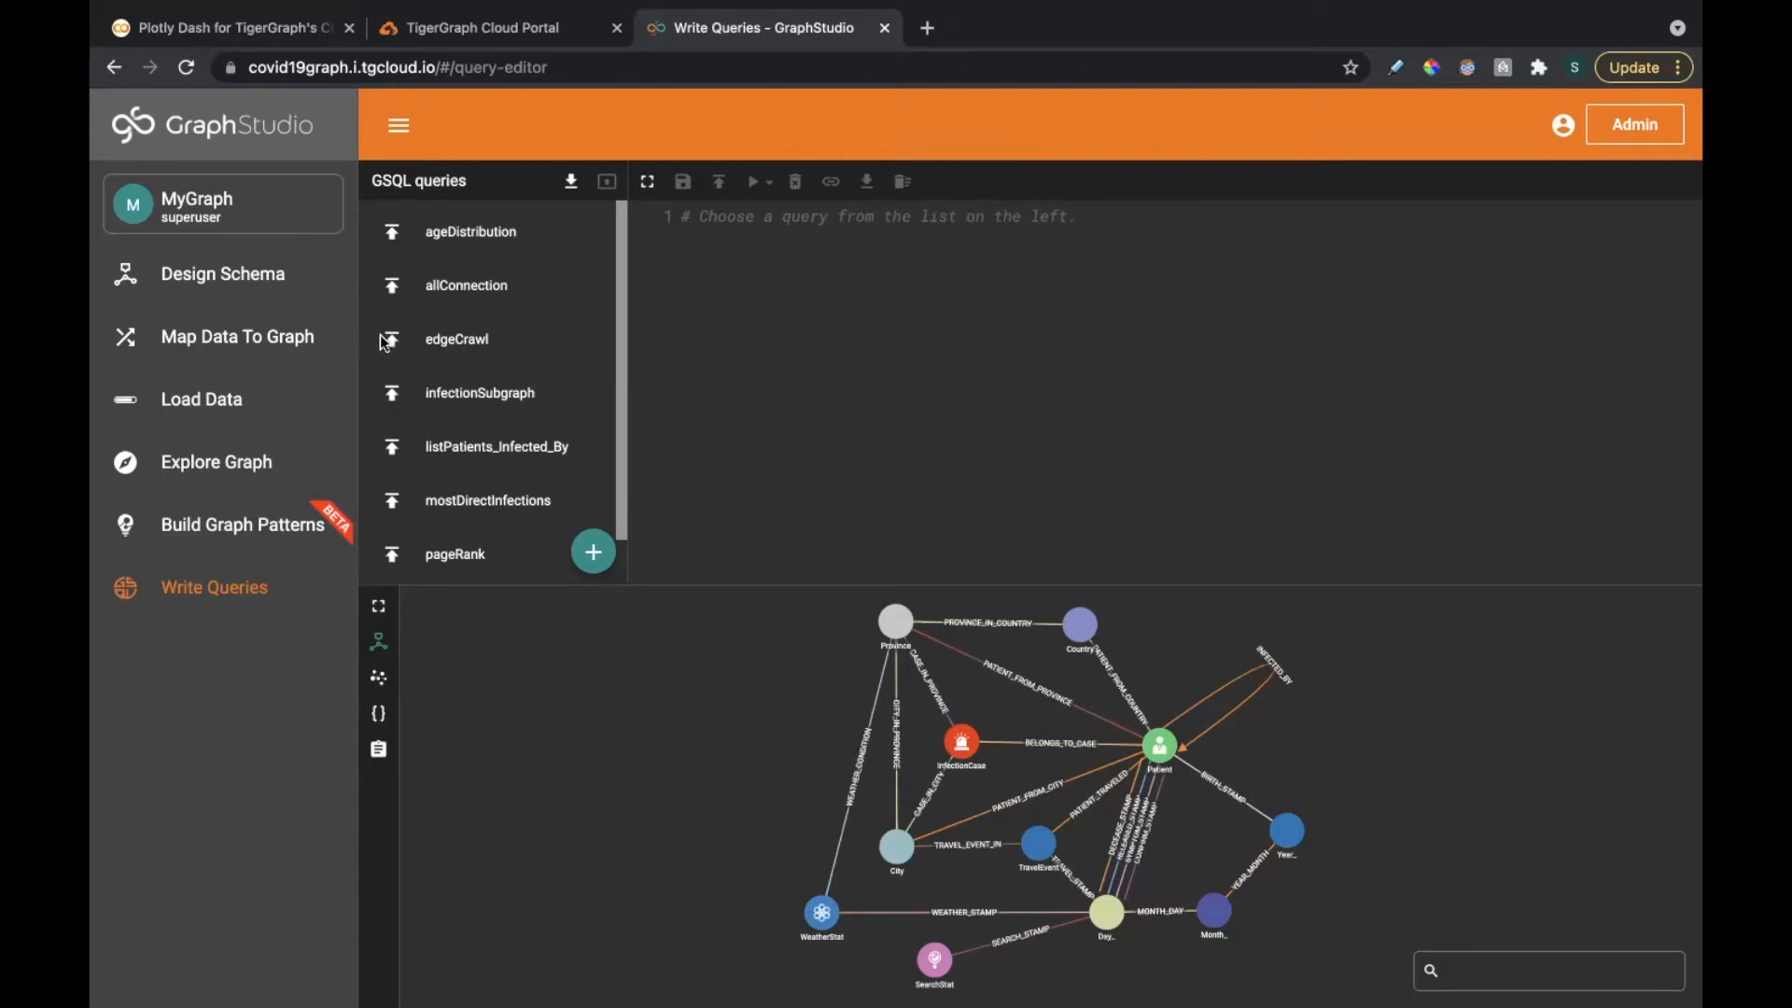
- Show graph statistics on Load Data: 33,900 vertices and 49,770 edges
{"action": "left_click", "coordinate": [202, 397]}
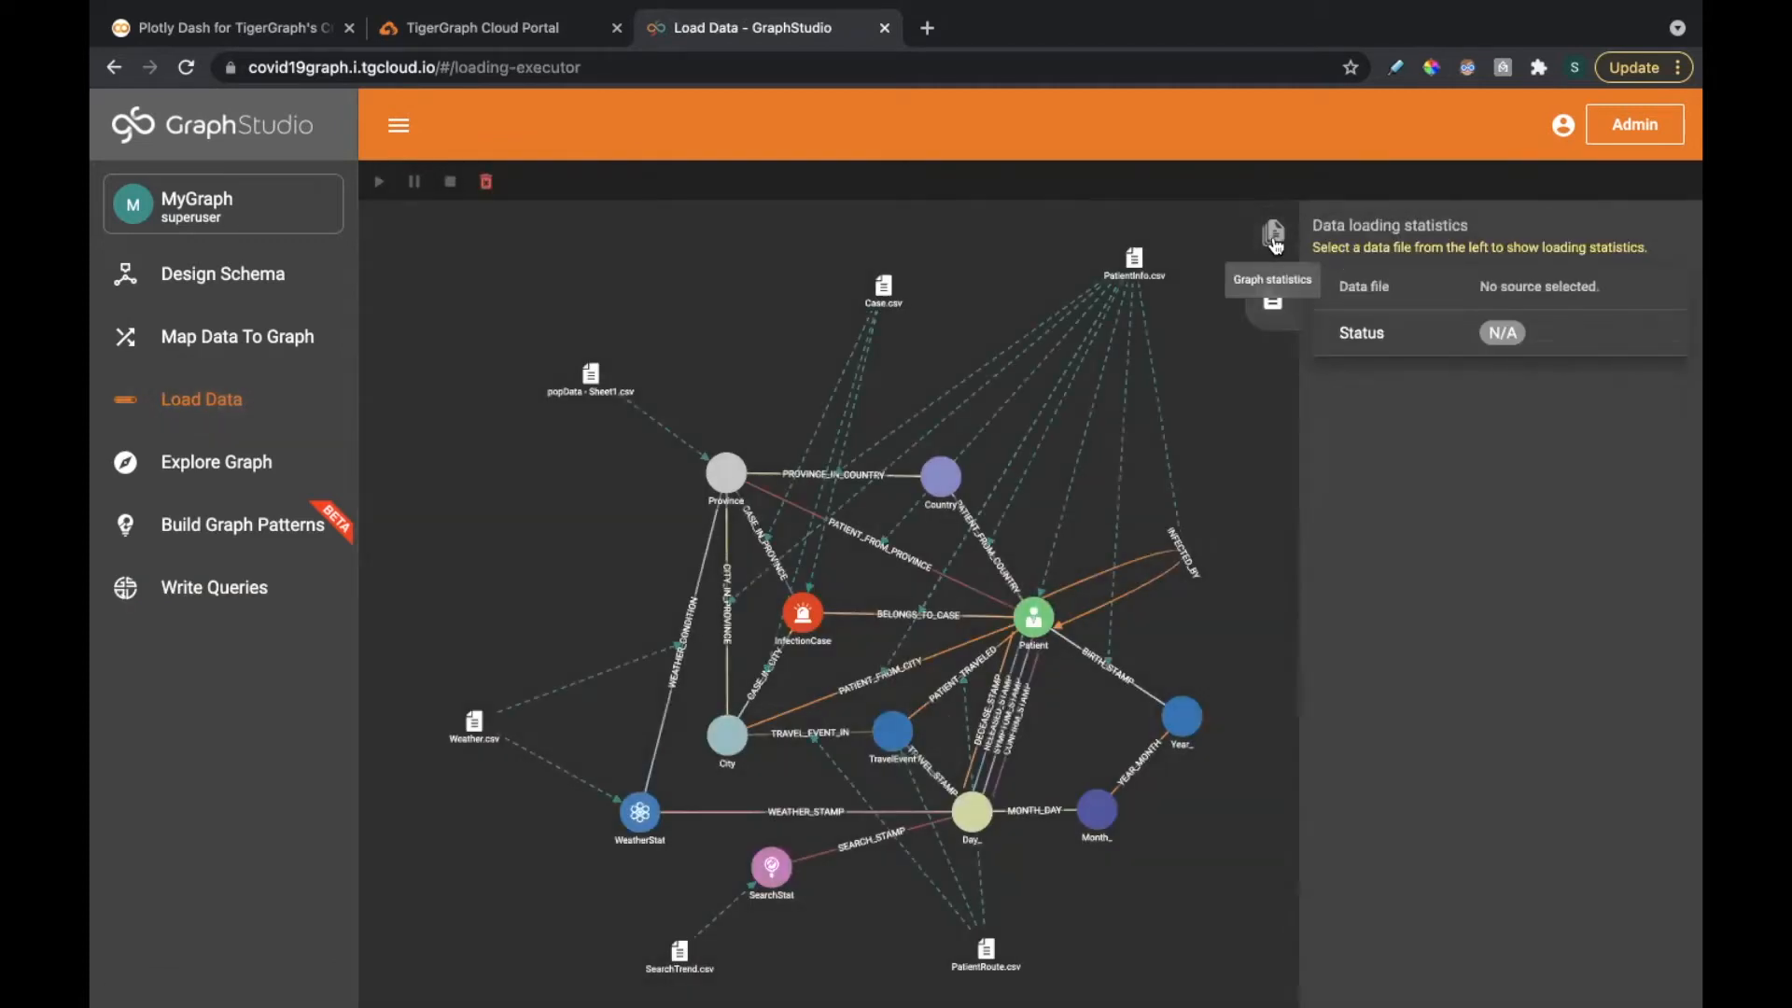
{"action": "left_click", "coordinate": [1272, 235]}
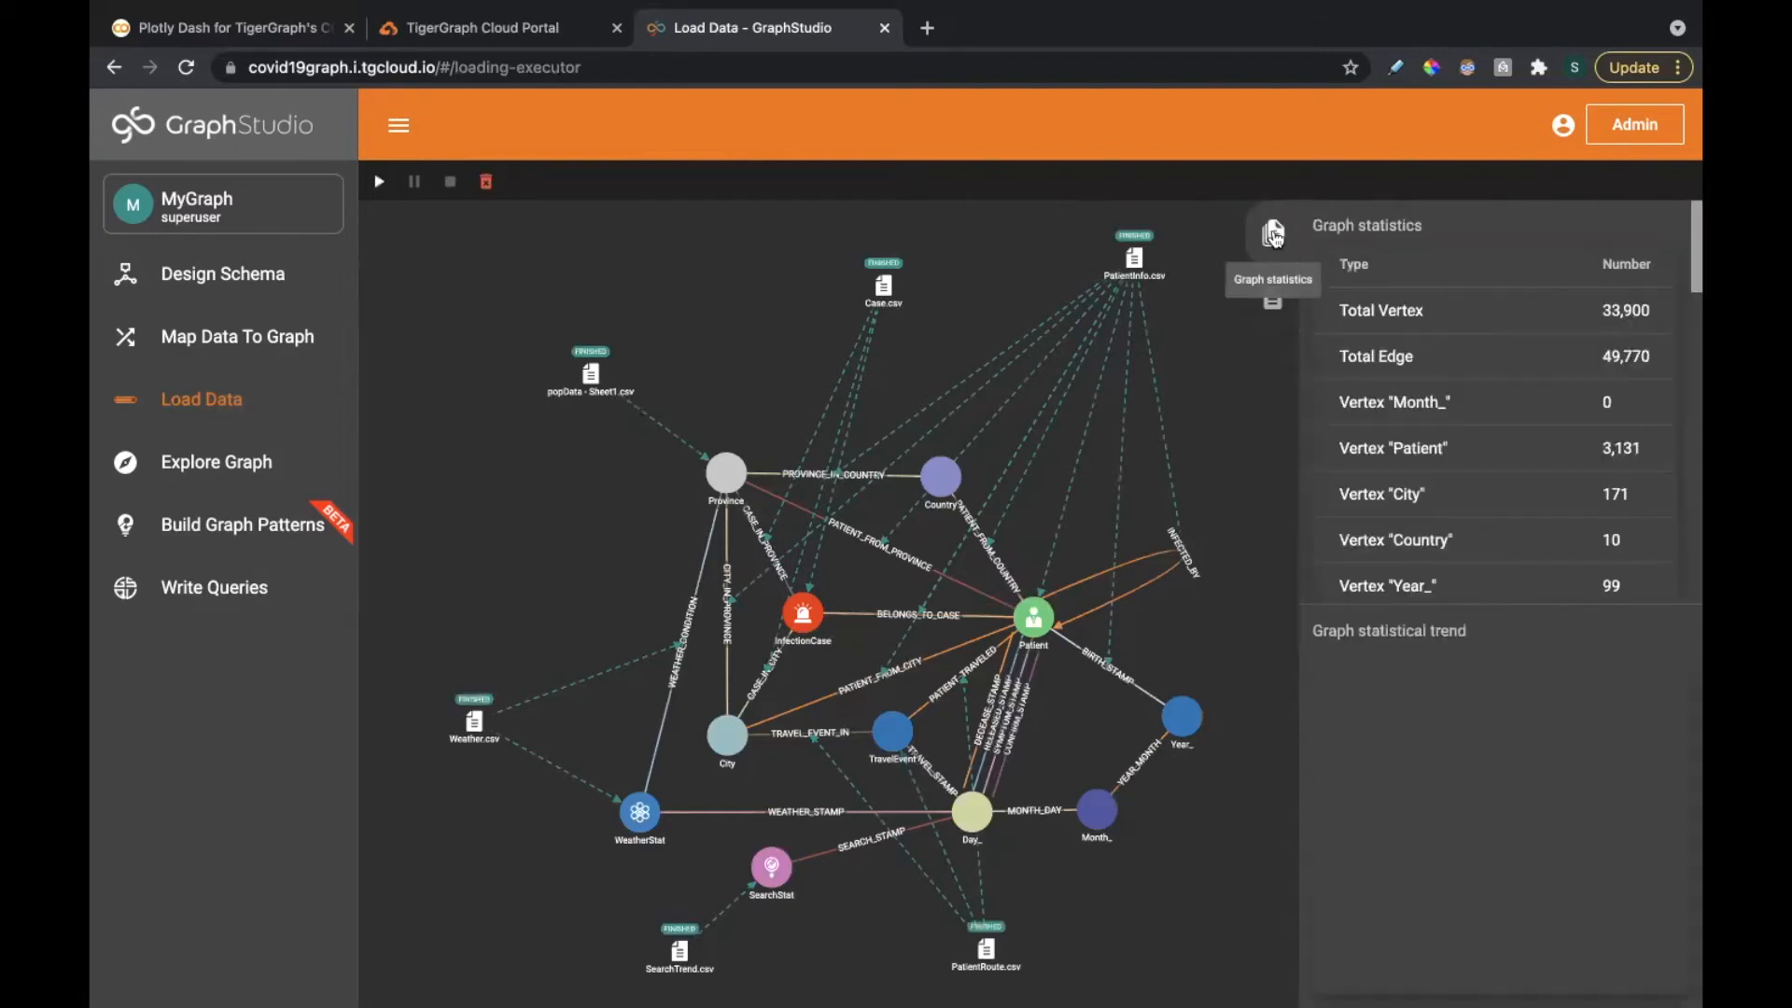
{"action": "left_click", "coordinate": [1273, 233]}
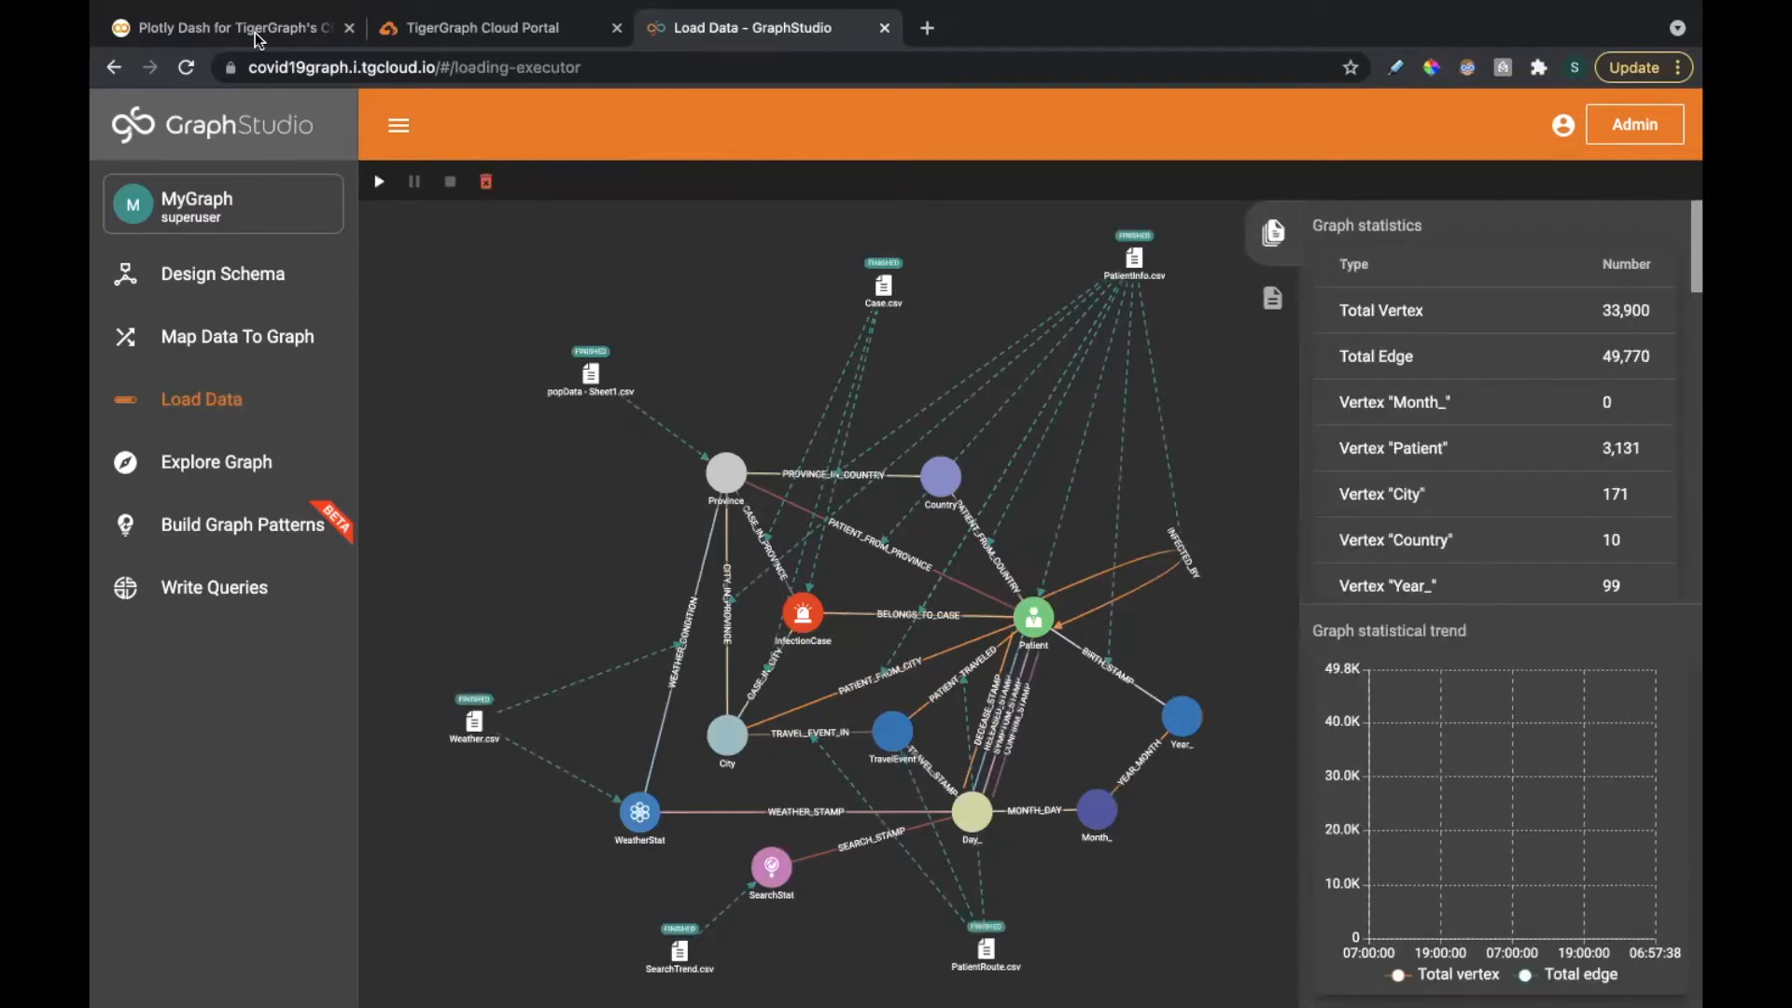
- Run the pyTigerGraph connection cell in Colab to connect to MyGraph
{"action": "left_click", "coordinate": [234, 28]}
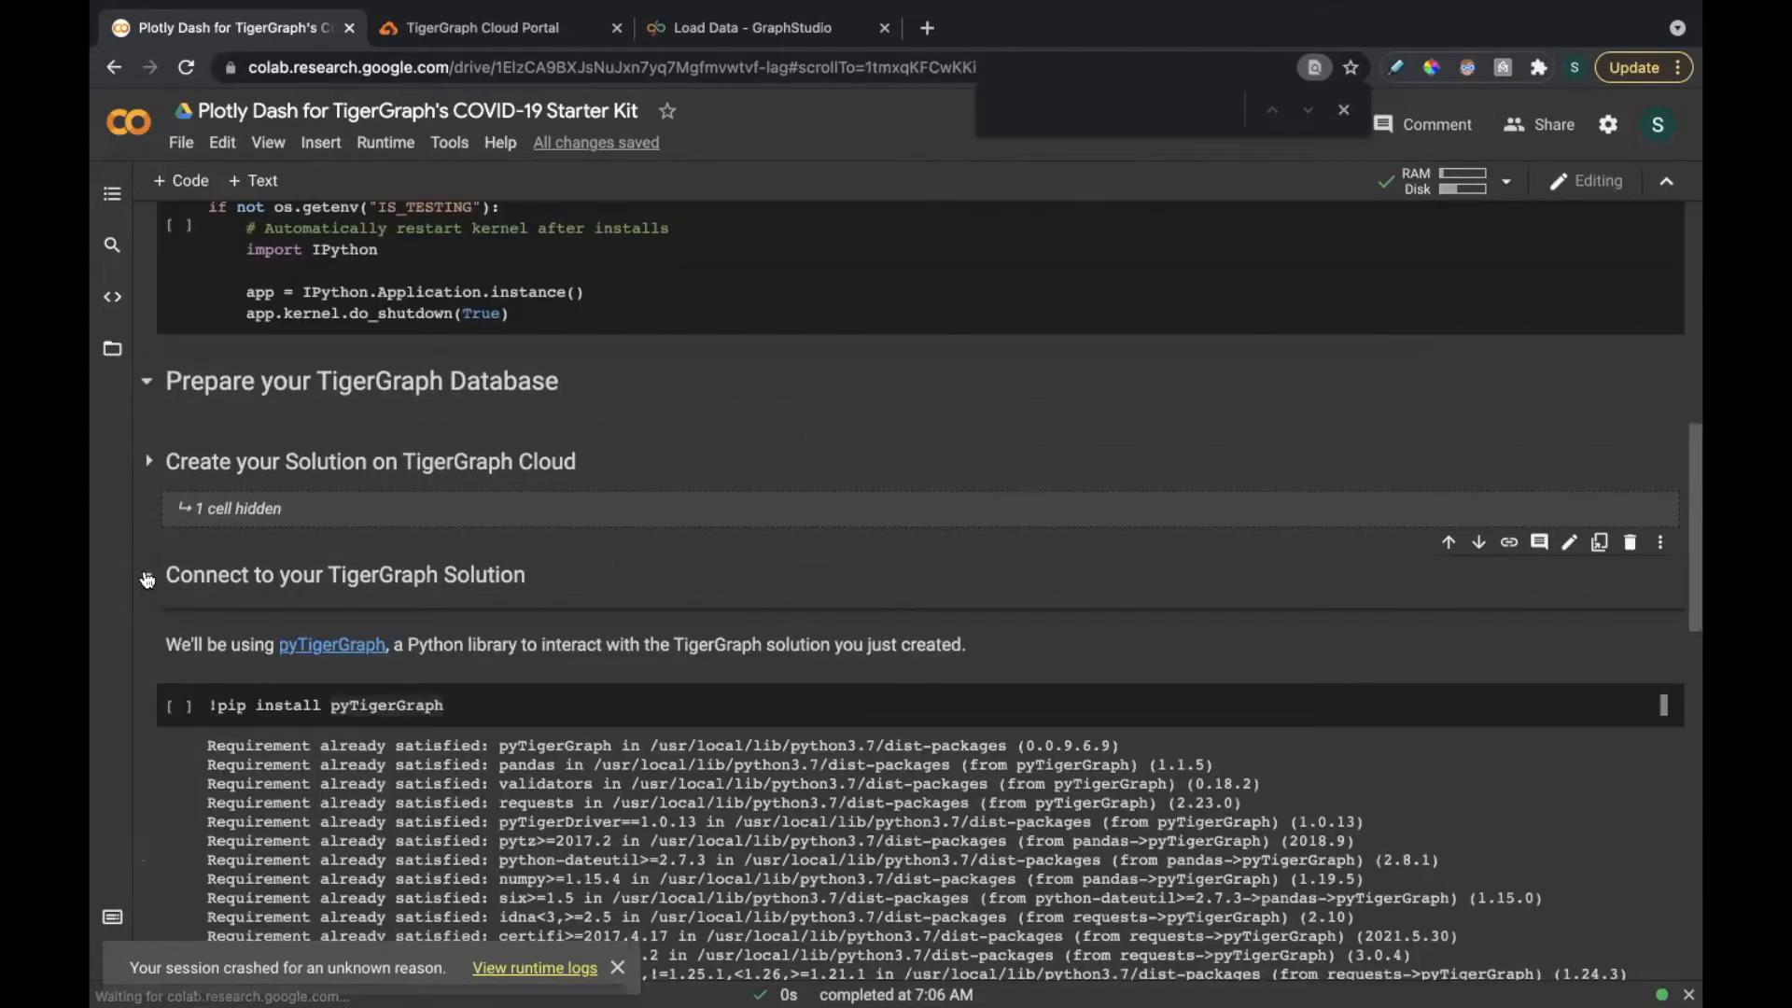
{"action": "scroll", "scroll_direction": "down", "scroll_amount": 3}
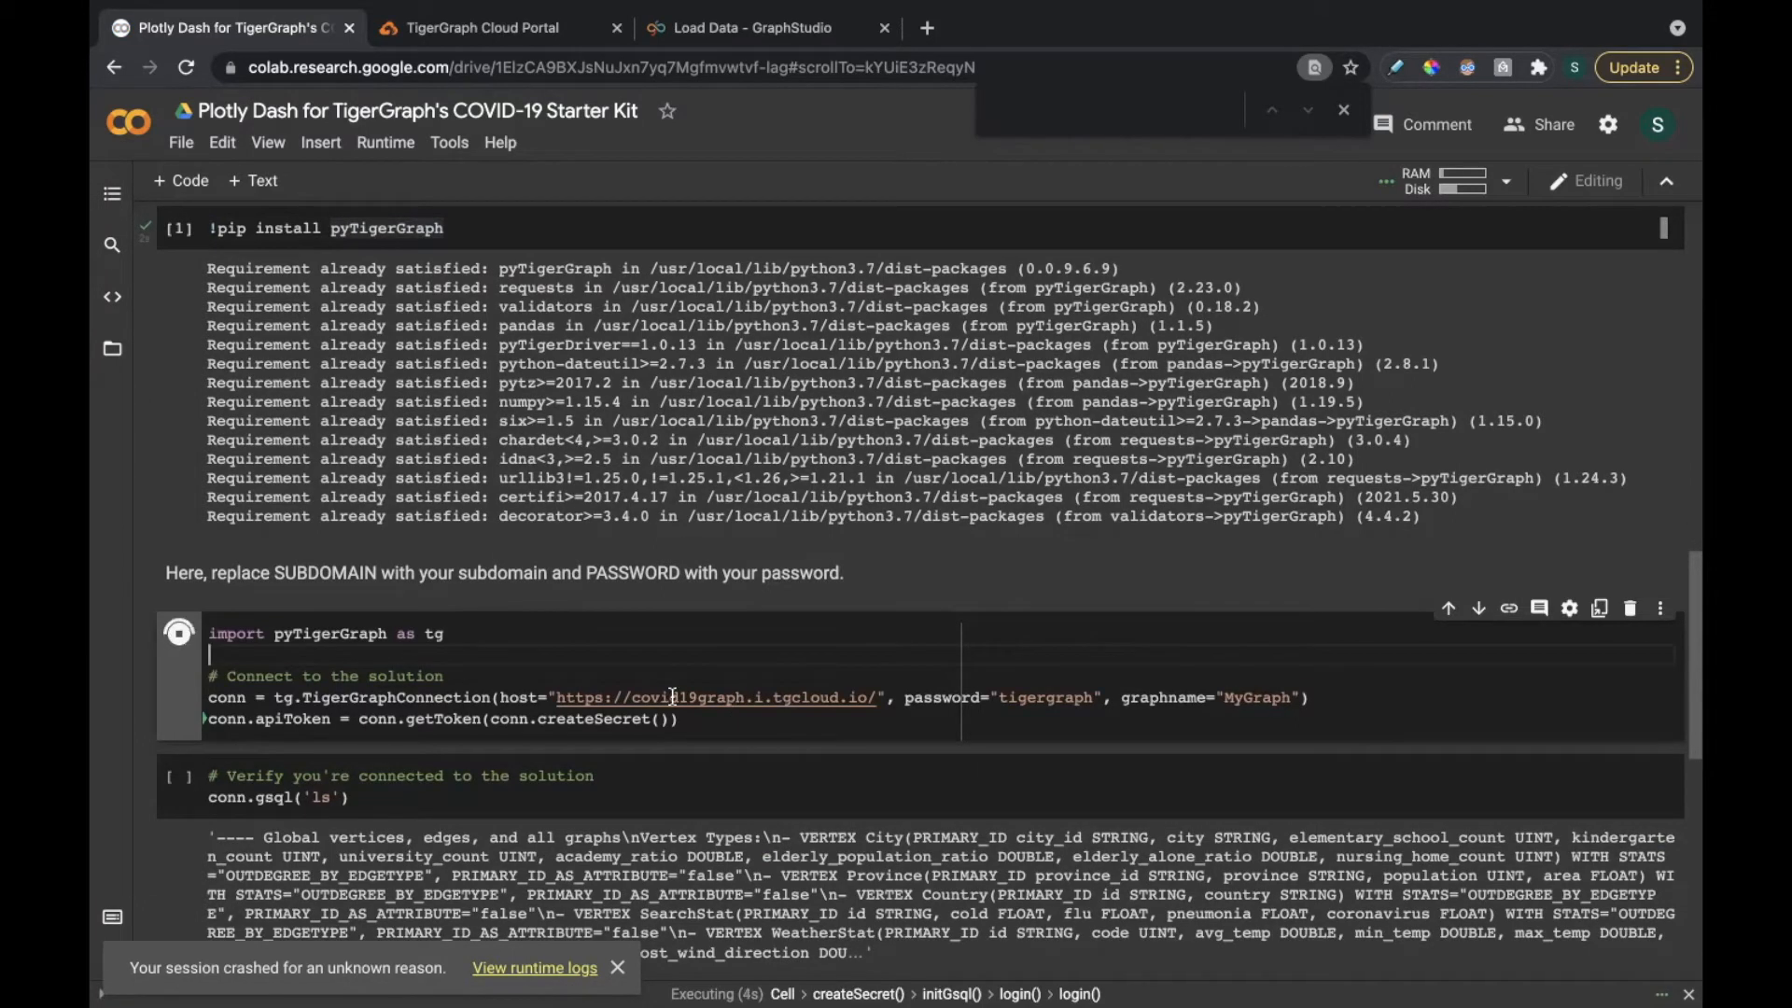
{"action": "double_click", "coordinate": [329, 635]}
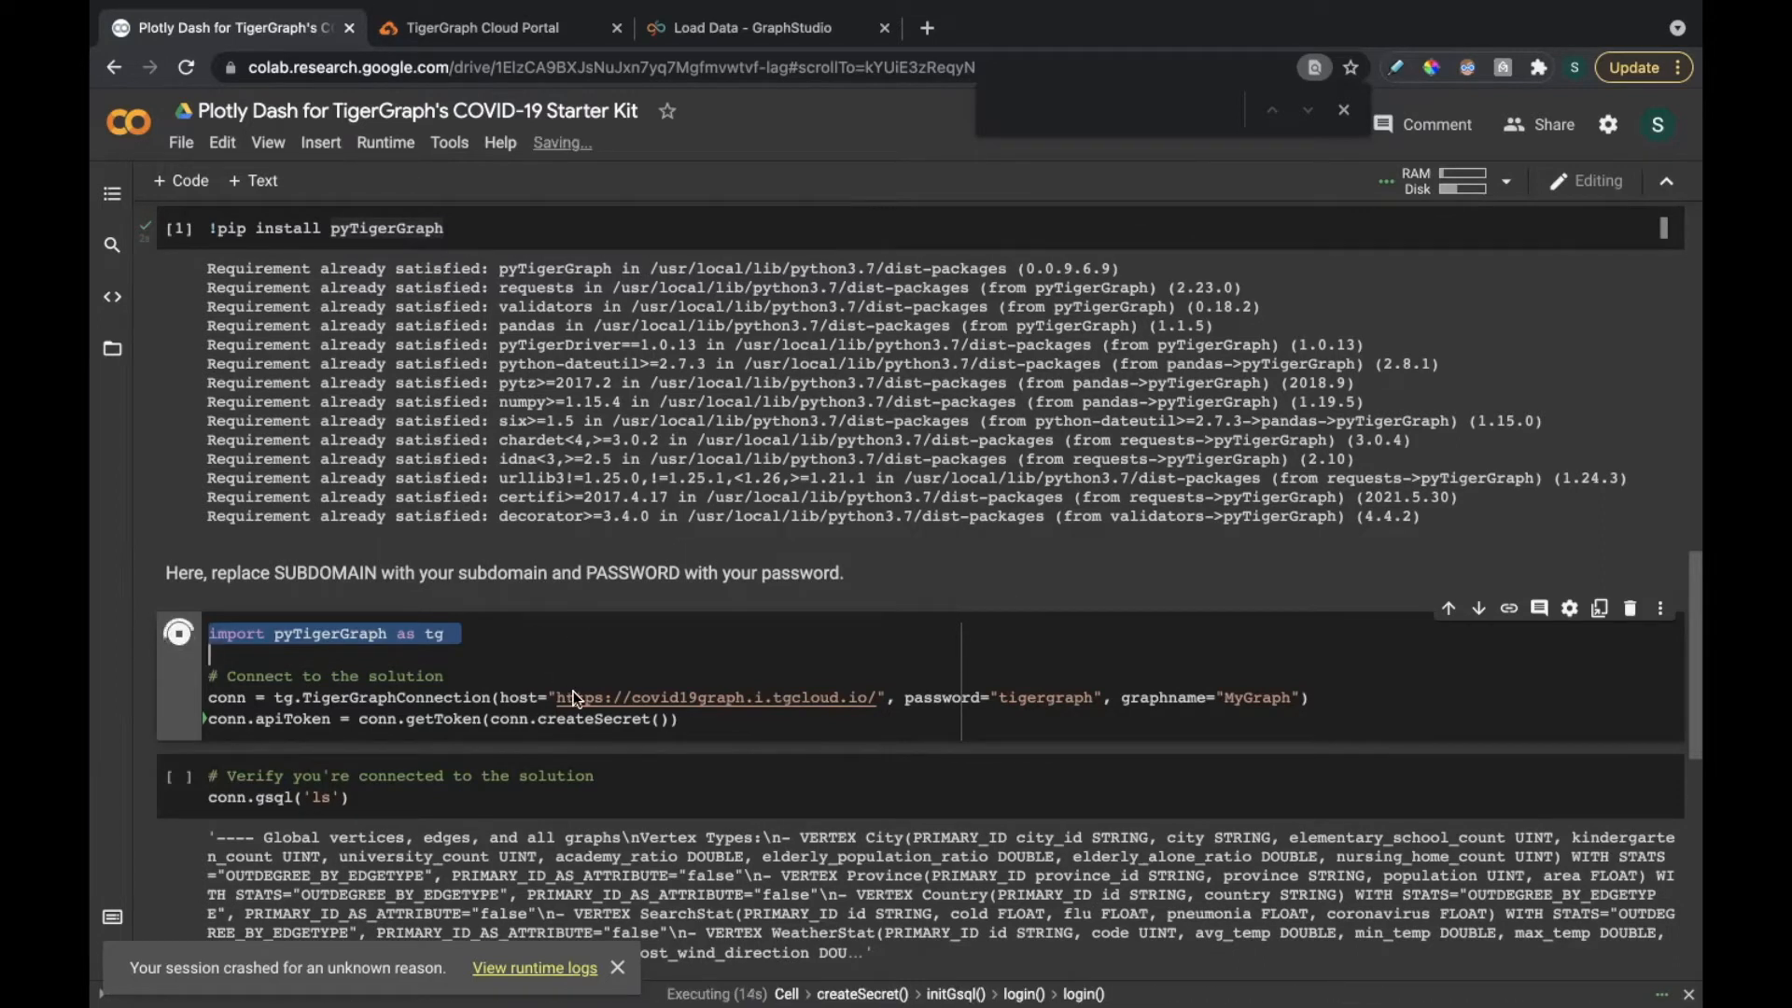
{"action": "double_click", "coordinate": [694, 698]}
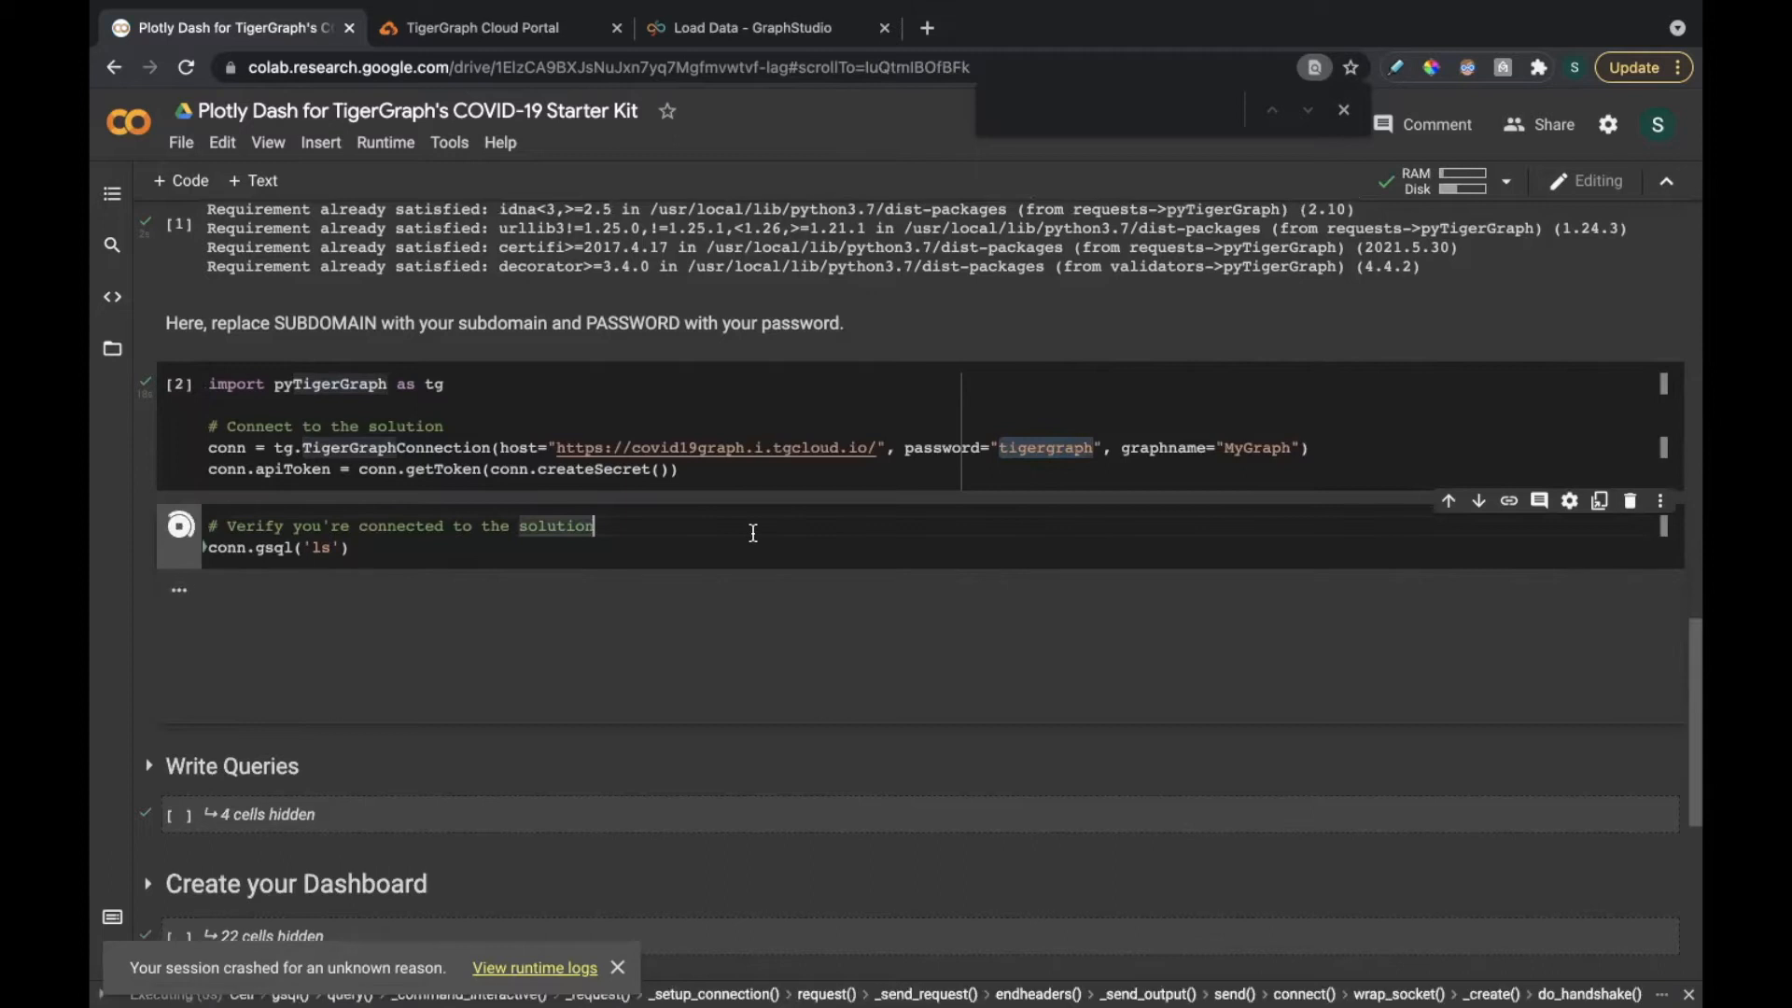
- Run the conn.gsql('ls') schema check and expand the Write Queries section
{"action": "left_click", "coordinate": [179, 527]}
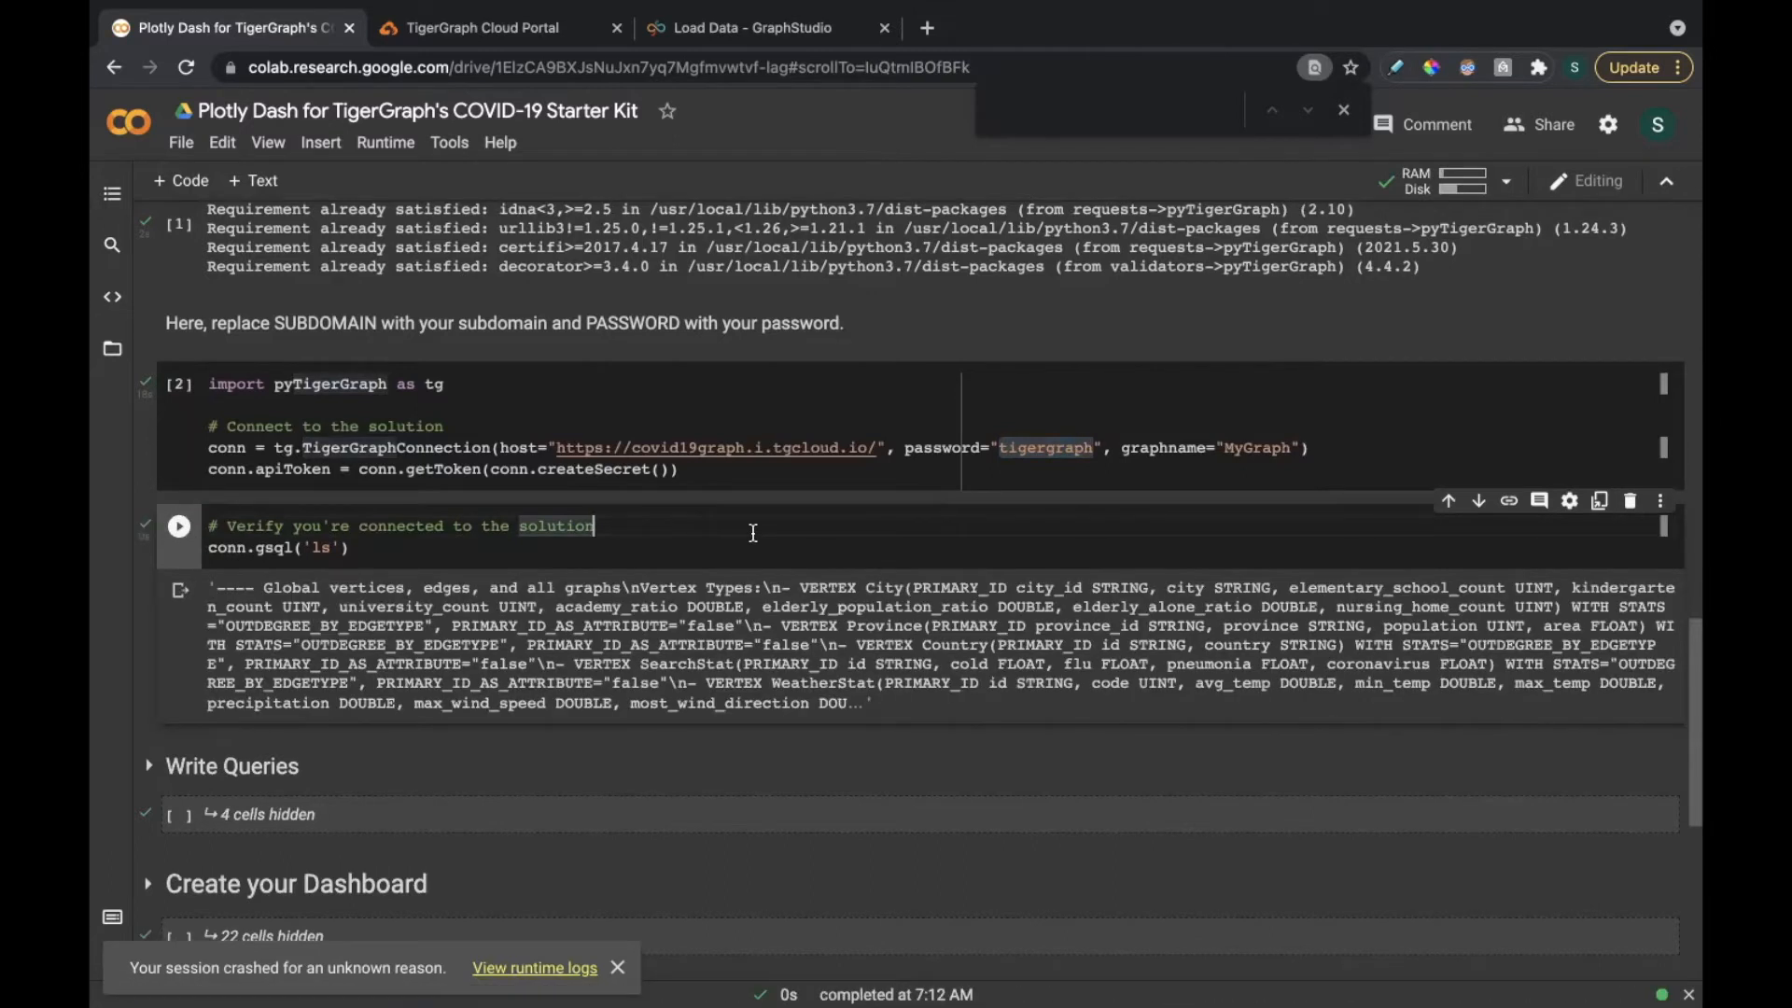
{"action": "scroll", "scroll_direction": "down", "scroll_amount": 3}
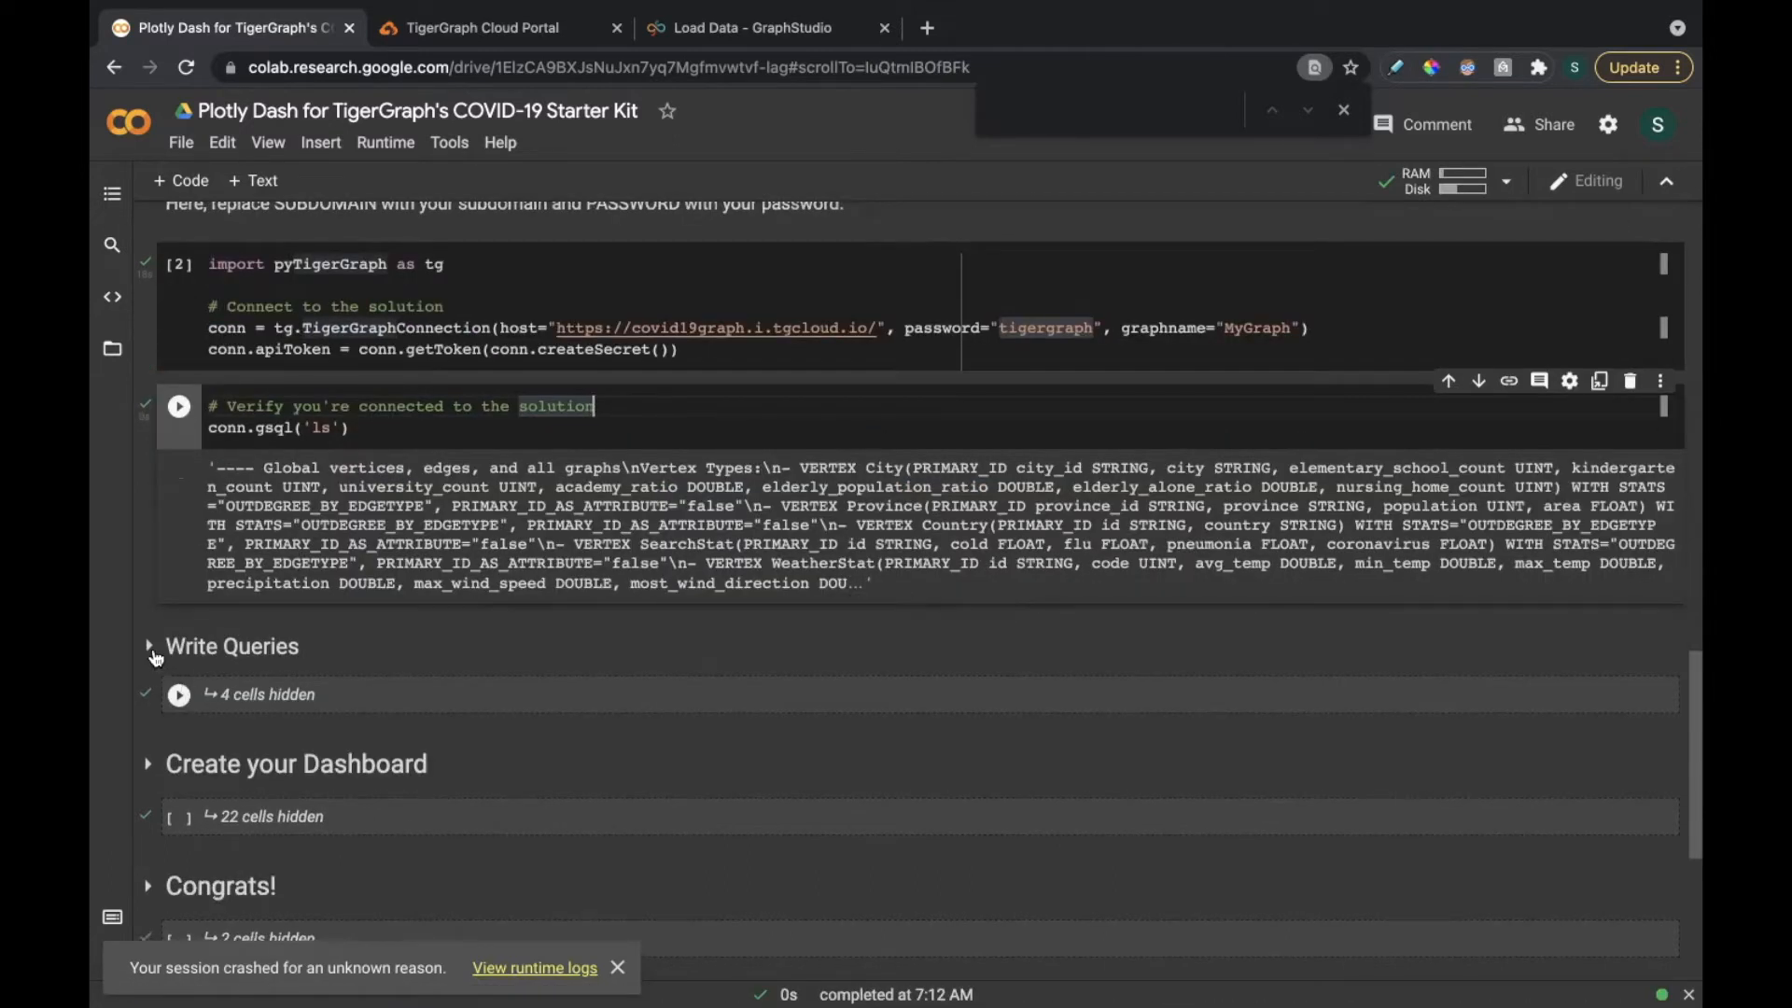
{"action": "left_click", "coordinate": [147, 646]}
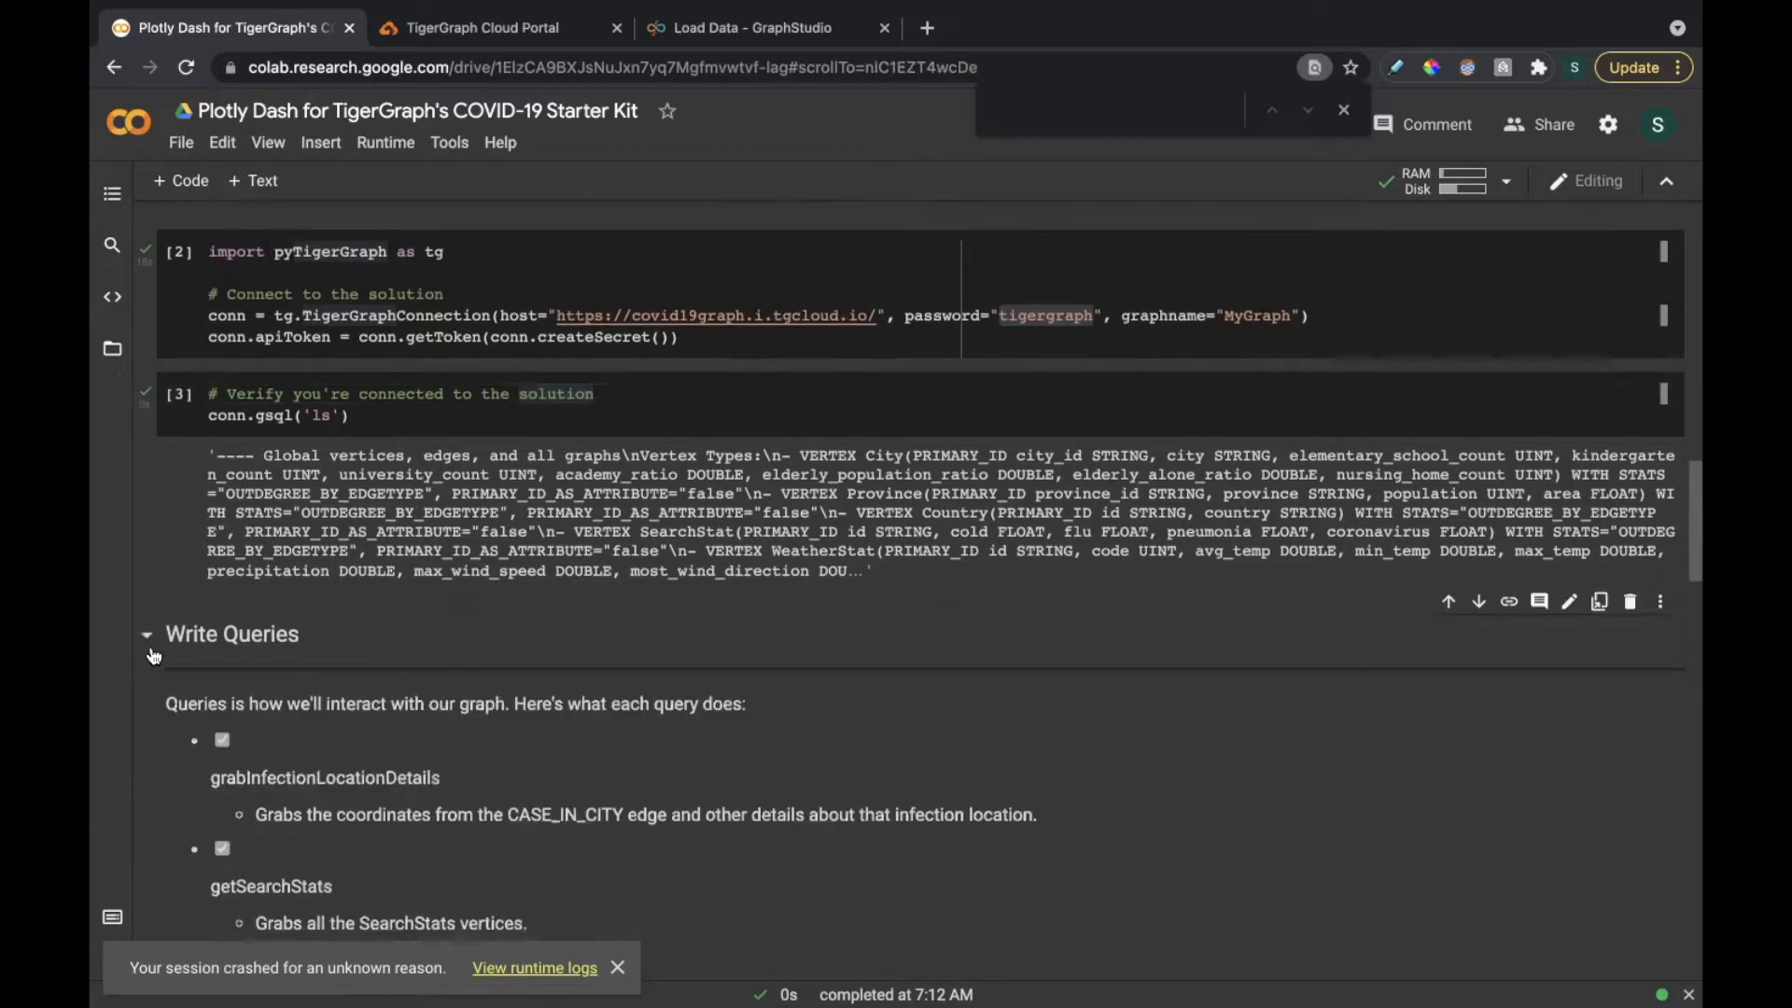
- Run the GSQL cell creating and installing patientTravelLocations, reviewing its visited_day field
{"action": "scroll", "scroll_direction": "down", "scroll_amount": 3}
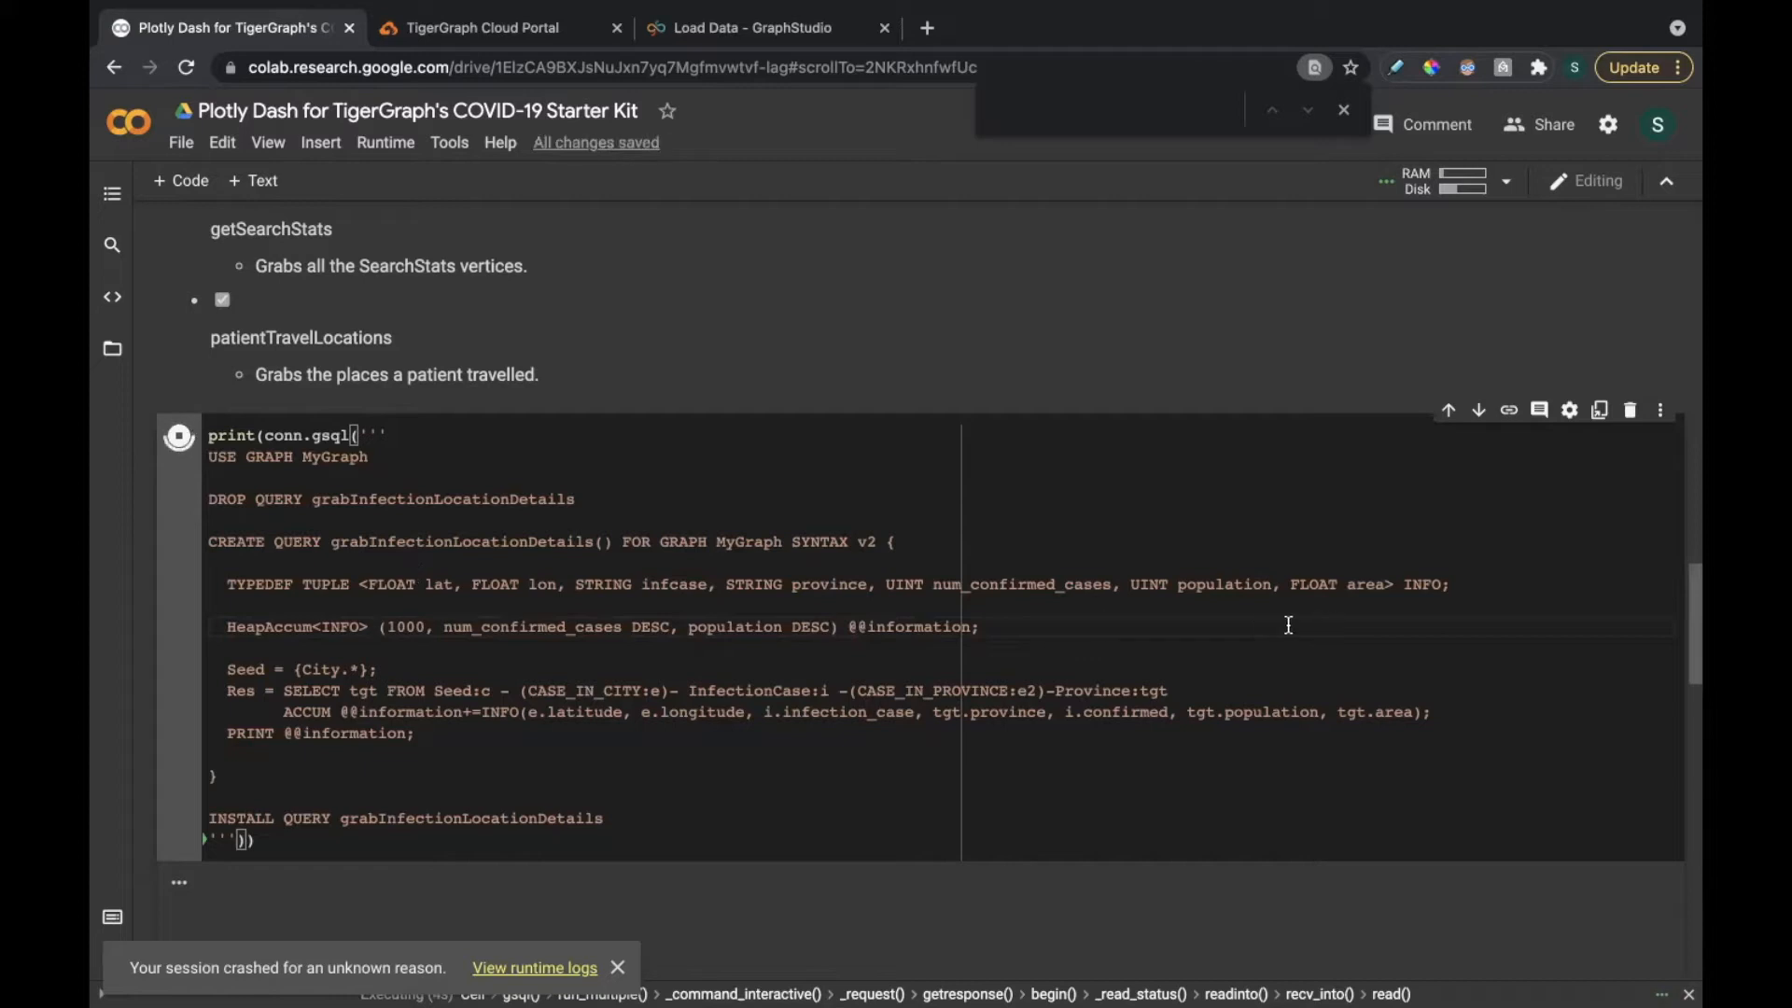
{"action": "scroll", "scroll_direction": "down", "scroll_amount": 3}
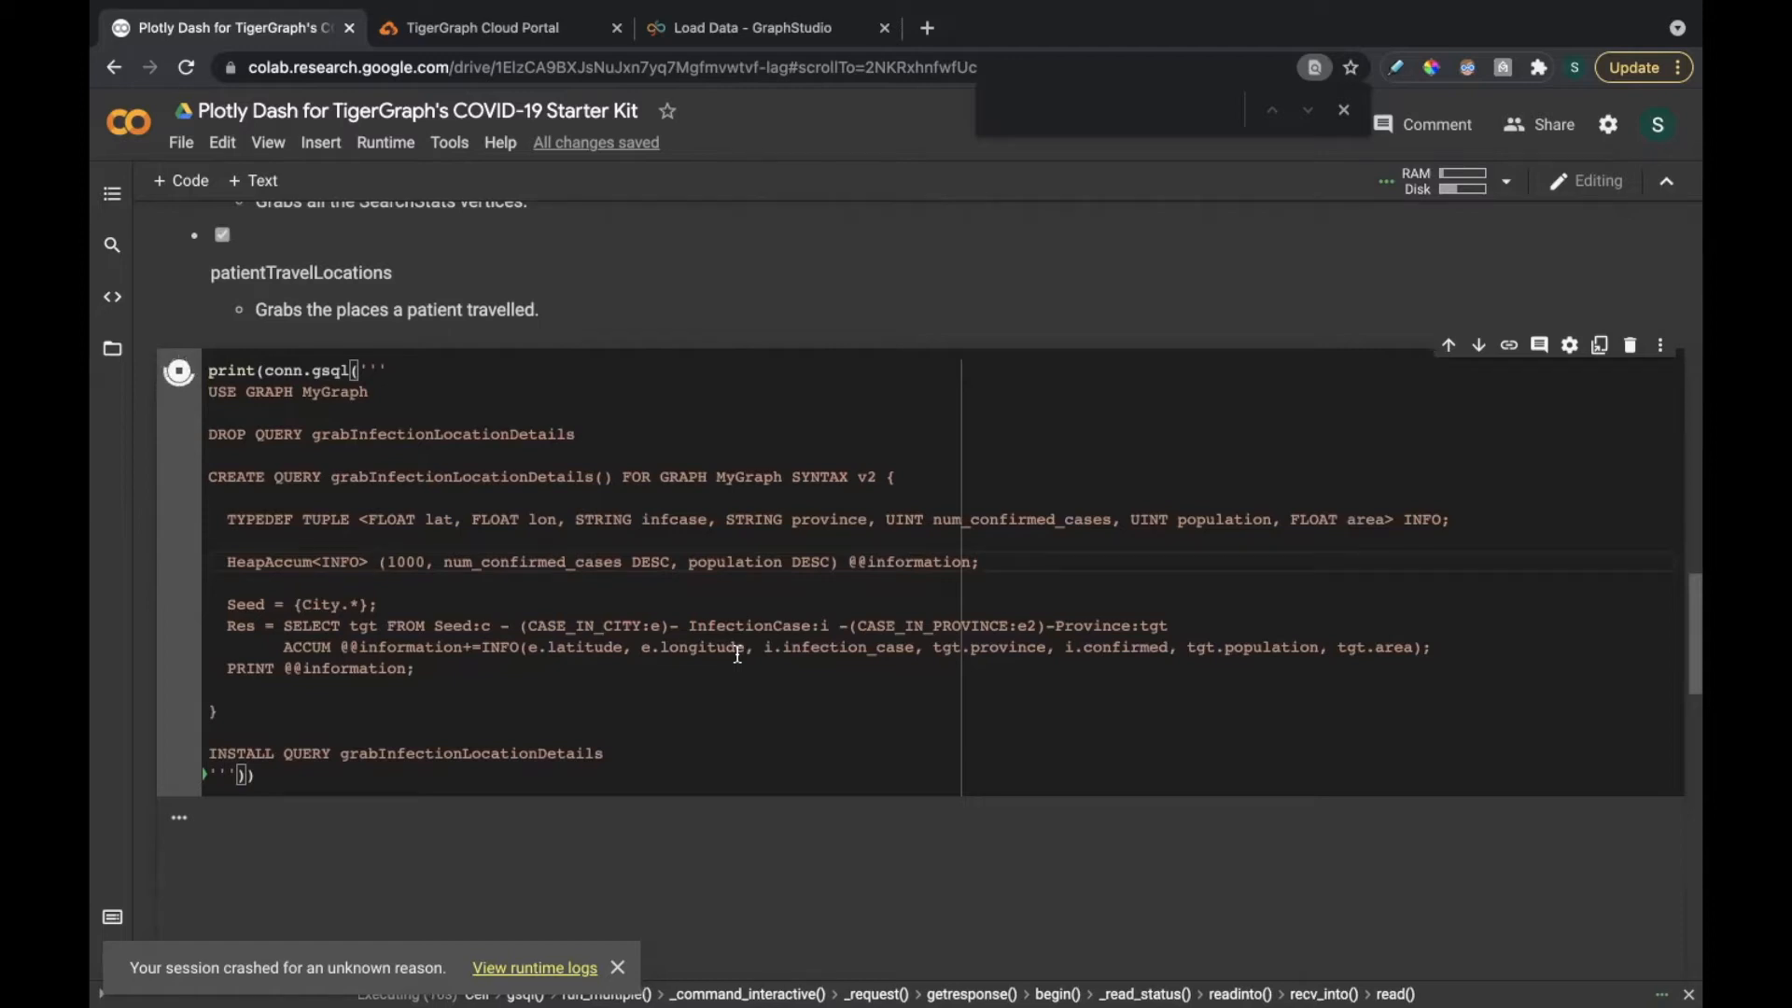
{"action": "mouse_move", "coordinate": [661, 542]}
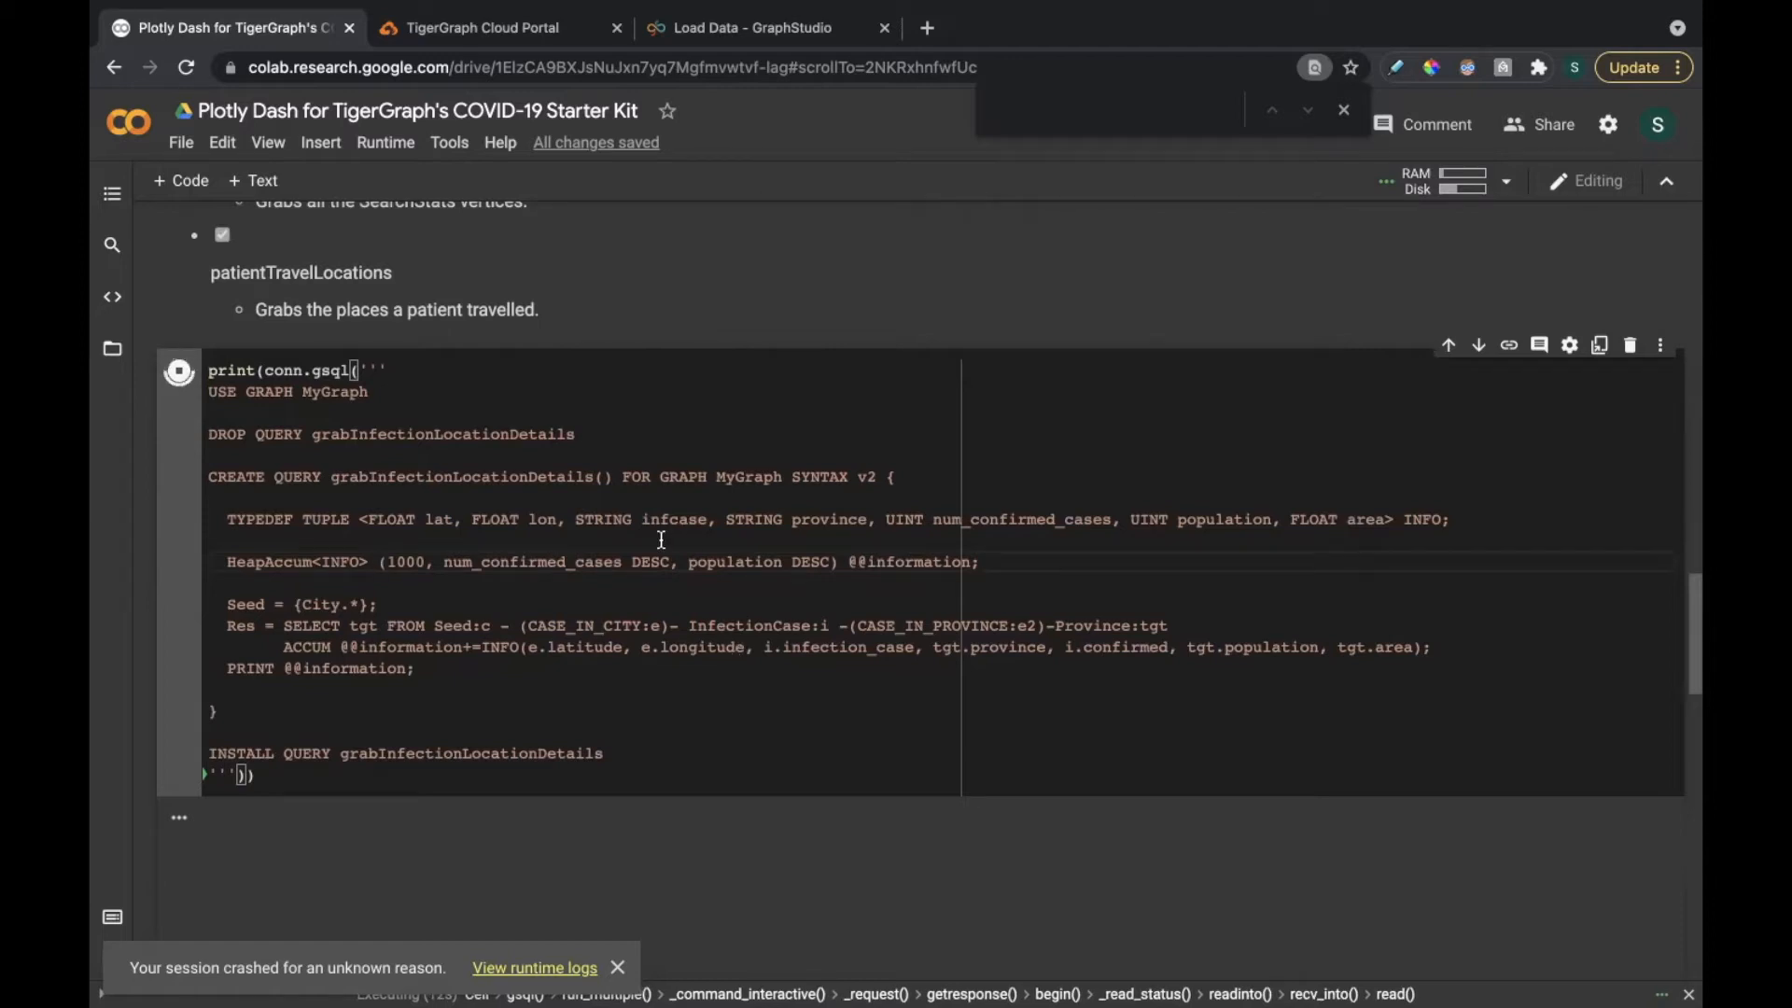
{"action": "mouse_move", "coordinate": [838, 519]}
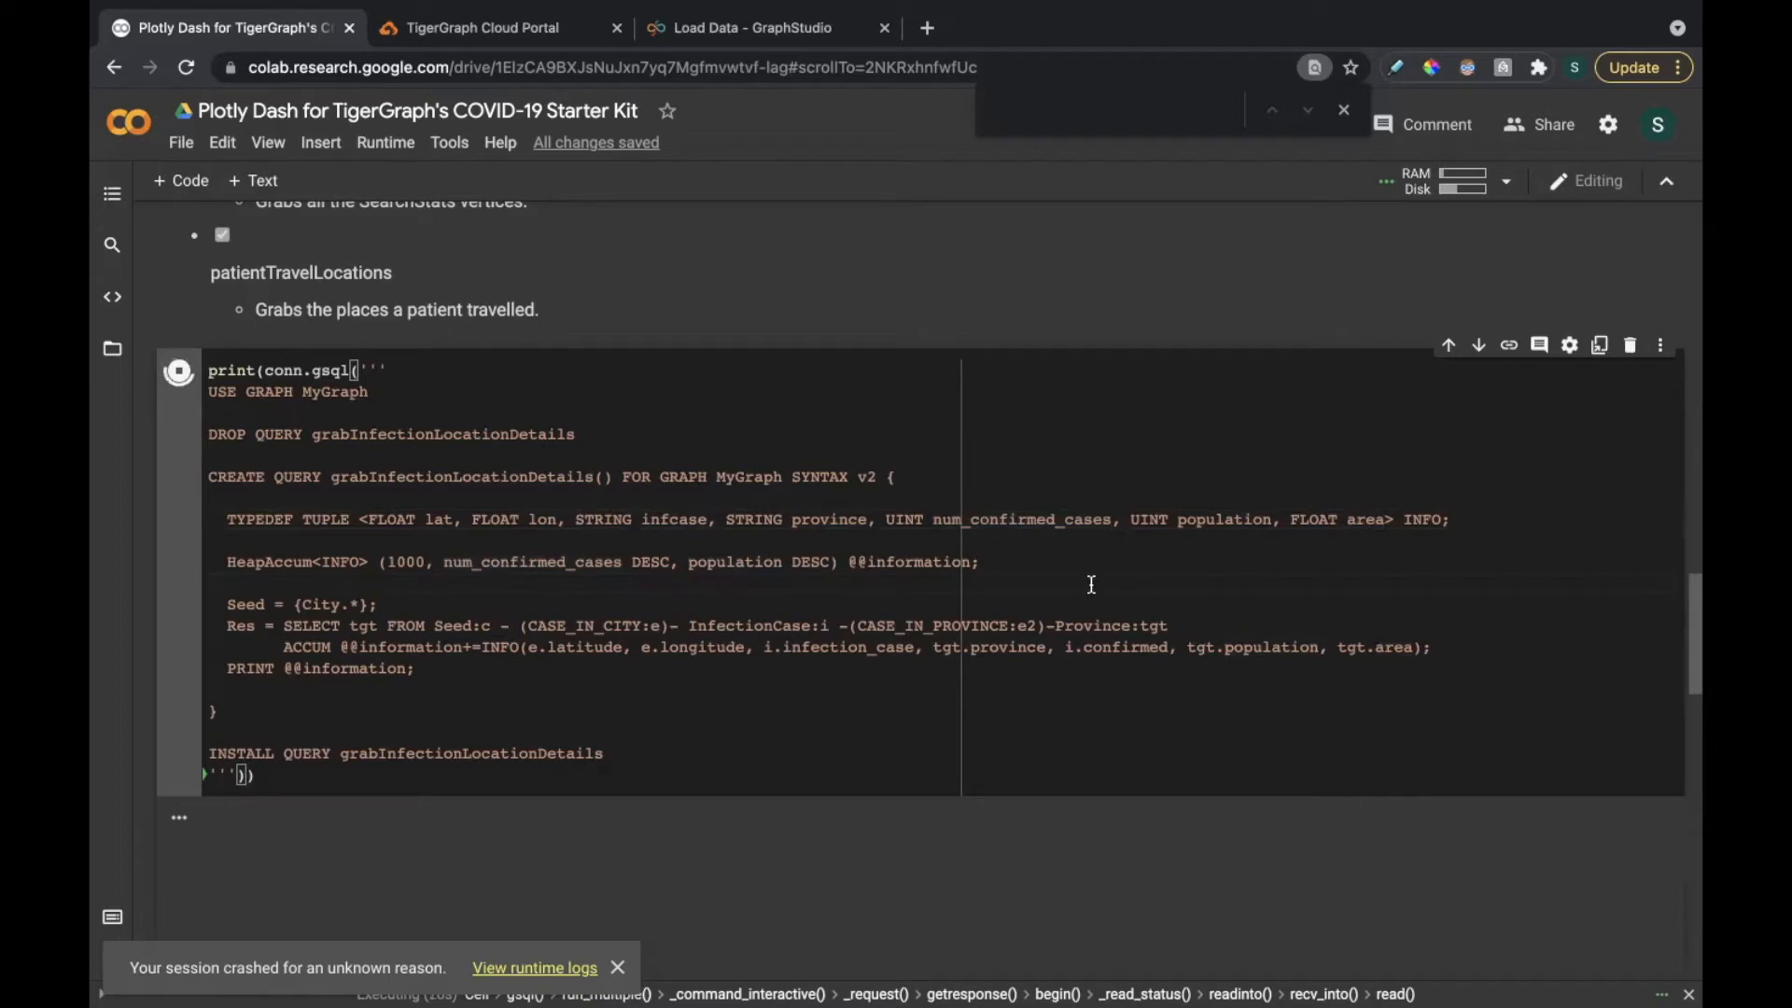
{"action": "mouse_move", "coordinate": [780, 601]}
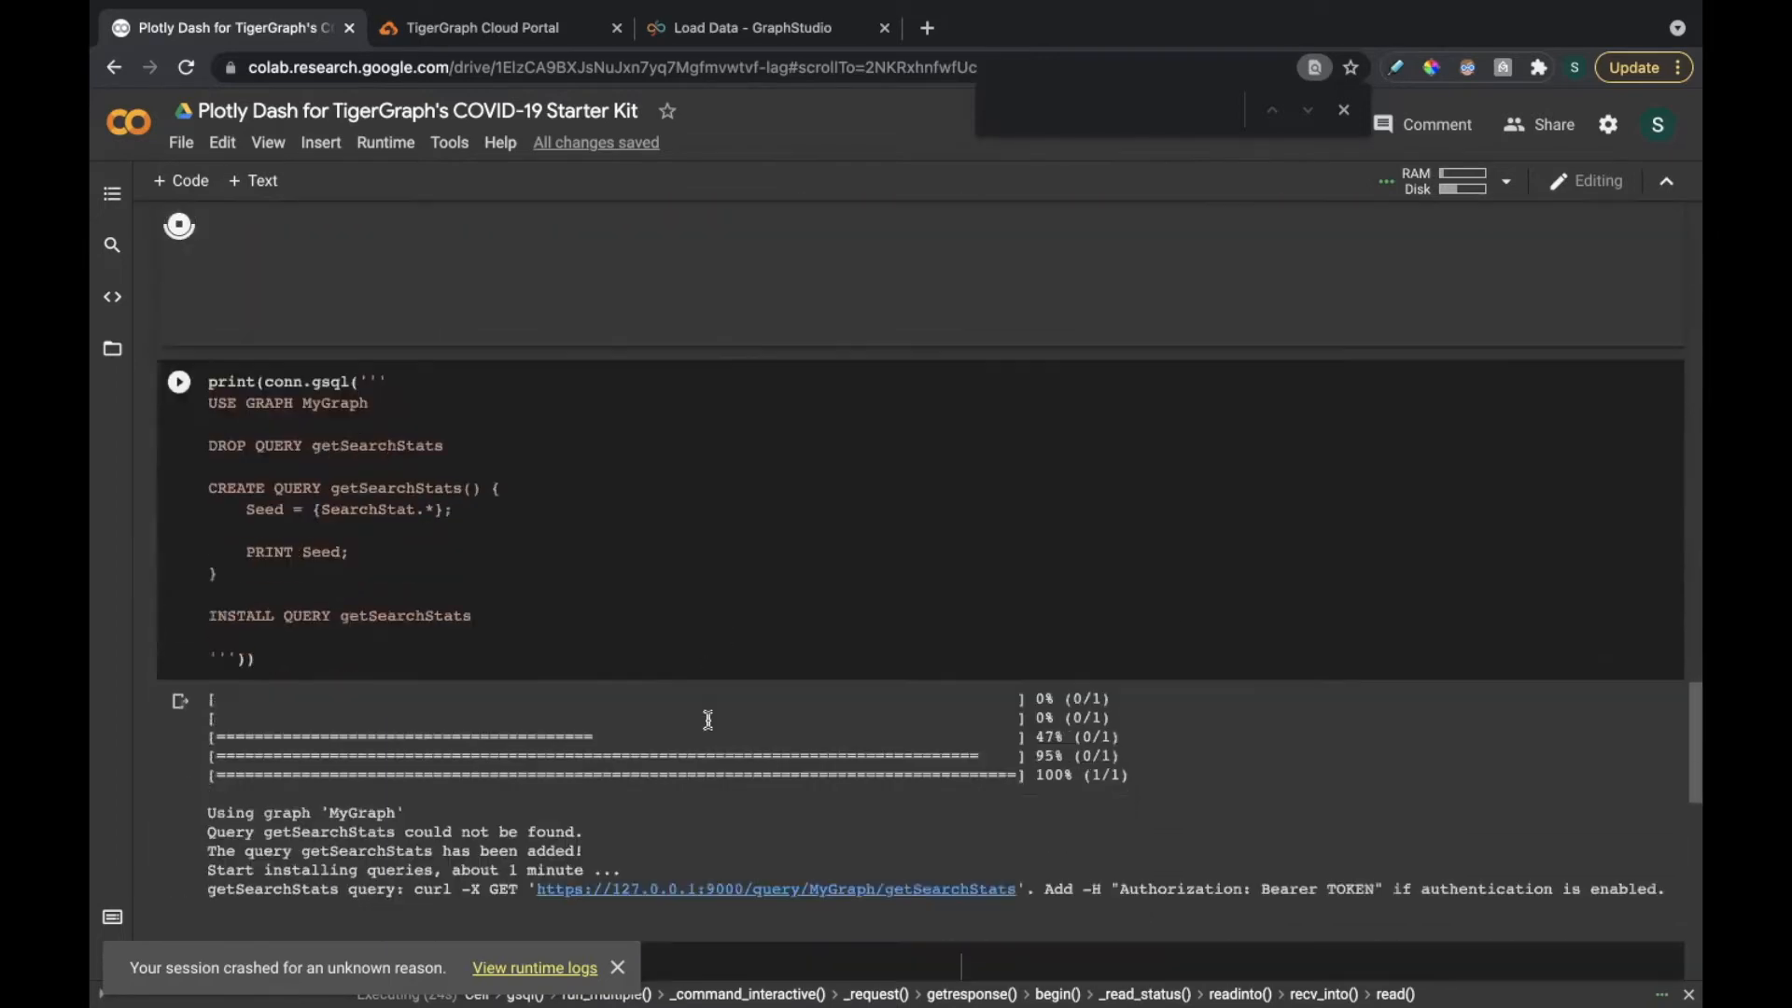
{"action": "left_click", "coordinate": [377, 461]}
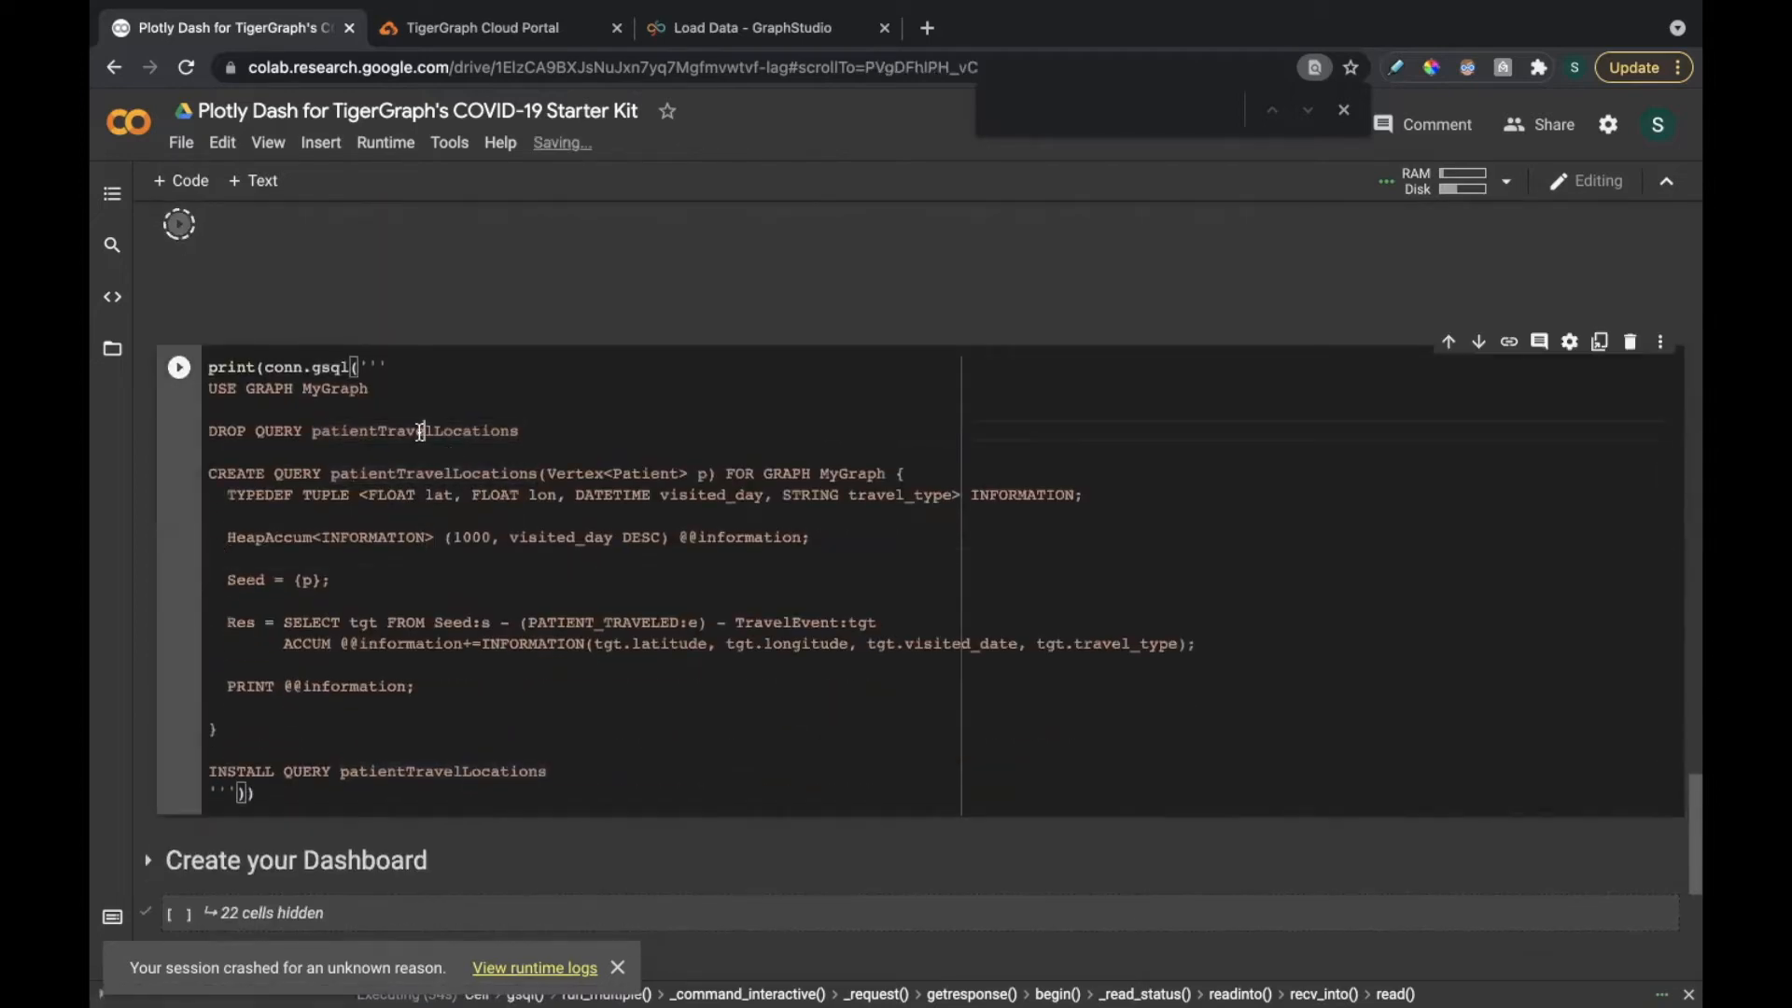
{"action": "double_click", "coordinate": [414, 432]}
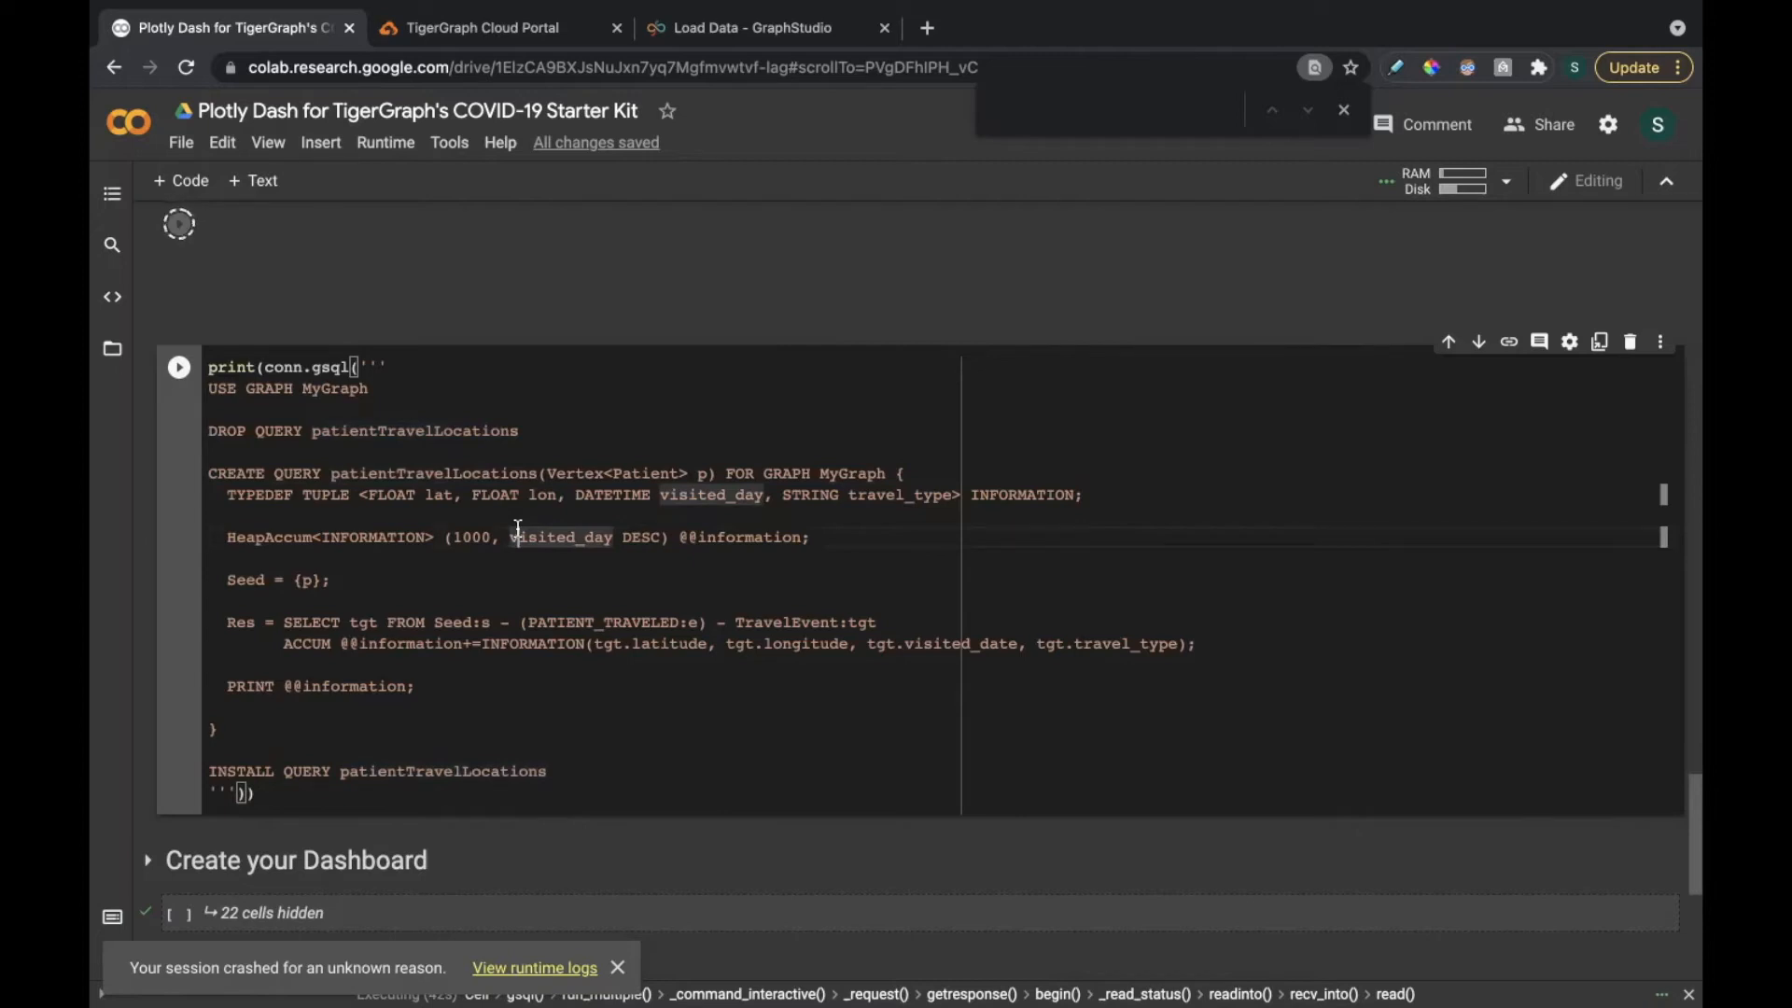
{"action": "left_click_drag", "start_coordinate": [547, 473], "coordinate": [726, 473]}
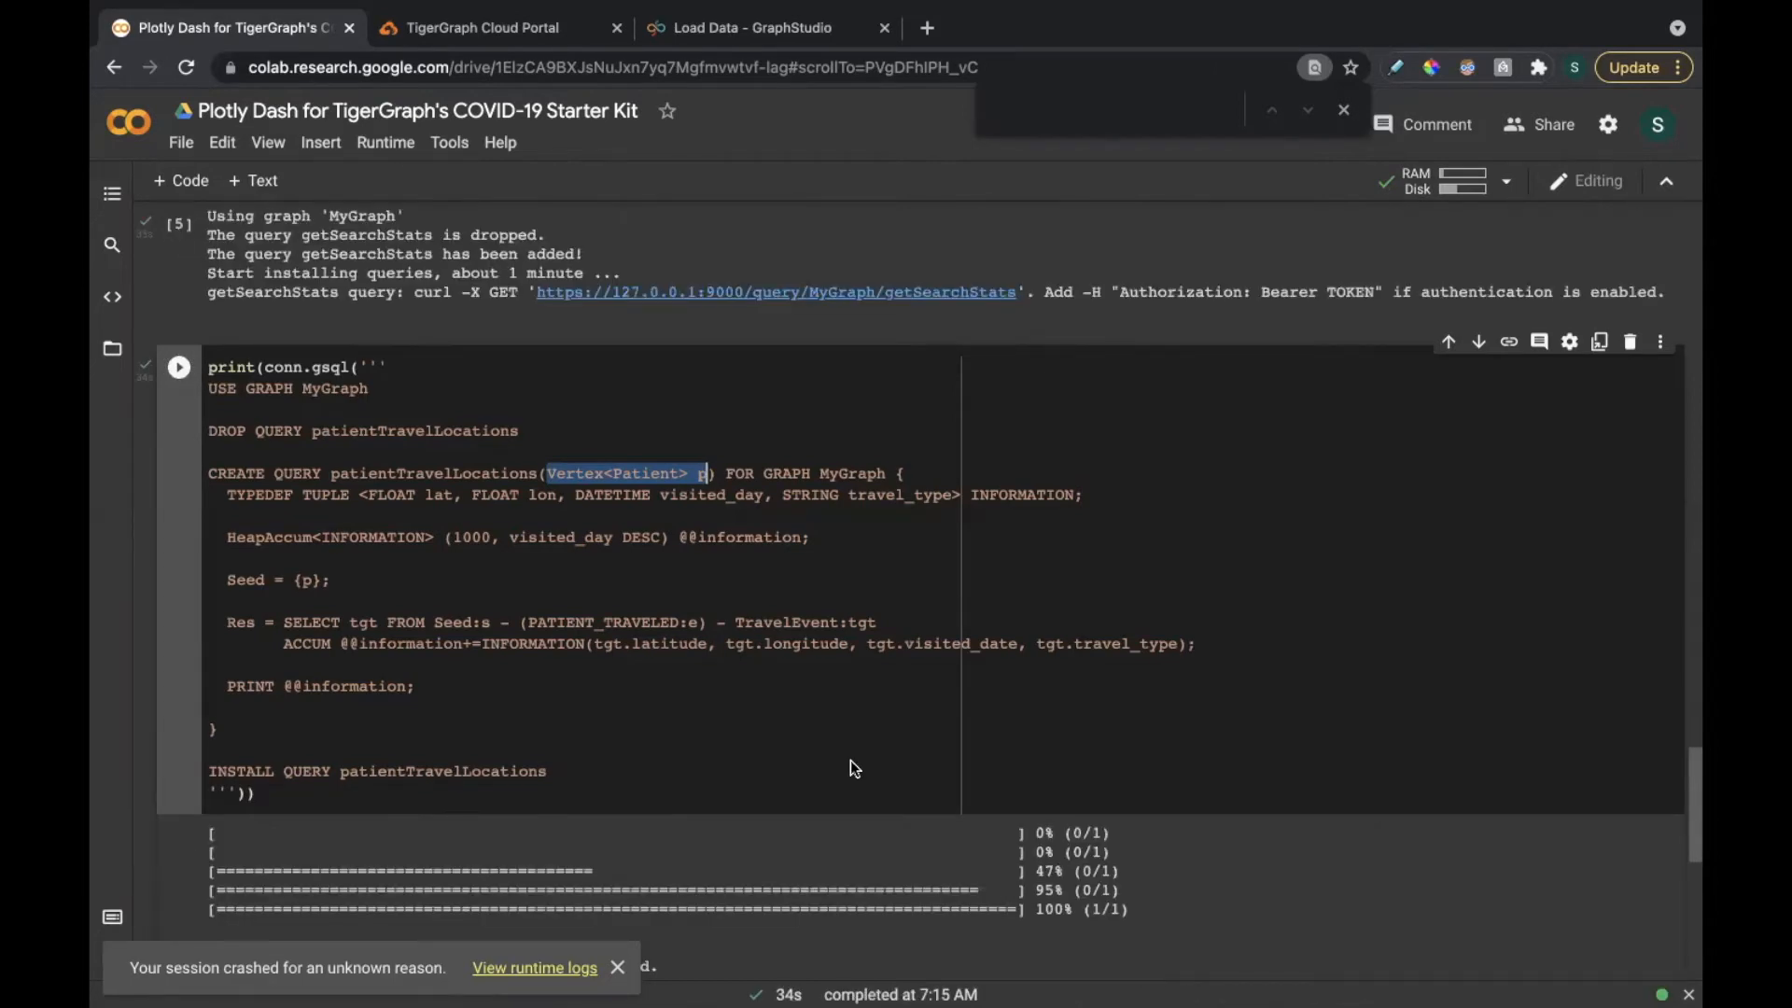
{"action": "scroll", "scroll_direction": "down", "scroll_amount": 3}
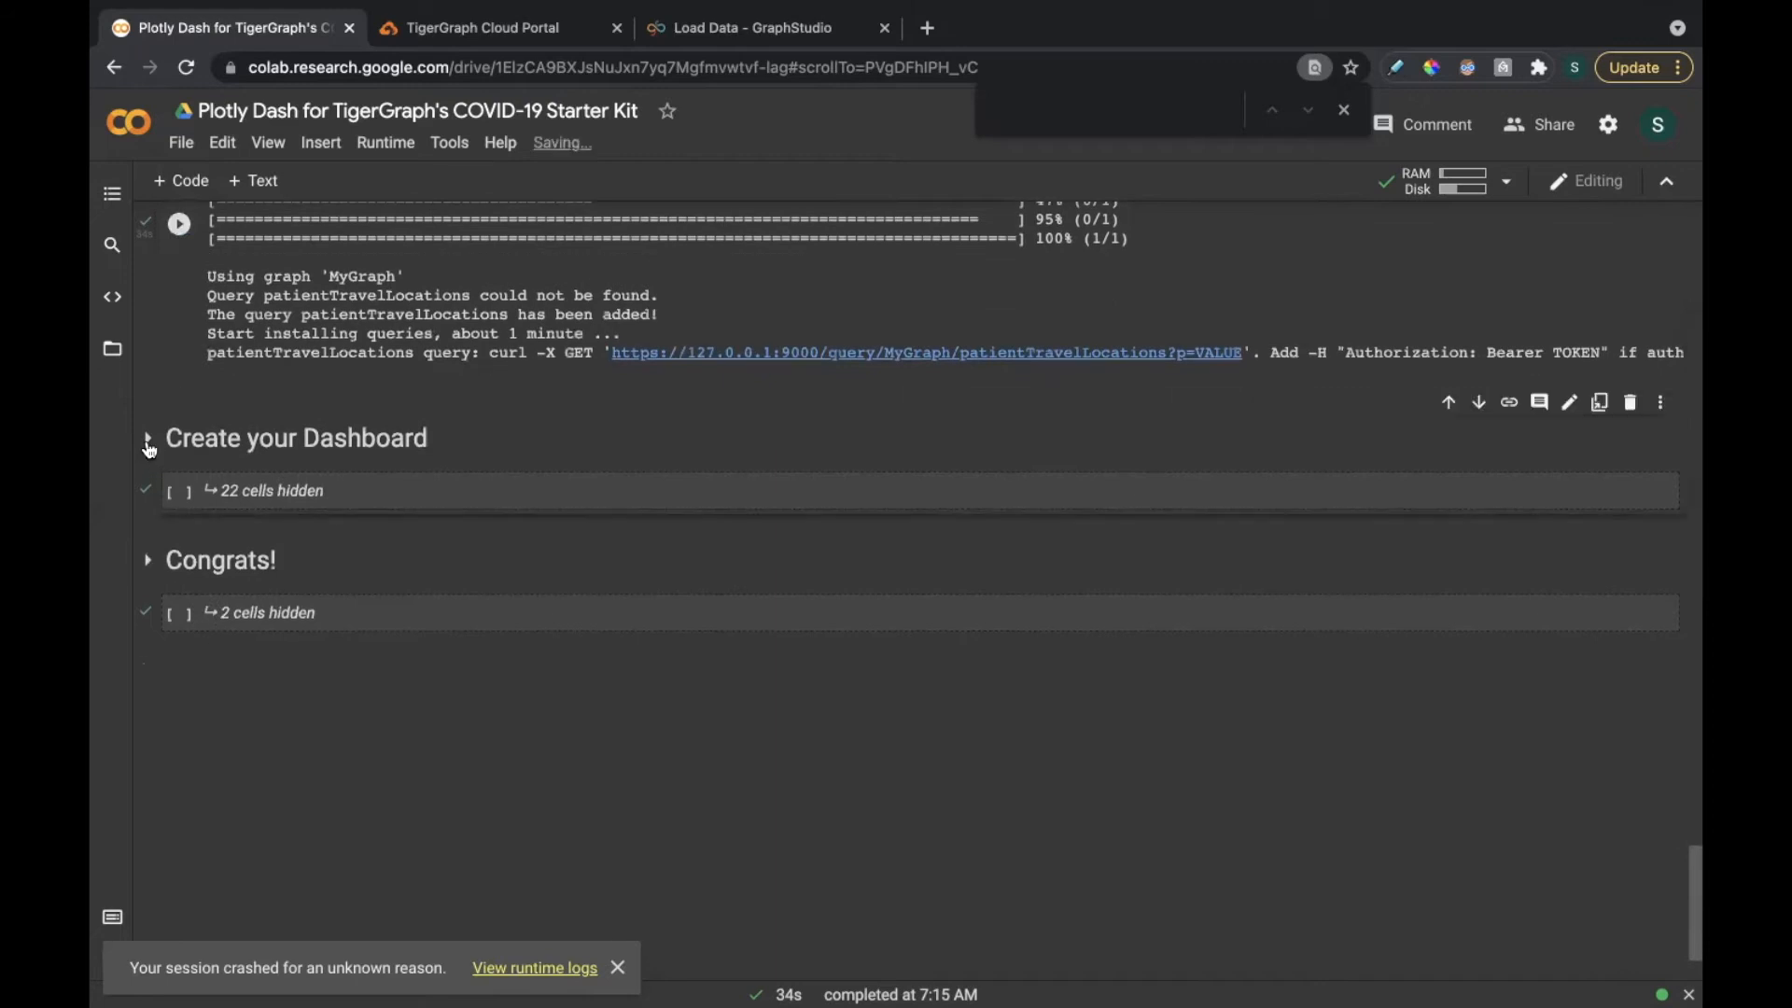
- Expand Create your Dashboard and Set Up and run the Dash install/import cell
{"action": "left_click", "coordinate": [147, 436]}
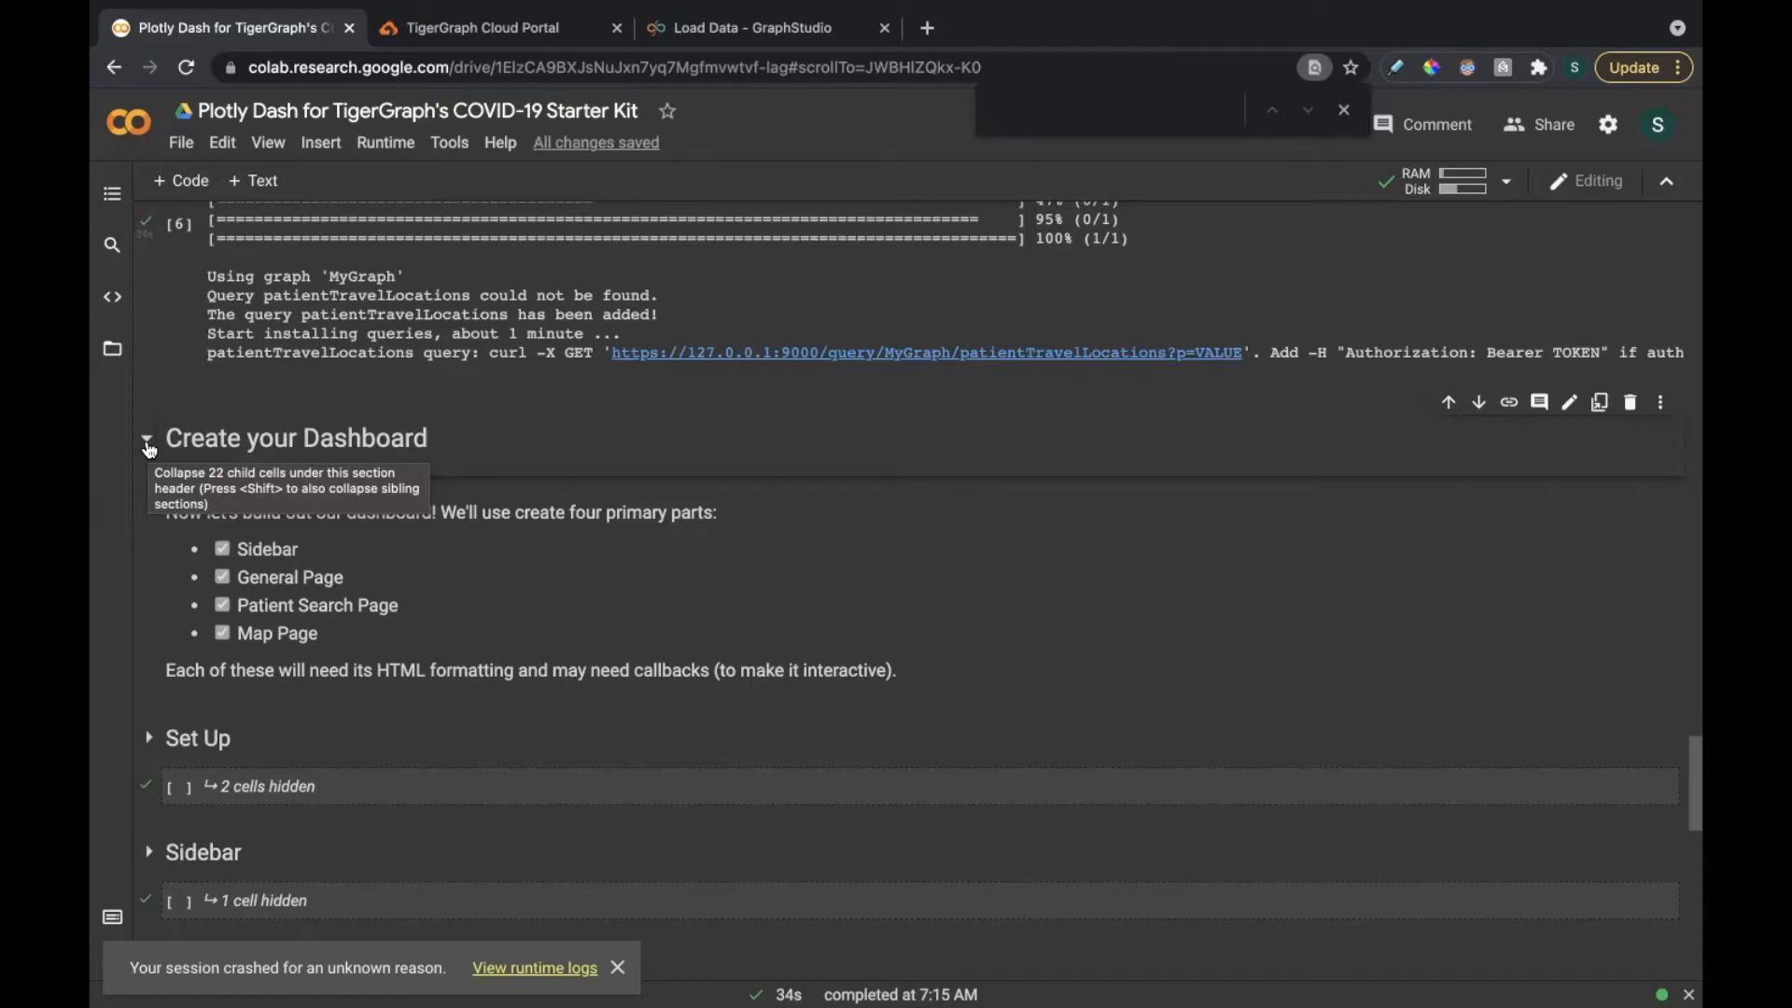
{"action": "mouse_move", "coordinate": [284, 595]}
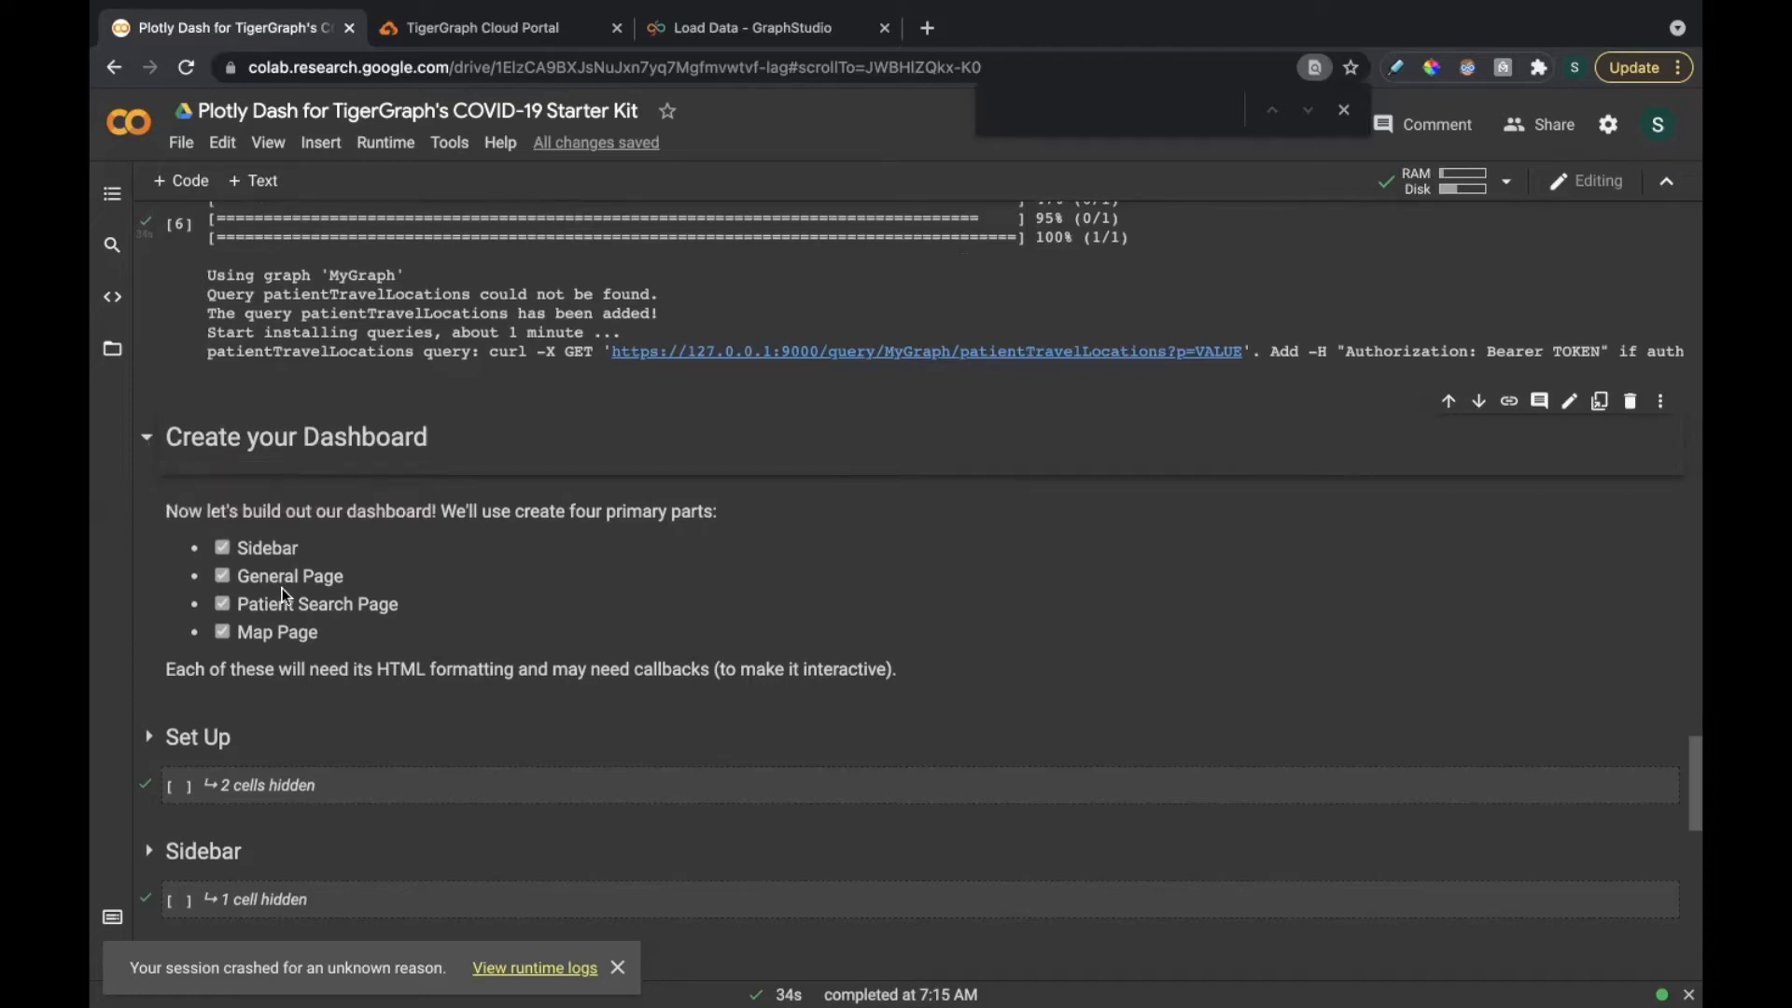
{"action": "scroll", "scroll_direction": "down", "scroll_amount": 3}
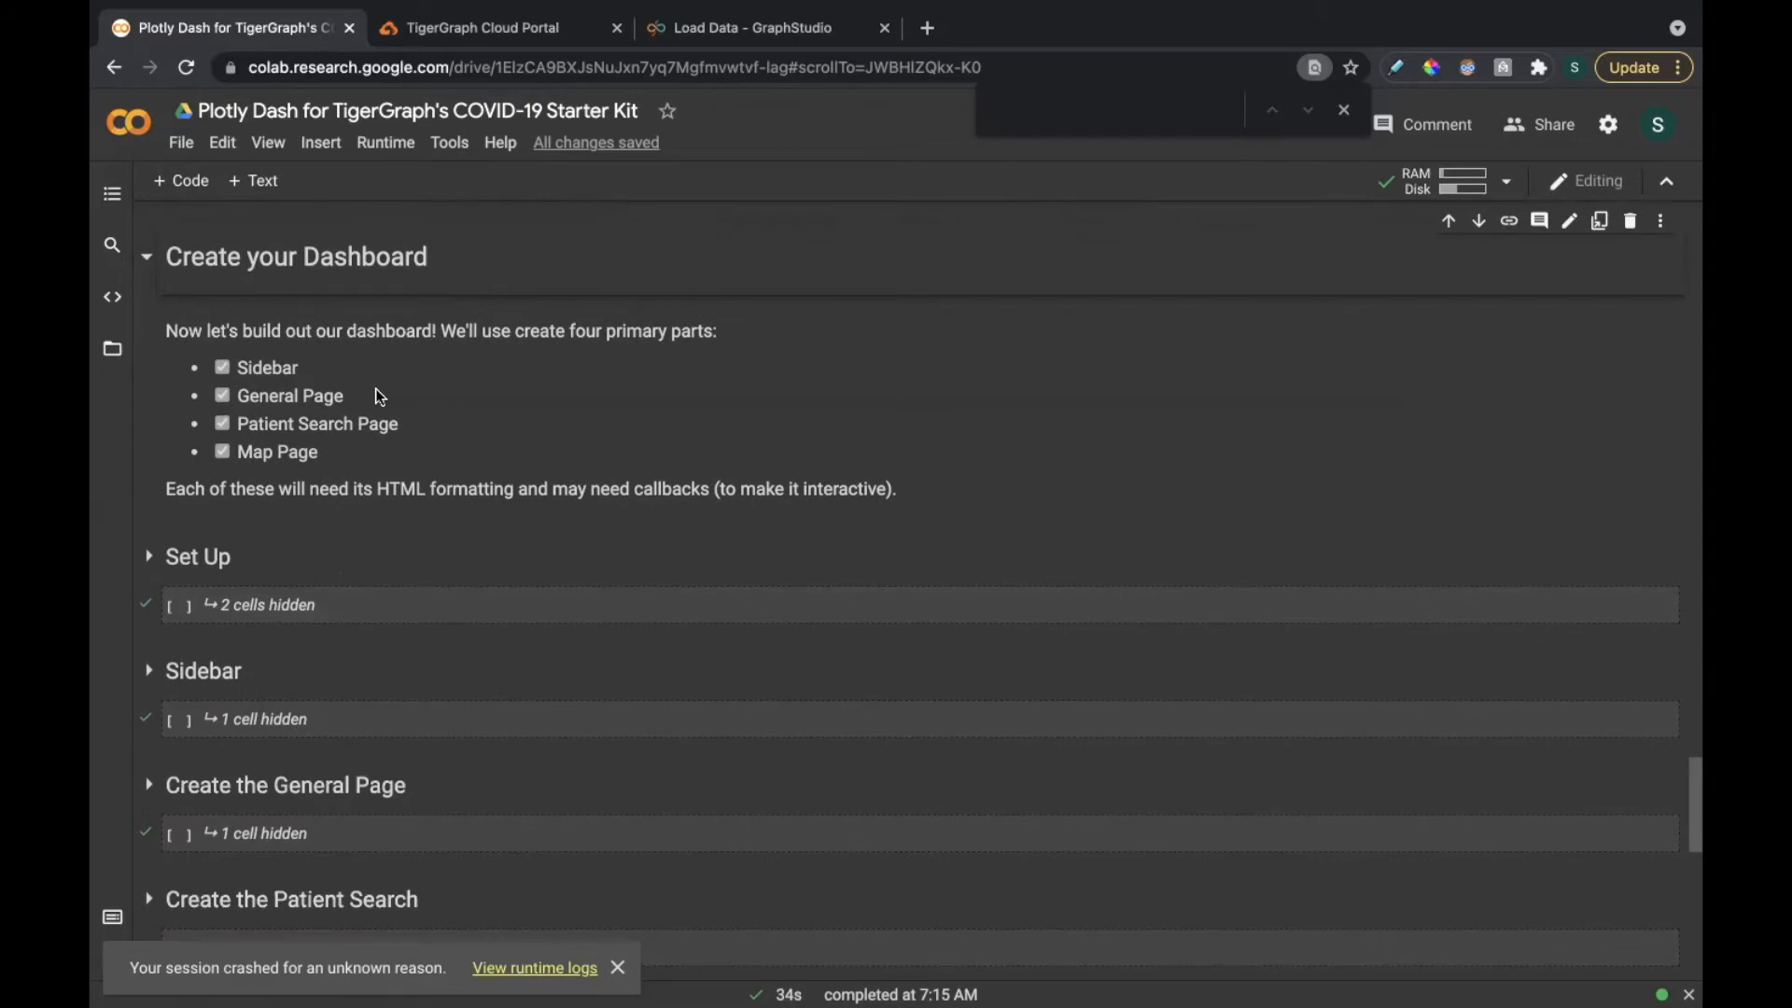
{"action": "scroll", "scroll_direction": "down", "scroll_amount": 3}
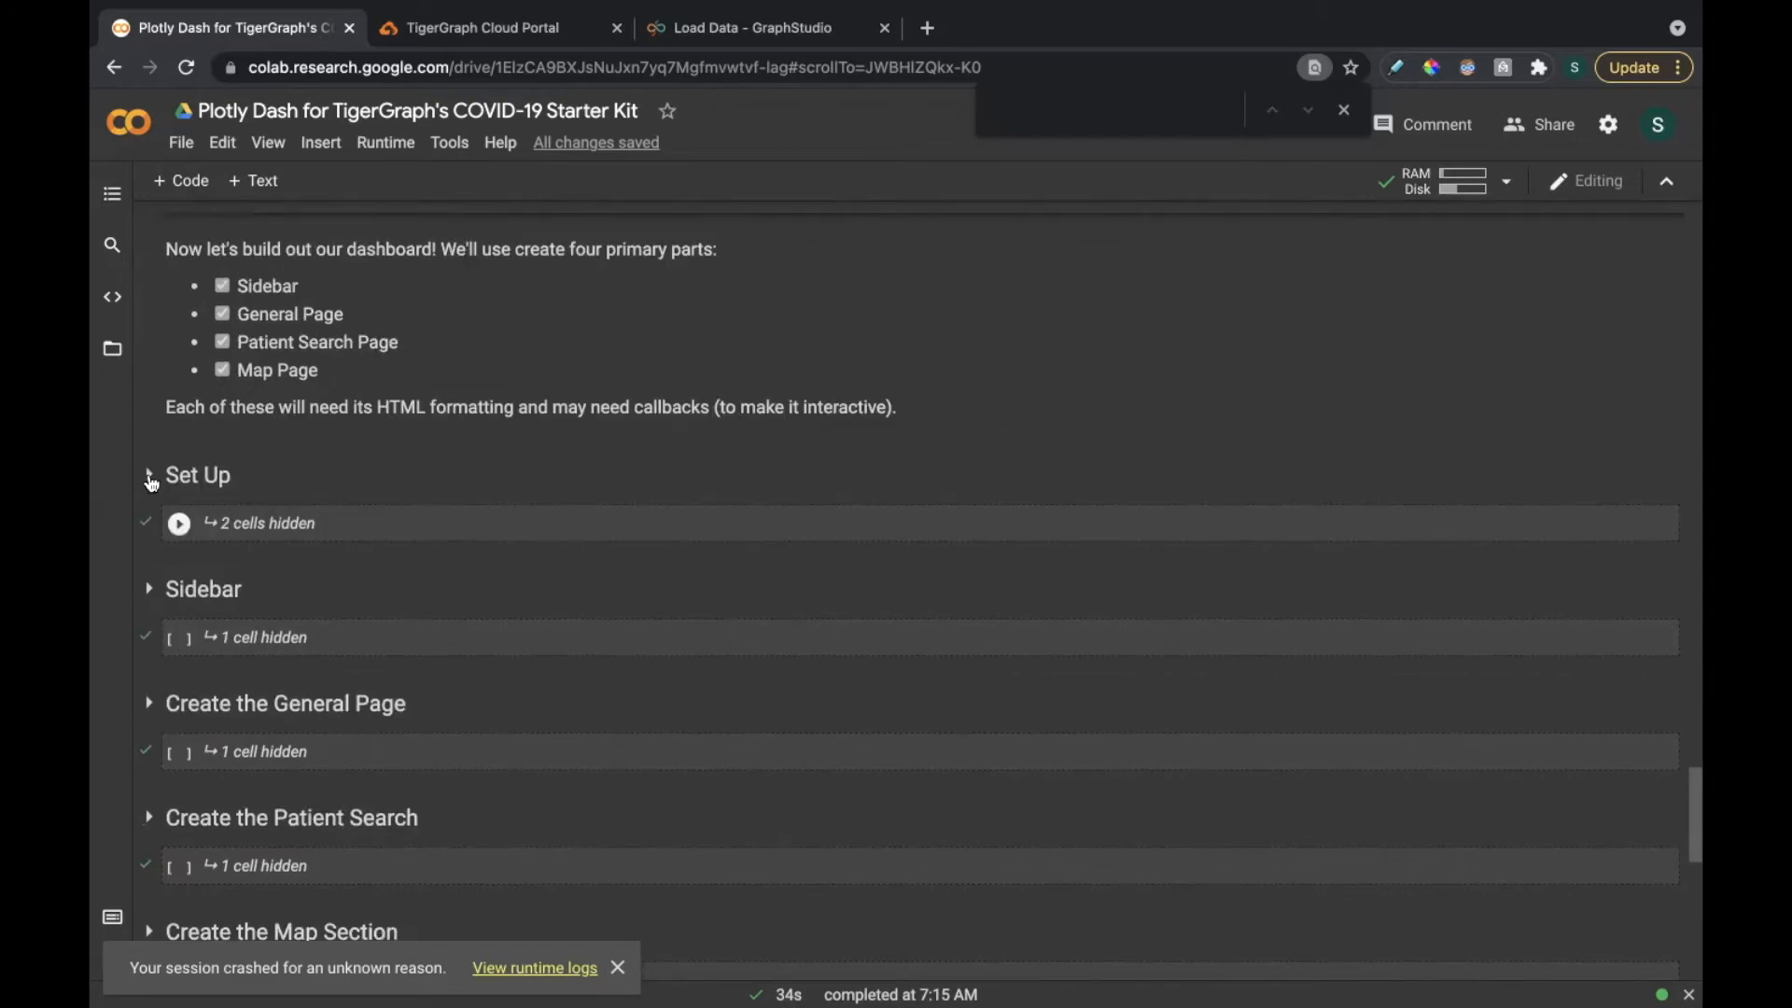
{"action": "left_click", "coordinate": [149, 477]}
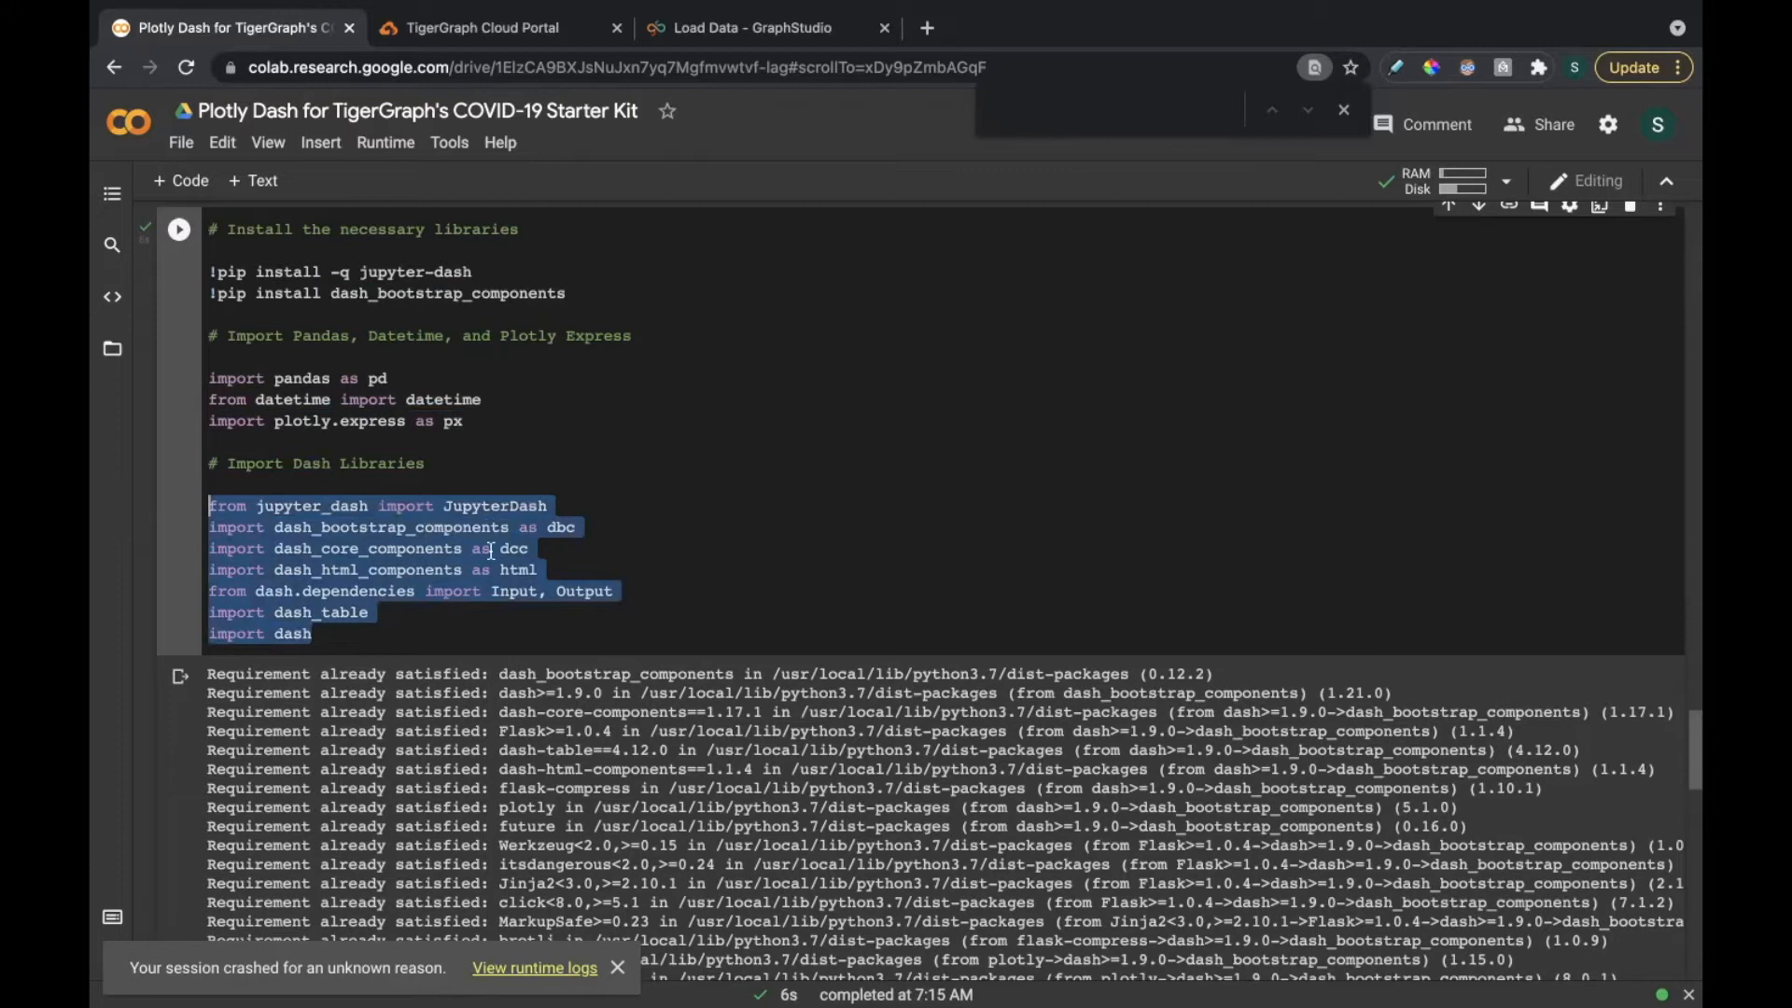
{"action": "scroll", "scroll_direction": "down", "scroll_amount": 3}
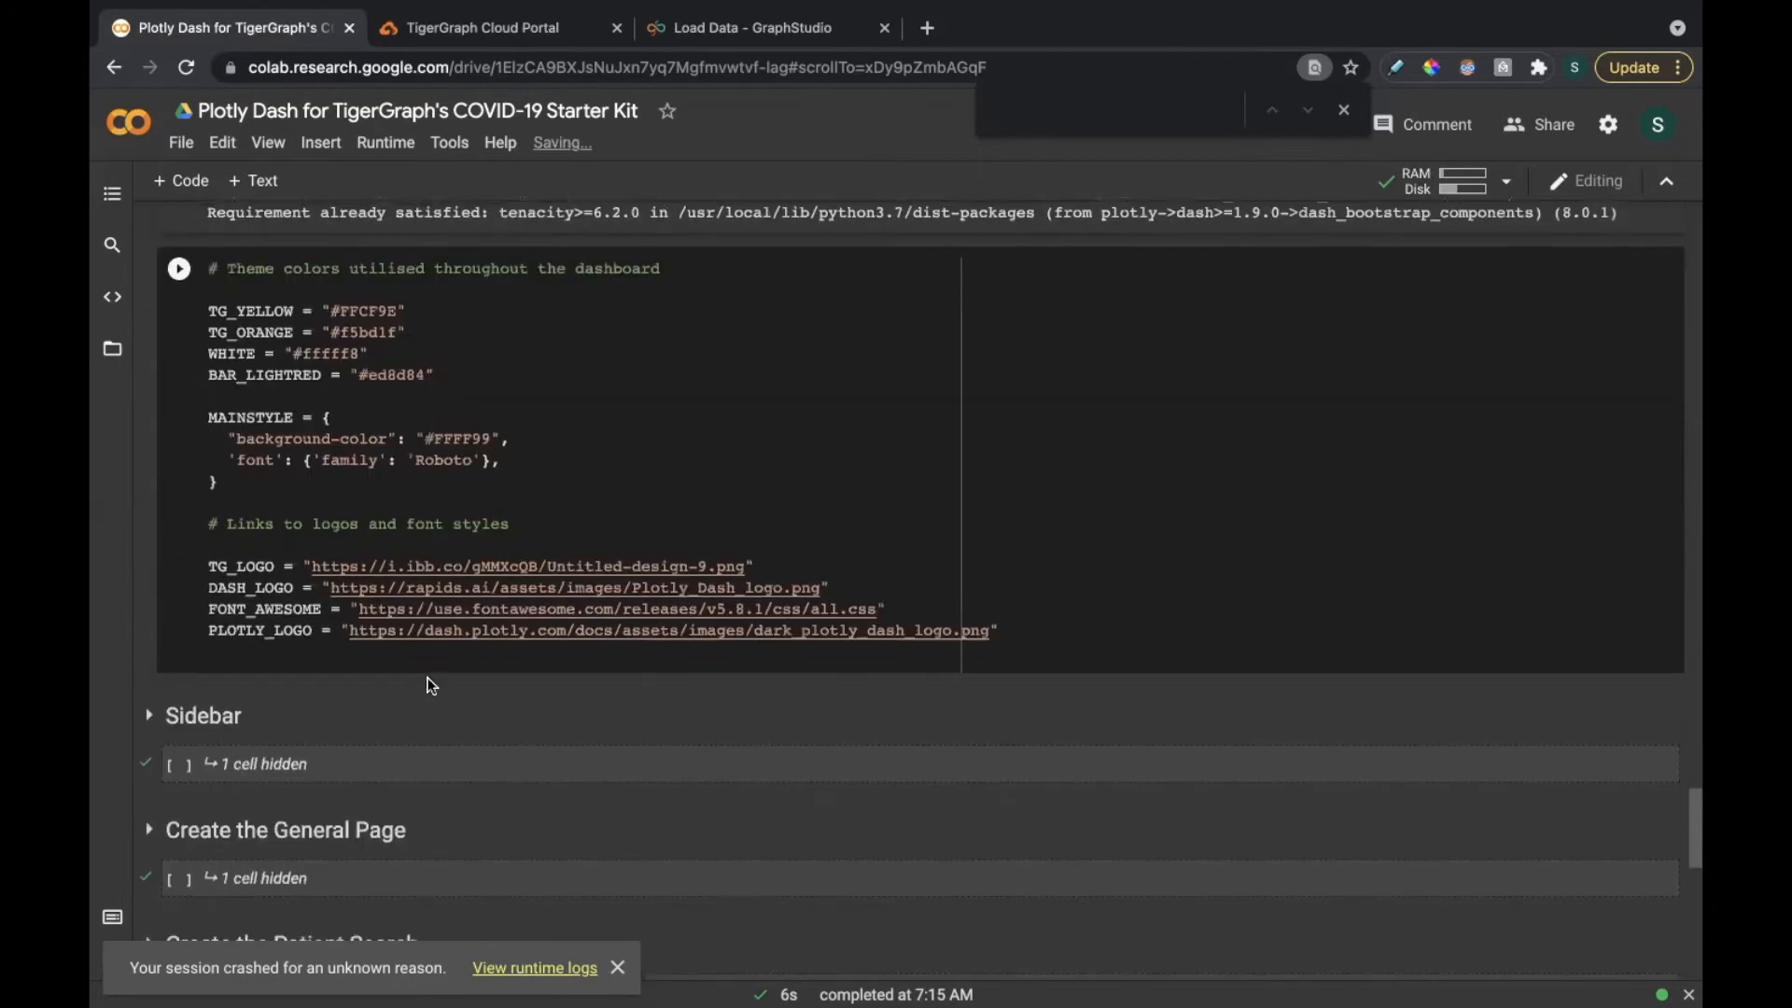
- Run the theme colours and logo links cell defining MAINSTYLE and TG_LOGO, revealing the Sidebar code
{"action": "left_click", "coordinate": [478, 439]}
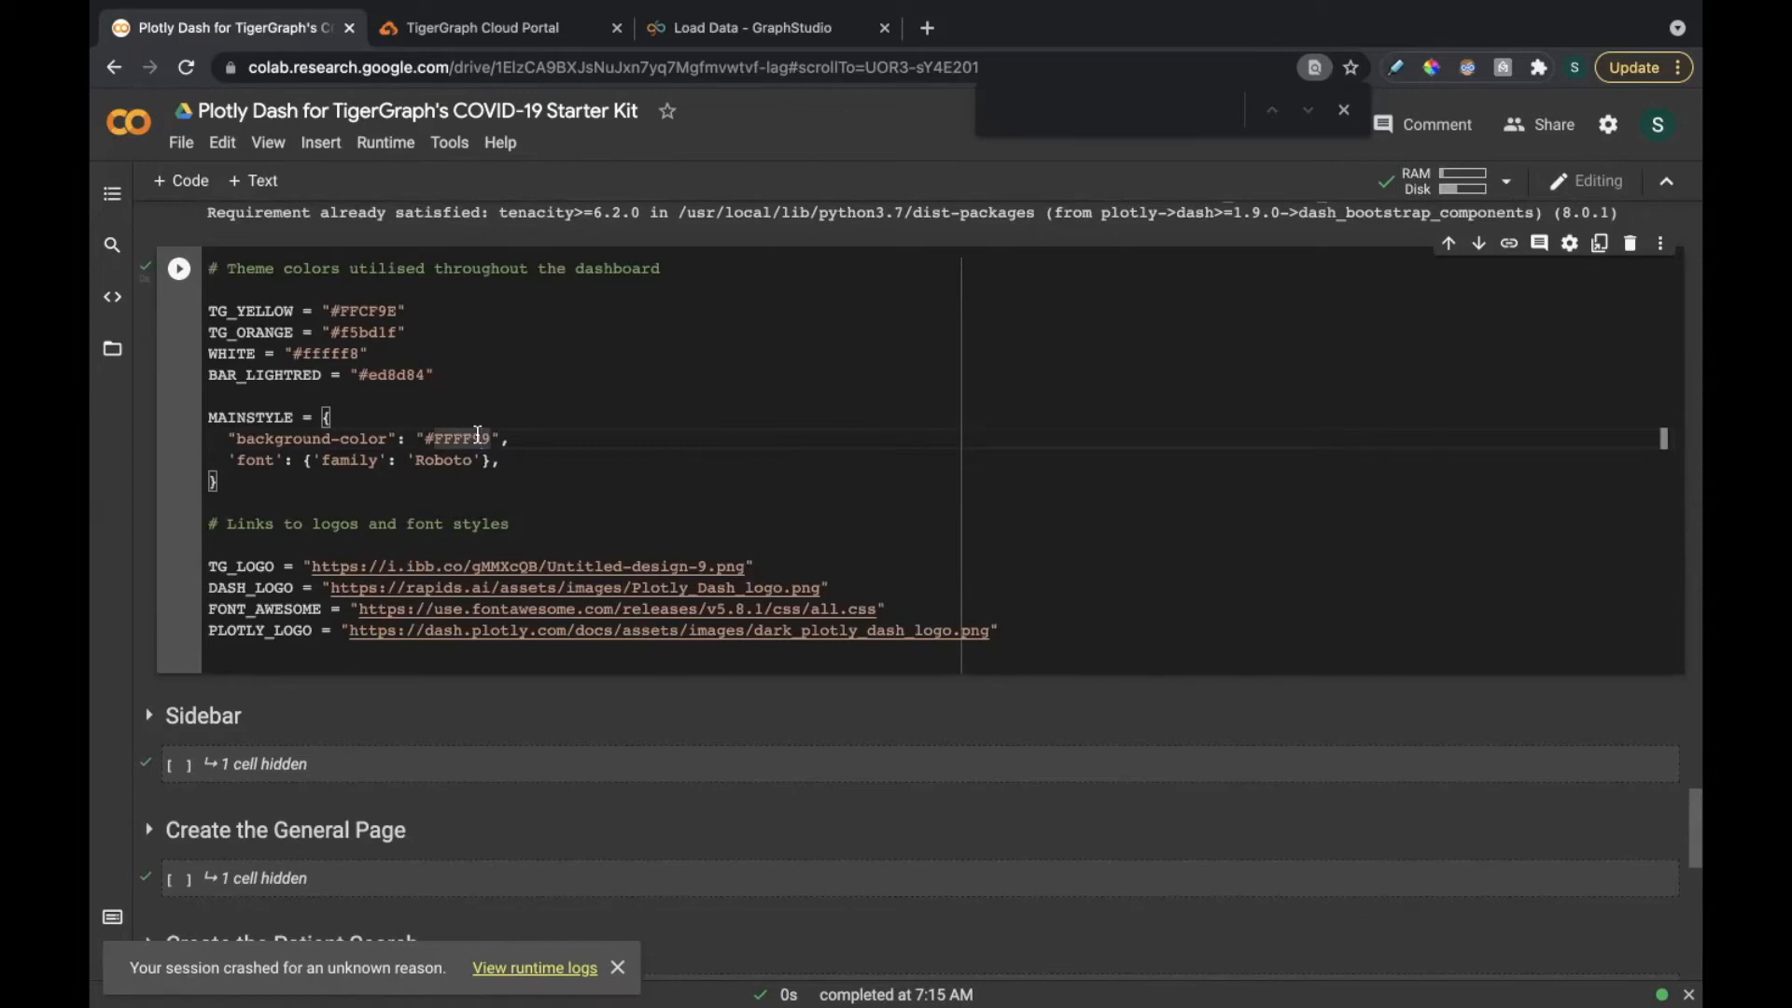
{"action": "double_click", "coordinate": [251, 310]}
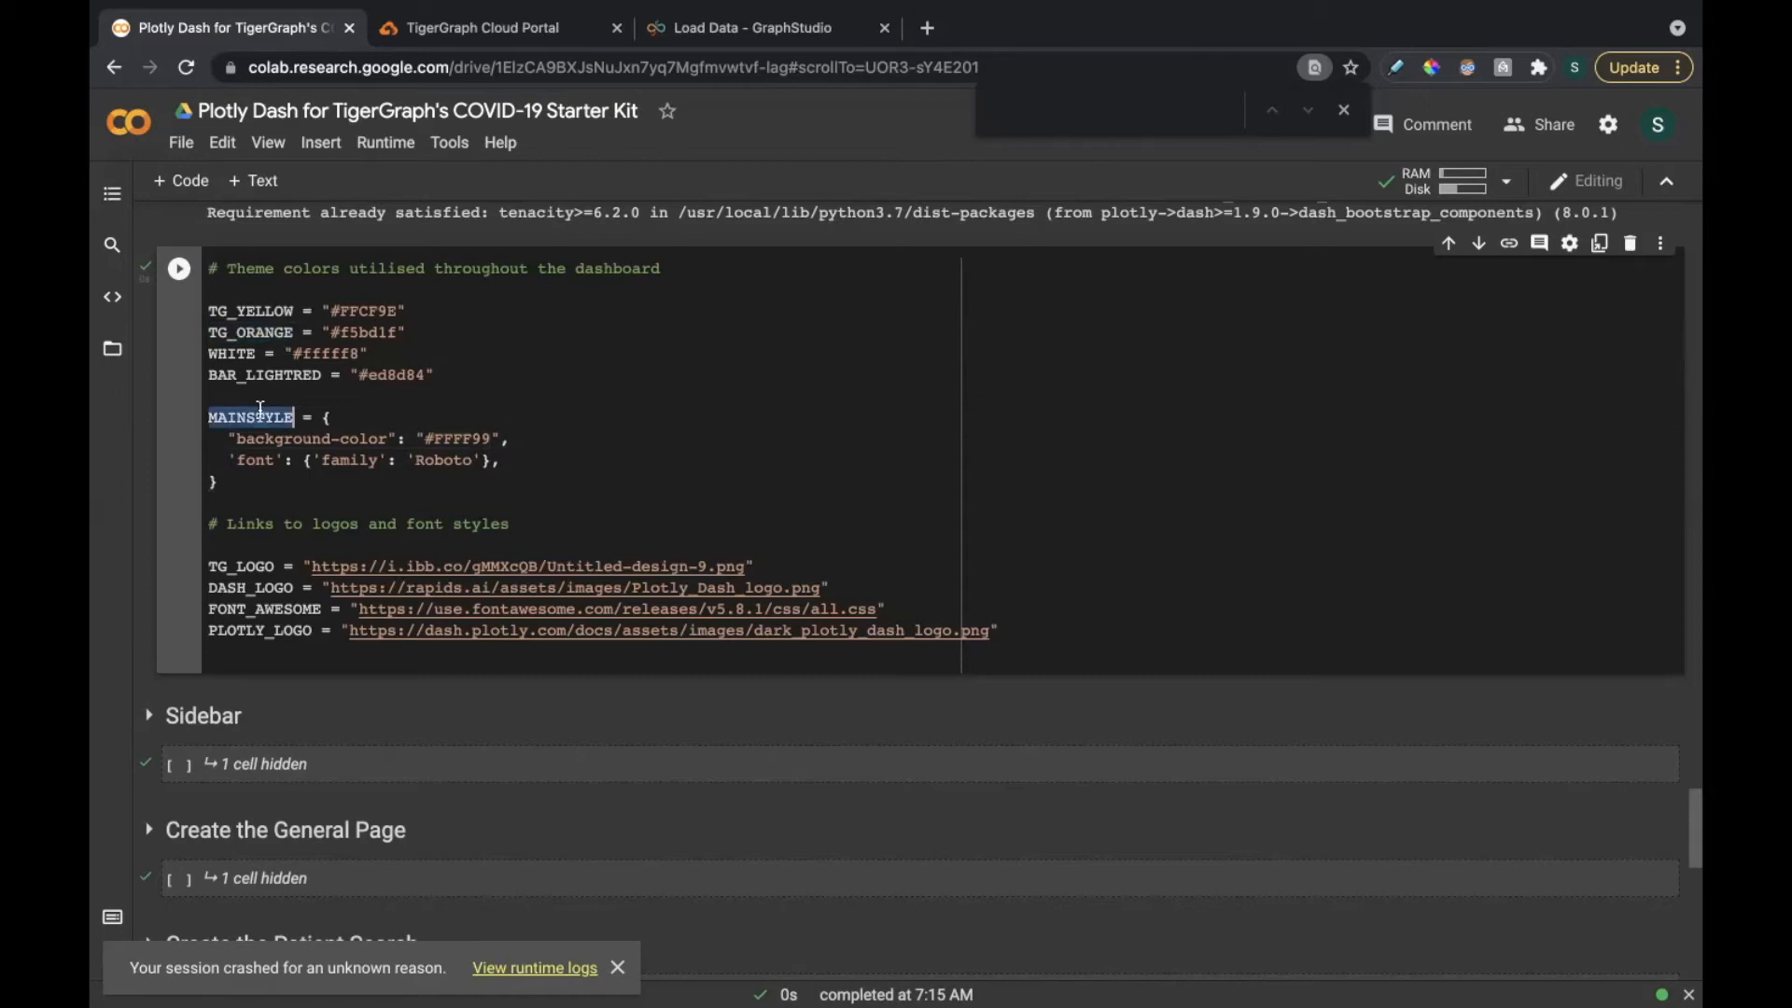
{"action": "double_click", "coordinate": [241, 566]}
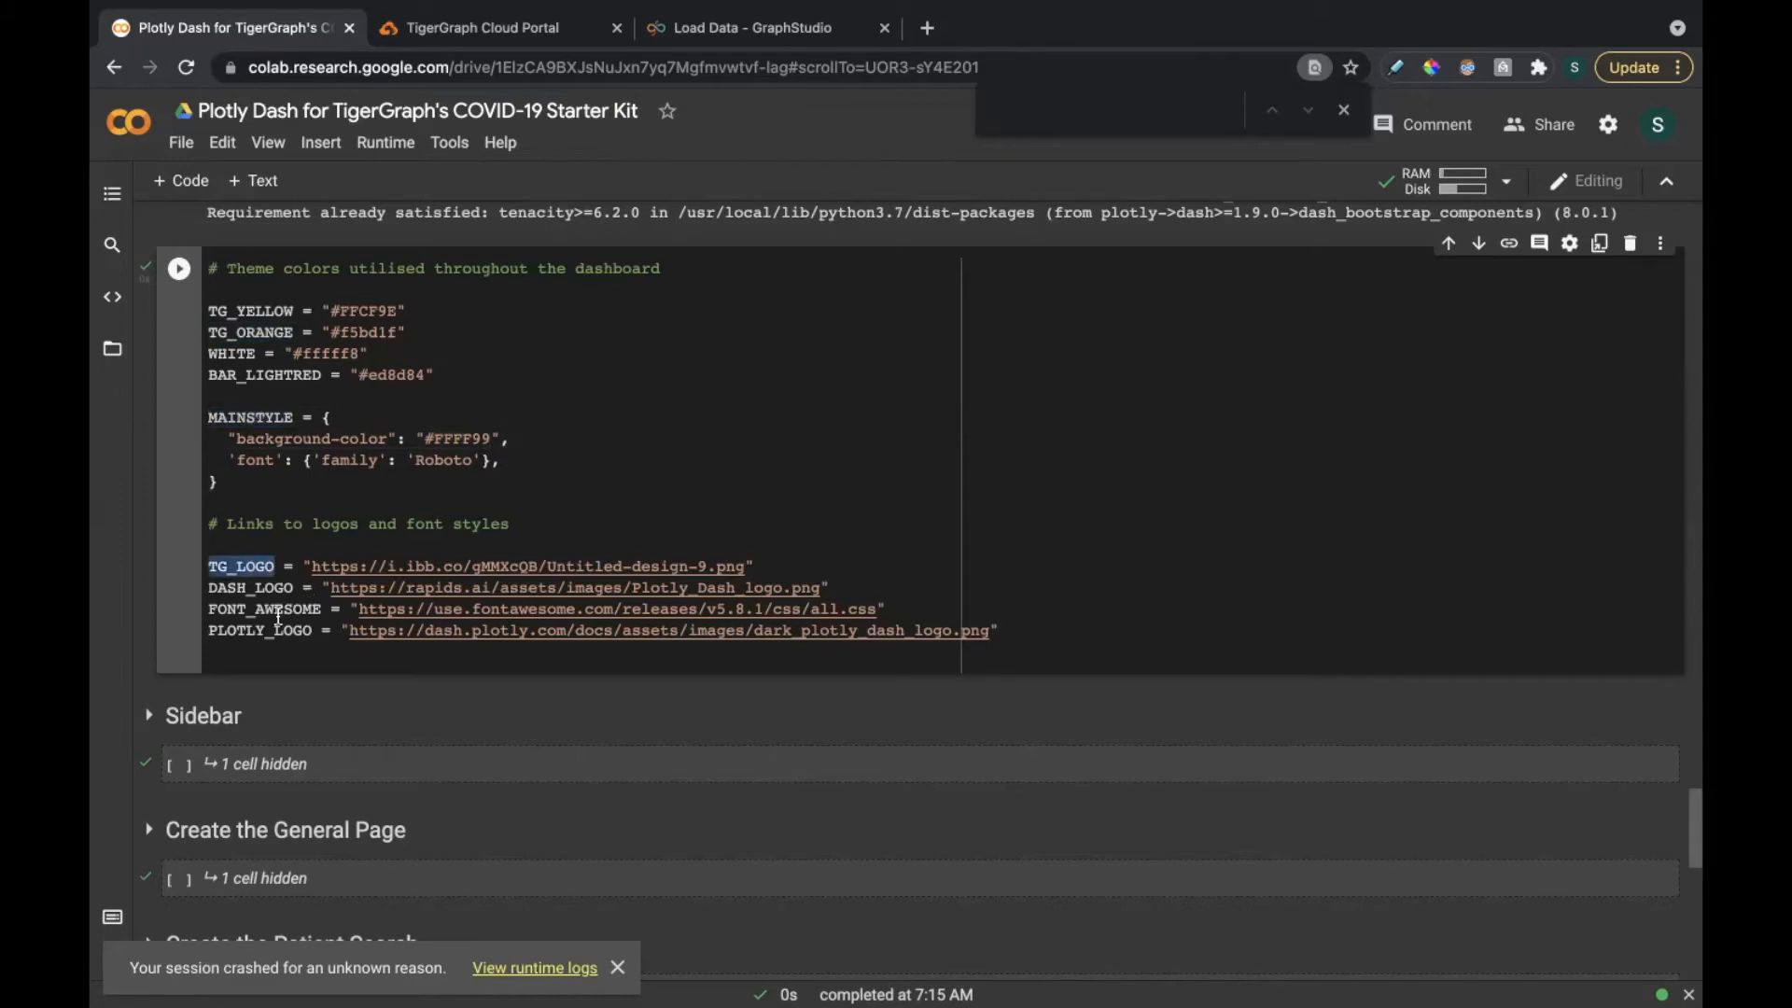
{"action": "scroll", "scroll_direction": "down", "scroll_amount": 3}
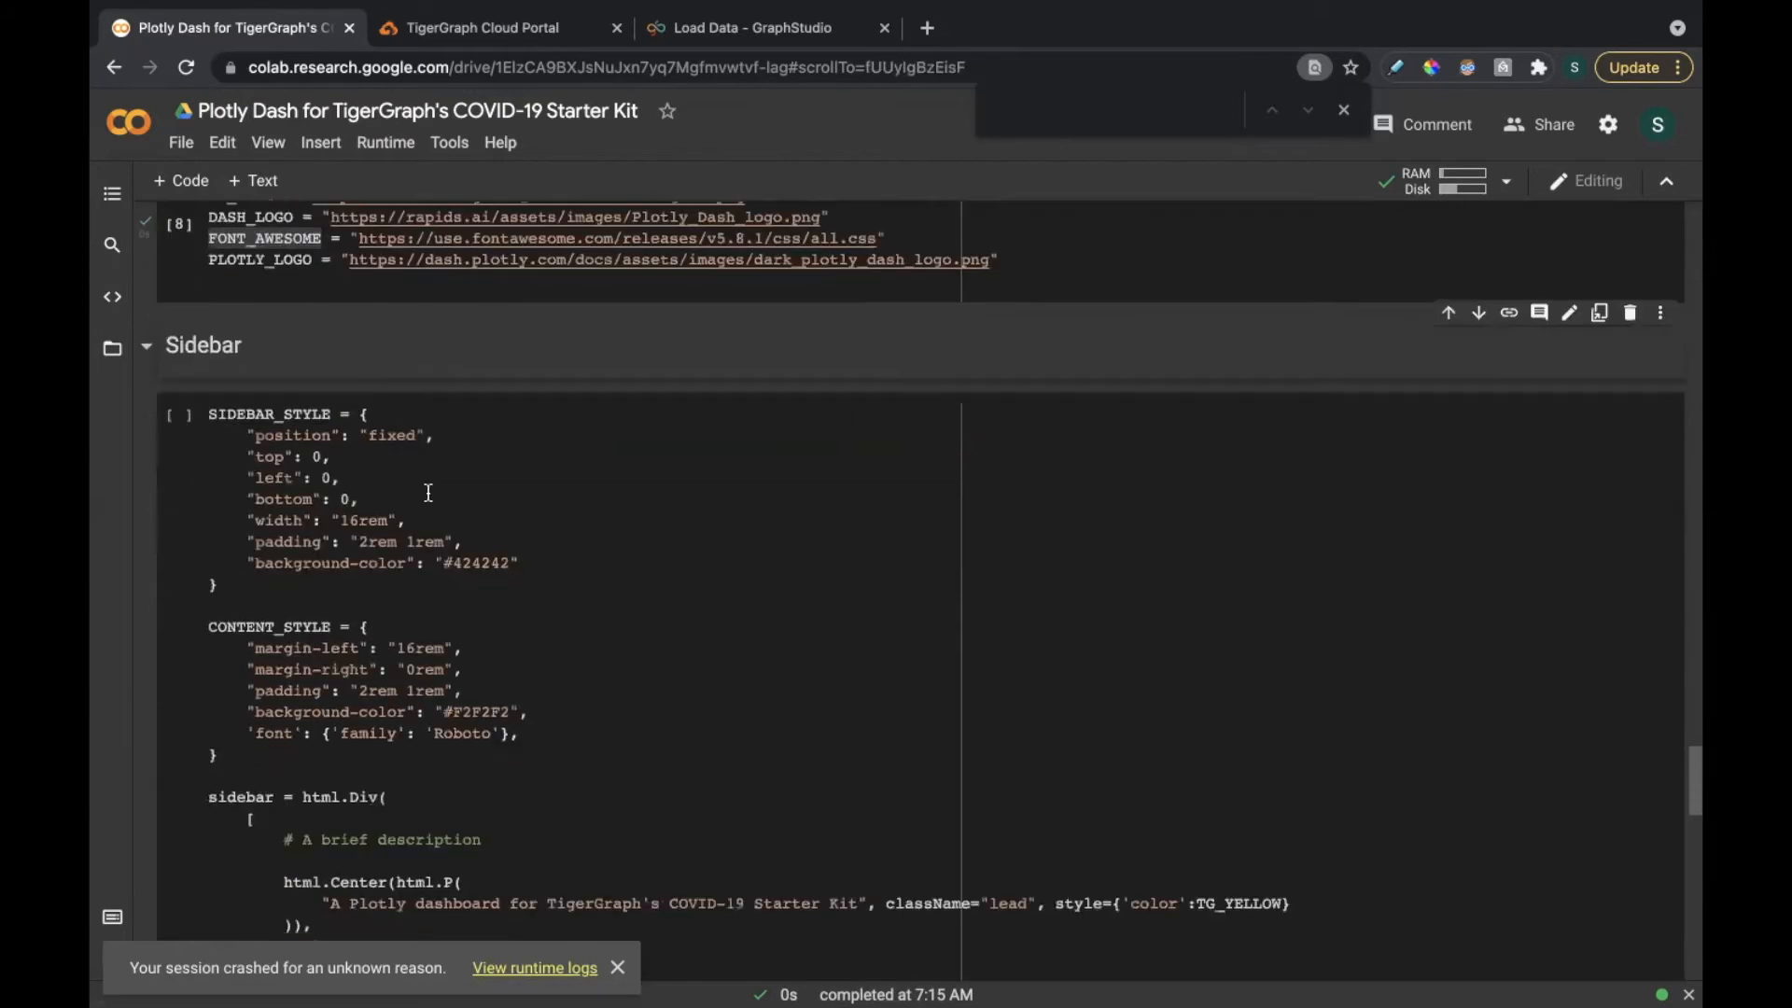
- Run the Sidebar cell and review its COVID description and three navigation links
{"action": "scroll", "scroll_direction": "down", "scroll_amount": 3}
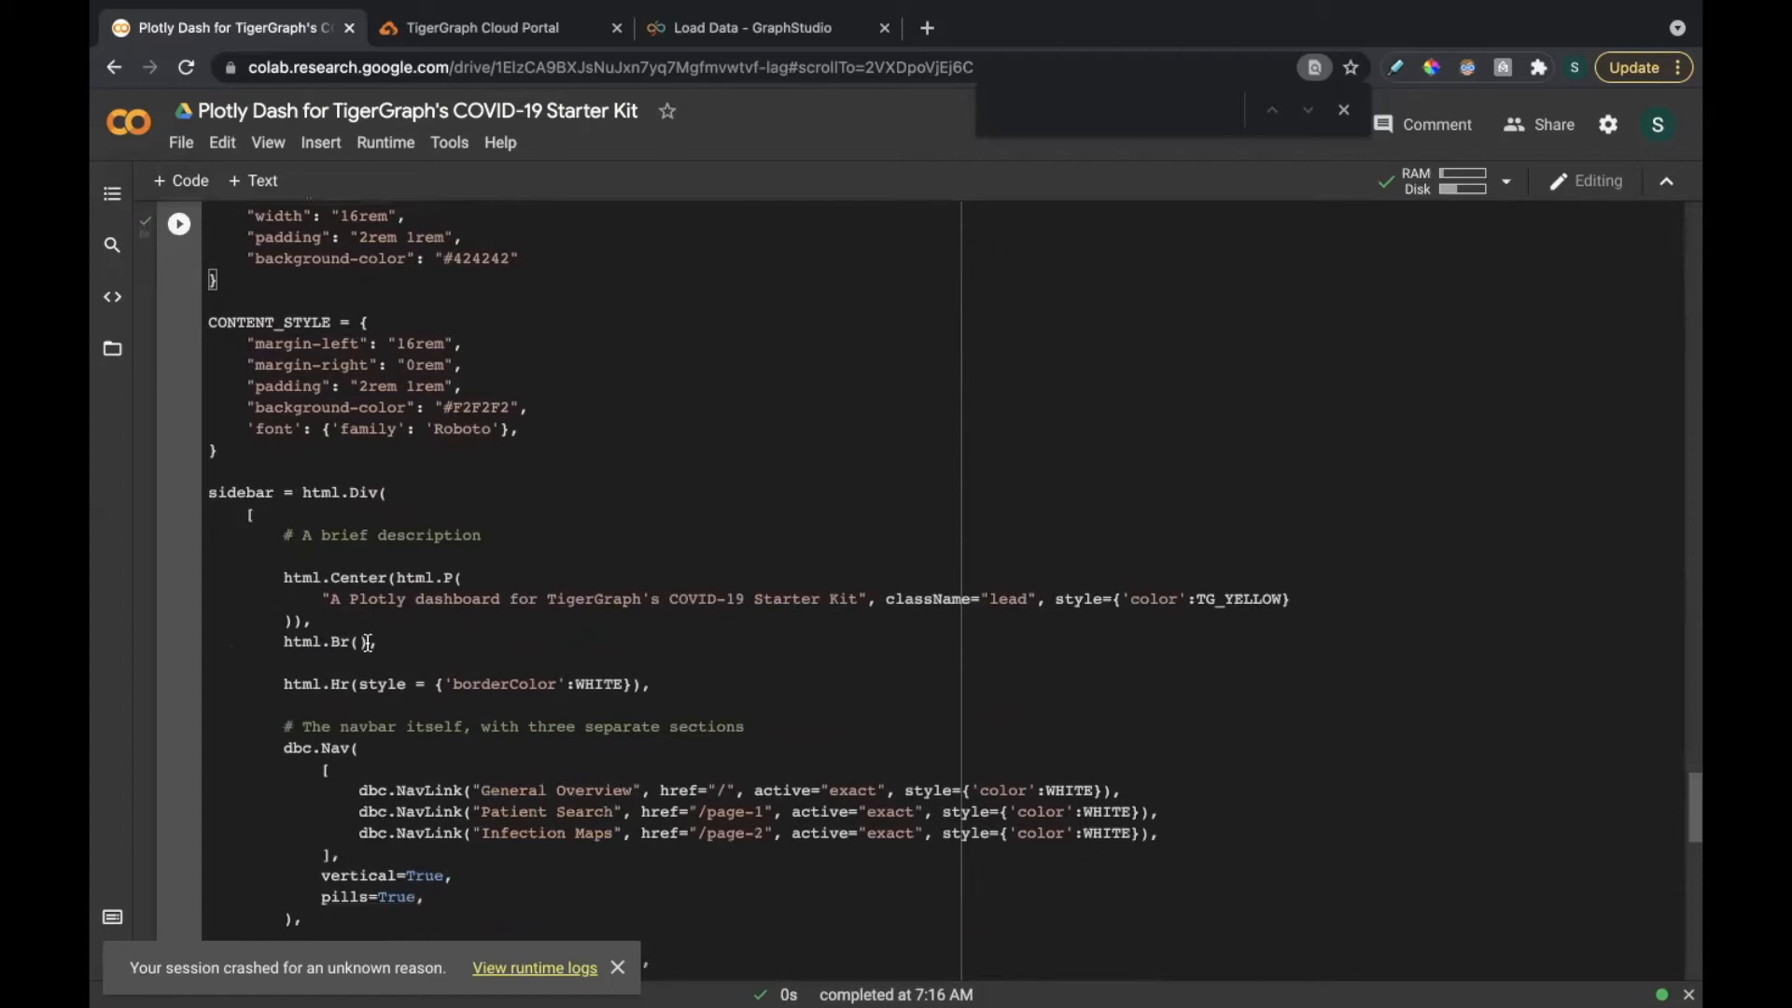
{"action": "left_click_drag", "start_coordinate": [282, 577], "coordinate": [312, 620]}
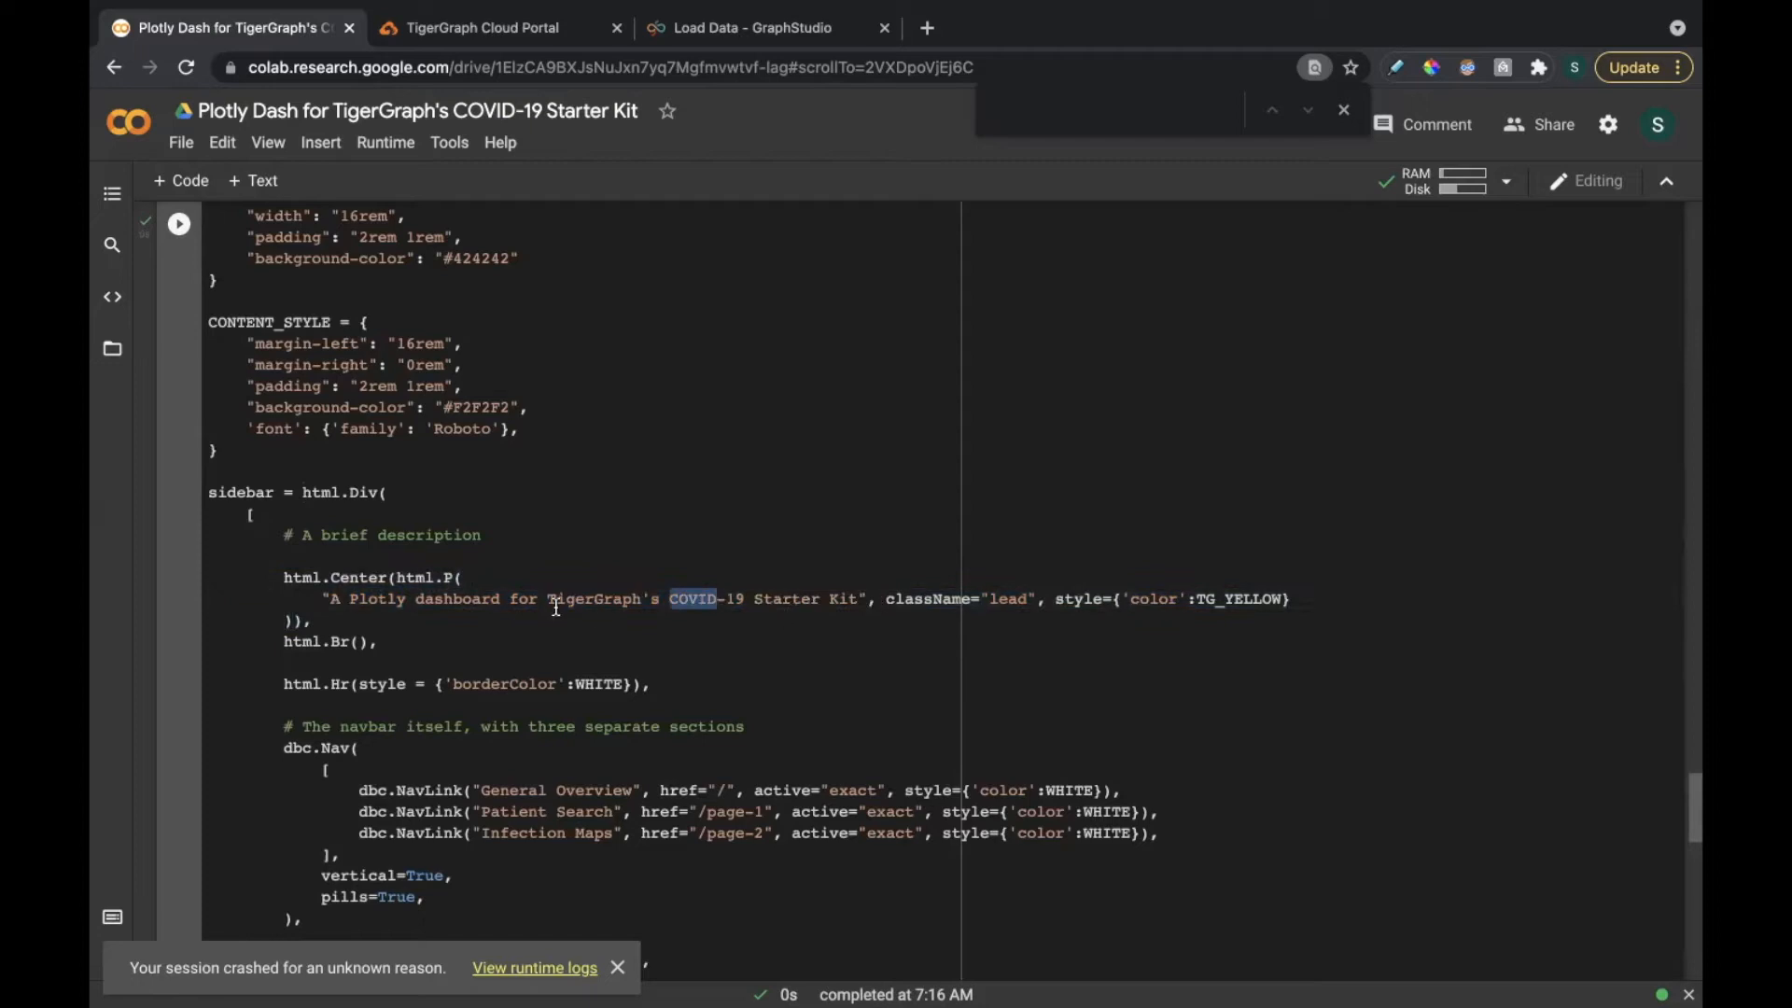
{"action": "scroll", "scroll_direction": "down", "scroll_amount": 3}
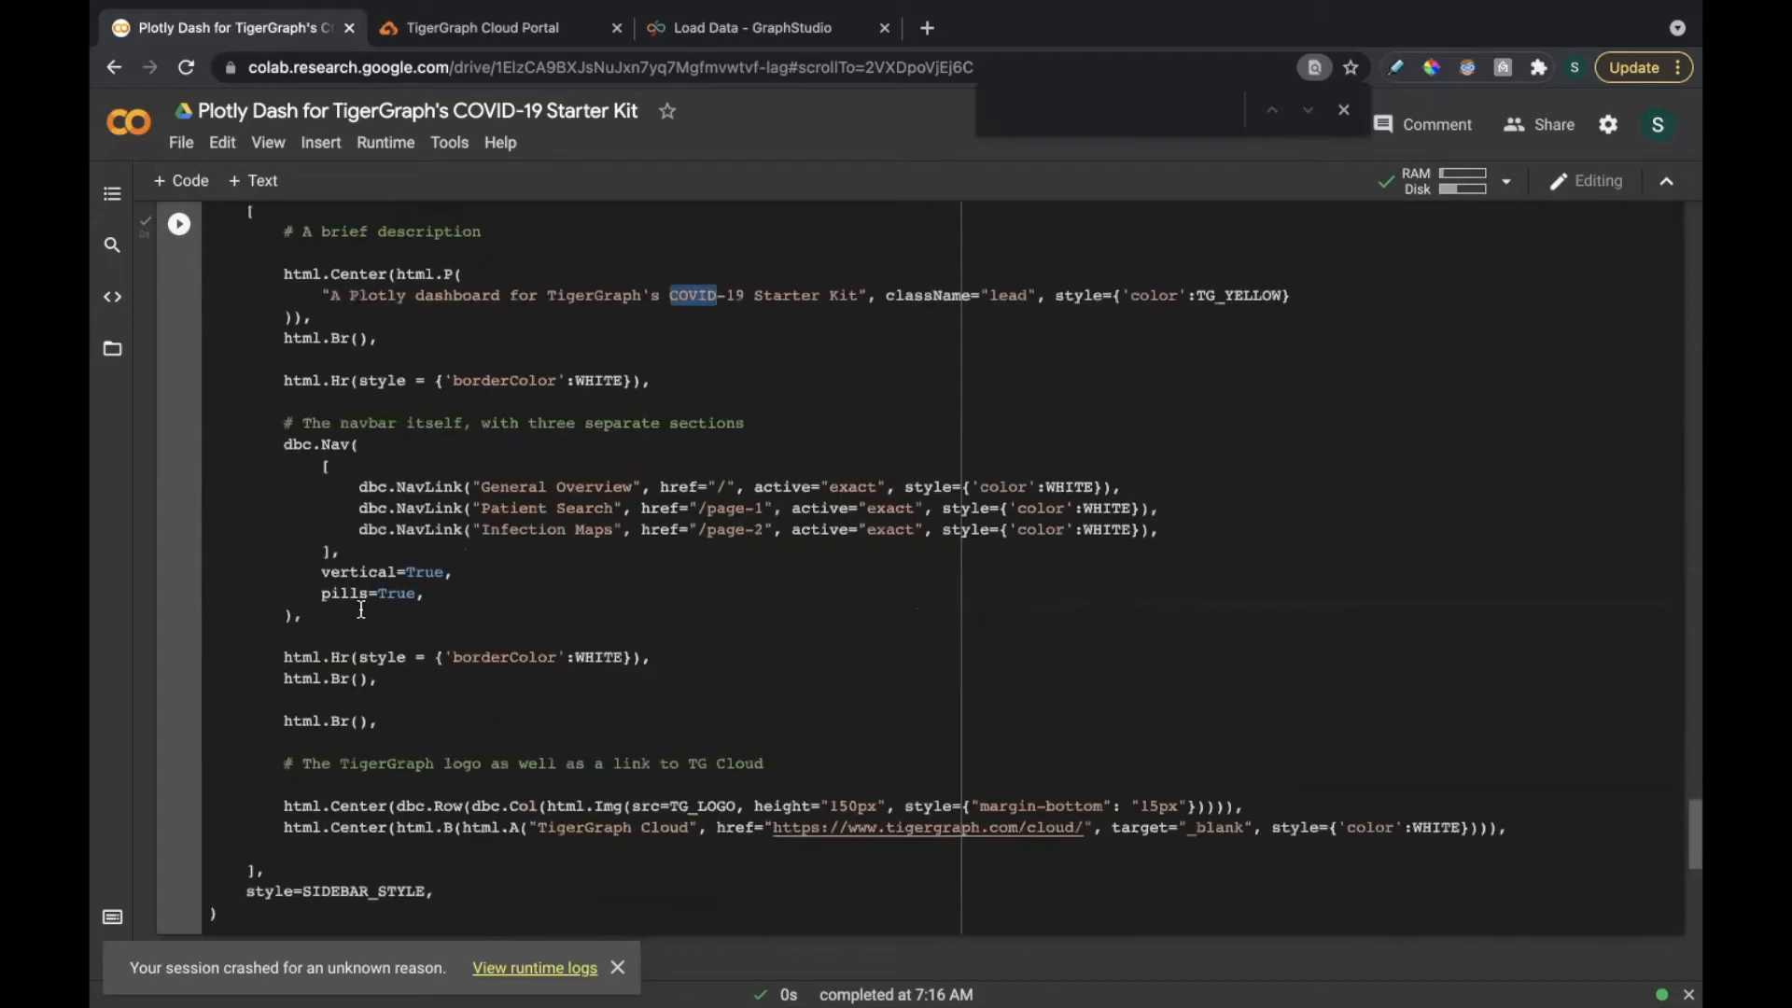
{"action": "left_click_drag", "start_coordinate": [282, 445], "coordinate": [302, 614]}
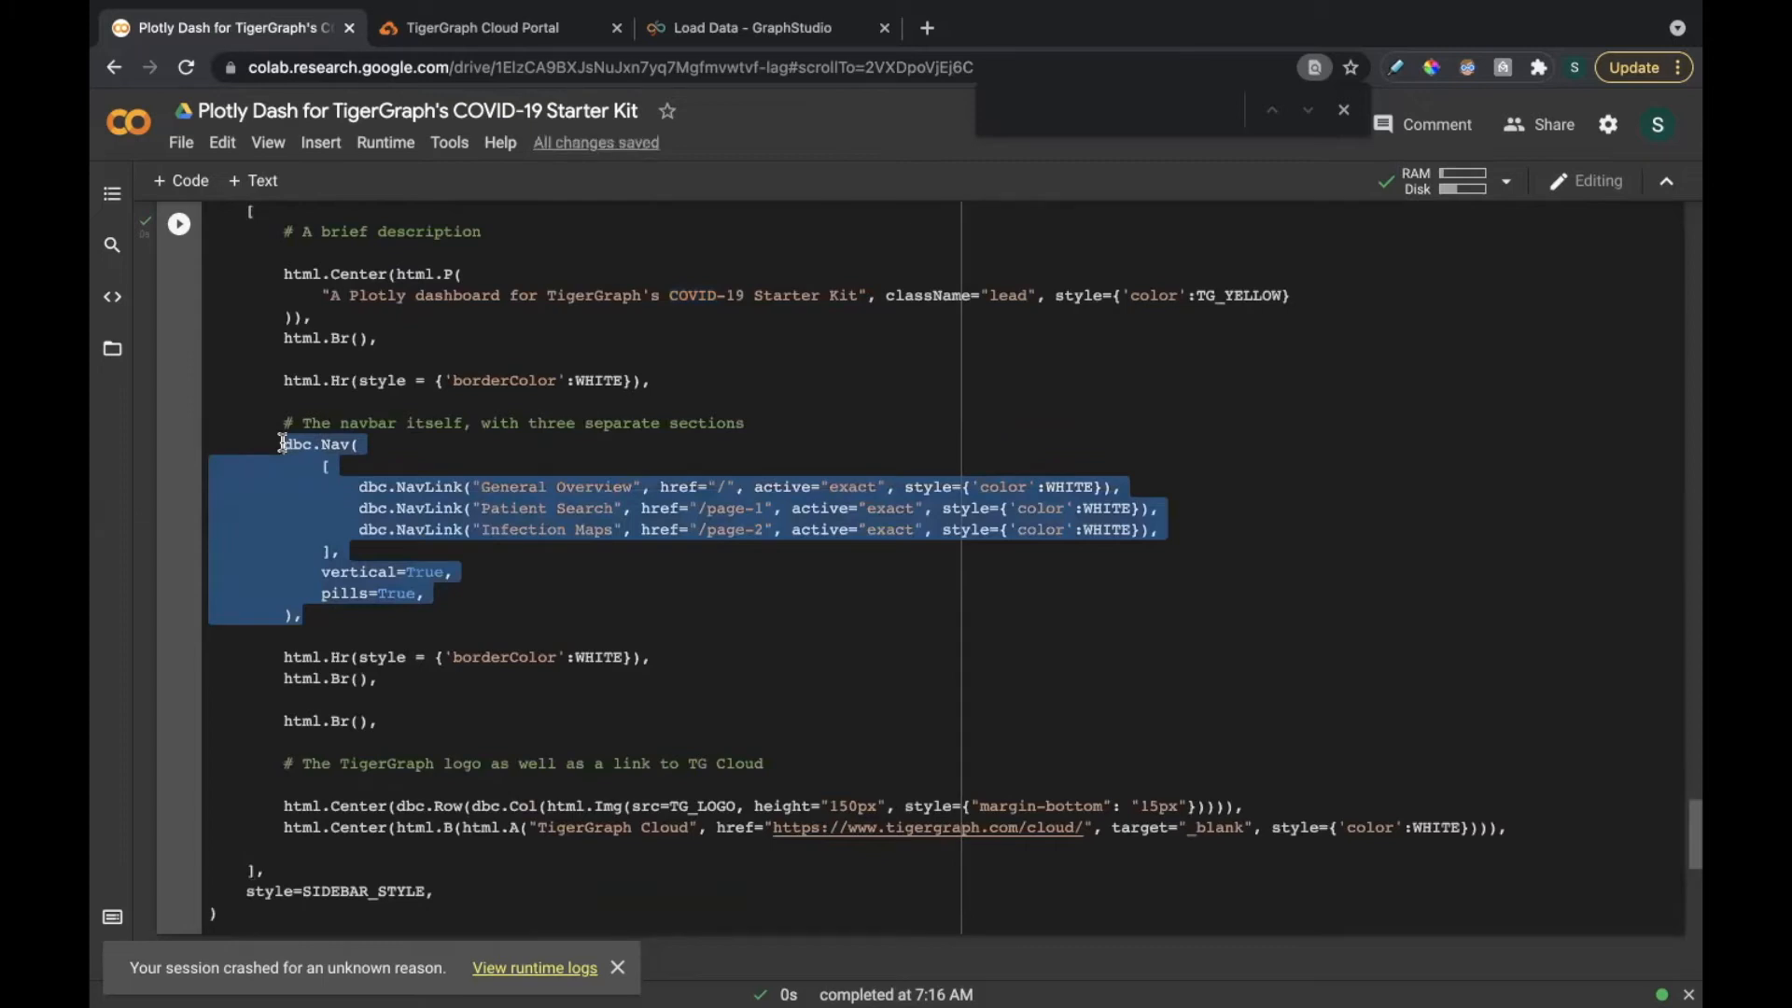
- Reveal the Create the General Page section with its ageDistribution and layout code
{"action": "scroll", "scroll_direction": "down", "scroll_amount": 3}
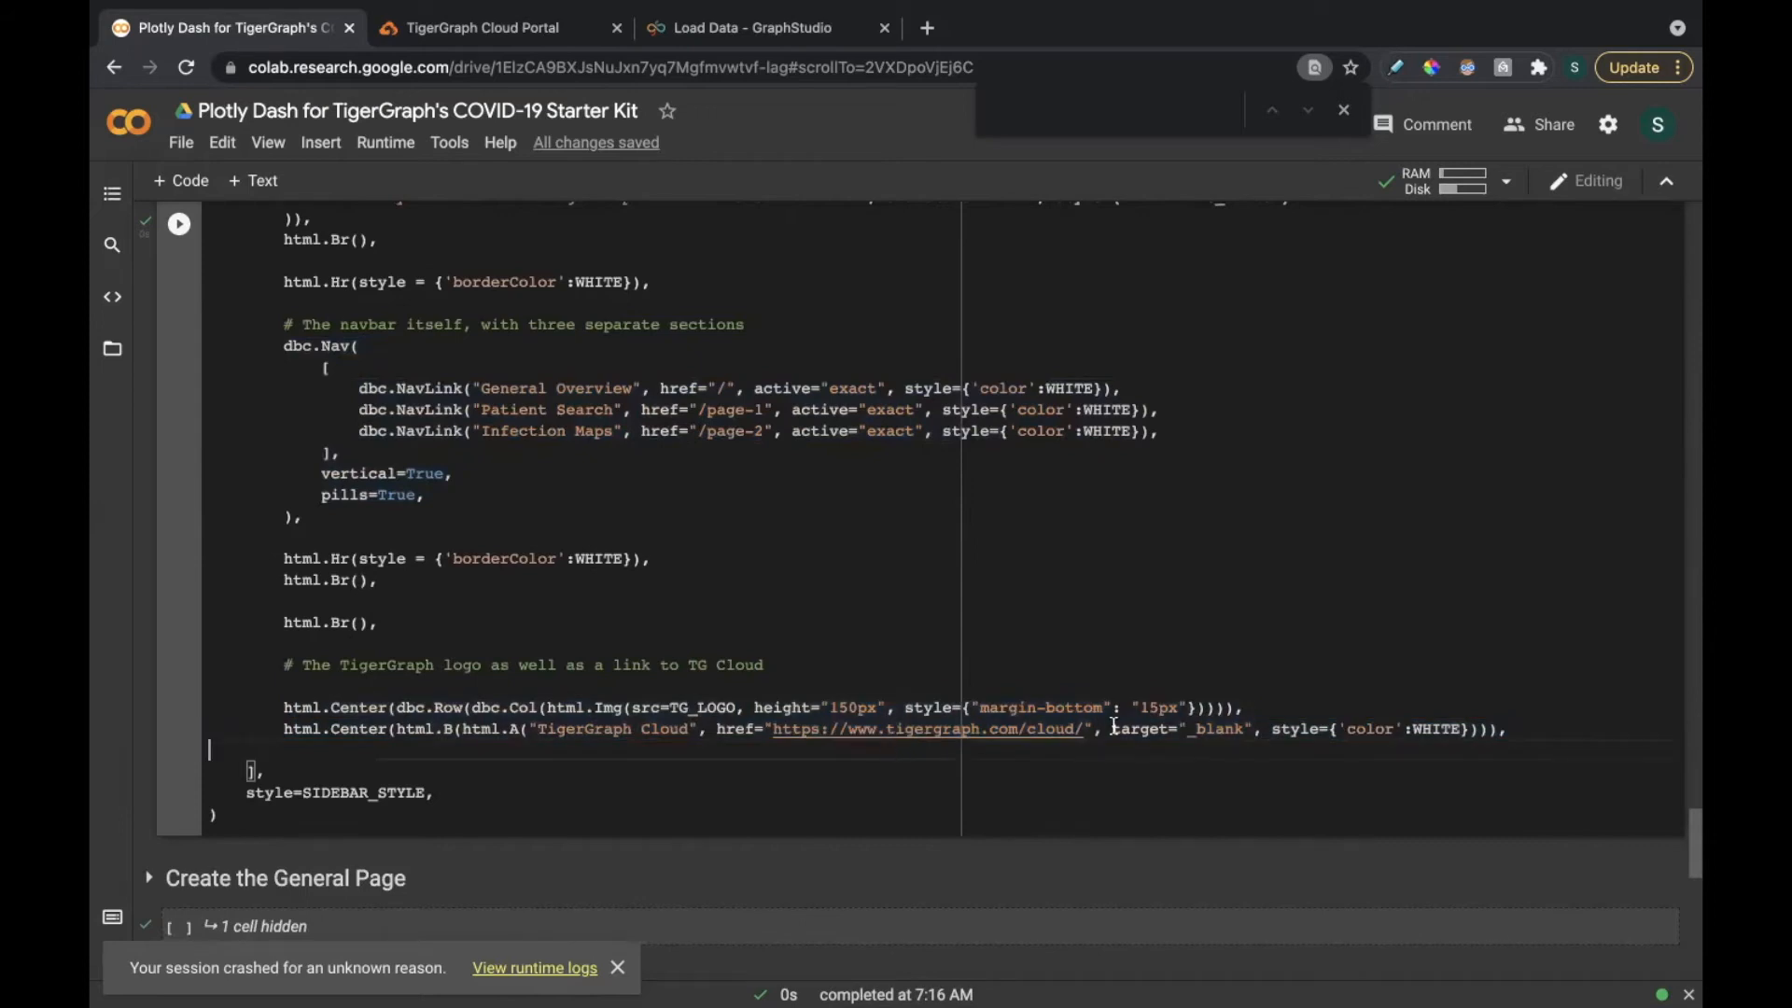
{"action": "scroll", "scroll_direction": "down", "scroll_amount": 3}
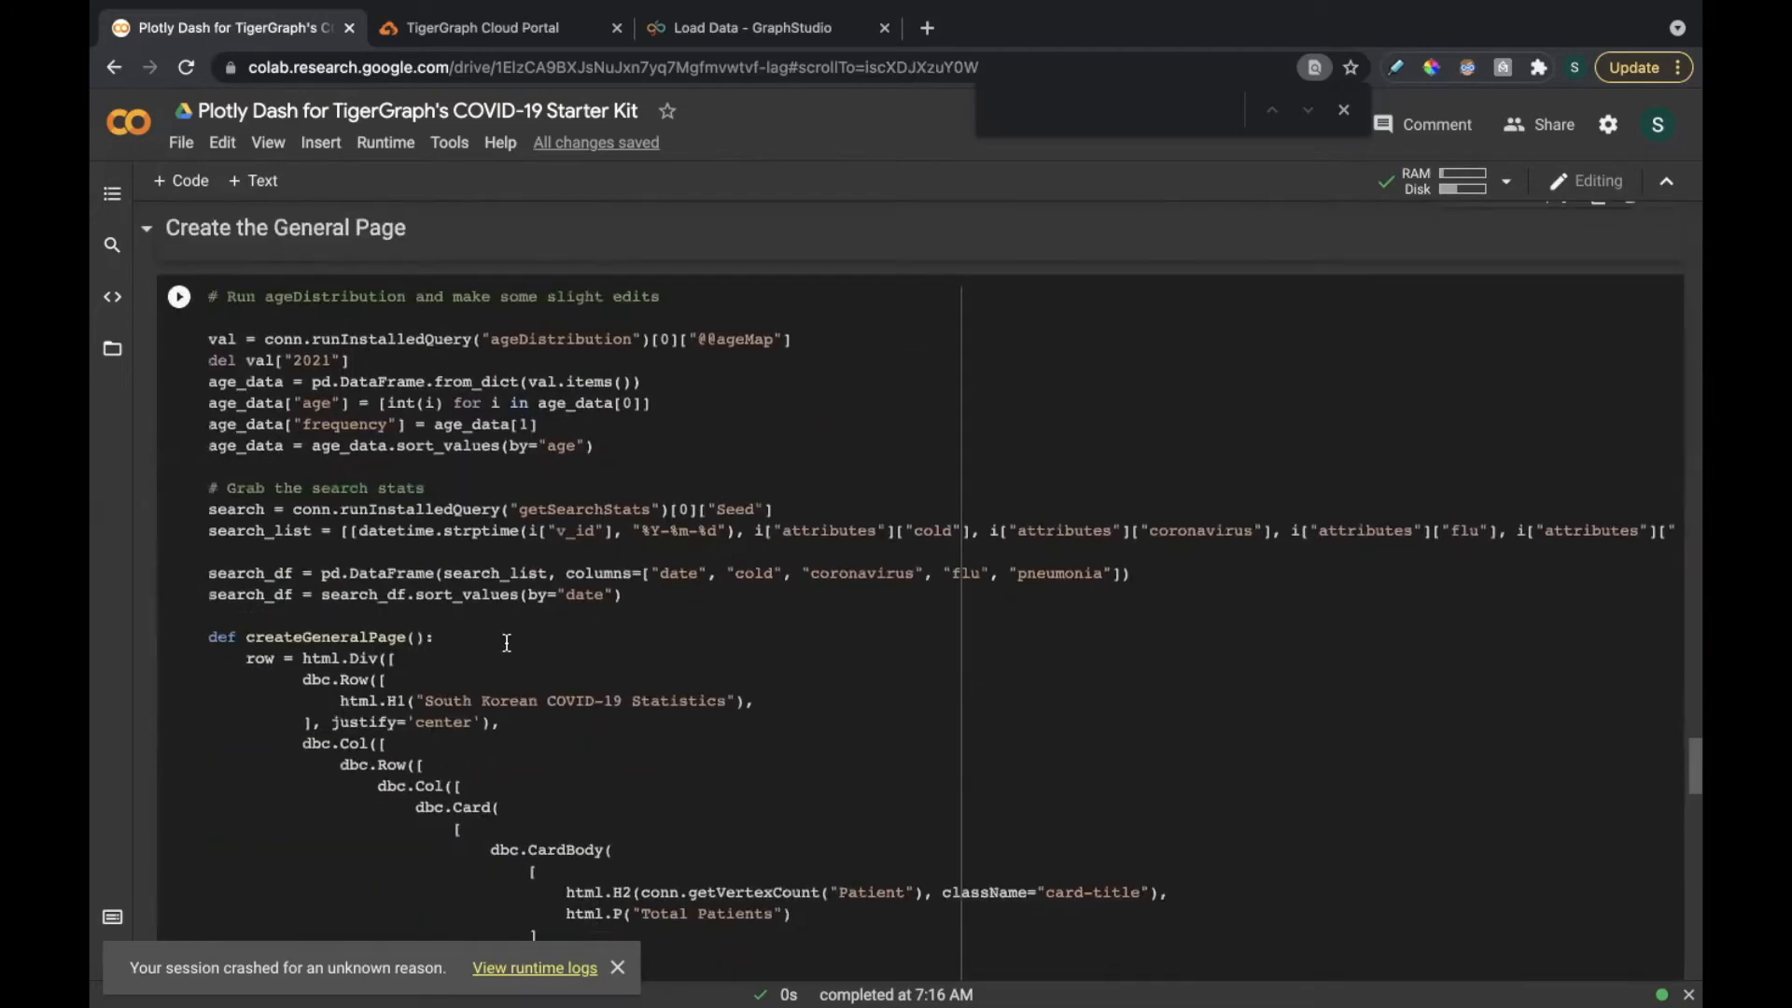
- Run the General Page cell and highlight the ageDistribution query name
{"action": "left_click", "coordinate": [441, 637]}
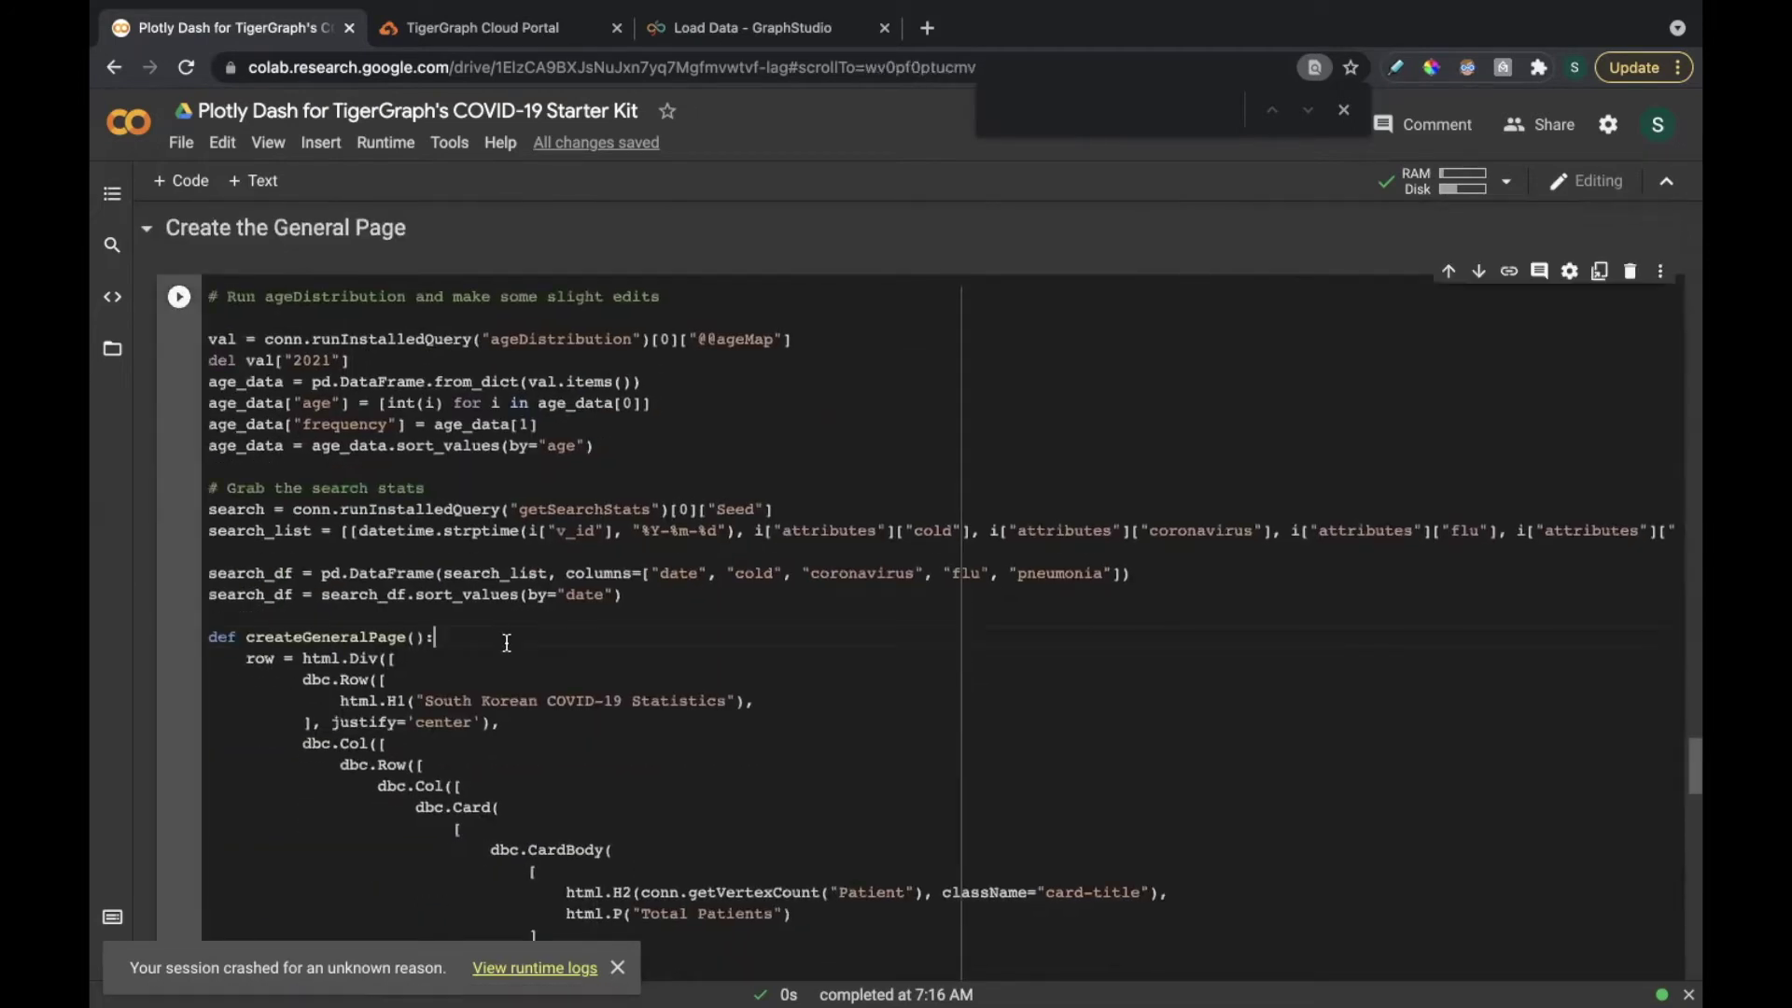
{"action": "left_click", "coordinate": [179, 296]}
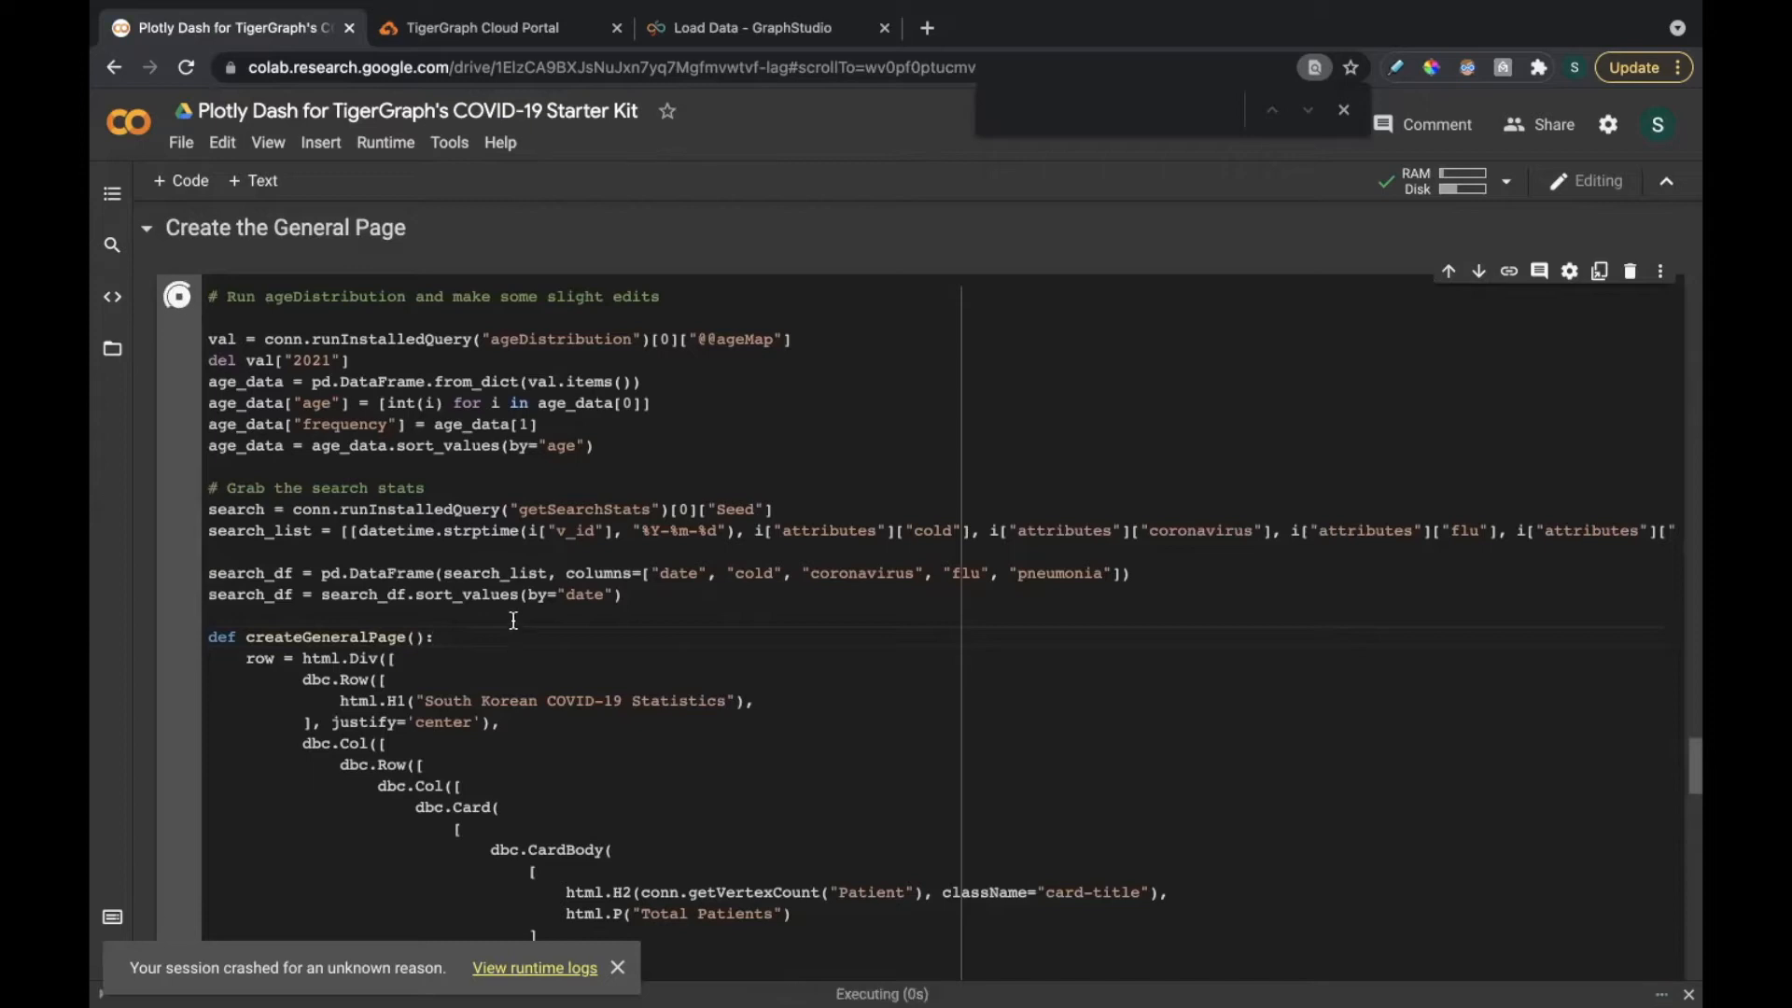
{"action": "double_click", "coordinate": [561, 338]}
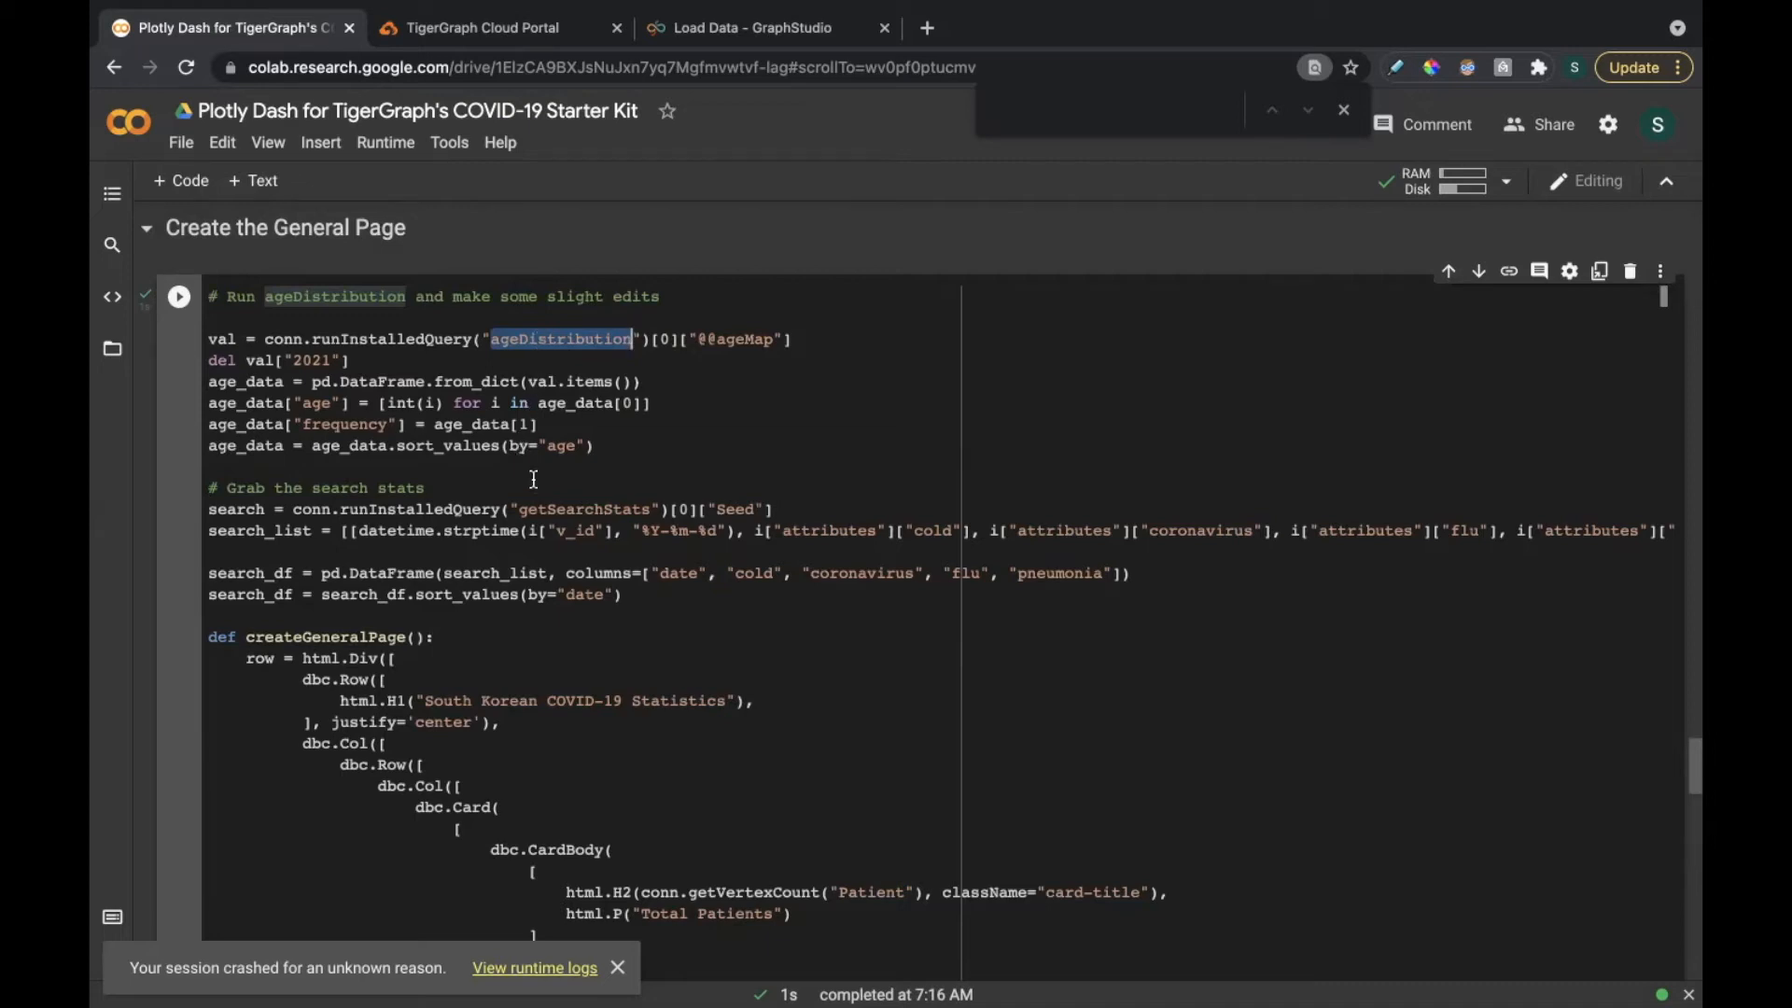
{"action": "double_click", "coordinate": [584, 508]}
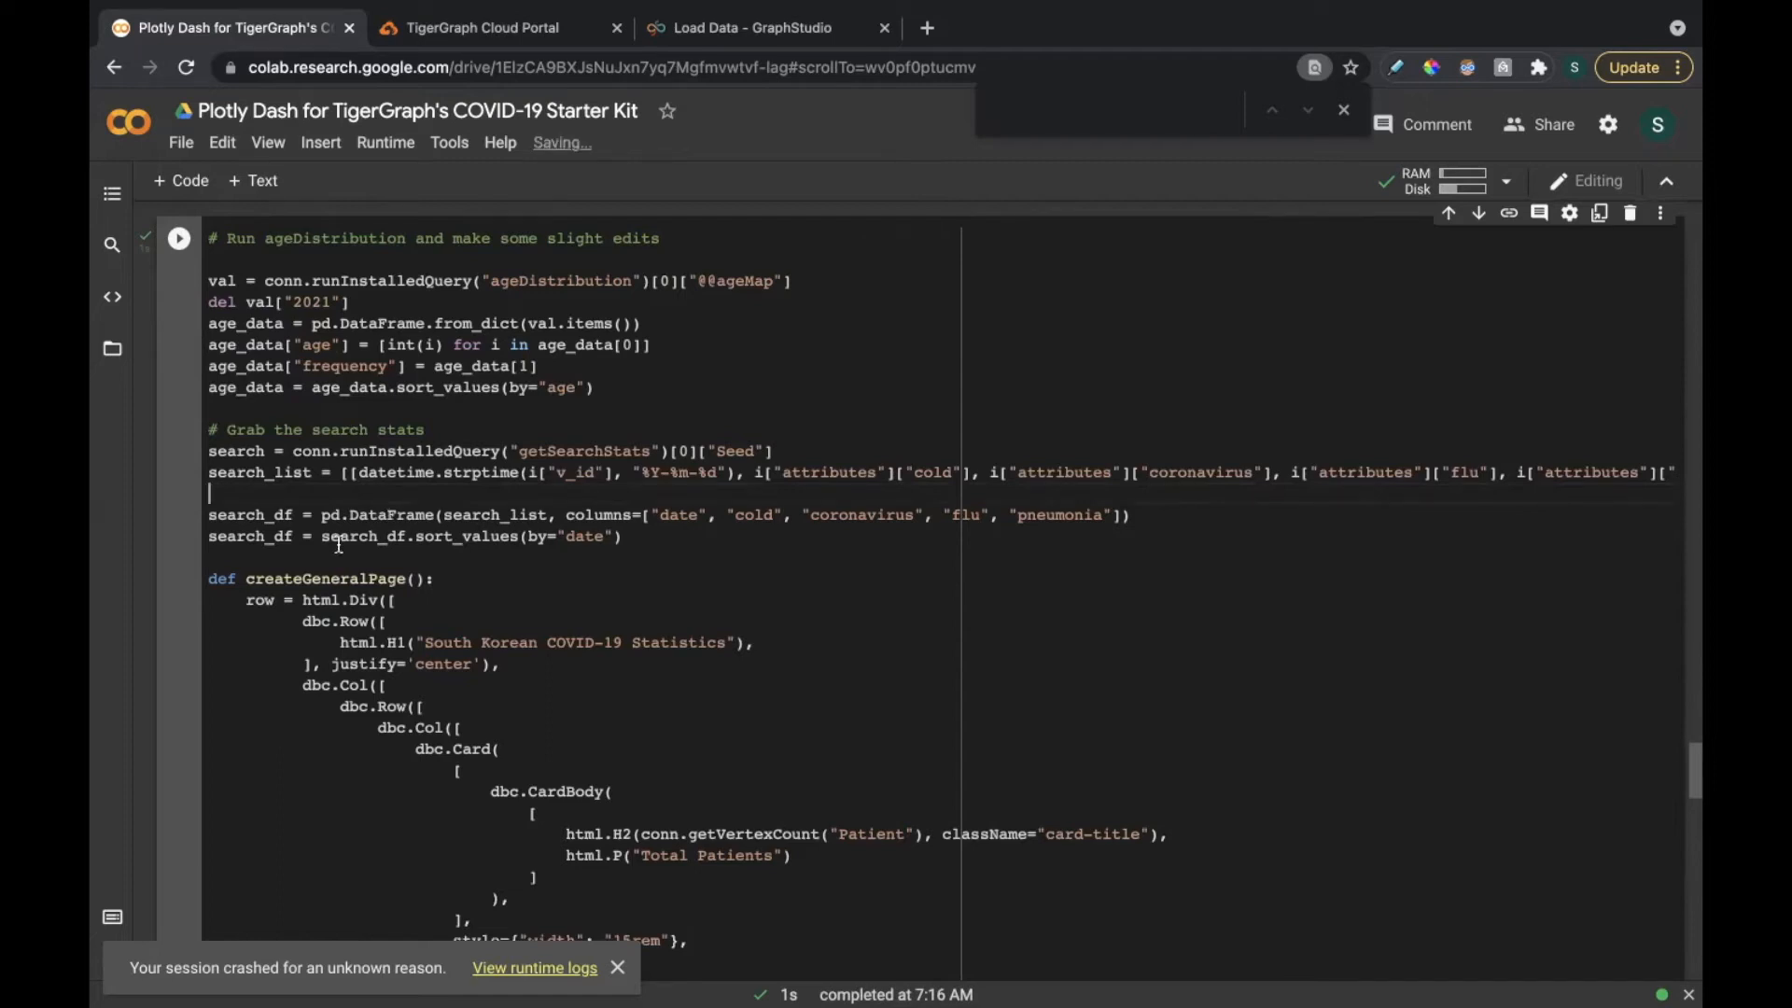
- Review the overview layout's line graph card code down to the Patient Search section
{"action": "scroll", "scroll_direction": "down", "scroll_amount": 3}
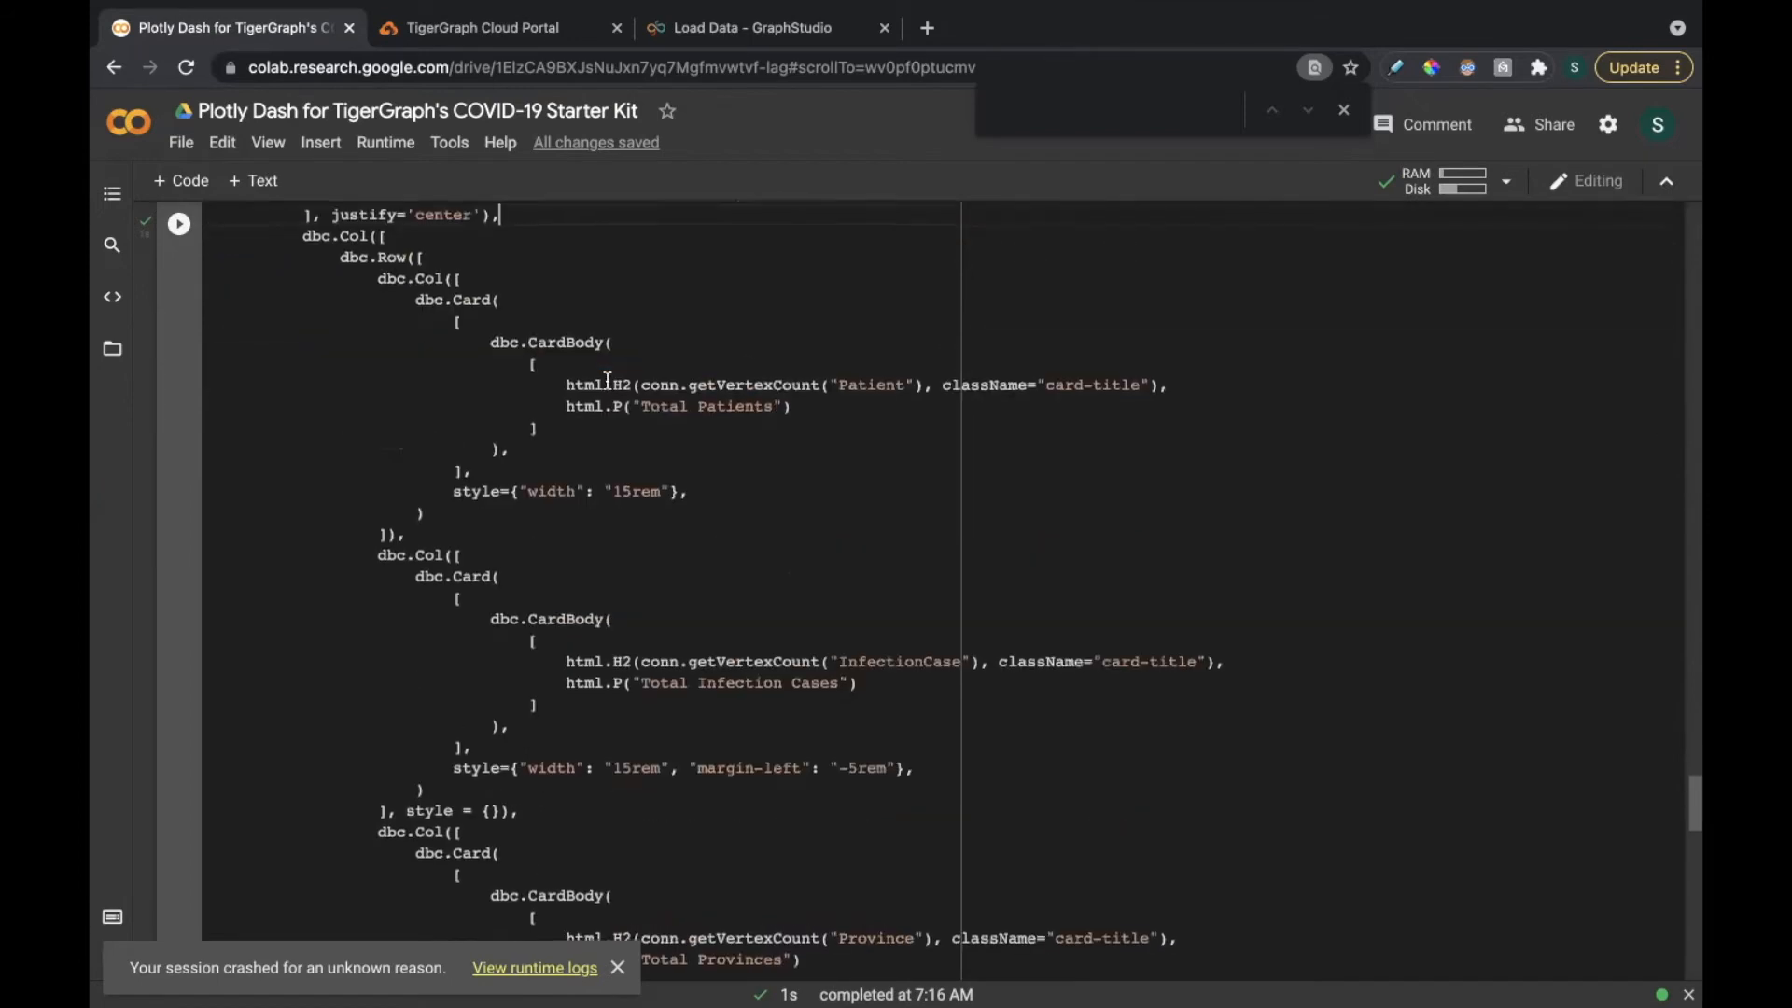
{"action": "scroll", "scroll_direction": "down", "scroll_amount": 3}
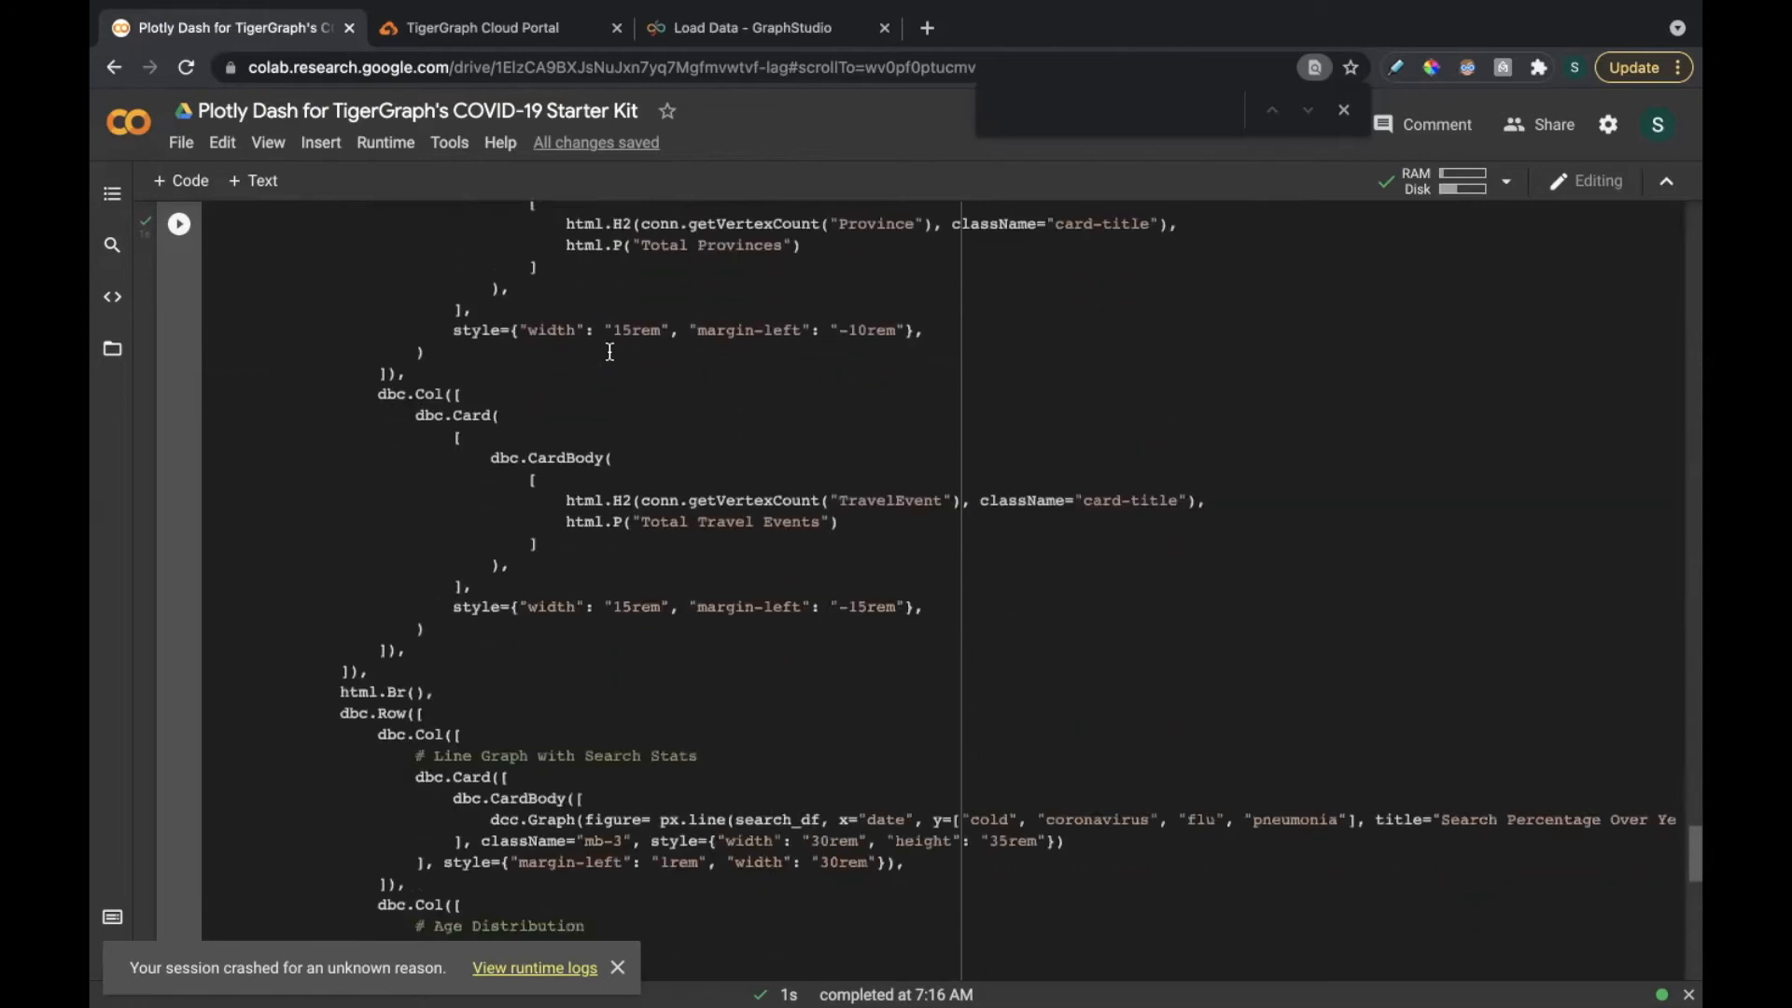
{"action": "scroll", "scroll_direction": "down", "scroll_amount": 3}
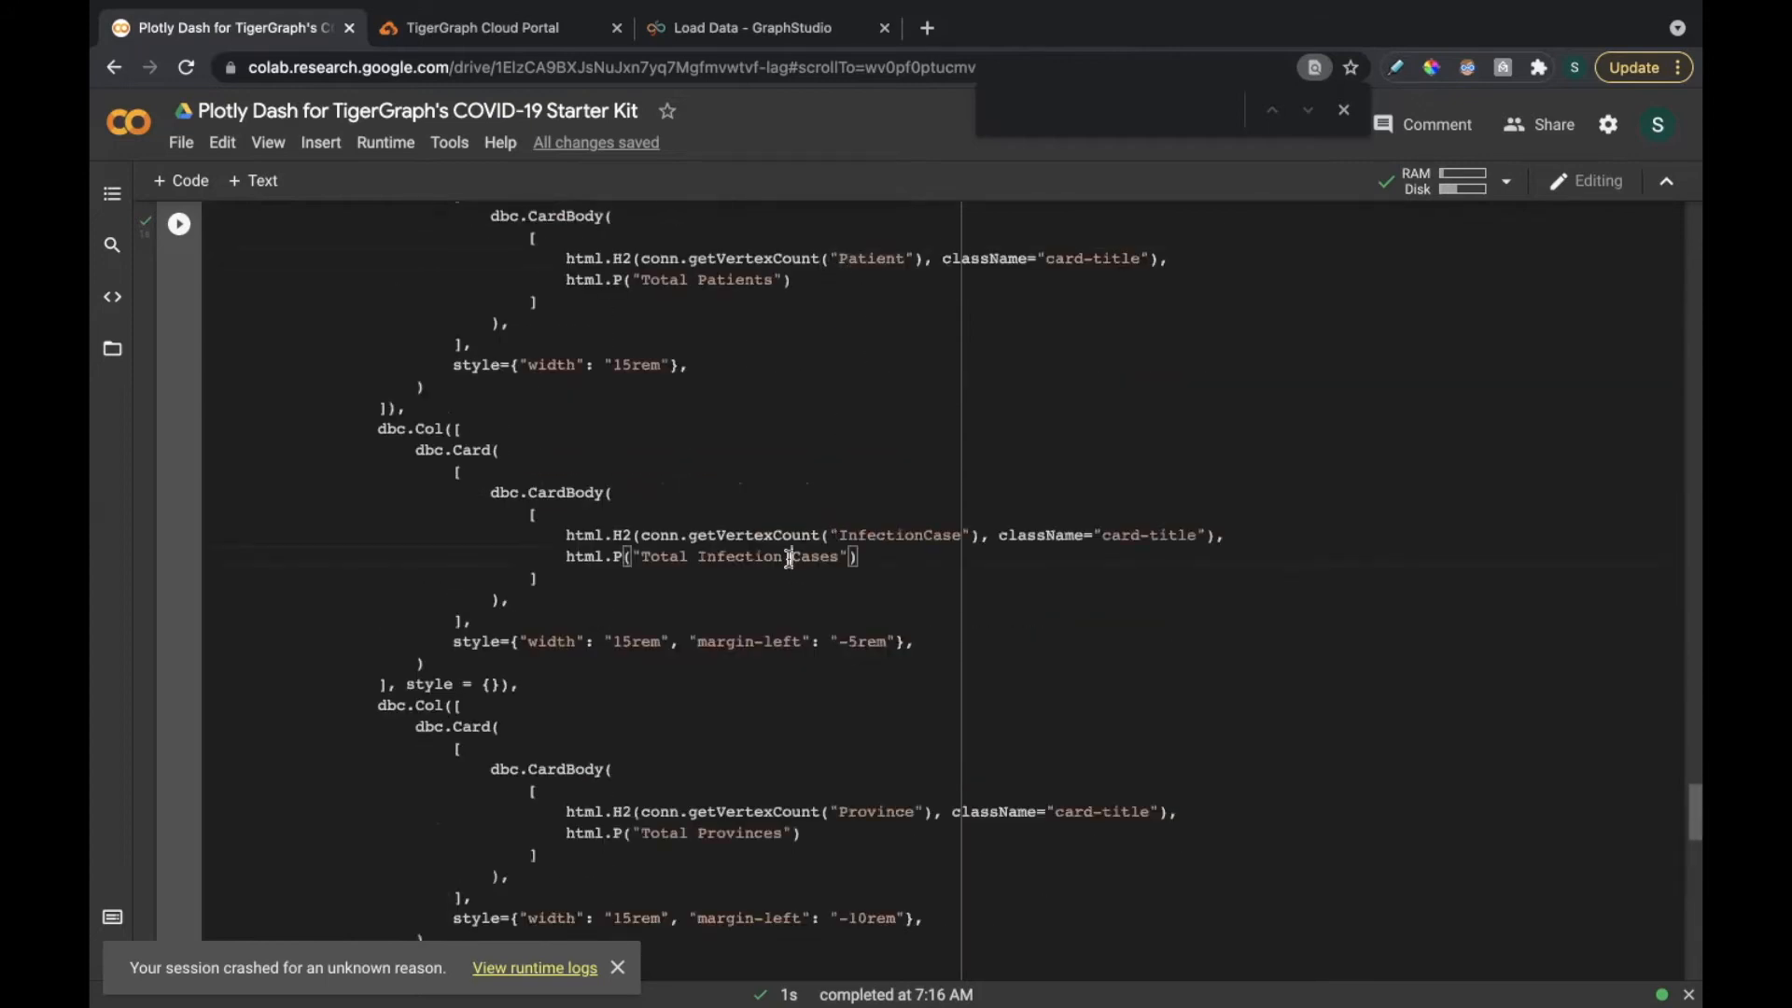
{"action": "scroll", "scroll_direction": "down", "scroll_amount": 3}
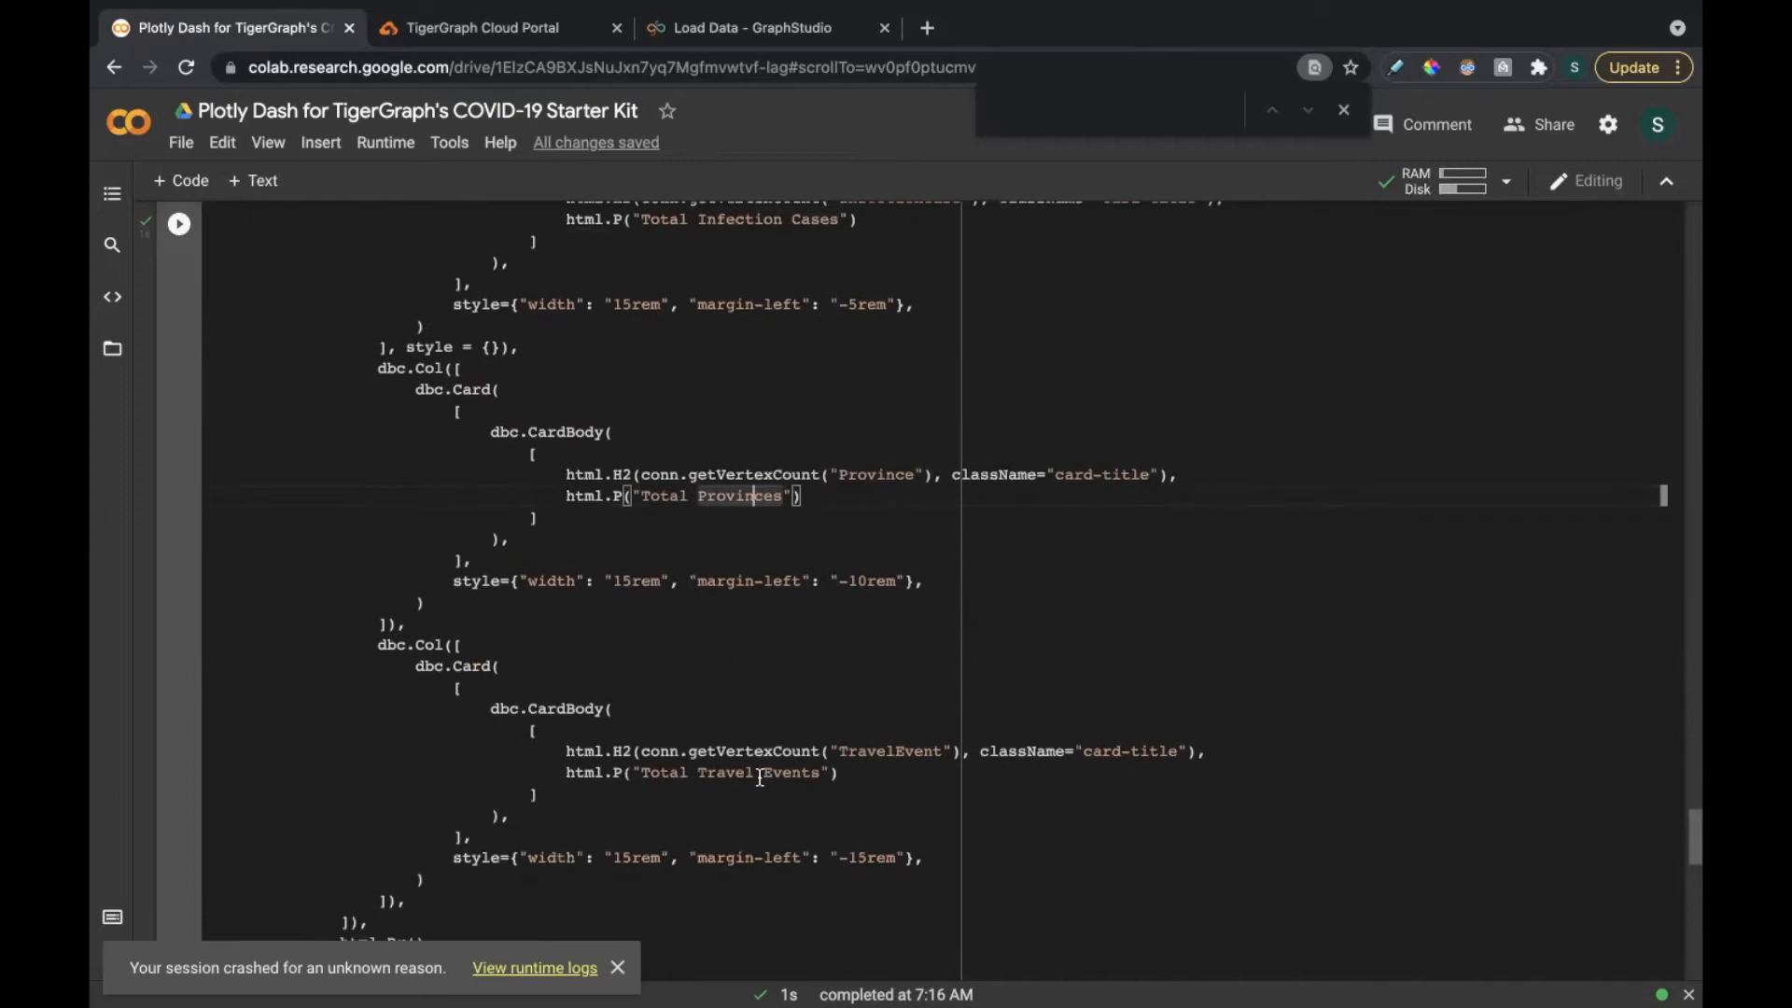
{"action": "scroll", "scroll_direction": "down", "scroll_amount": 3}
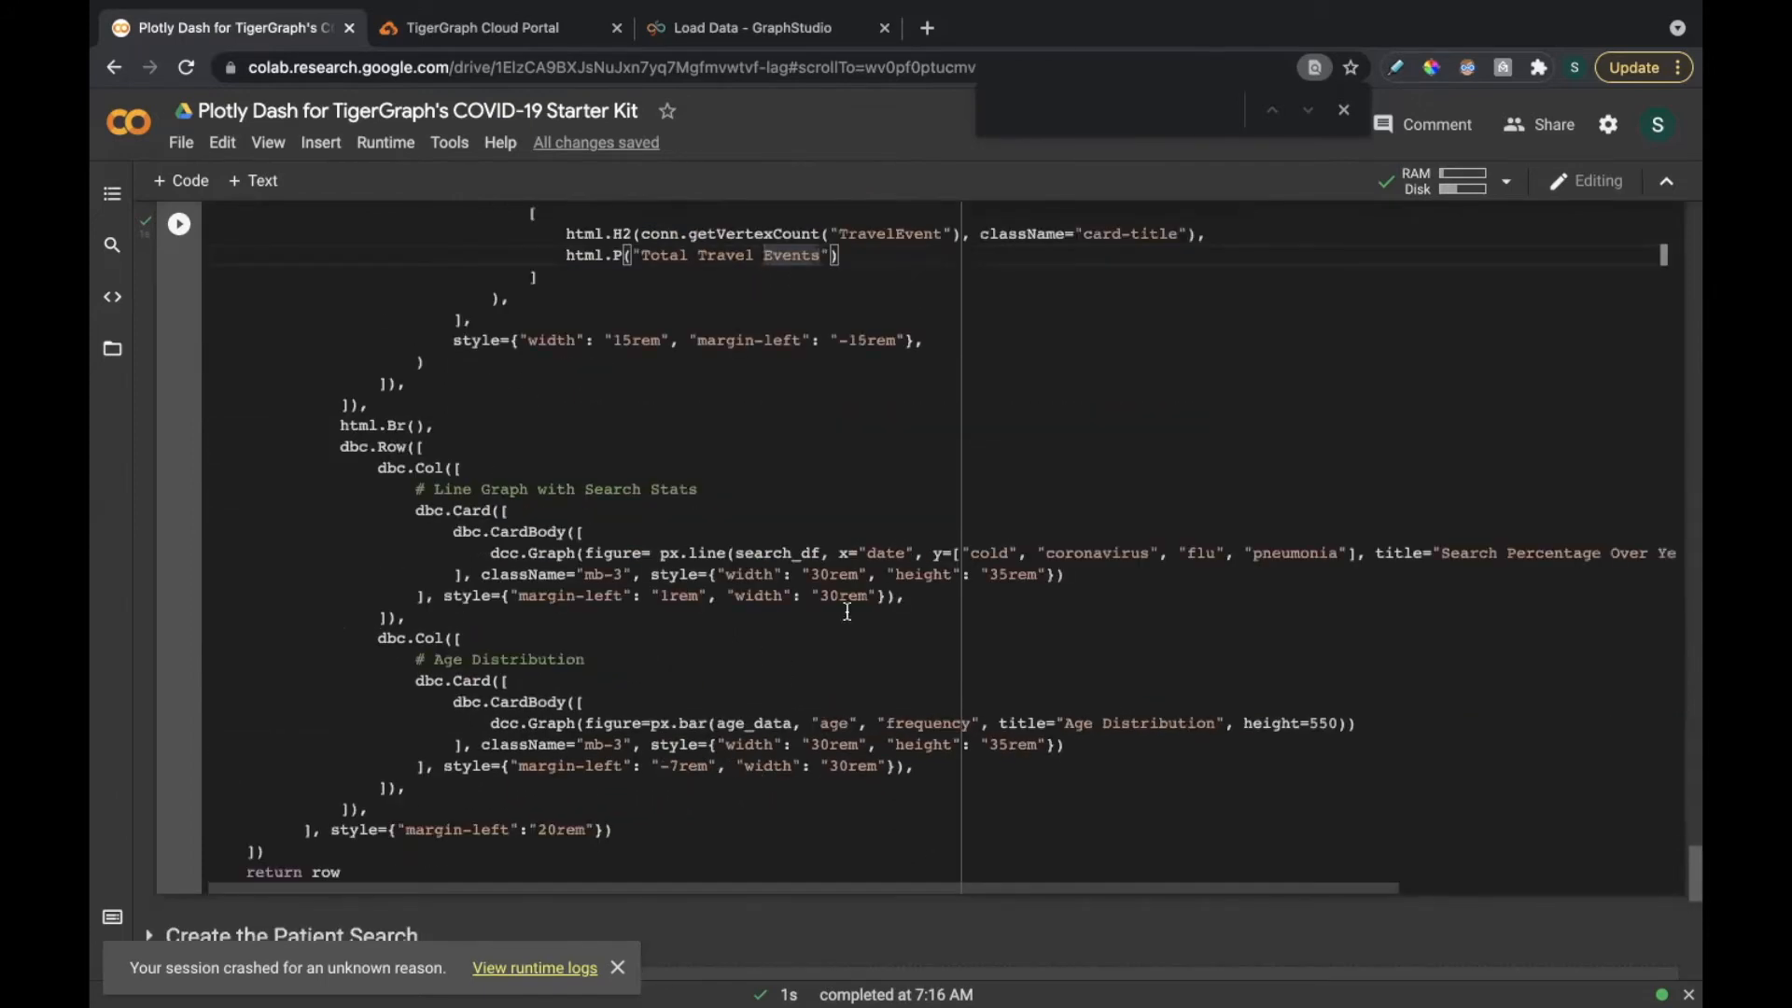
{"action": "left_click_drag", "start_coordinate": [469, 532], "coordinate": [903, 595]}
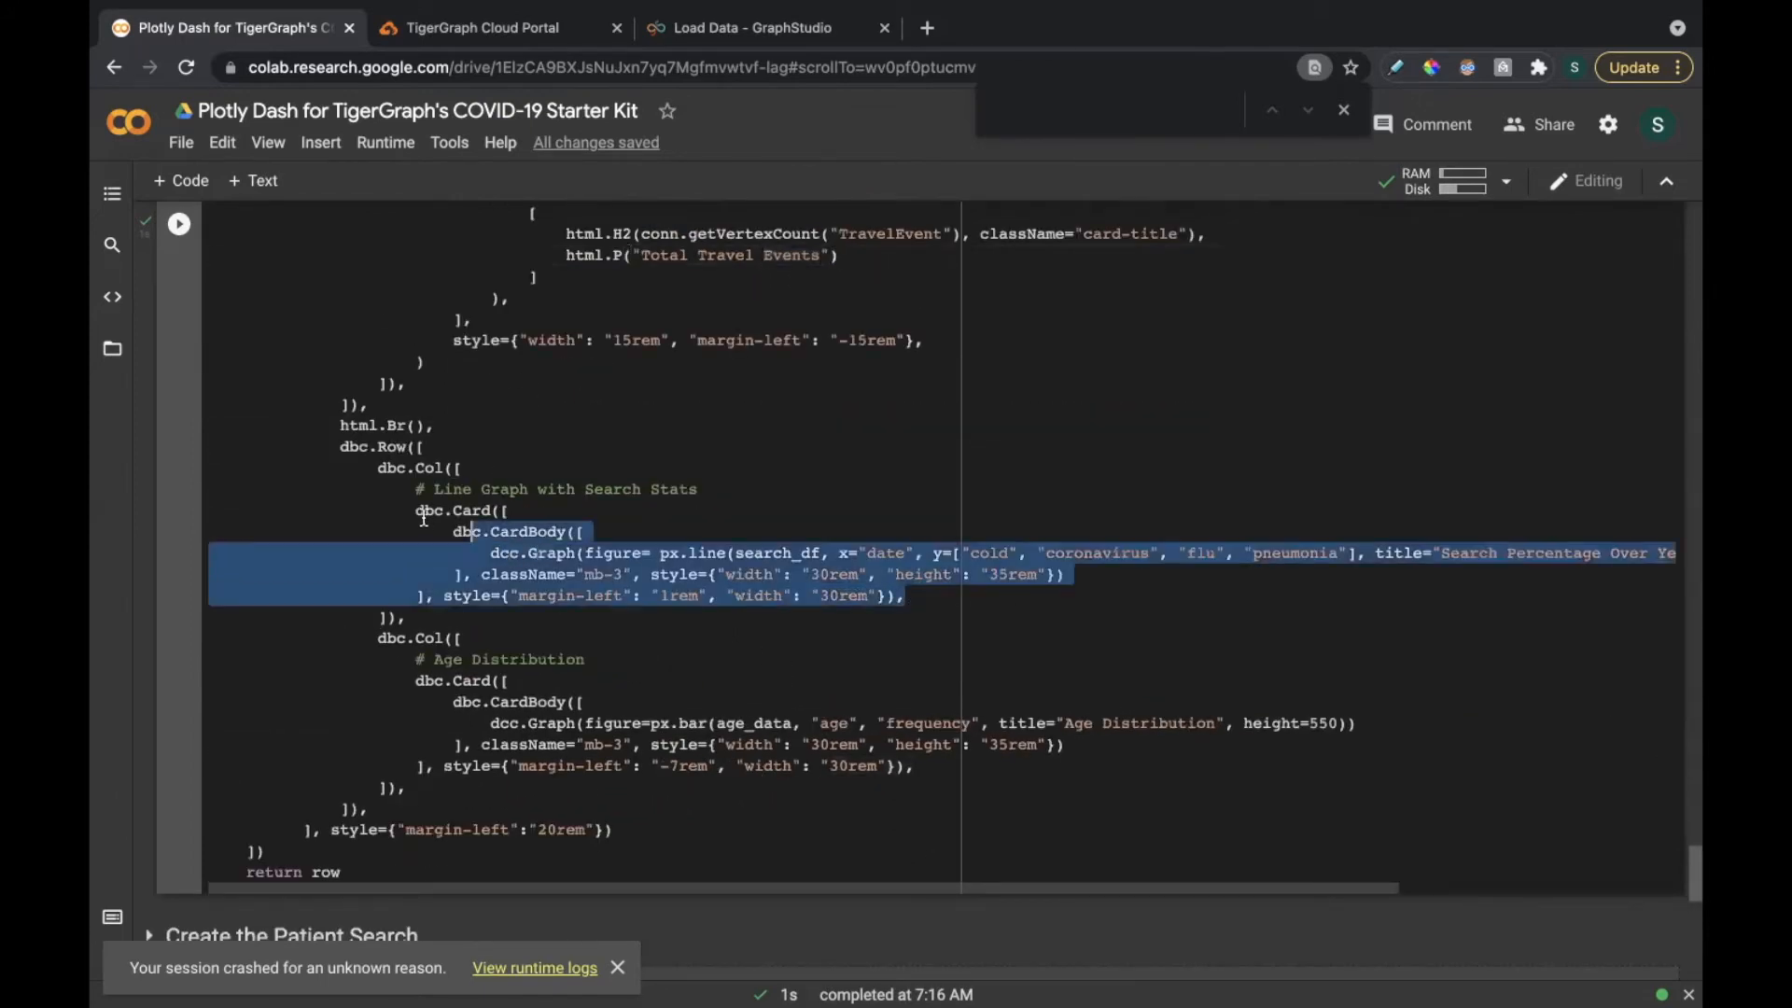
{"action": "left_click", "coordinate": [415, 510]}
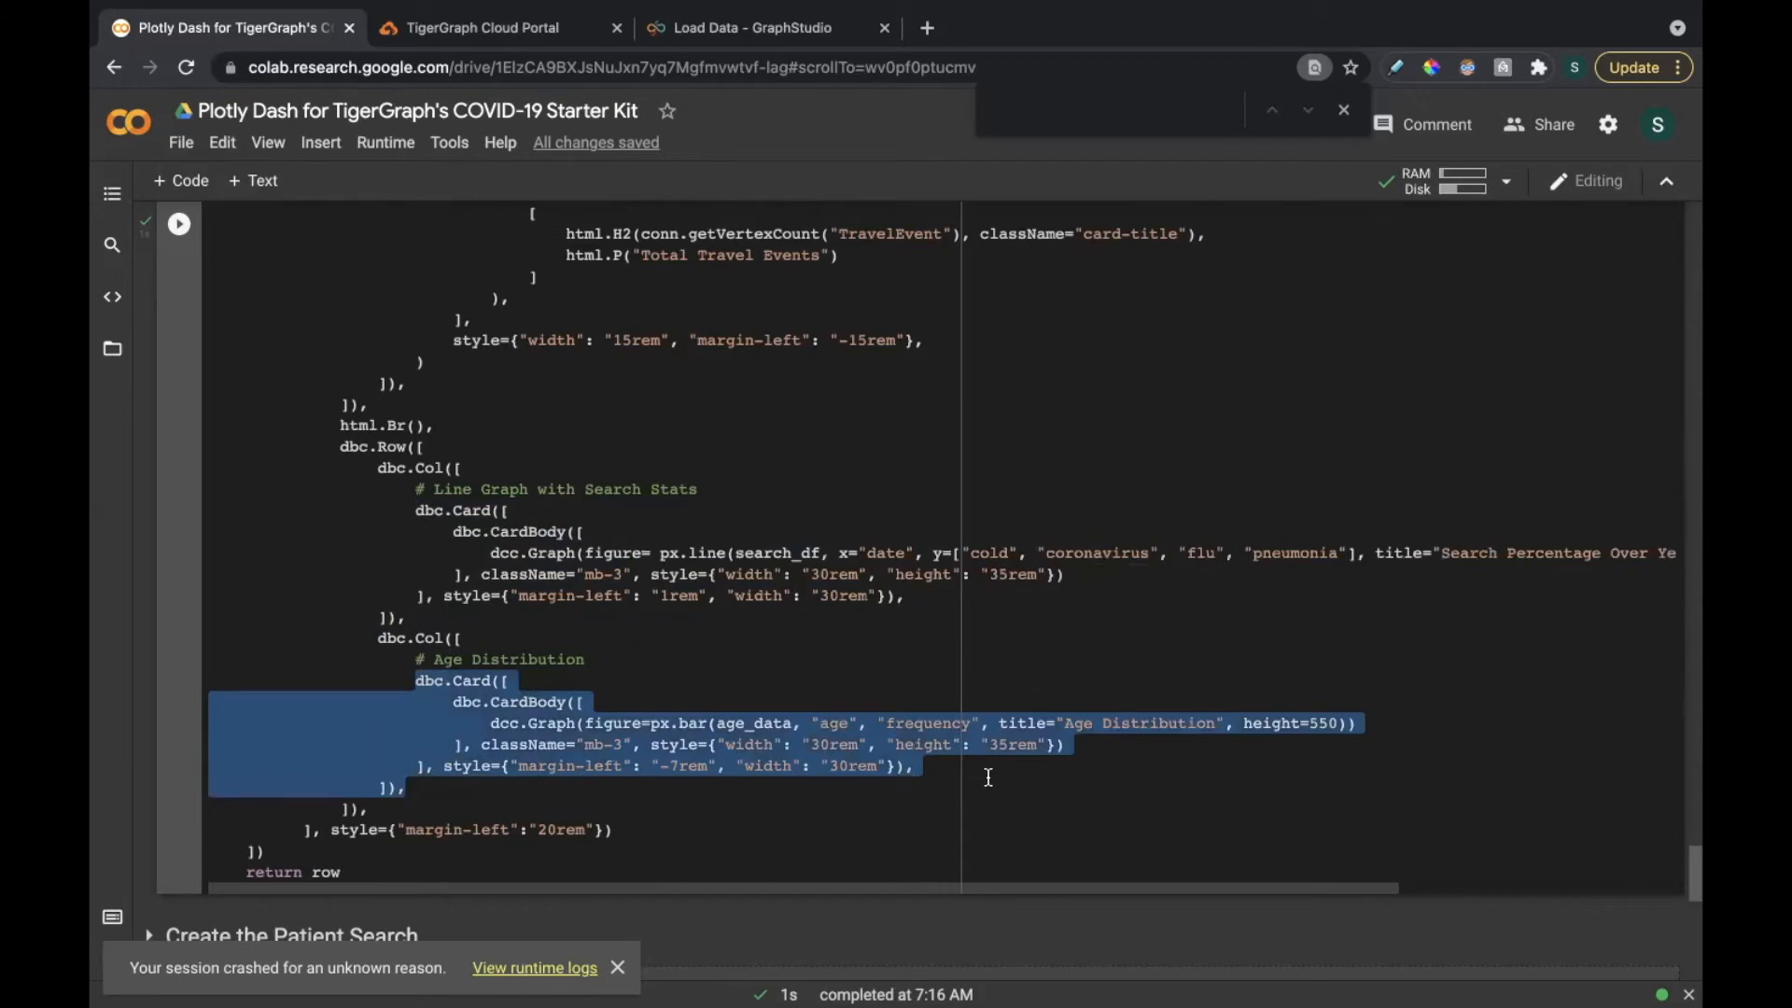
{"action": "scroll", "scroll_direction": "down", "scroll_amount": 3}
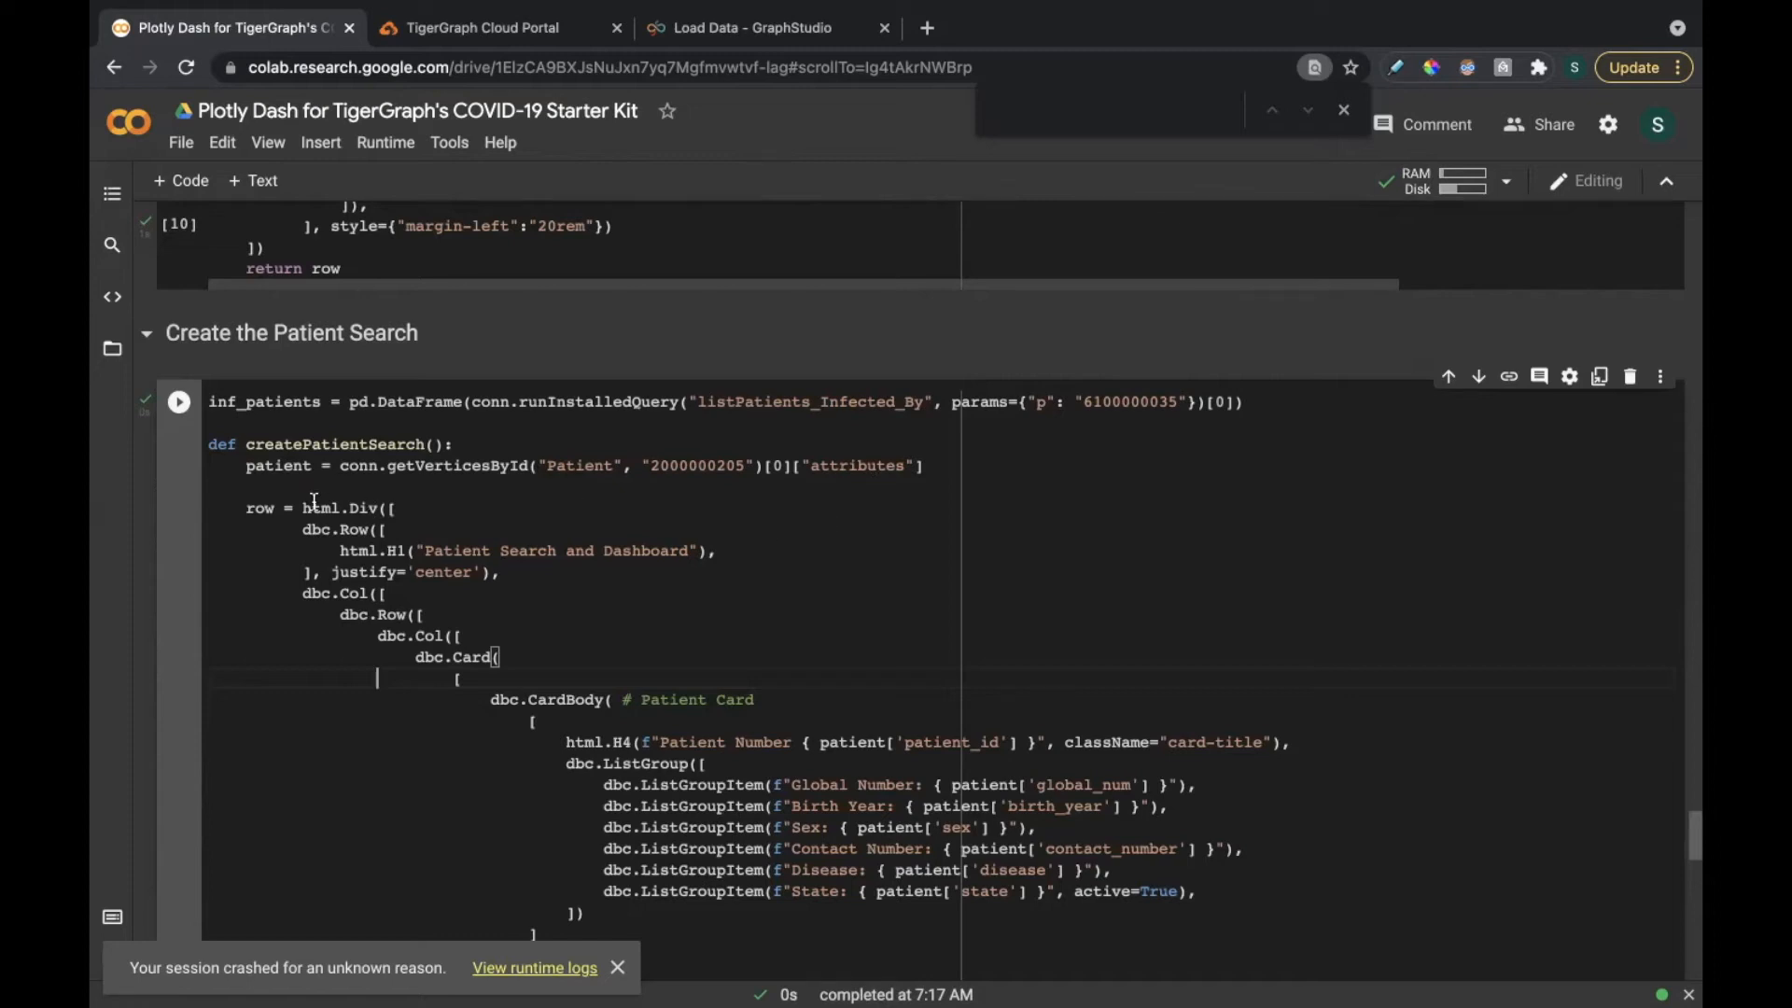
- Review the patient card, search input and DataTable code in the Patient Search cell
{"action": "scroll", "scroll_direction": "down", "scroll_amount": 3}
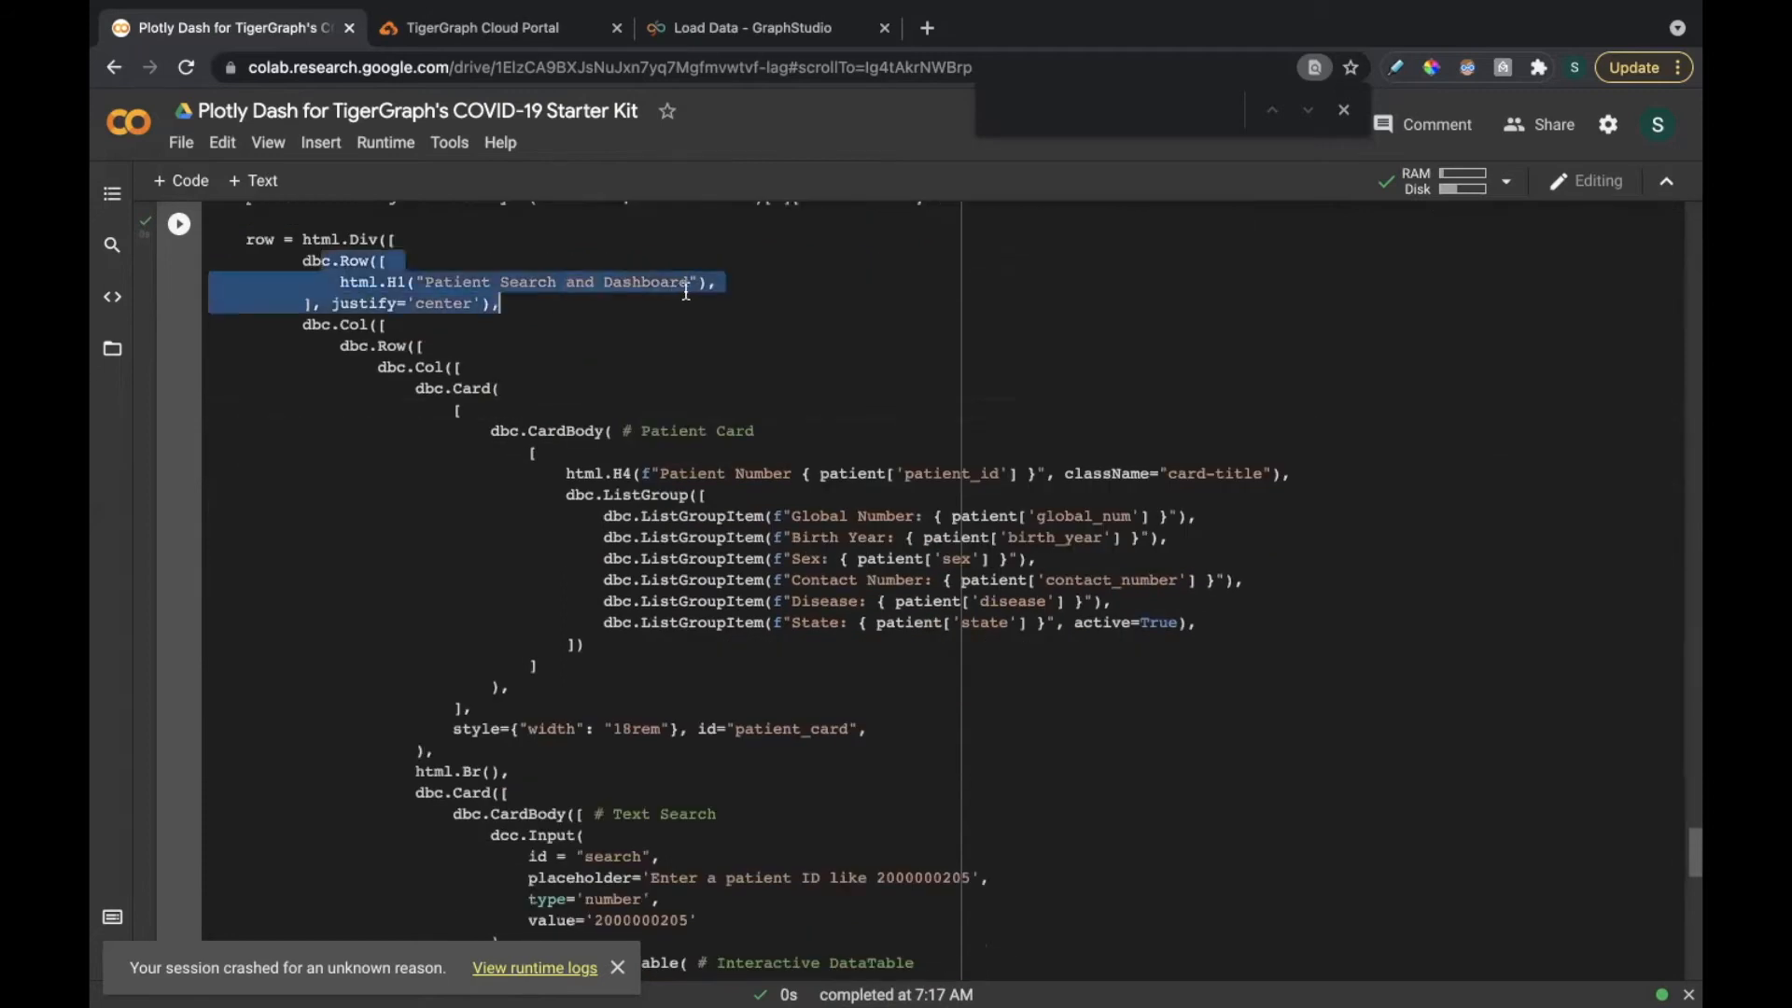
{"action": "scroll", "scroll_direction": "down", "scroll_amount": 3}
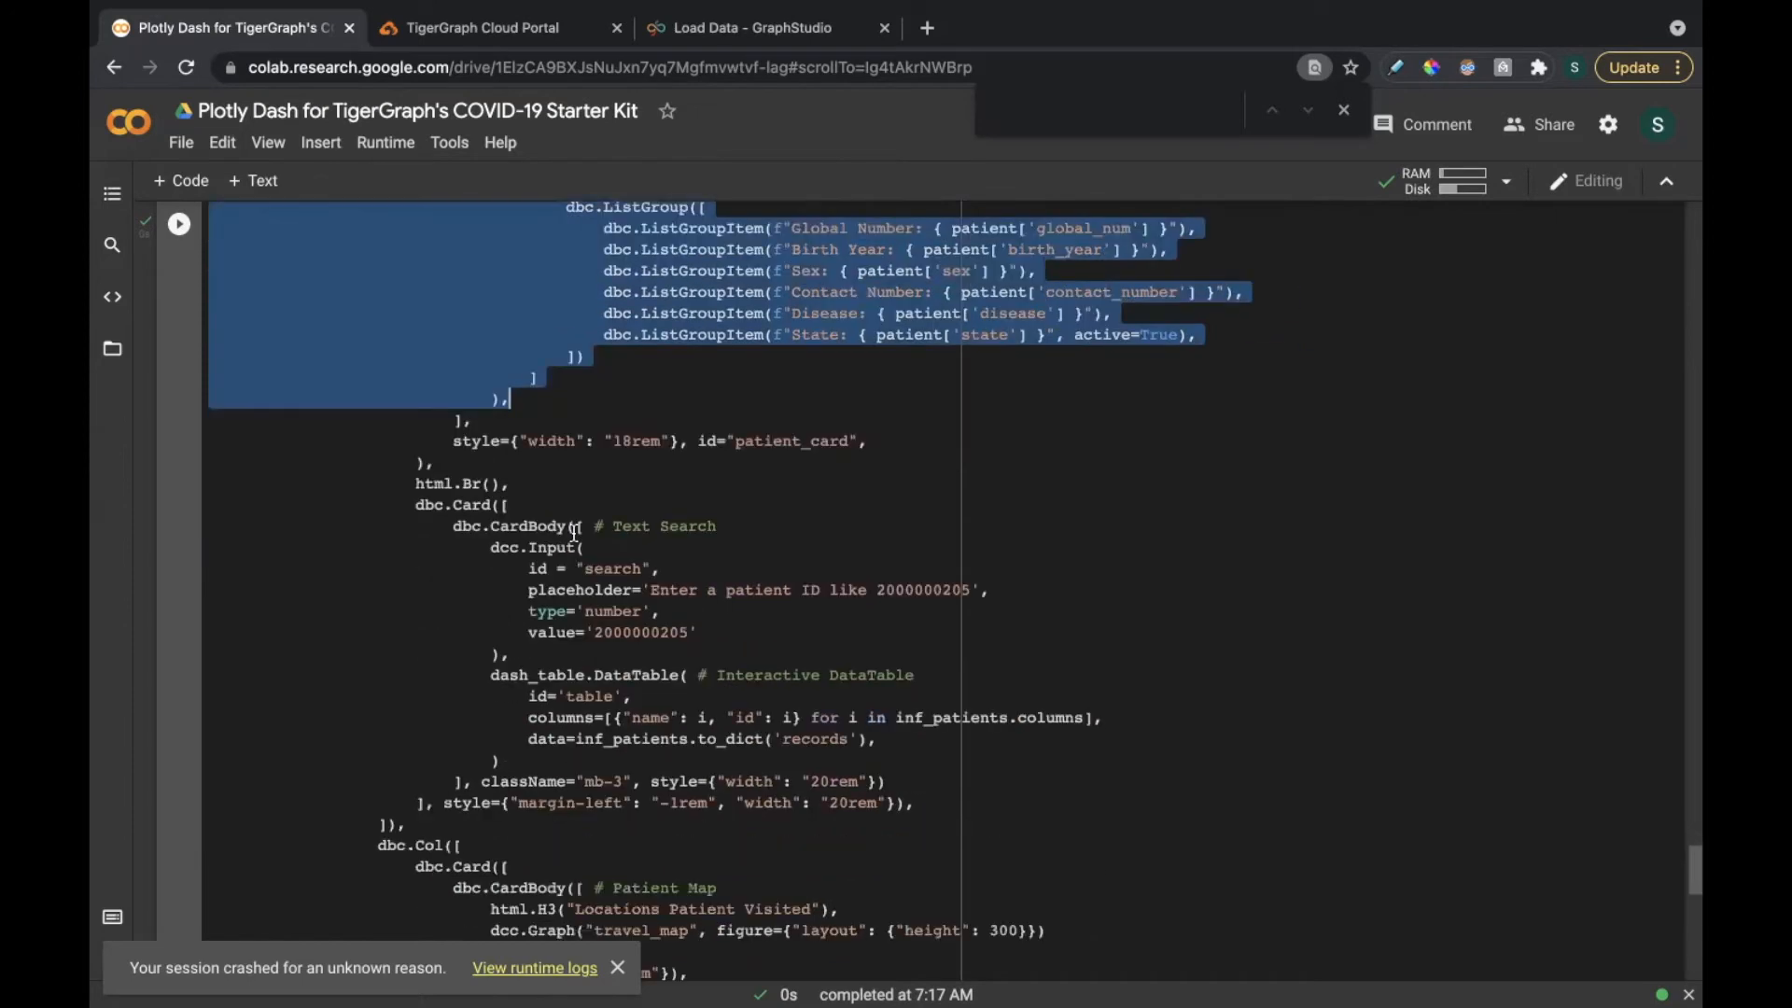
{"action": "scroll", "scroll_direction": "down", "scroll_amount": 3}
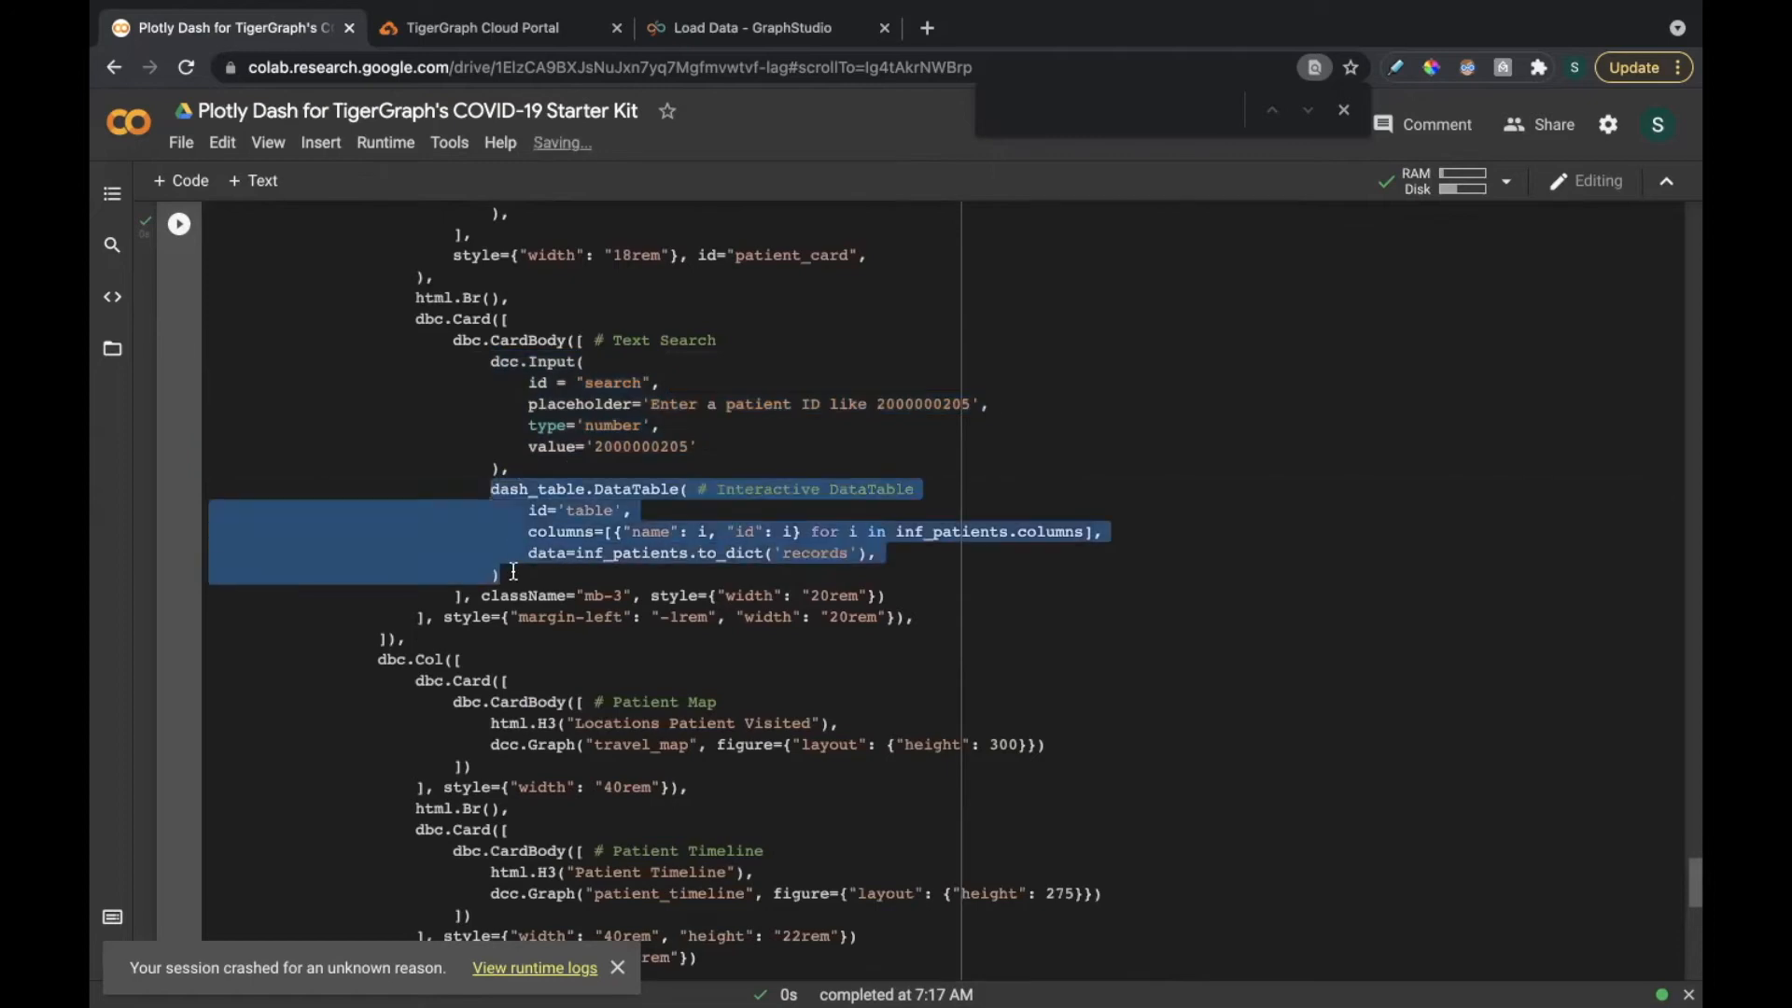
{"action": "left_click", "coordinate": [511, 573]}
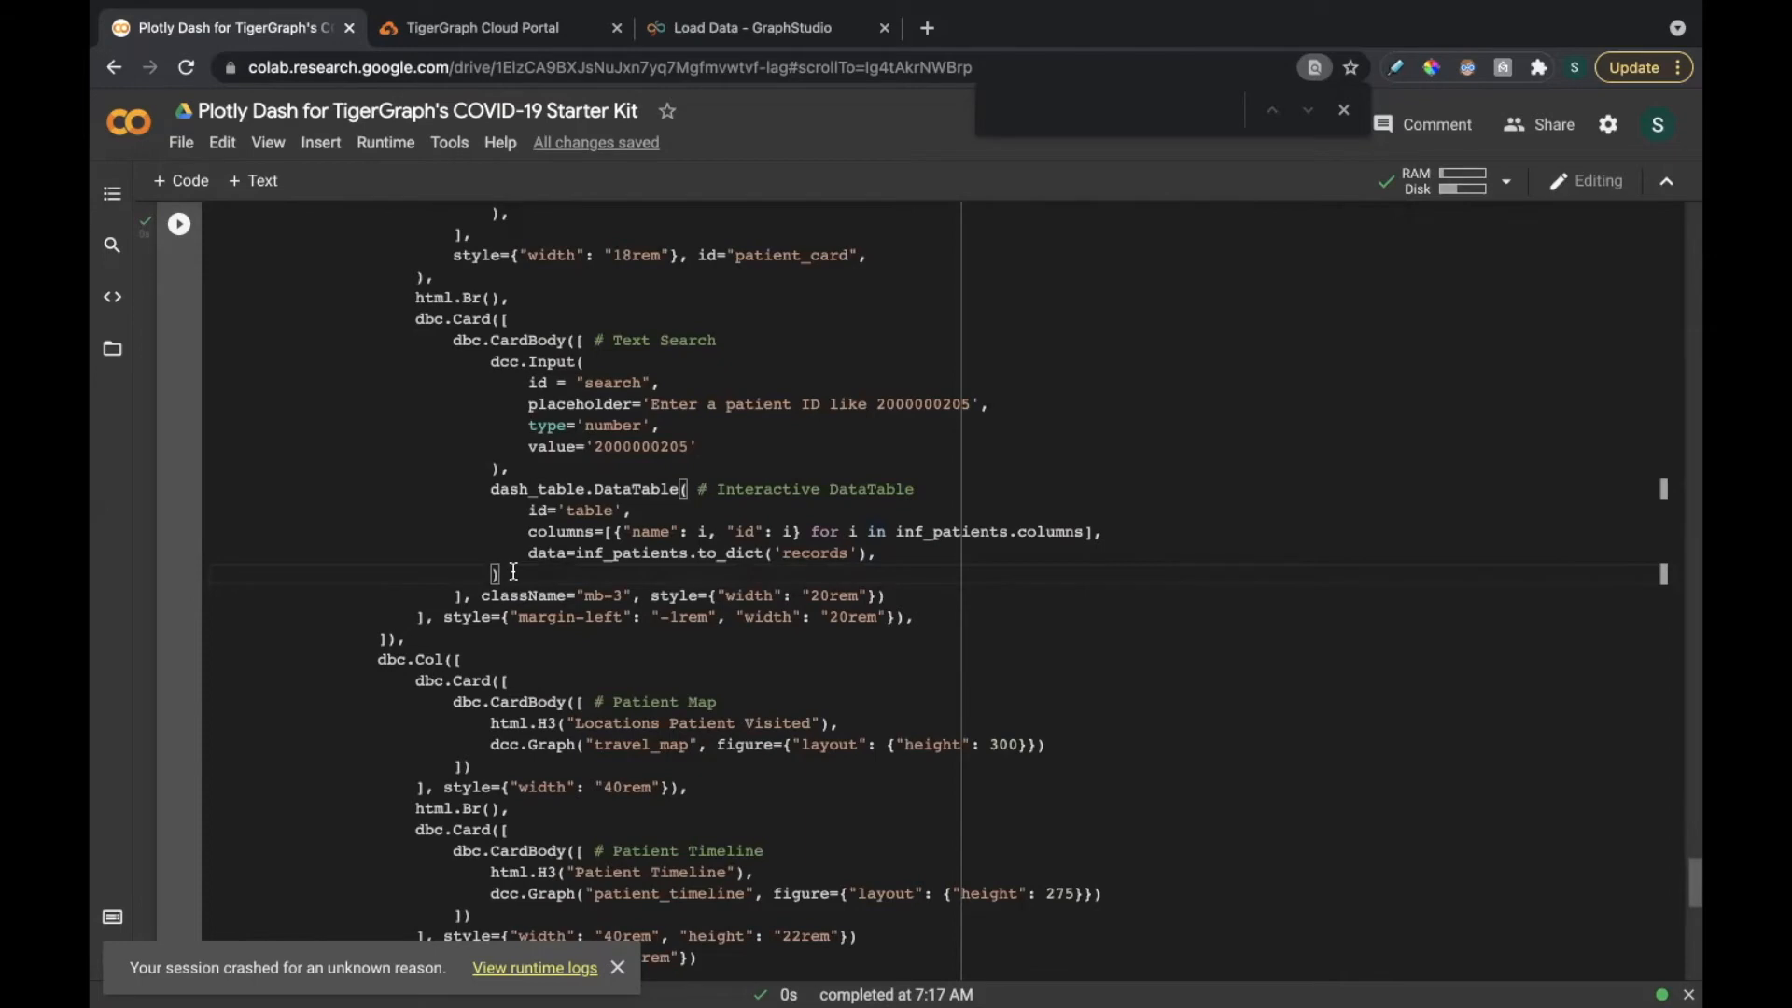
- Highlight the patient map card code and reach the Create the Map Section cell
{"action": "scroll", "scroll_direction": "down", "scroll_amount": 3}
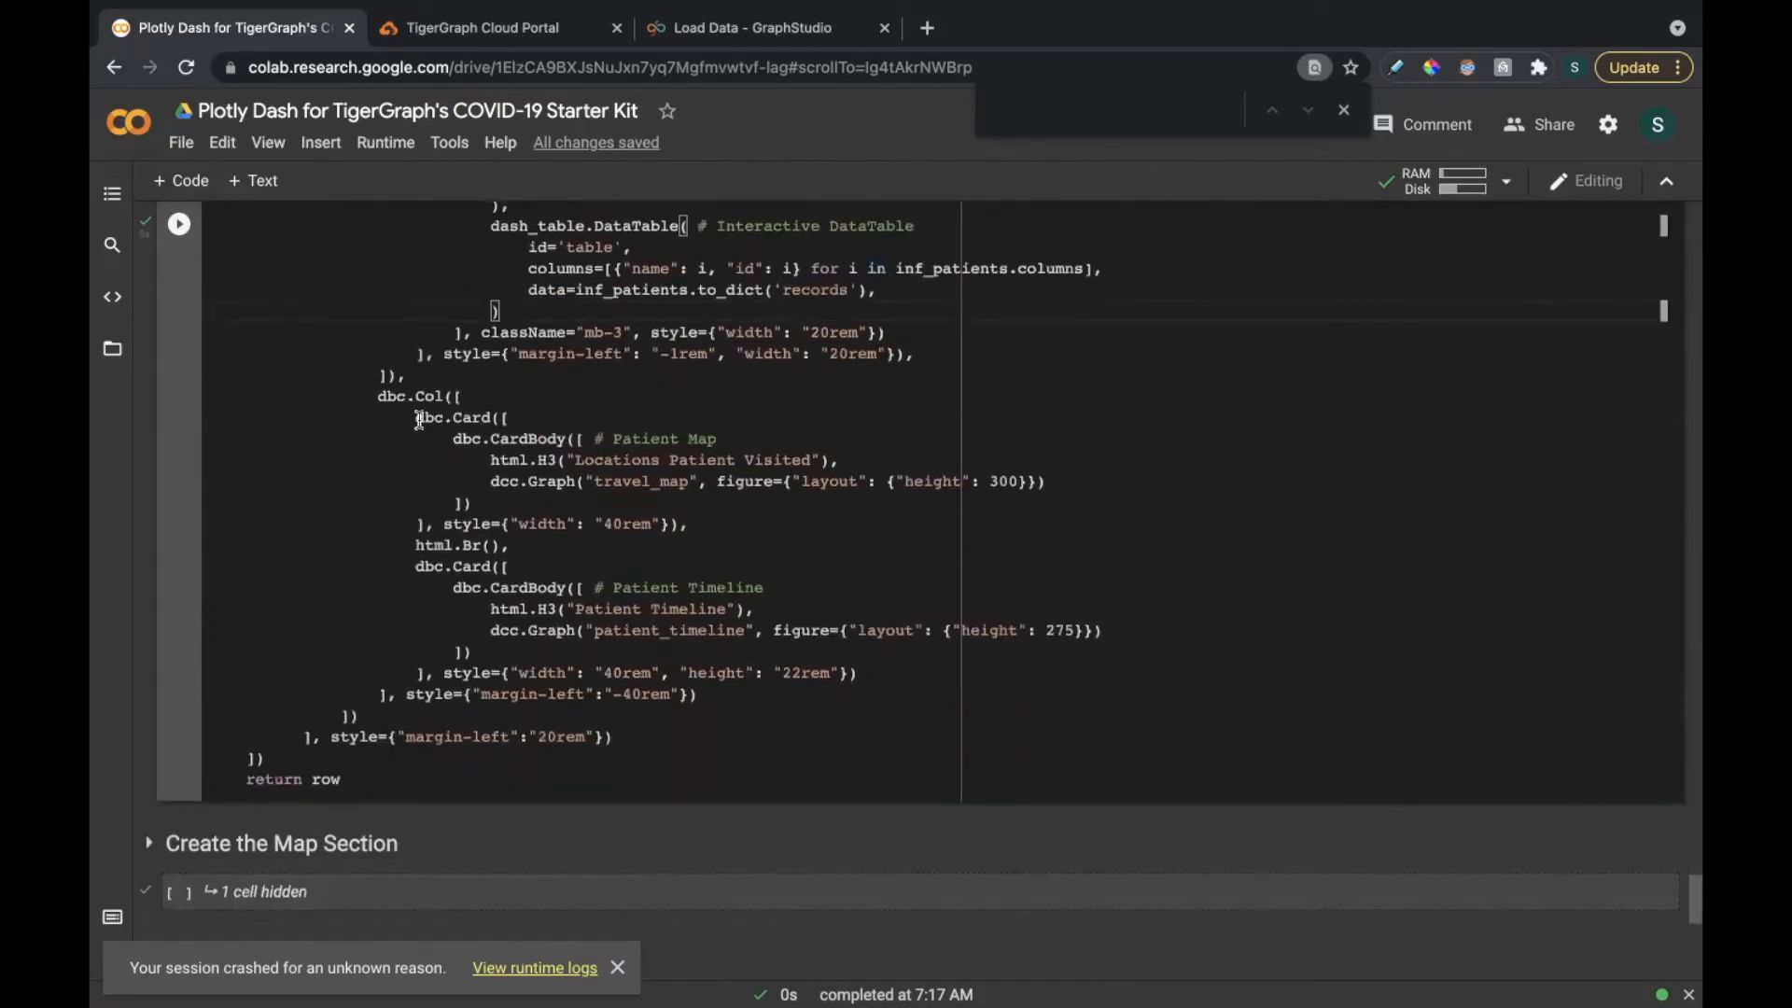
{"action": "left_click_drag", "start_coordinate": [414, 416], "coordinate": [687, 523]}
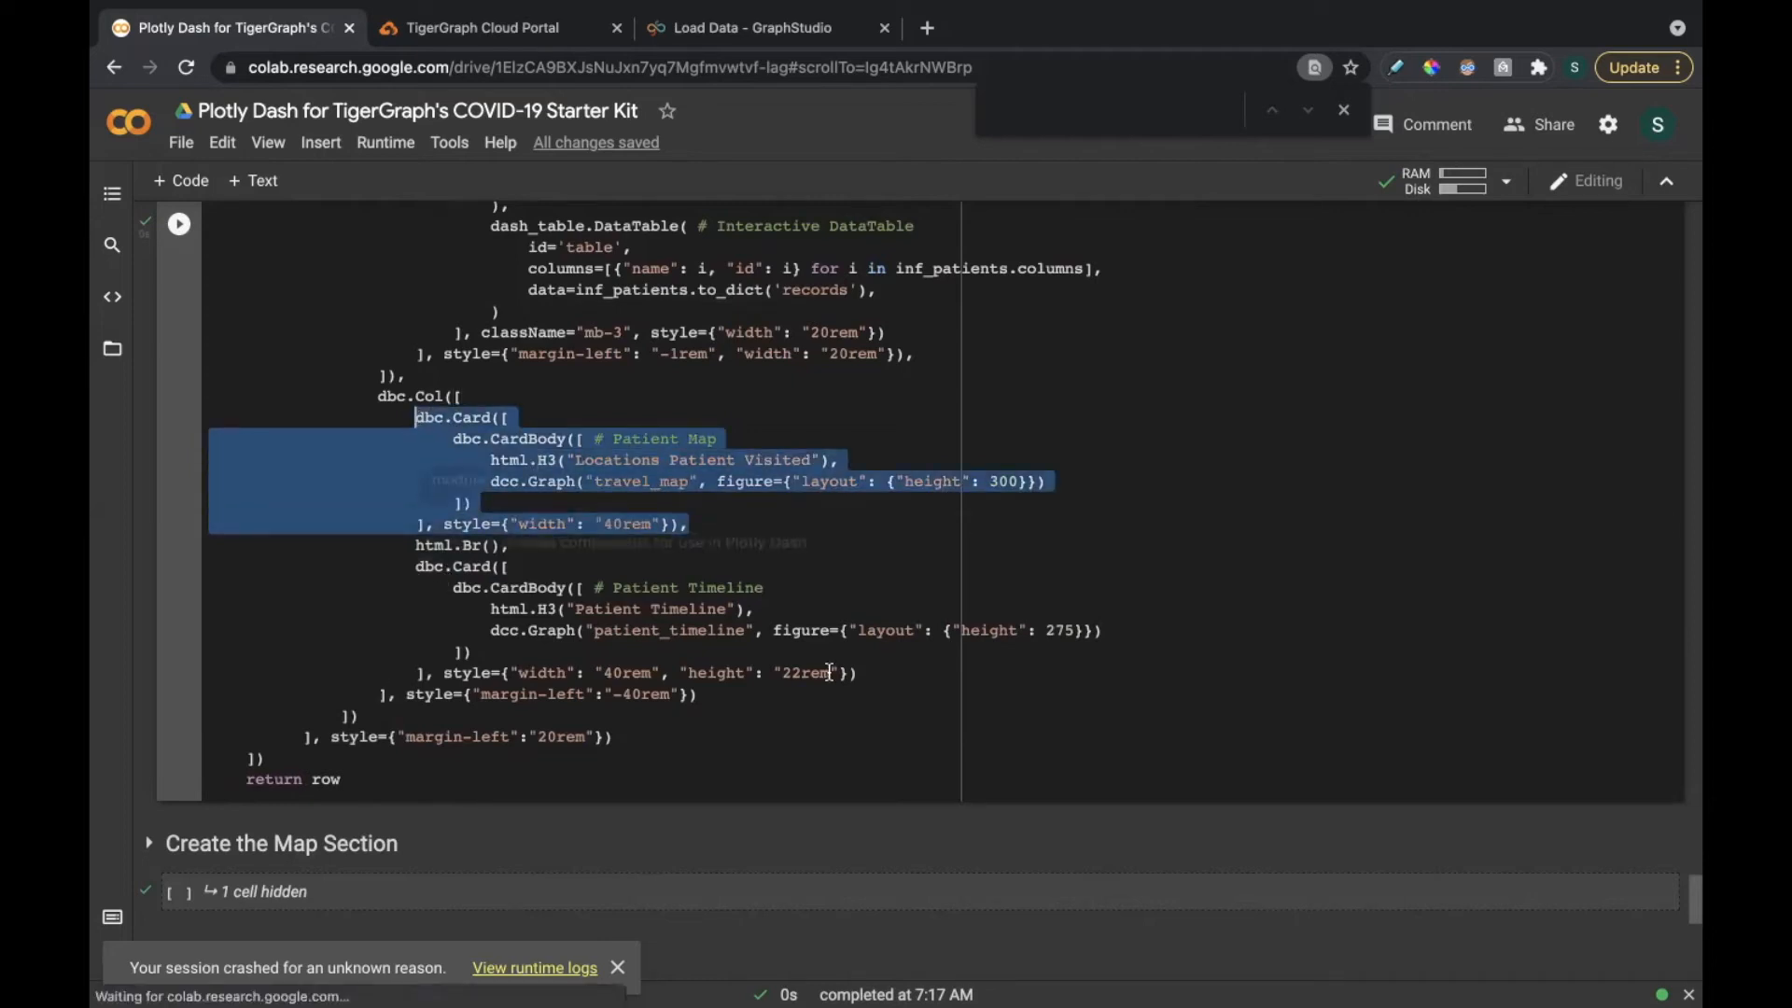
{"action": "scroll", "scroll_direction": "down", "scroll_amount": 3}
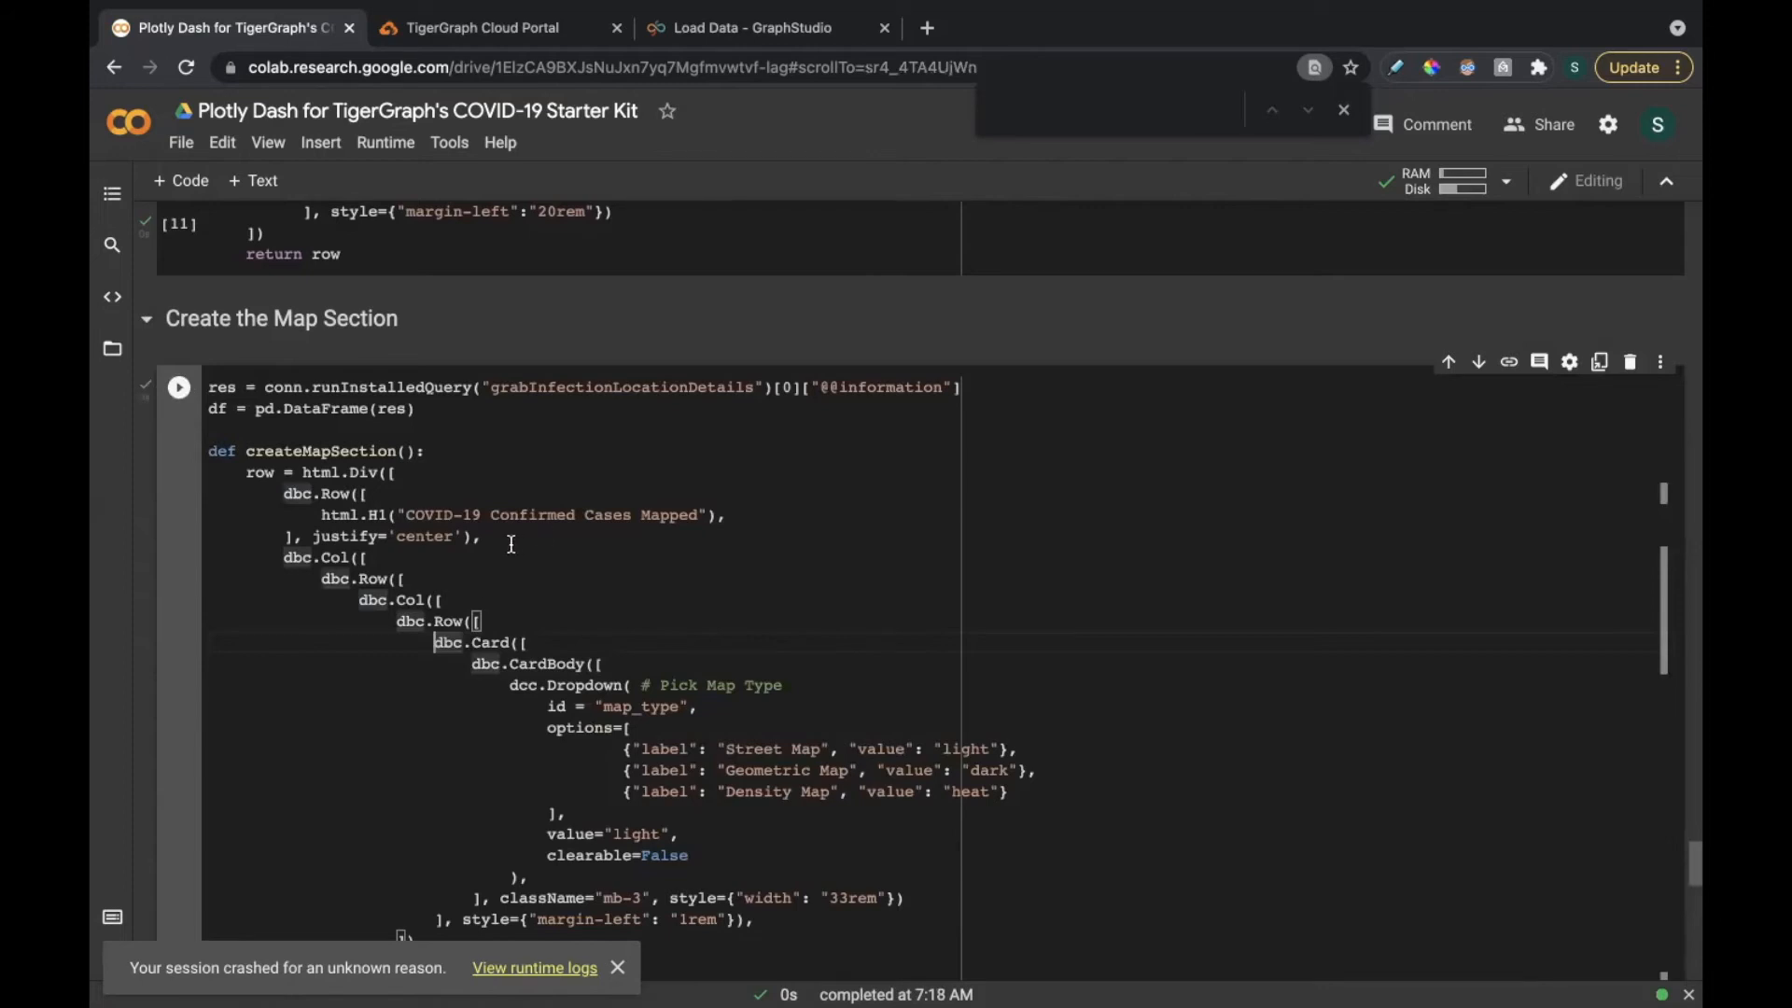
- Review the map page title row and chart-type dropdown code down to the collapsed sections
{"action": "left_click_drag", "start_coordinate": [319, 515], "coordinate": [480, 536]}
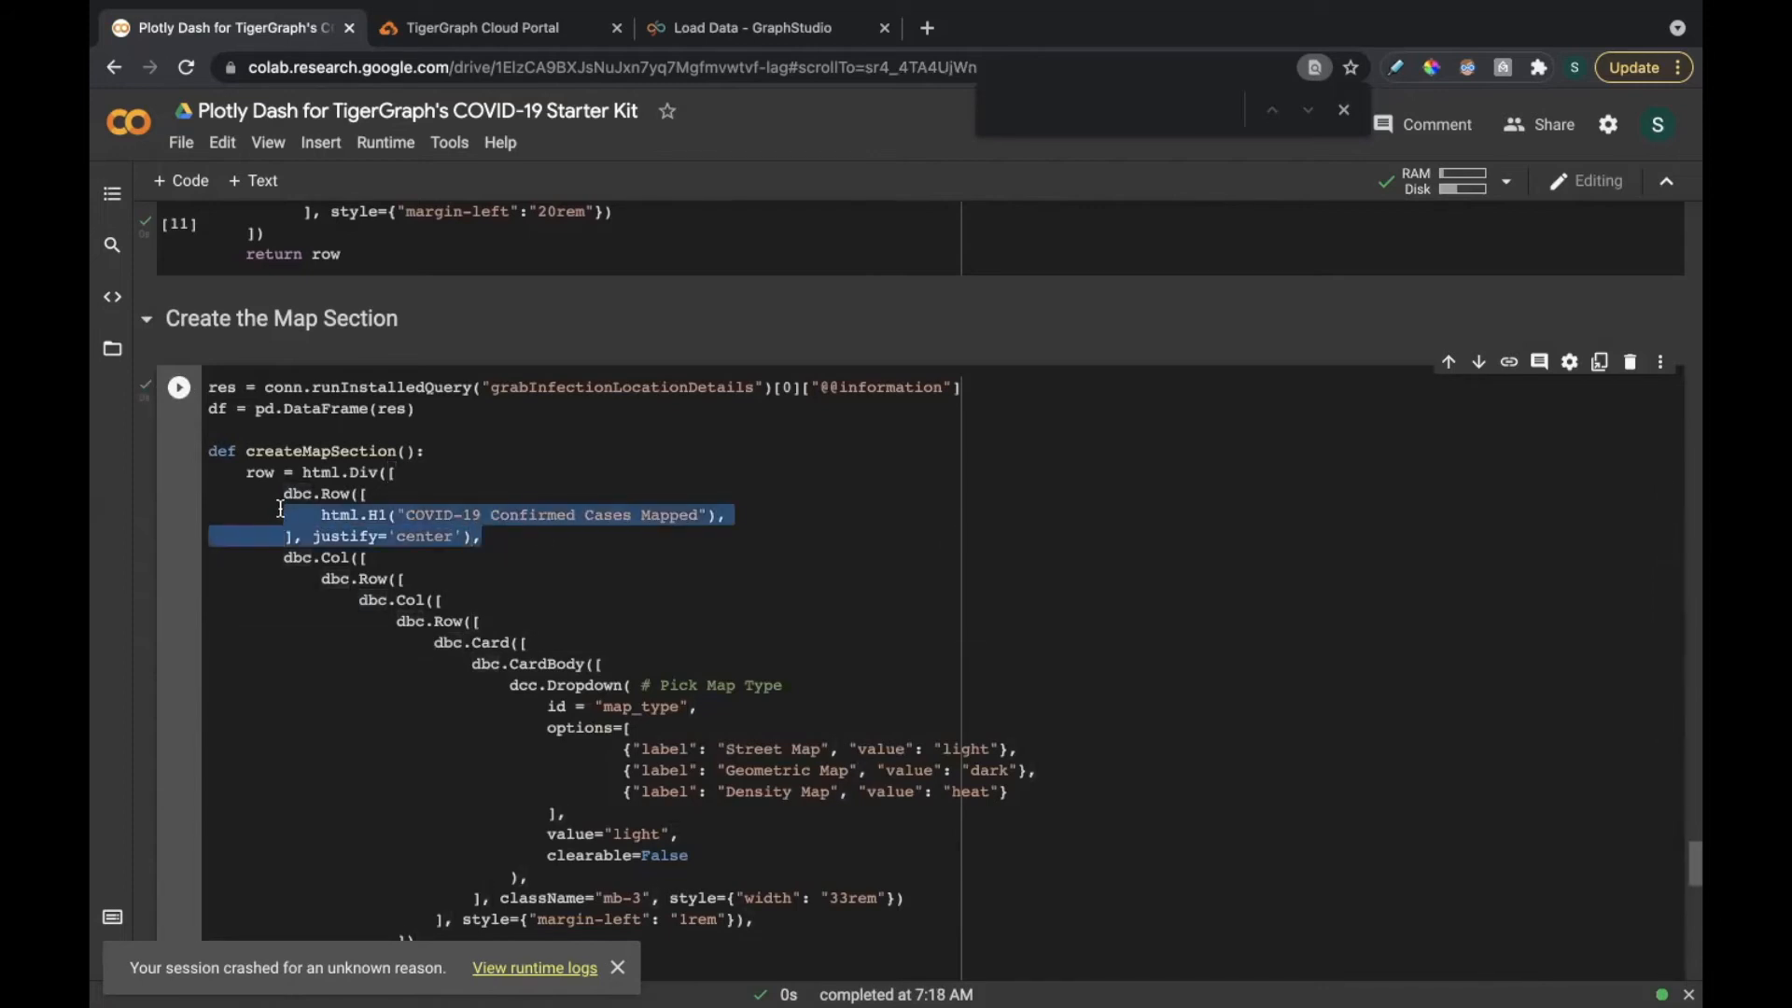
{"action": "scroll", "scroll_direction": "down", "scroll_amount": 3}
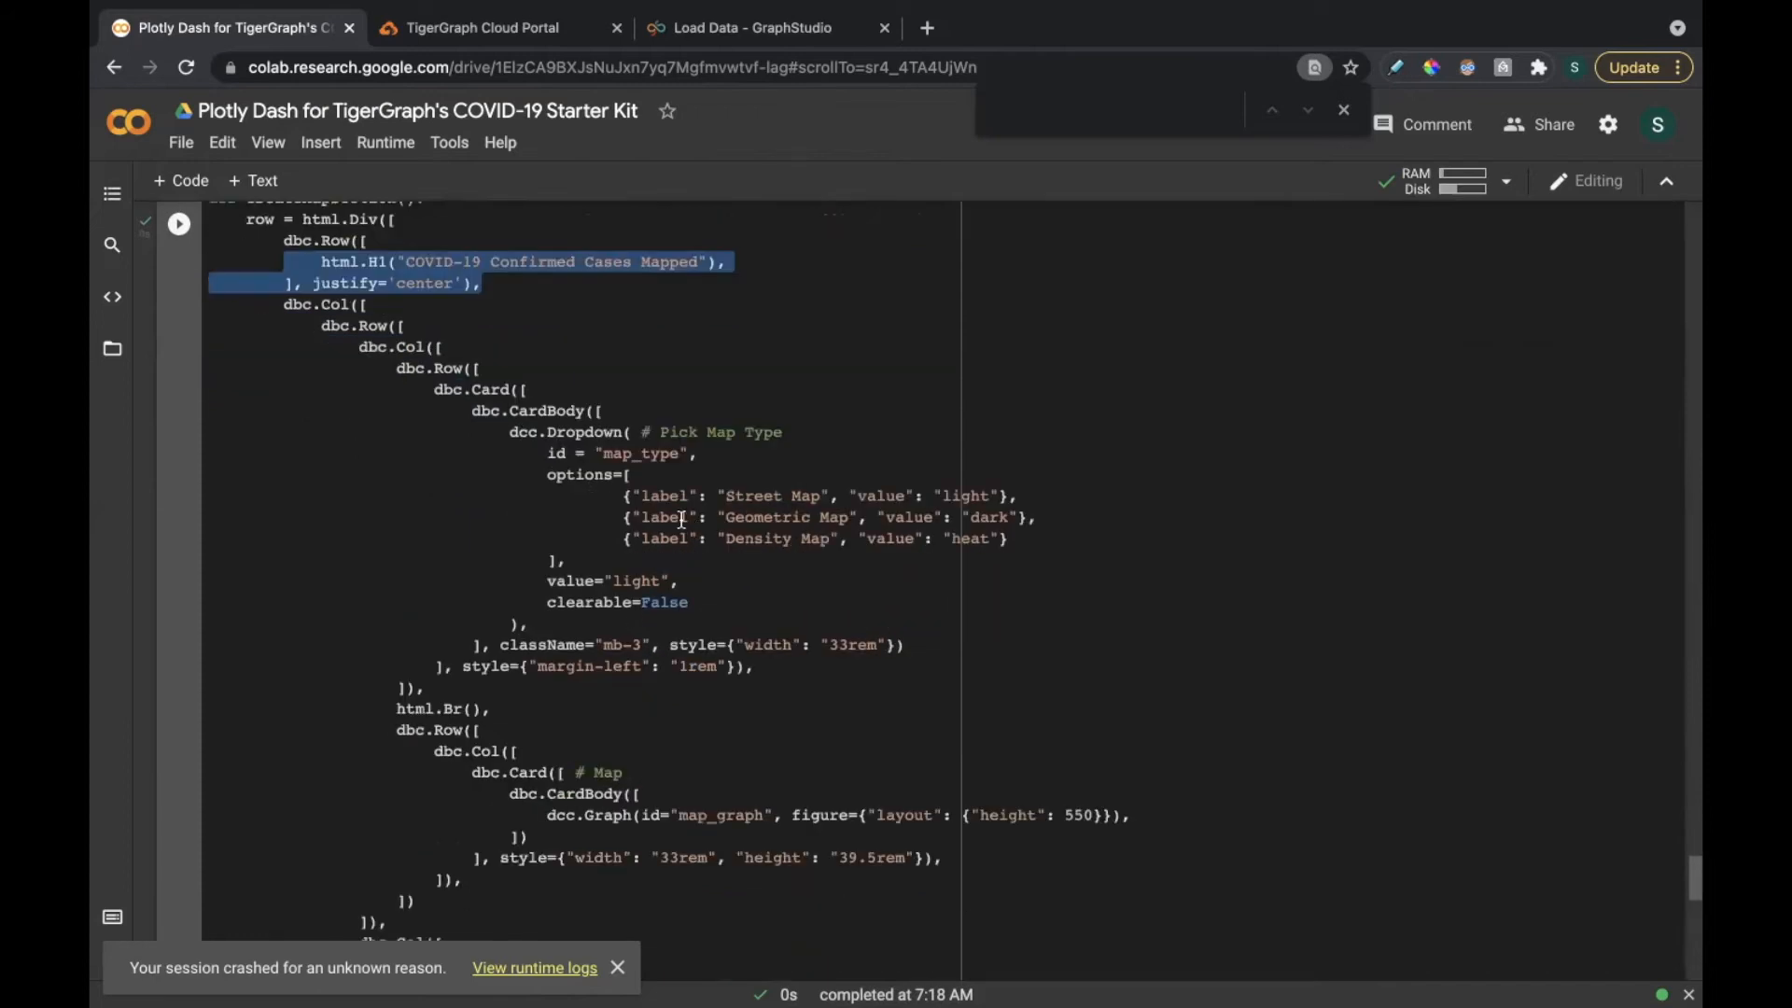
{"action": "left_click", "coordinate": [691, 601]}
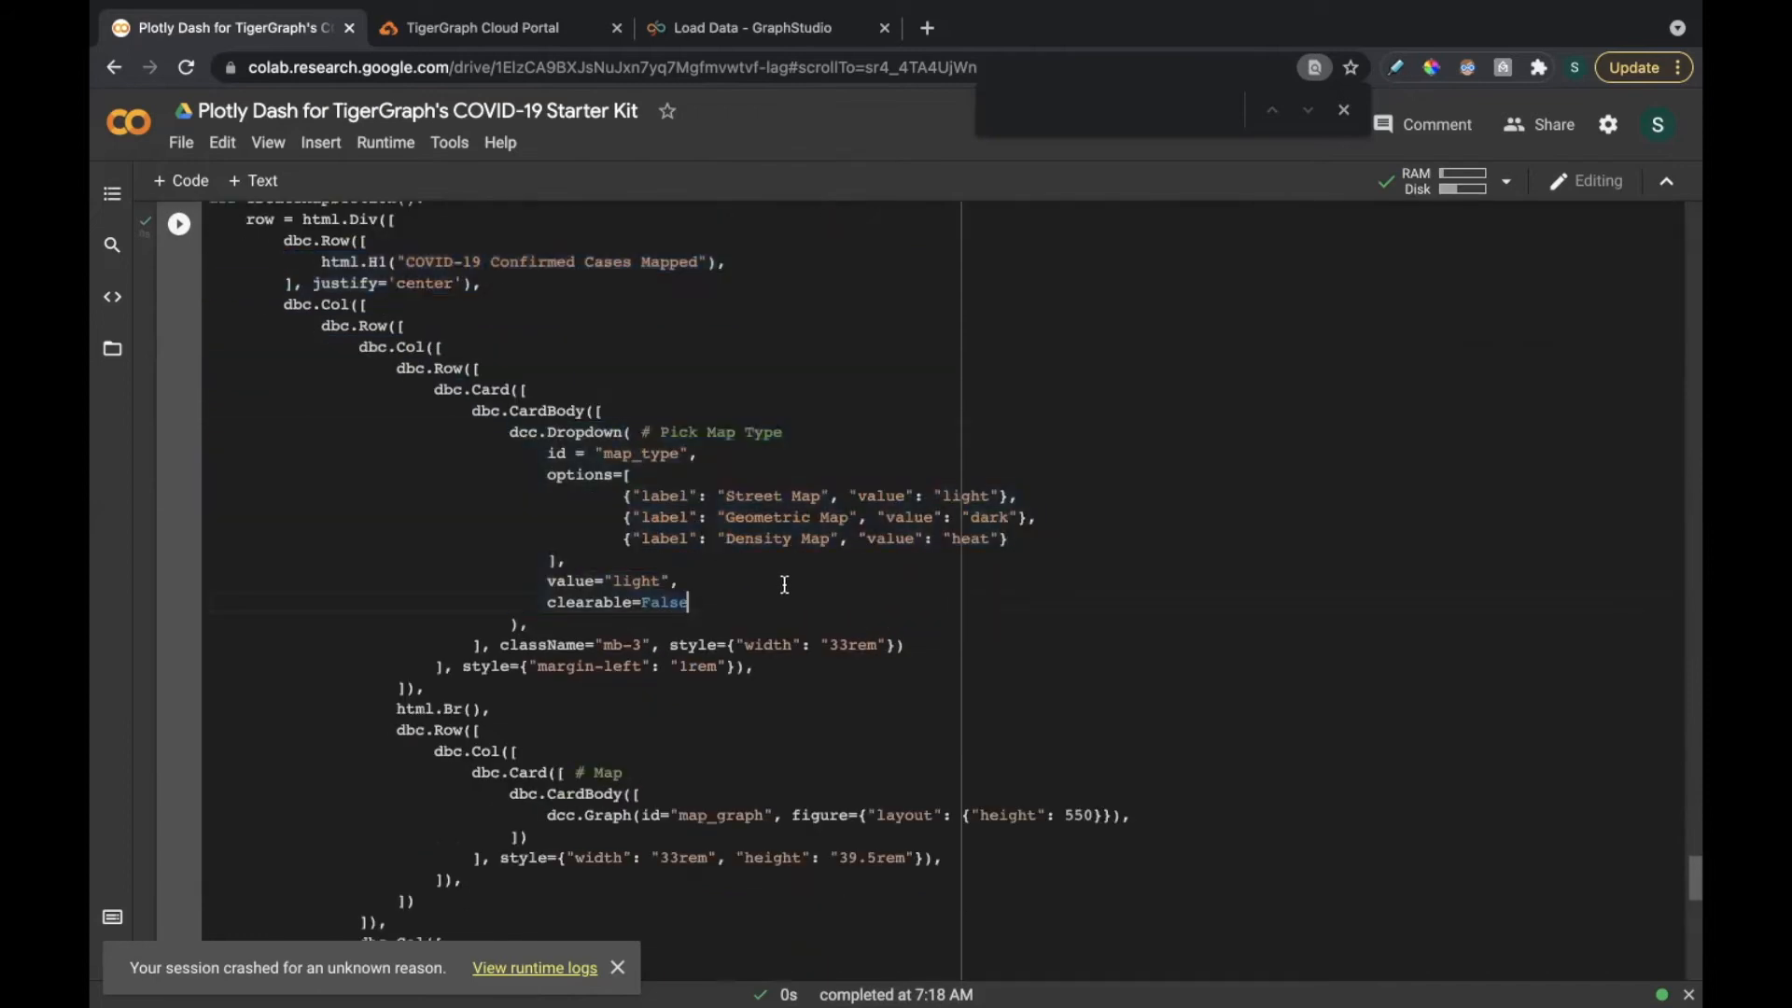
{"action": "double_click", "coordinate": [766, 517]}
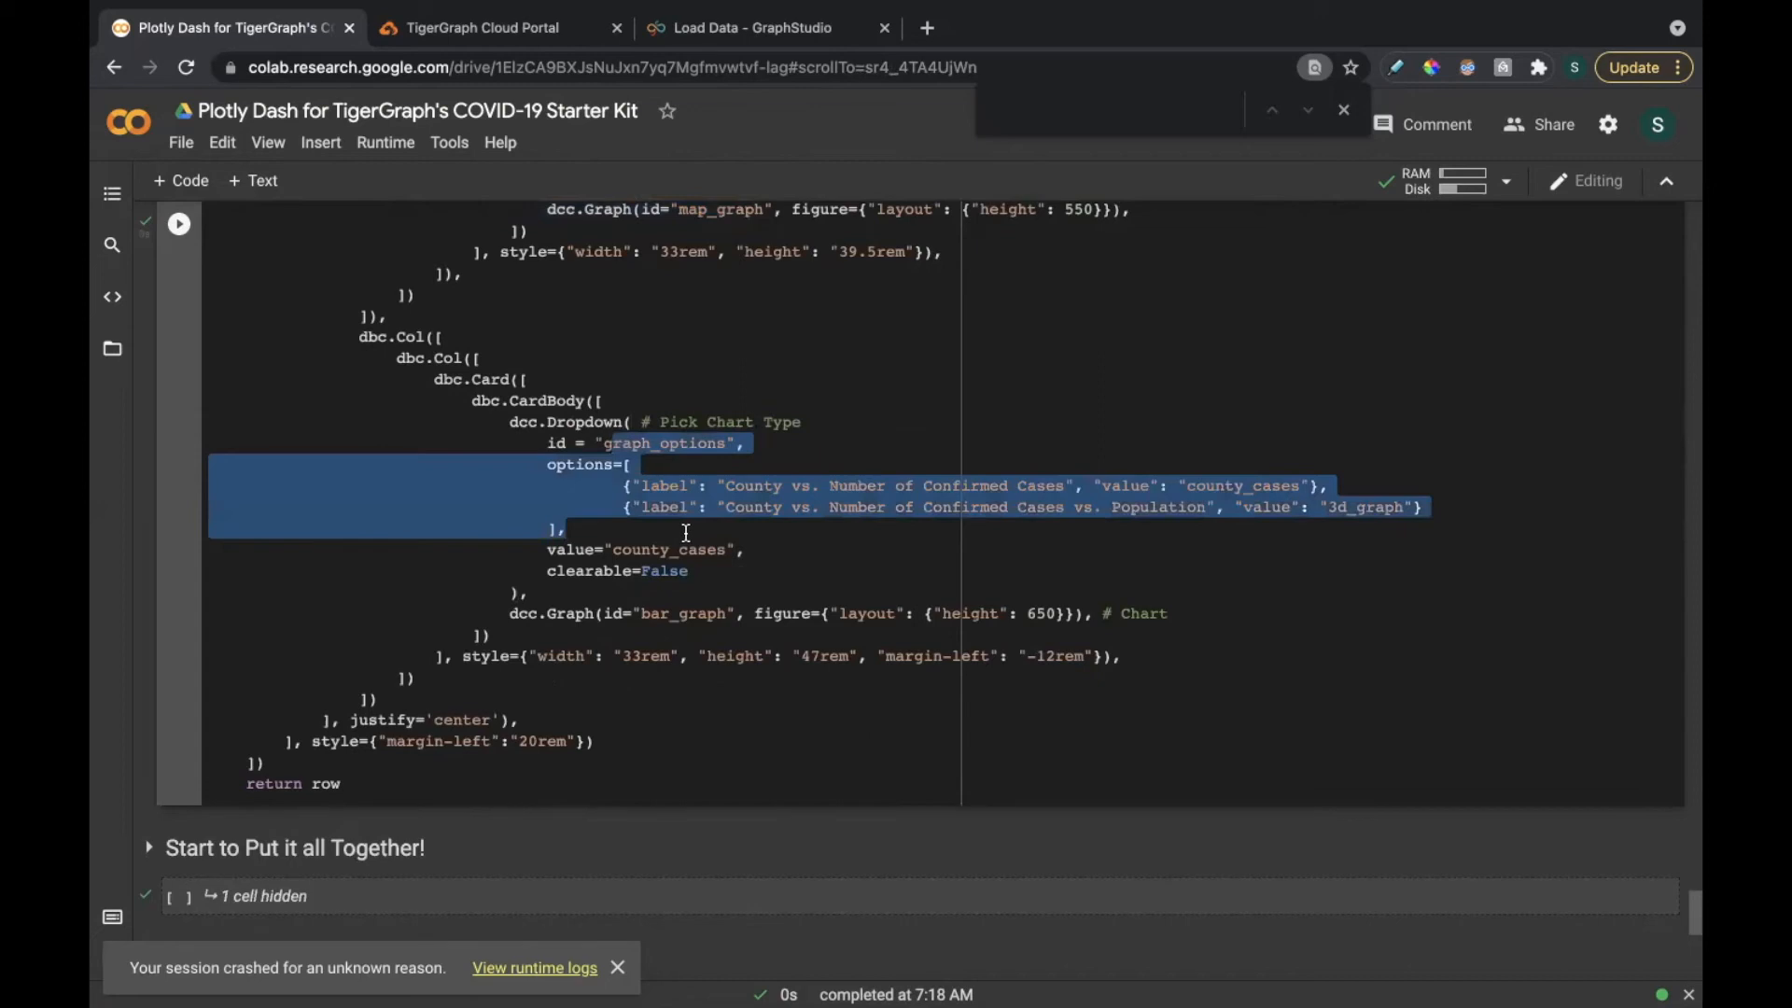
{"action": "scroll", "scroll_direction": "down", "scroll_amount": 3}
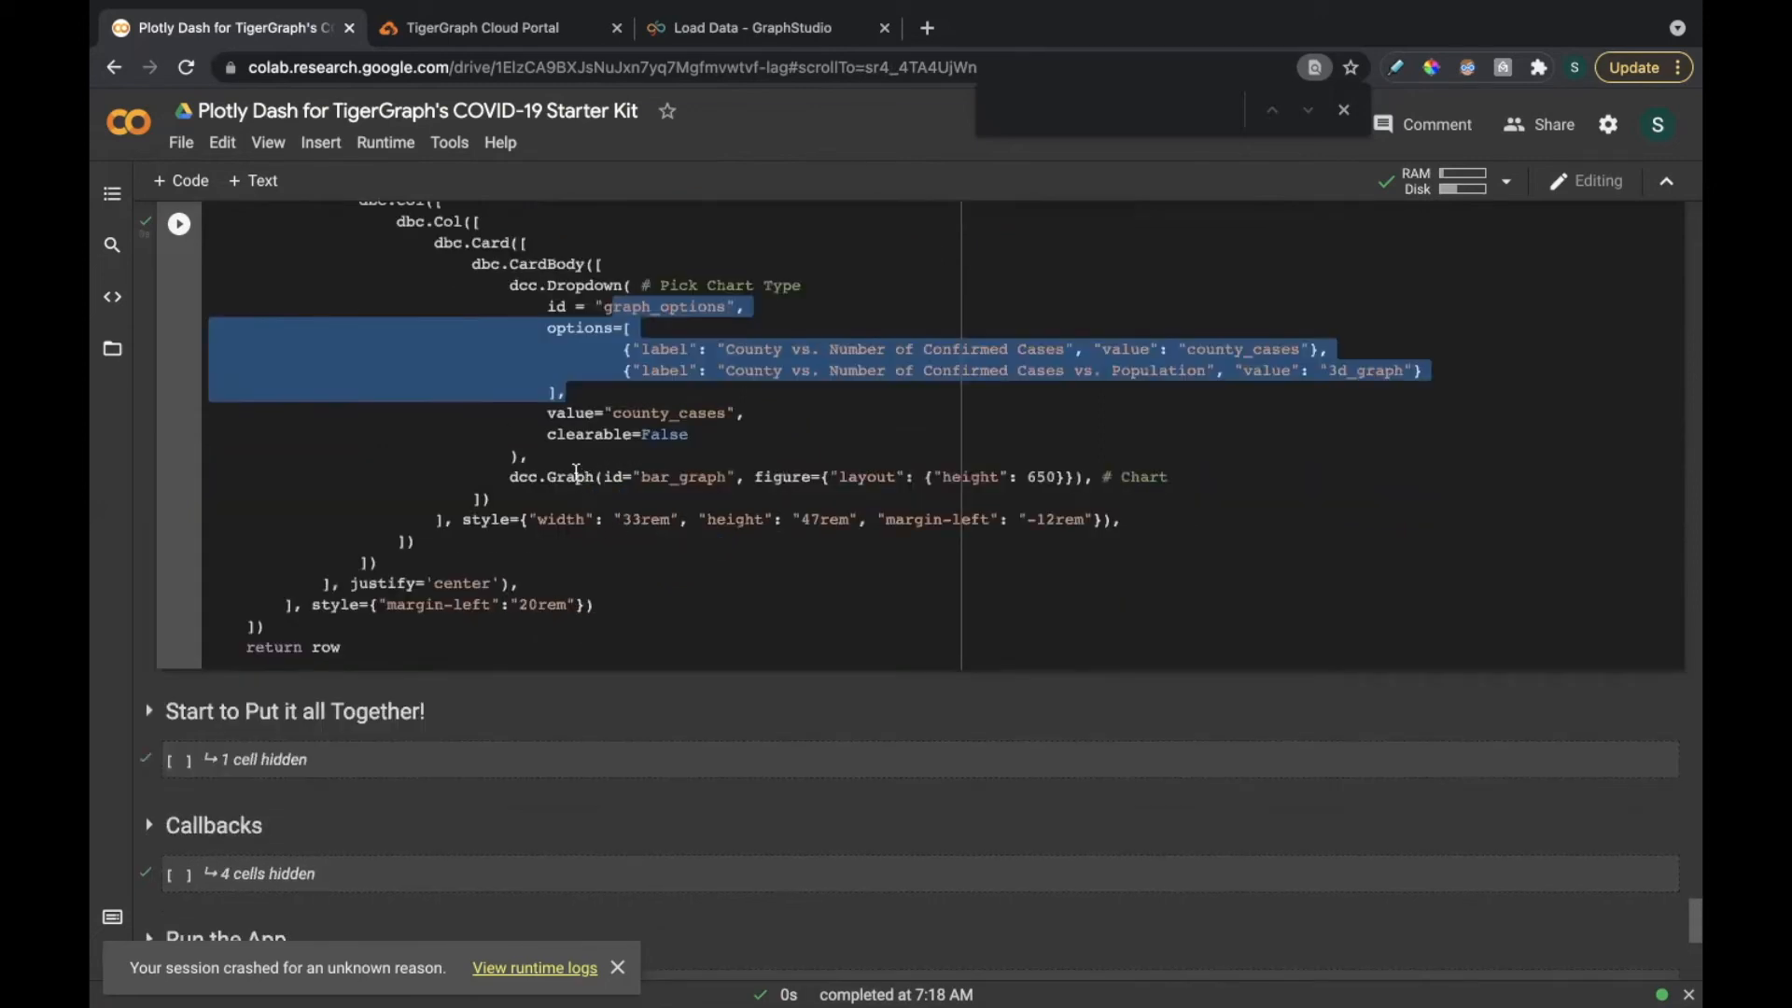
{"action": "scroll", "scroll_direction": "down", "scroll_amount": 3}
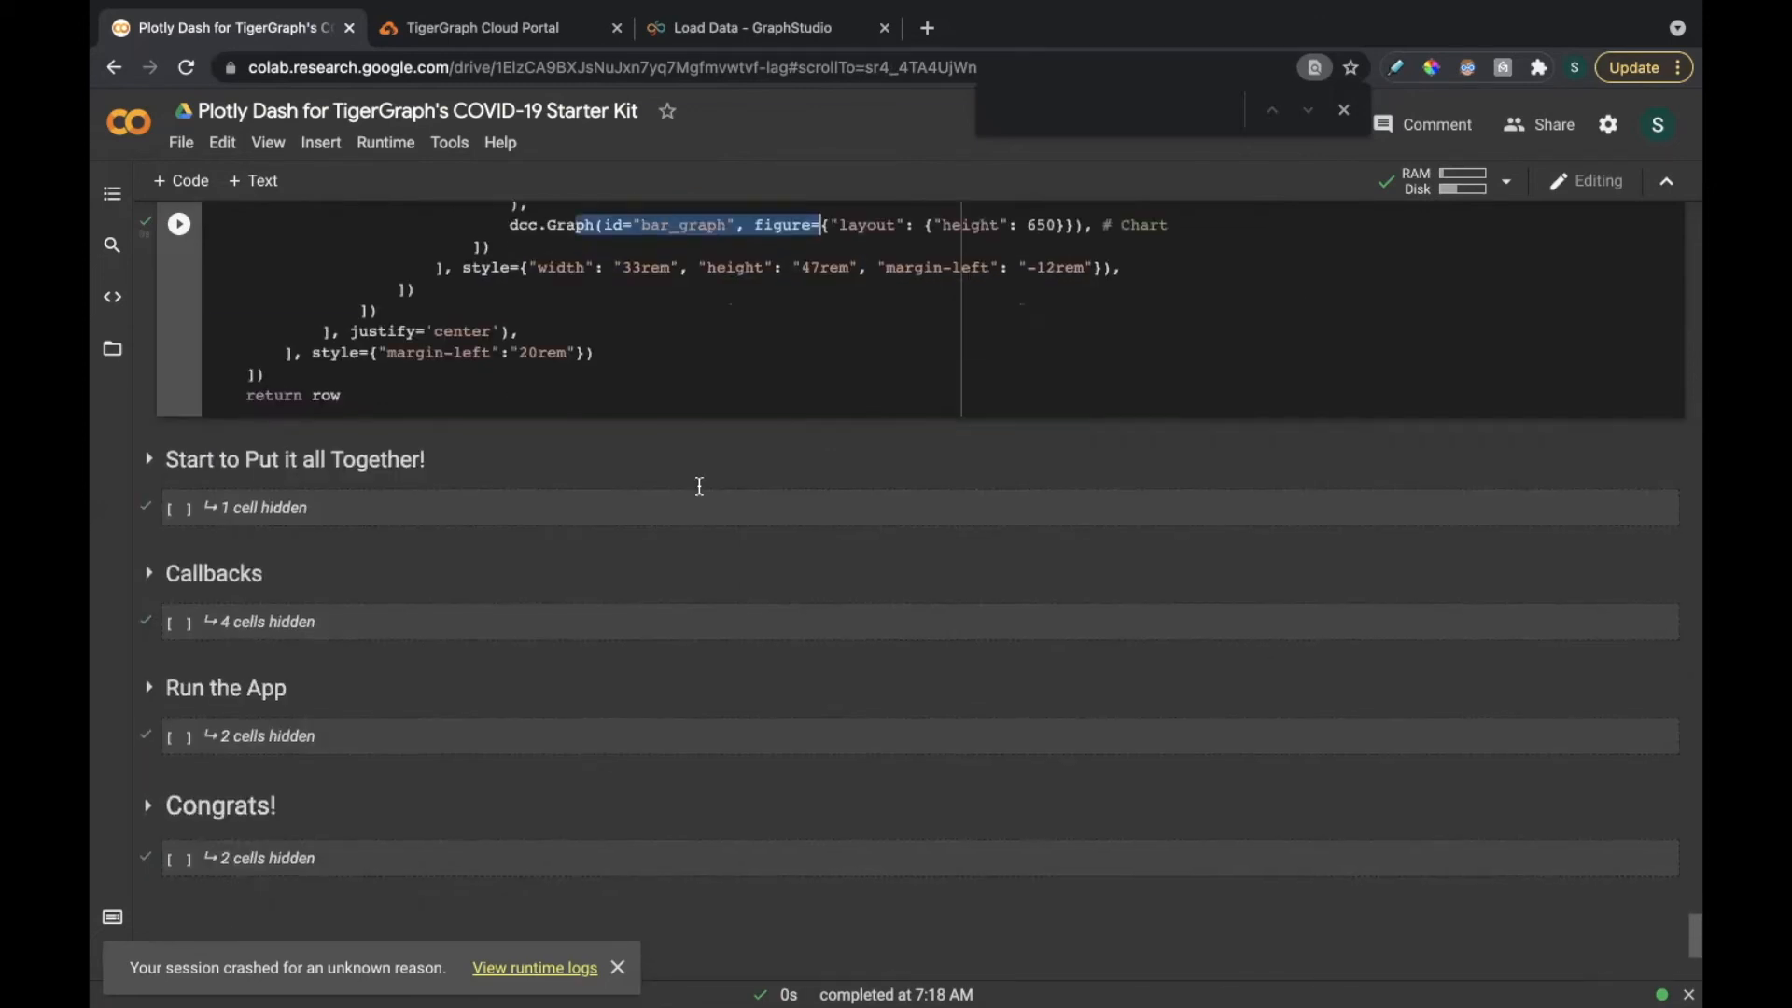
- Run the Start to Put it all Together cell building the Dash app and reveal the Callbacks section
{"action": "left_click", "coordinate": [149, 459]}
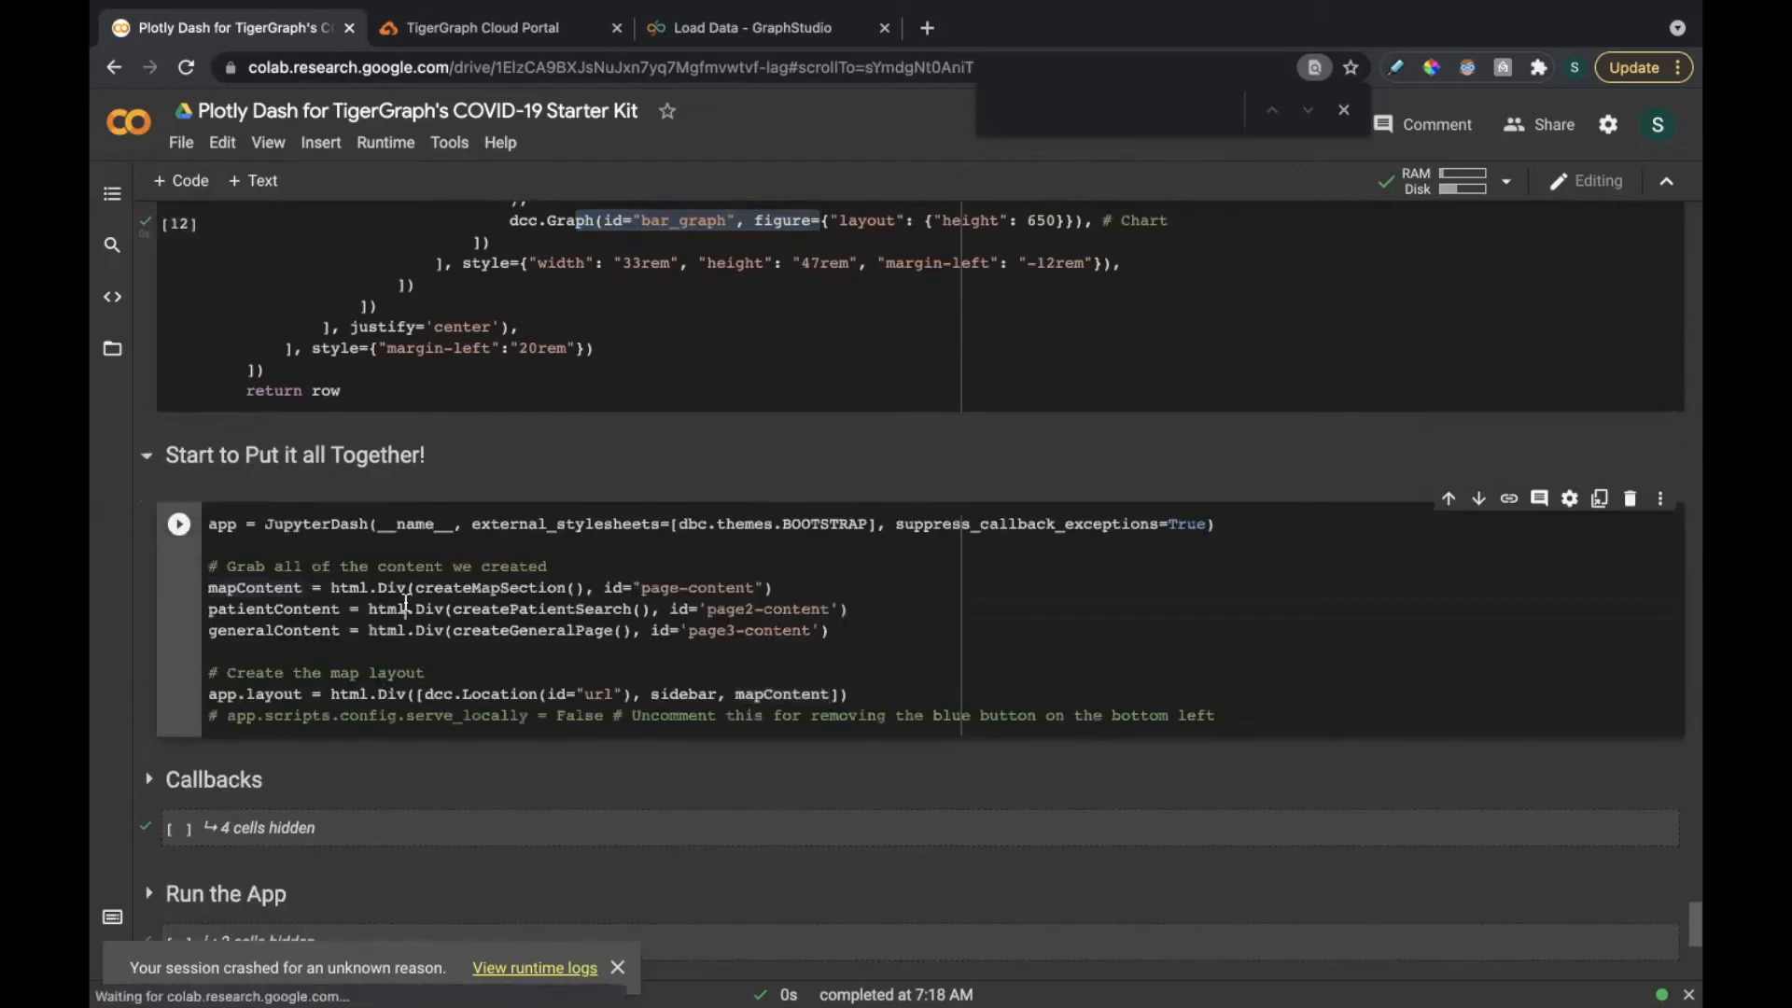
{"action": "left_click", "coordinate": [179, 524]}
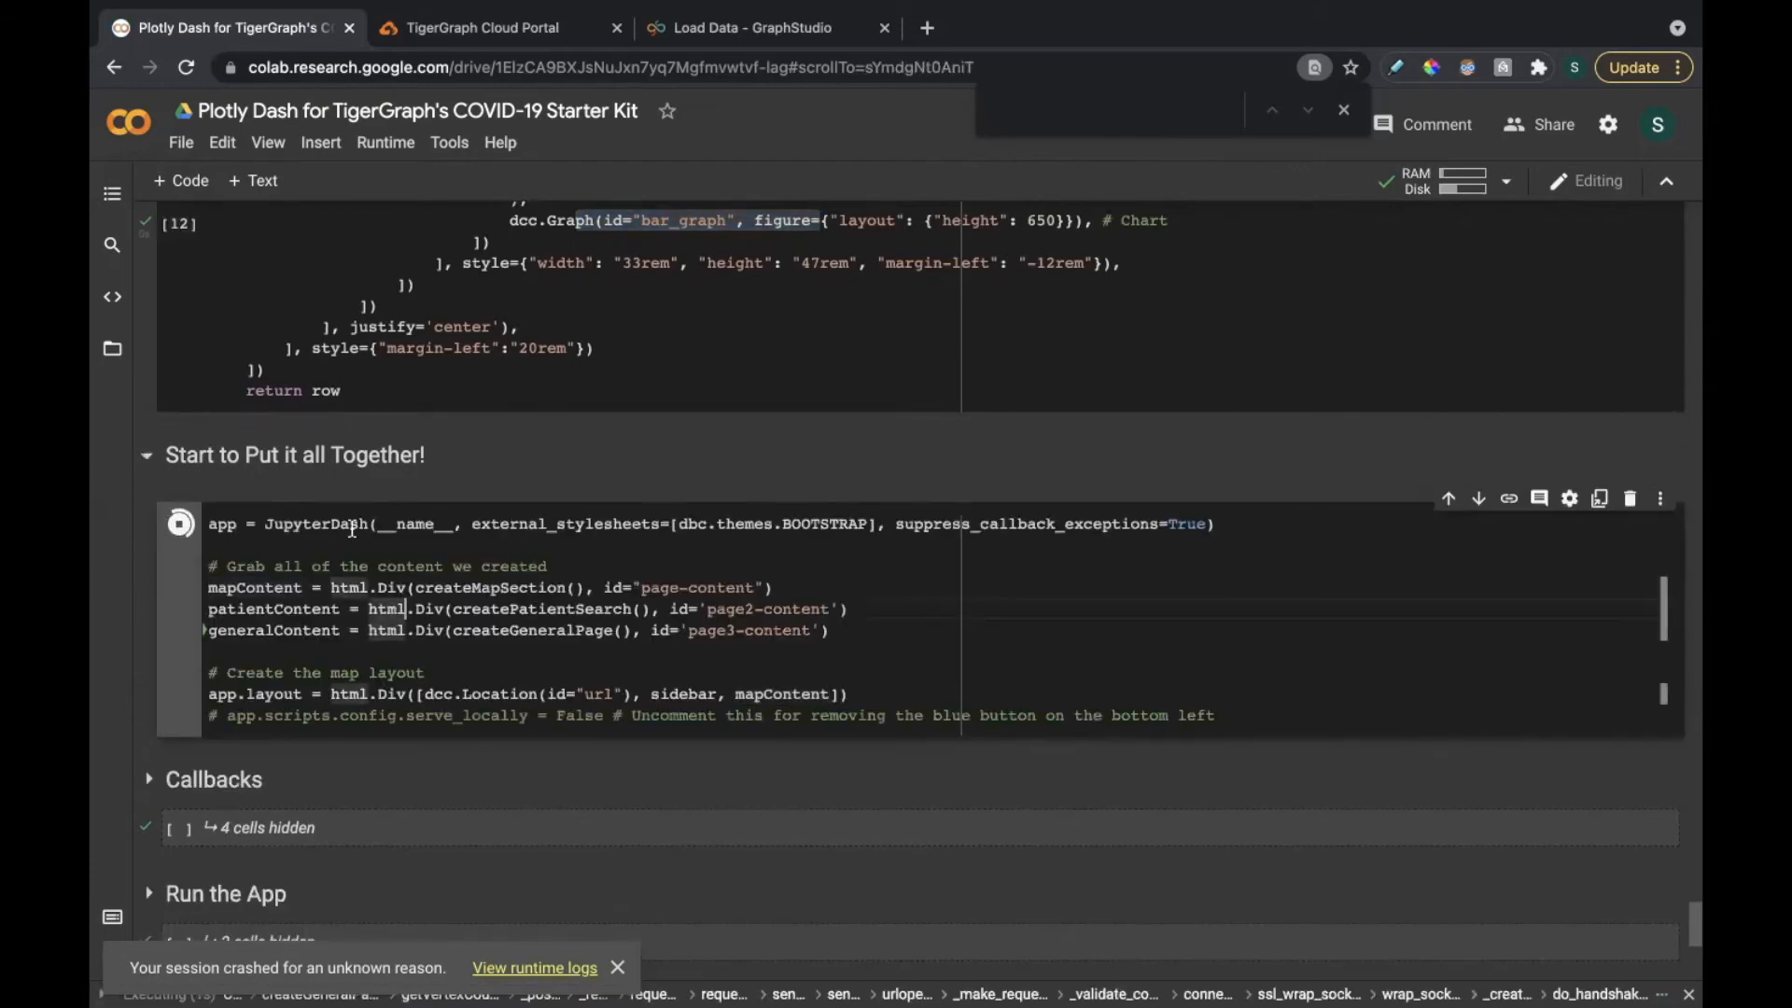
{"action": "double_click", "coordinate": [315, 523]}
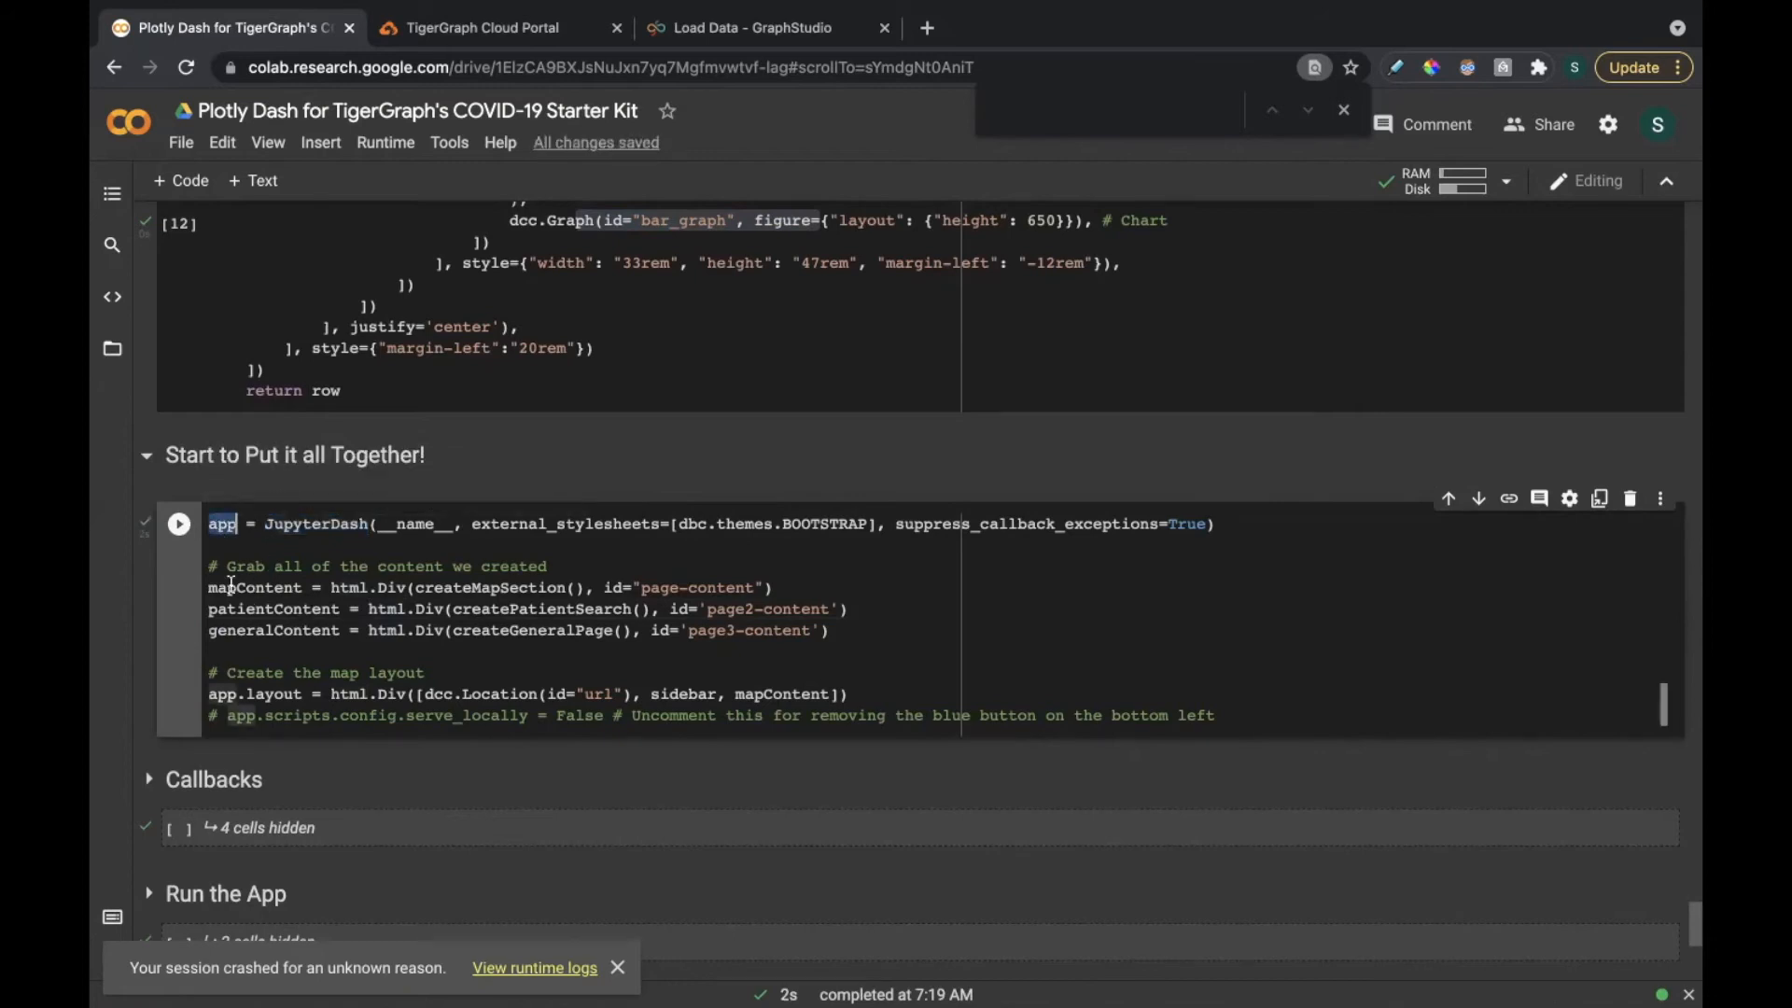
{"action": "left_click_drag", "start_coordinate": [207, 588], "coordinate": [838, 629]}
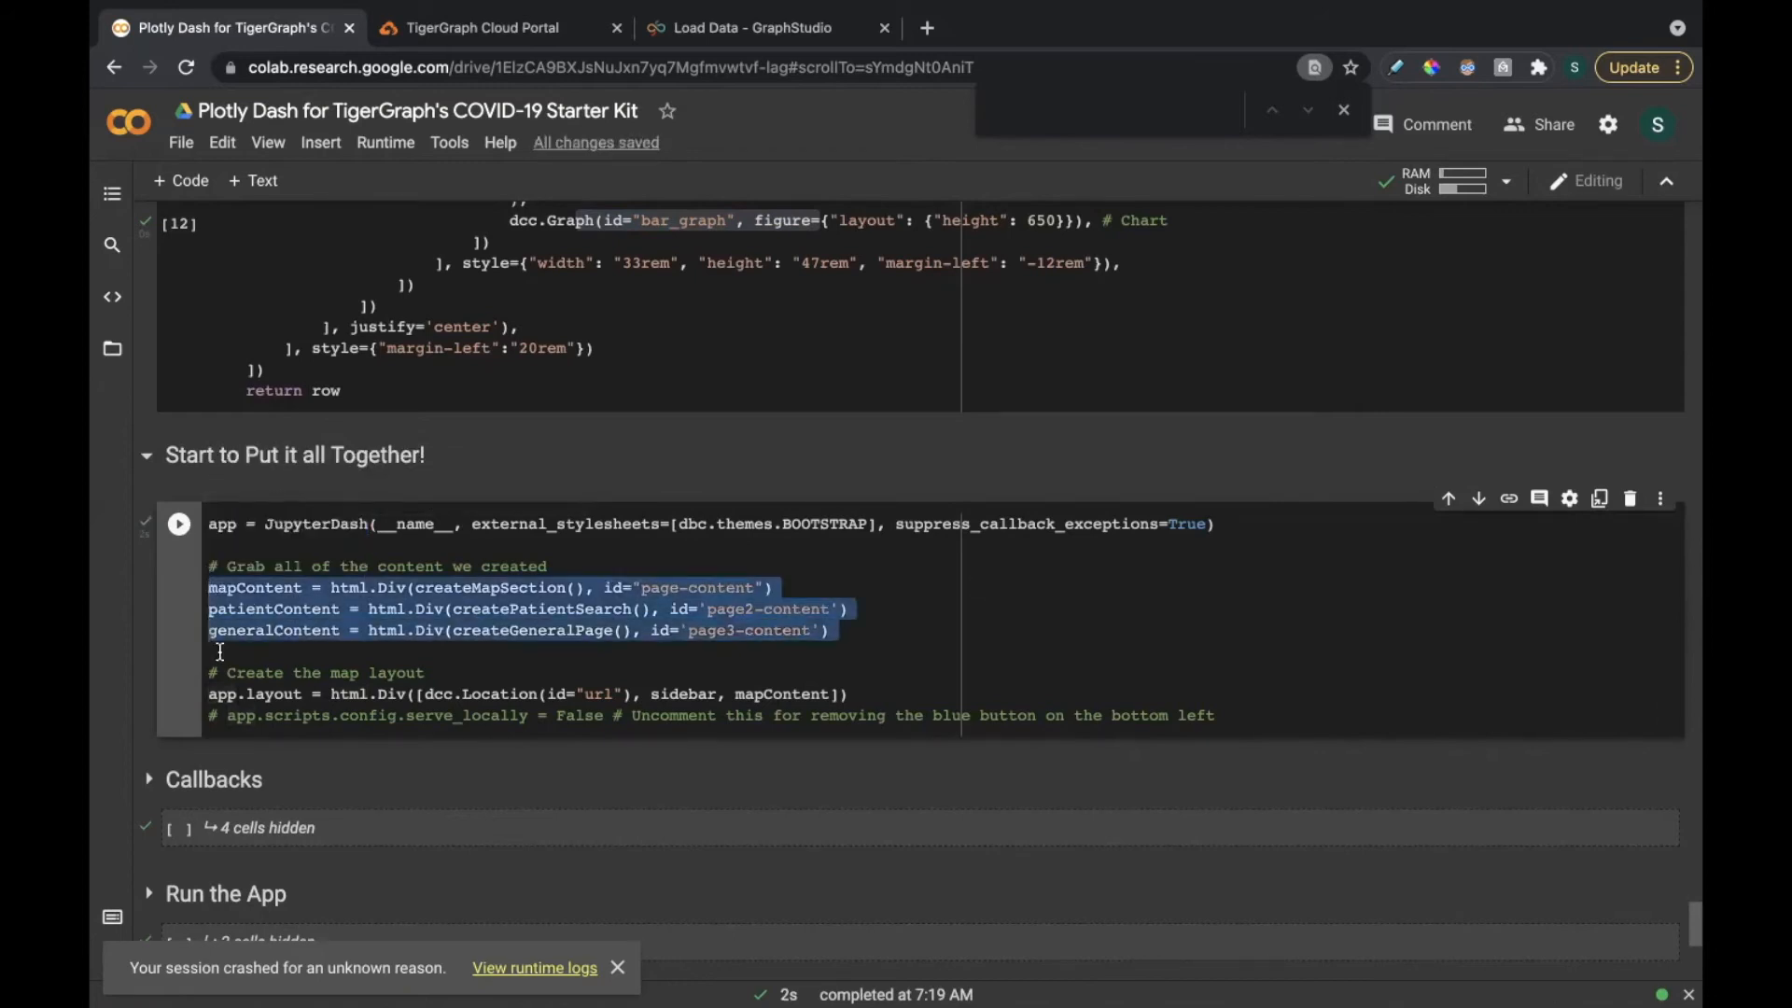
{"action": "left_click", "coordinate": [280, 609]}
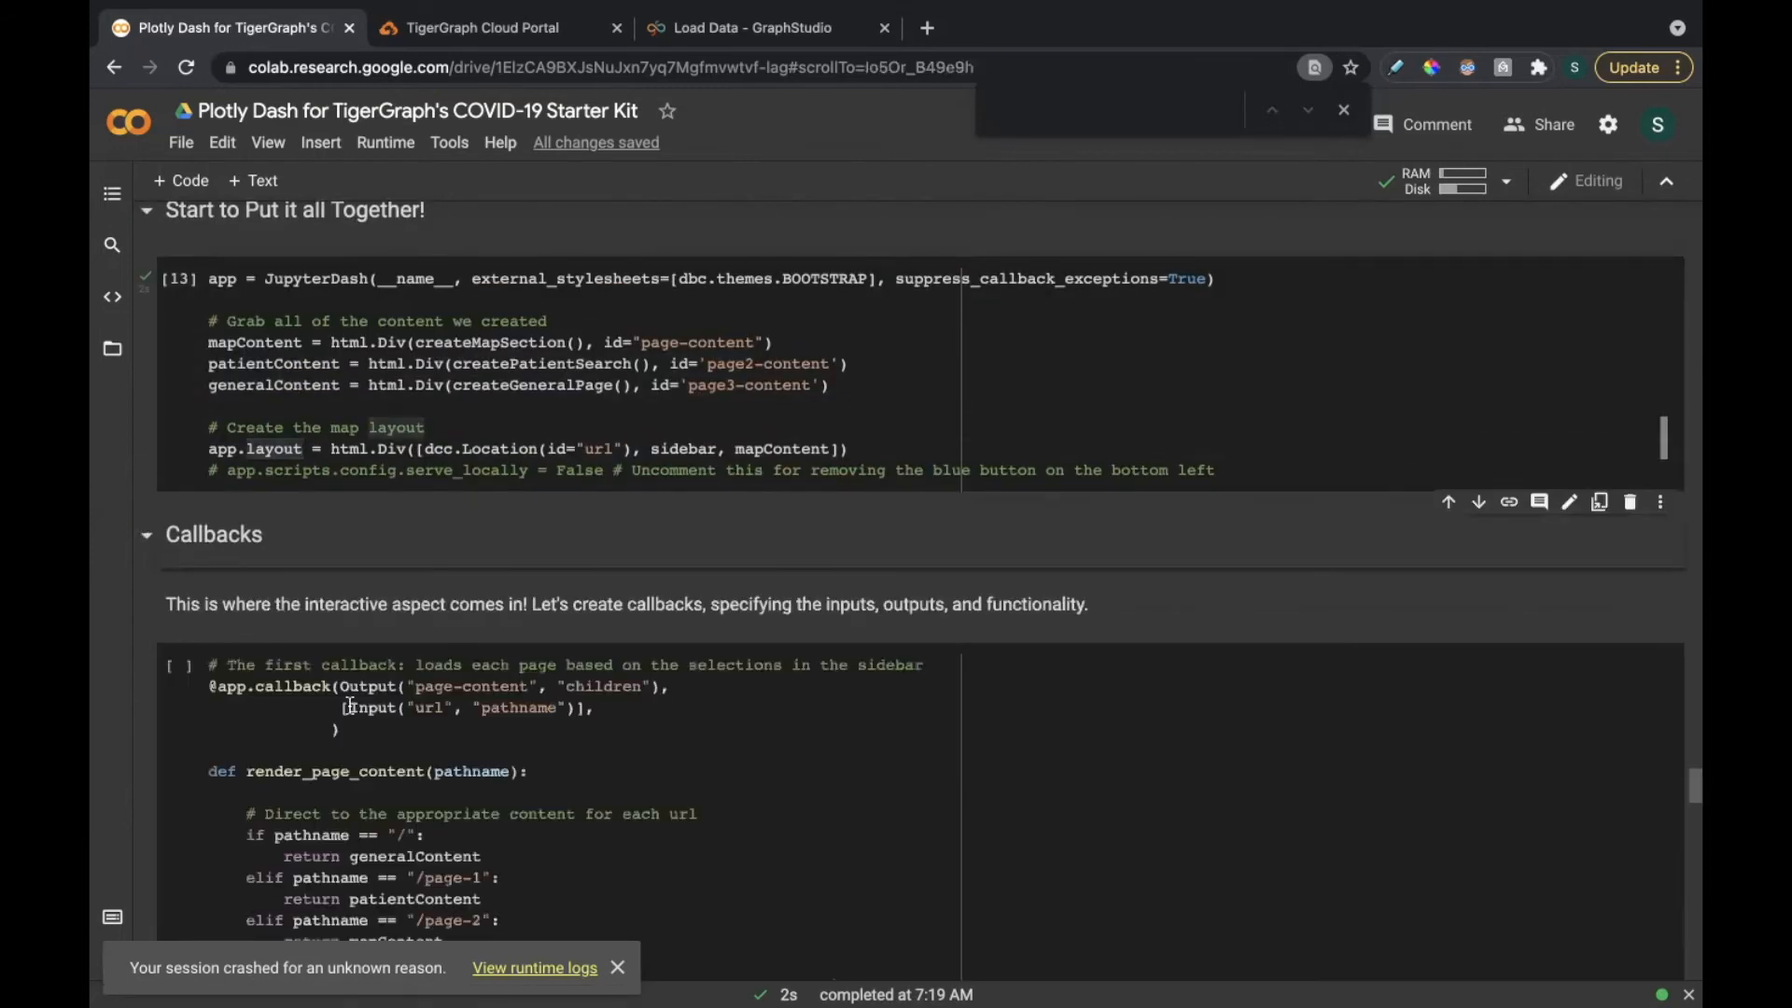
- Review the callbacks up to the map_graph output id
{"action": "scroll", "scroll_direction": "down", "scroll_amount": 3}
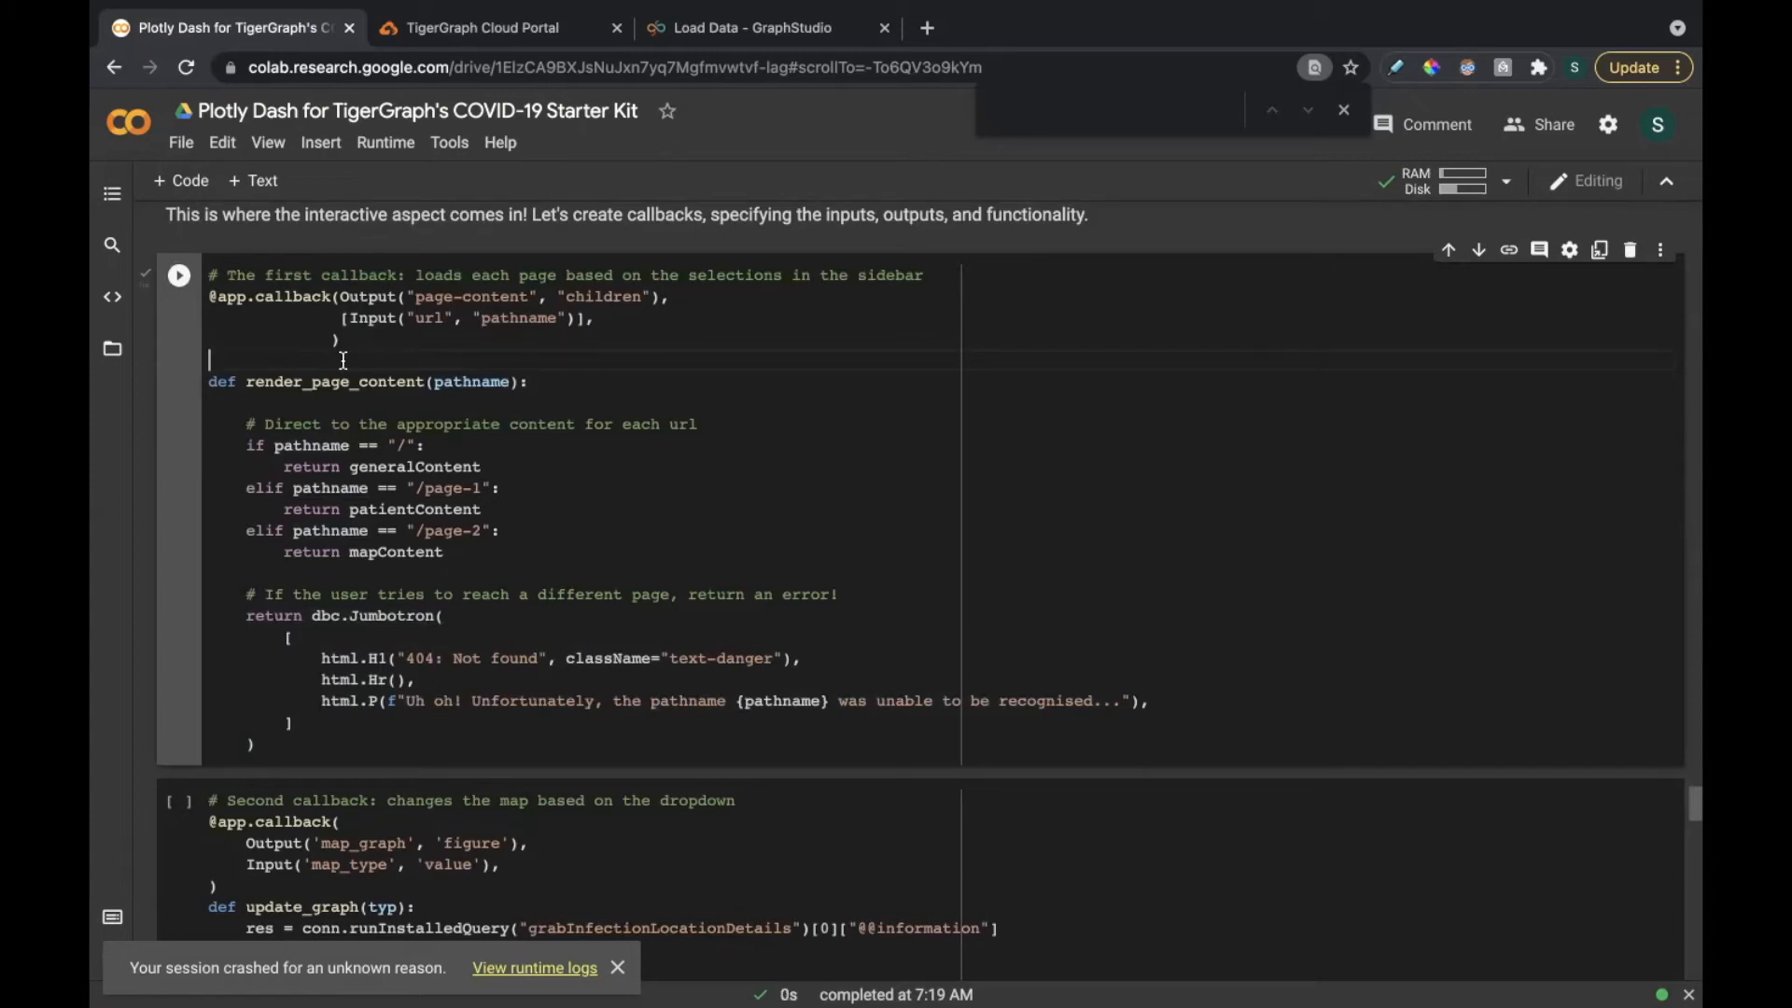
{"action": "mouse_move", "coordinate": [467, 549]}
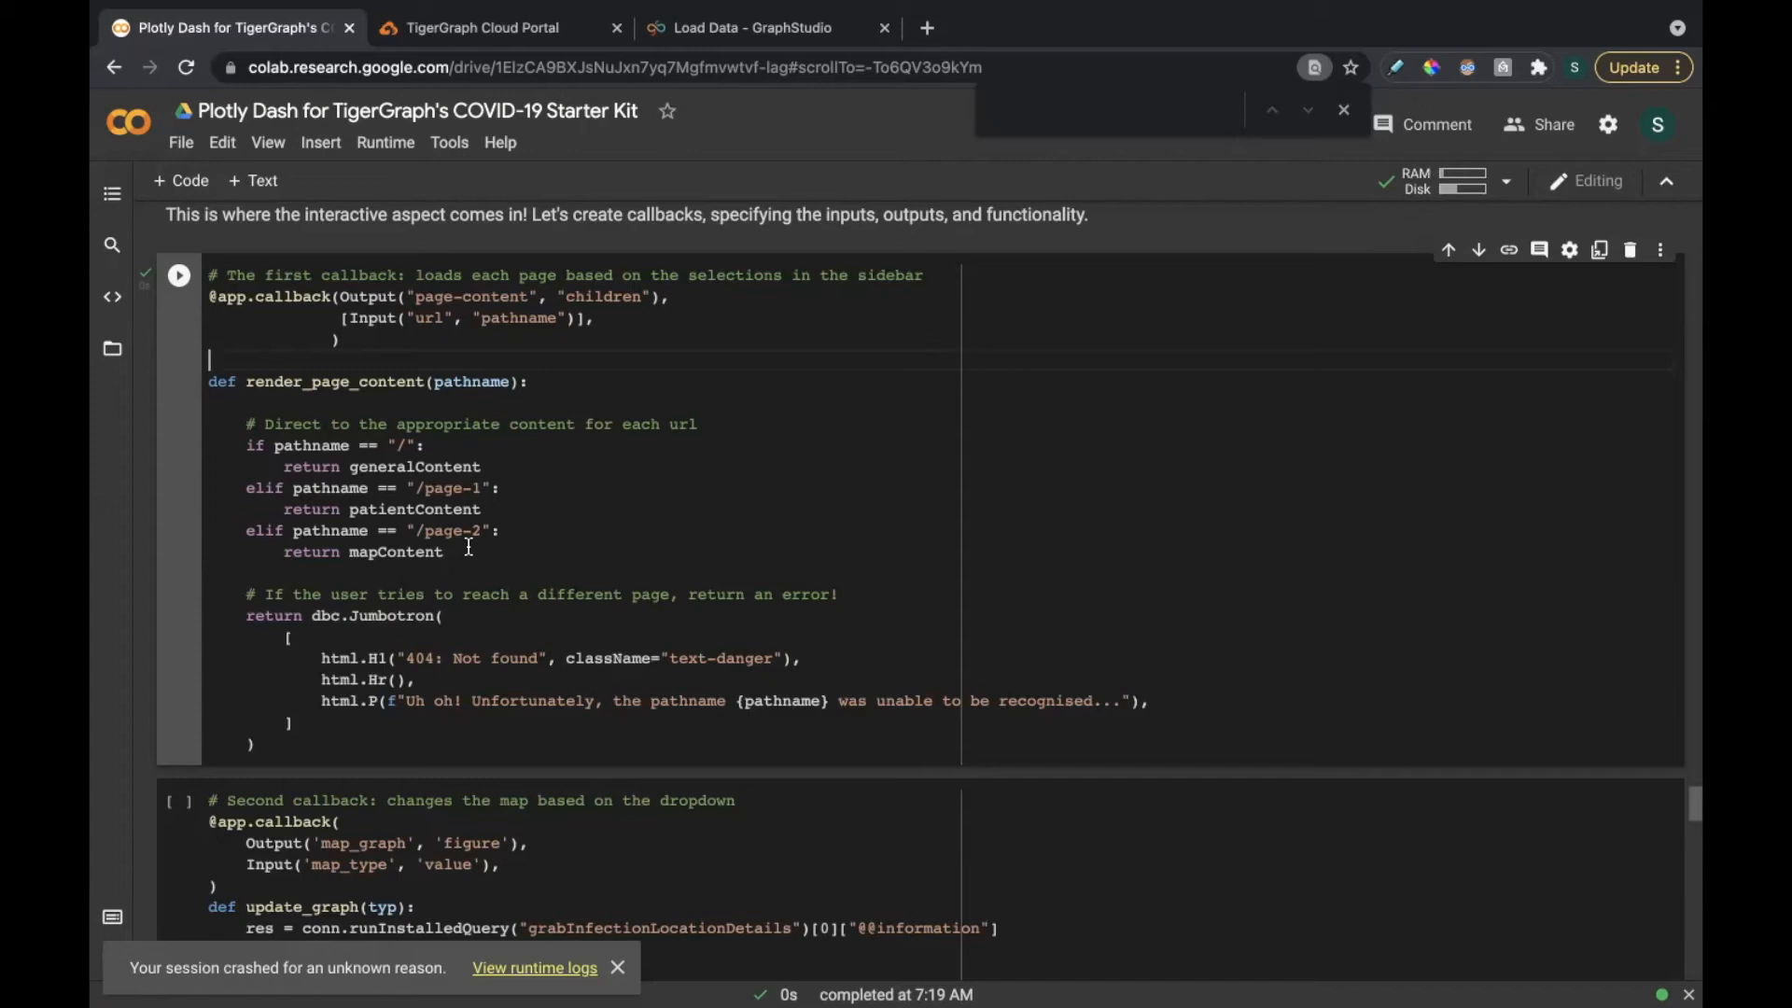
{"action": "scroll", "scroll_direction": "down", "scroll_amount": 3}
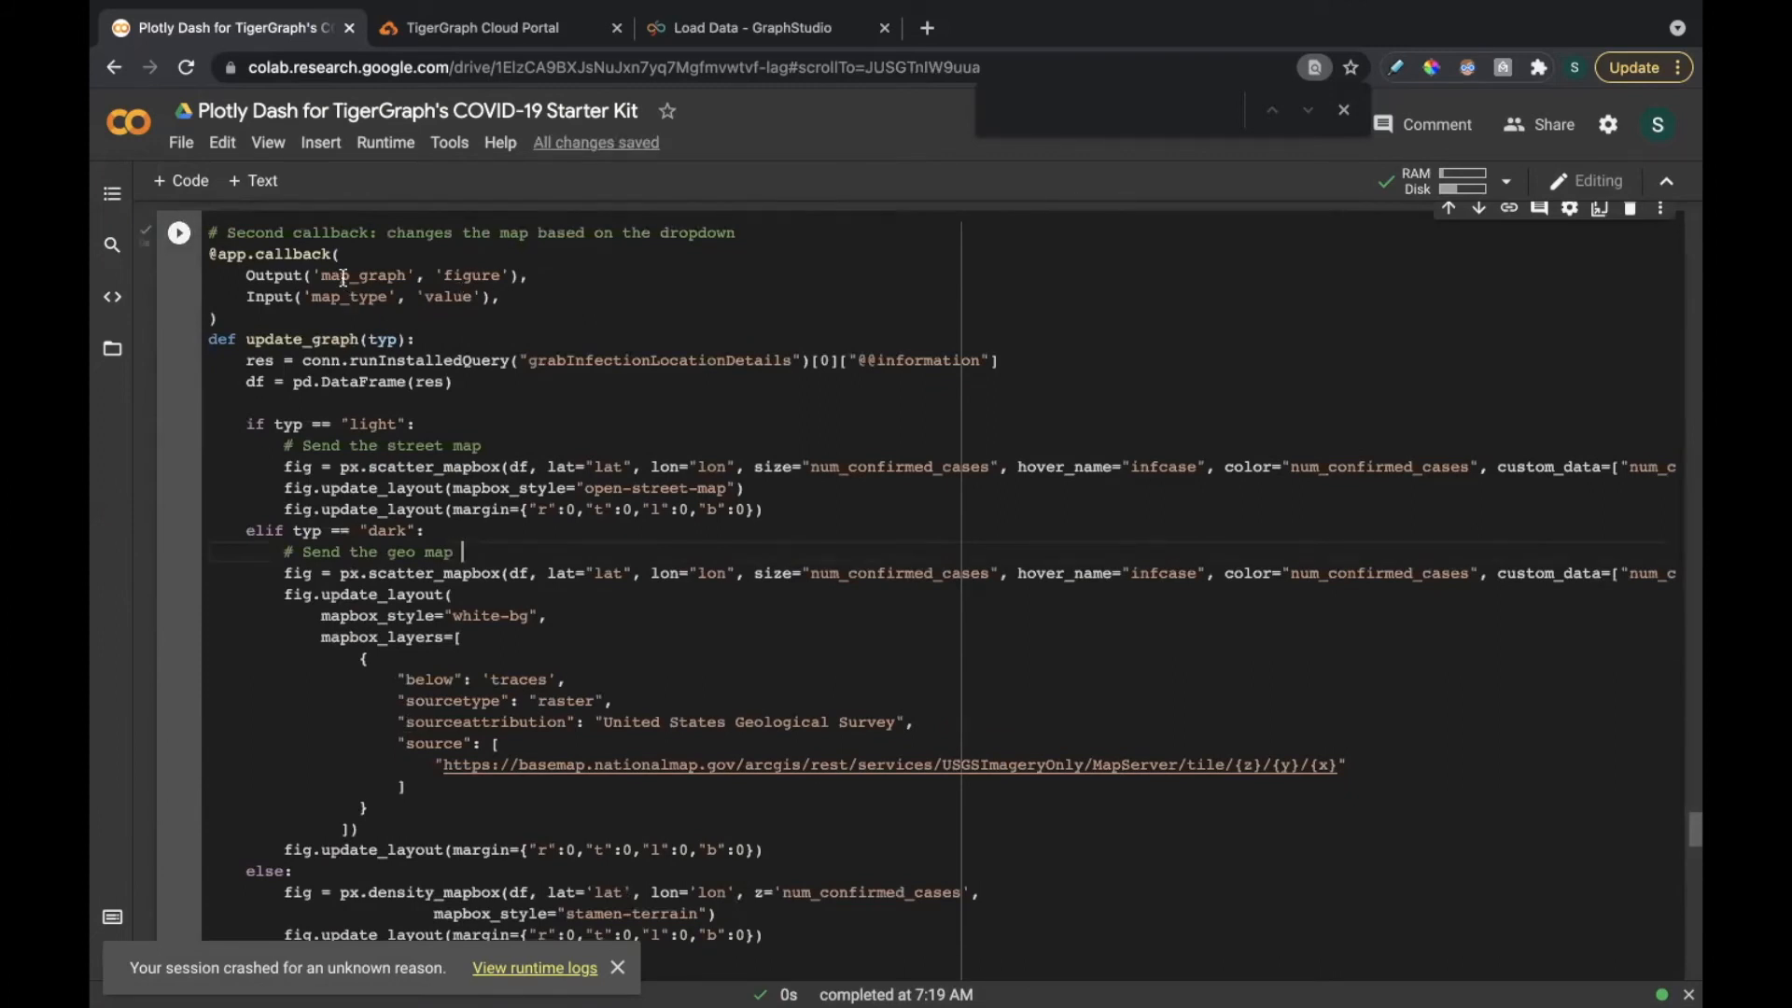
{"action": "double_click", "coordinate": [348, 297]}
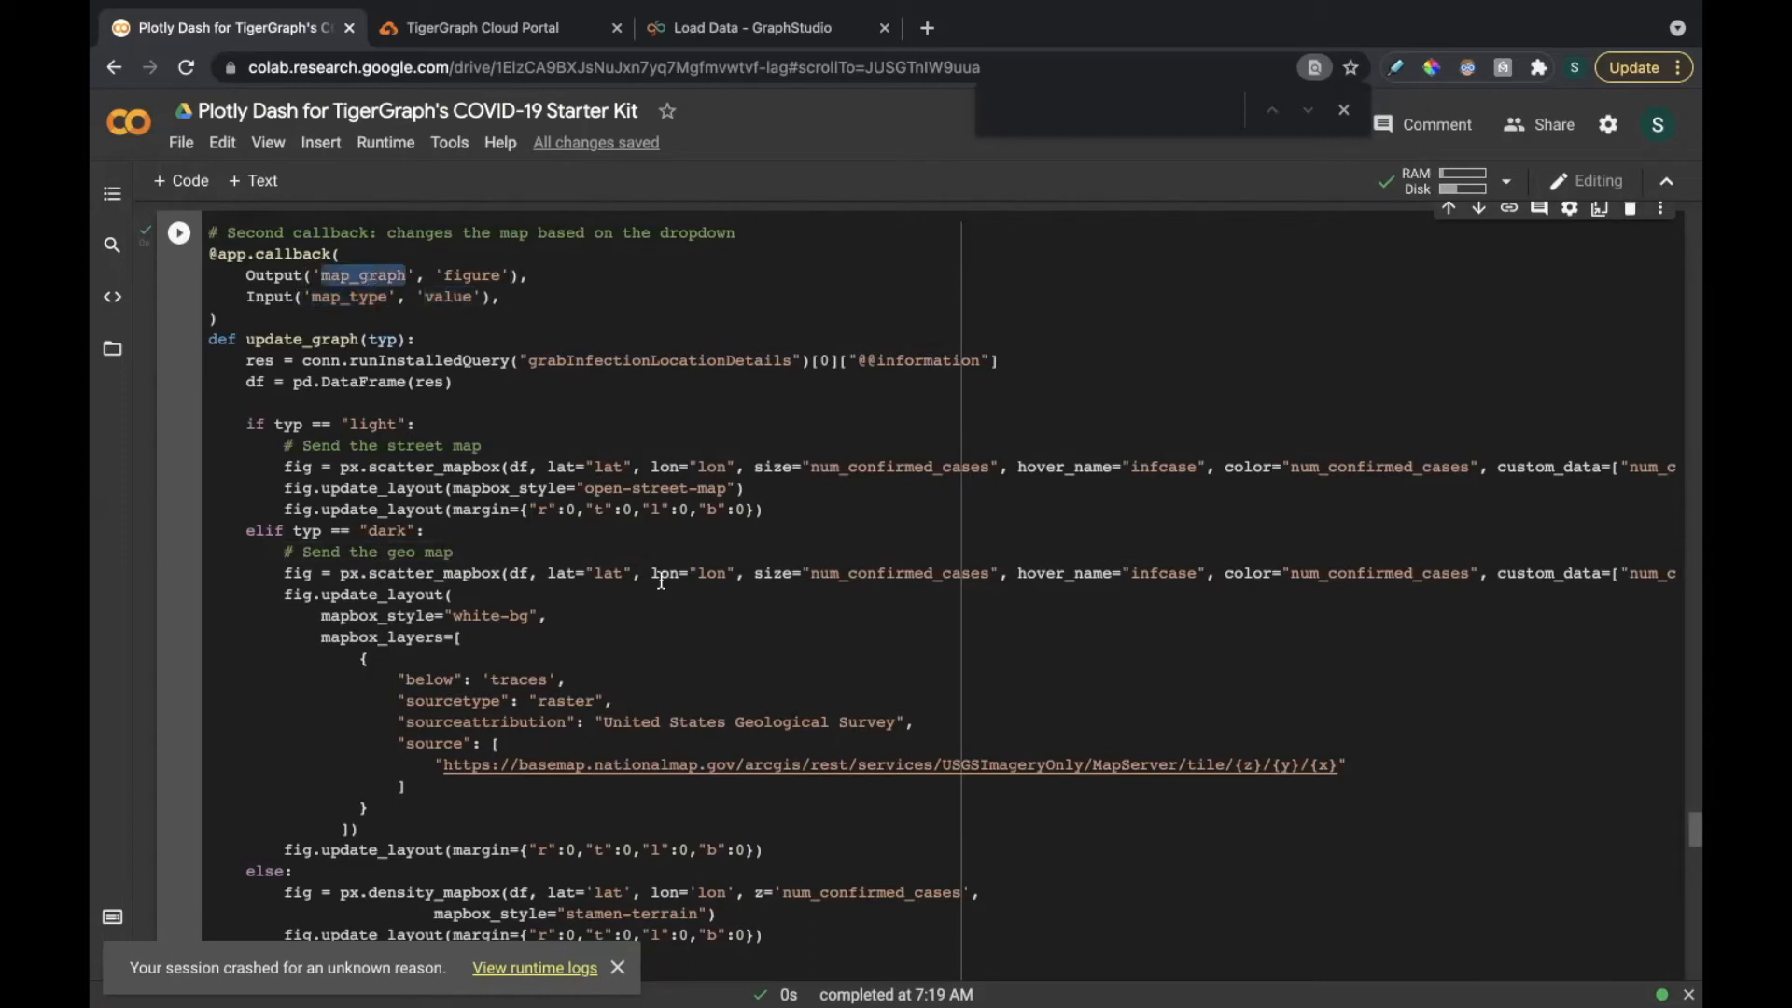
{"action": "scroll", "scroll_direction": "down", "scroll_amount": 3}
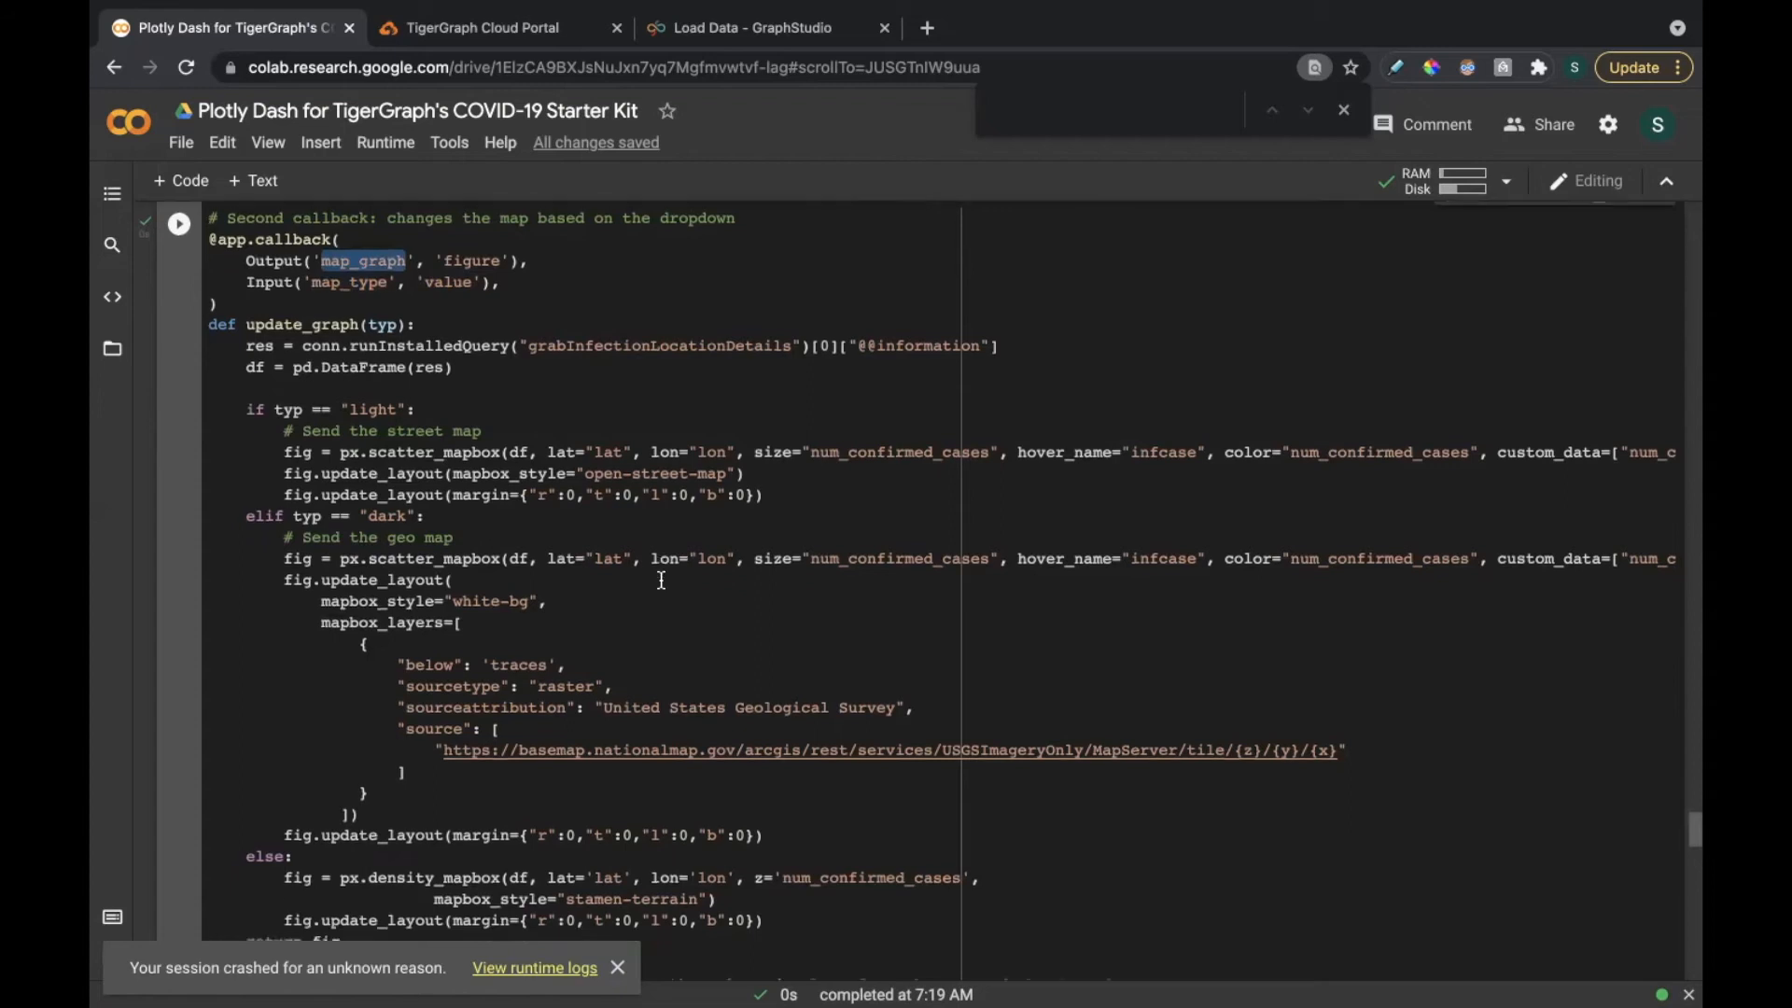
- Run the third callback highlighting its graph_options input and reach the fourth callback
{"action": "scroll", "scroll_direction": "down", "scroll_amount": 3}
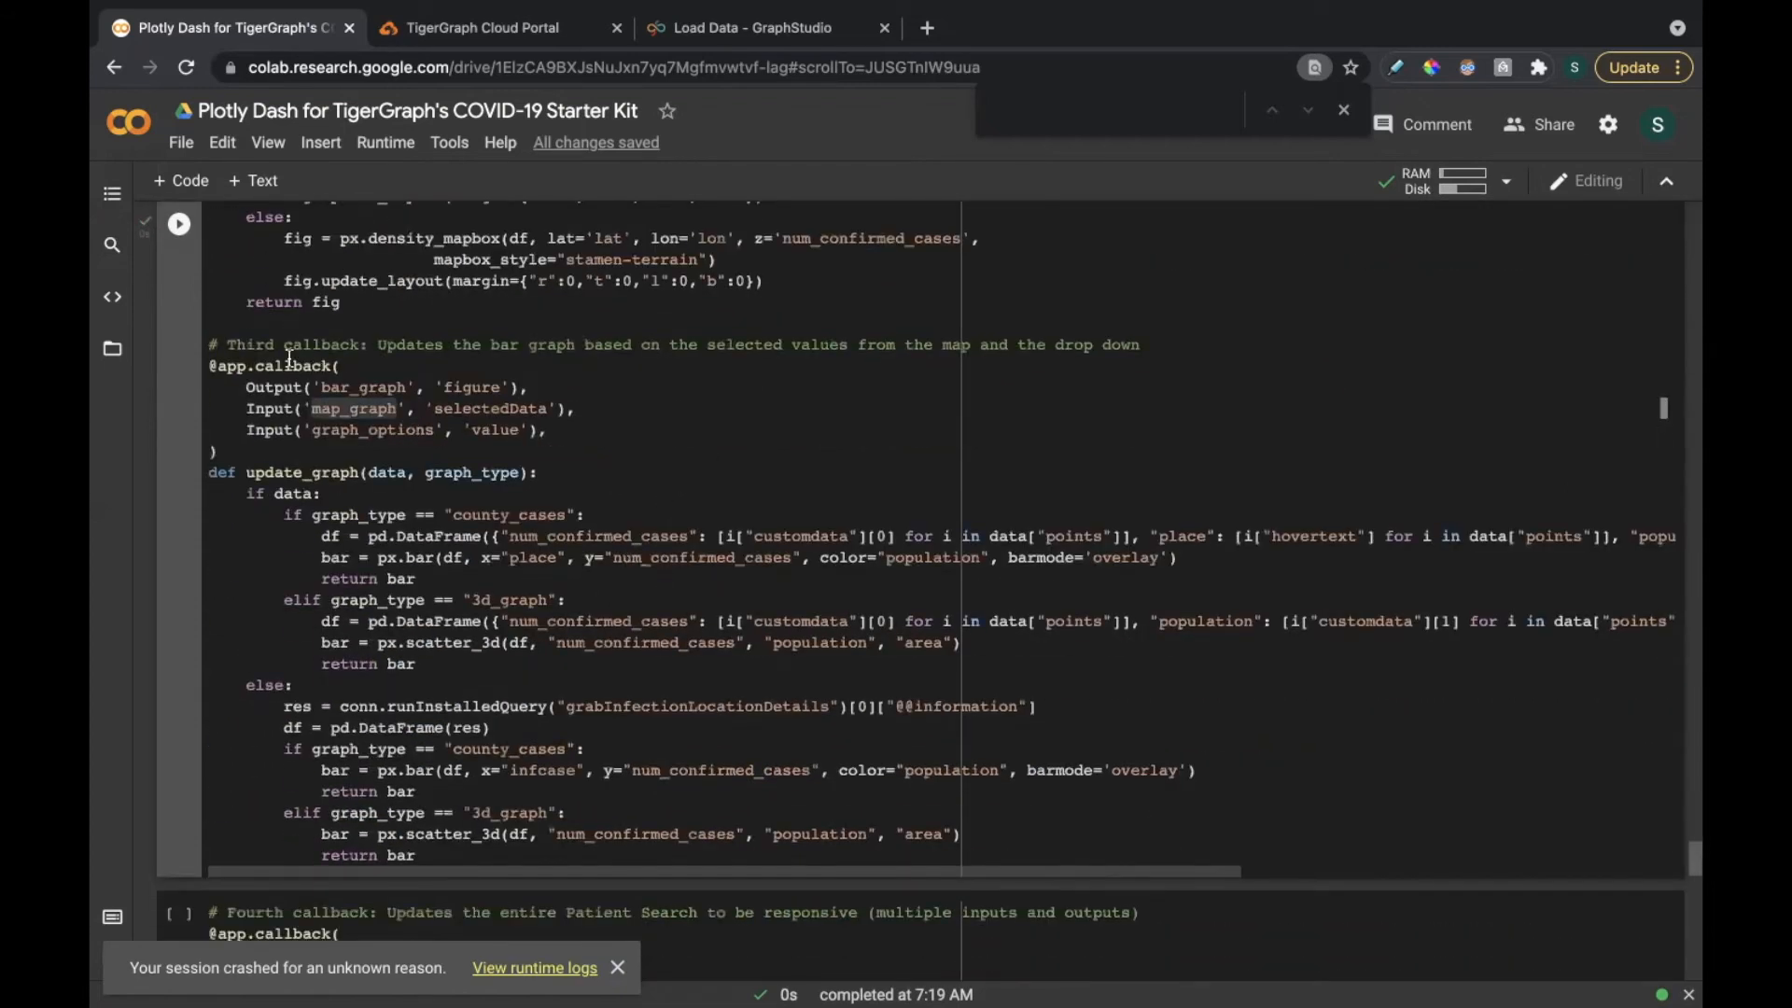
{"action": "mouse_move", "coordinate": [326, 430]}
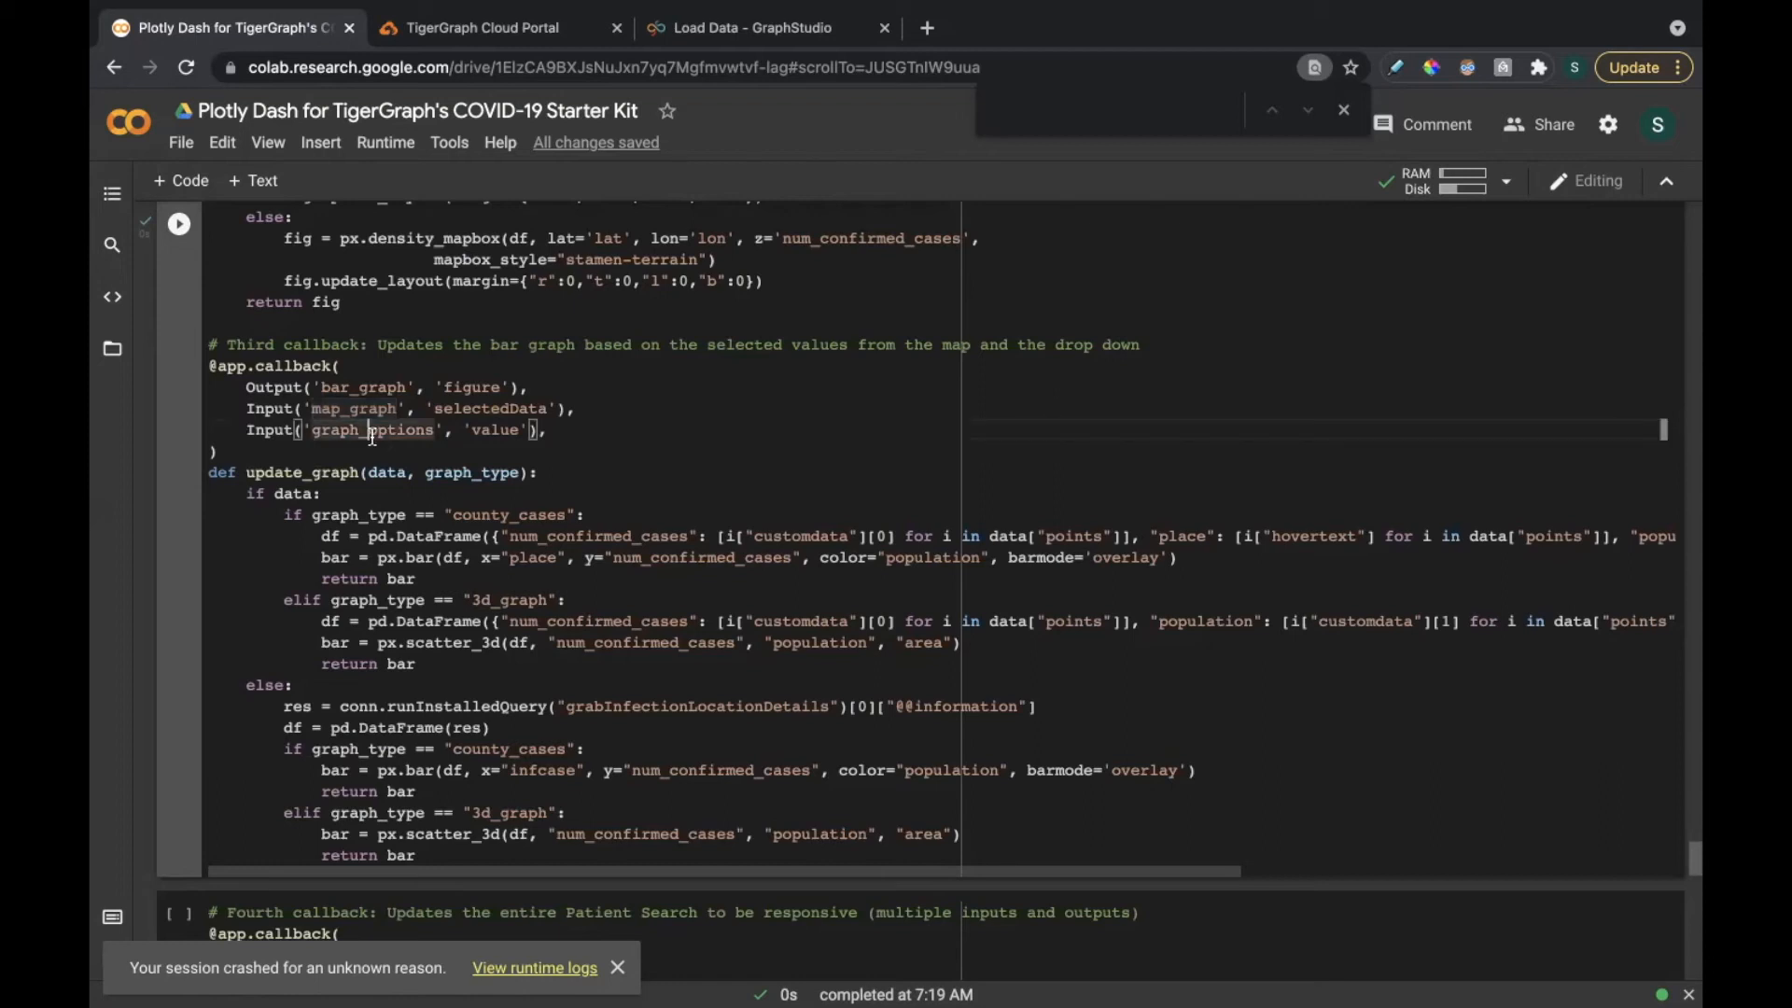
{"action": "double_click", "coordinate": [369, 430]}
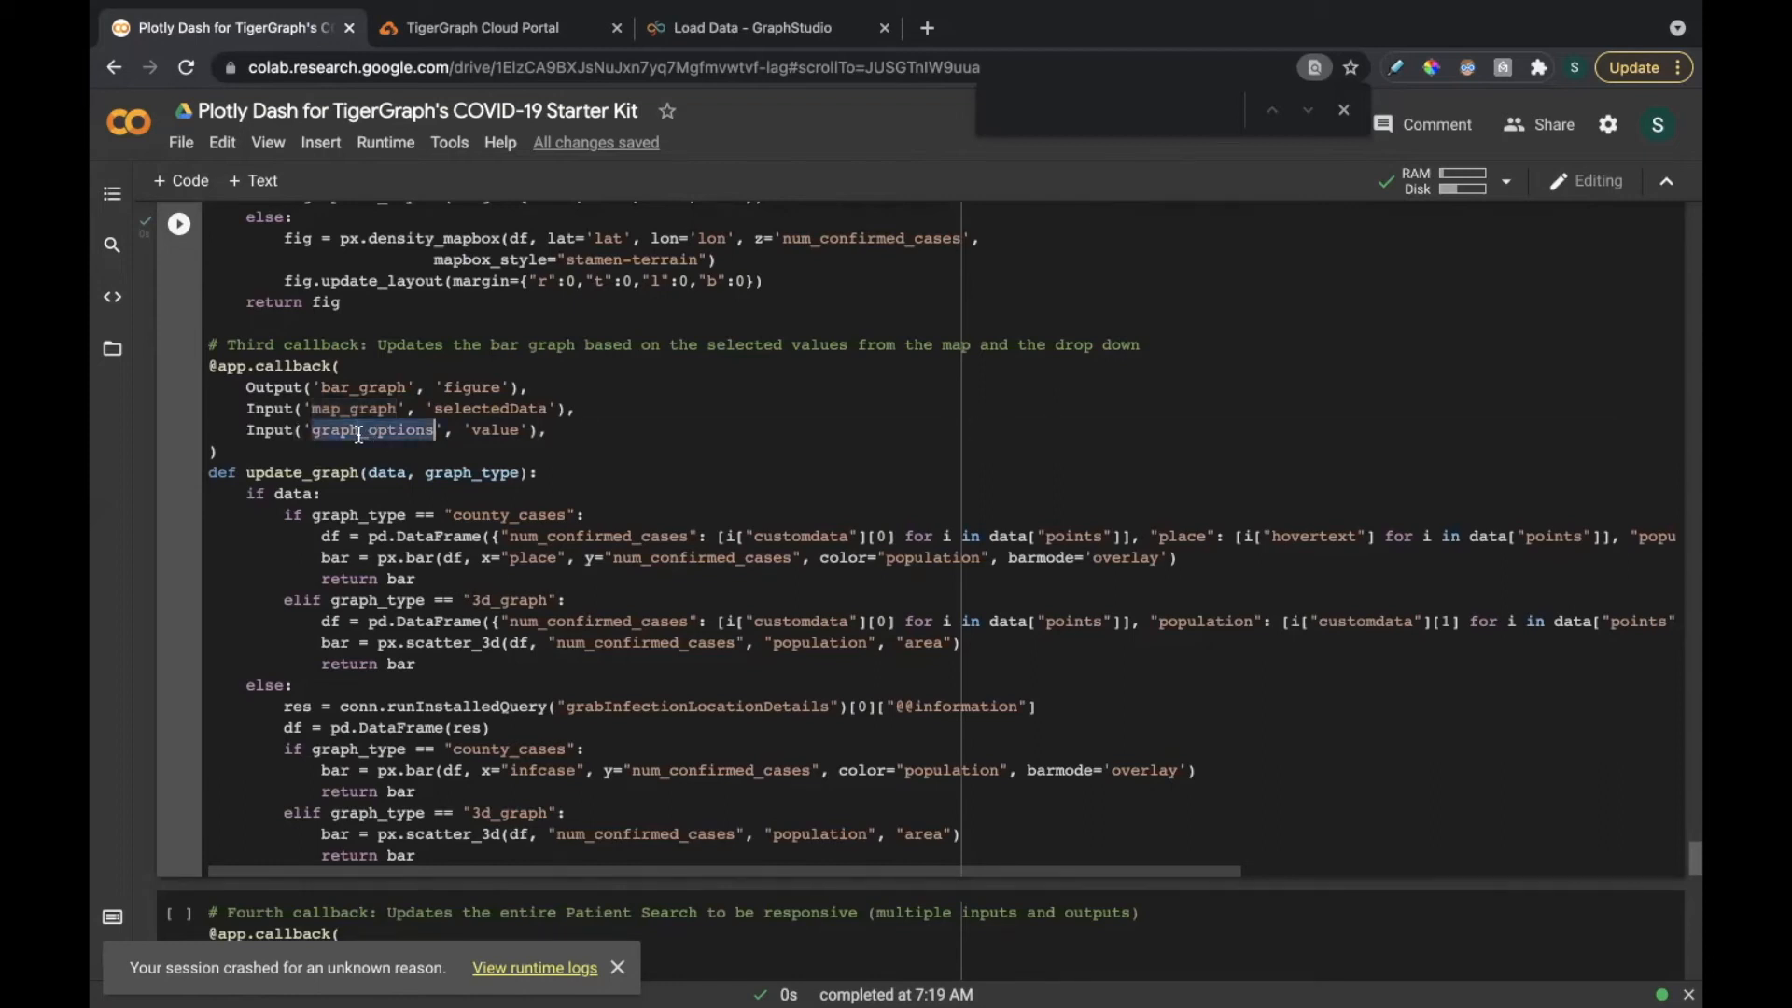
{"action": "double_click", "coordinate": [355, 409]}
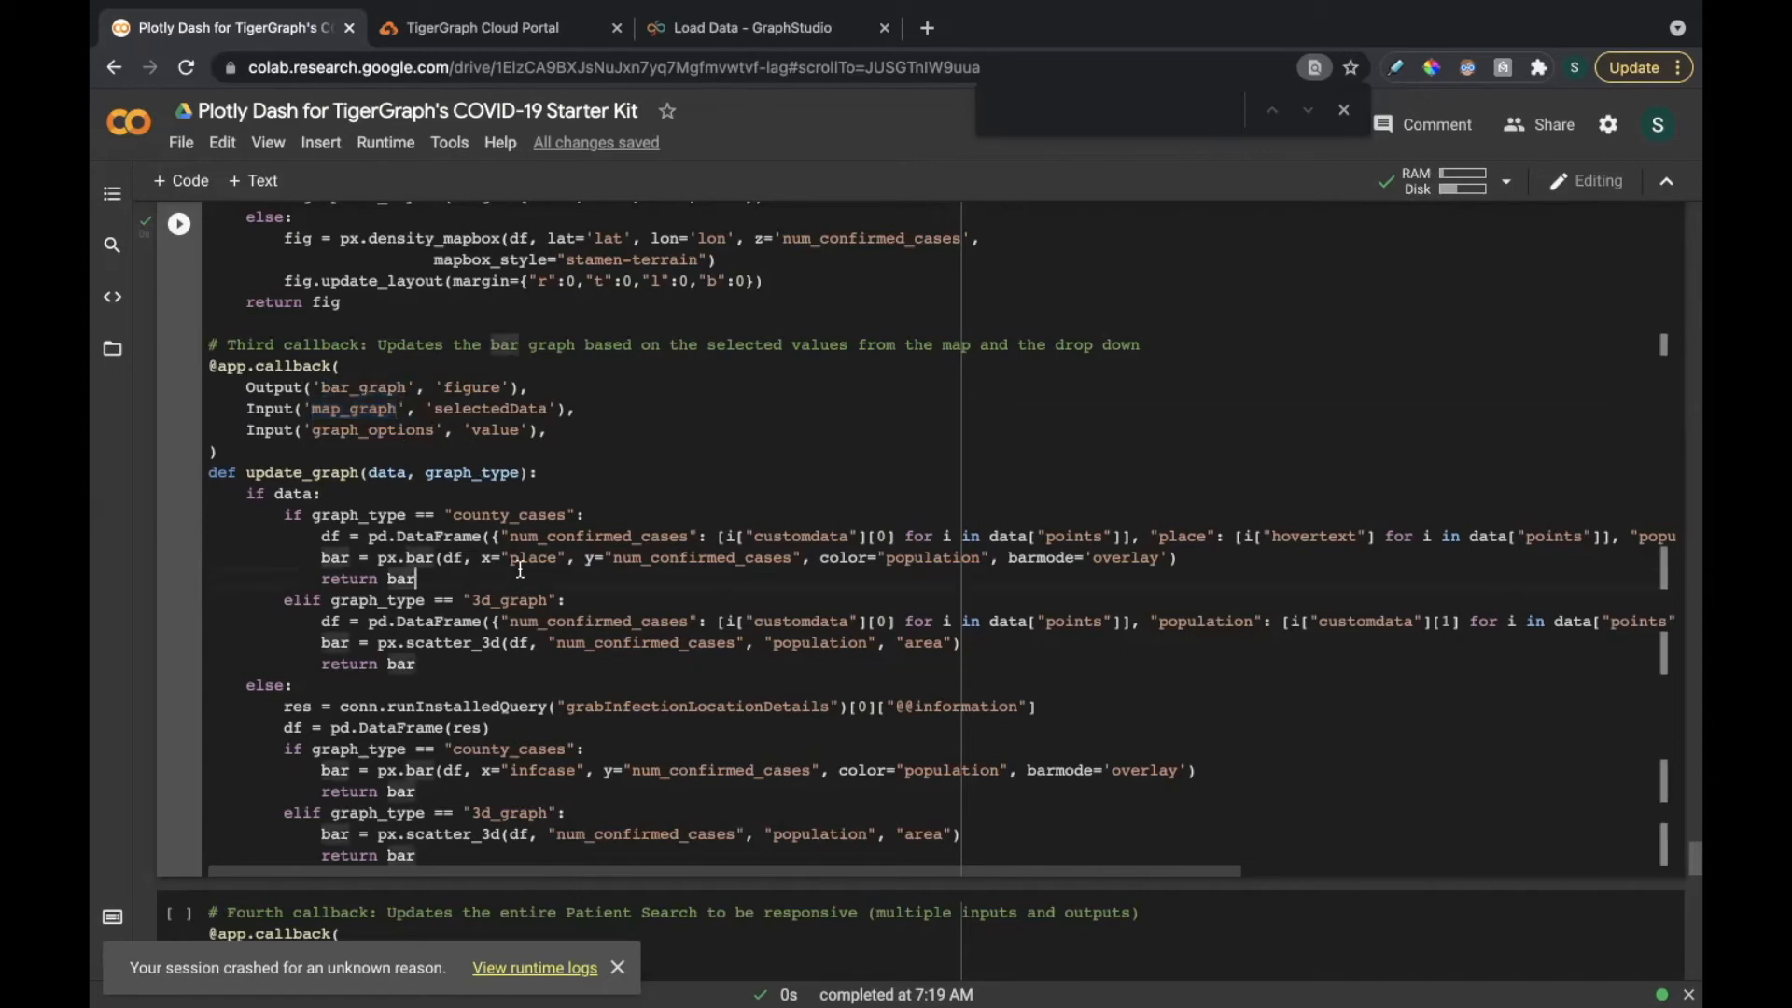
{"action": "scroll", "scroll_direction": "down", "scroll_amount": 3}
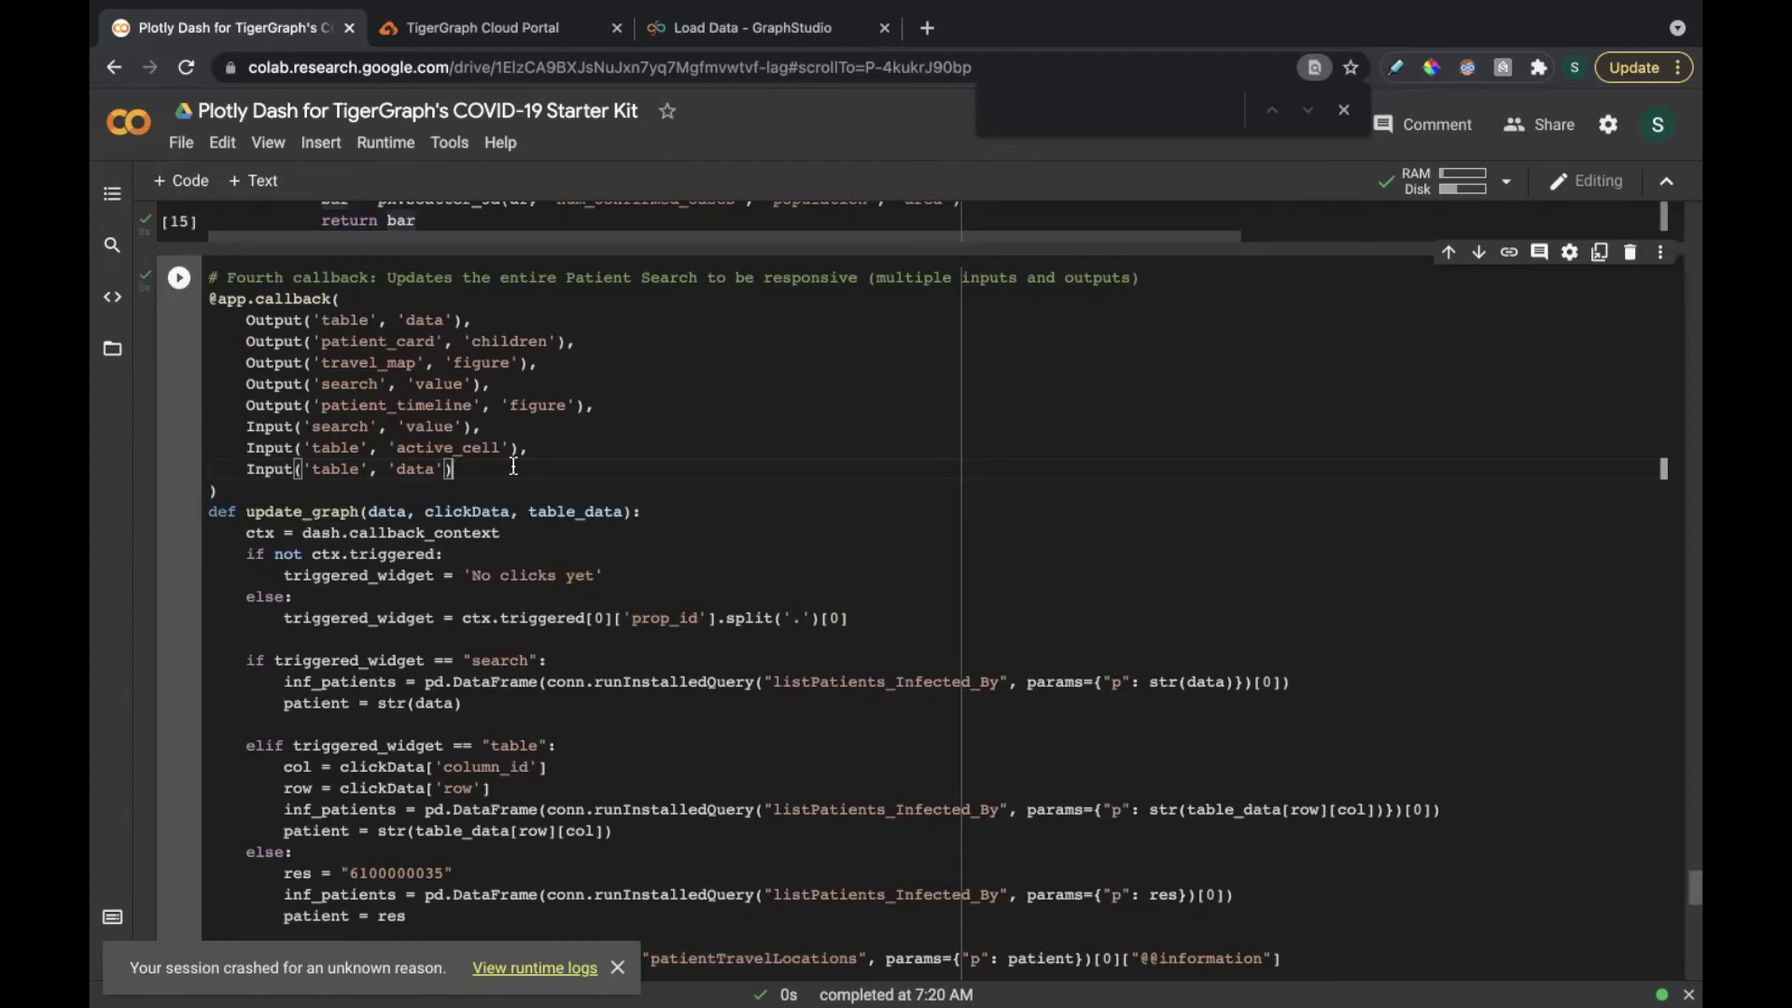
{"action": "mouse_move", "coordinate": [659, 397]}
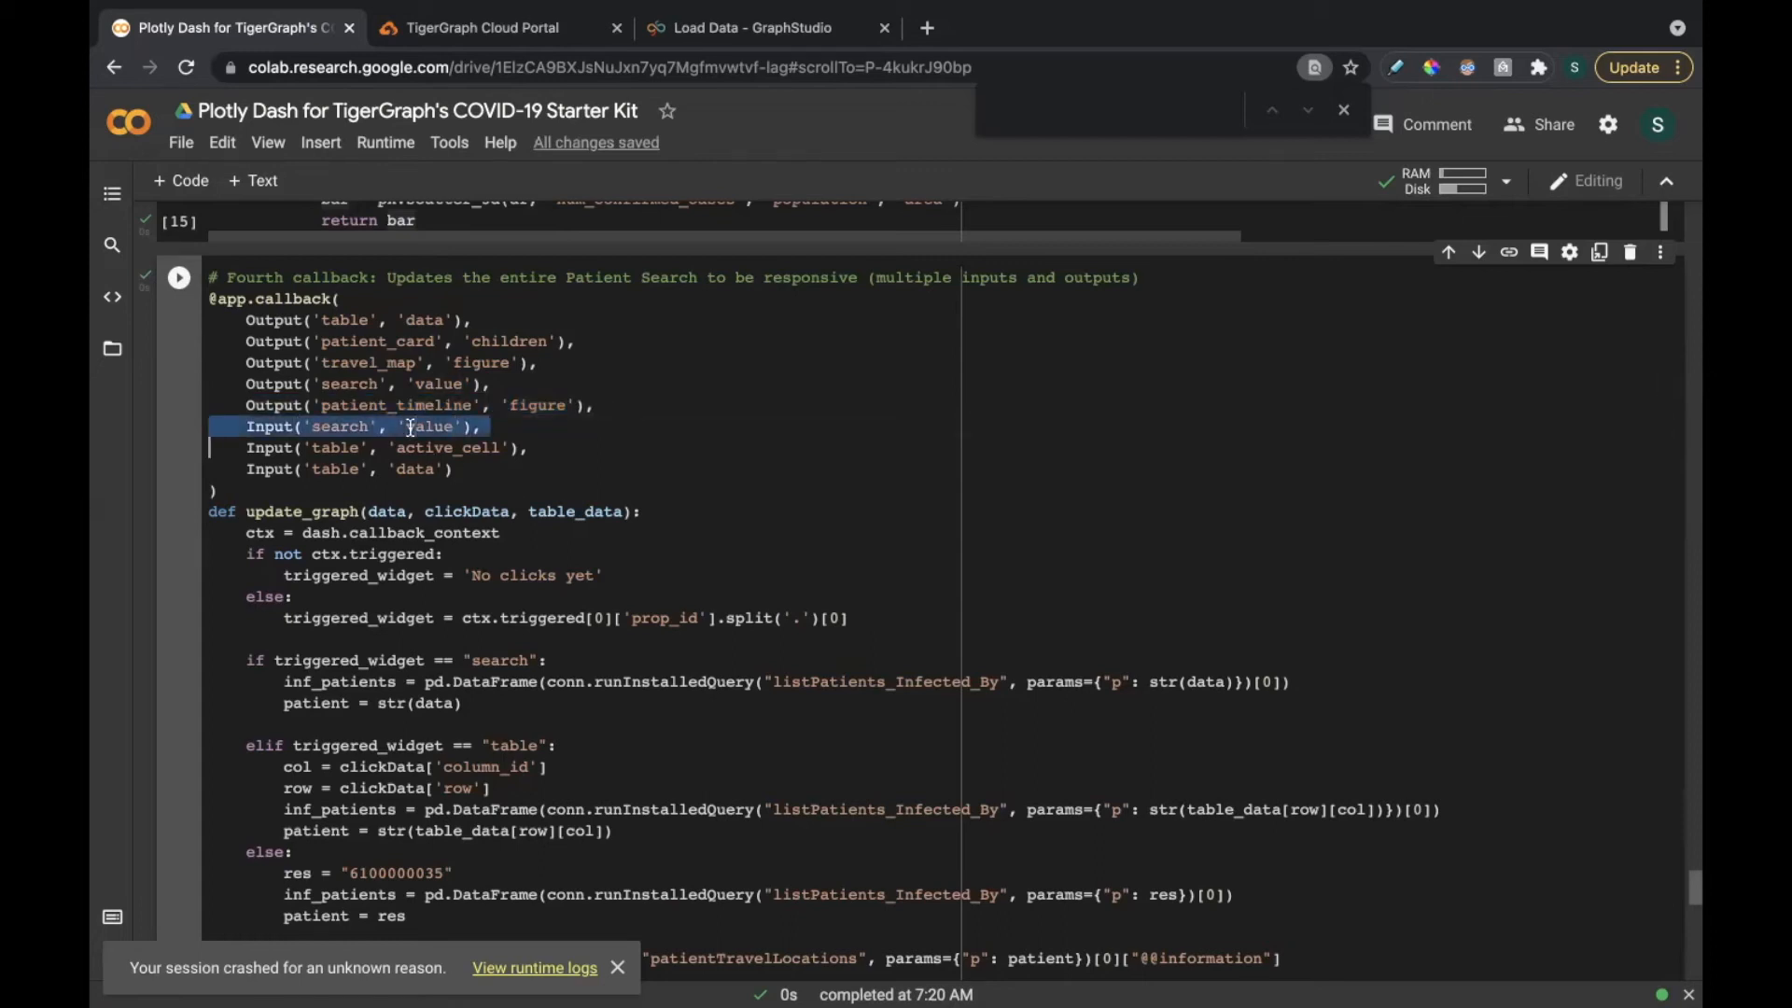
{"action": "left_click", "coordinate": [395, 448]}
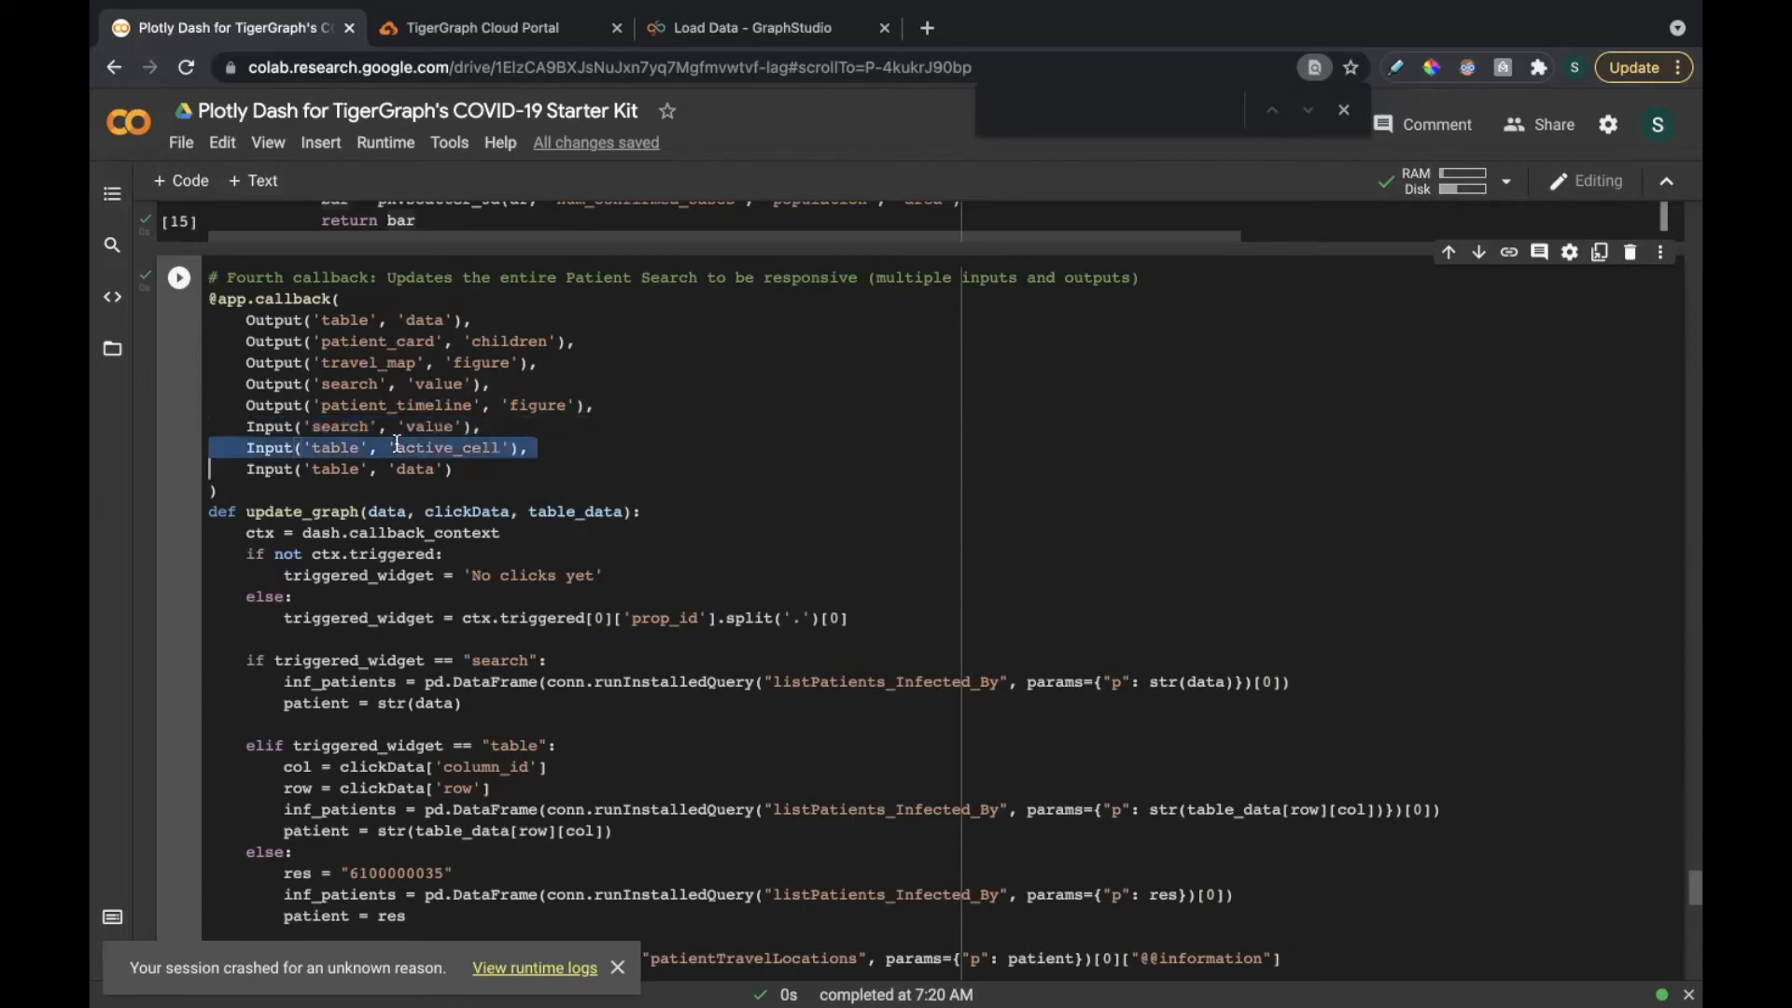
{"action": "double_click", "coordinate": [334, 448]}
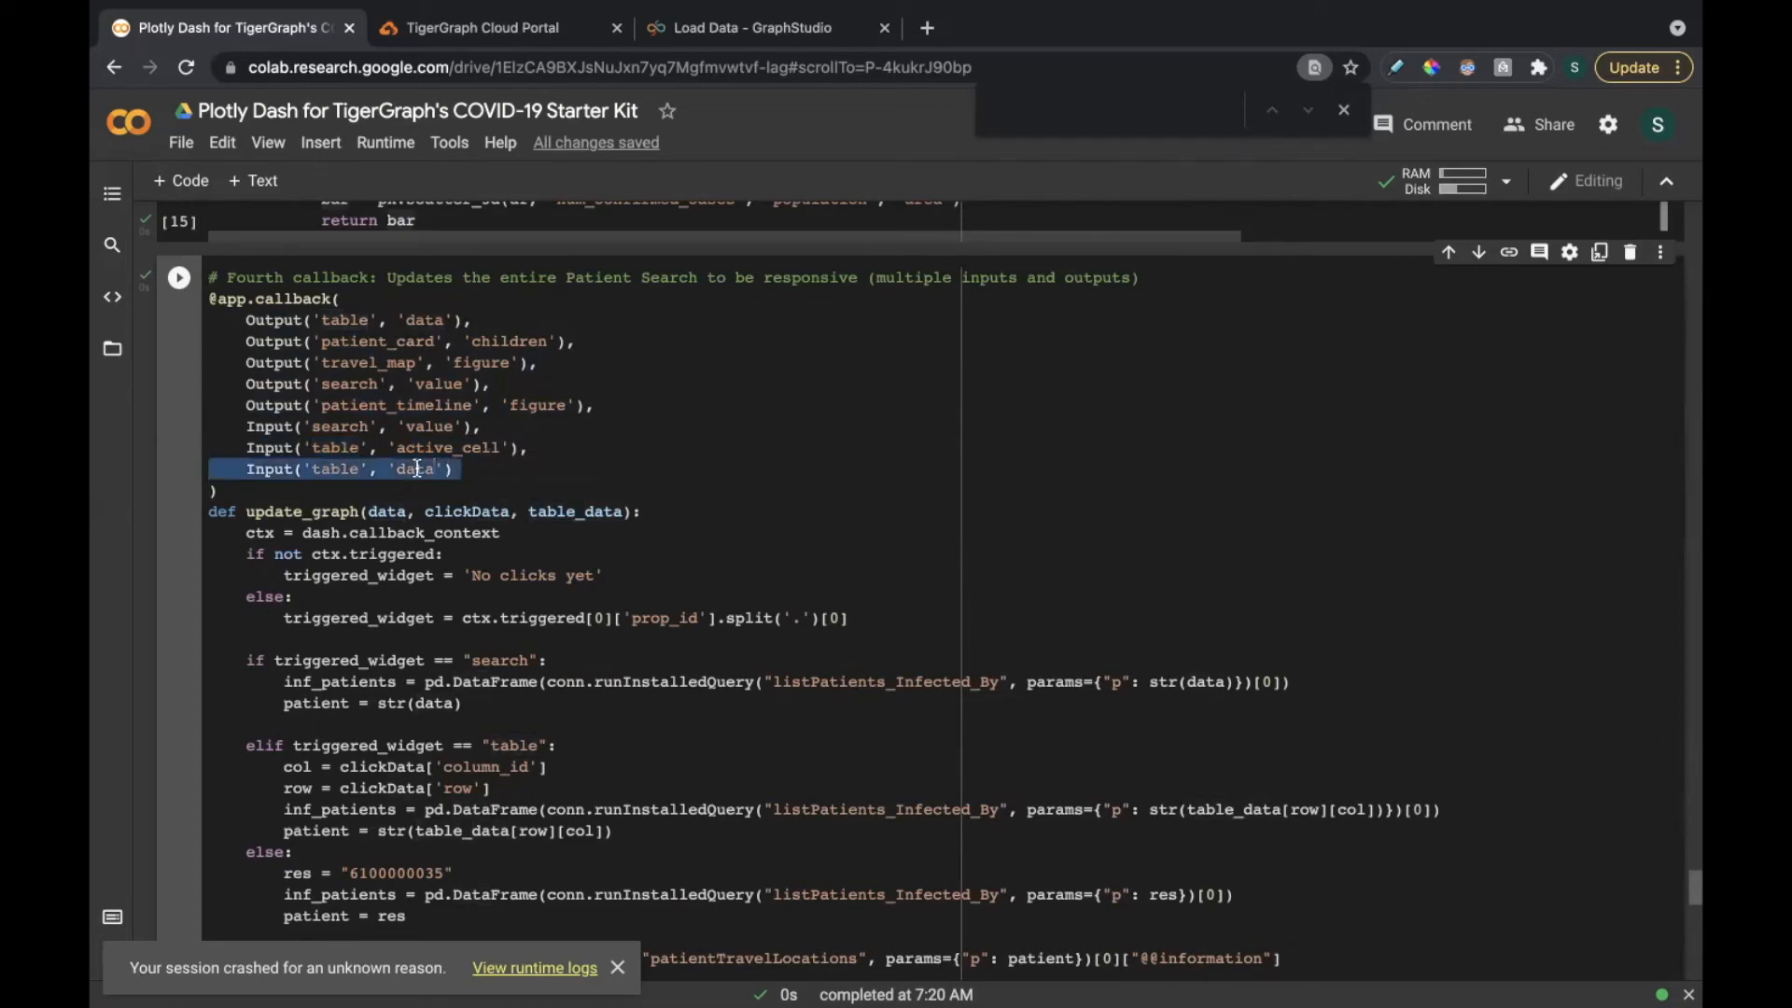
{"action": "scroll", "scroll_direction": "down", "scroll_amount": 3}
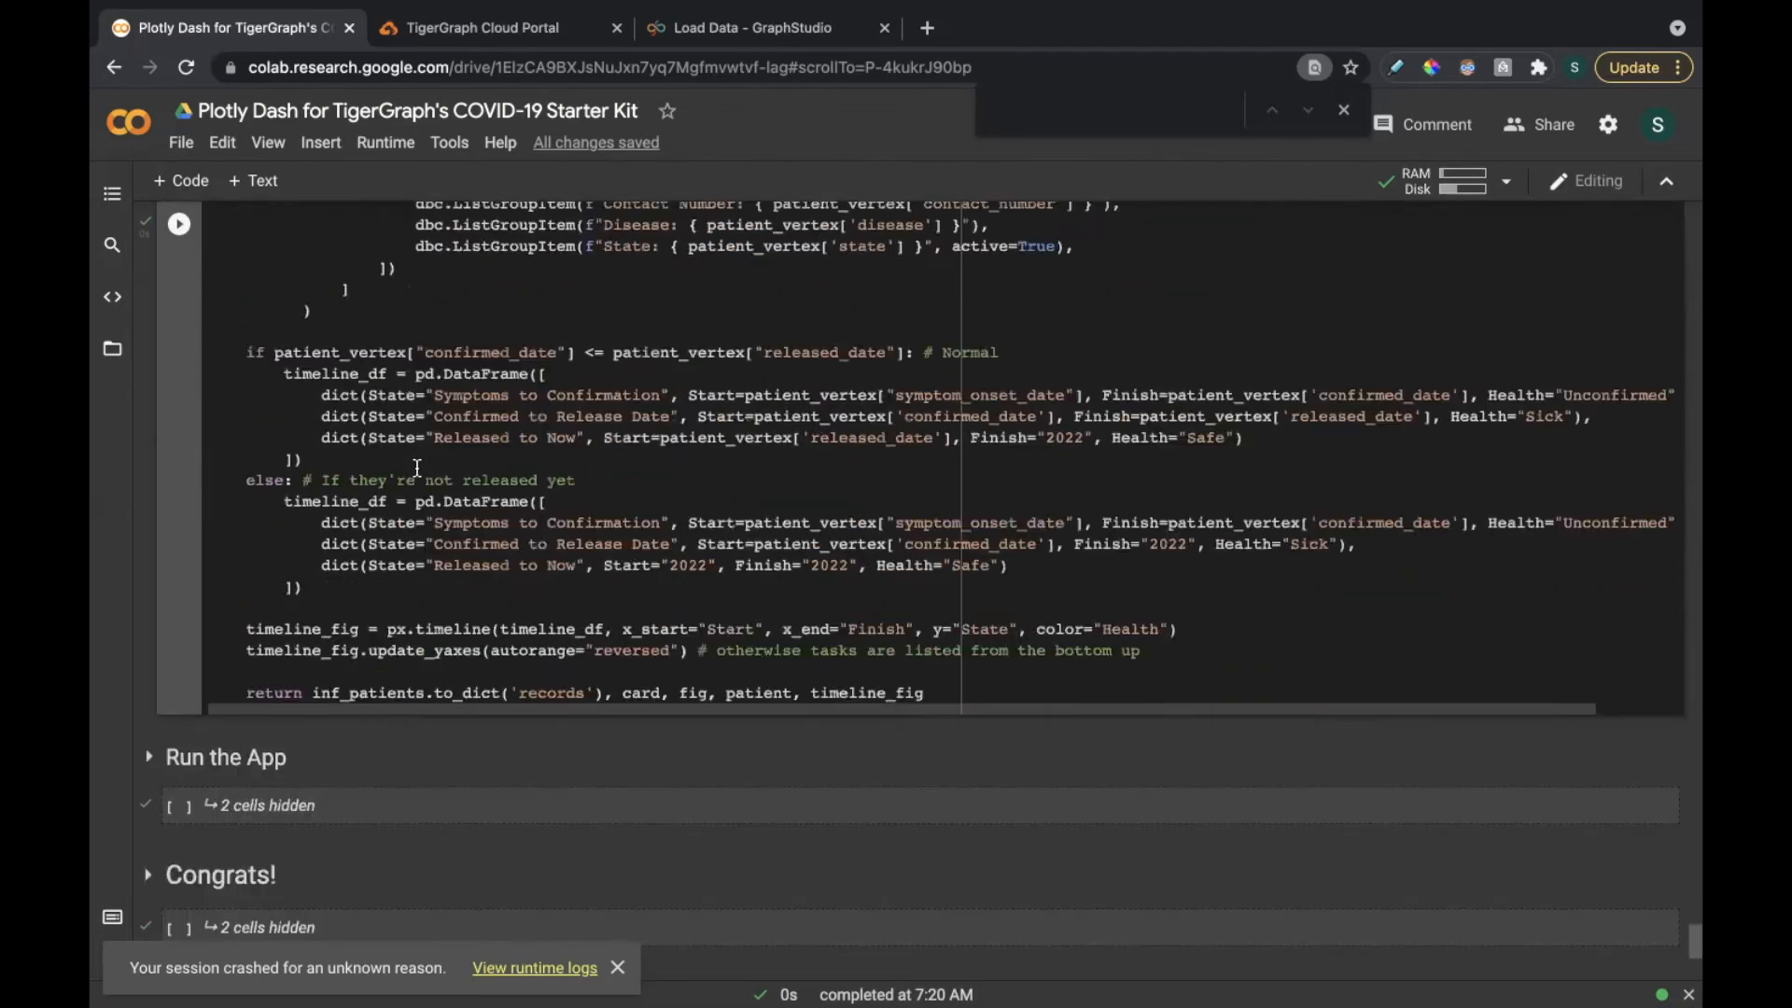
{"action": "scroll", "scroll_direction": "down", "scroll_amount": 3}
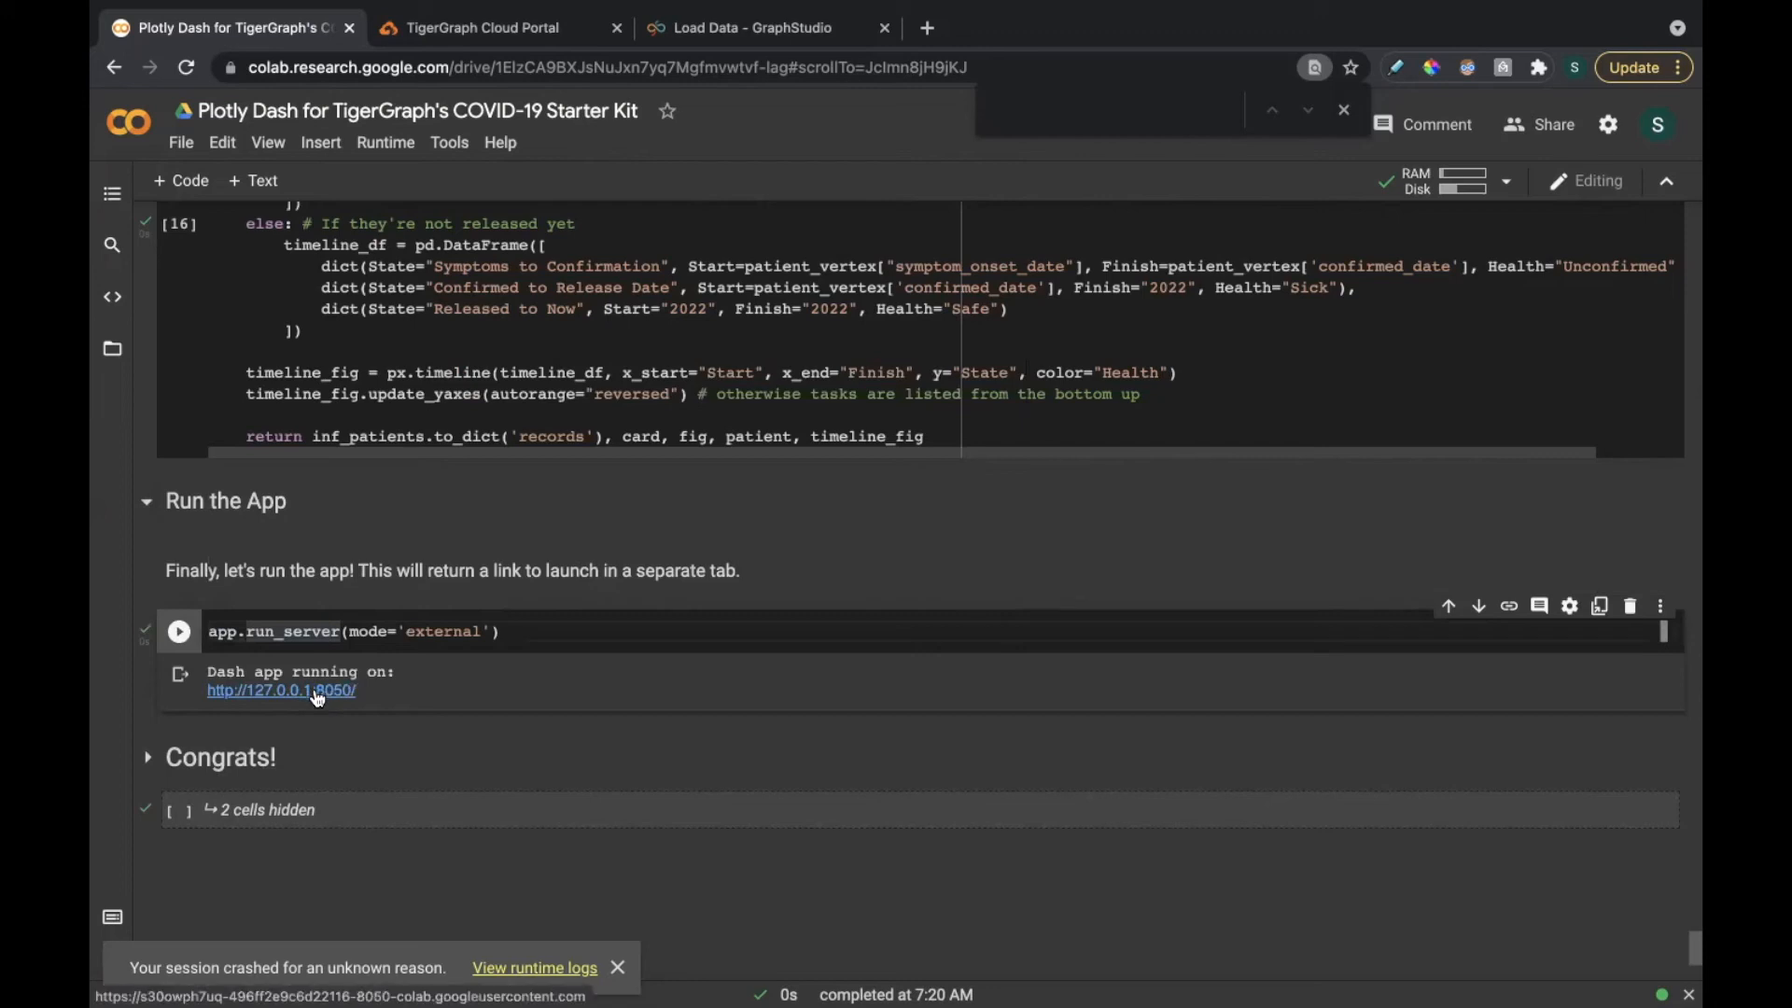
{"action": "left_click", "coordinate": [280, 690]}
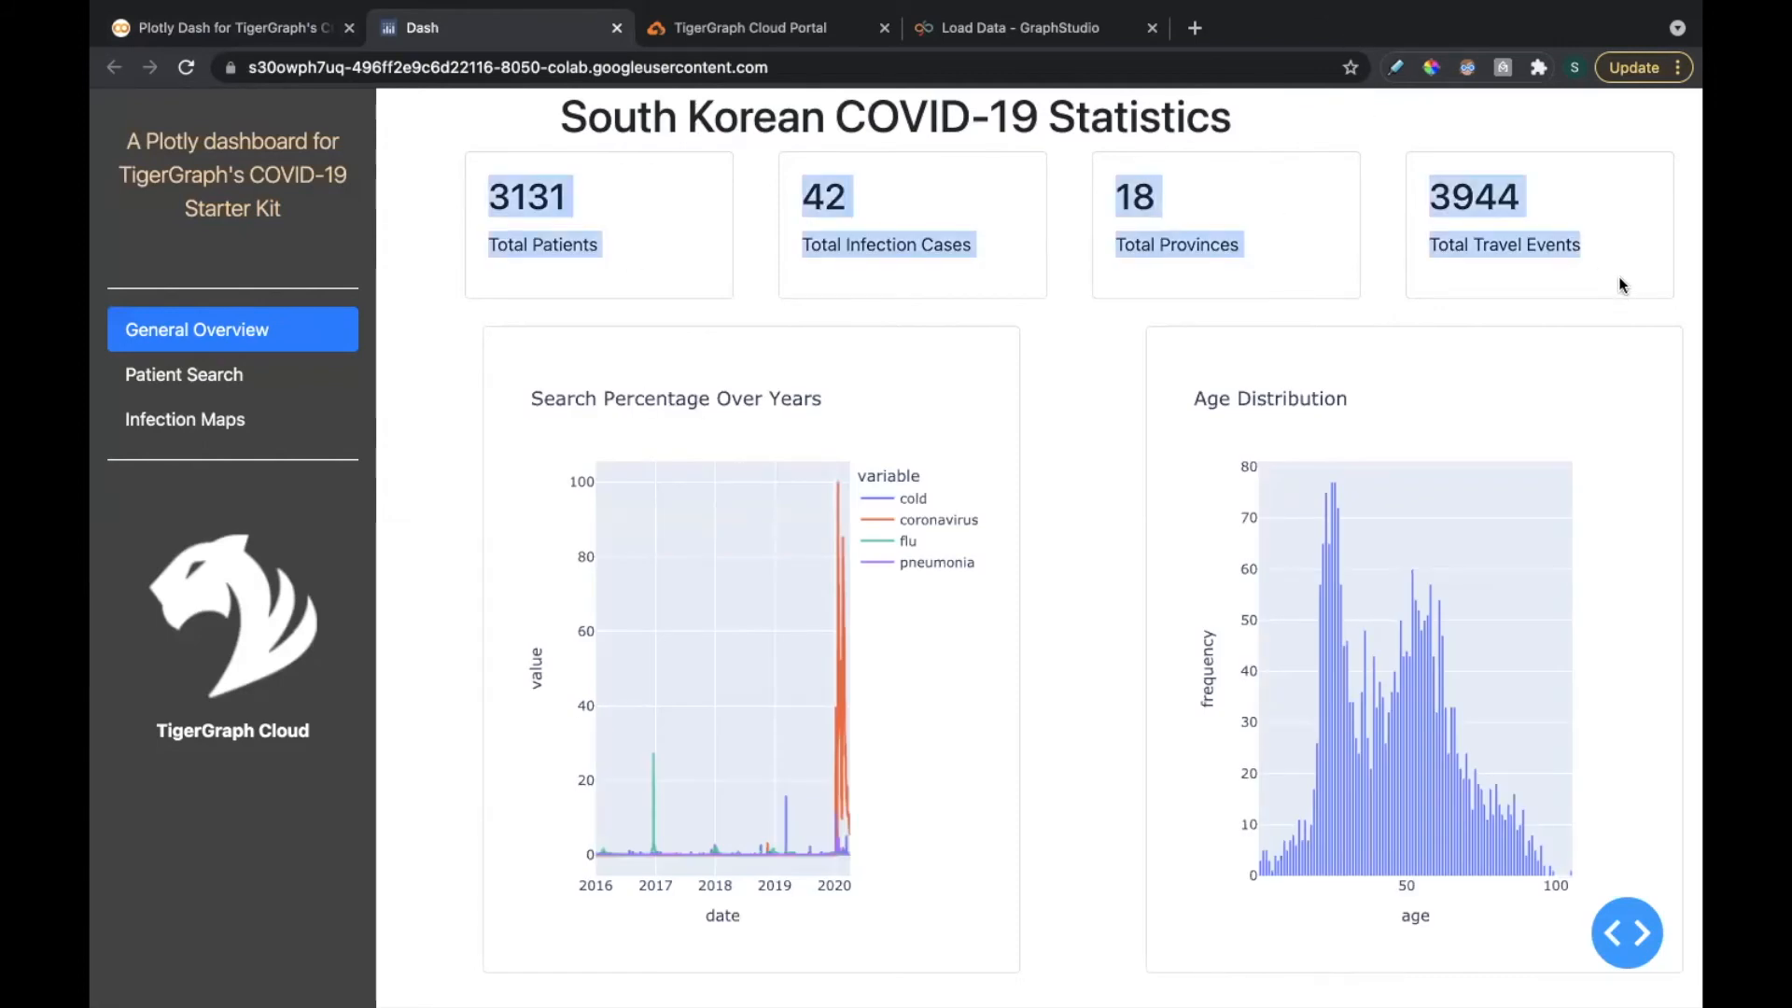
{"action": "mouse_move", "coordinate": [635, 435]}
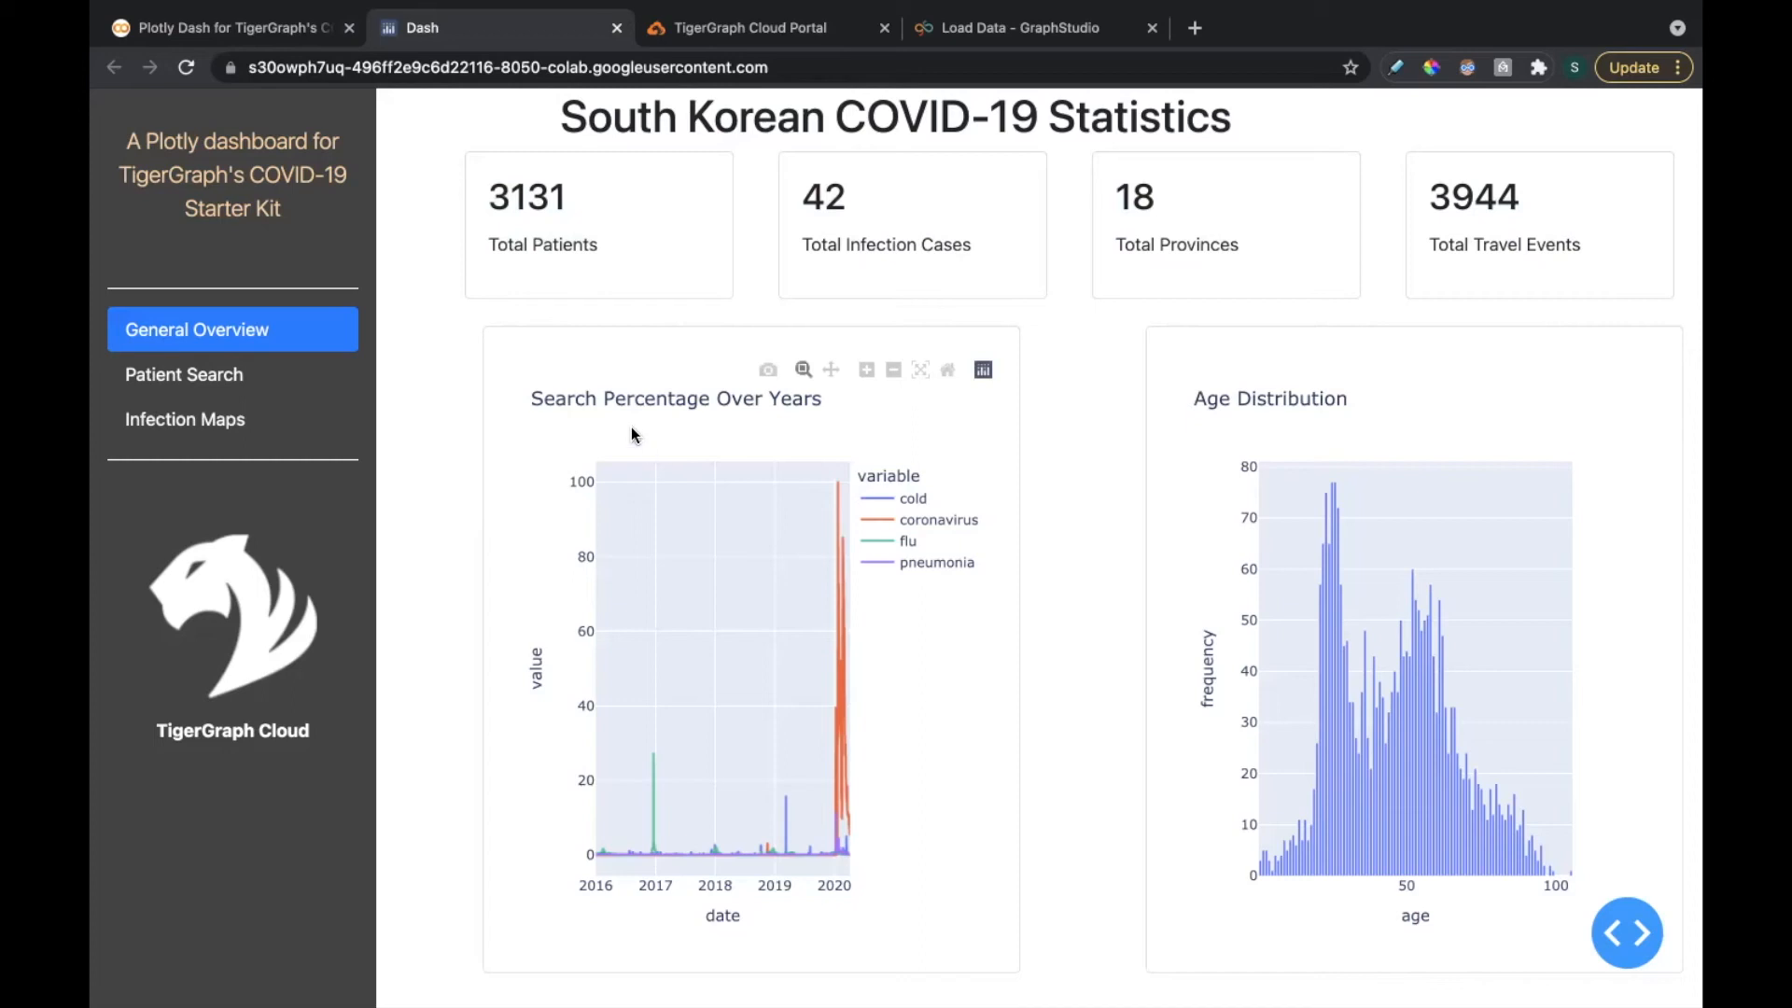
{"action": "mouse_move", "coordinate": [1316, 488]}
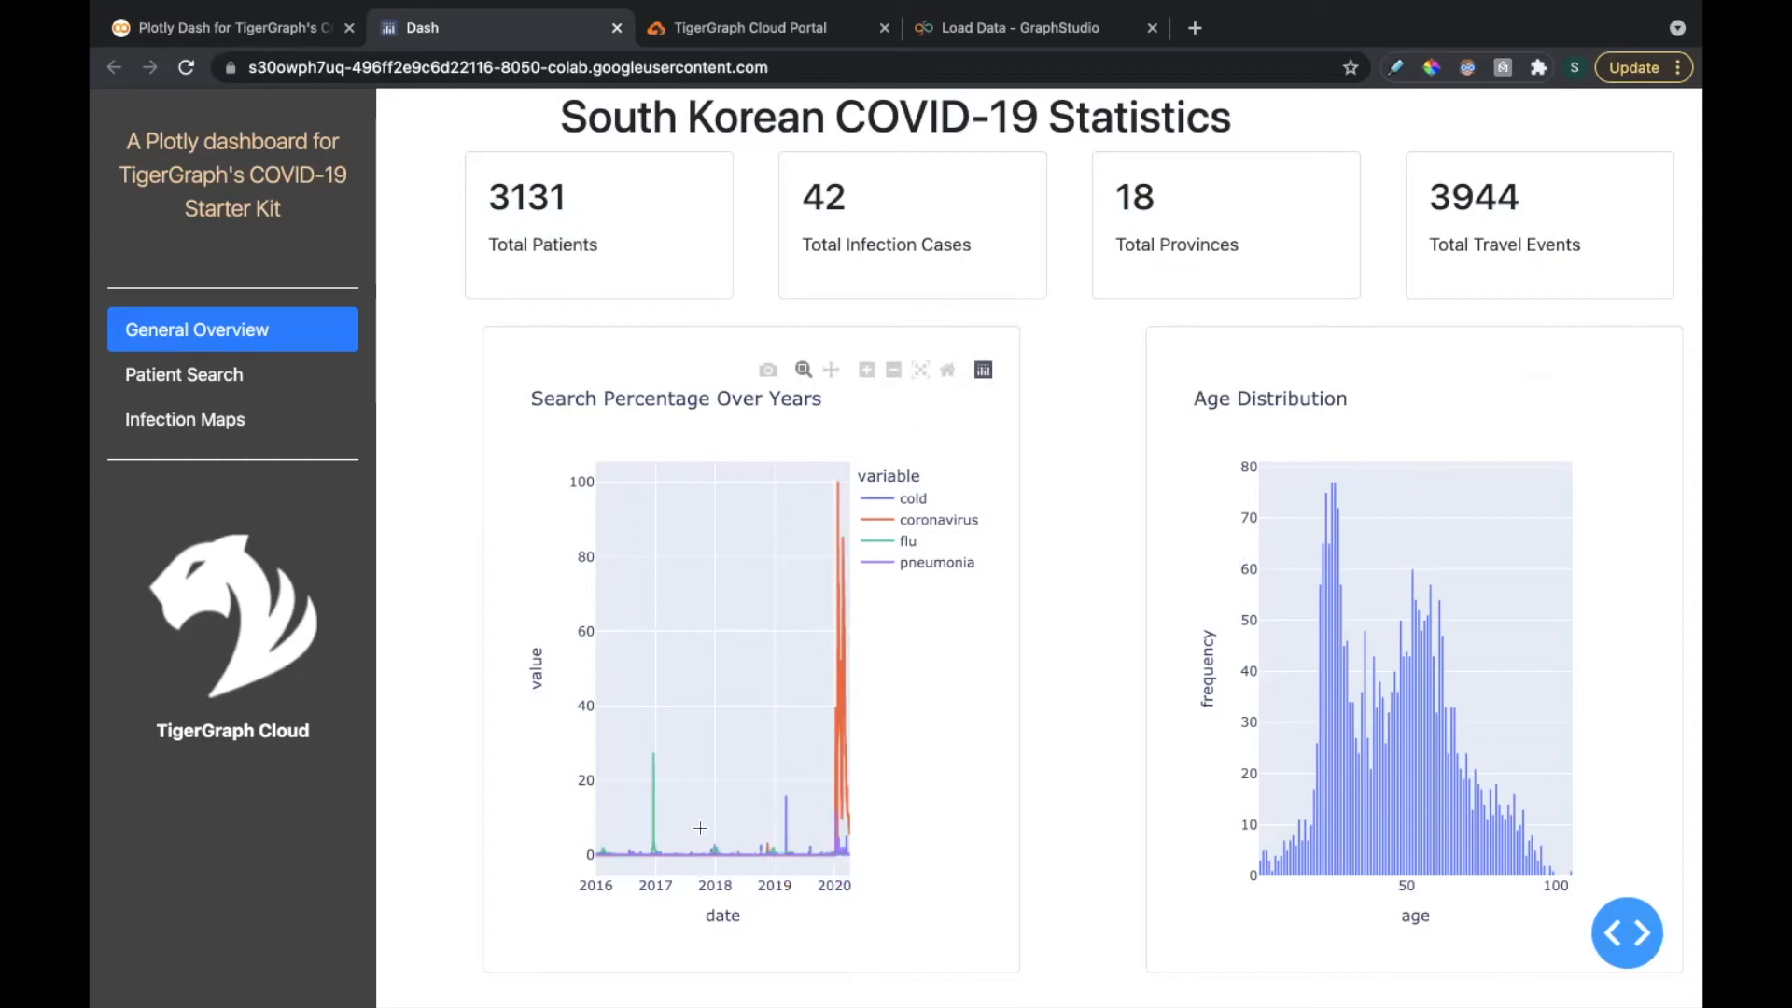
- Zoom the Search Percentage Over Years chart into March–September 2018
{"action": "left_click_drag", "start_coordinate": [694, 835], "coordinate": [786, 865]}
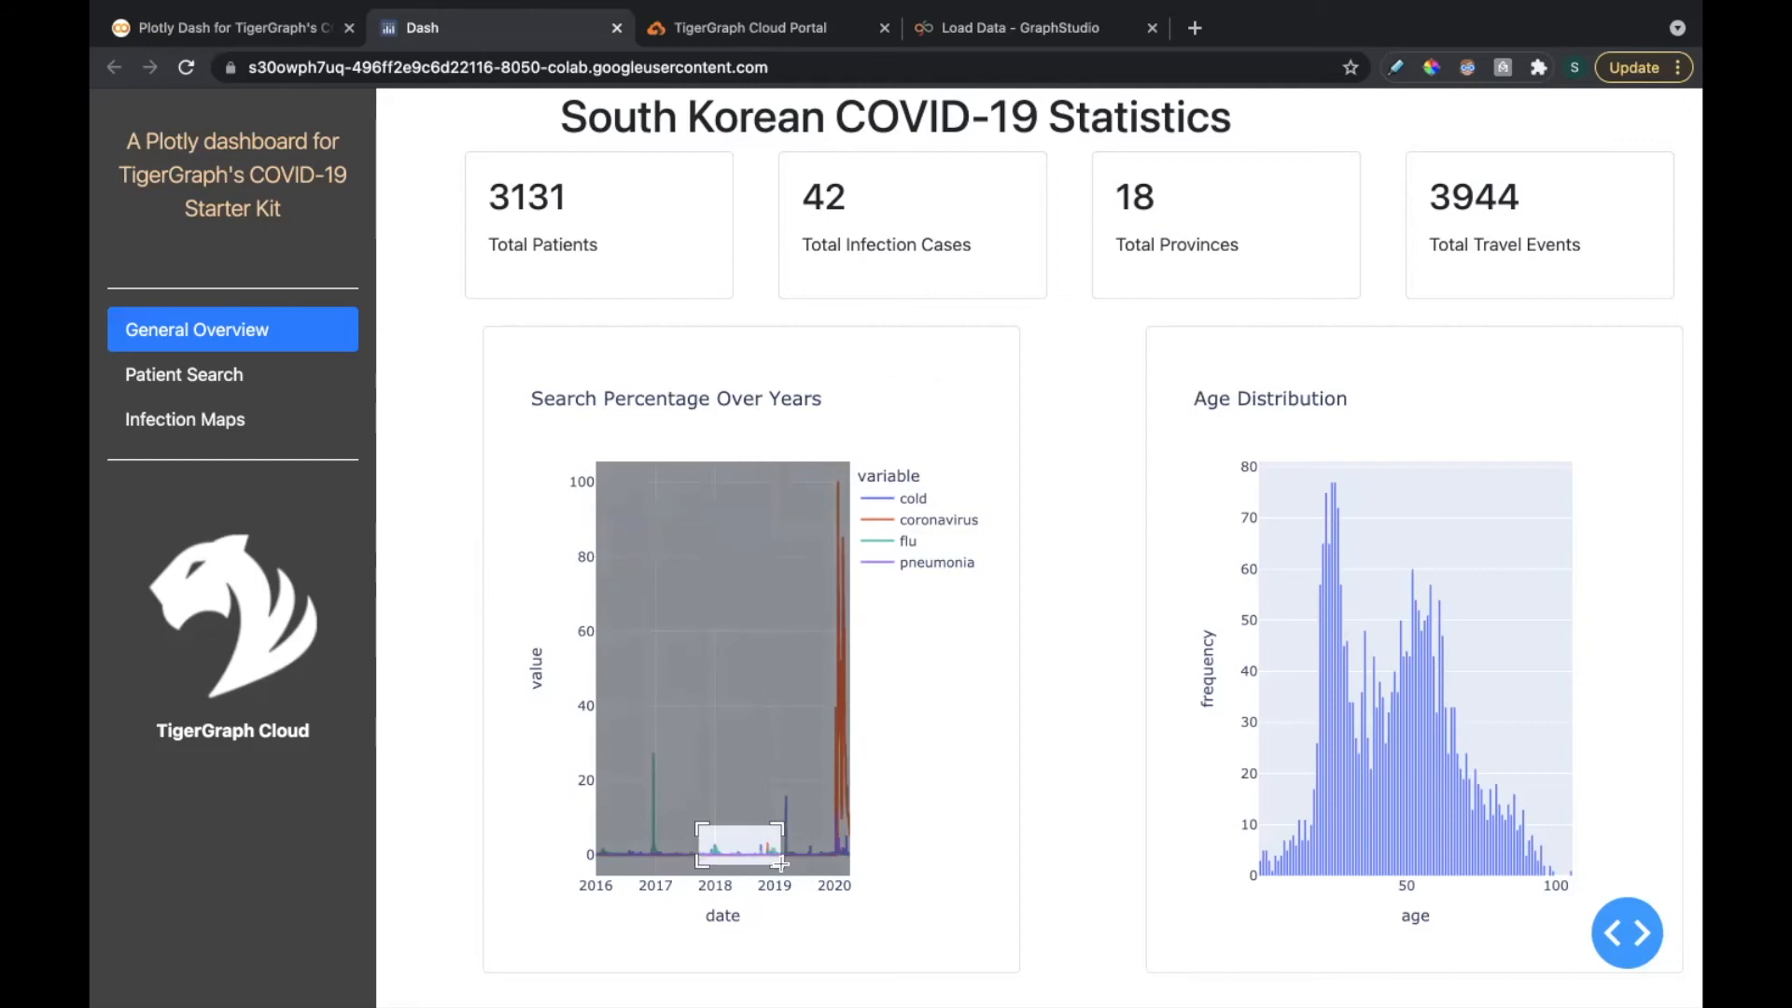
{"action": "left_click_drag", "start_coordinate": [693, 852], "coordinate": [784, 851]}
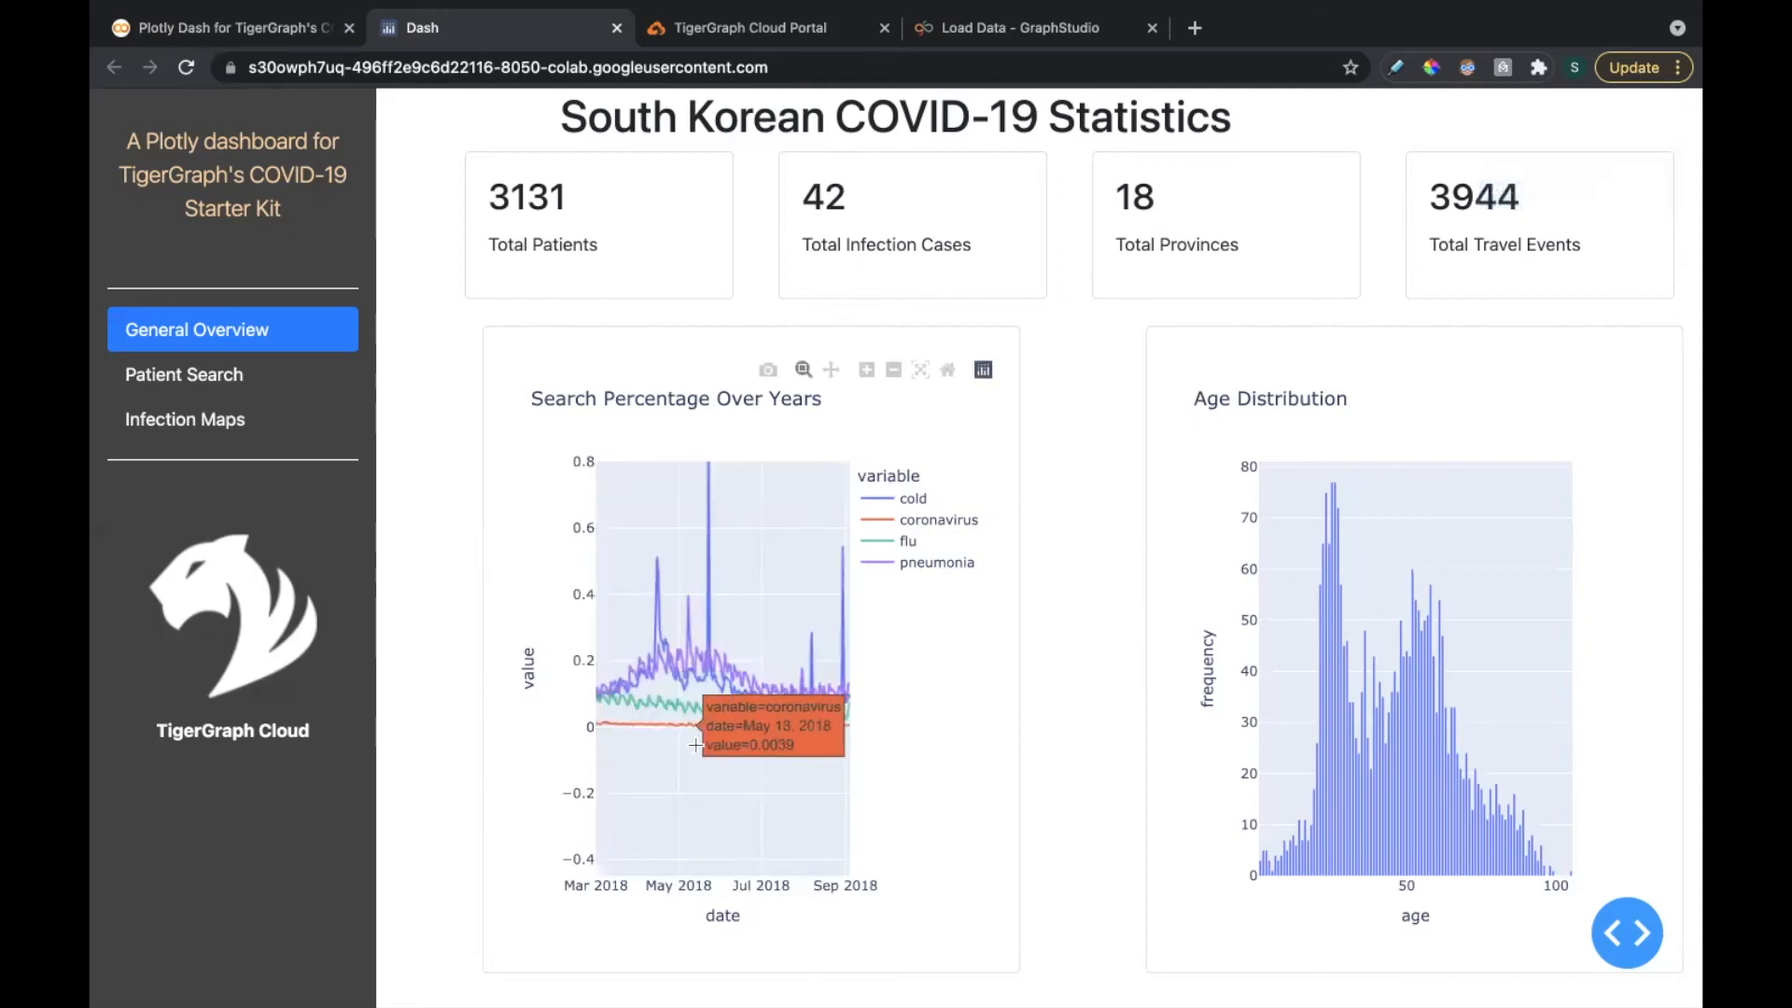
{"action": "mouse_move", "coordinate": [726, 543]}
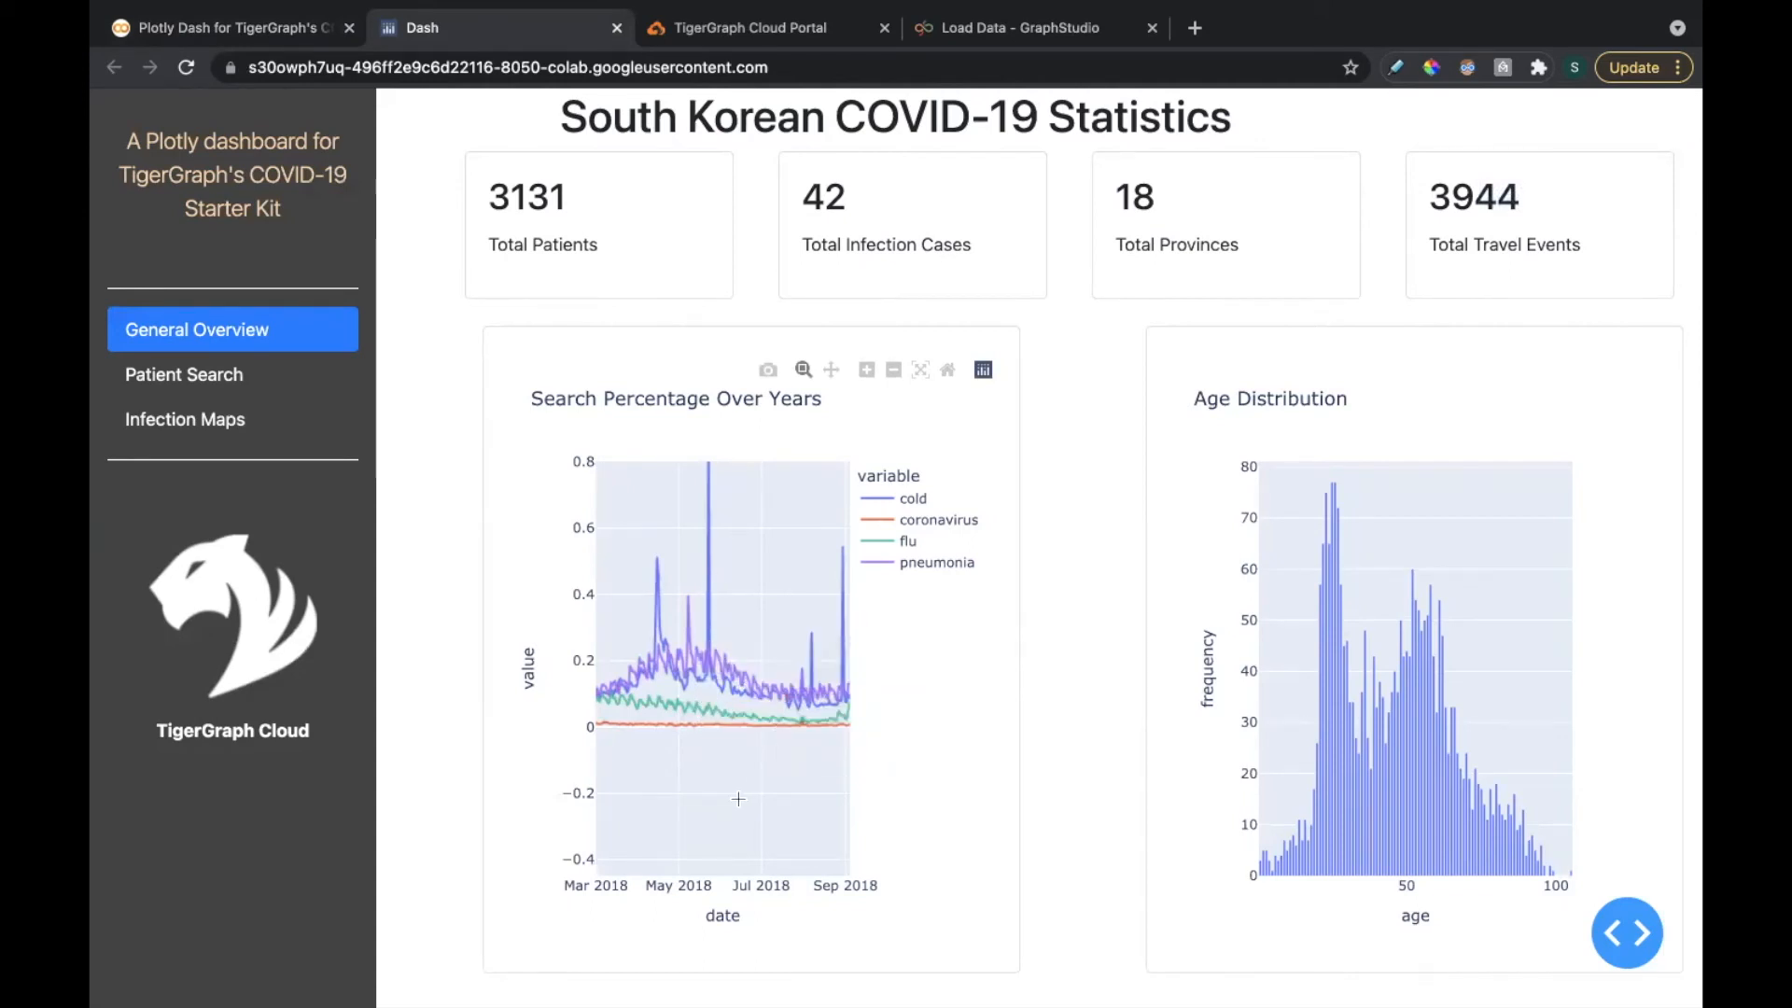
{"action": "mouse_move", "coordinate": [735, 532]}
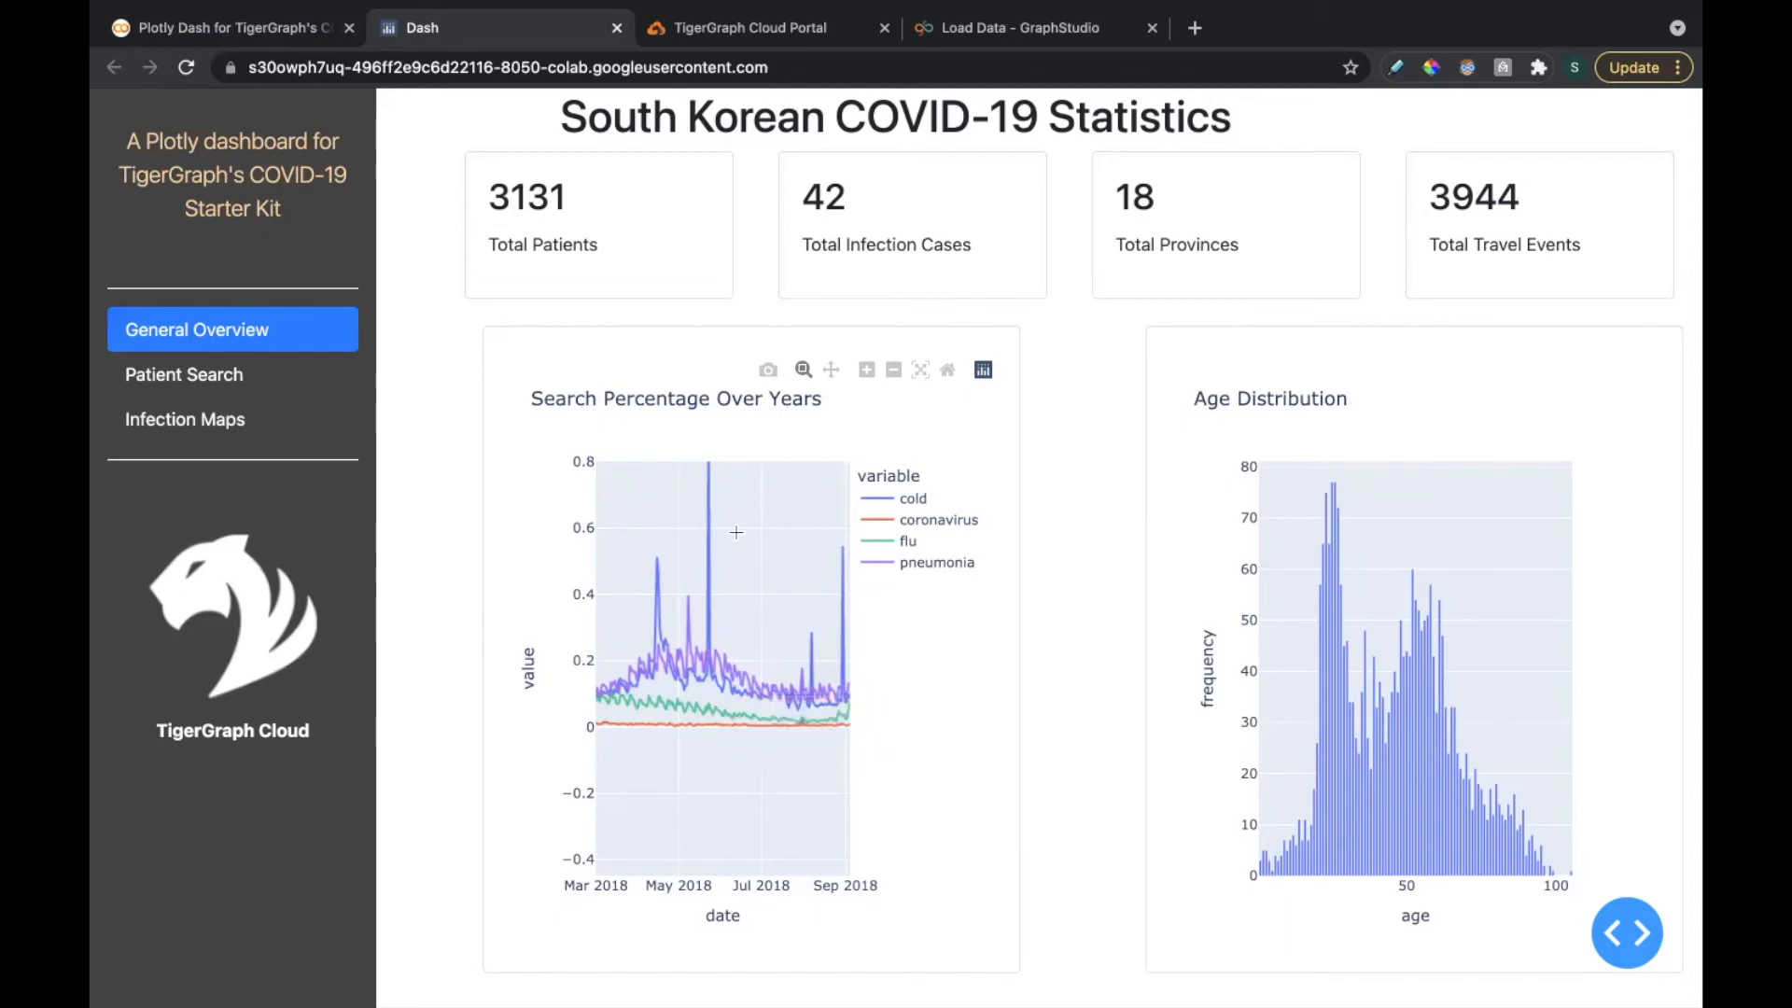
{"action": "mouse_move", "coordinate": [709, 541]}
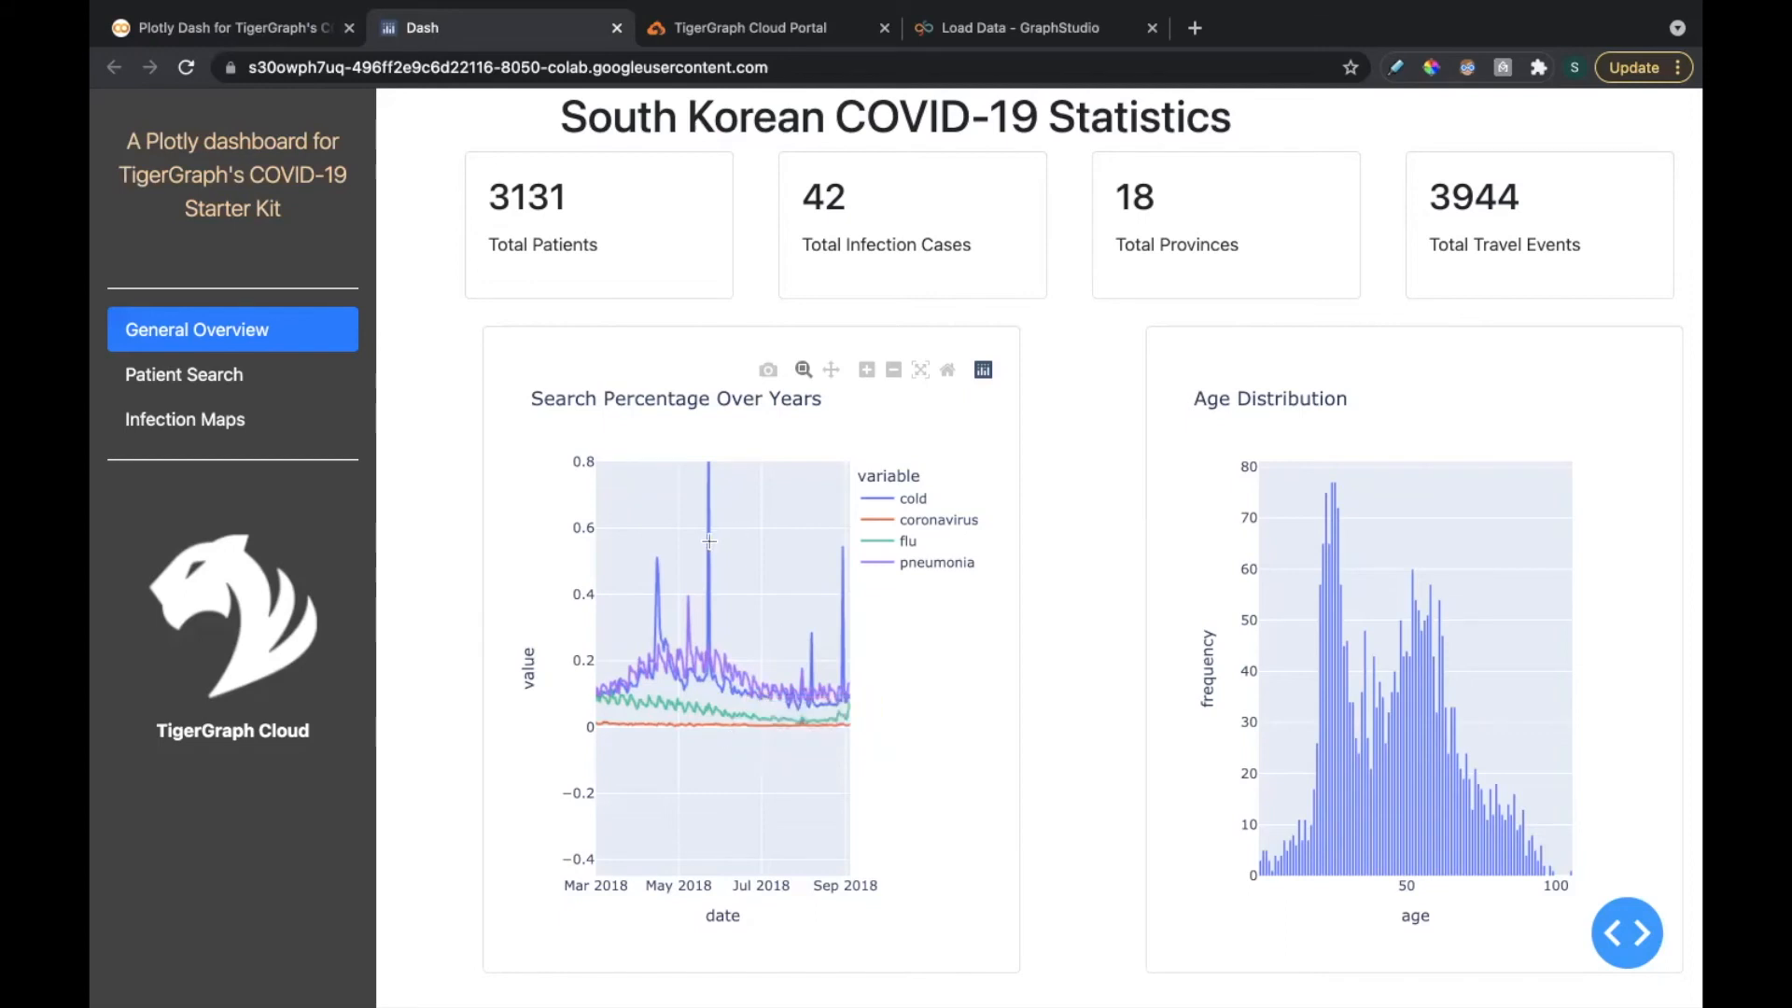
{"action": "mouse_move", "coordinate": [710, 710]}
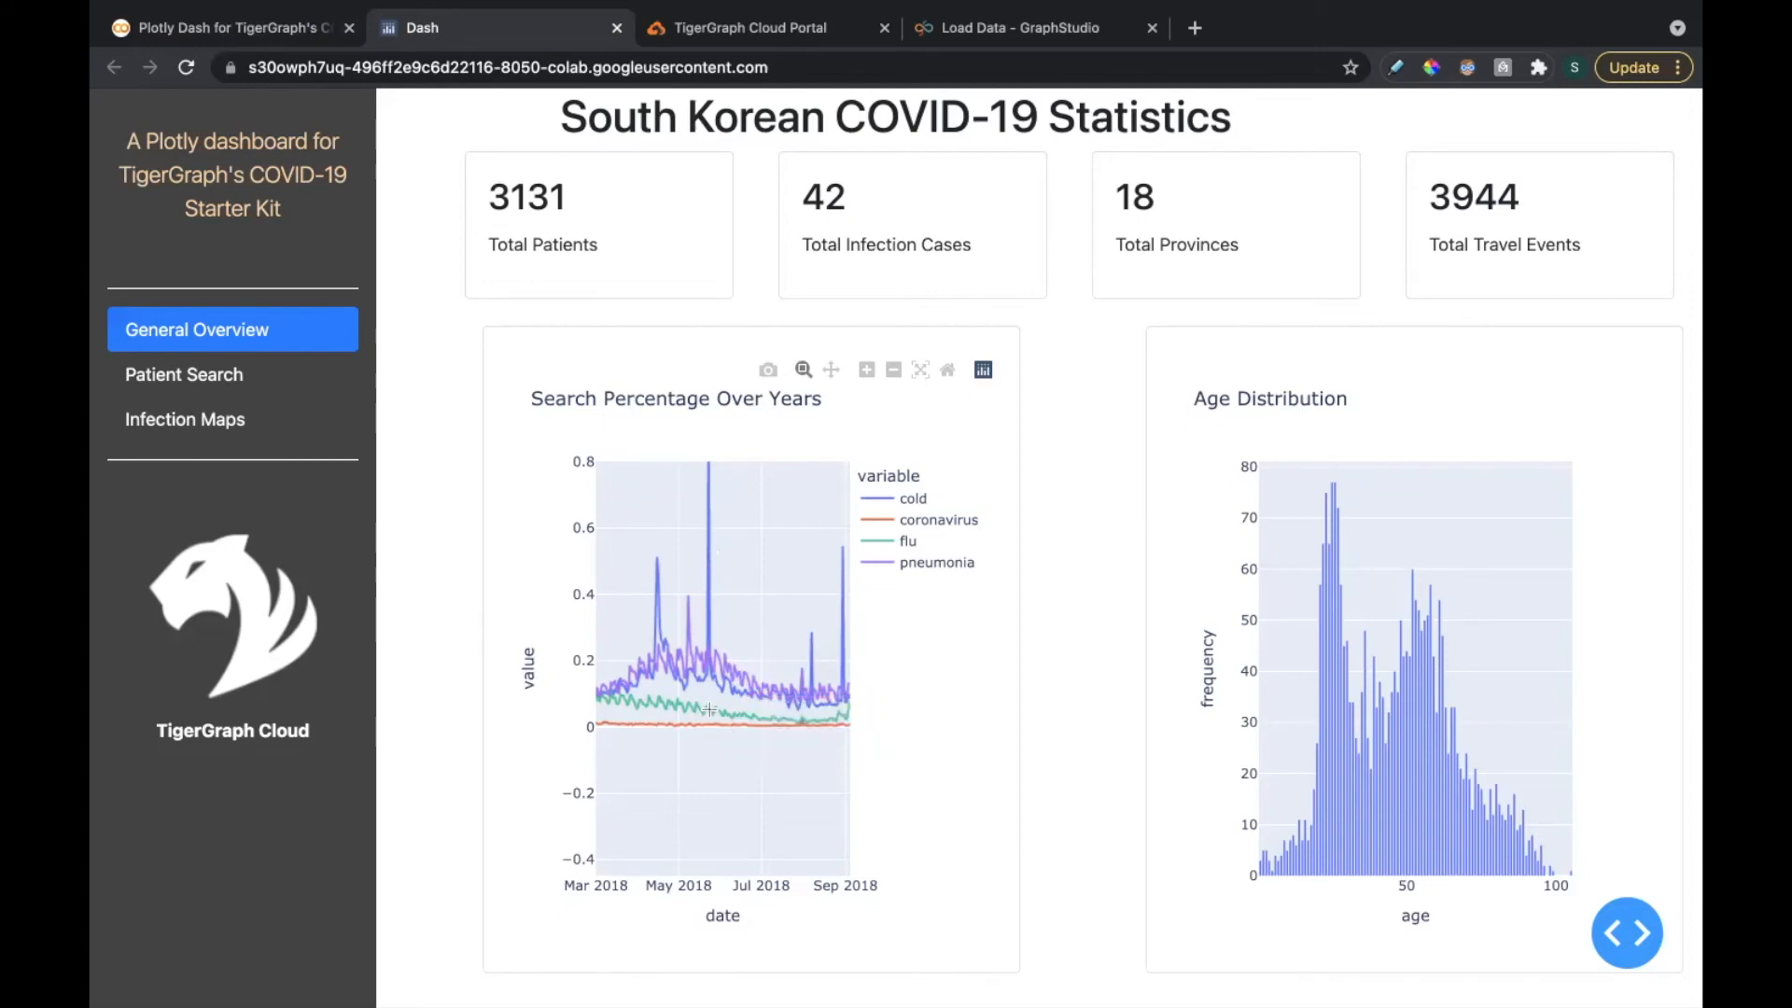
{"action": "mouse_move", "coordinate": [712, 750]}
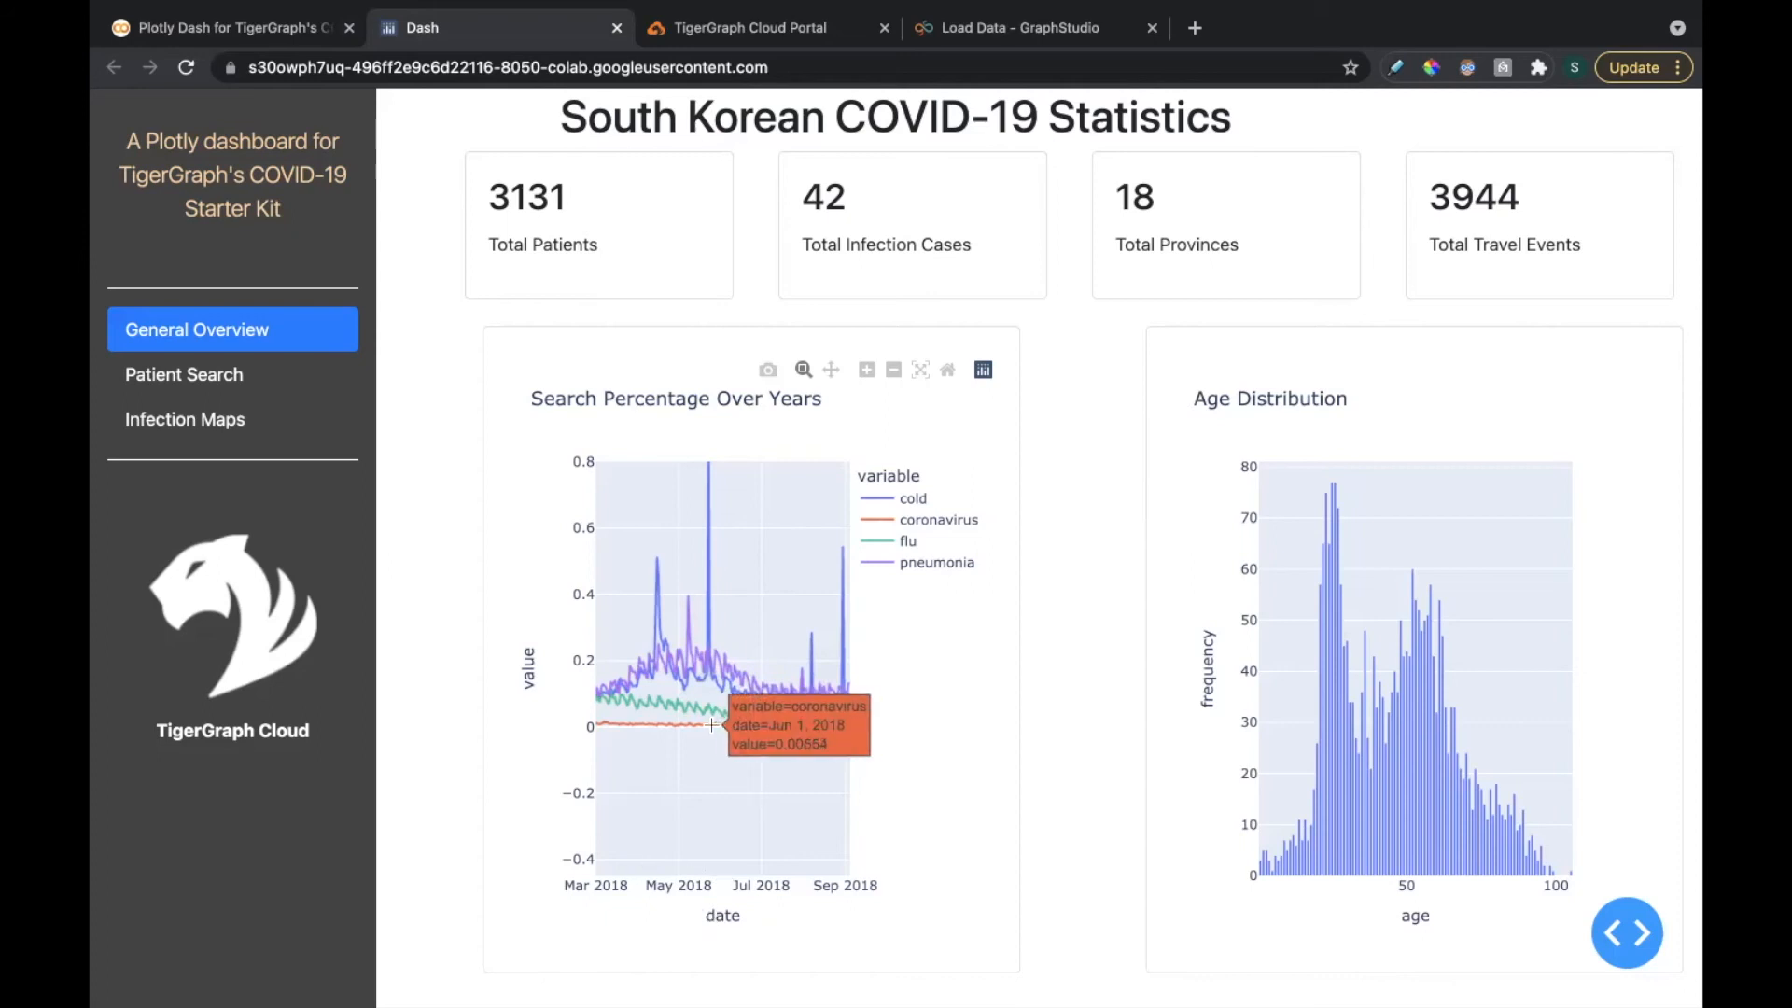
{"action": "mouse_move", "coordinate": [721, 762]}
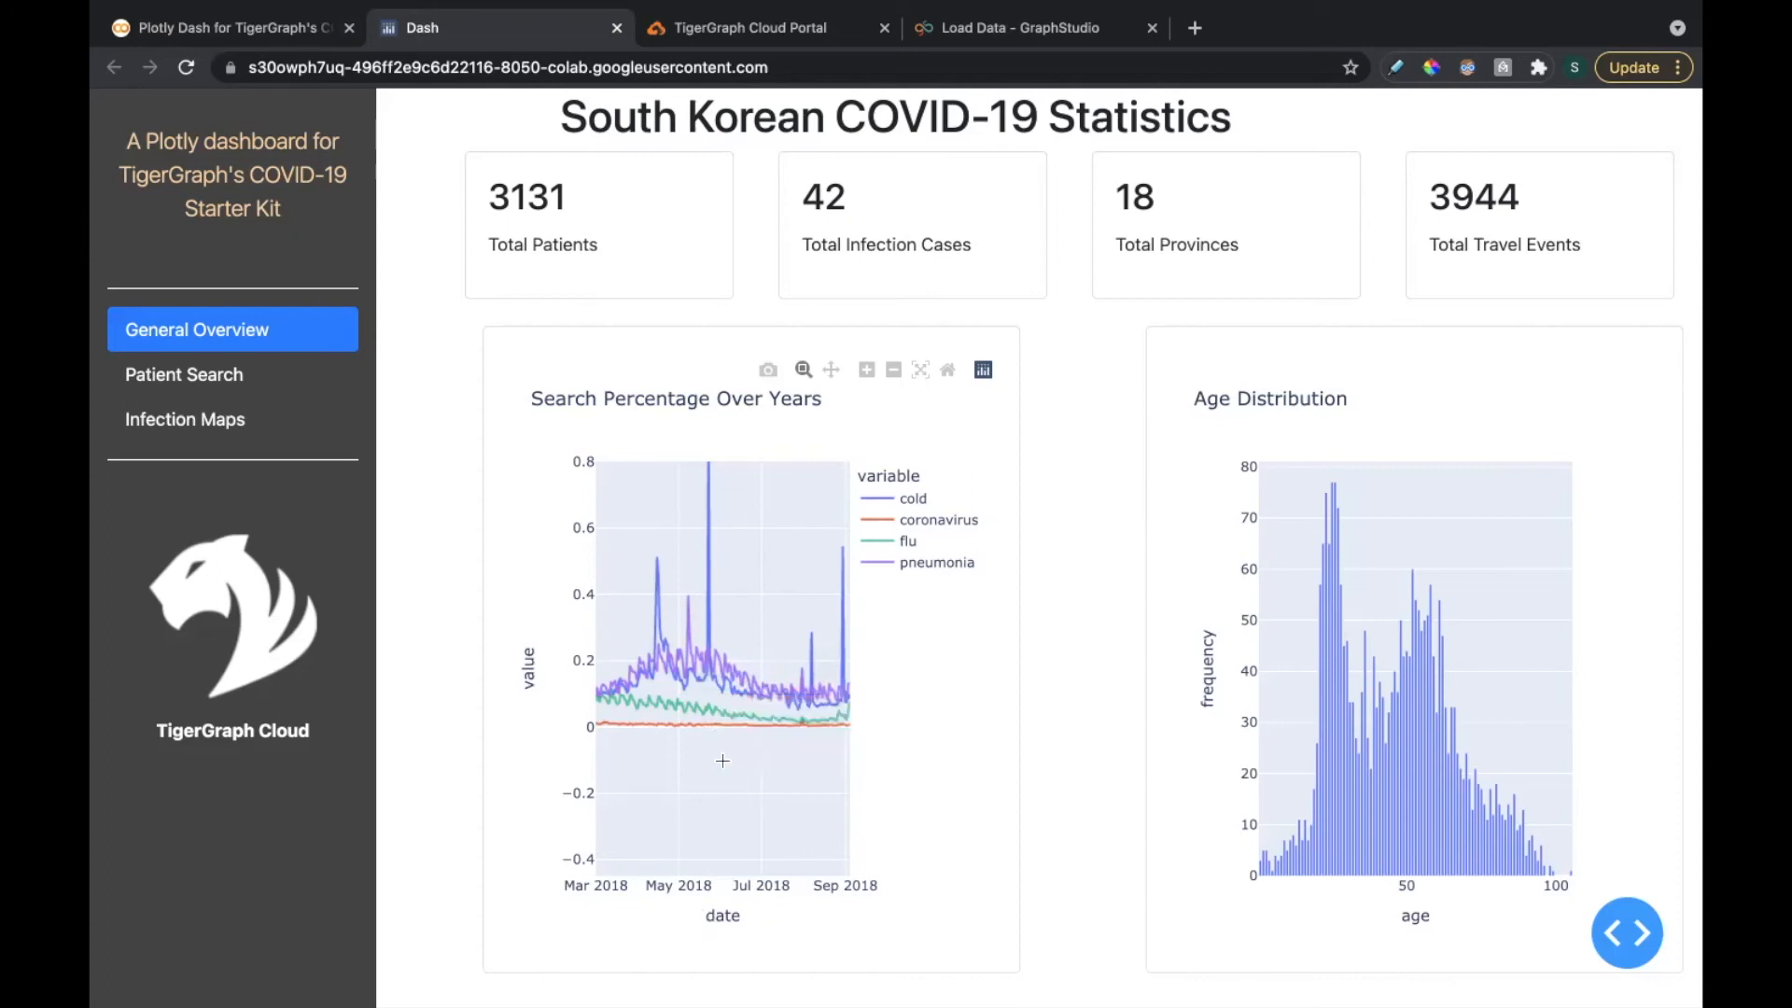
{"action": "mouse_move", "coordinate": [713, 782]}
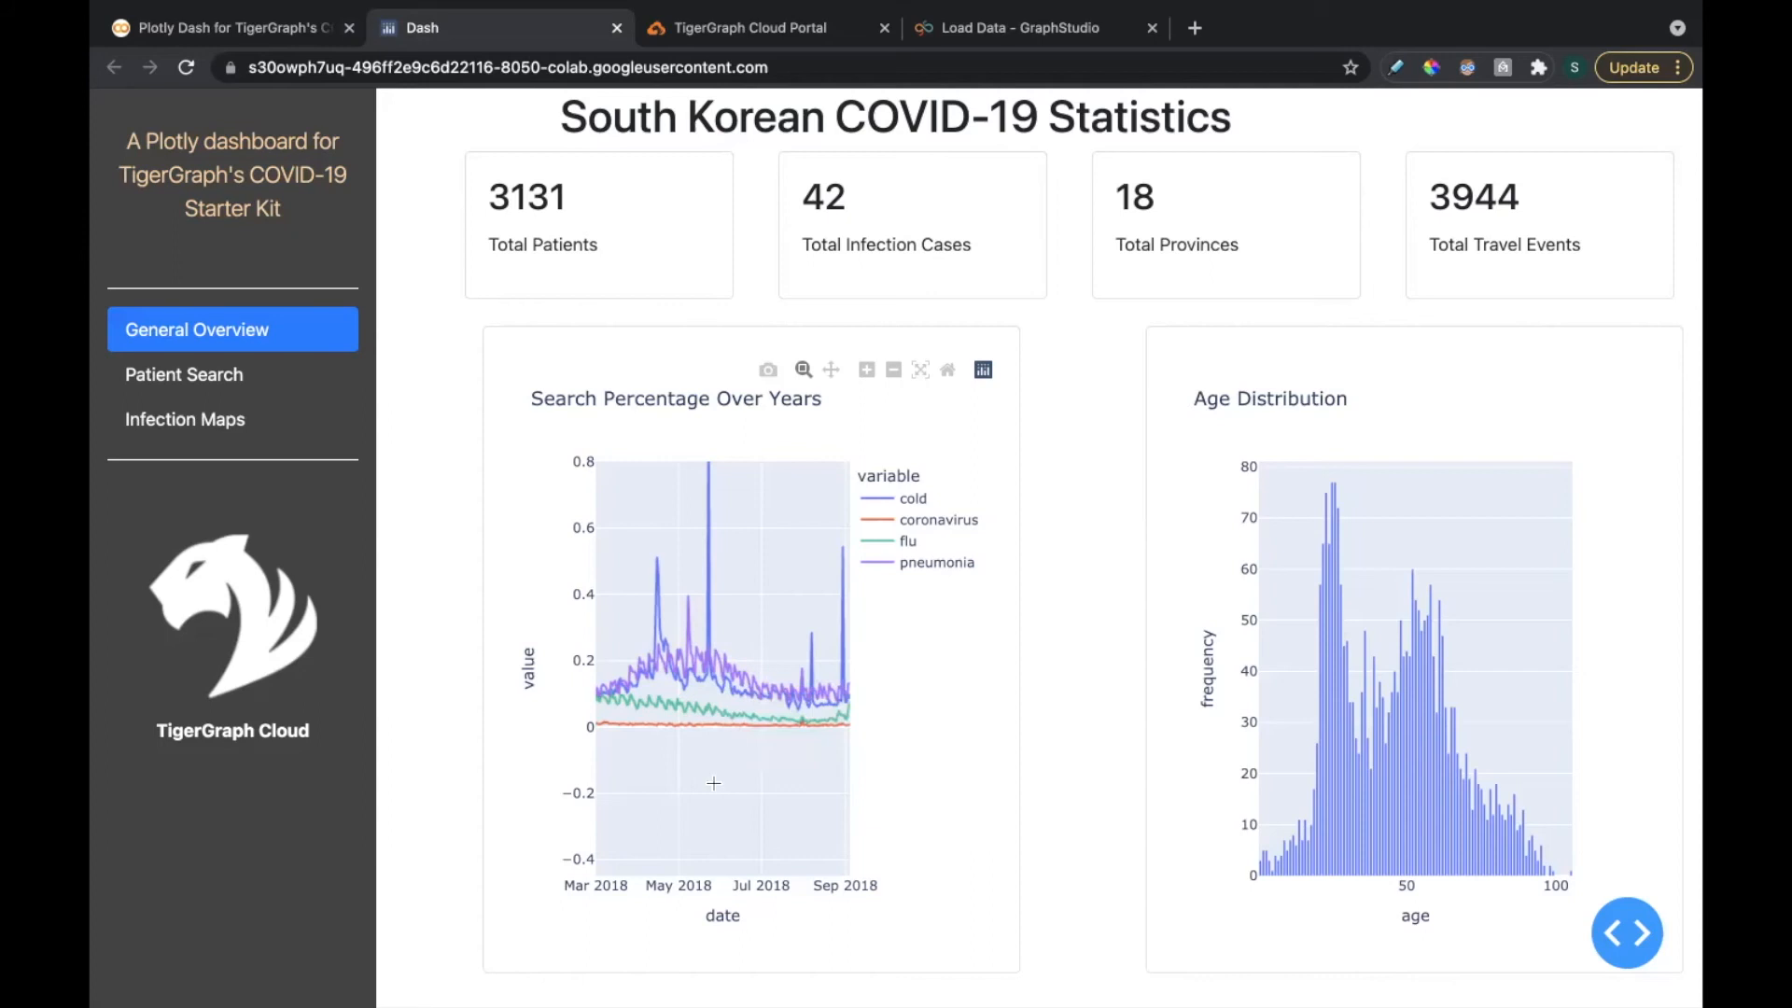
{"action": "mouse_move", "coordinate": [265, 425]}
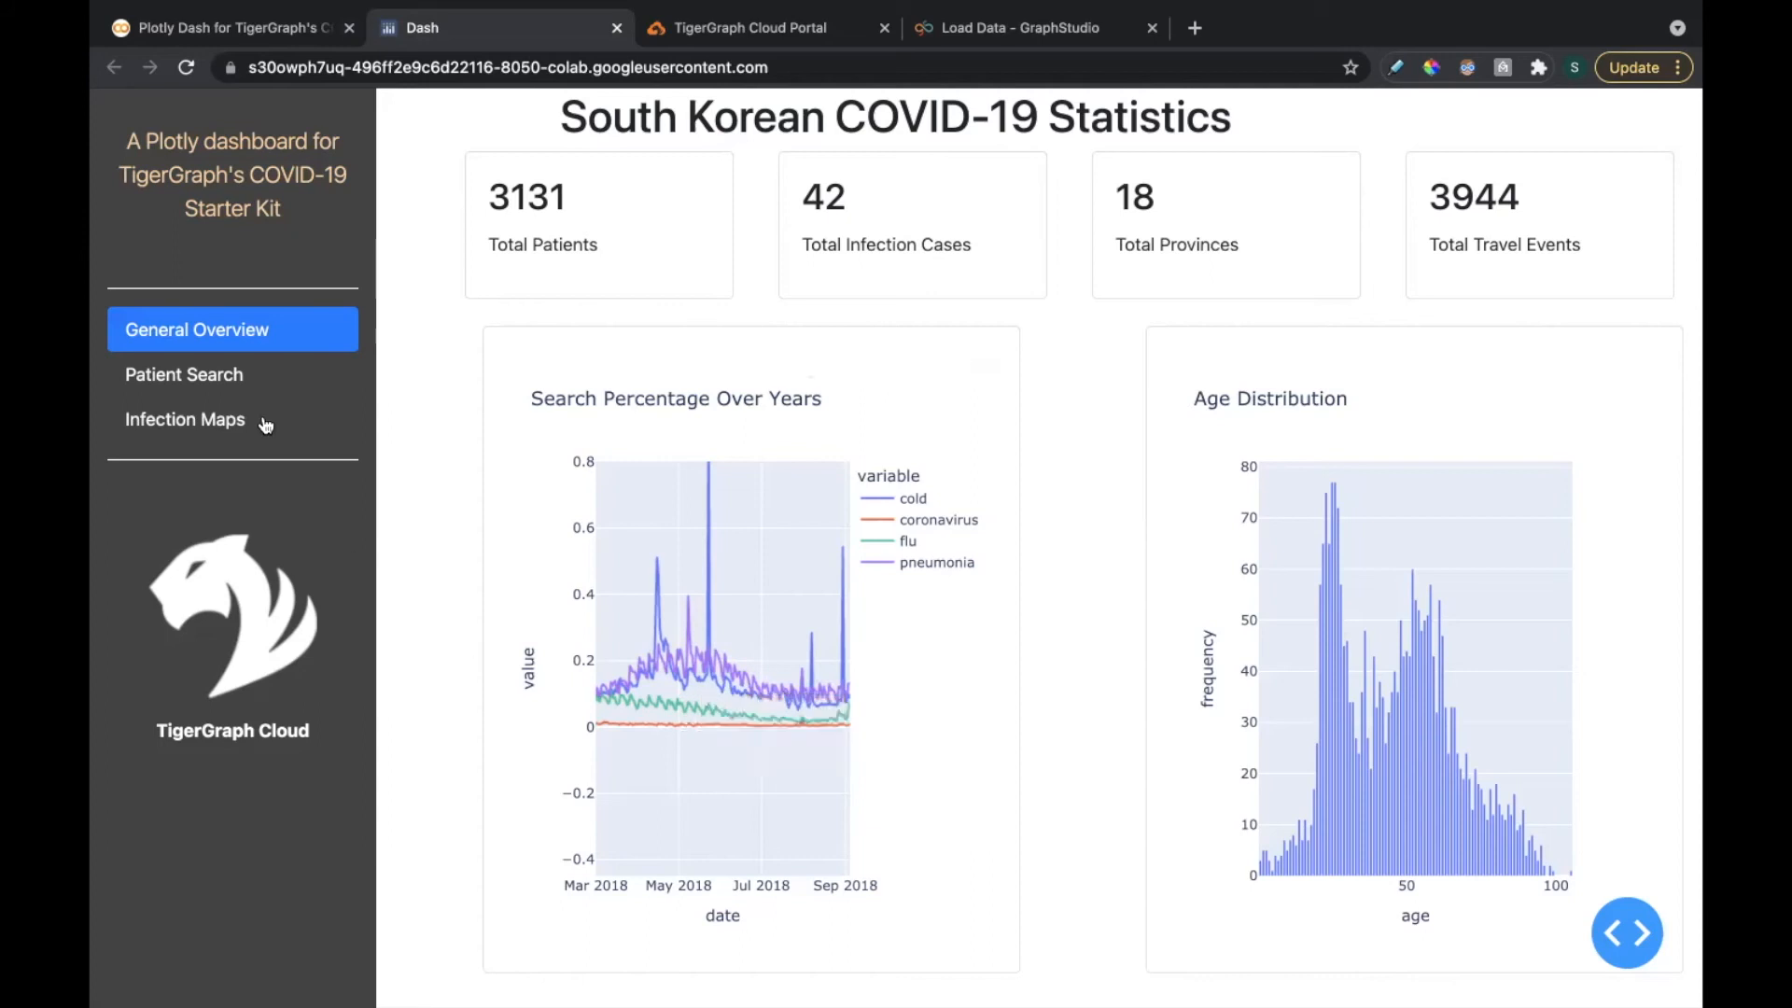
{"action": "left_click", "coordinate": [183, 373]}
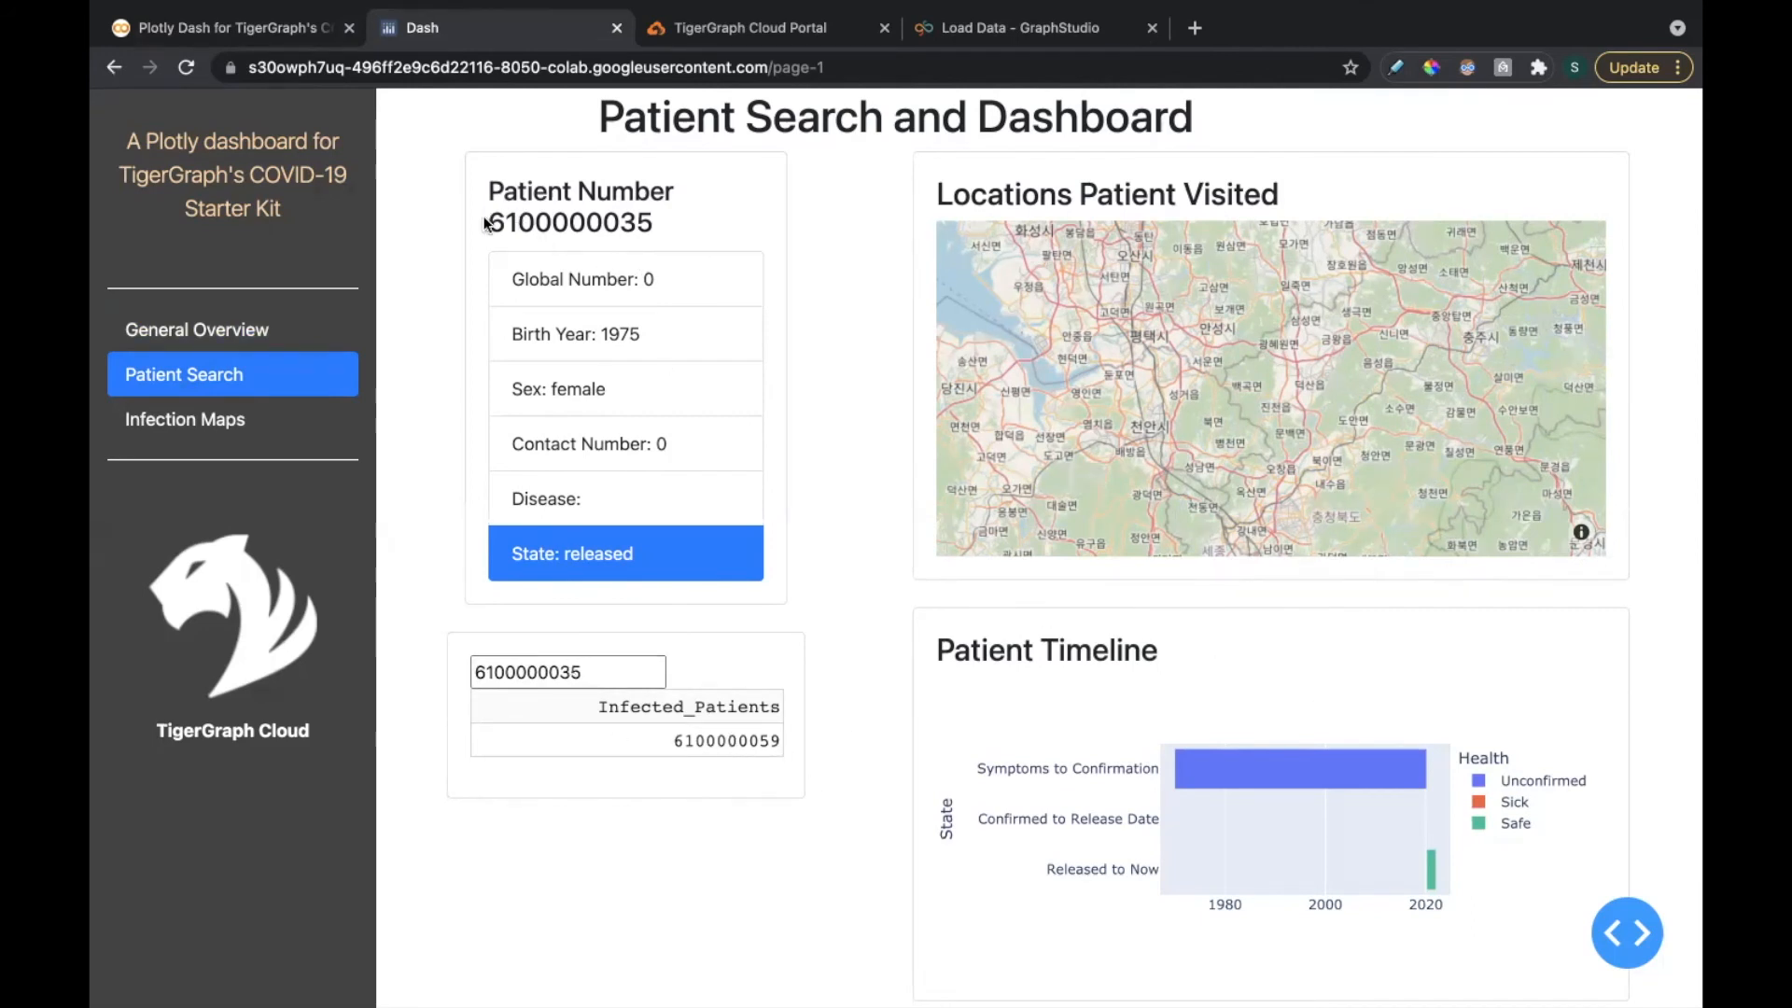
{"action": "double_click", "coordinate": [504, 224]}
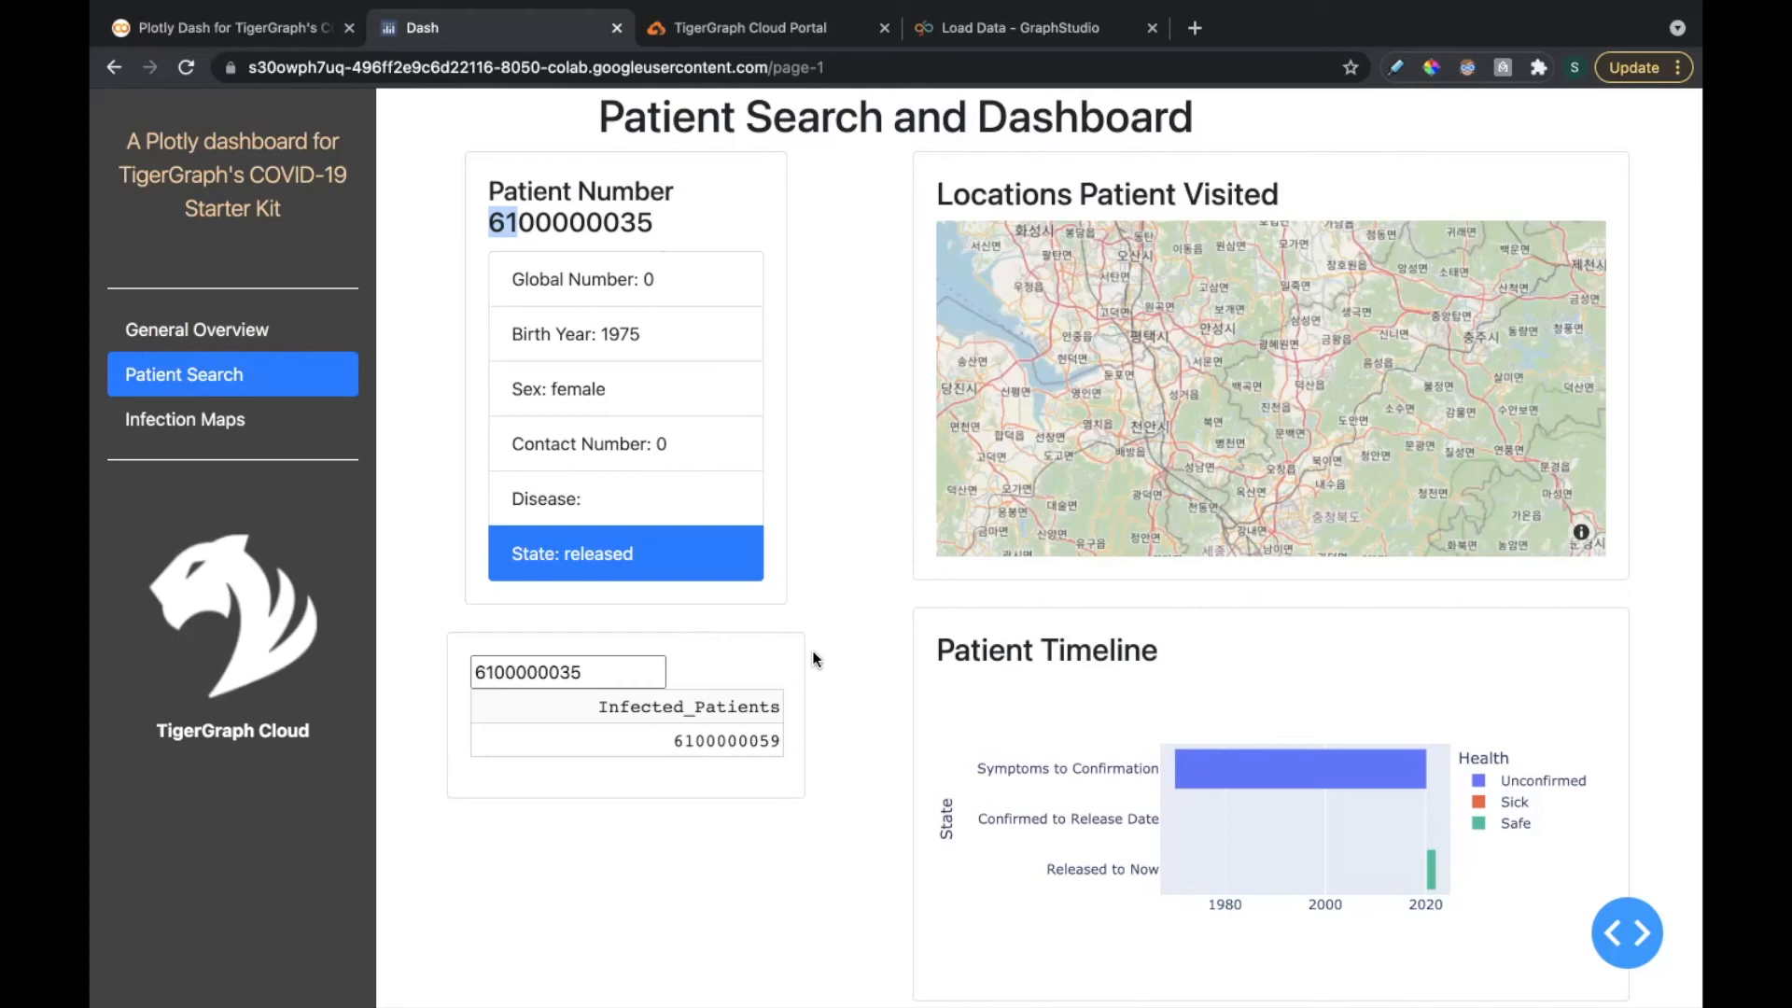
{"action": "mouse_move", "coordinate": [1337, 418]}
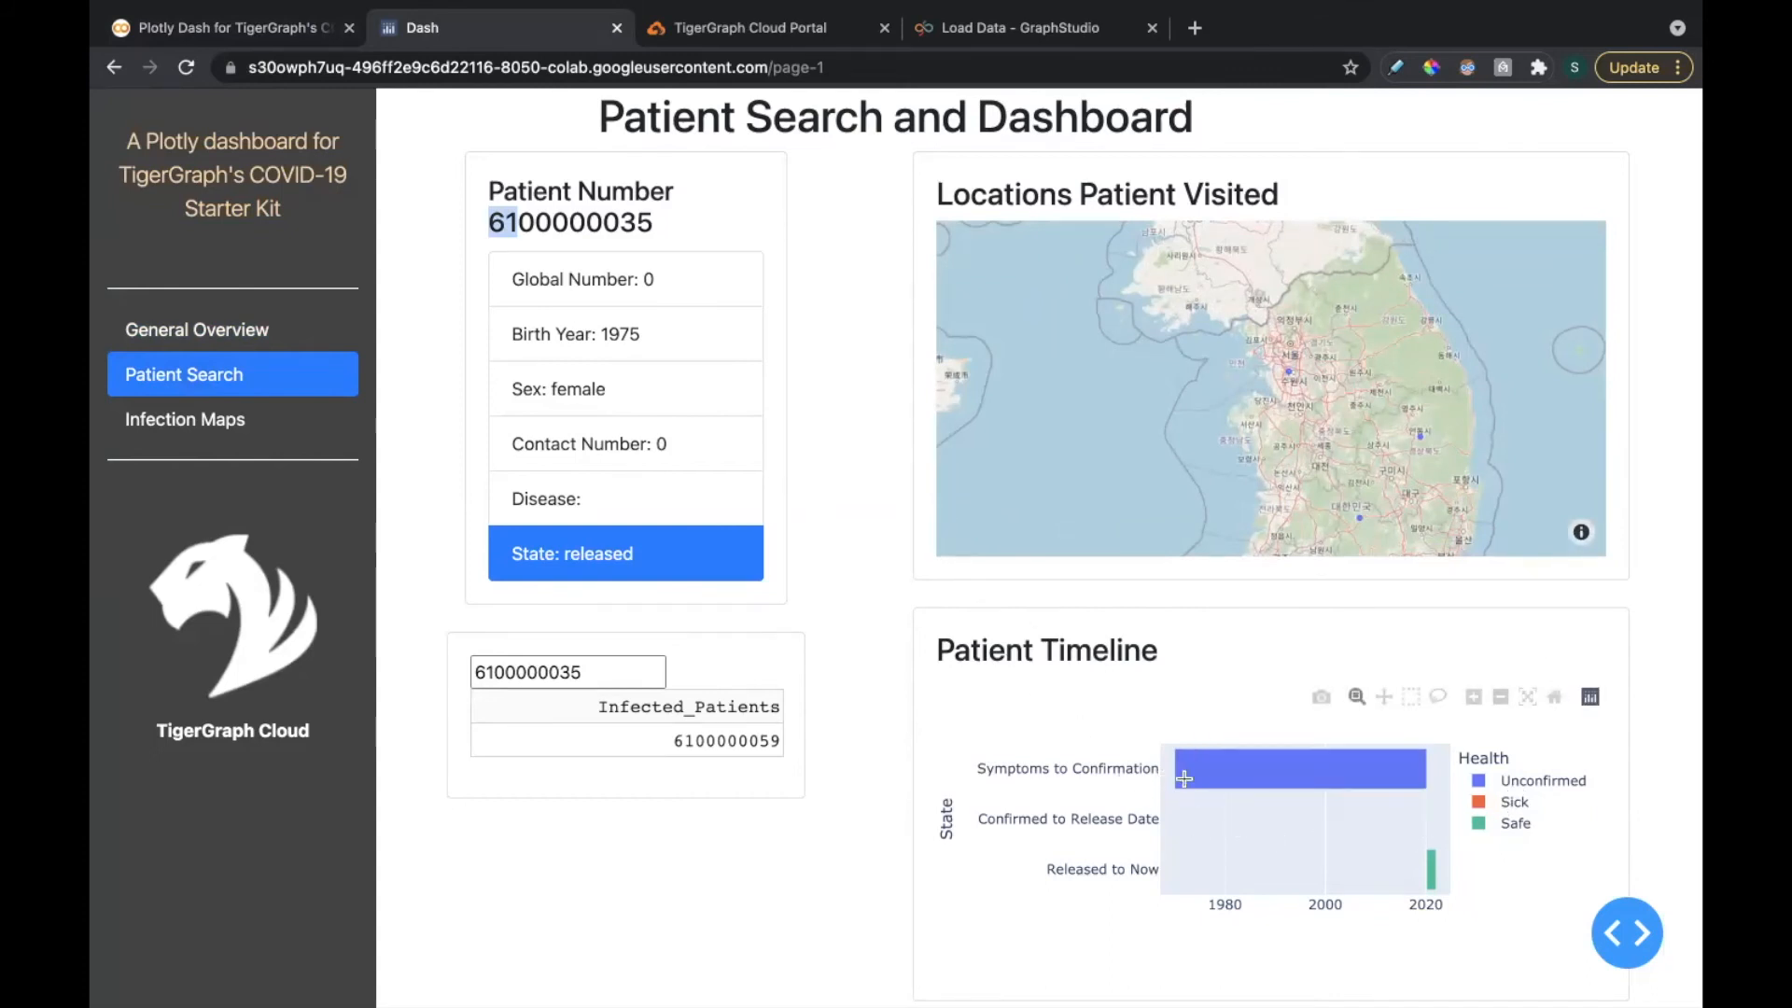
{"action": "mouse_move", "coordinate": [1186, 776]}
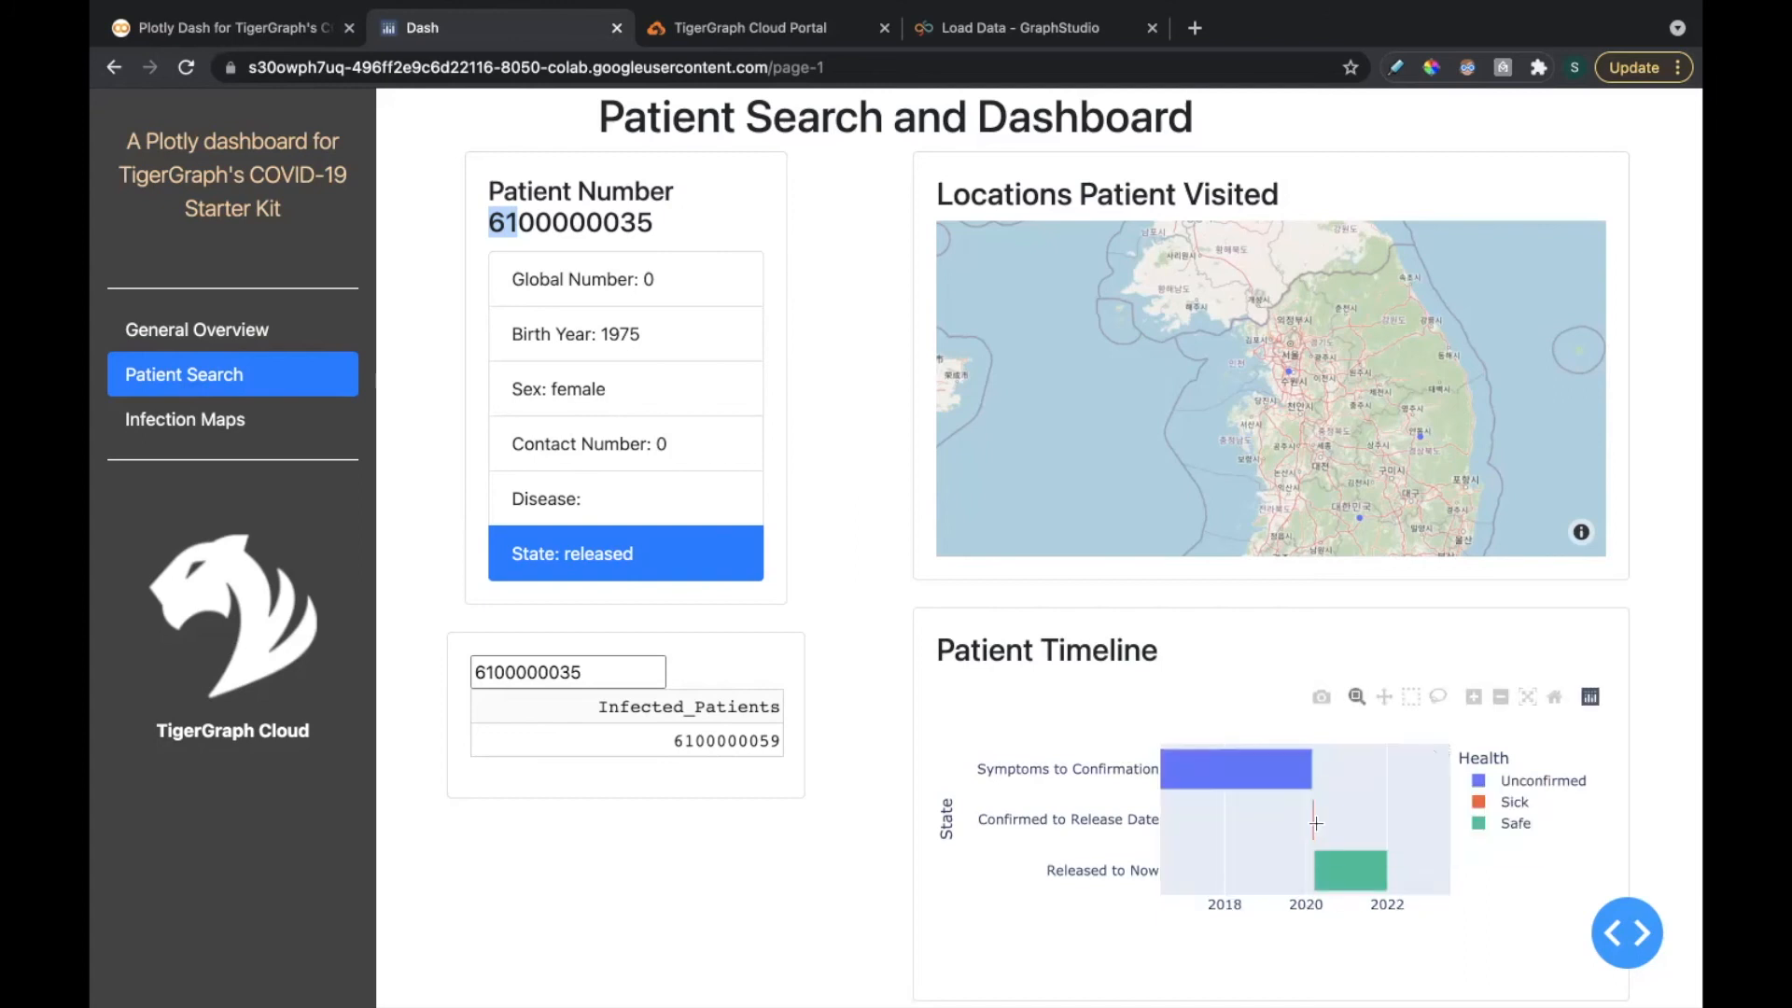
{"action": "mouse_move", "coordinate": [1315, 822]}
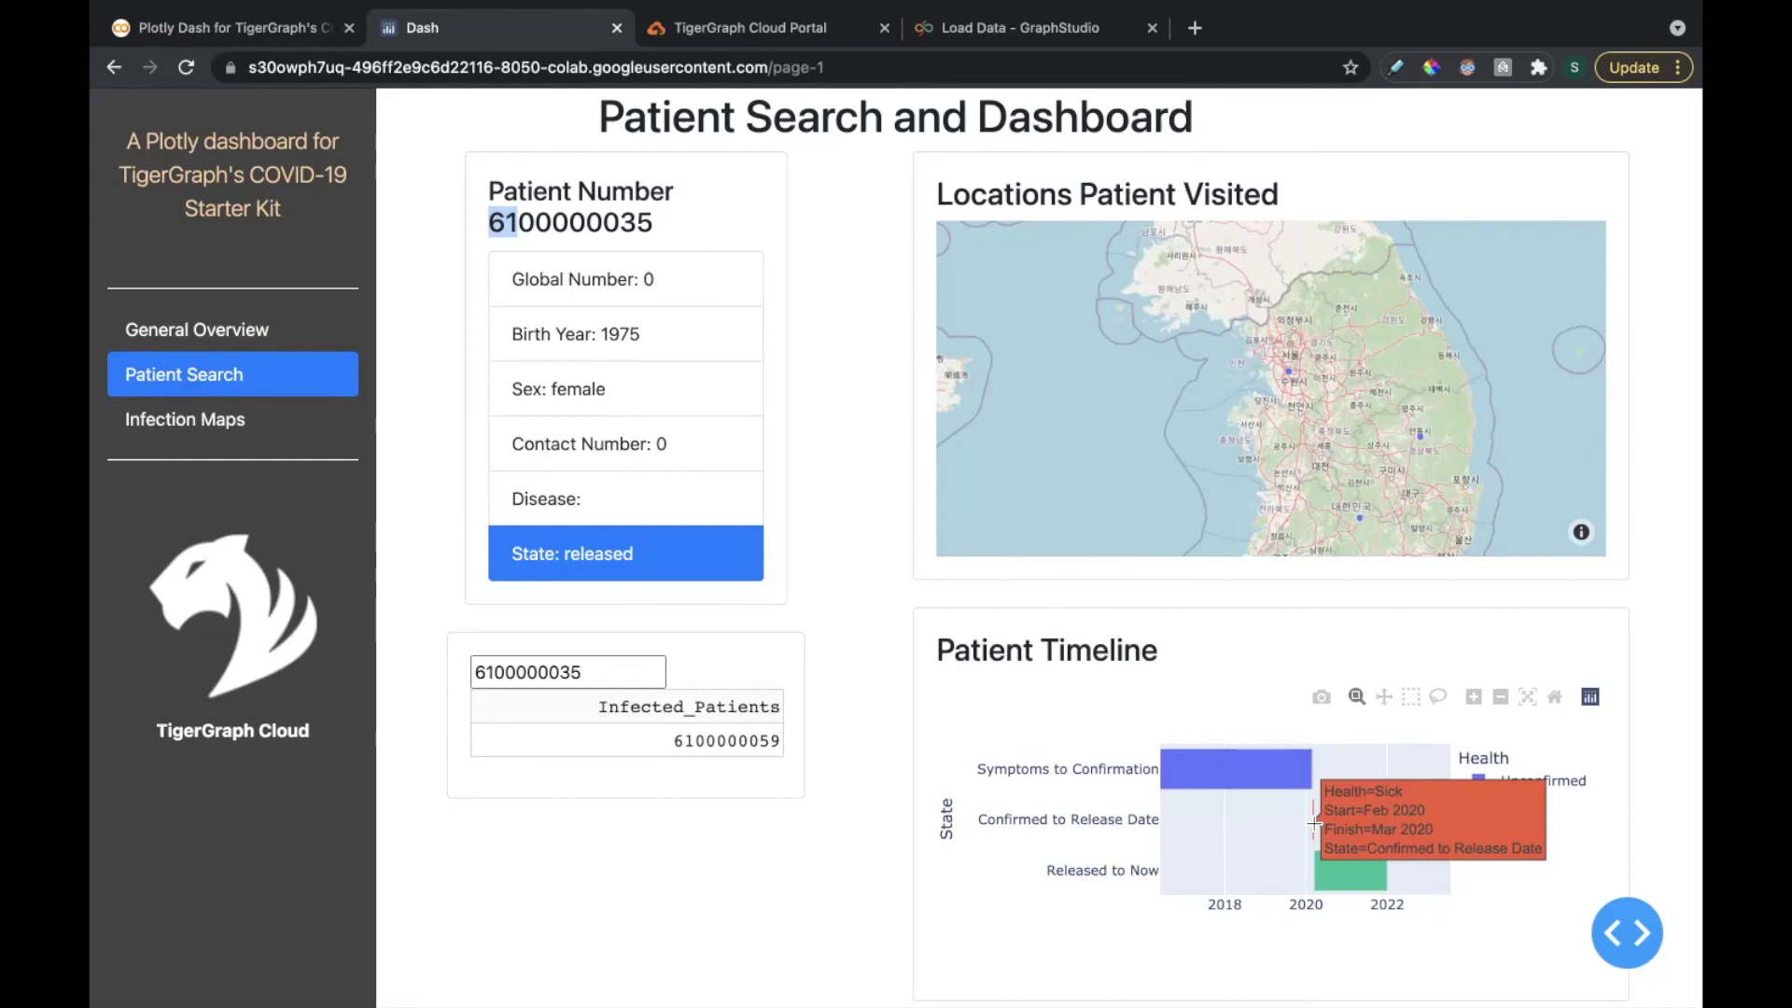
{"action": "mouse_move", "coordinate": [1346, 877]}
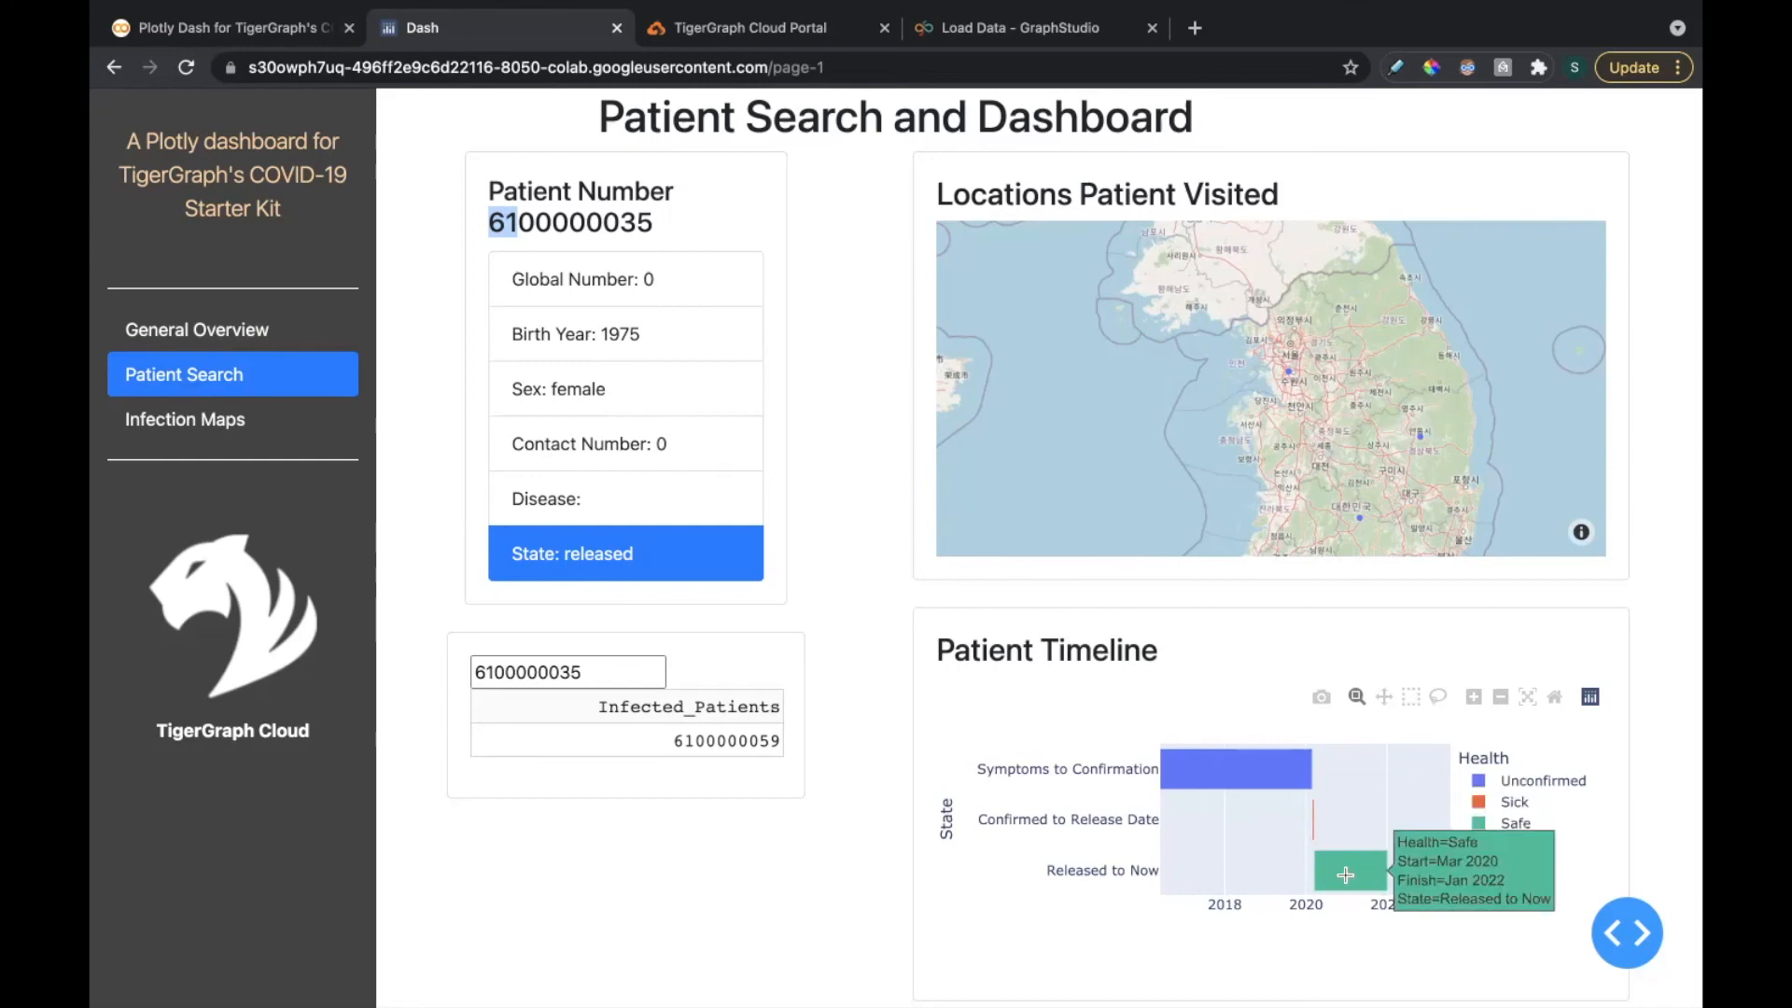
{"action": "mouse_move", "coordinate": [1363, 825]}
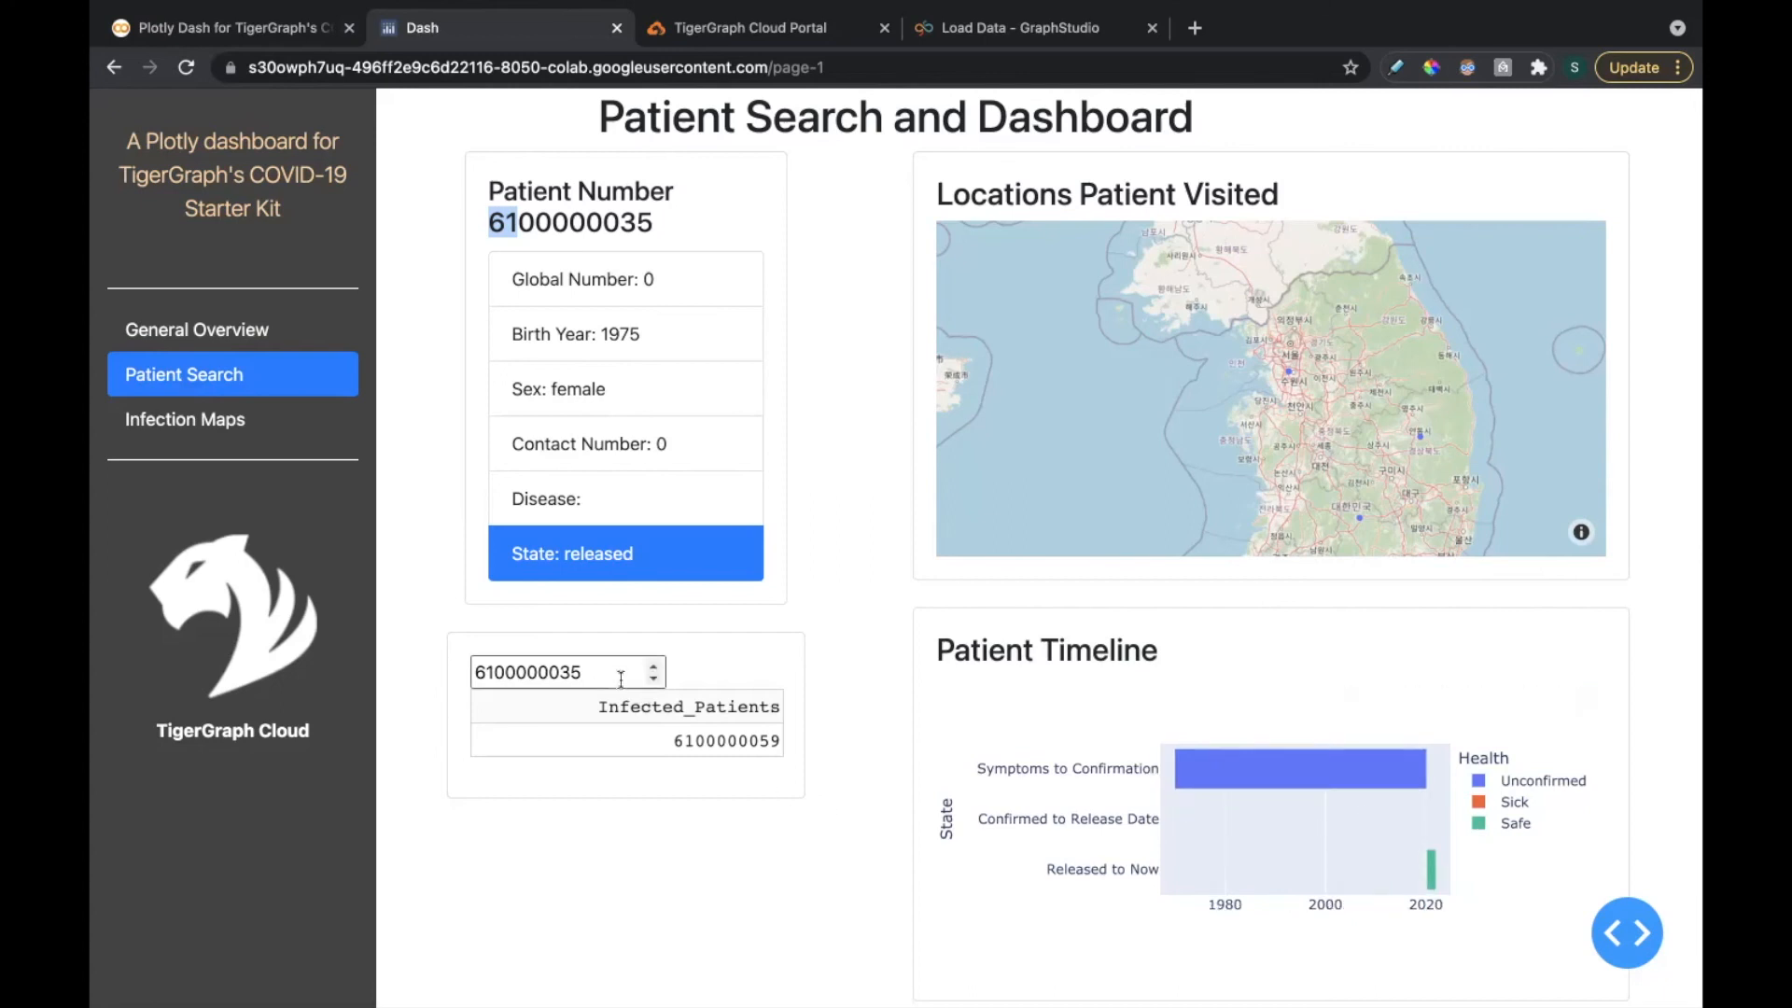
{"action": "mouse_move", "coordinate": [661, 744]}
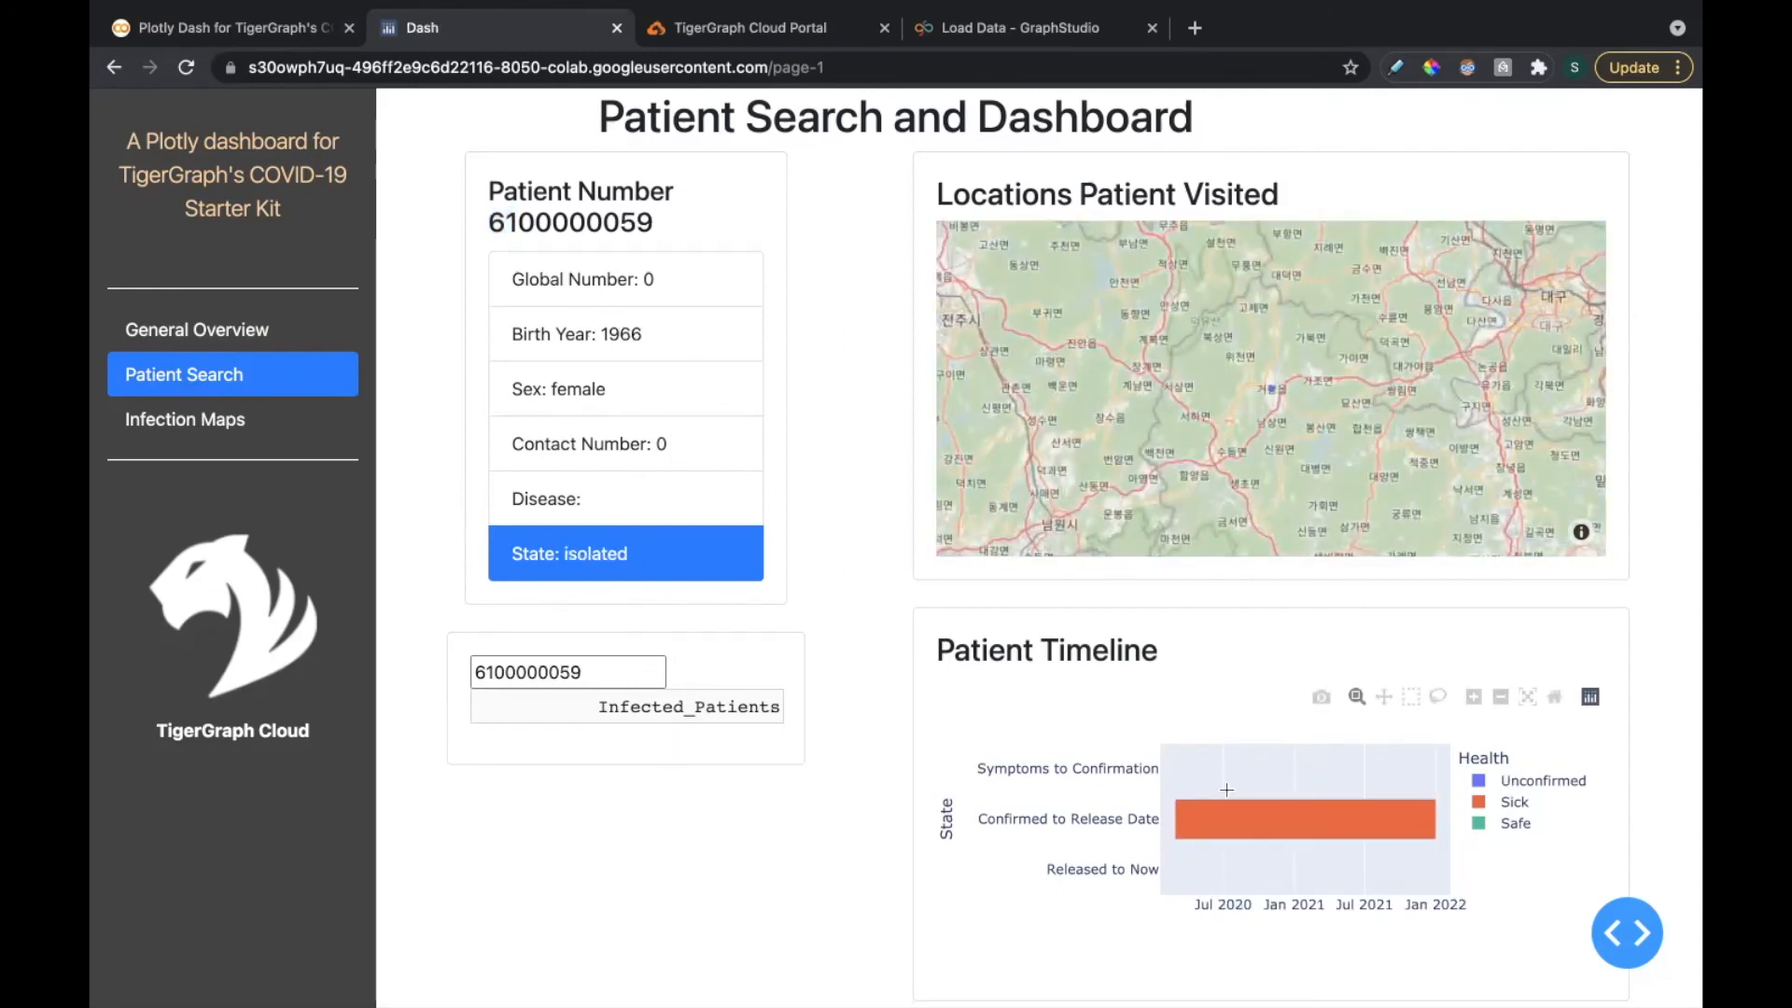
{"action": "mouse_move", "coordinate": [1221, 818]}
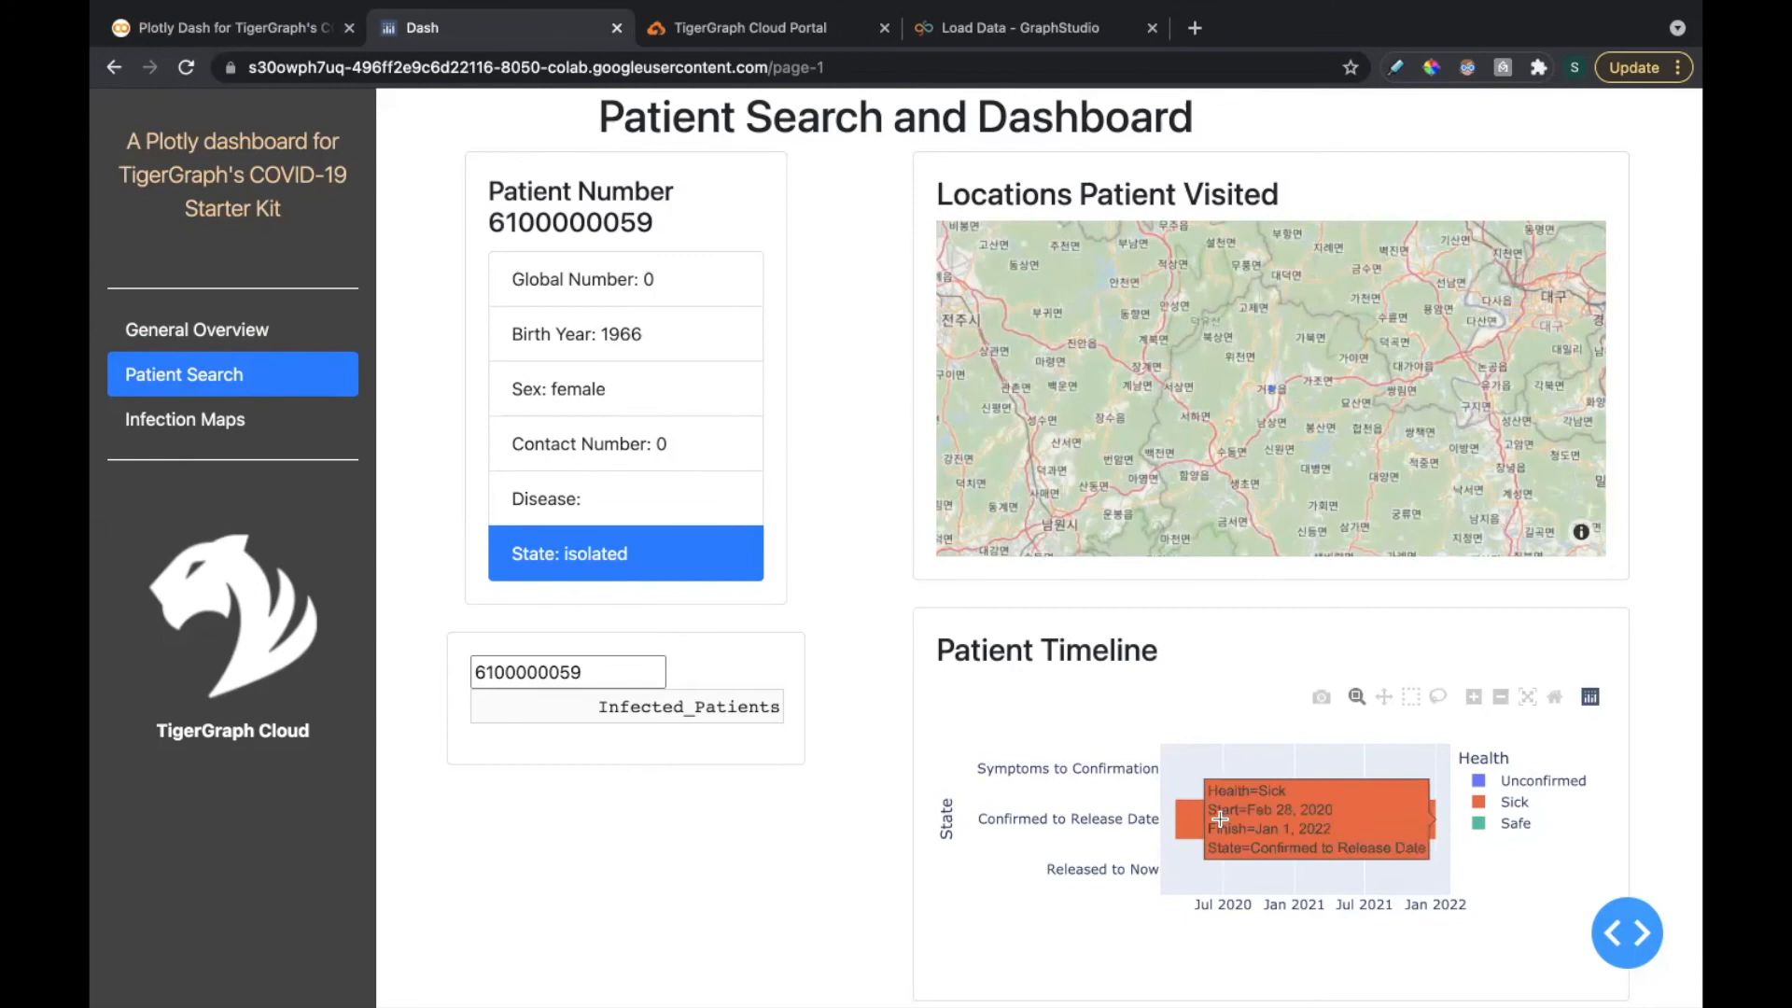
{"action": "mouse_move", "coordinate": [1195, 825]}
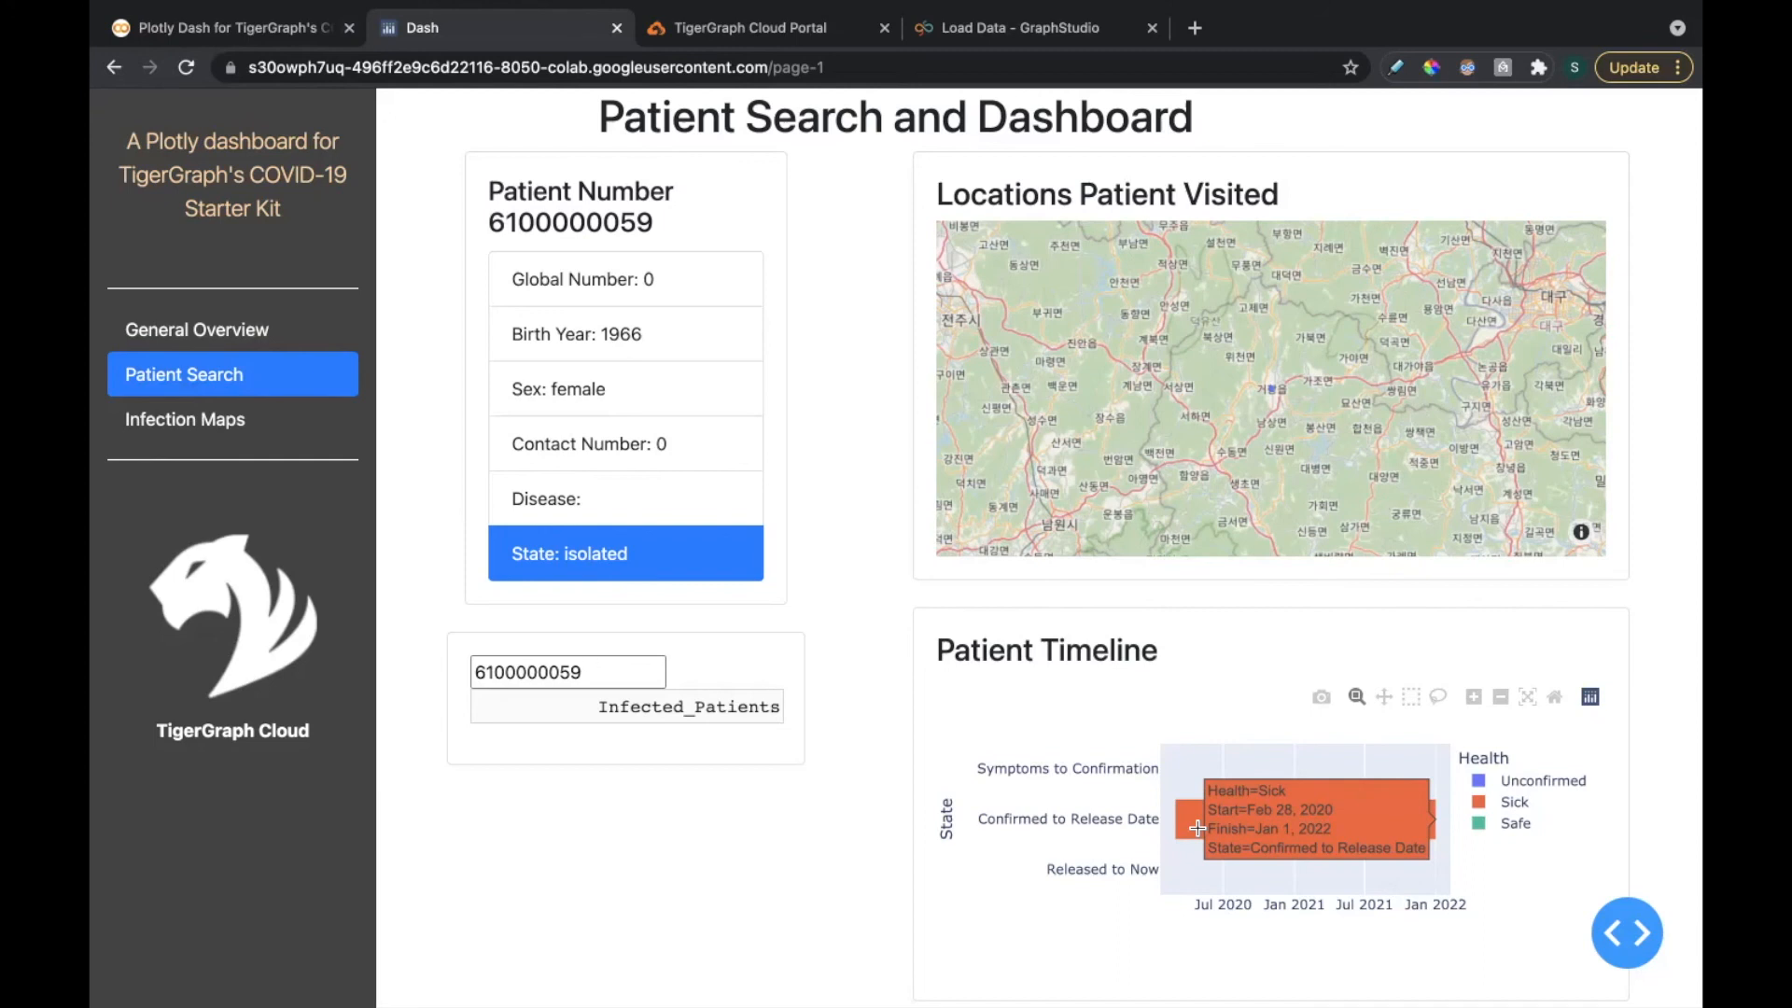
{"action": "mouse_move", "coordinate": [1468, 810]}
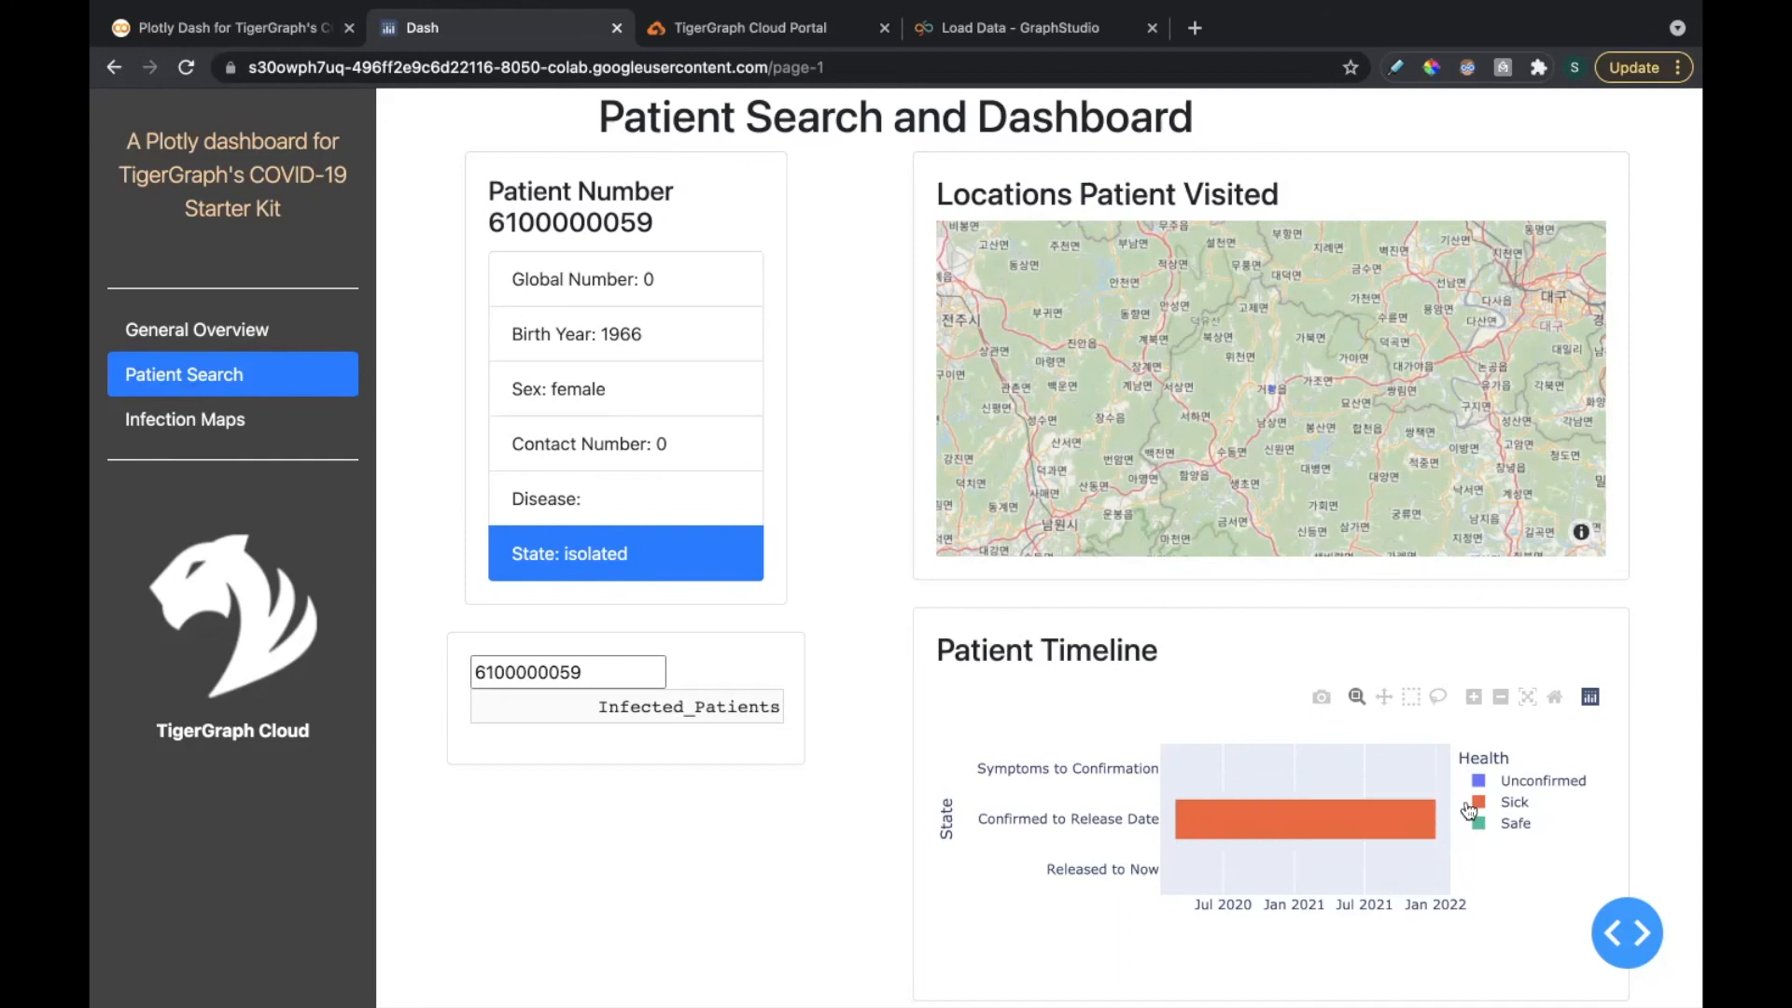
{"action": "mouse_move", "coordinate": [1408, 893]}
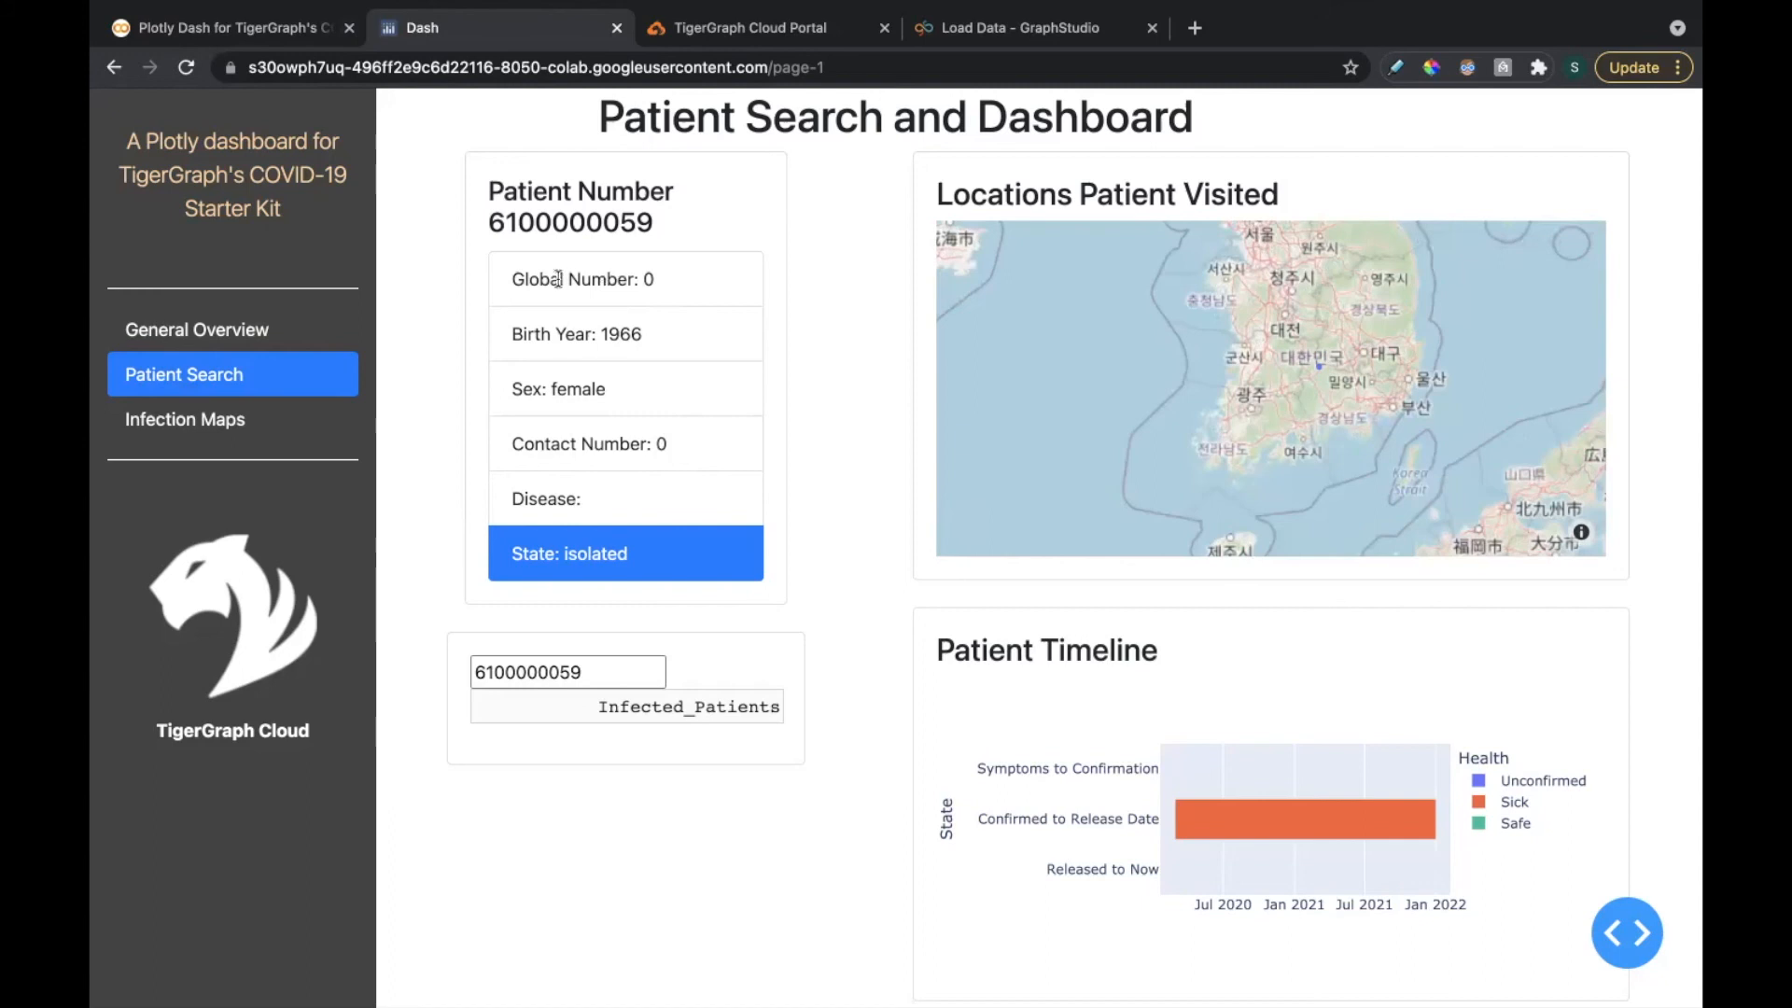
{"action": "double_click", "coordinate": [583, 280]}
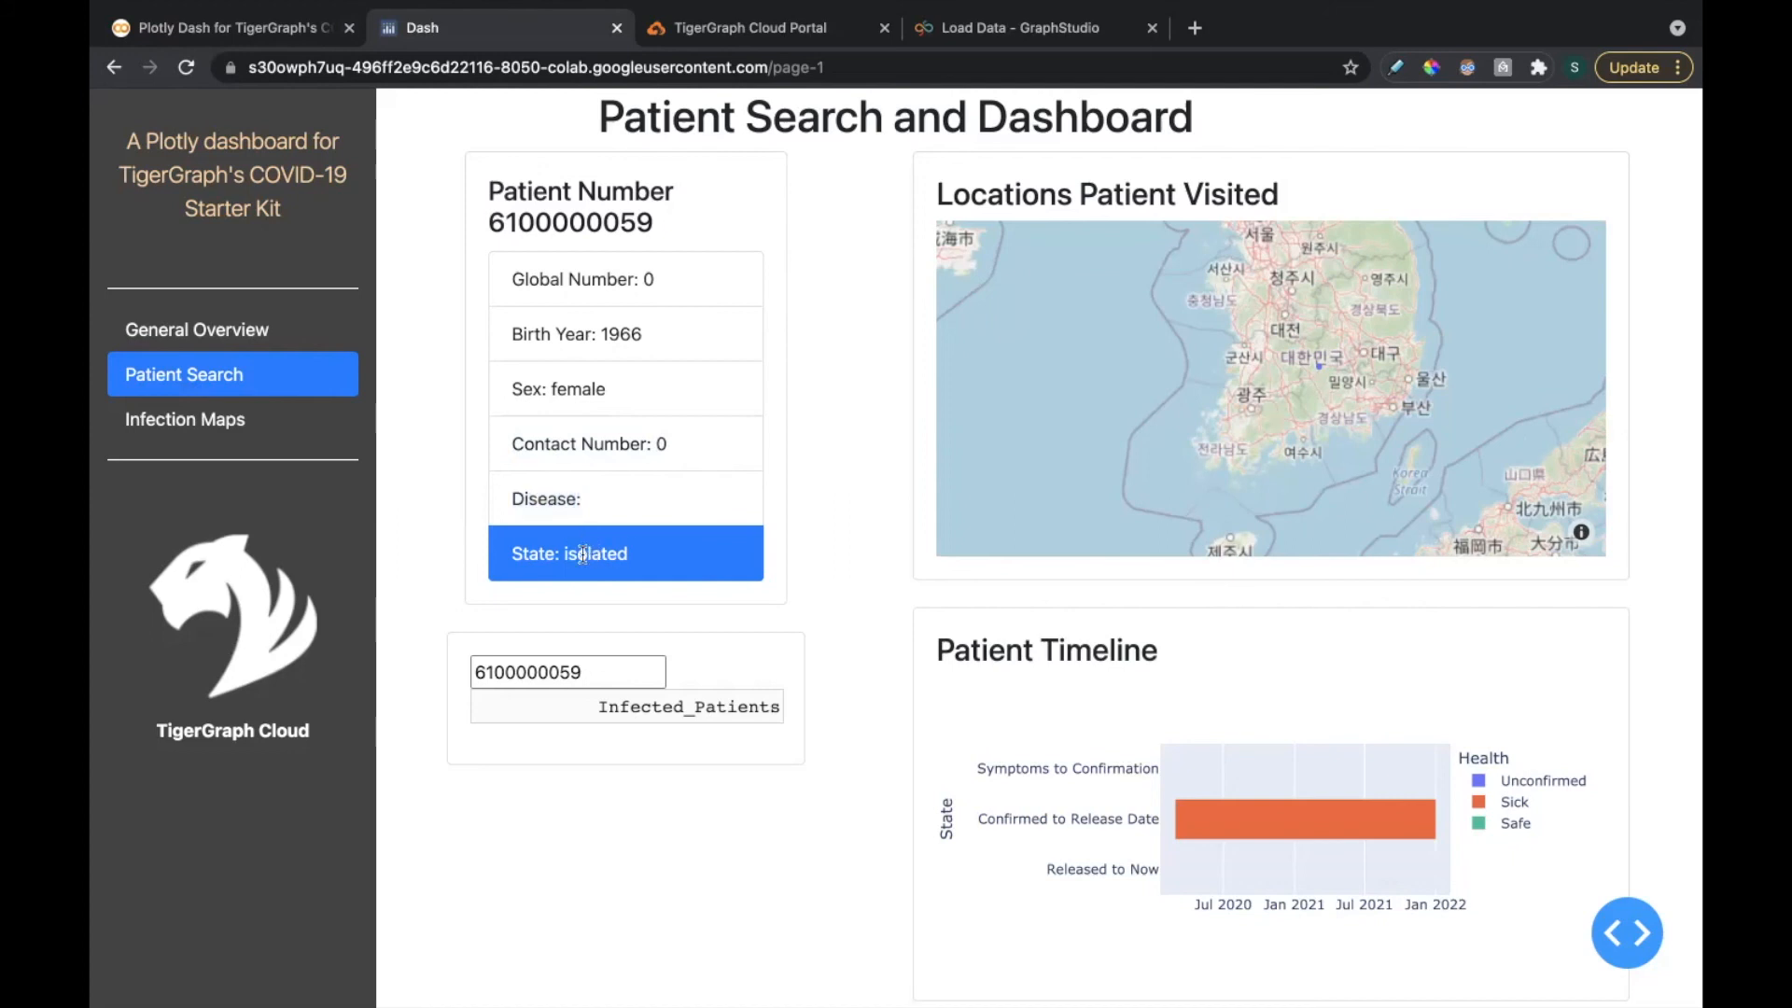
{"action": "double_click", "coordinate": [593, 552]}
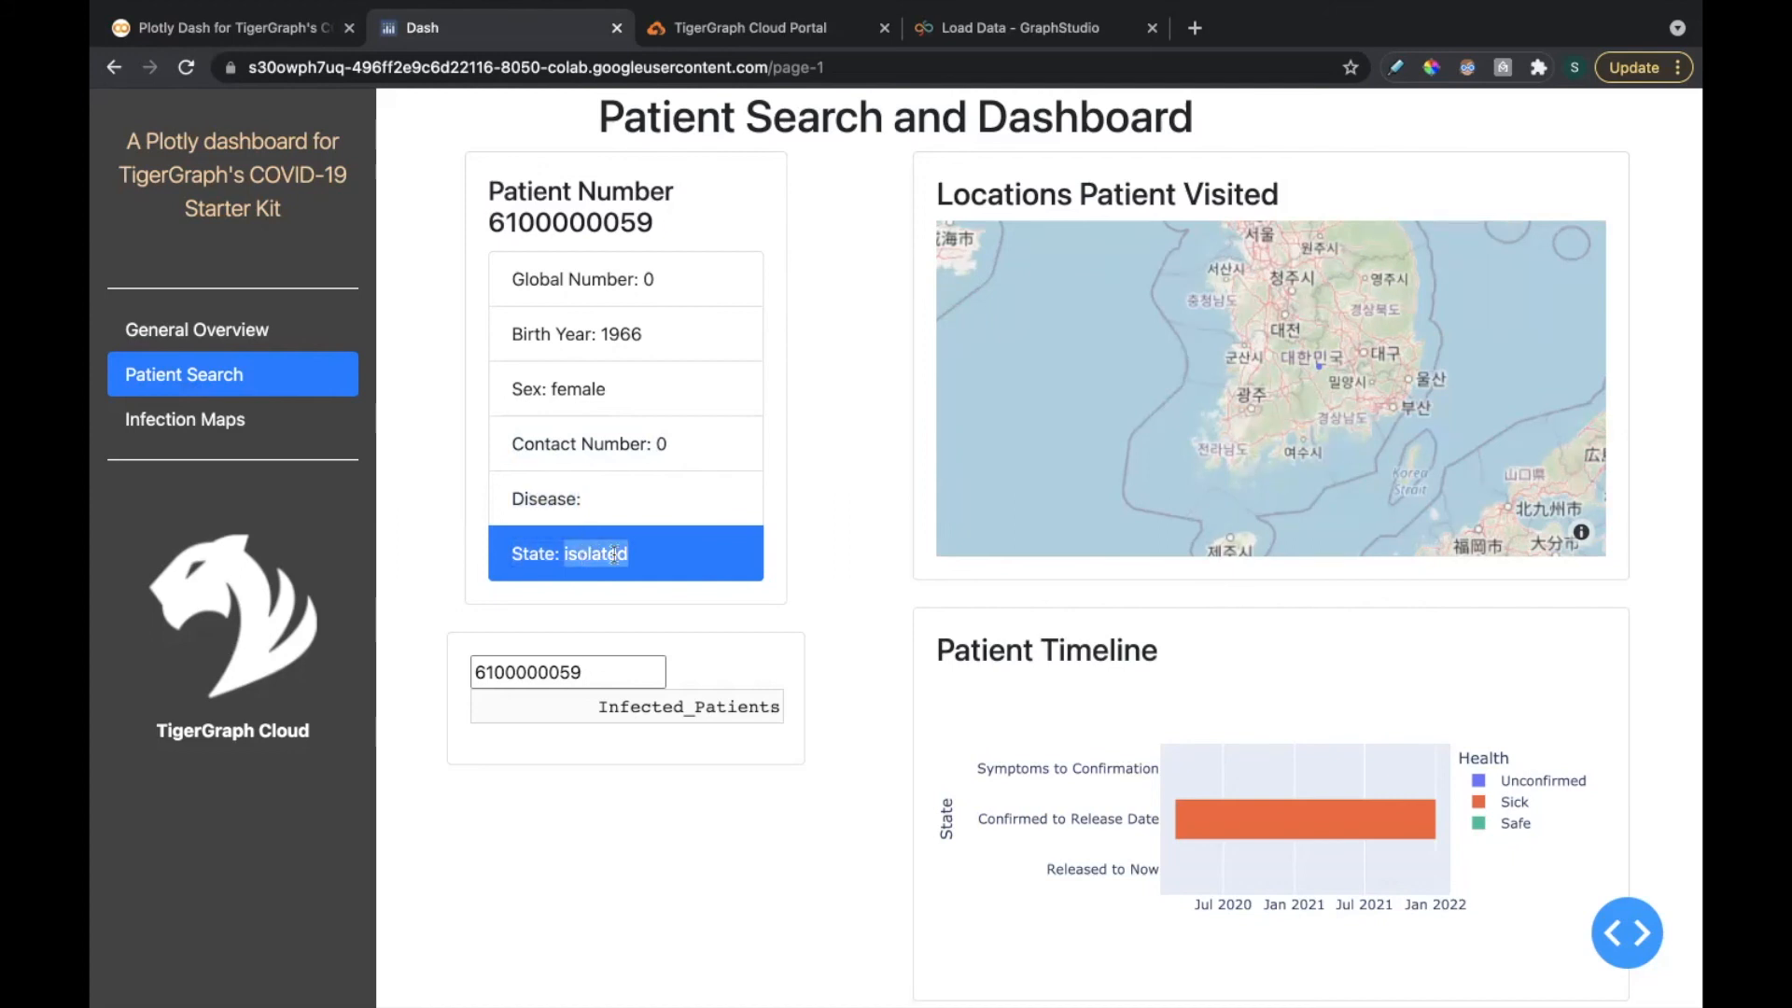
{"action": "mouse_move", "coordinate": [1437, 817]}
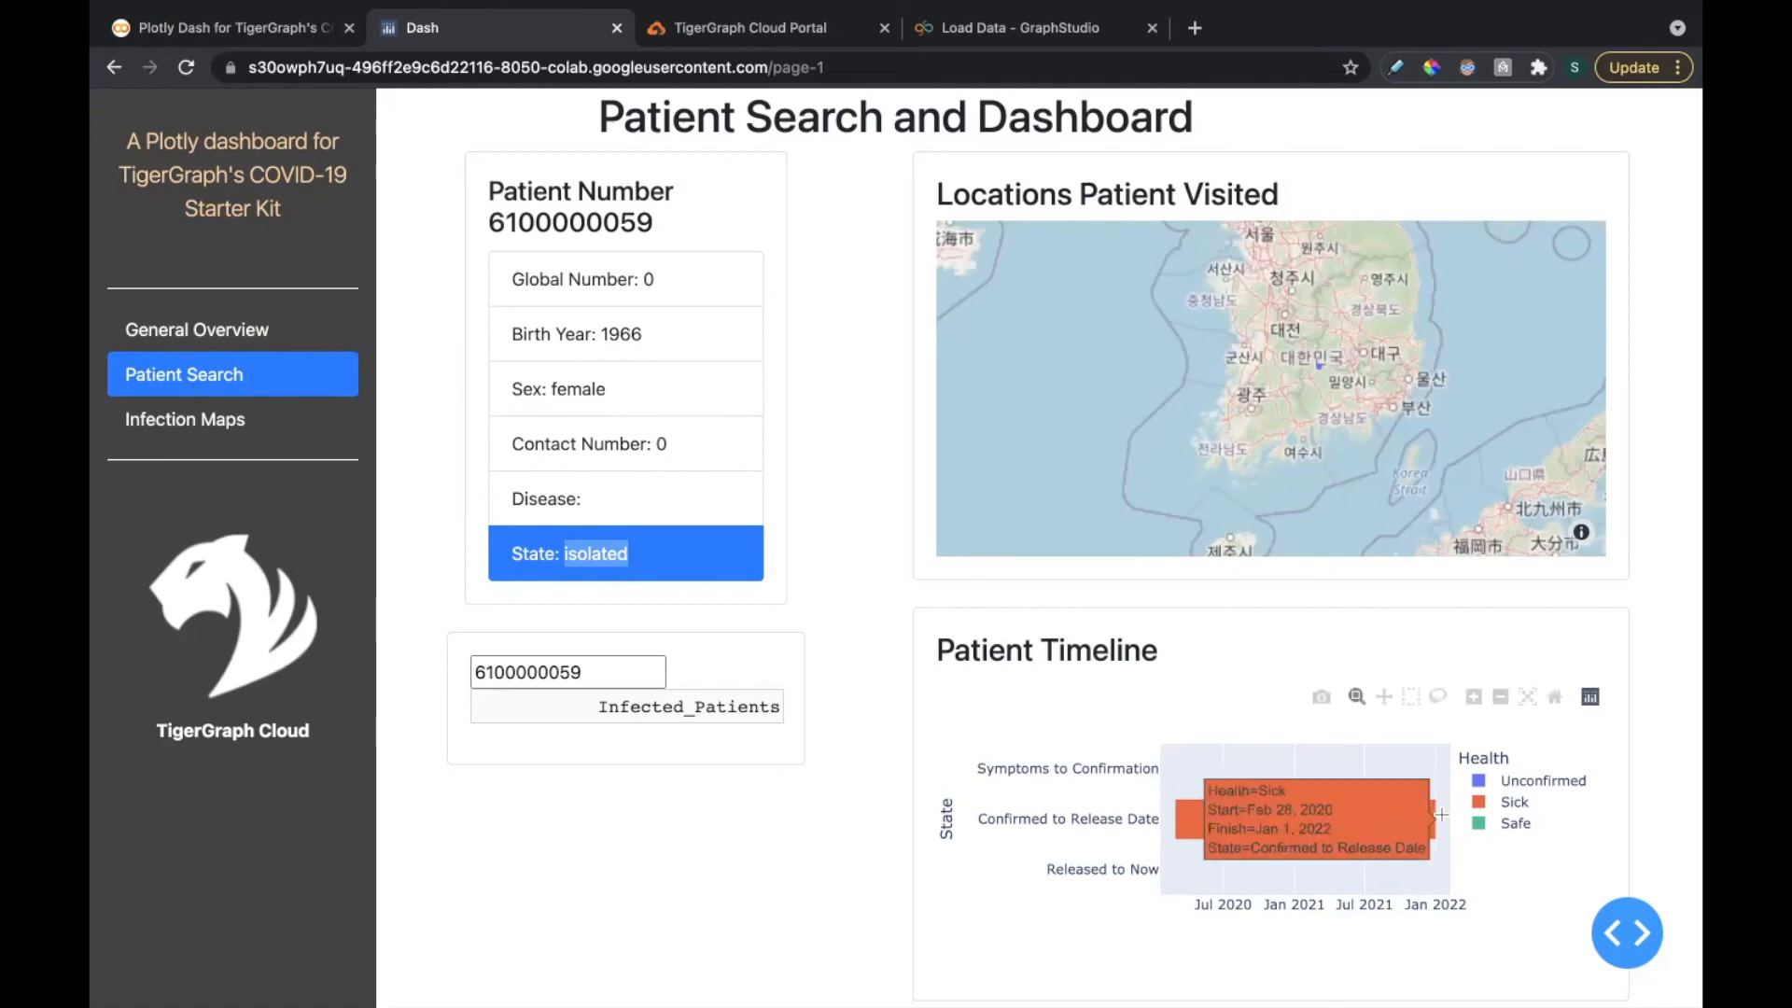
{"action": "mouse_move", "coordinate": [1382, 816]}
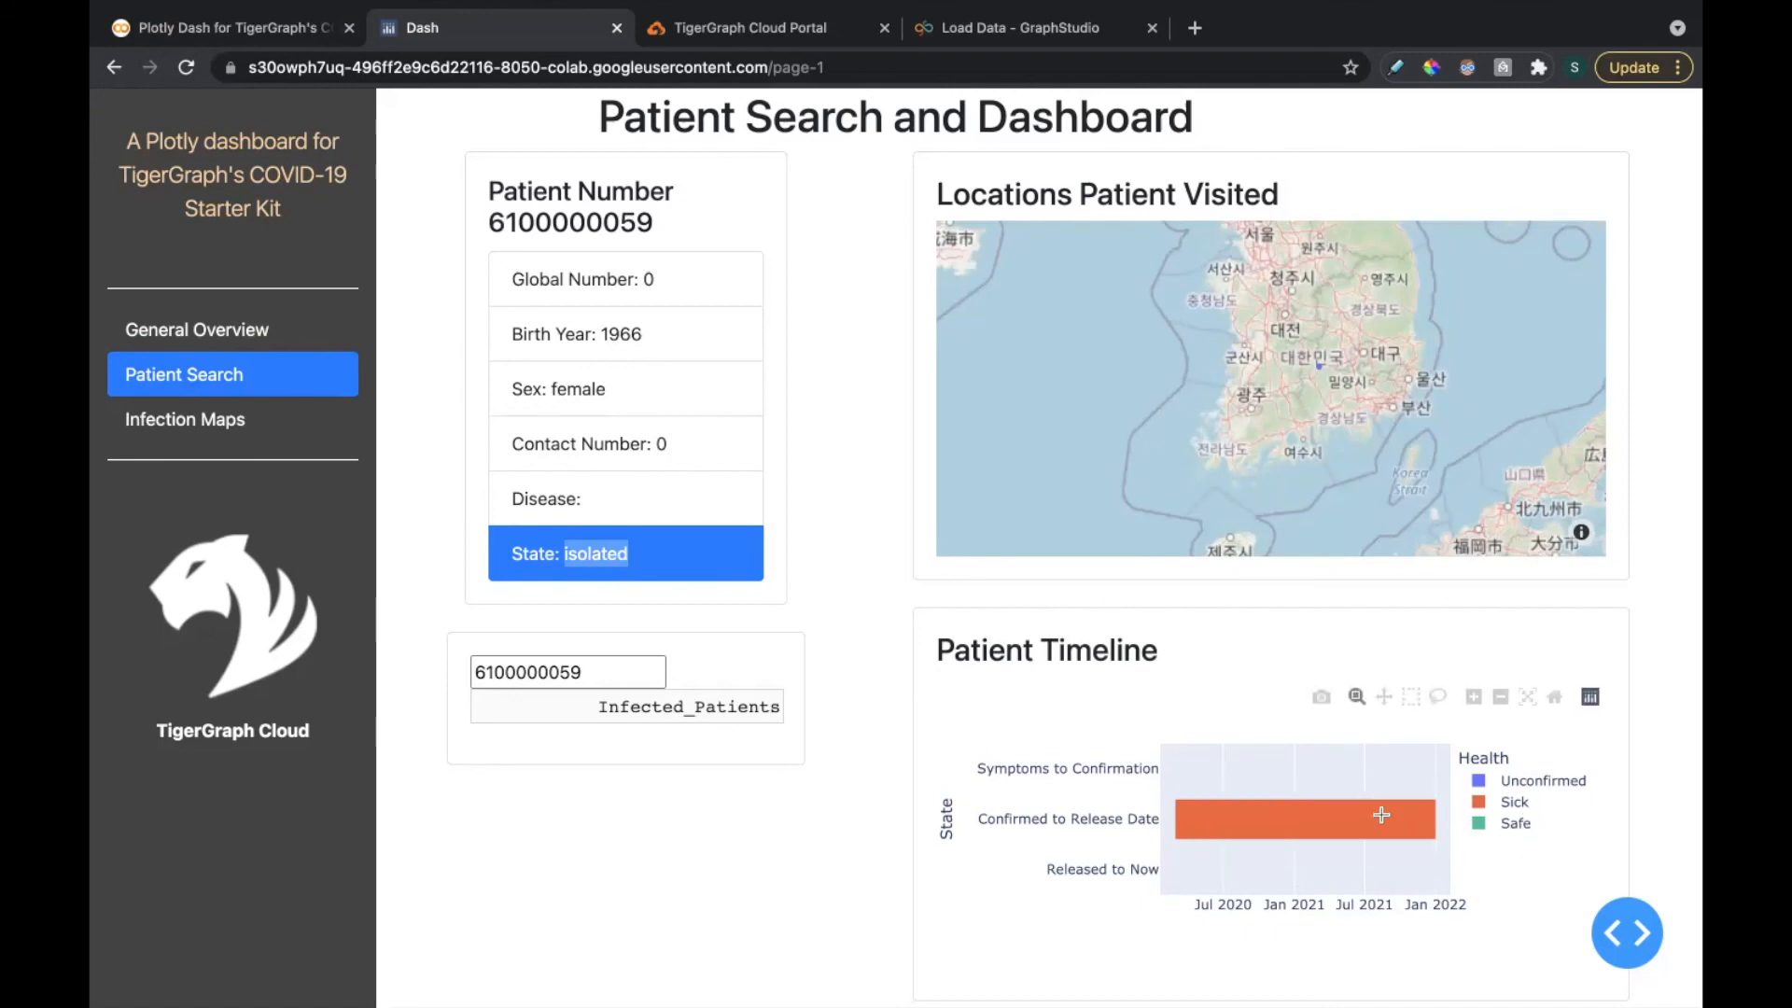
{"action": "mouse_move", "coordinate": [635, 661]}
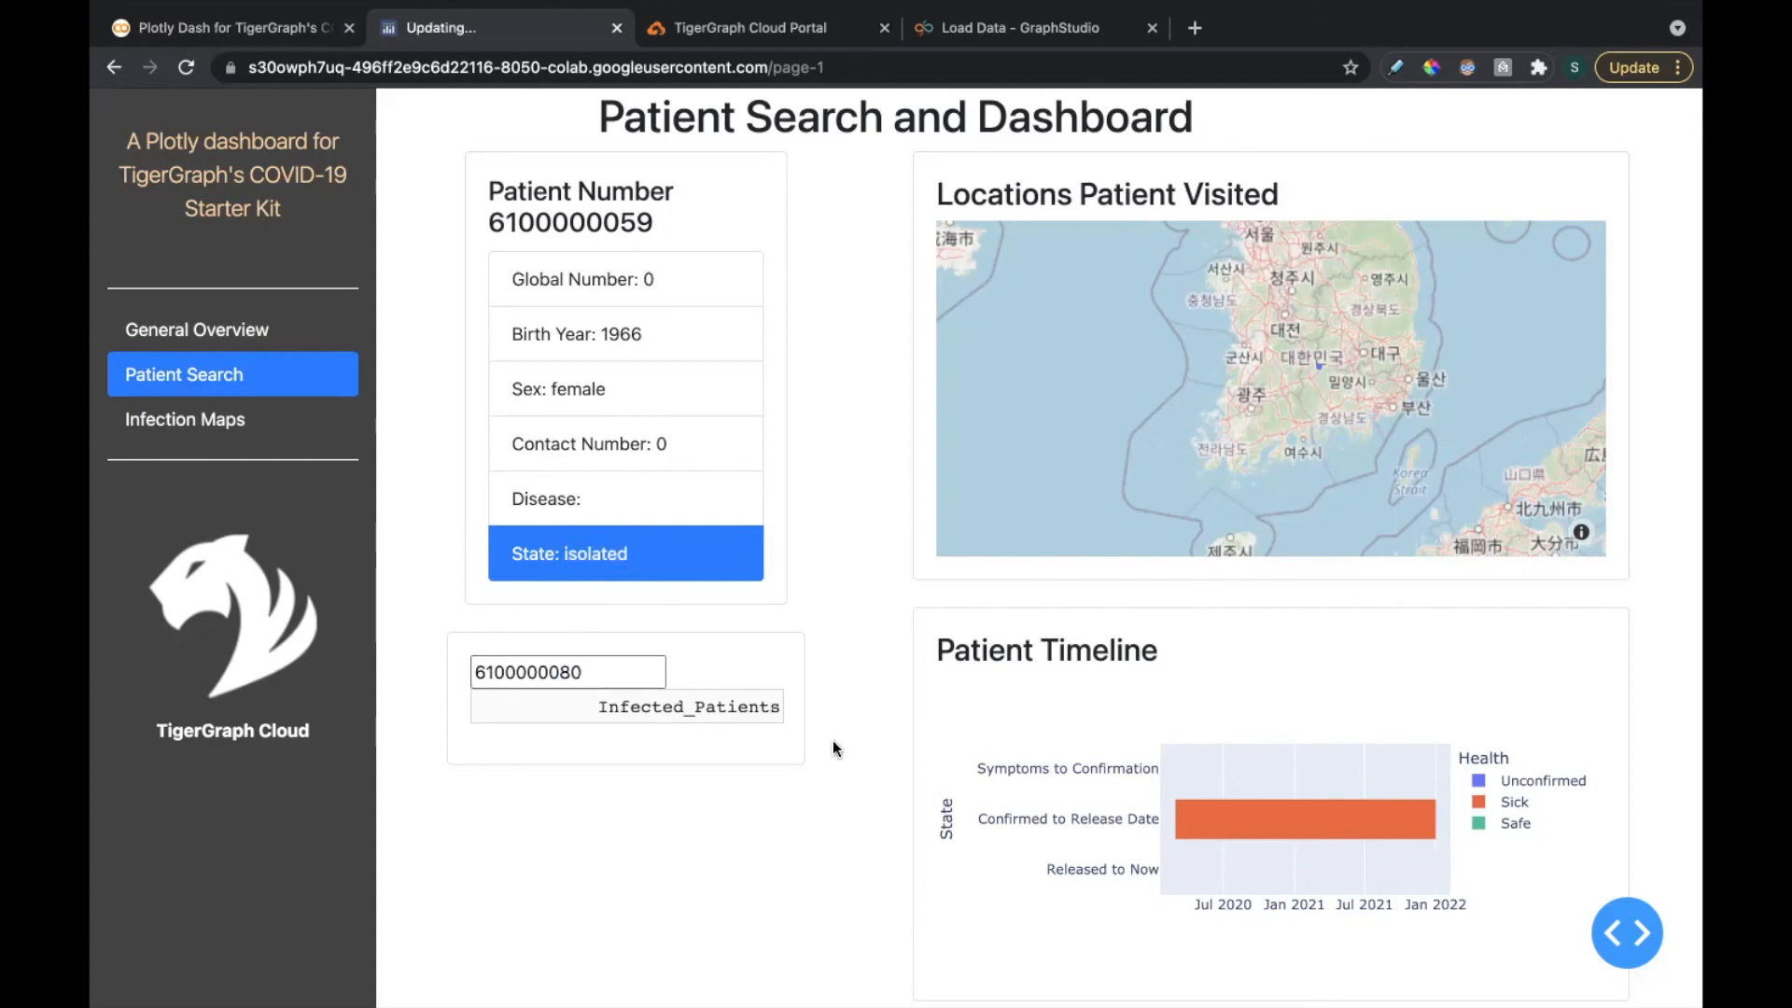
{"action": "key", "text": "Enter"}
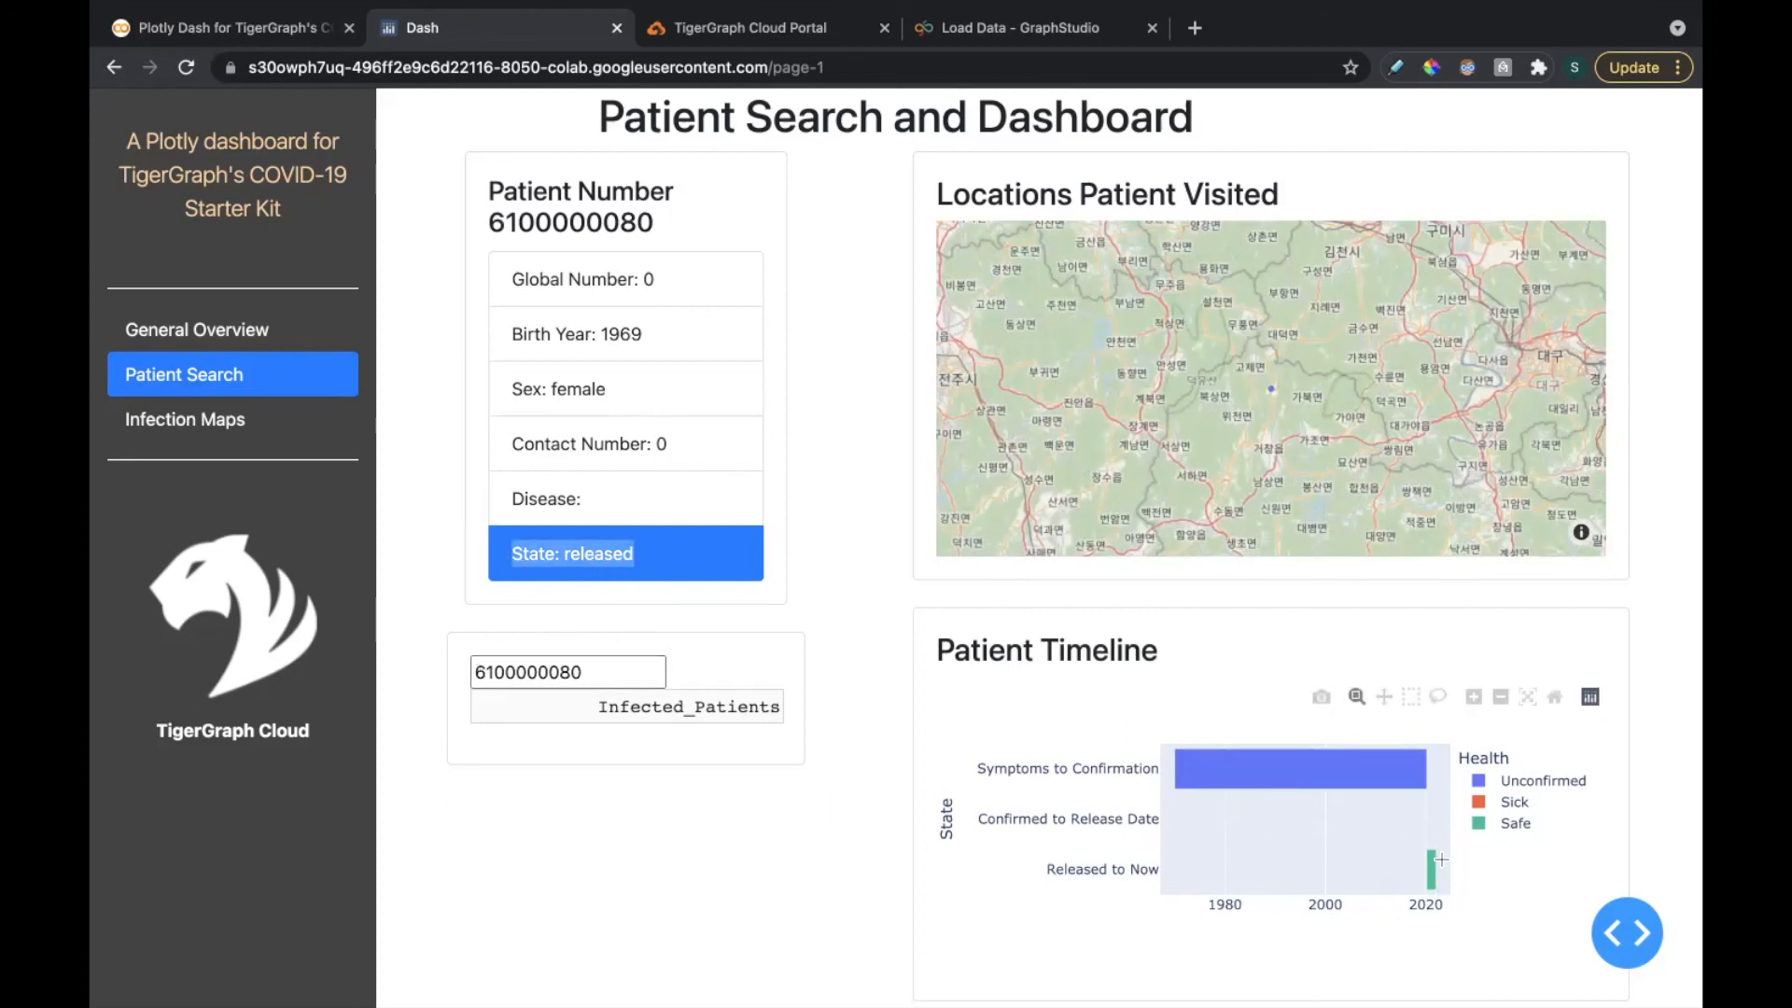
{"action": "mouse_move", "coordinate": [1434, 870]}
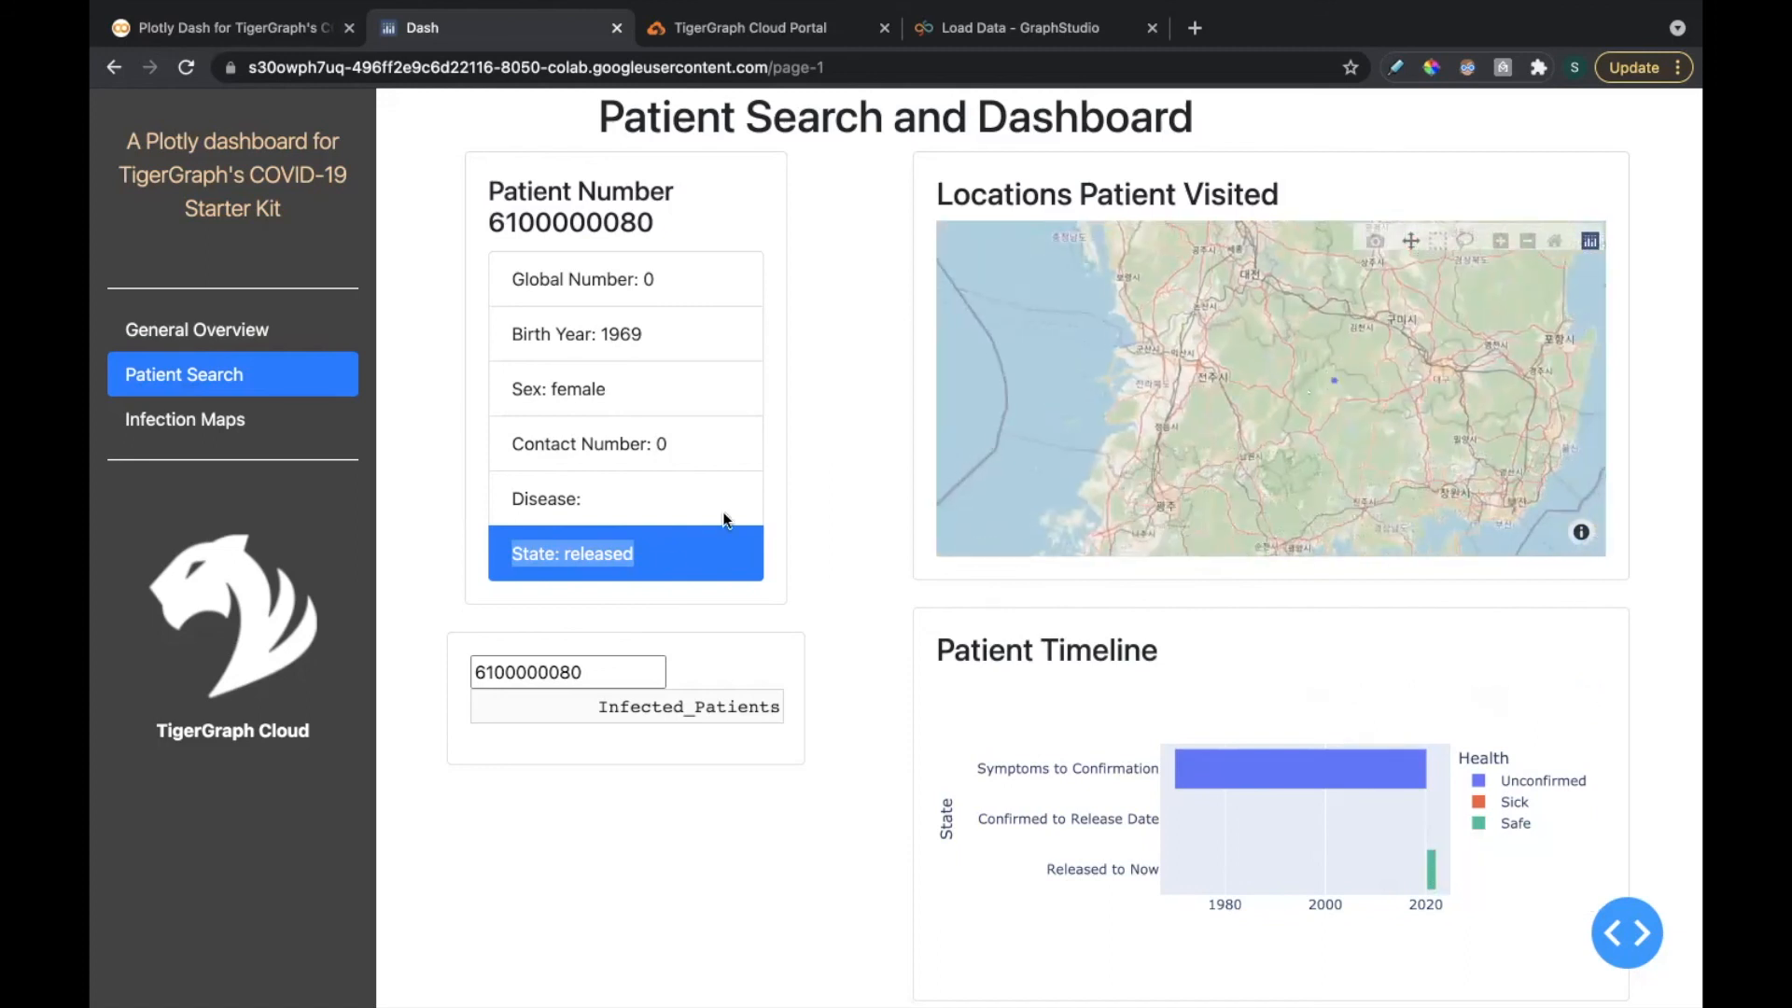
{"action": "mouse_move", "coordinate": [532, 858]}
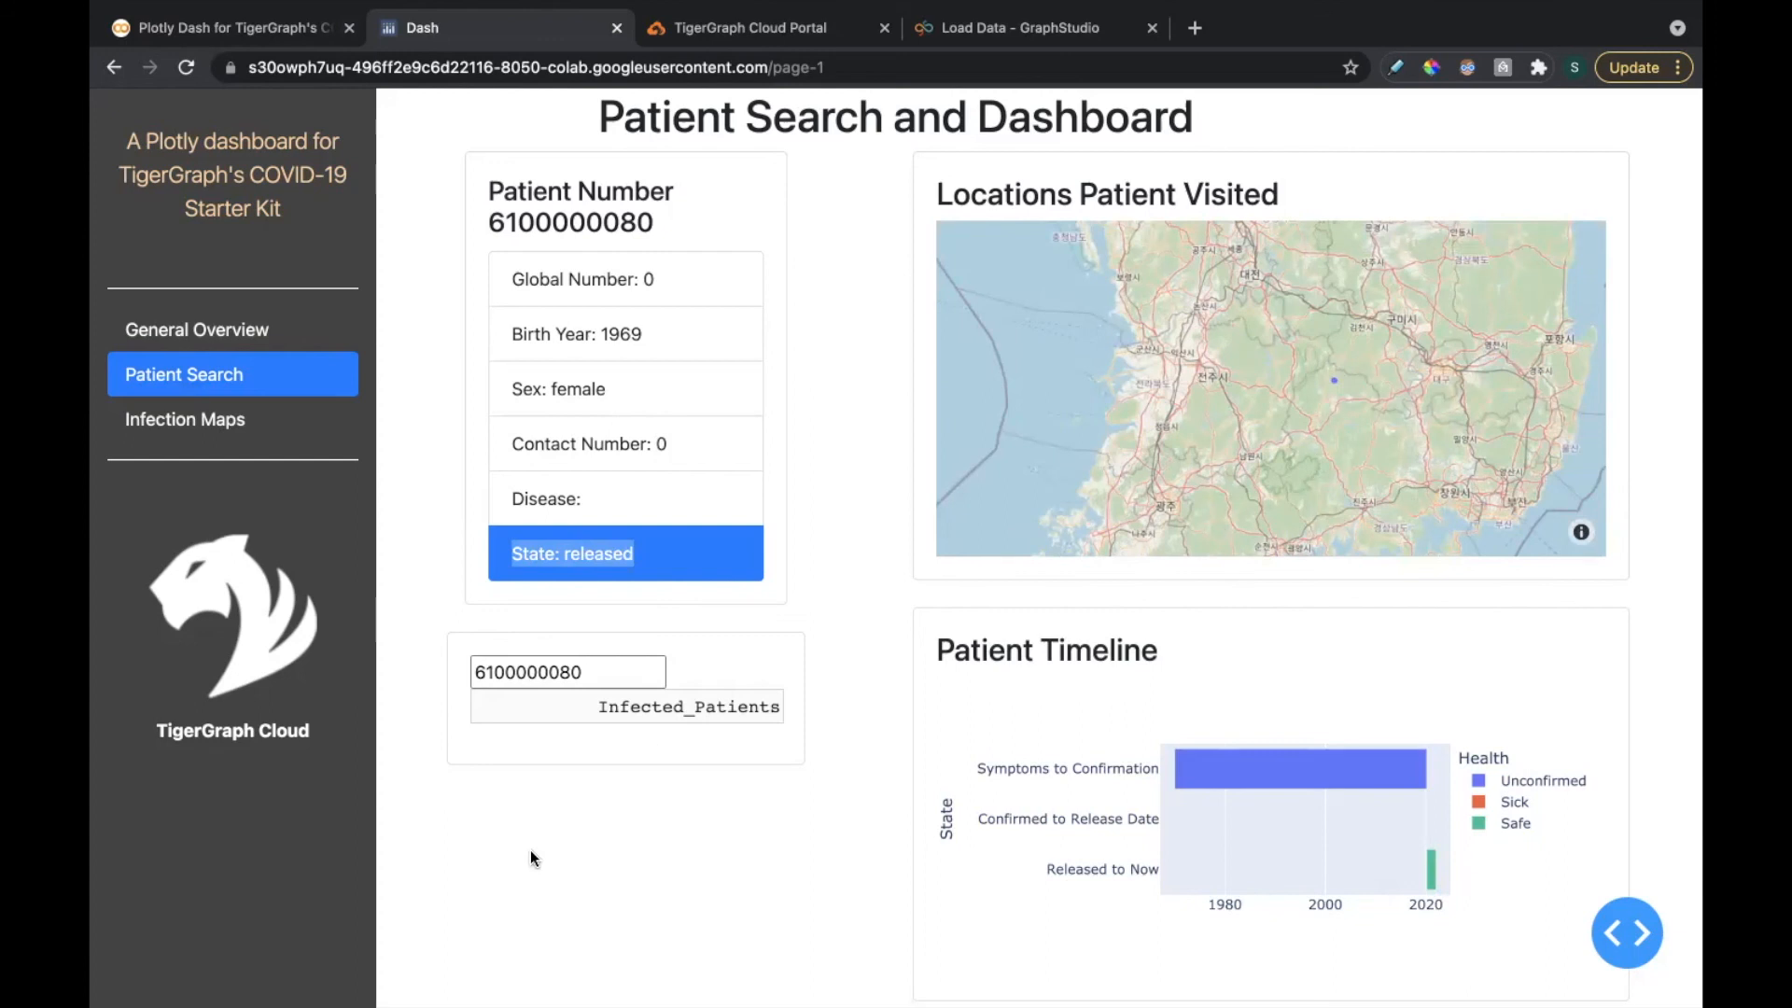
- On the Infection Maps page, show confirmed cases as a density map, then as a street map
{"action": "left_click", "coordinate": [183, 418]}
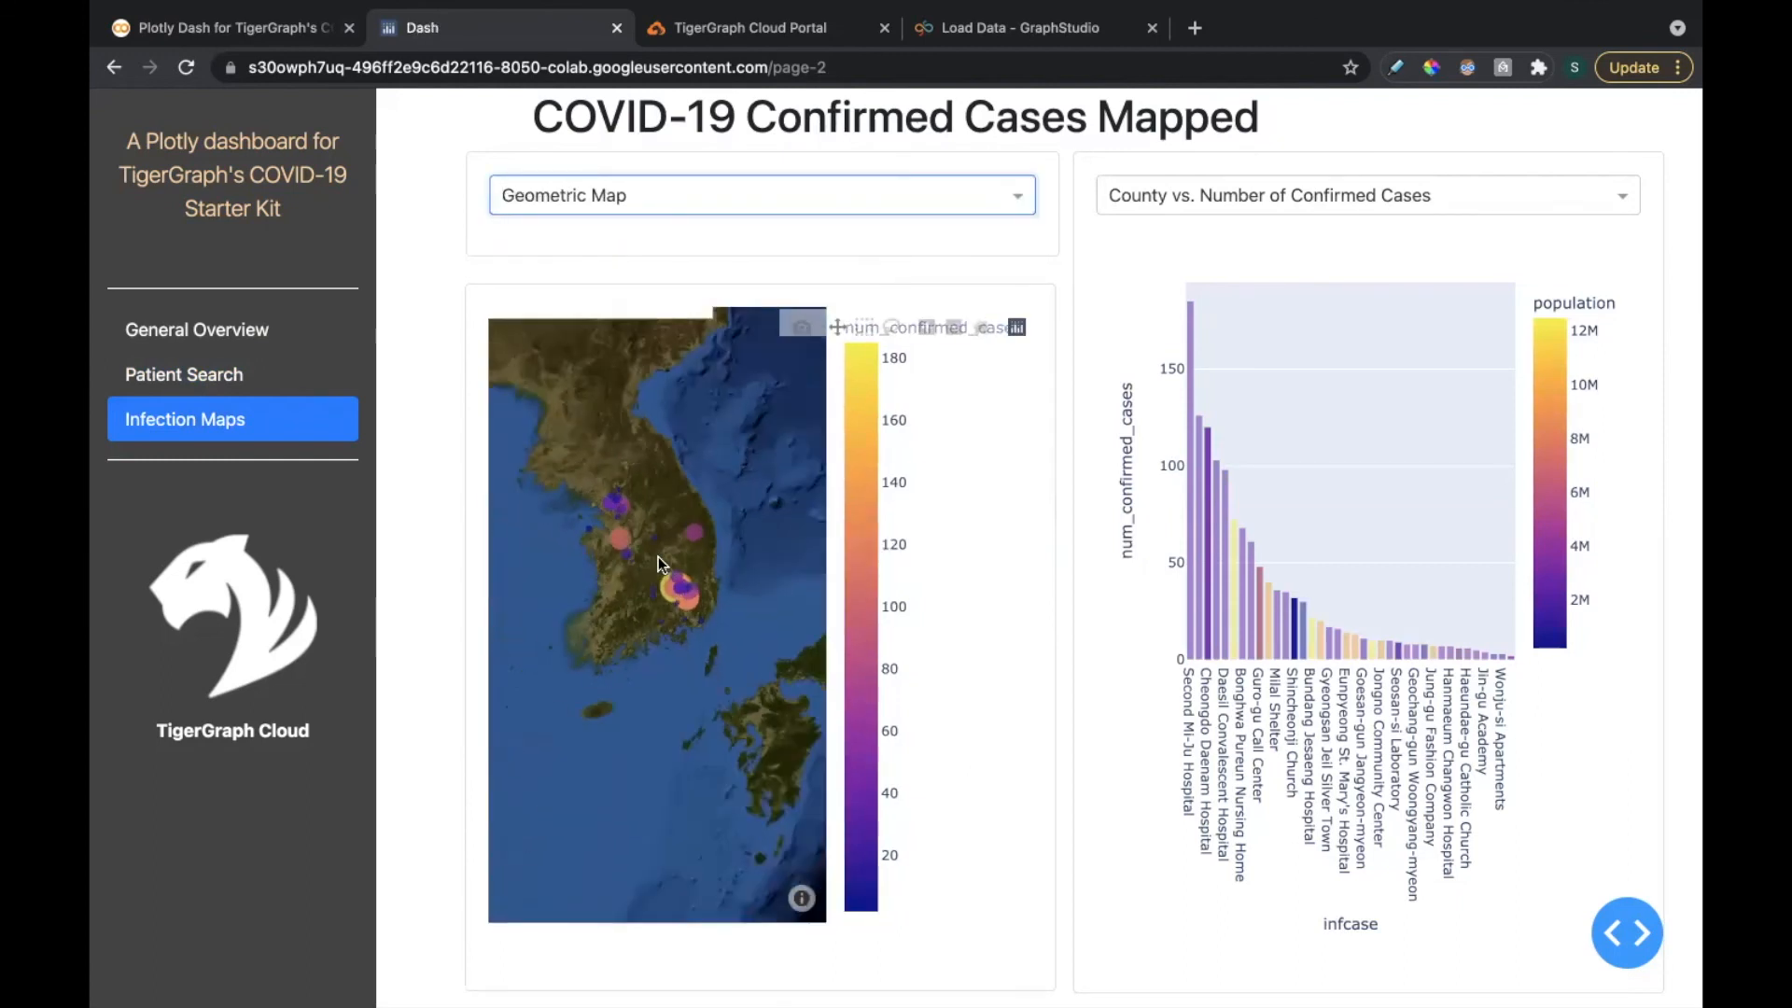
{"action": "left_click", "coordinate": [762, 196]}
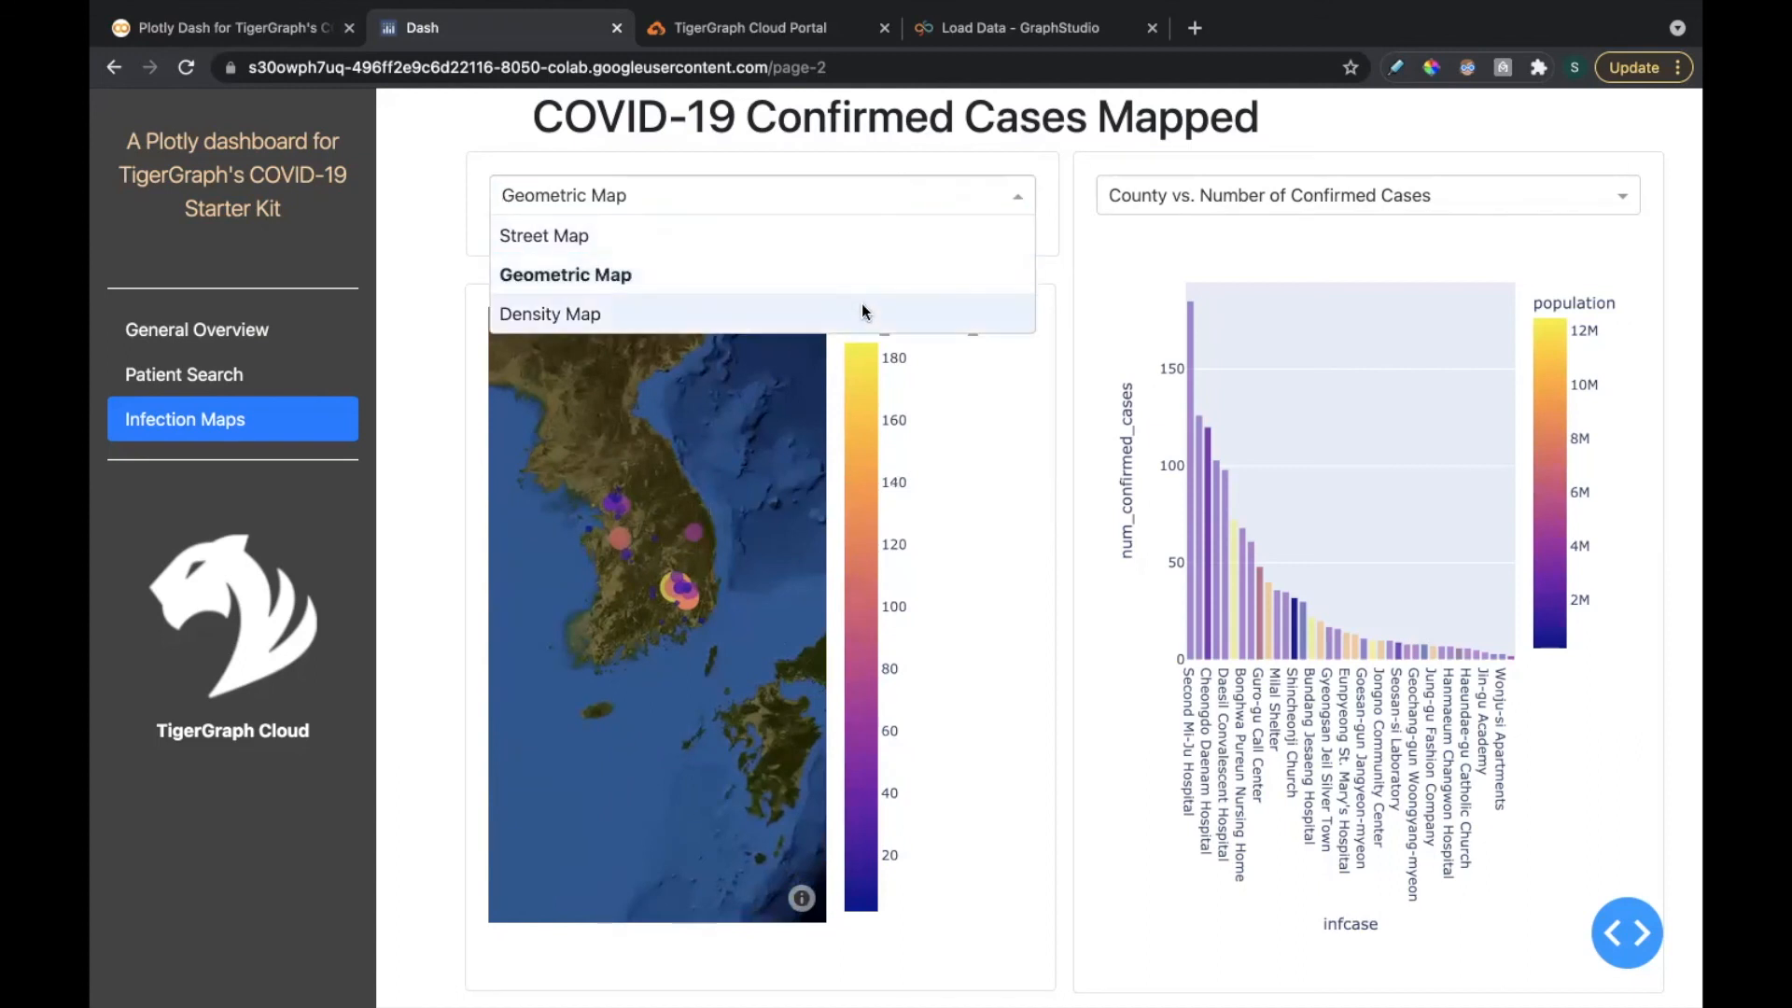
{"action": "left_click", "coordinate": [548, 314]}
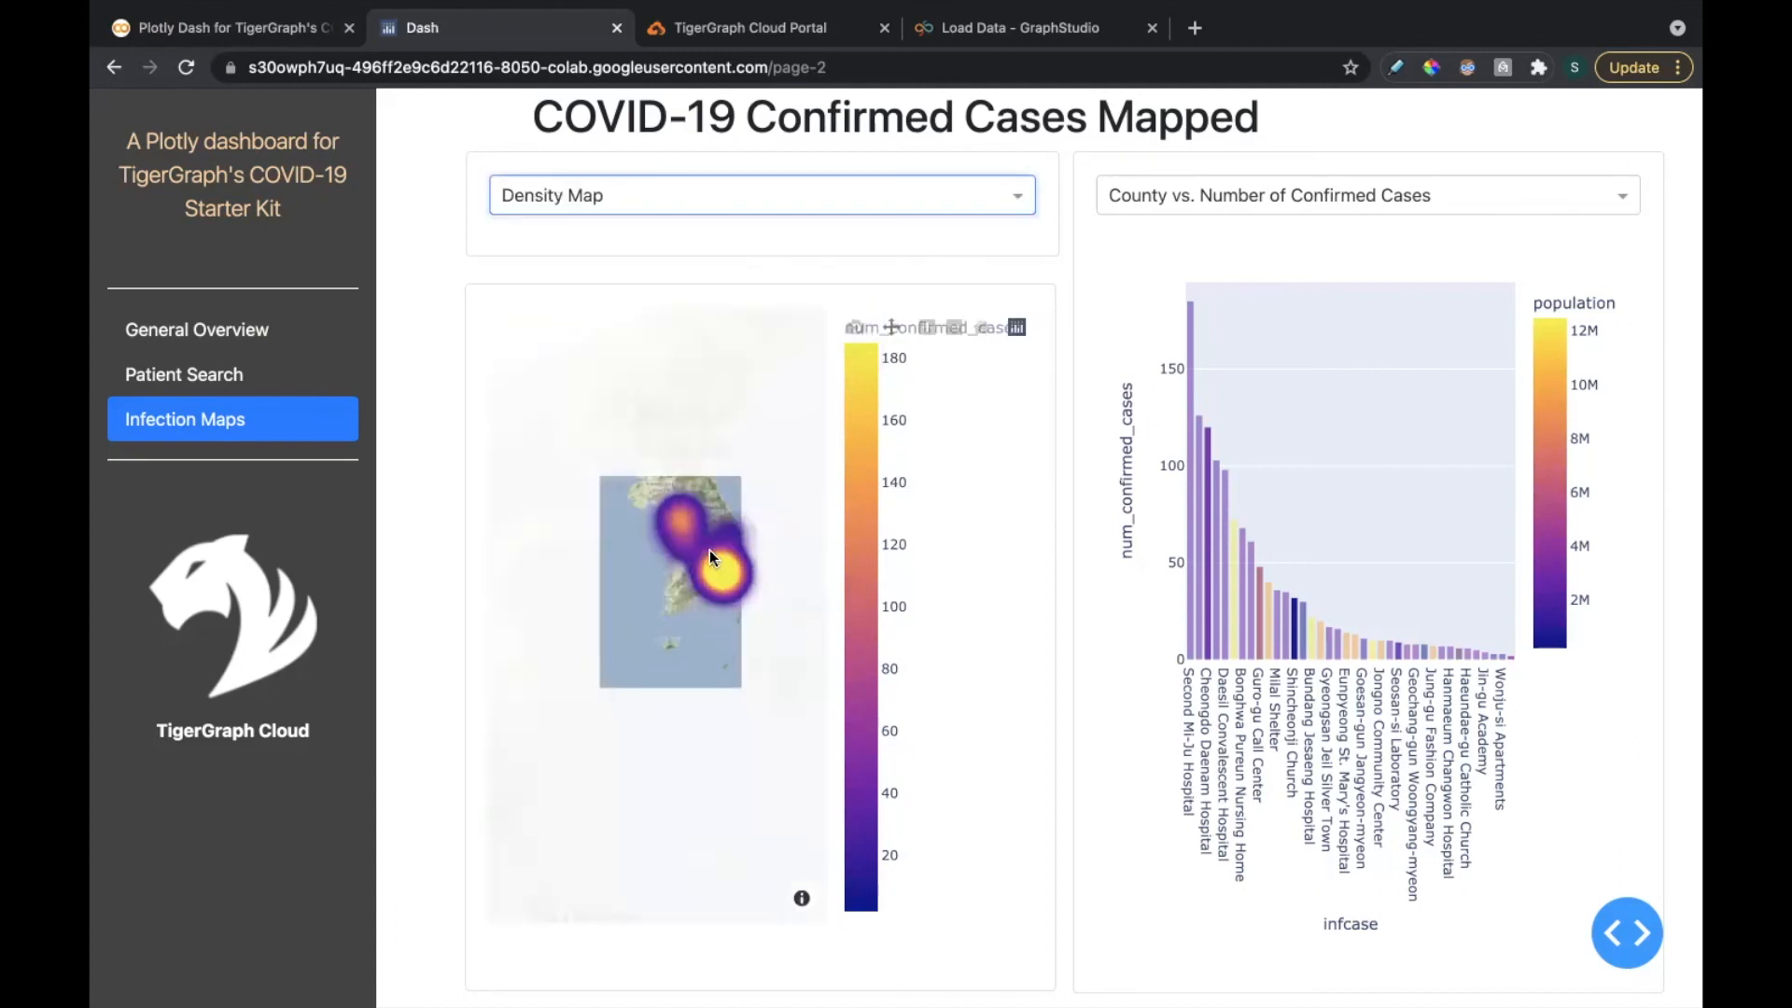
{"action": "left_click", "coordinate": [762, 197]}
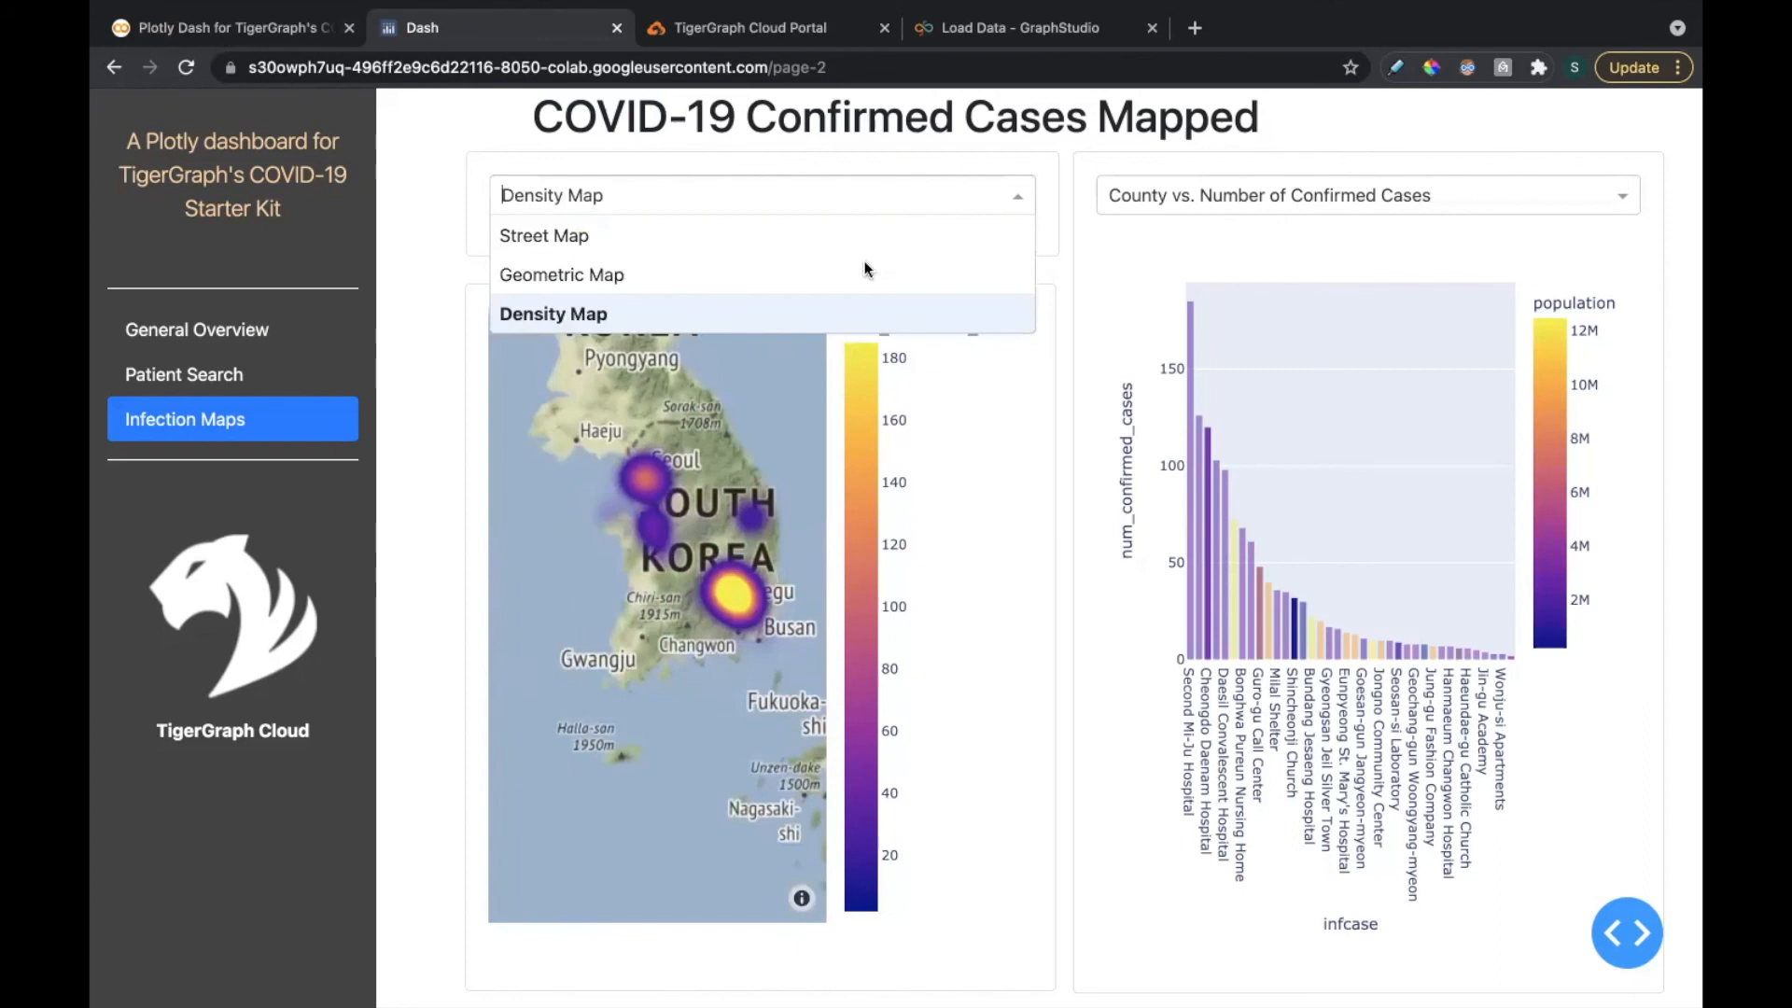
{"action": "left_click", "coordinate": [544, 235]}
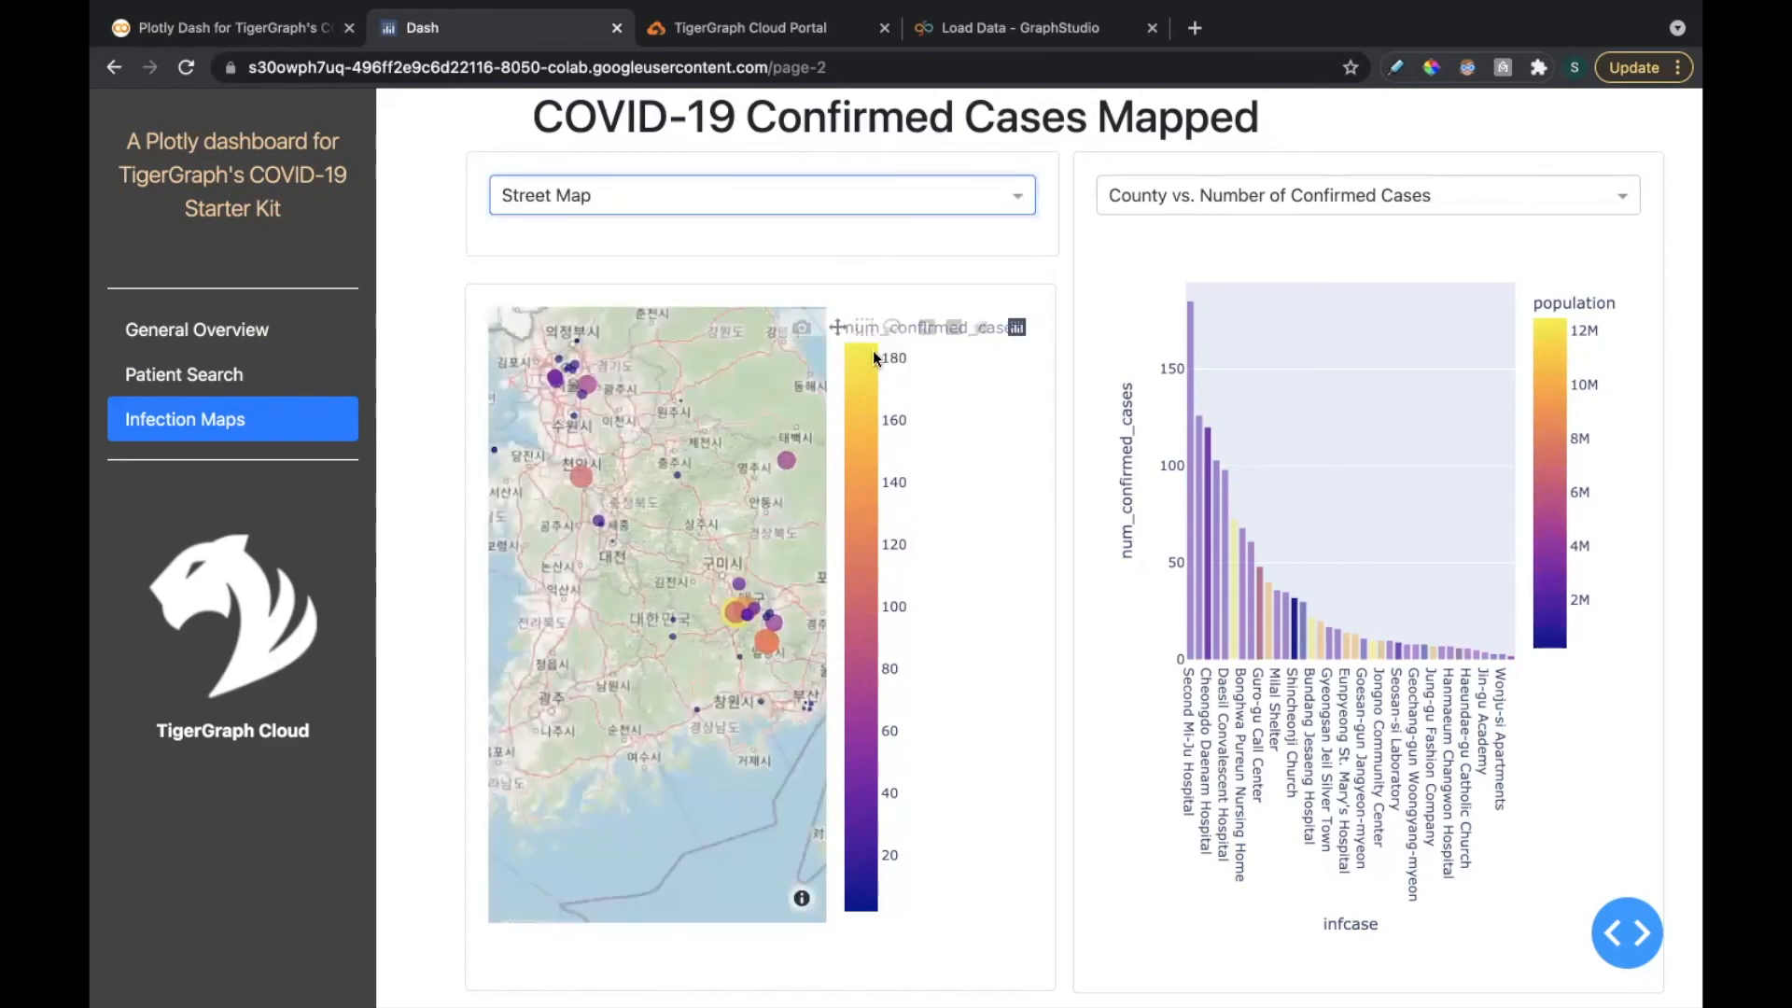
{"action": "mouse_move", "coordinate": [894, 330]}
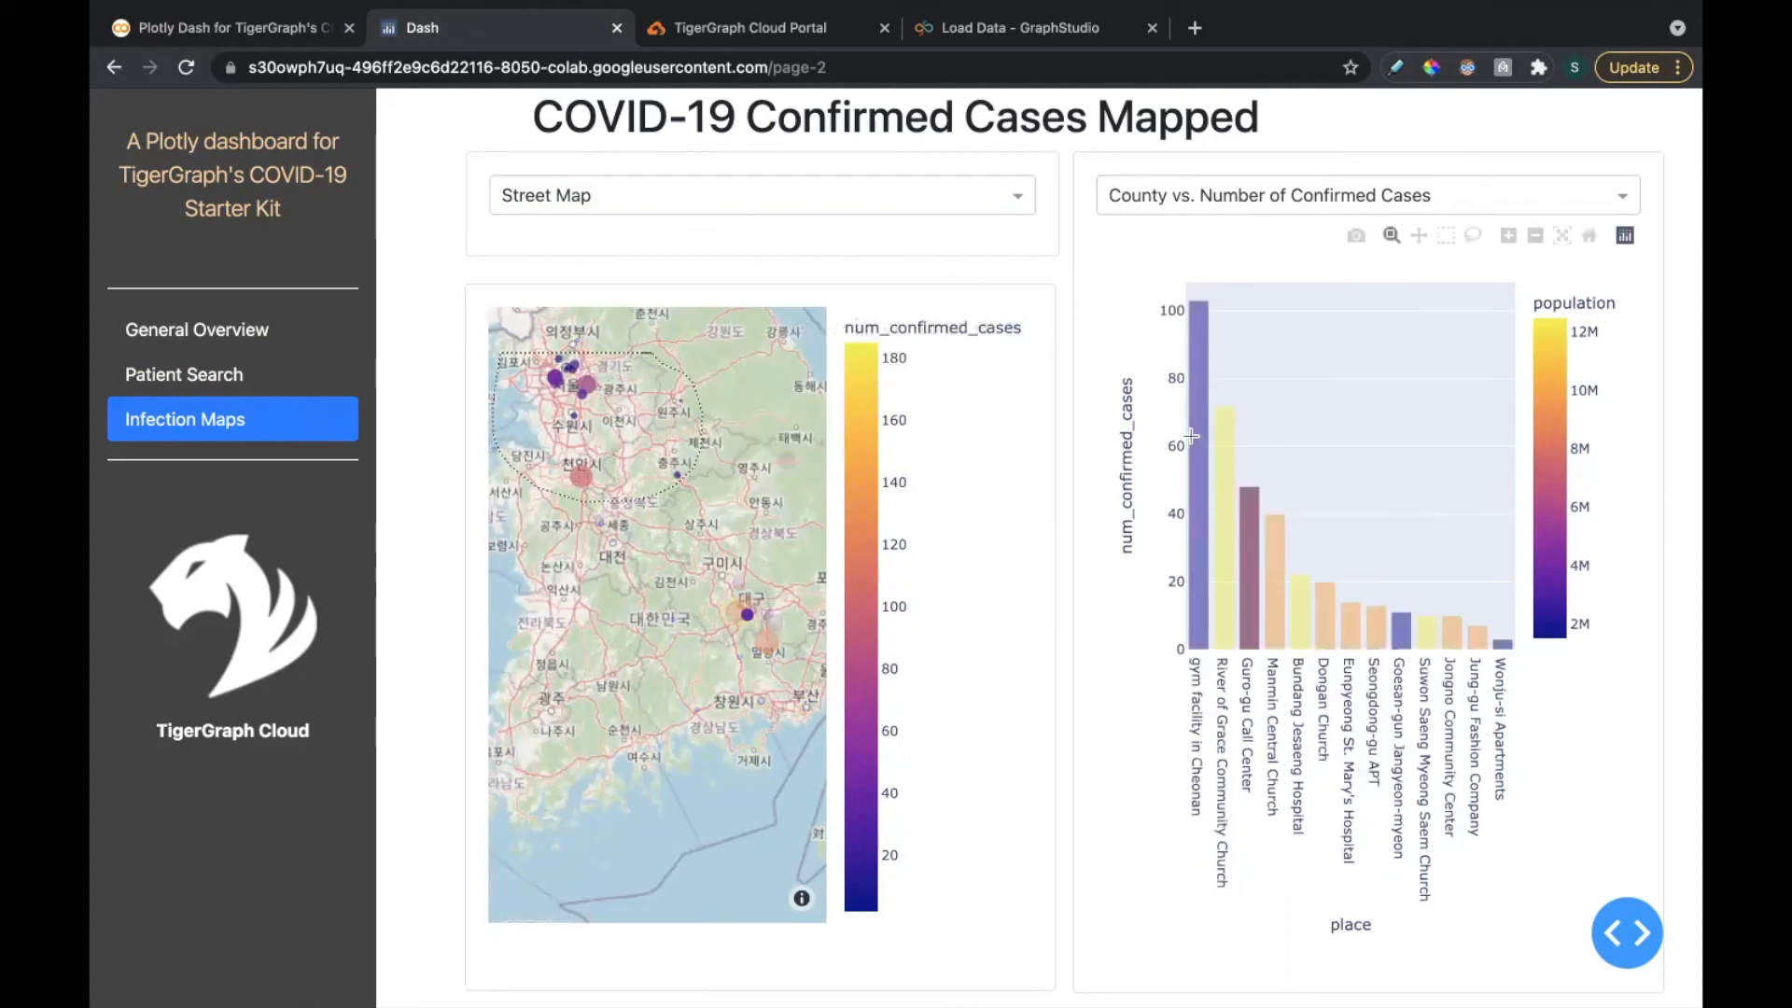
{"action": "mouse_move", "coordinate": [1382, 211]}
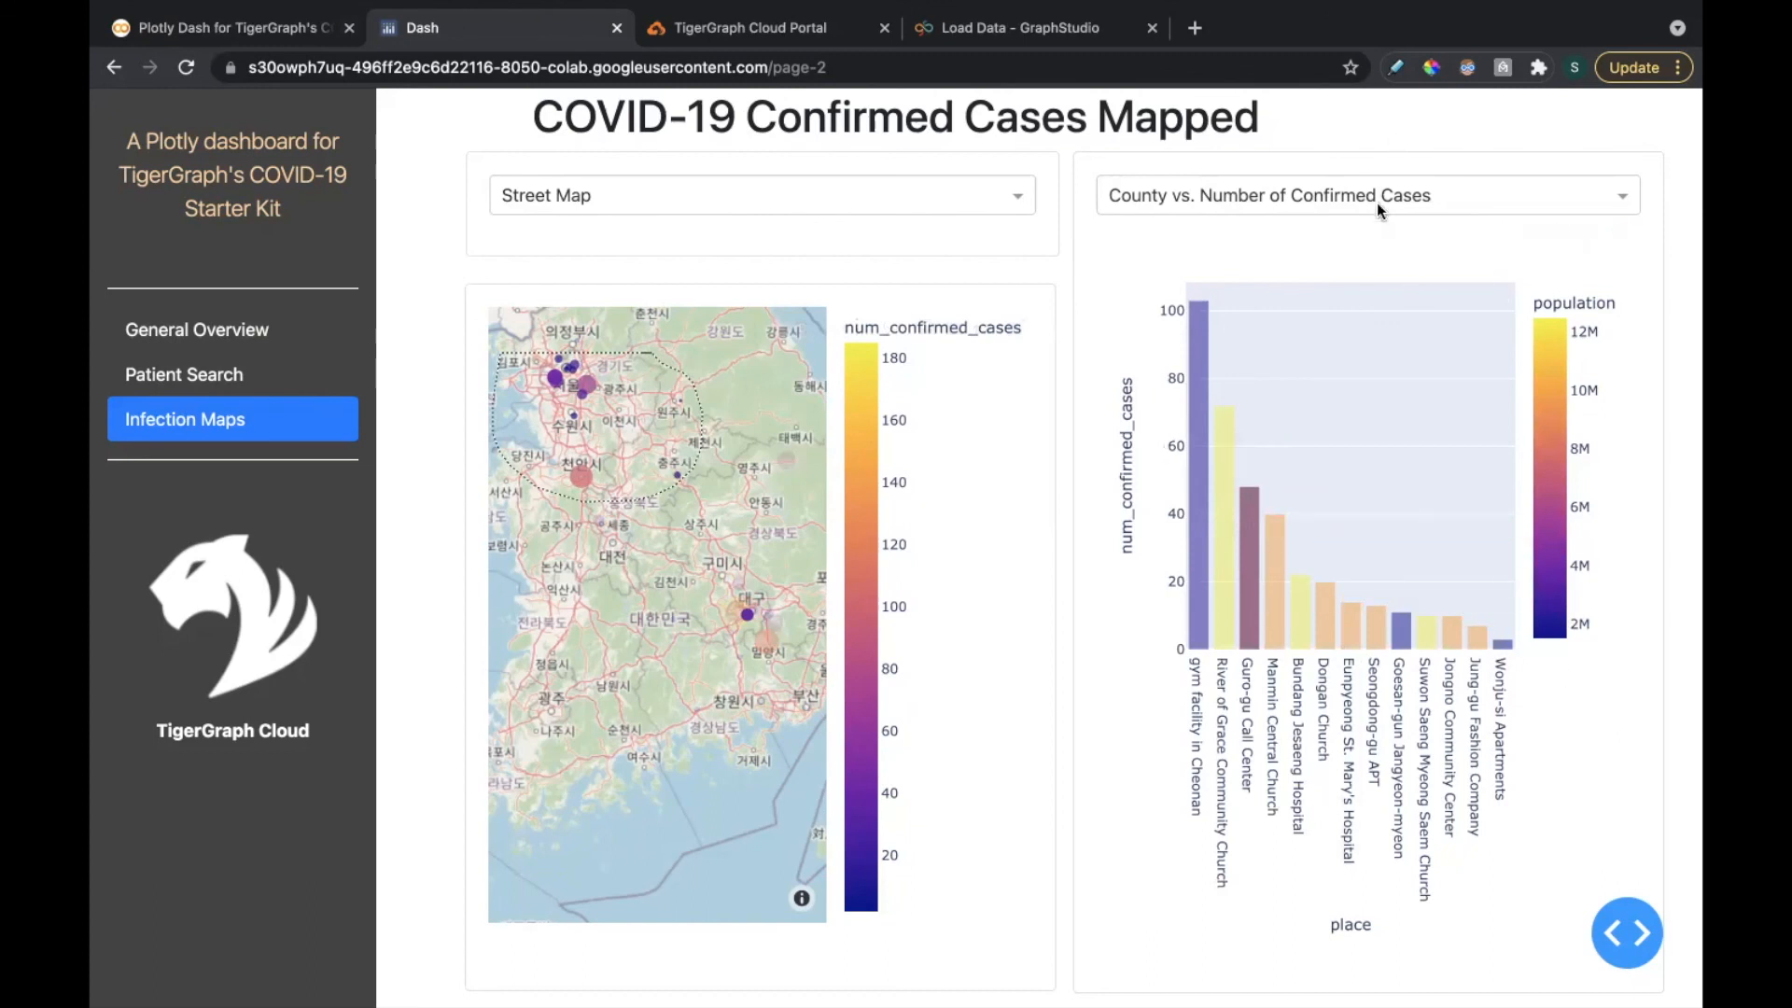
- Plot 'County vs. Number of Confirmed Cases vs. Population' in 3D, then return to the Colab notebook
{"action": "left_click", "coordinate": [1368, 196]}
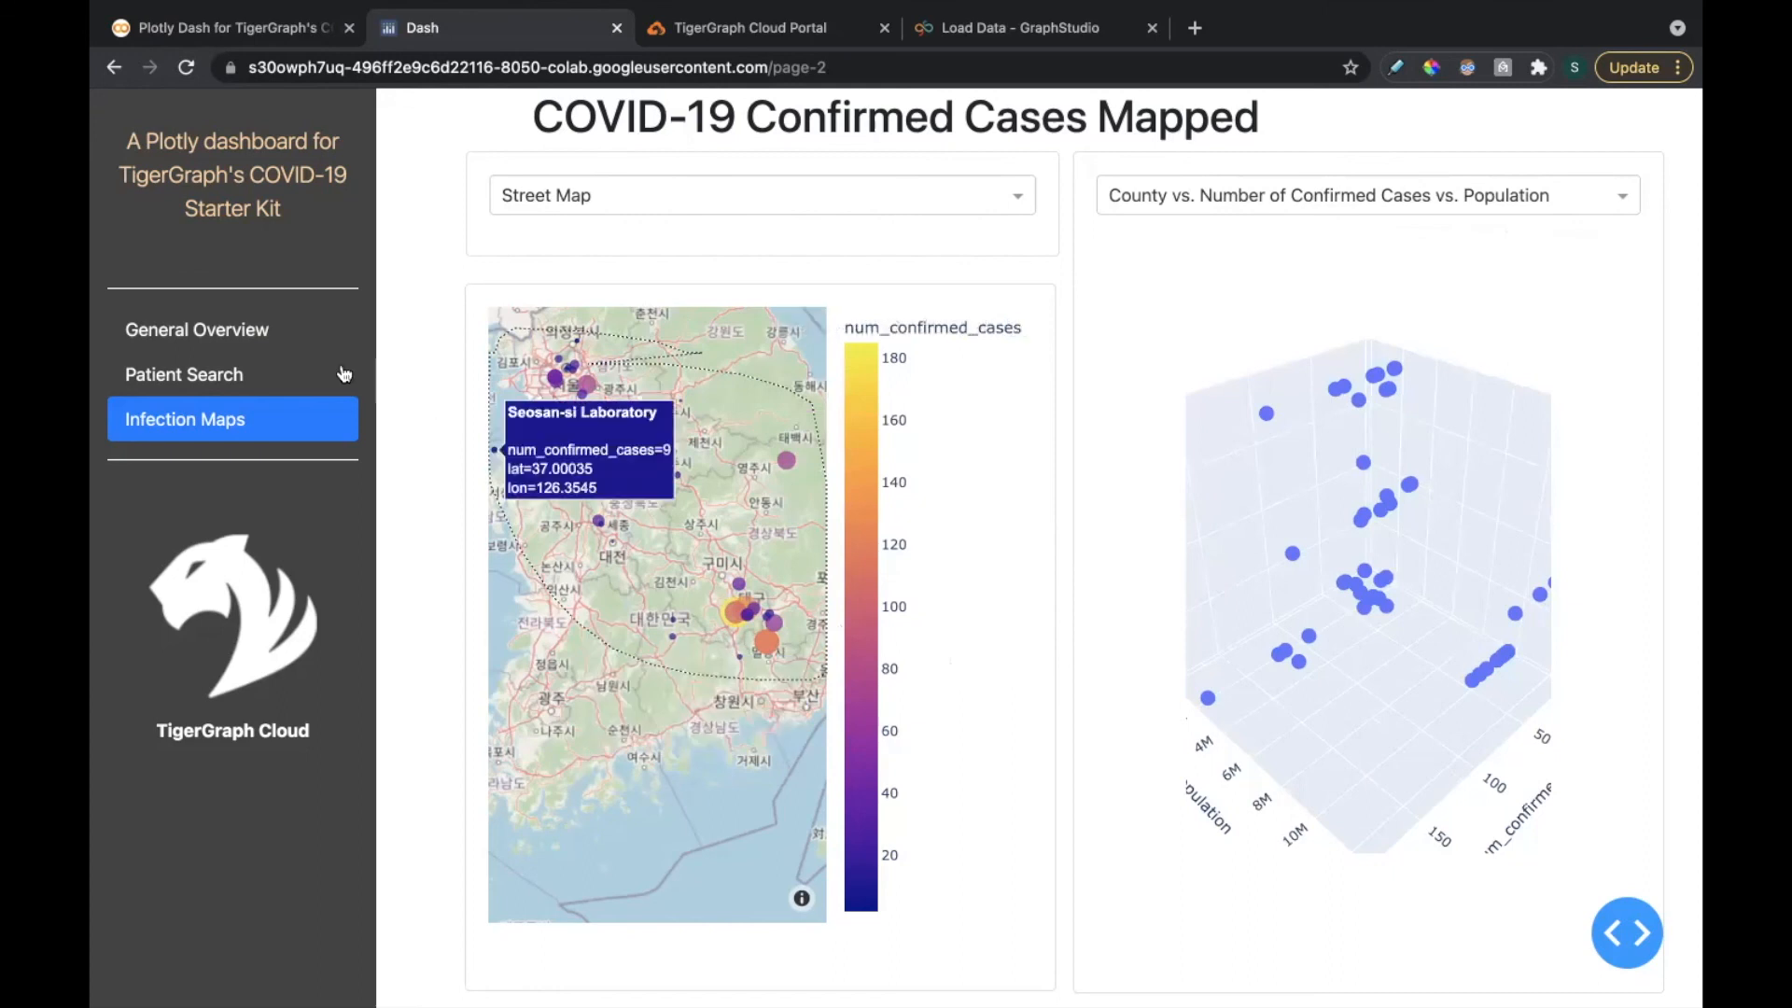
{"action": "left_click", "coordinate": [232, 329]}
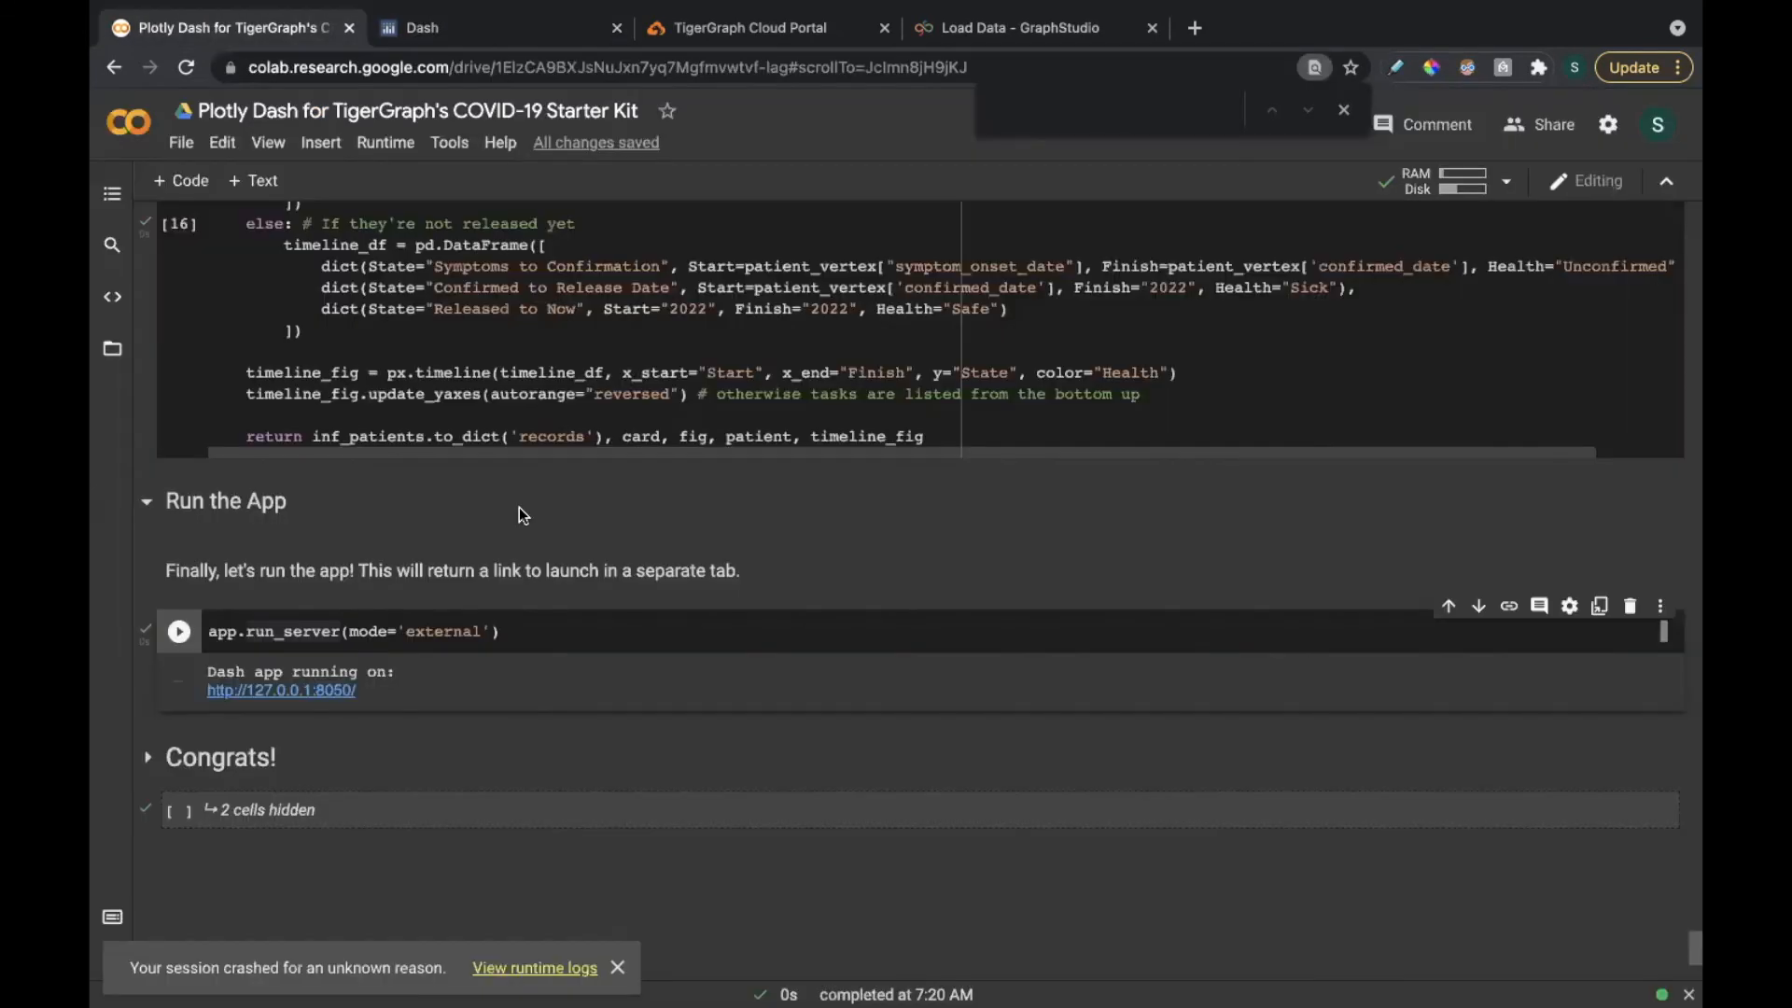
- Scroll to the Congrats section and focus the commented-out DROP ALL restart cell
{"action": "scroll", "scroll_direction": "down", "scroll_amount": 3}
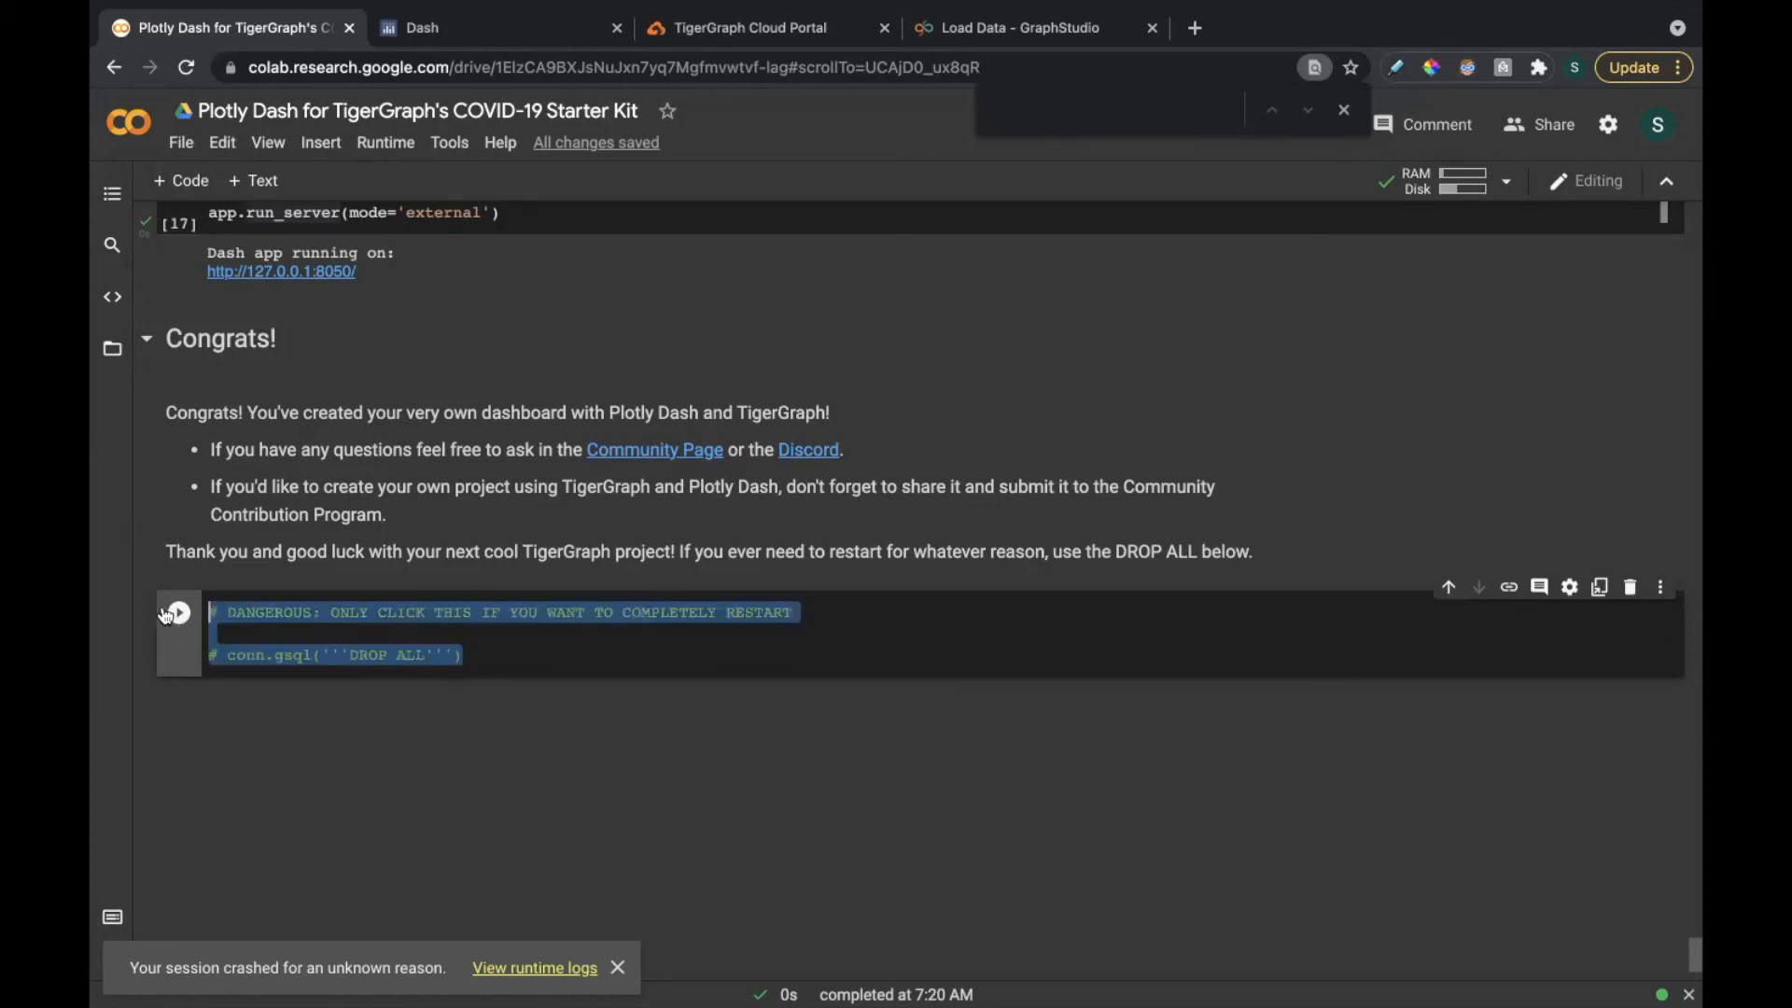
{"action": "left_click", "coordinate": [425, 629]}
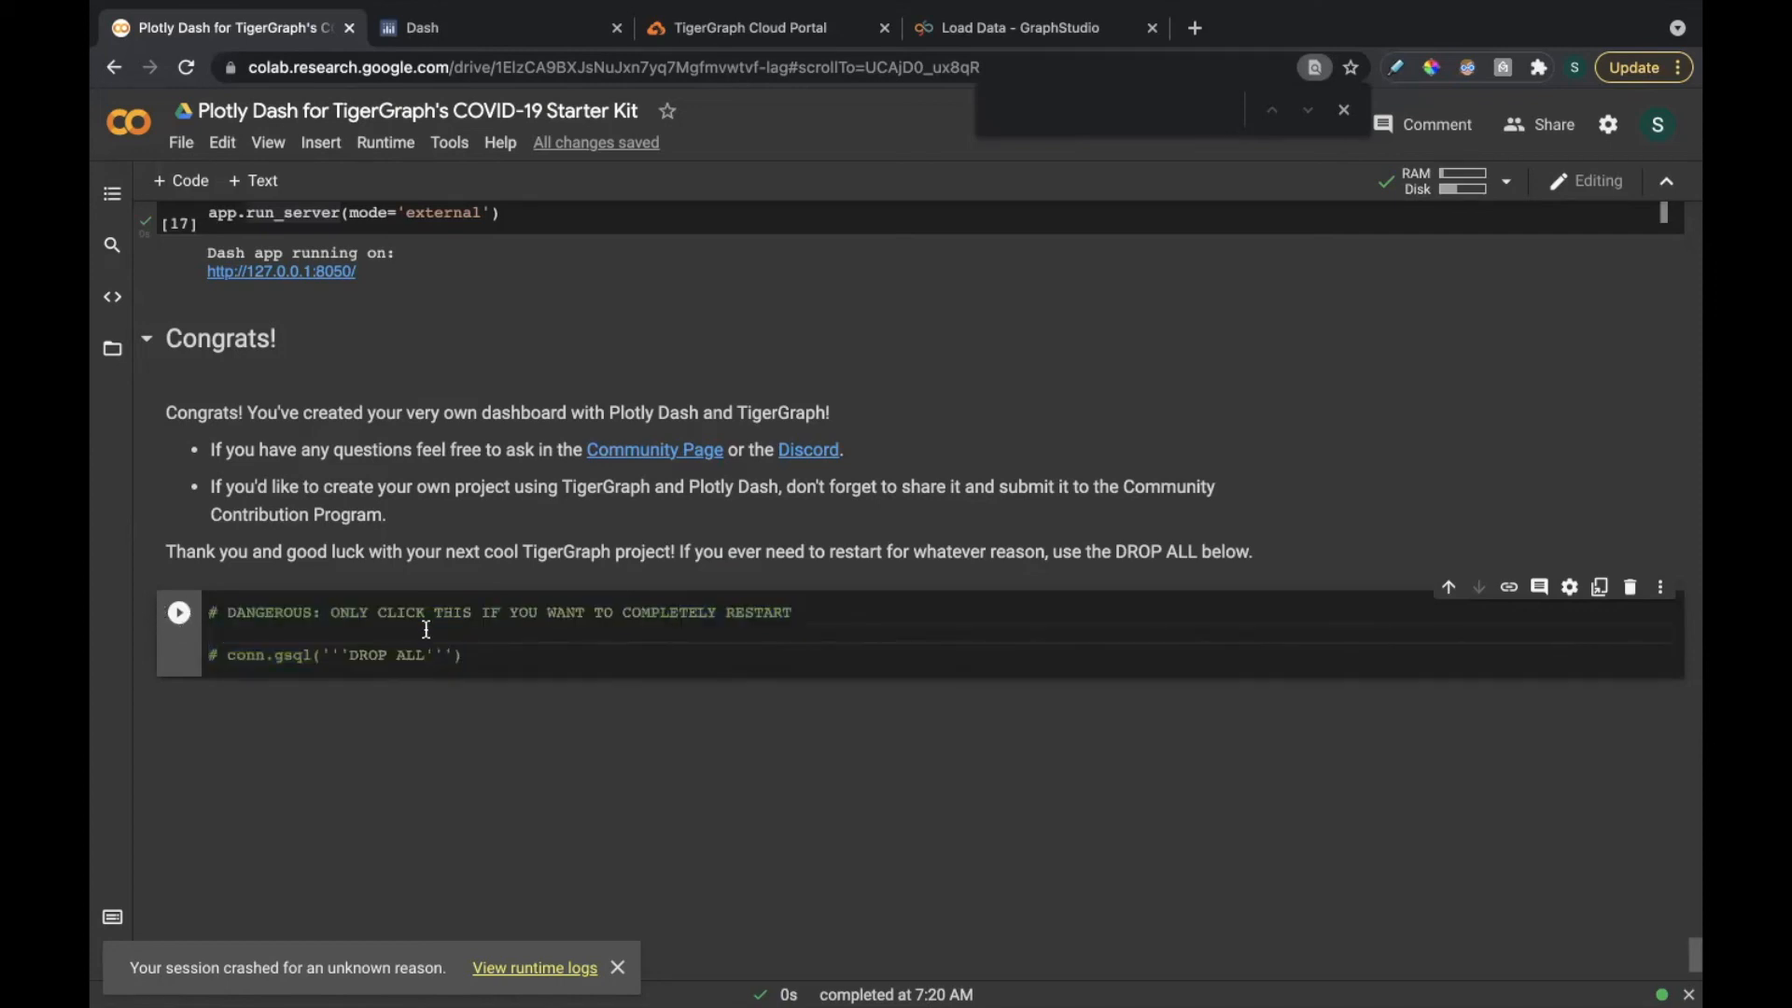